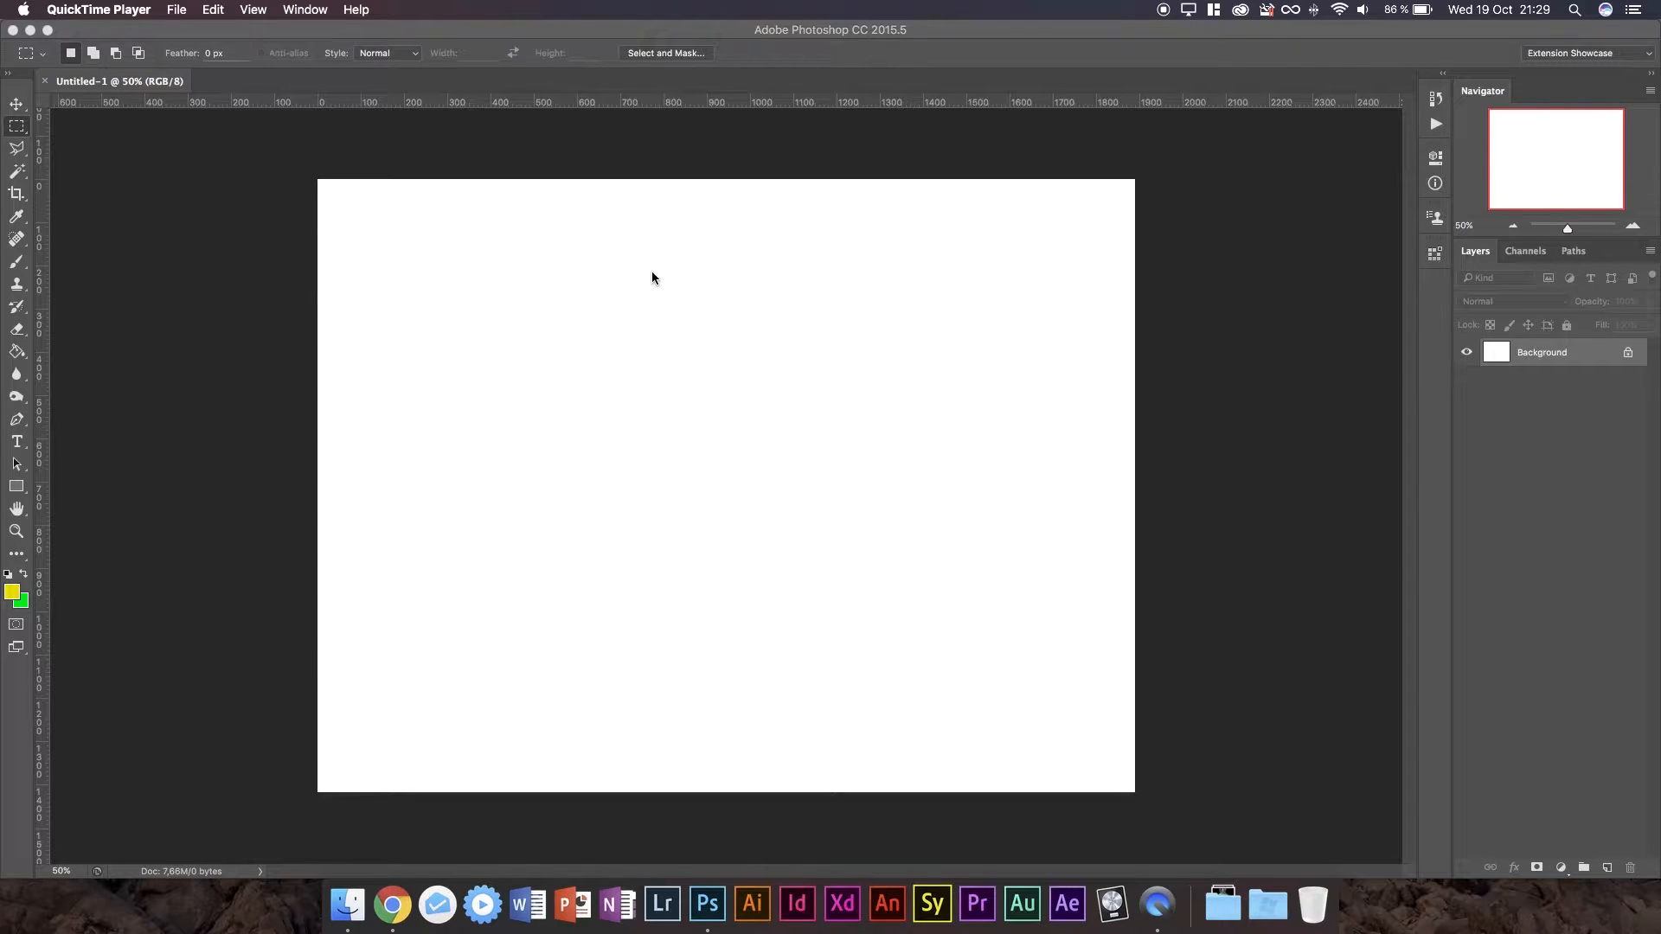
pyautogui.moveTo(982, 285)
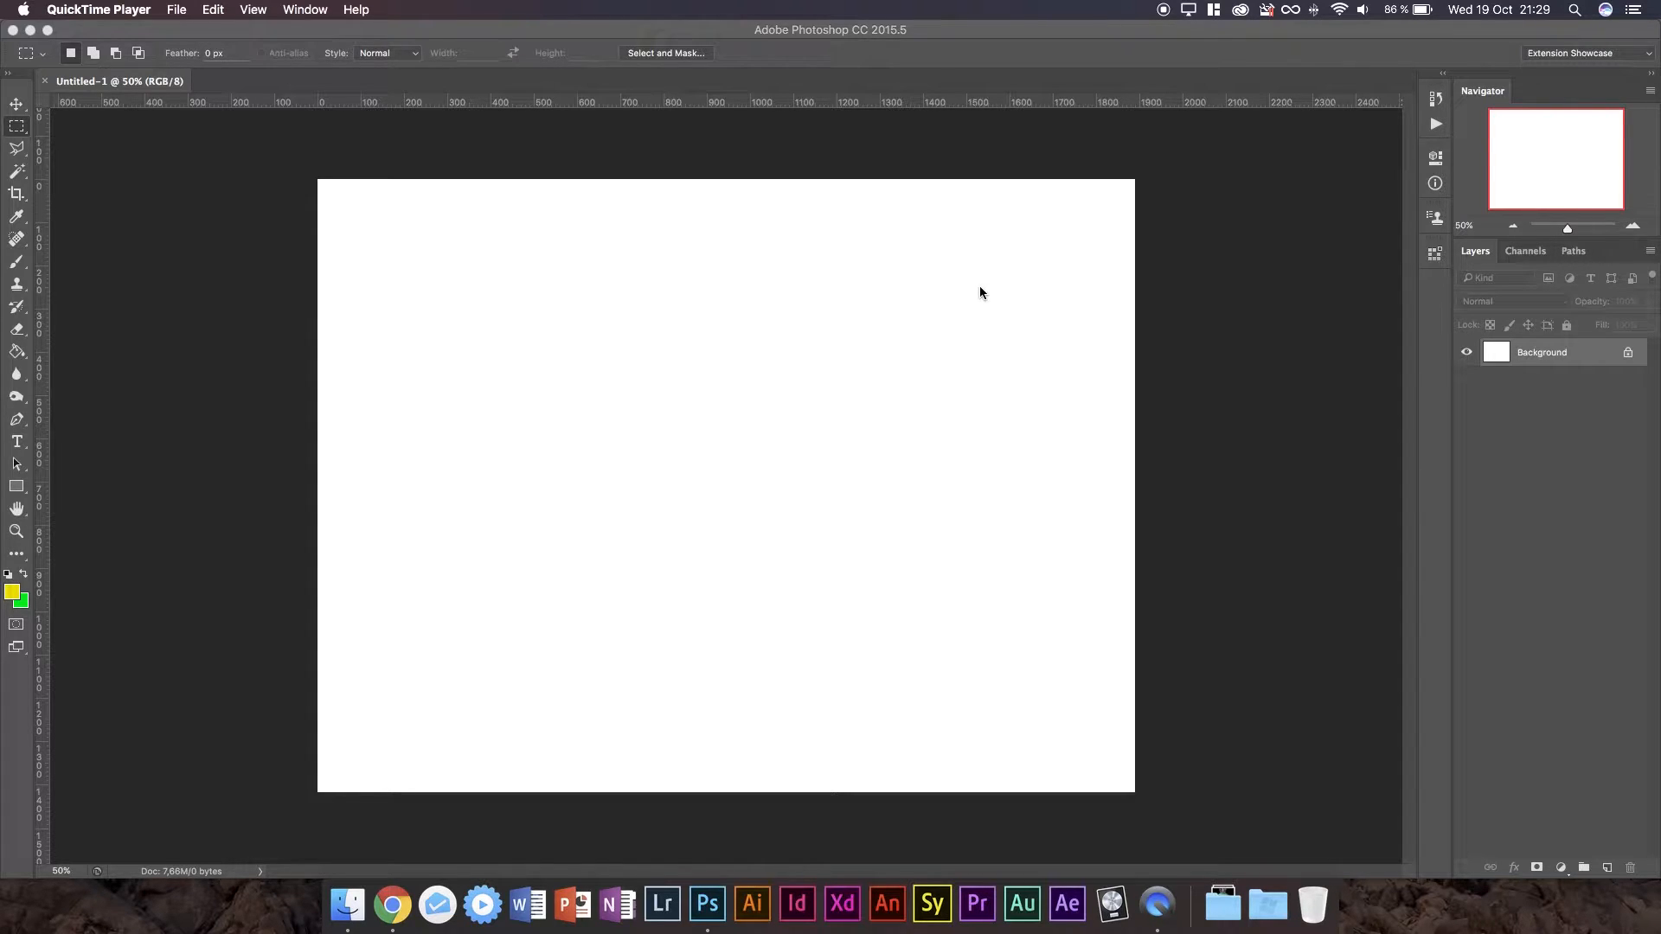
pyautogui.moveTo(1052, 291)
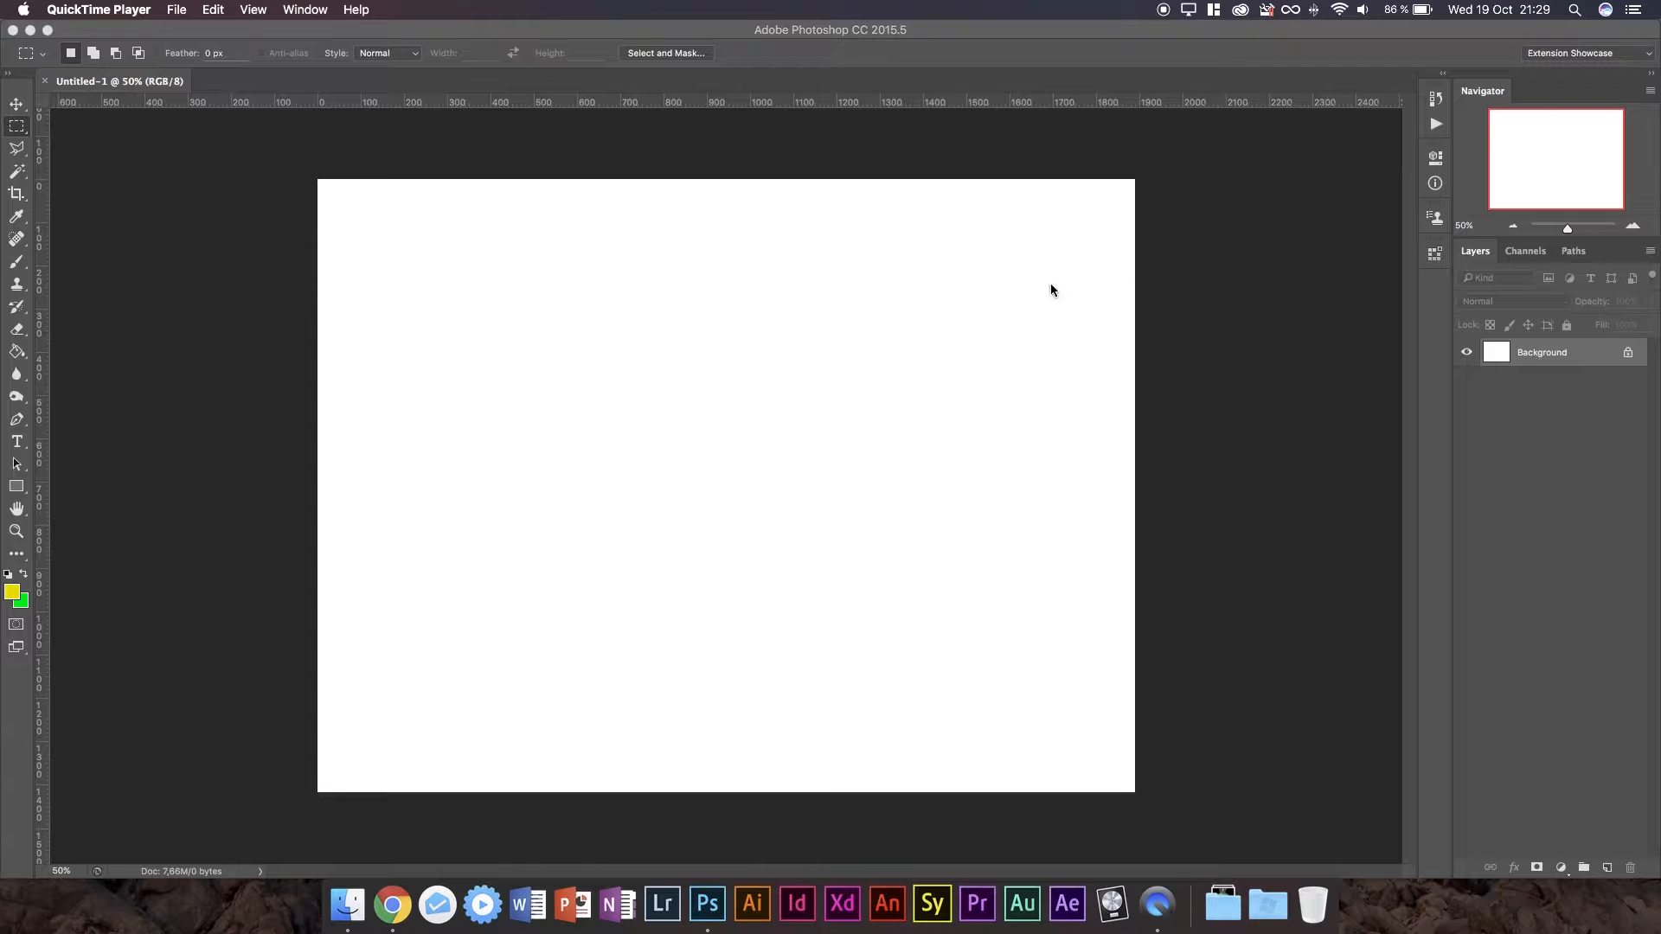
pyautogui.moveTo(508, 120)
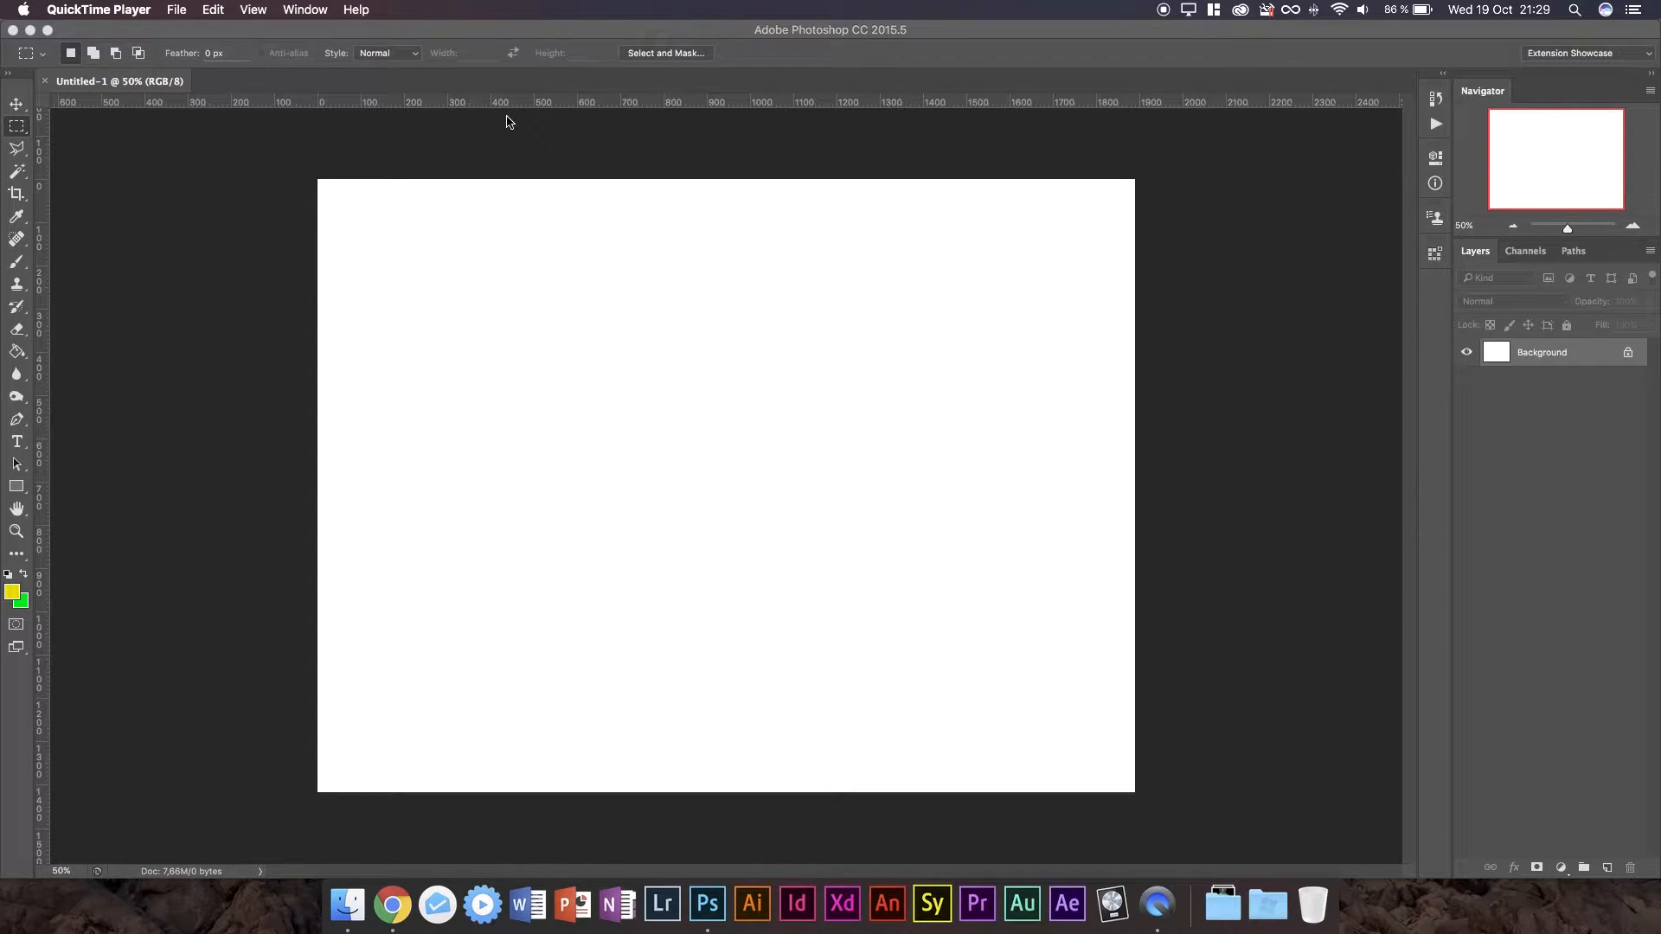
pyautogui.moveTo(546, 98)
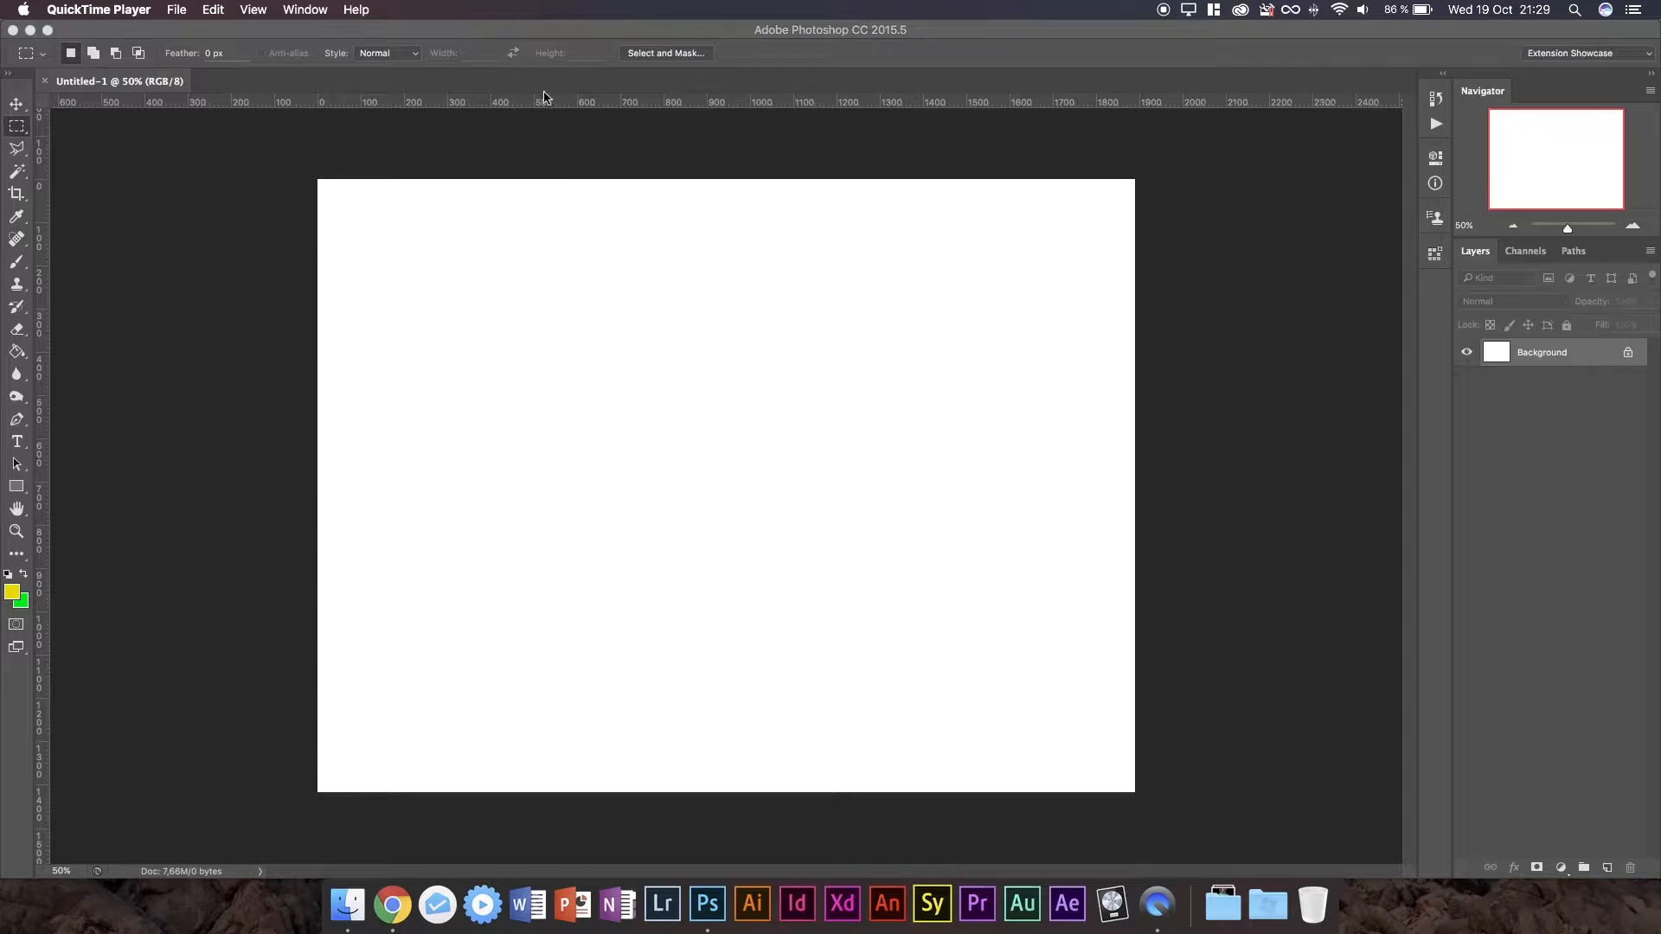
pyautogui.moveTo(623, 196)
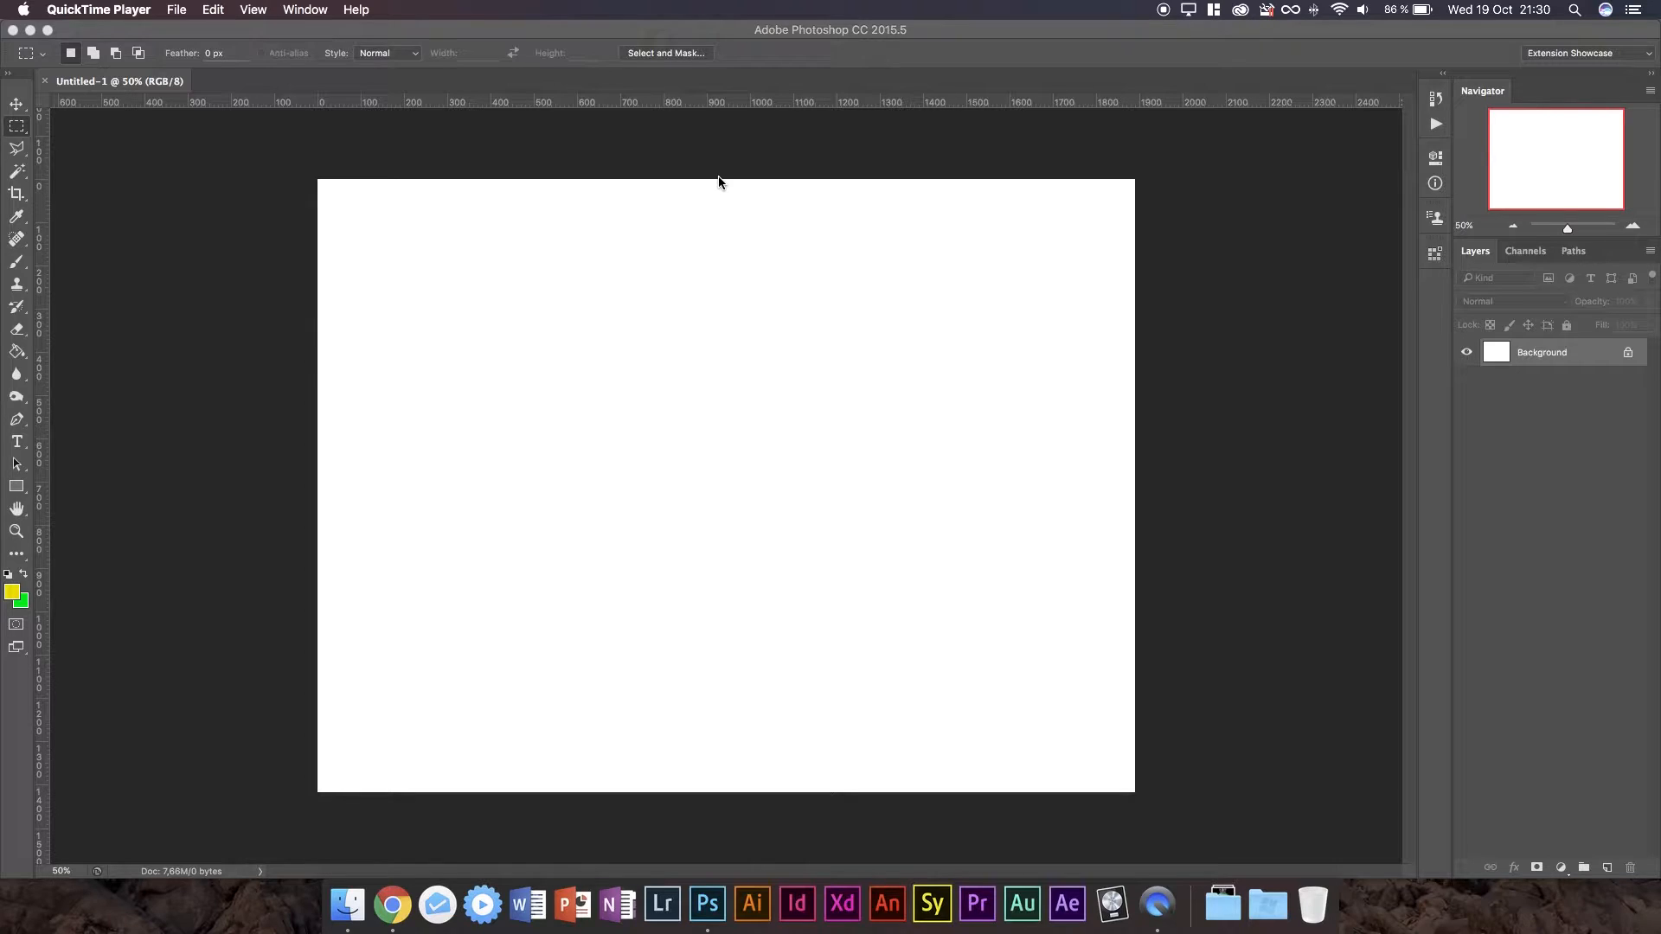
pyautogui.moveTo(698, 198)
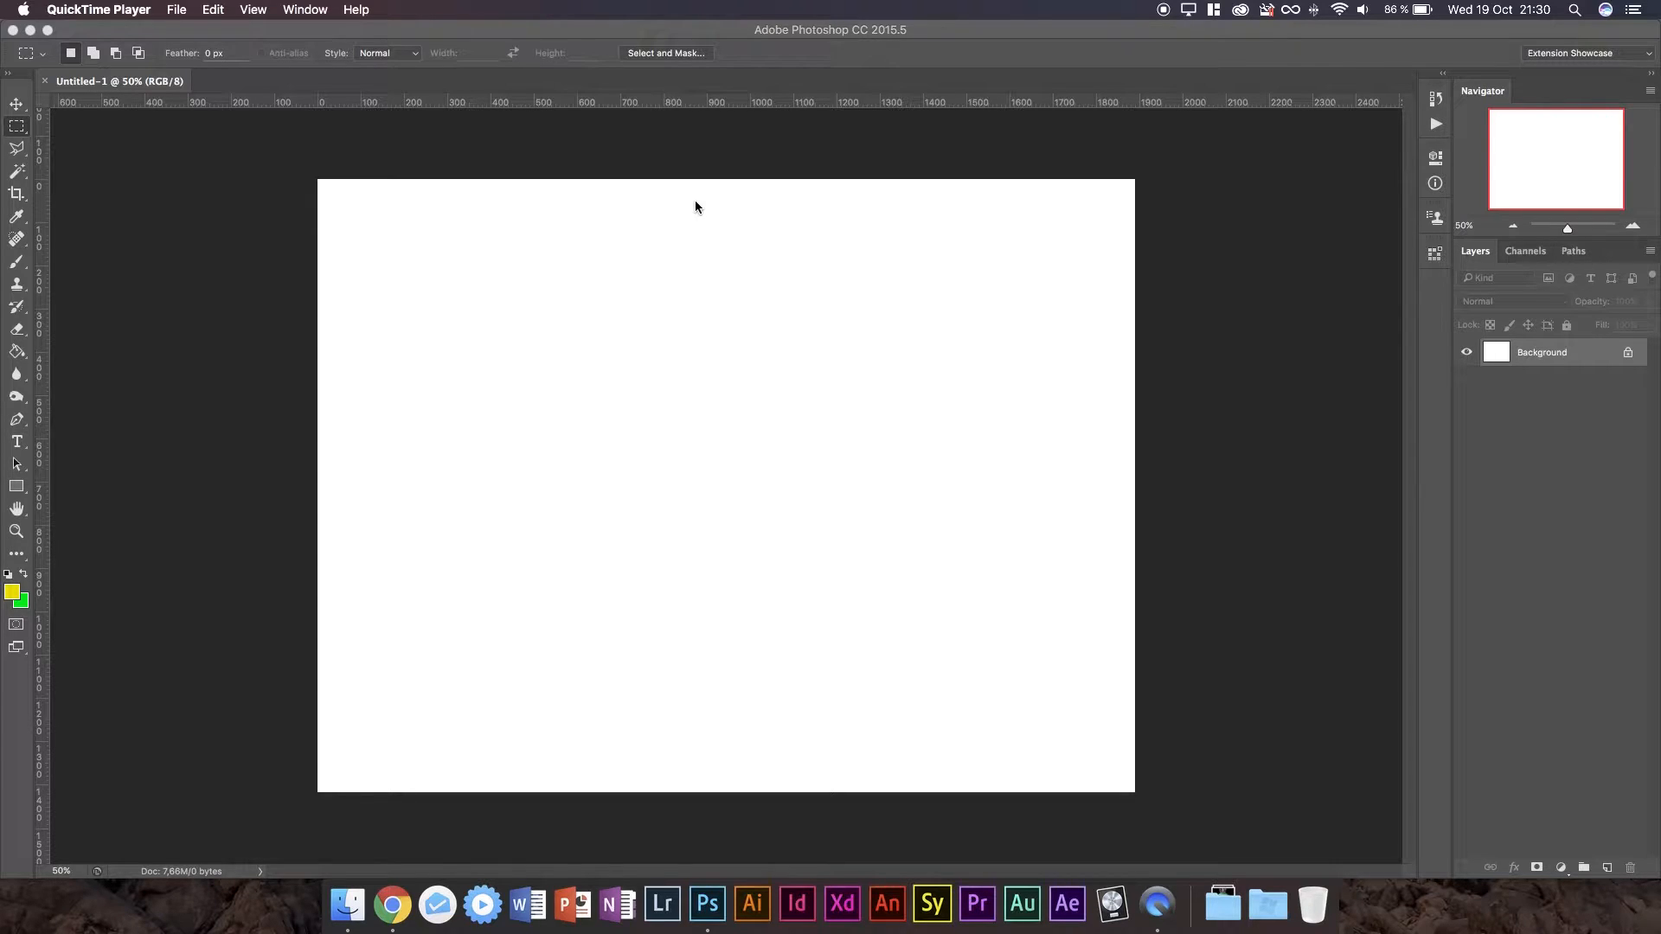
pyautogui.moveTo(1543, 327)
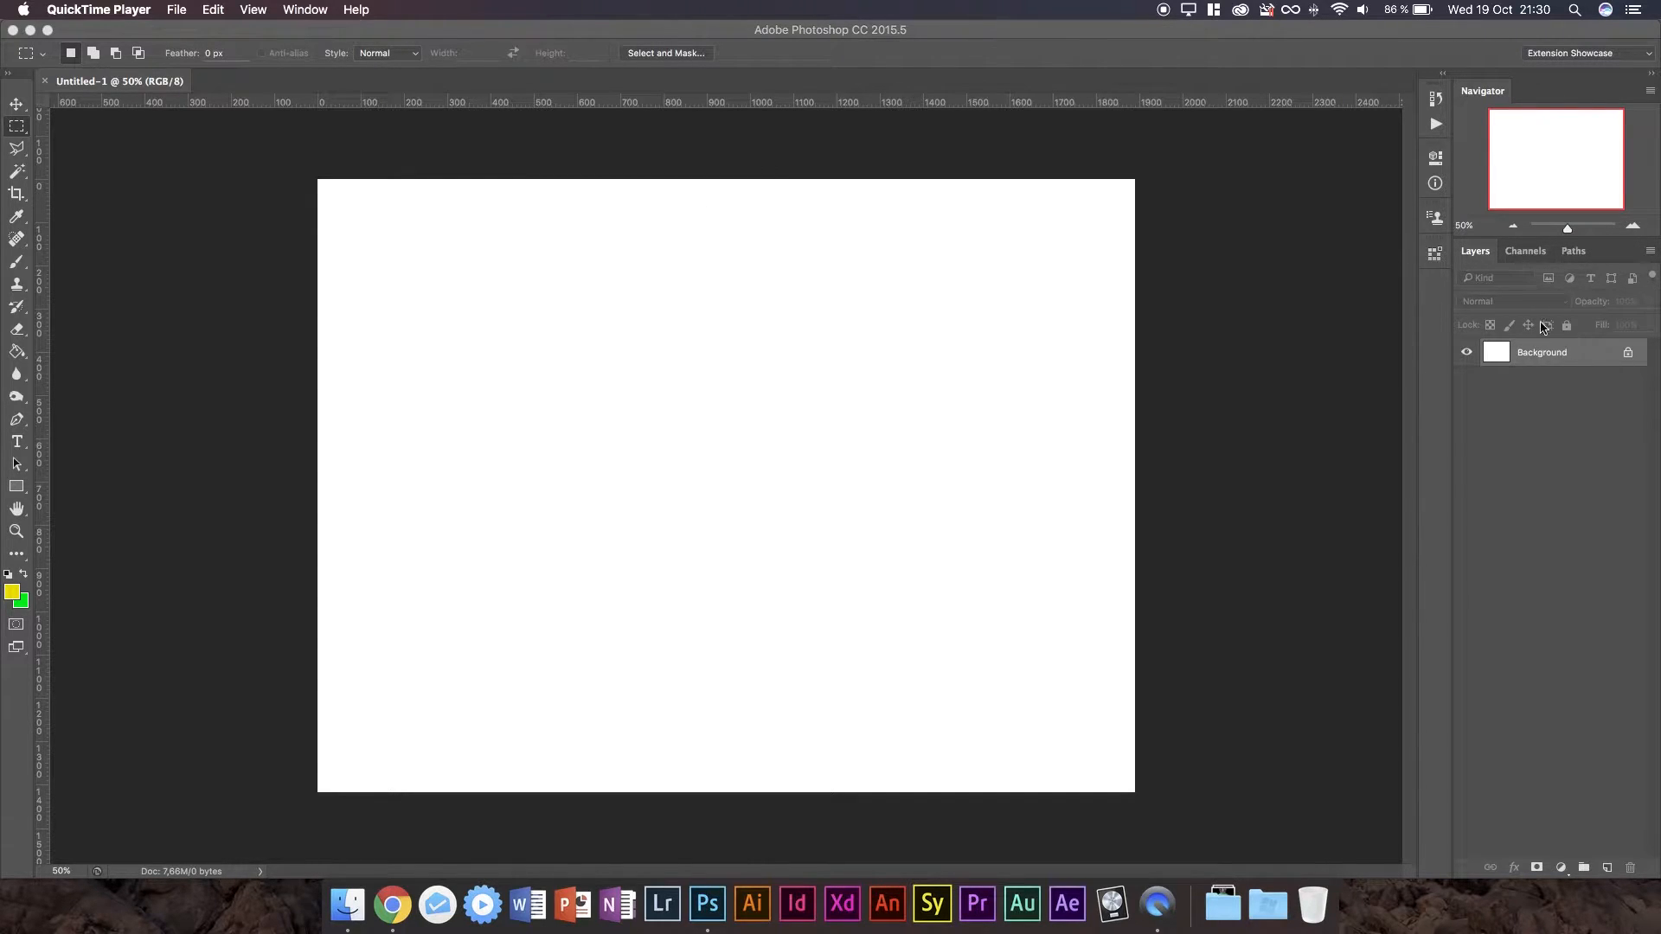
pyautogui.moveTo(1485, 321)
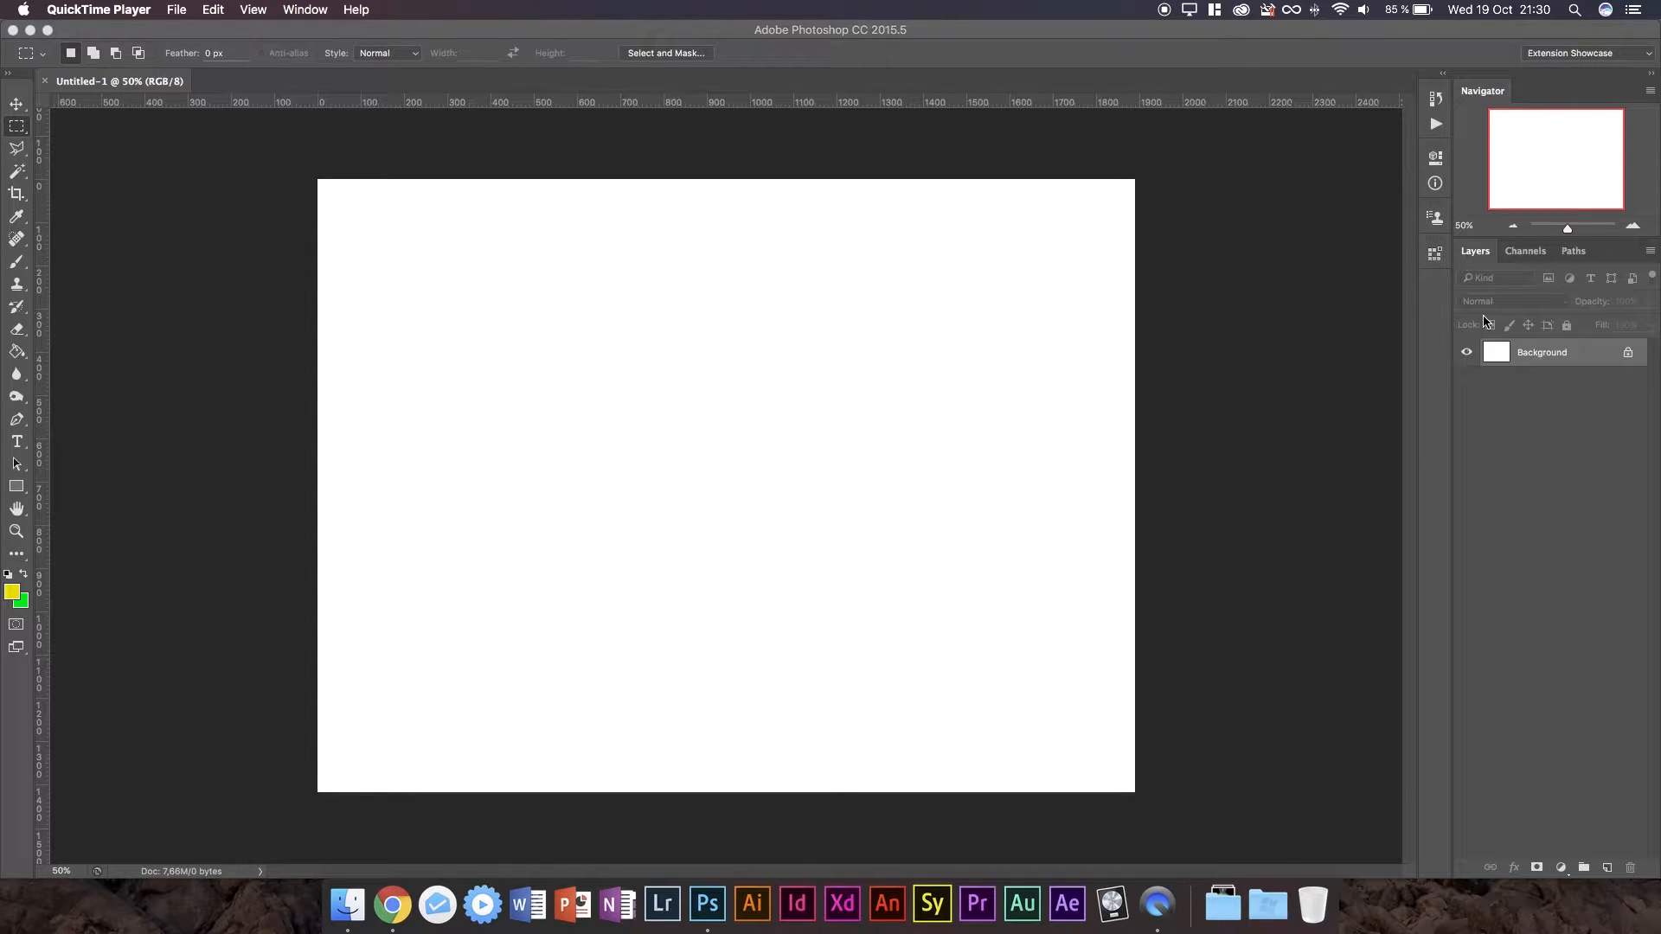
pyautogui.moveTo(1483, 323)
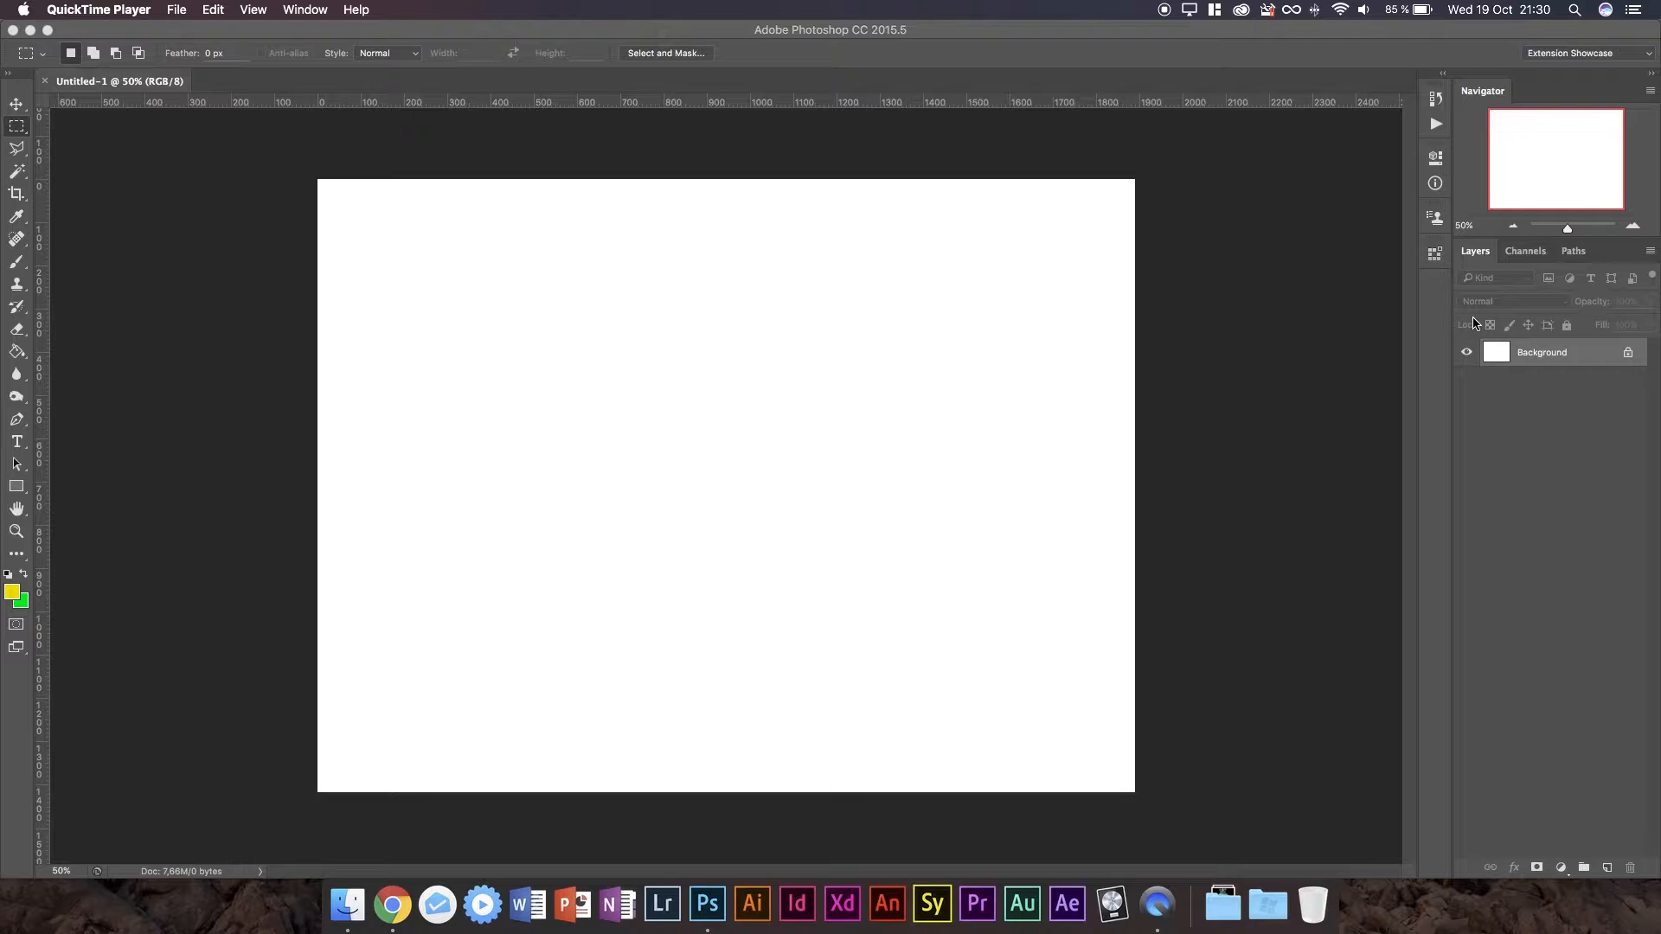
pyautogui.moveTo(1439, 267)
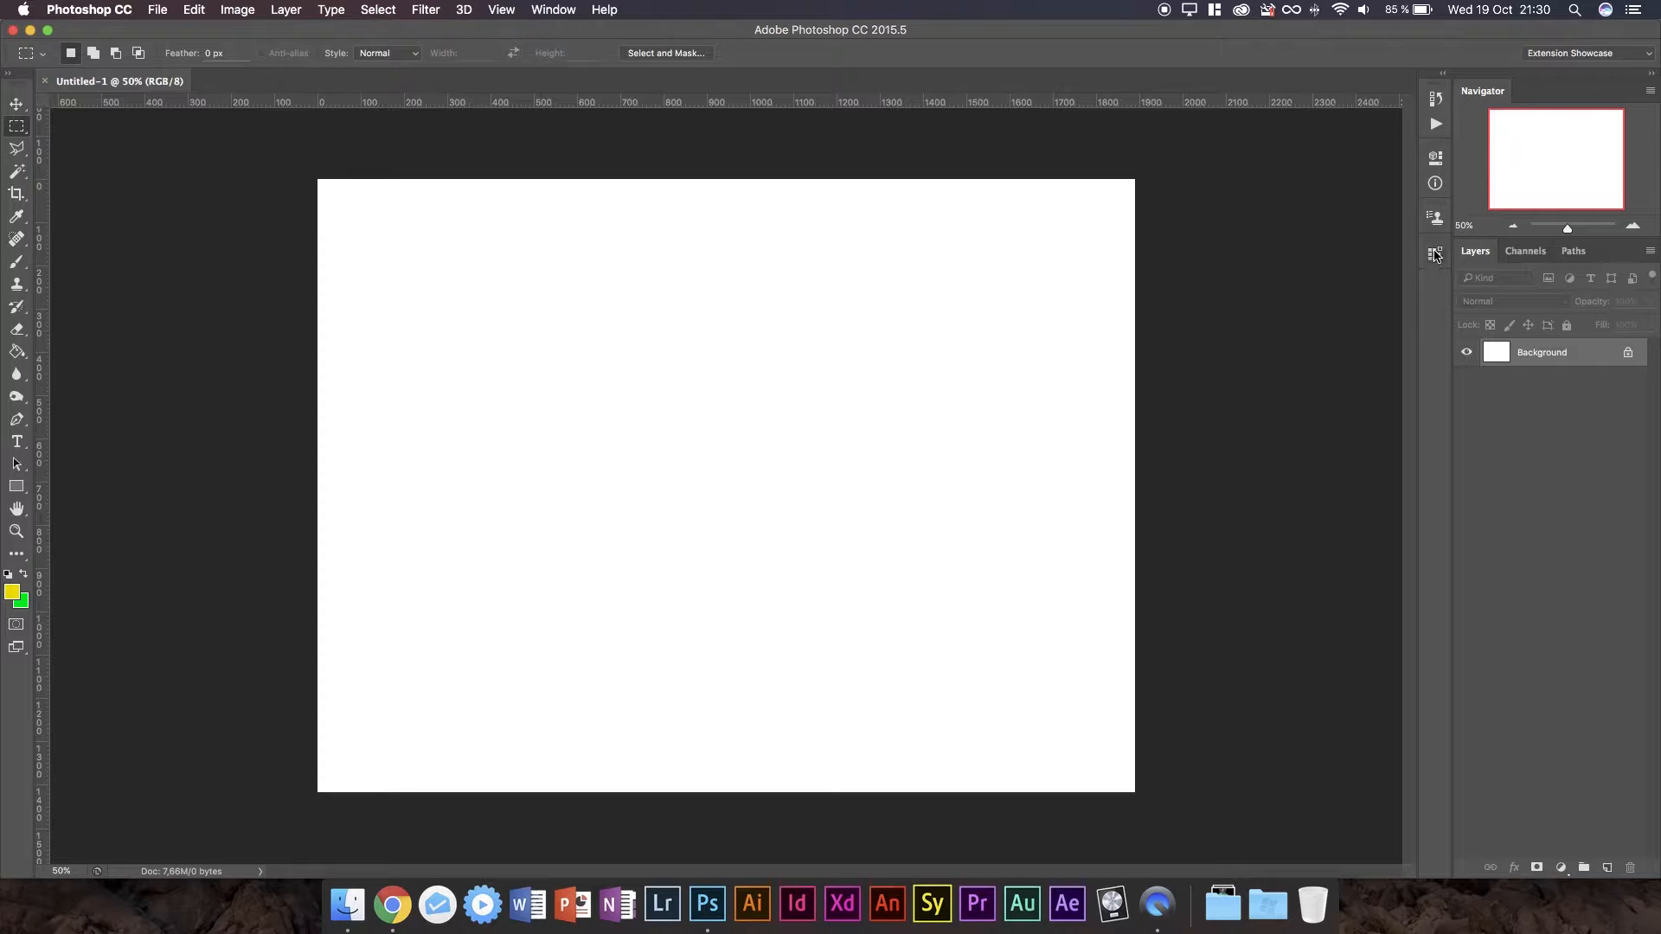
pyautogui.moveTo(1420, 199)
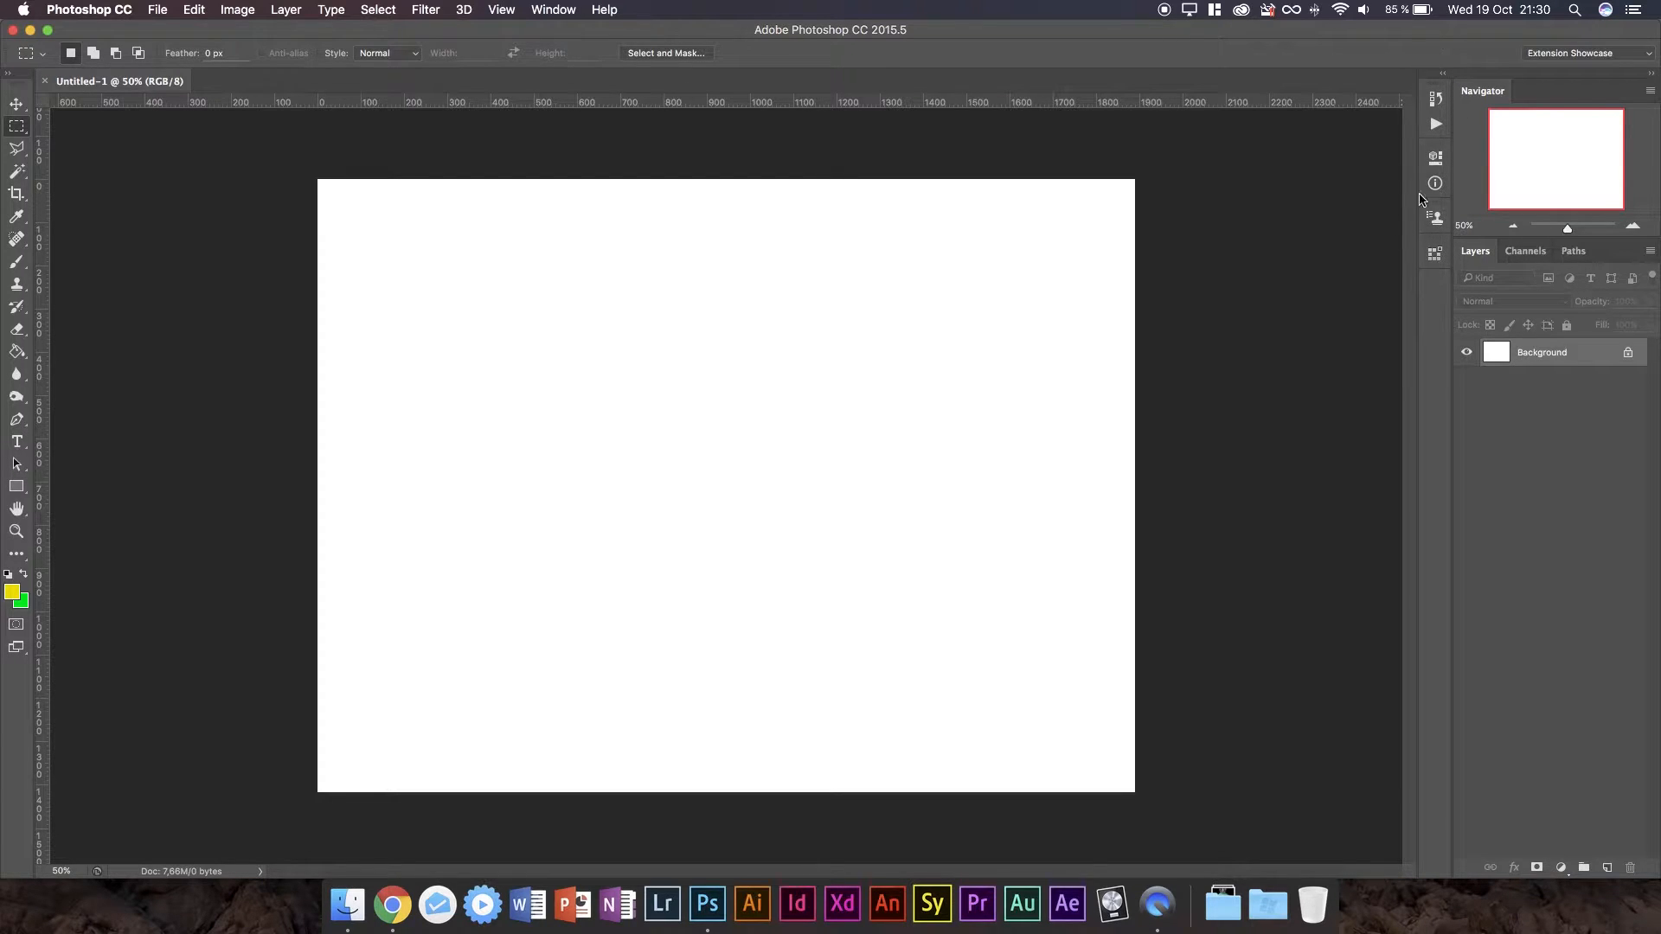
pyautogui.moveTo(1436, 258)
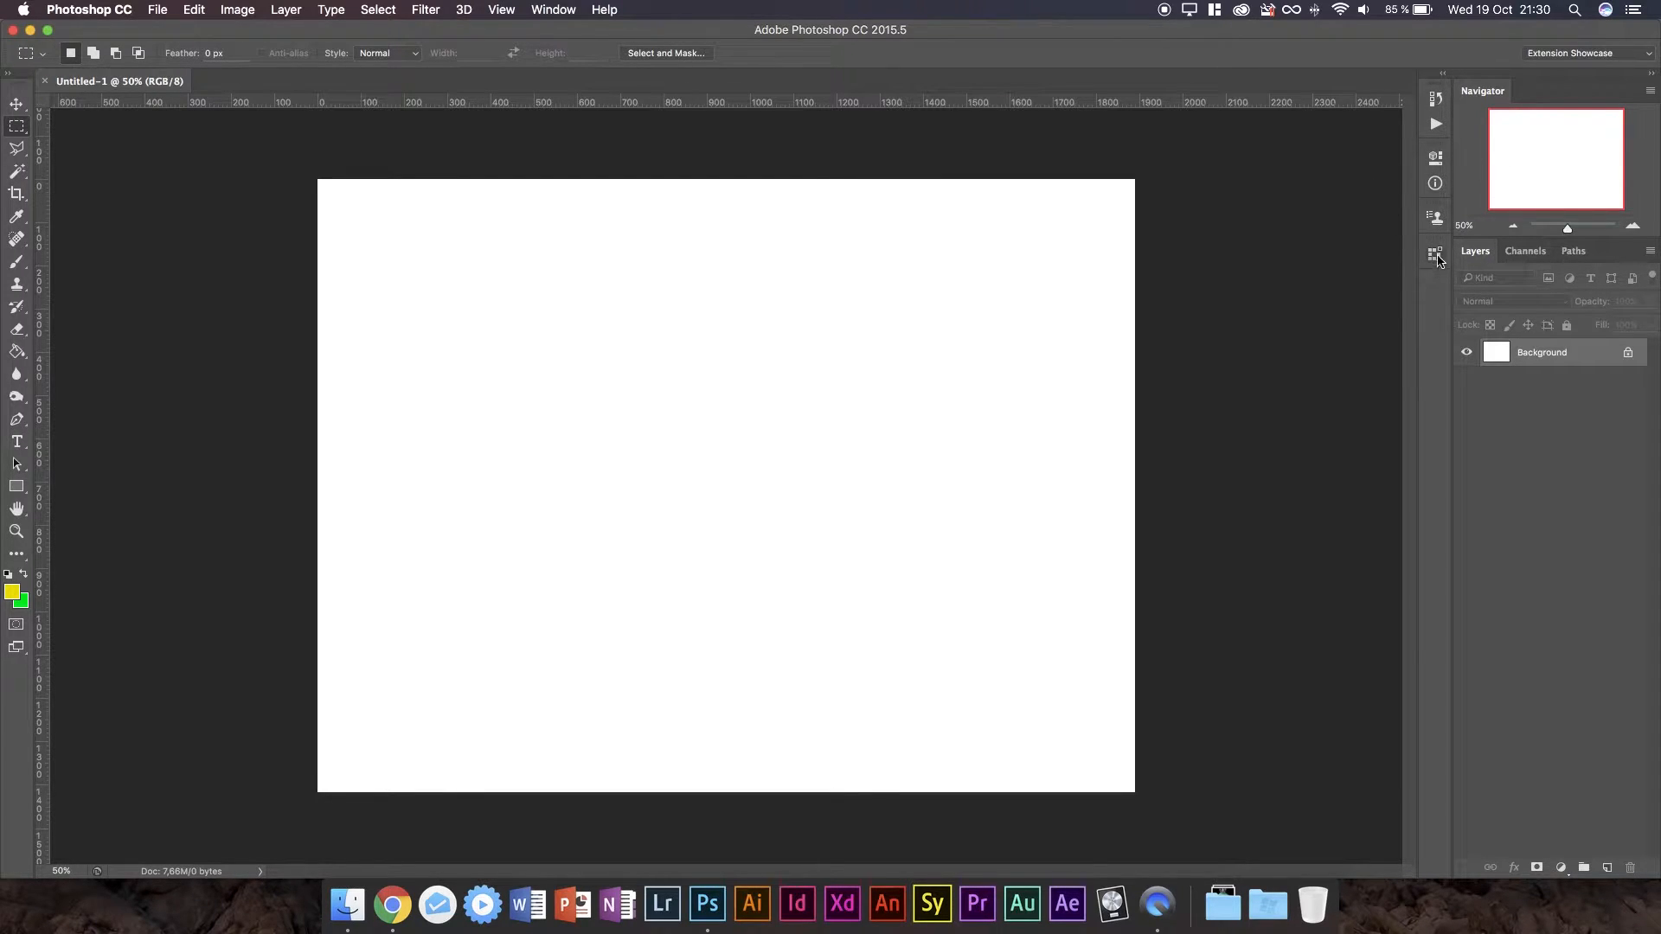
pyautogui.moveTo(1435, 251)
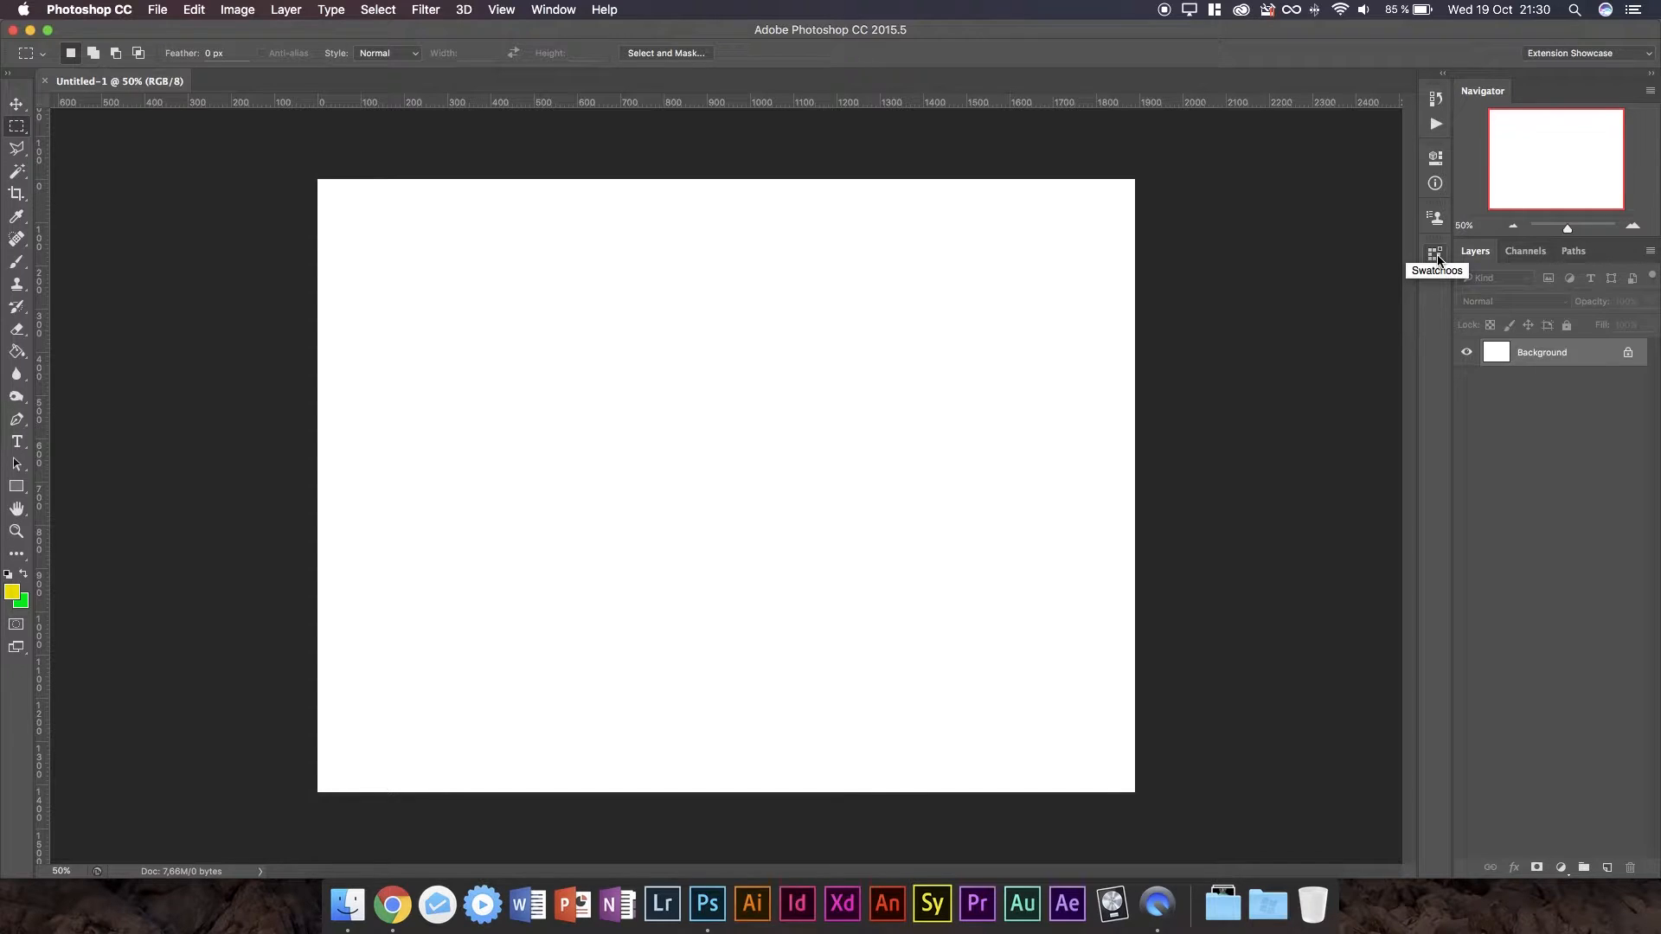
pyautogui.moveTo(1433, 256)
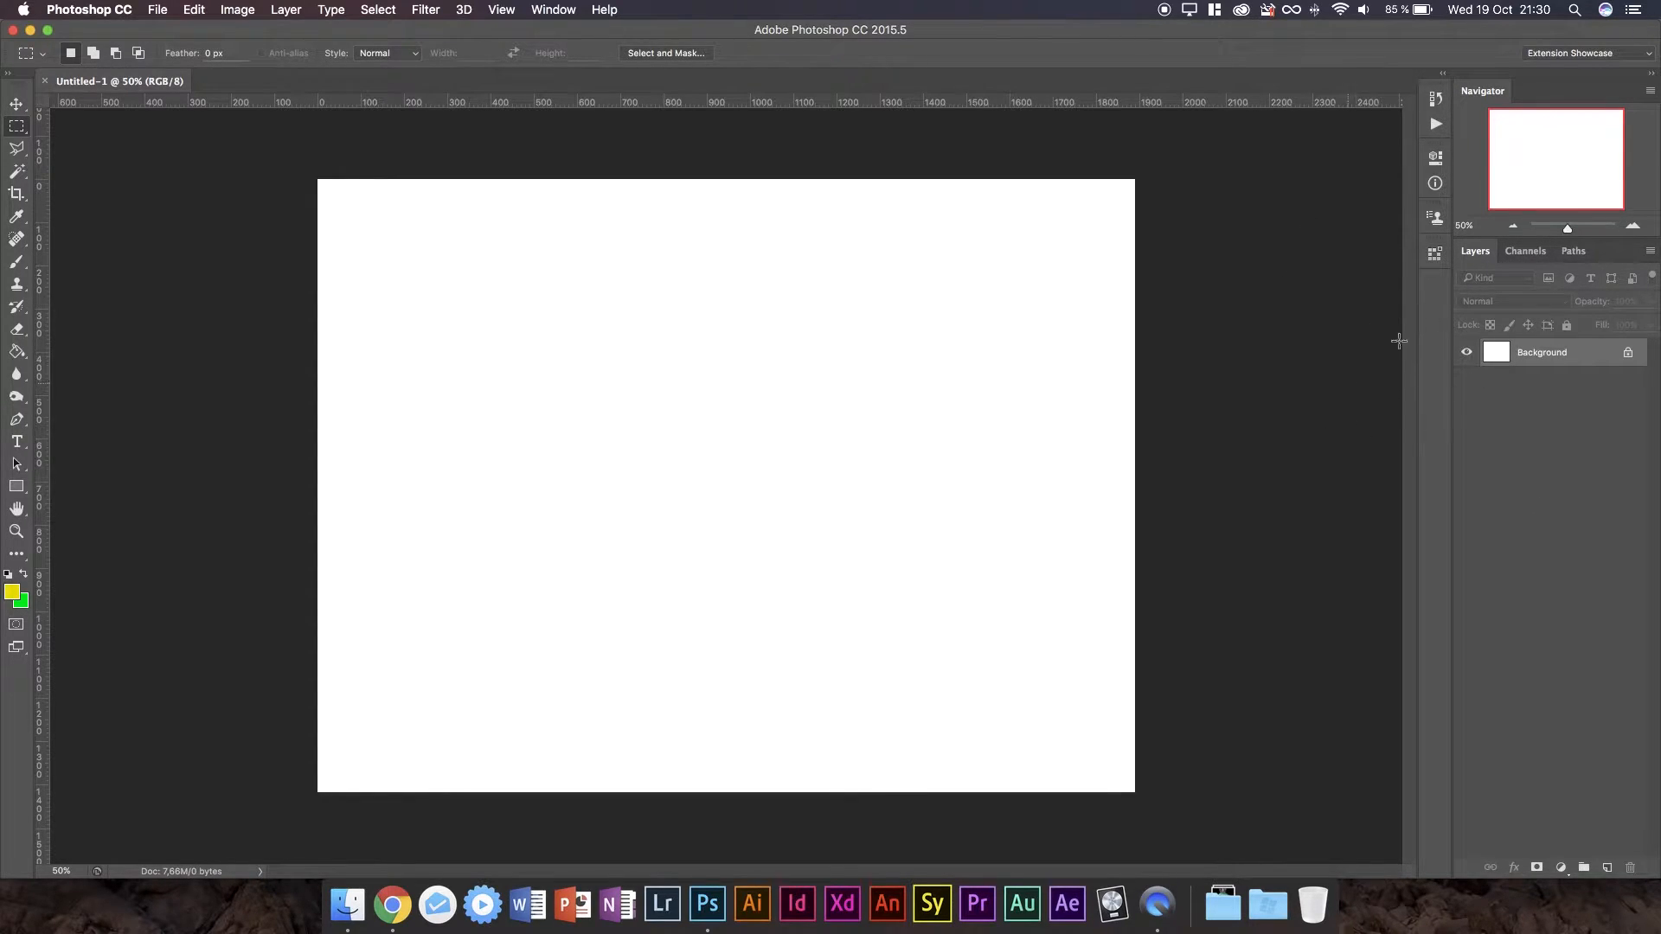
pyautogui.moveTo(1490, 200)
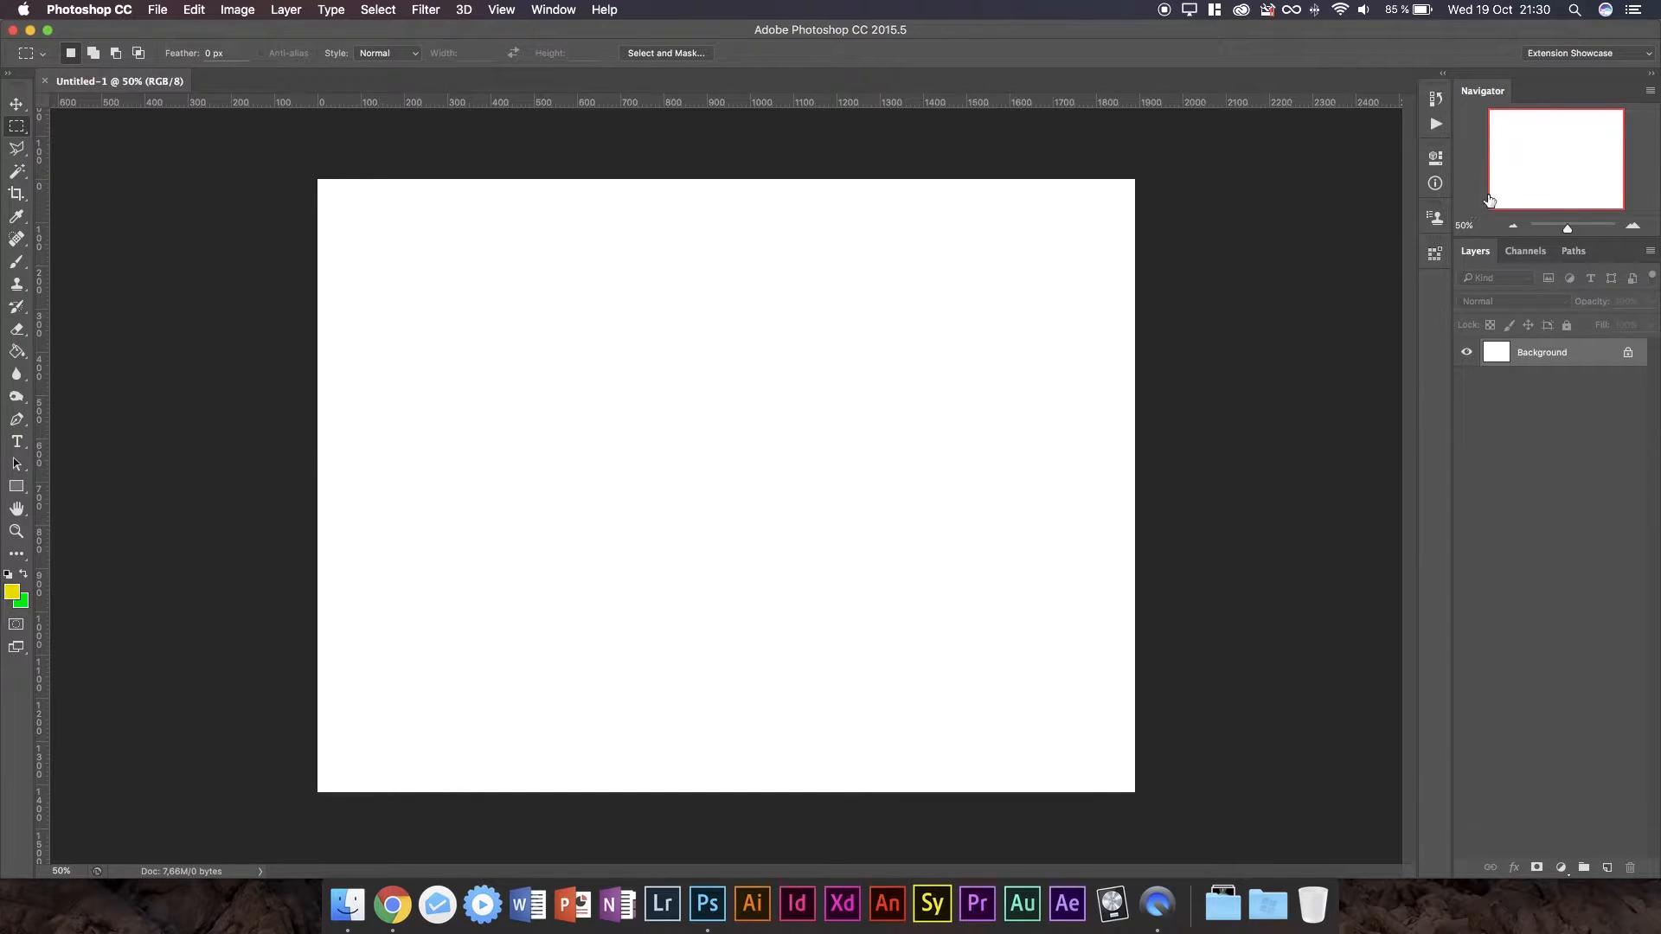
pyautogui.moveTo(553, 10)
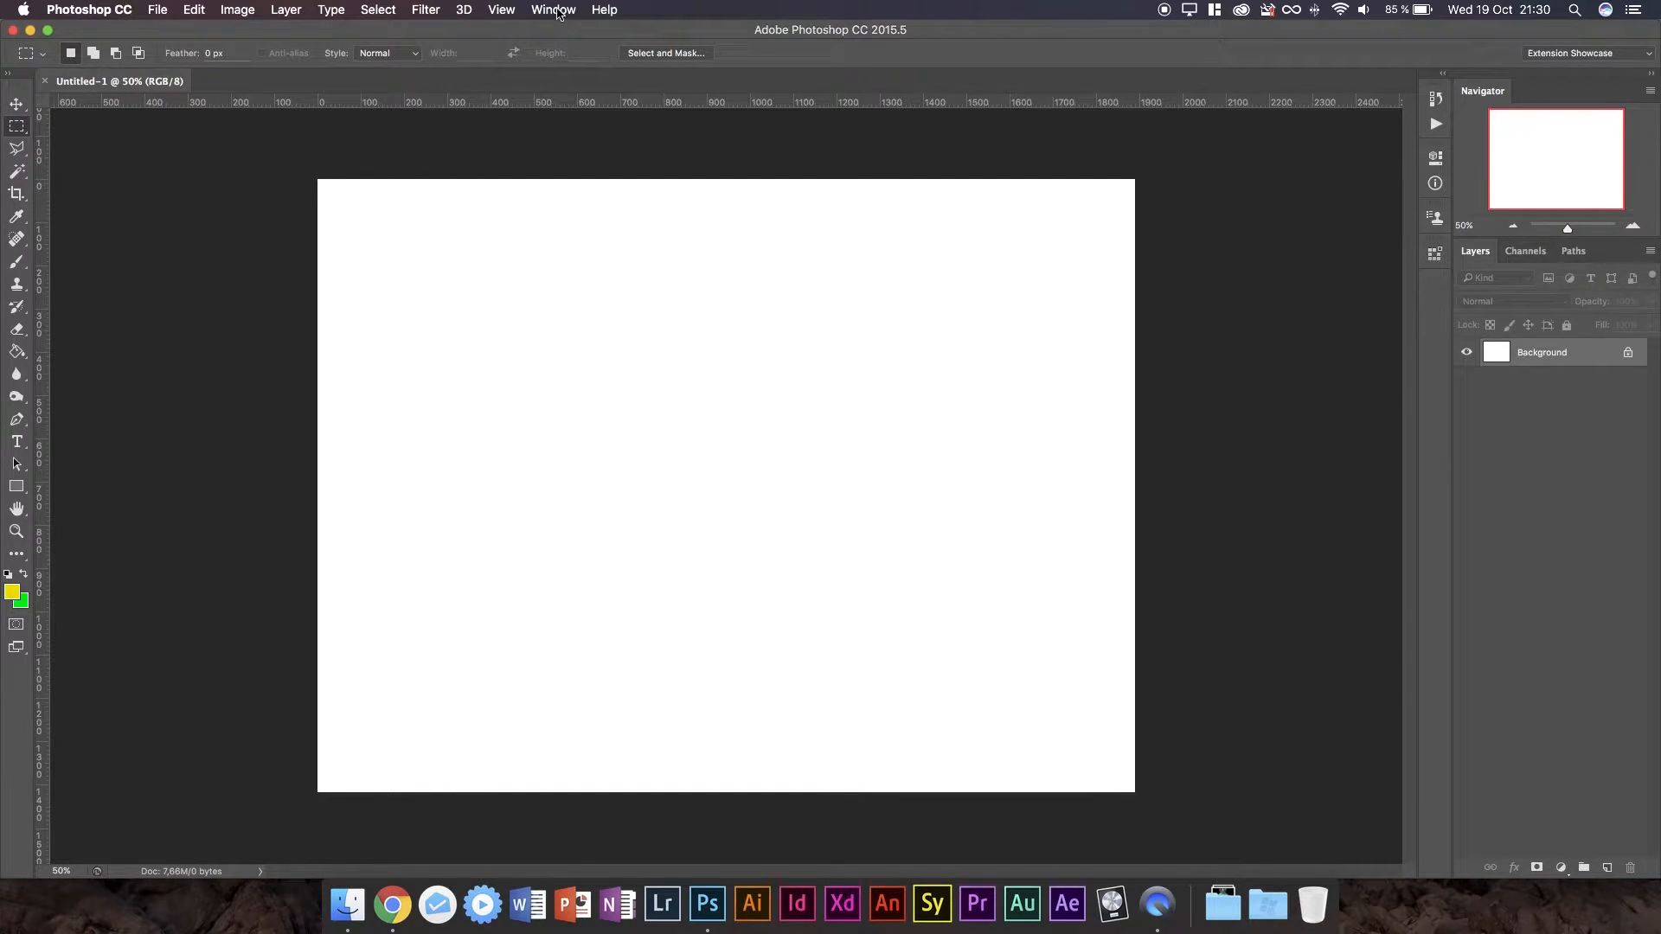
pyautogui.moveTo(670, 21)
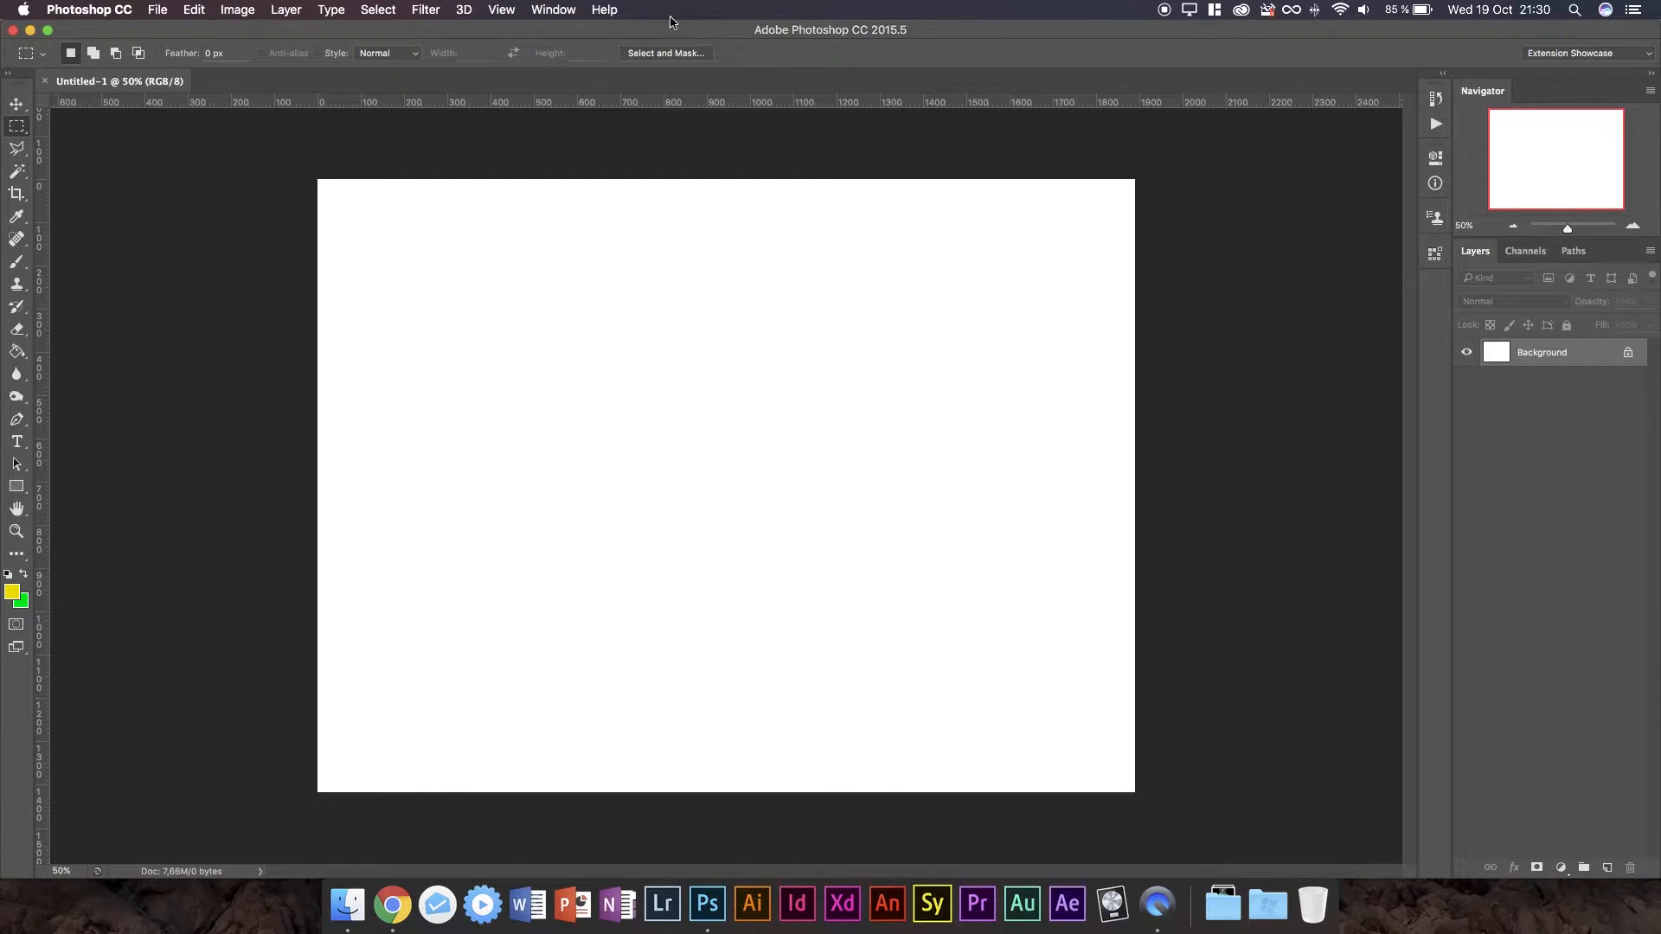
# Add the Swatches panel to the dock from the Window menu.
pyautogui.click(552, 9)
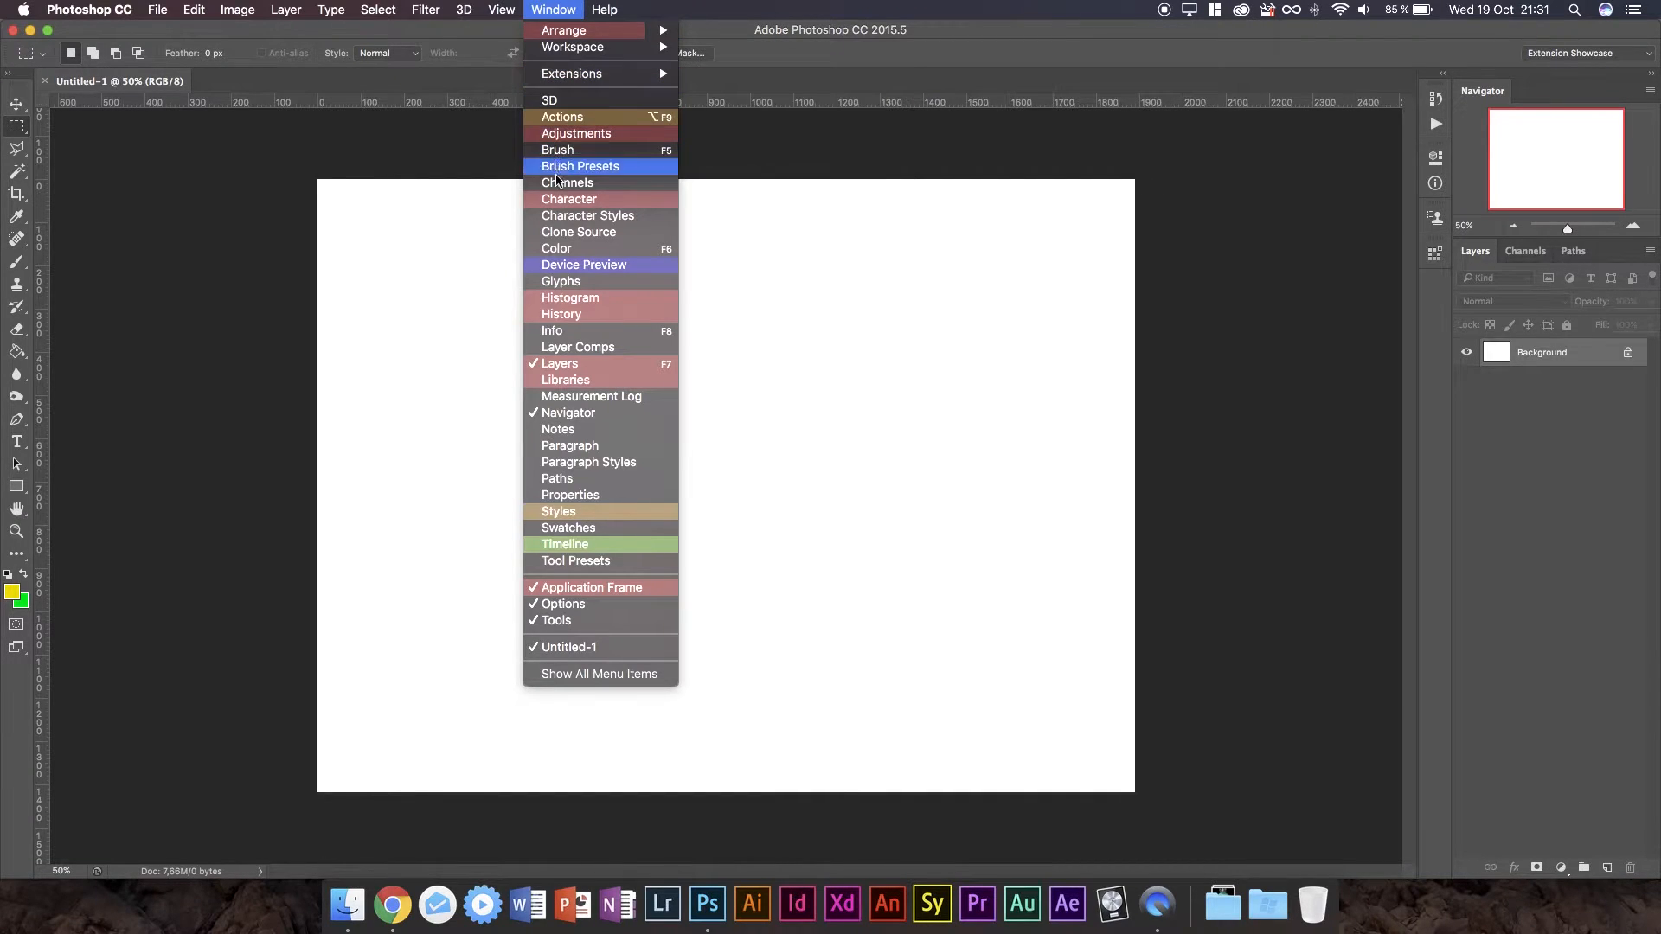
pyautogui.moveTo(570, 412)
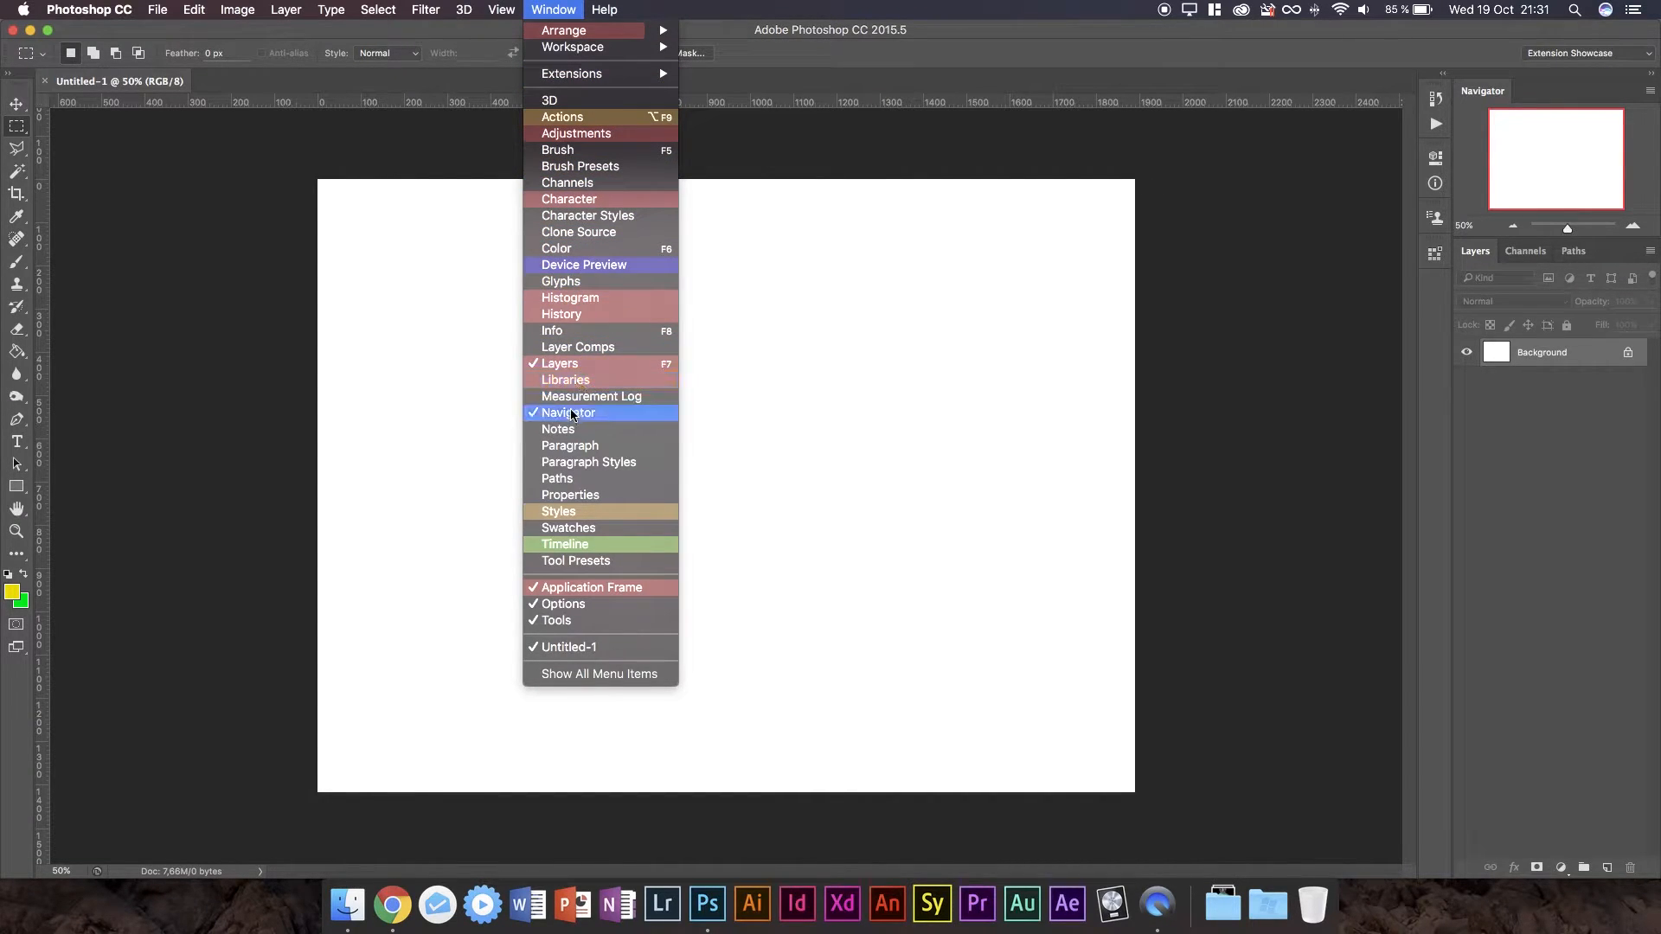
pyautogui.moveTo(565, 544)
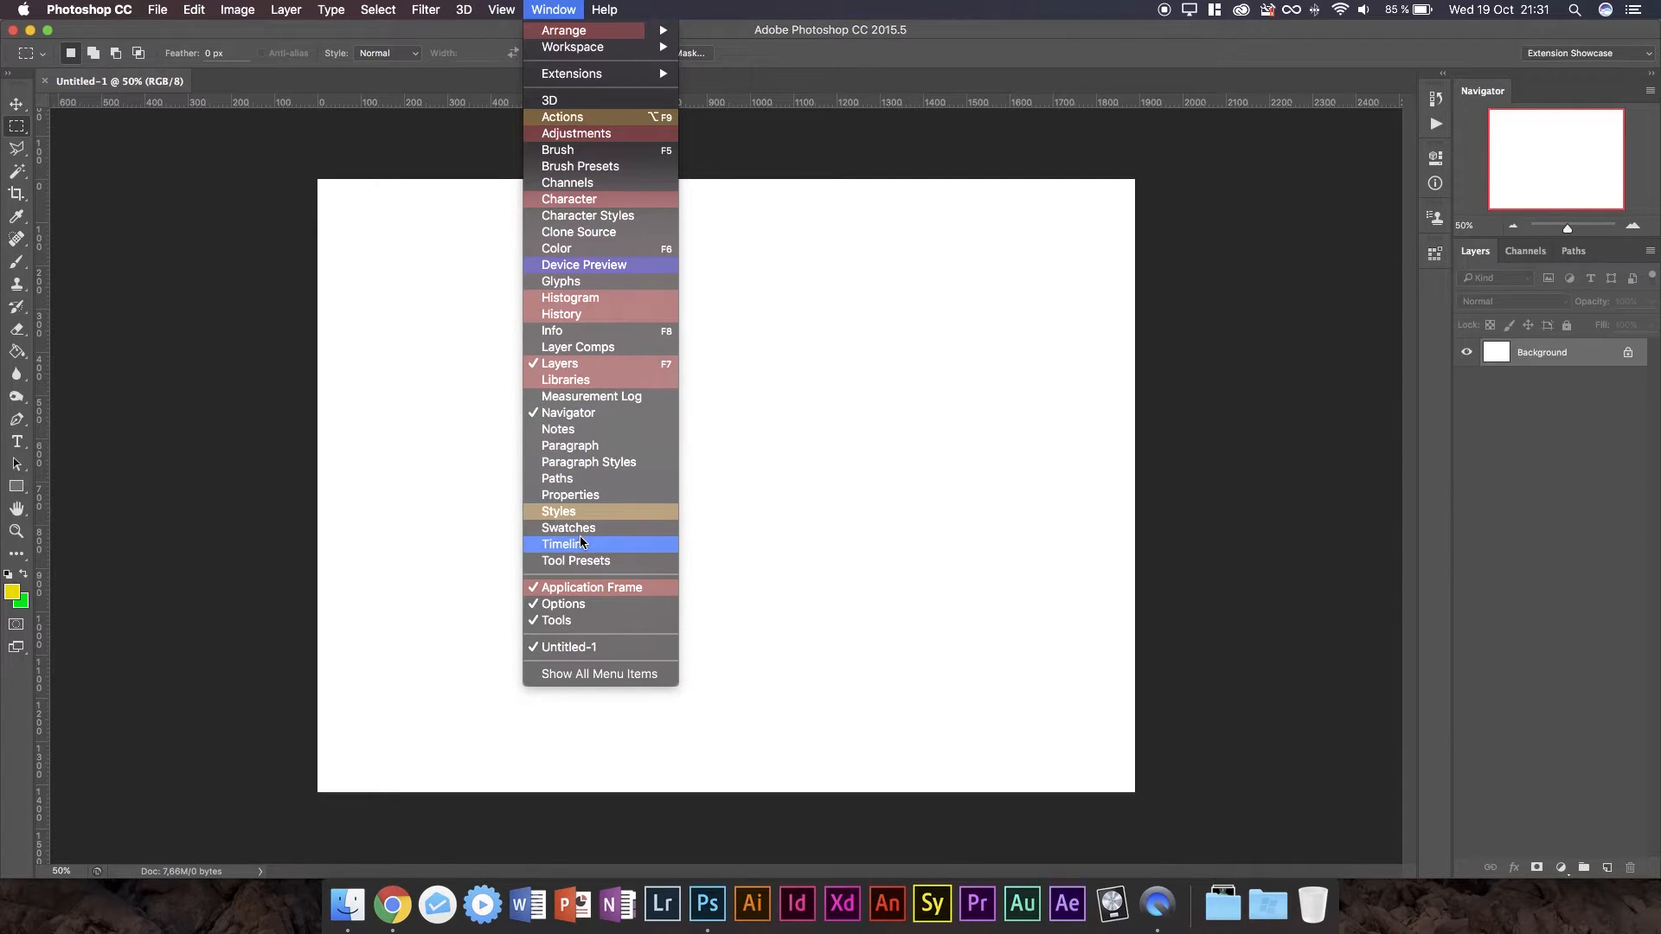
pyautogui.click(569, 528)
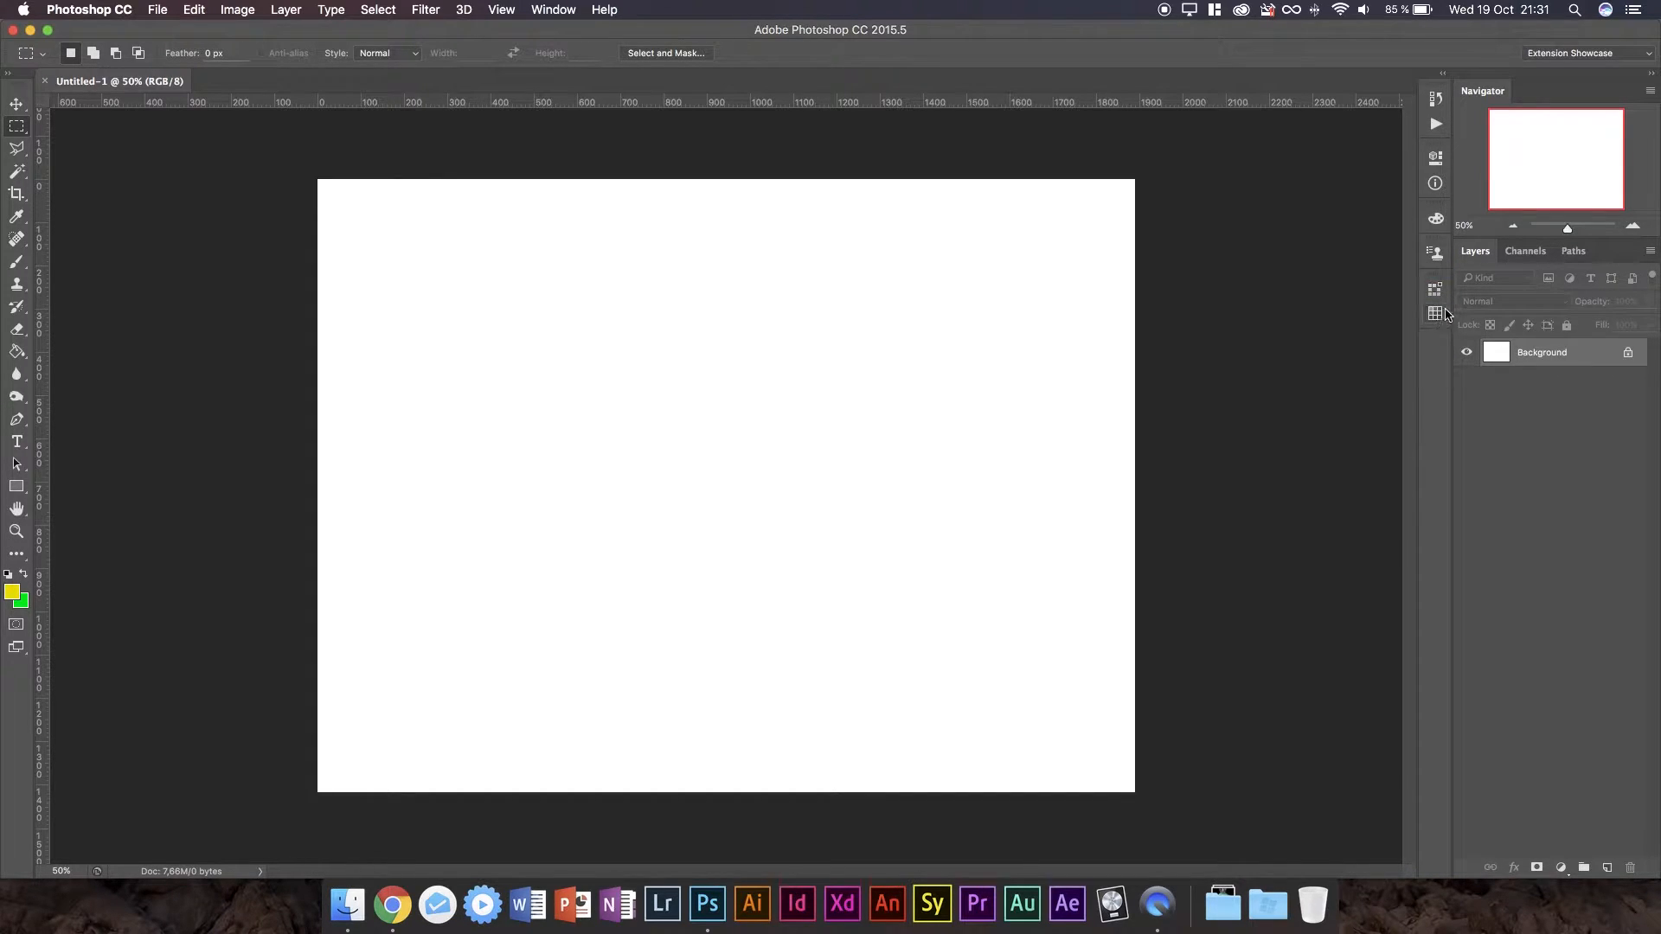
# Open the Swatchoos panel from the dock, then show the grouped Swatches tab's default grid.
pyautogui.click(1435, 313)
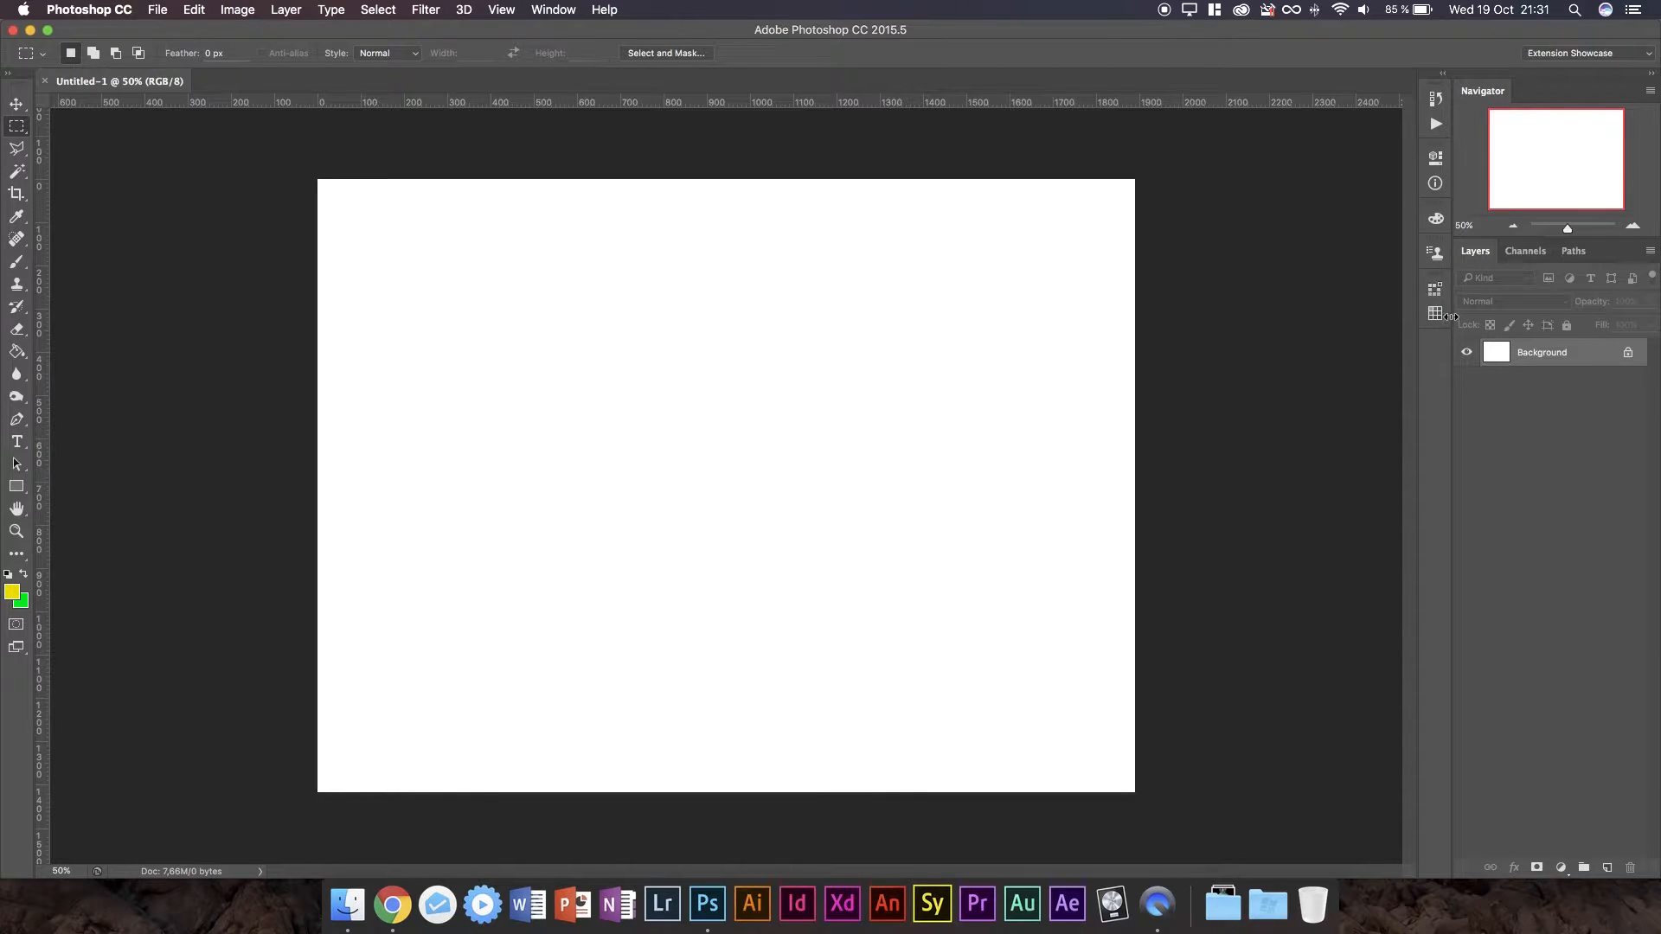
pyautogui.moveTo(1434, 307)
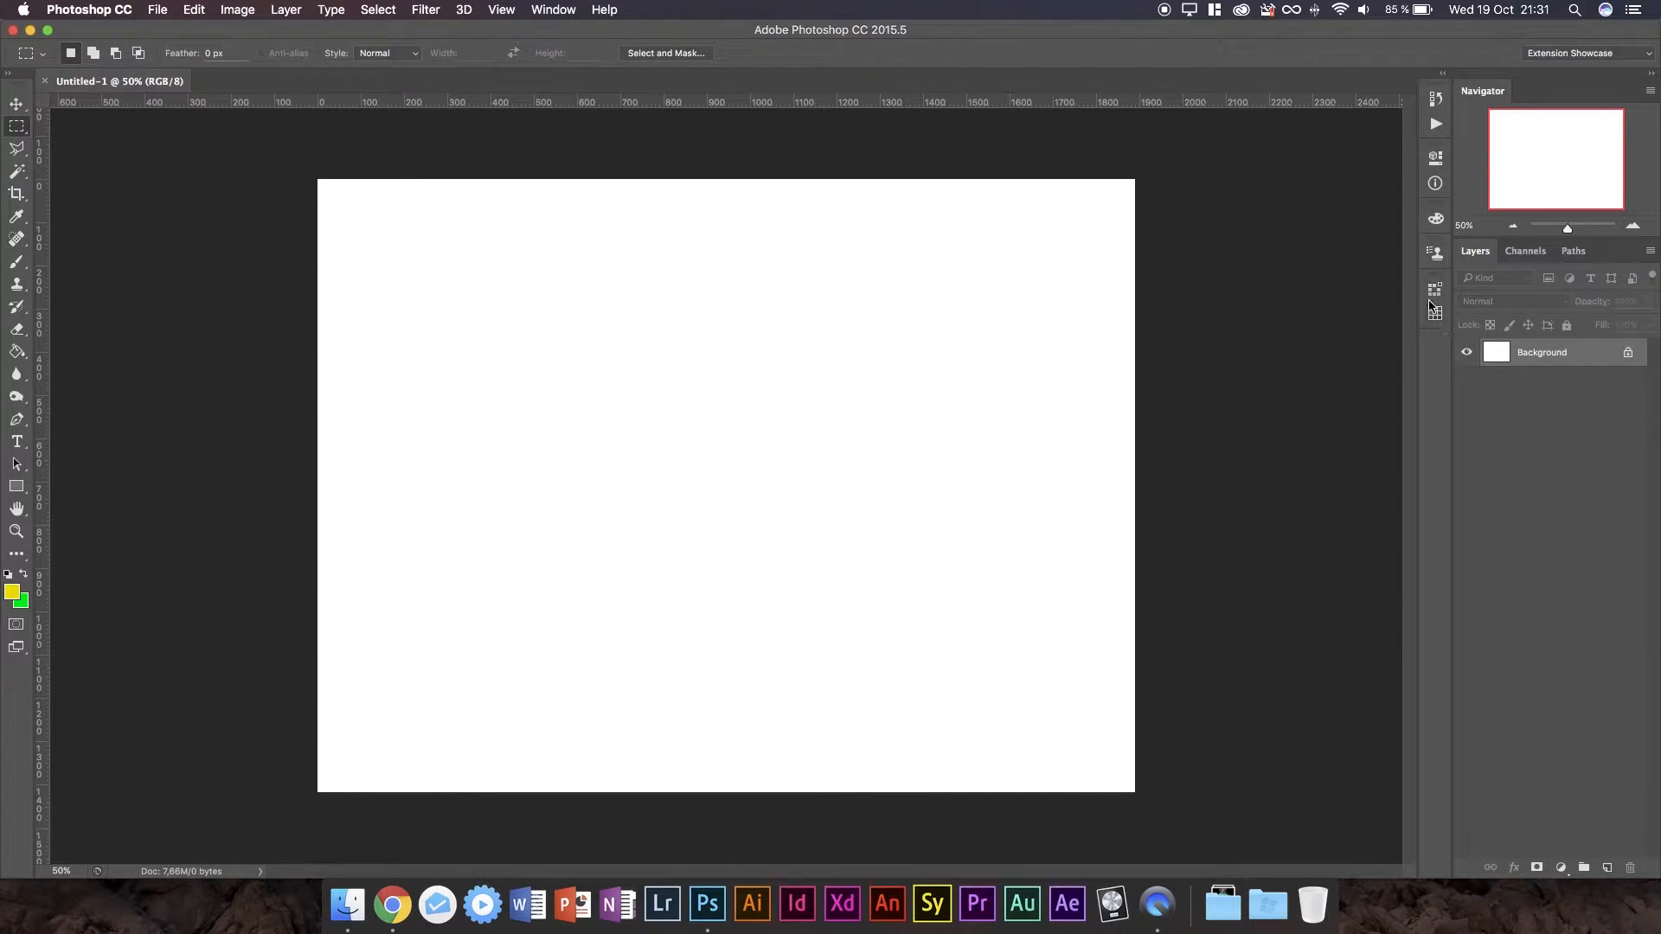
pyautogui.click(1435, 288)
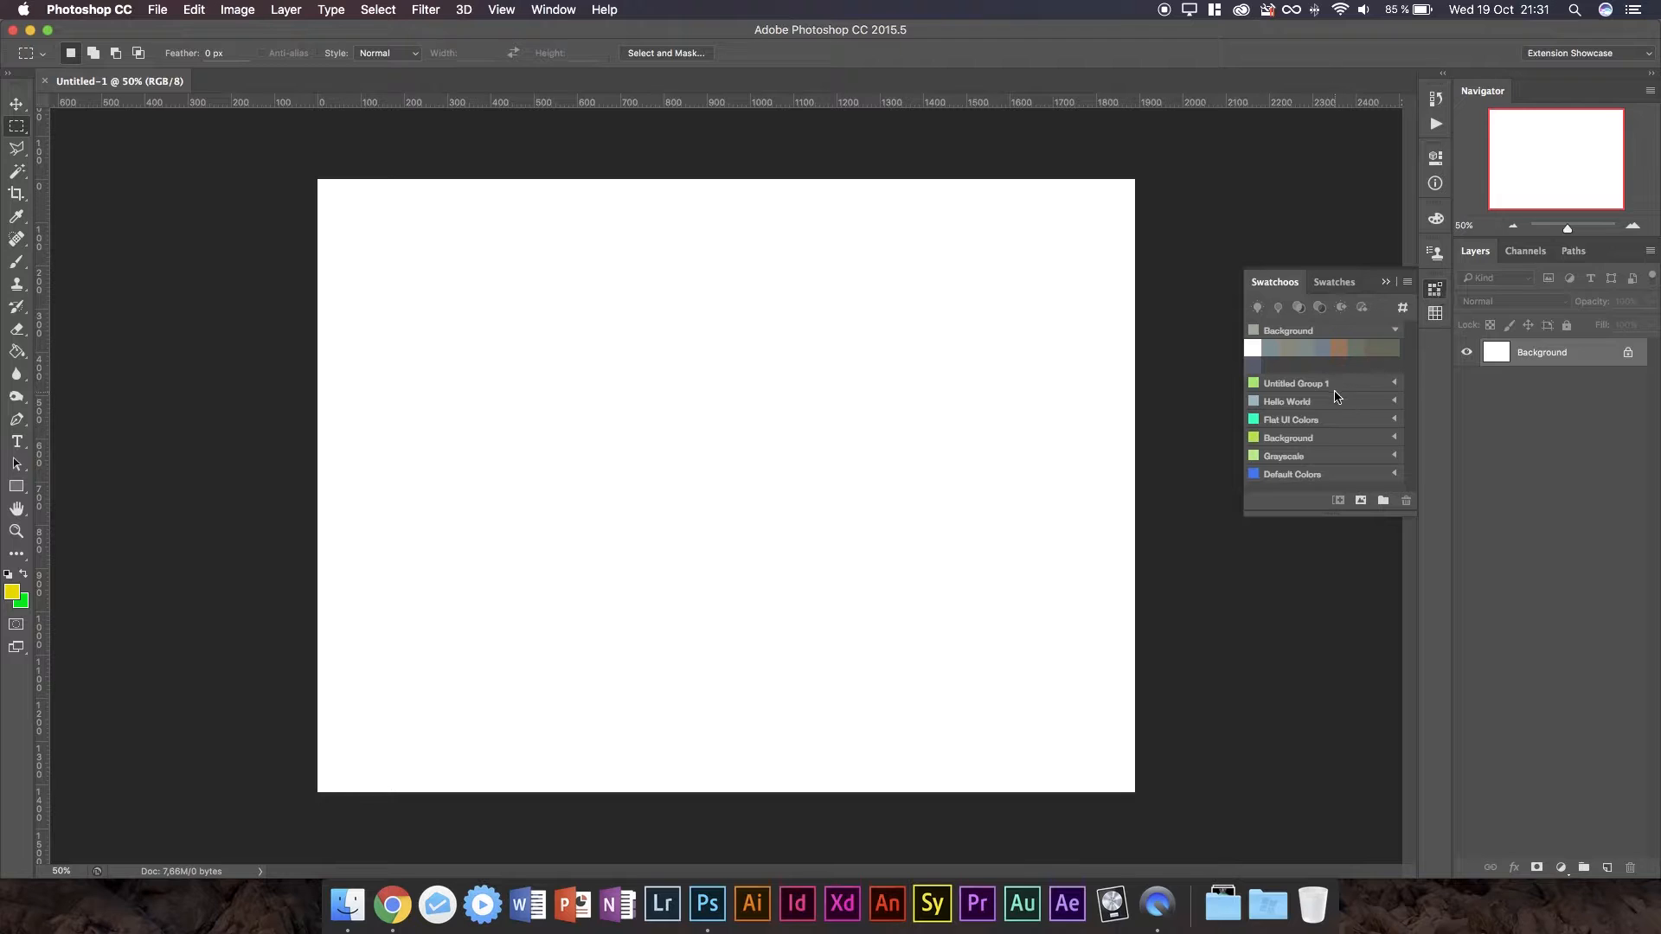
pyautogui.moveTo(1260, 519)
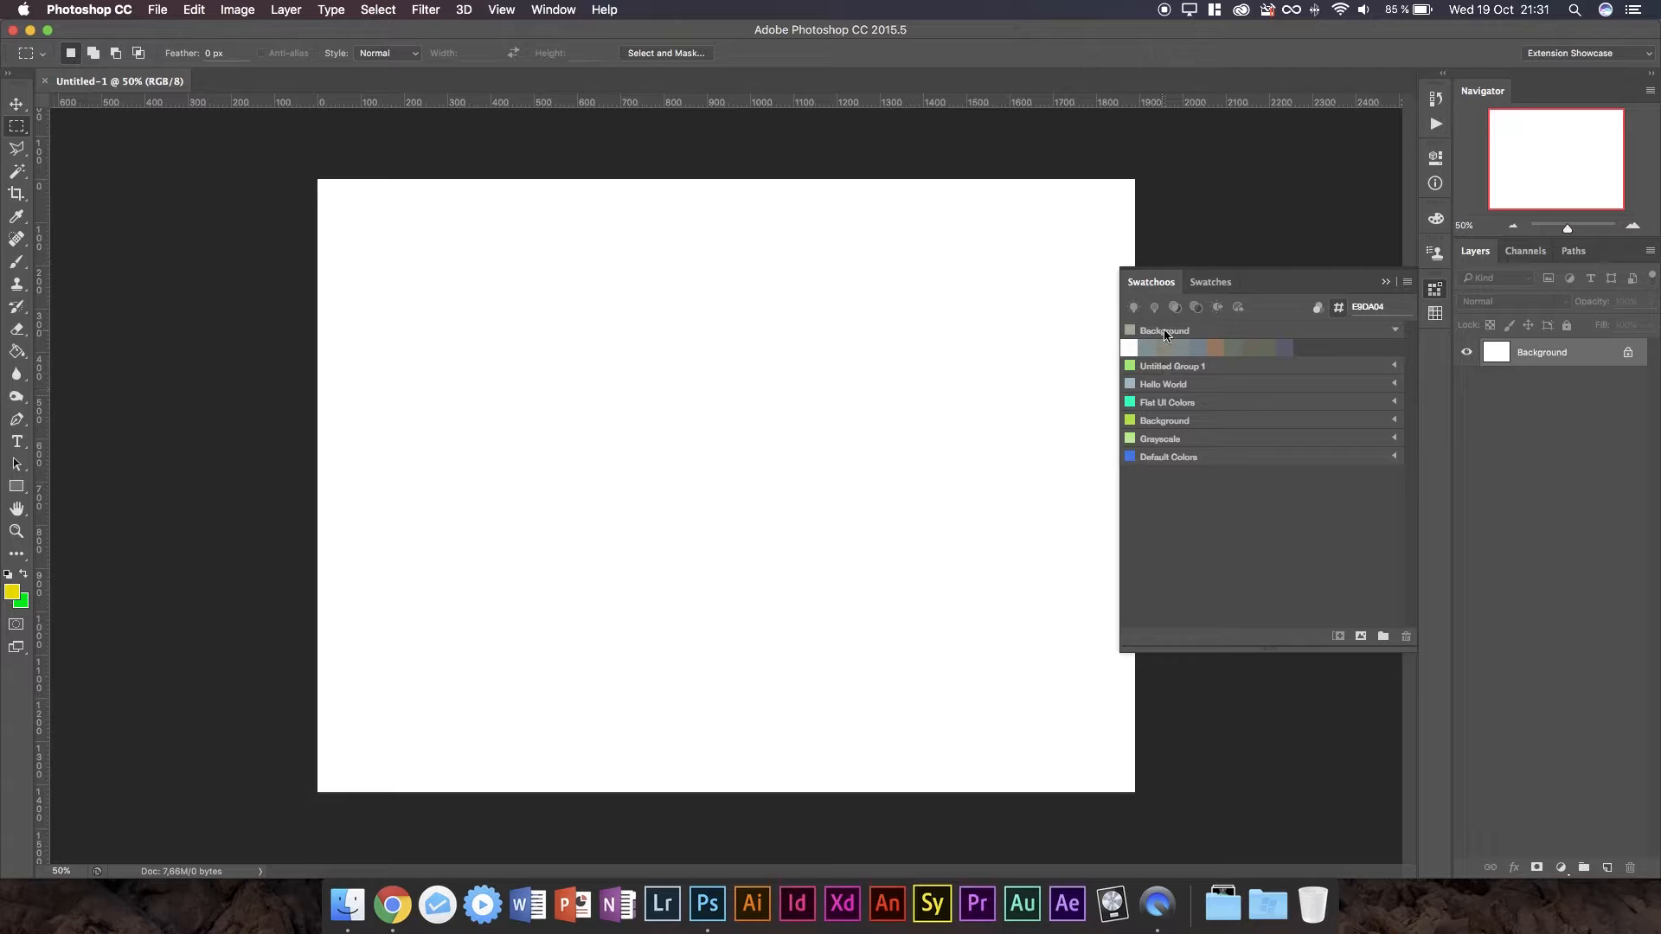
pyautogui.moveTo(1166, 315)
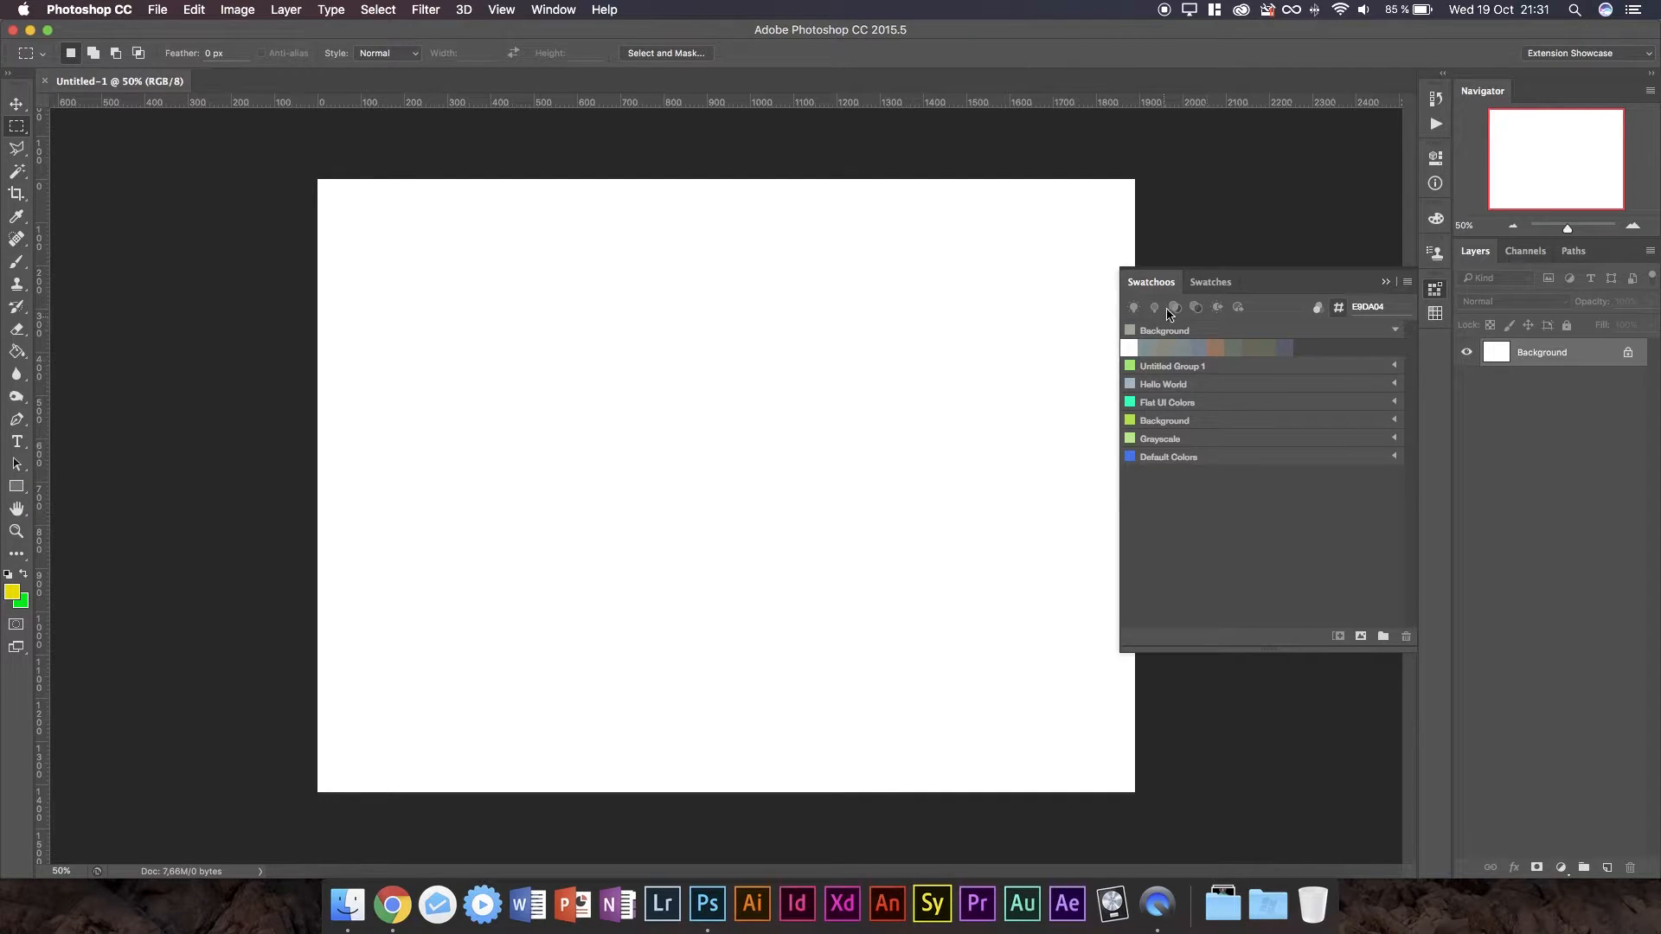
pyautogui.moveTo(1351, 427)
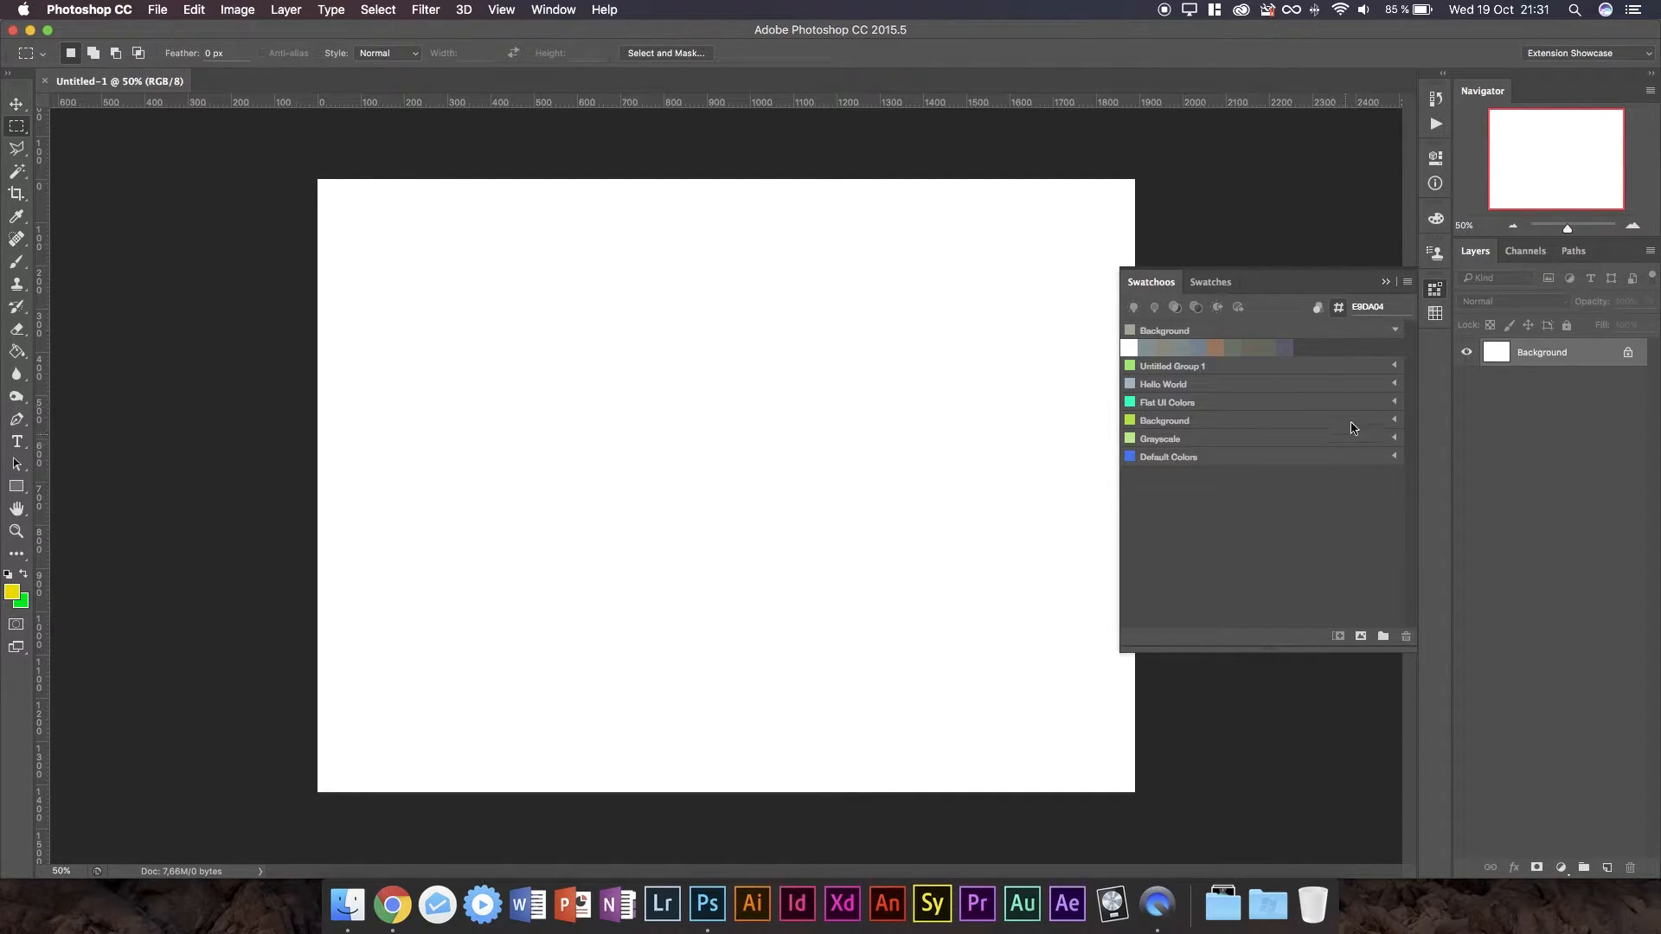
pyautogui.click(1210, 282)
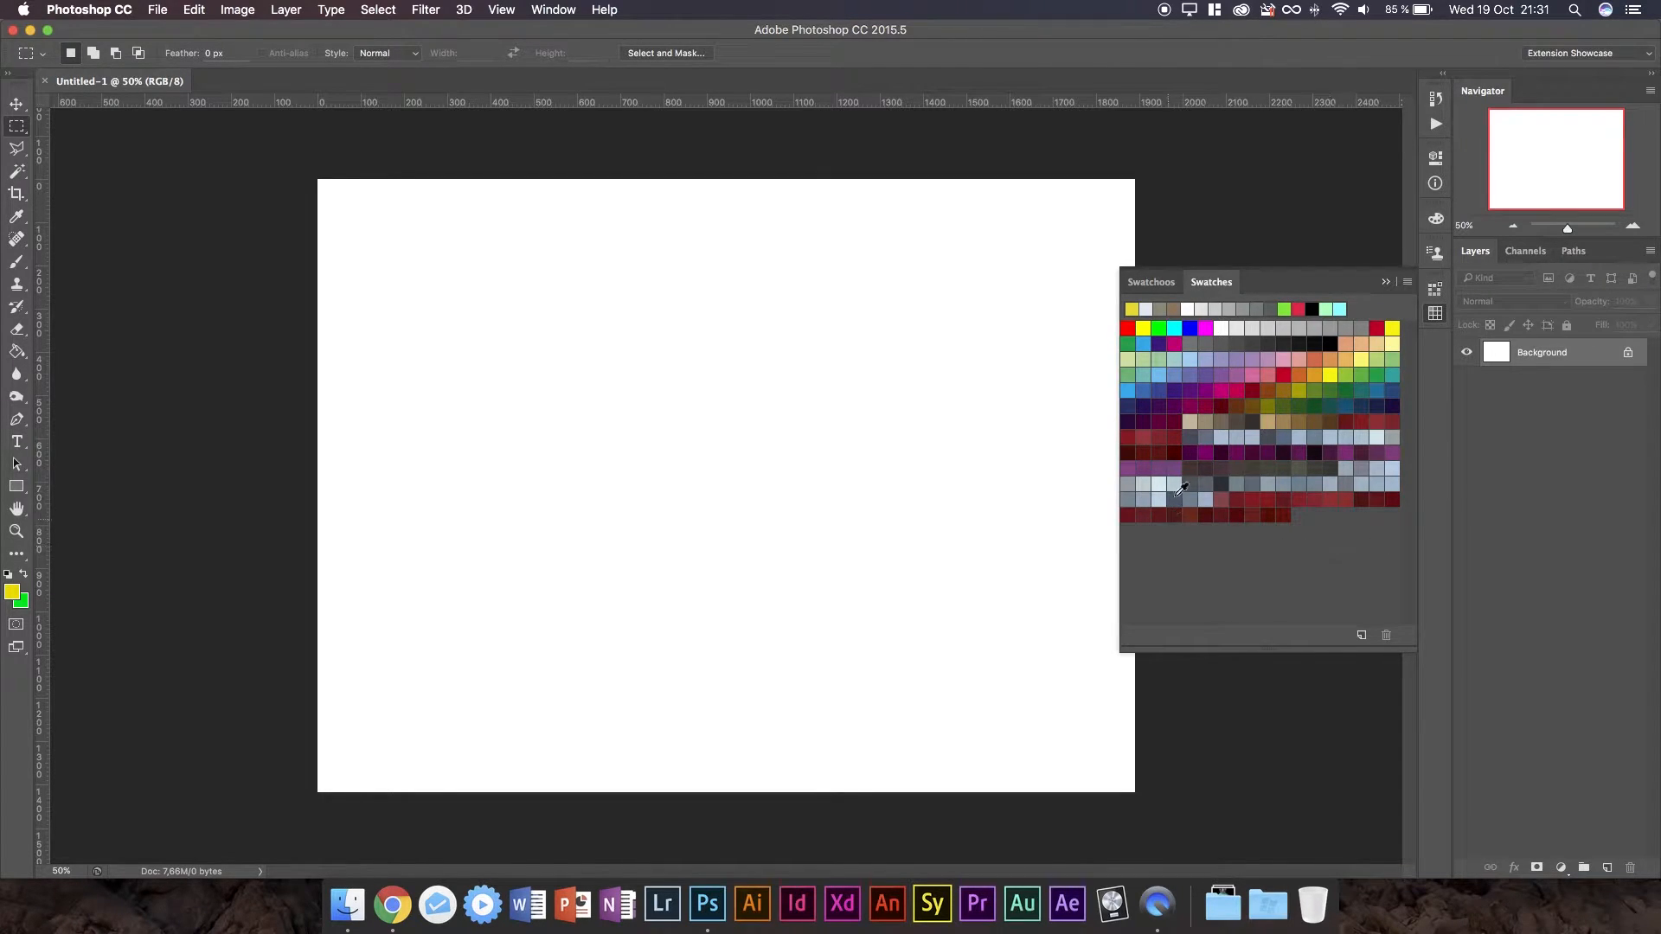
pyautogui.moveTo(1302, 466)
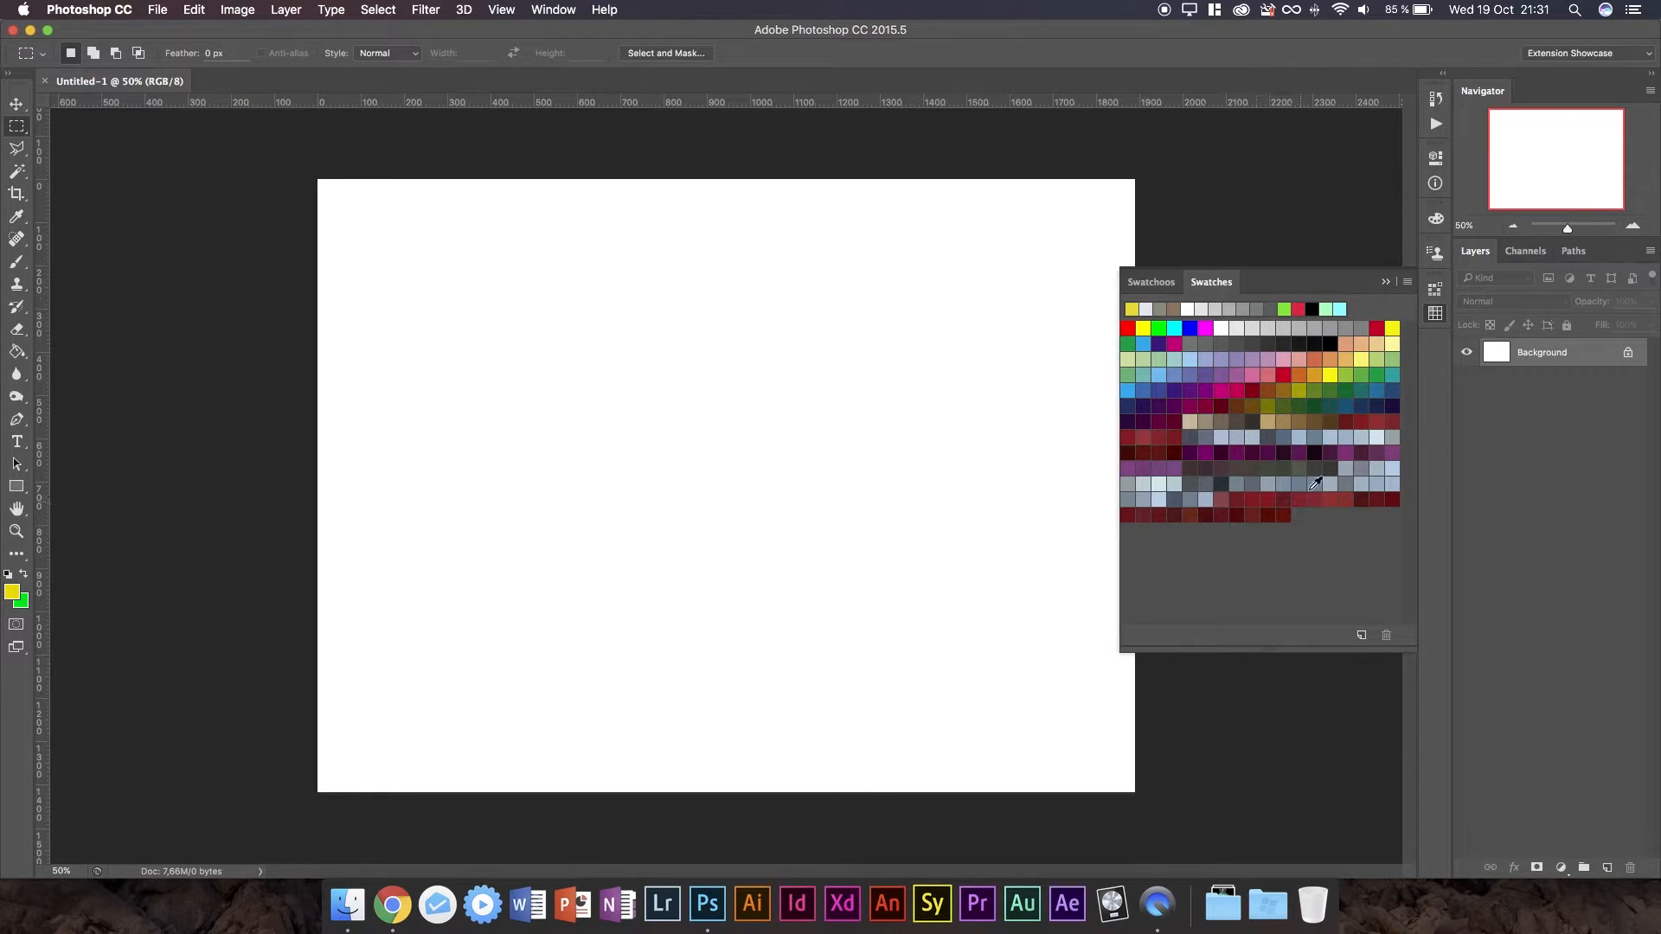
# Reset Swatches to the default set, answer both prompts, and collapse the swatch panels.
pyautogui.click(1384, 282)
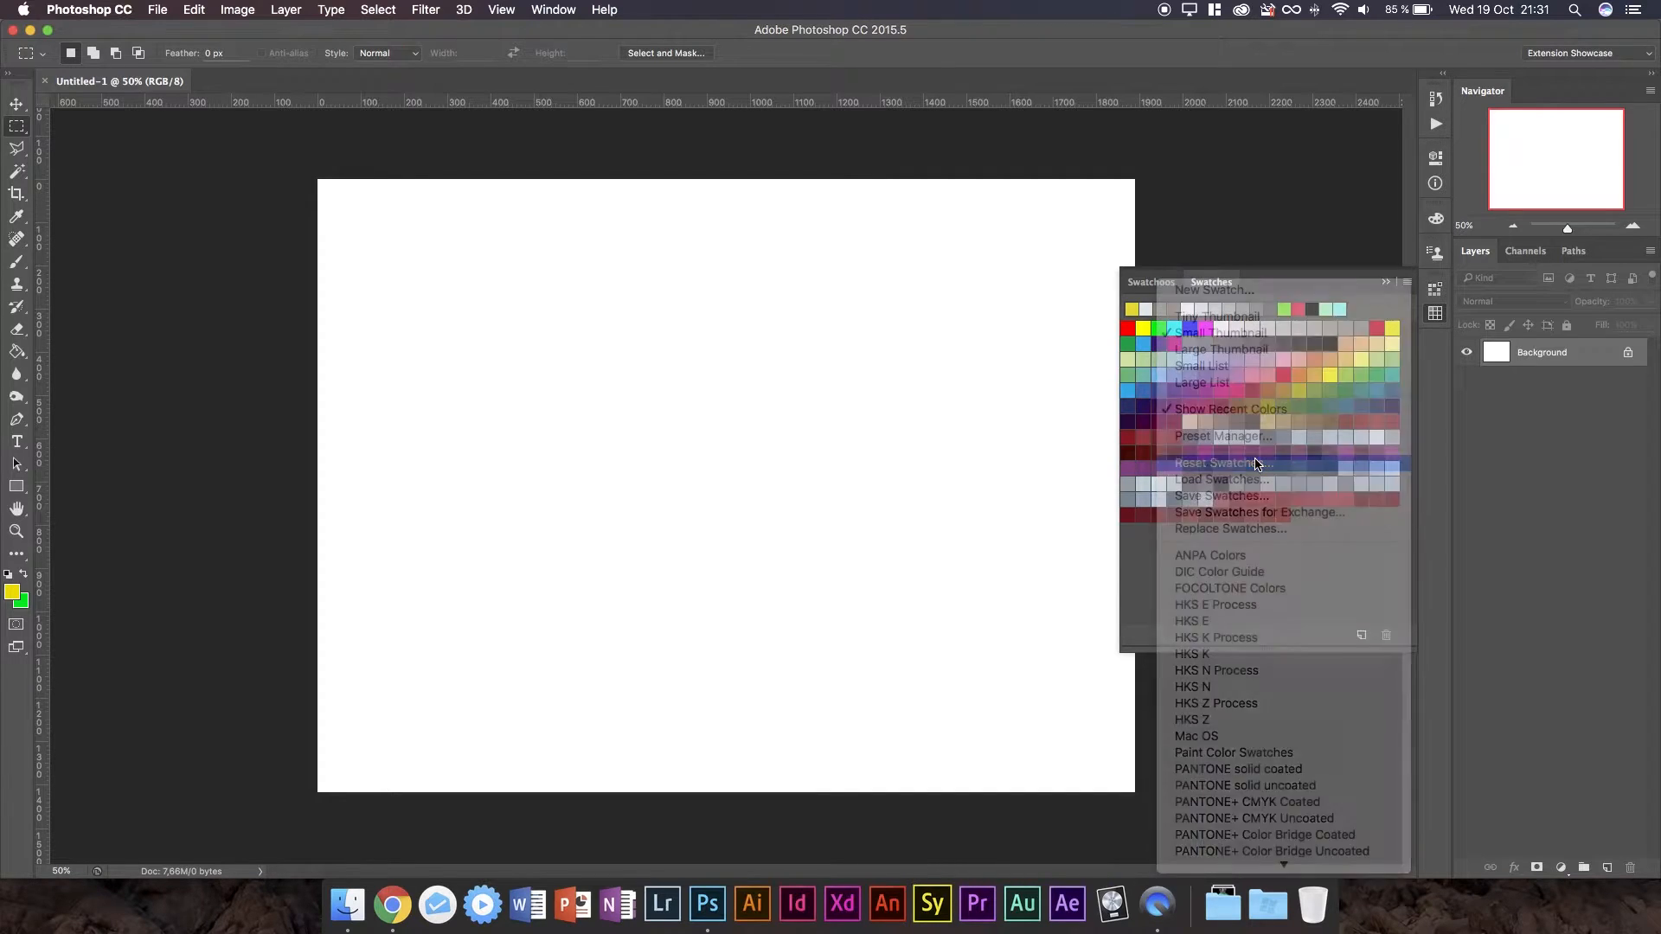
pyautogui.click(1221, 463)
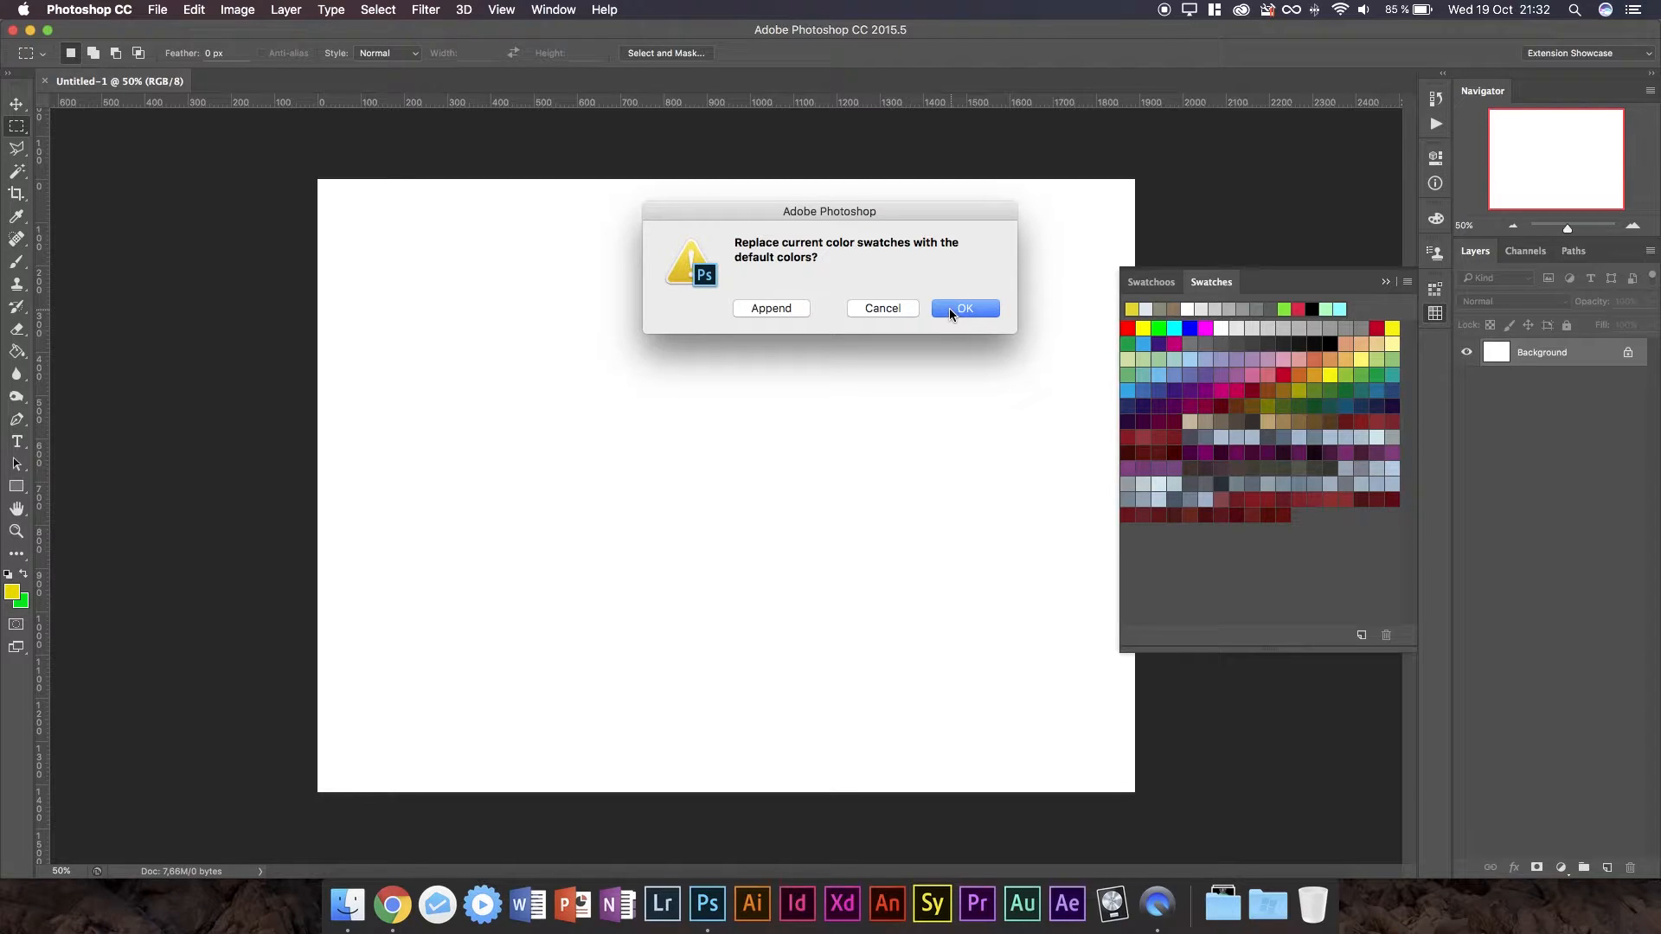
pyautogui.click(963, 308)
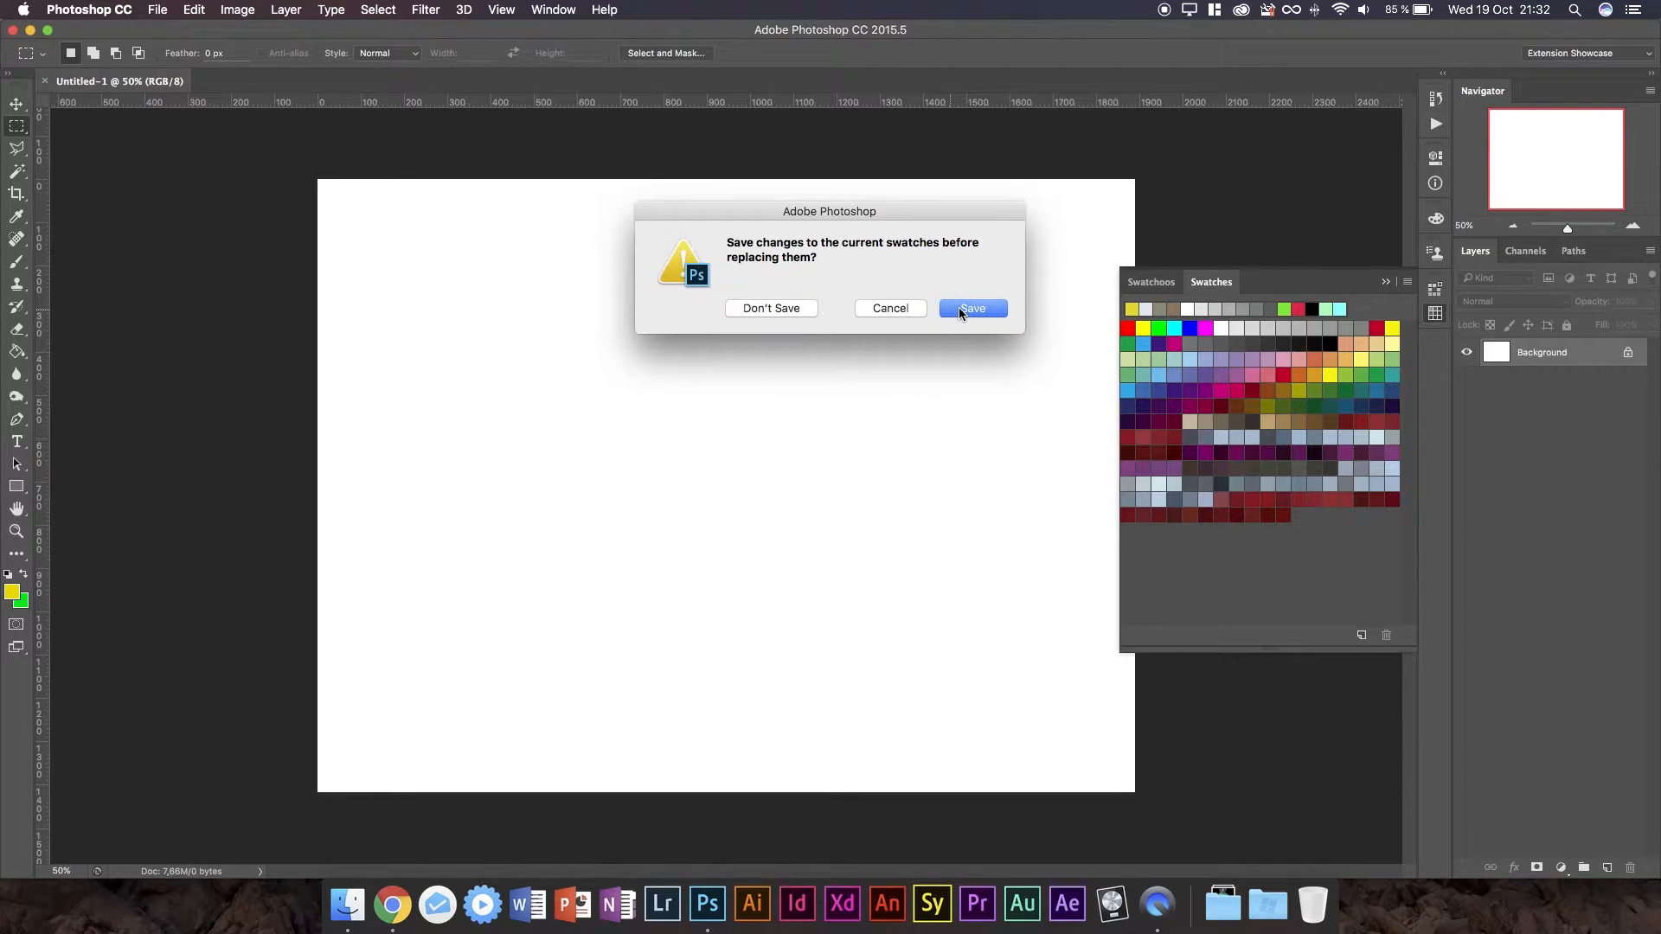
pyautogui.click(971, 308)
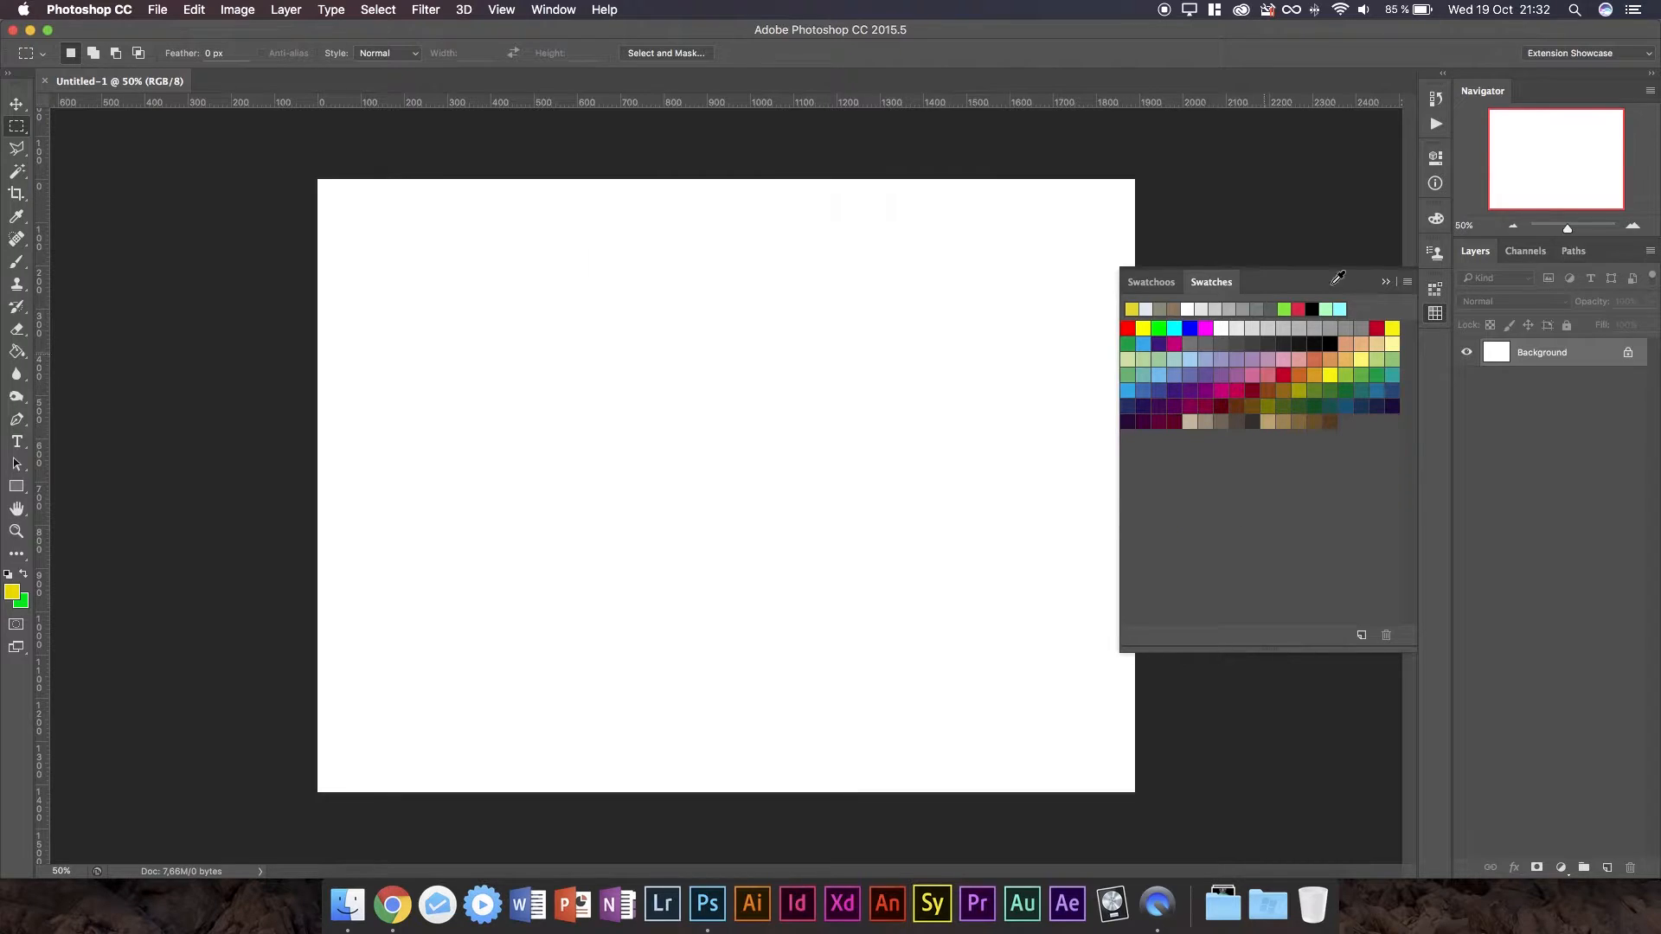
pyautogui.click(1436, 293)
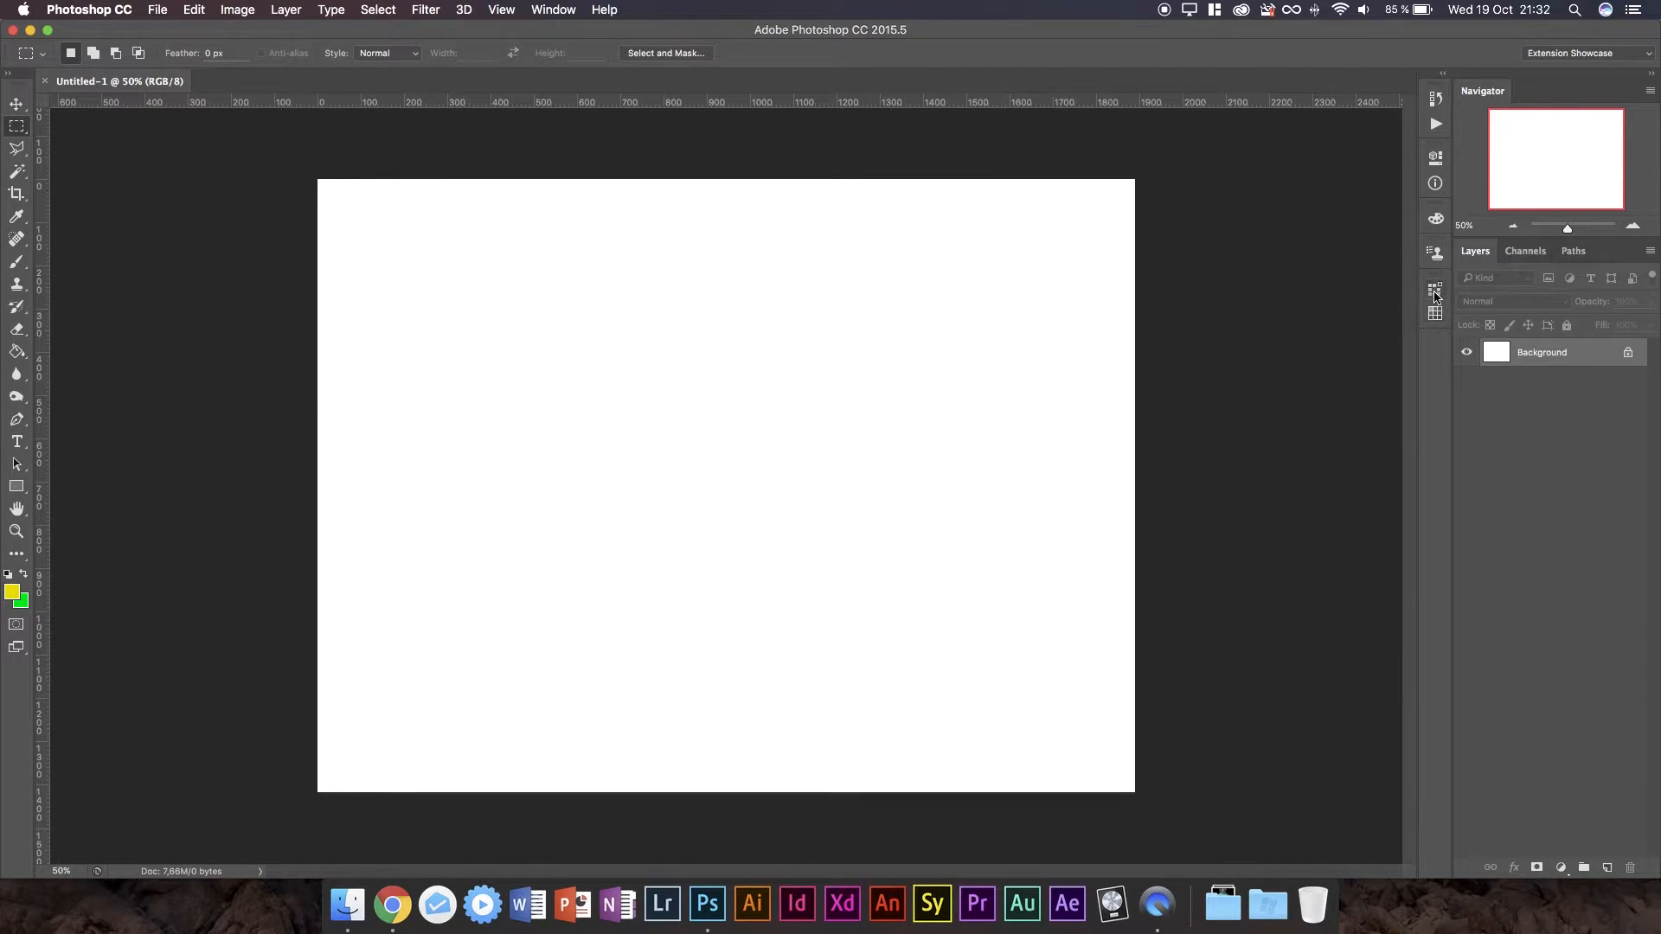
# Reopen the Swatchoos panel from its dock icon and expand the Default Colors group.
pyautogui.click(1436, 294)
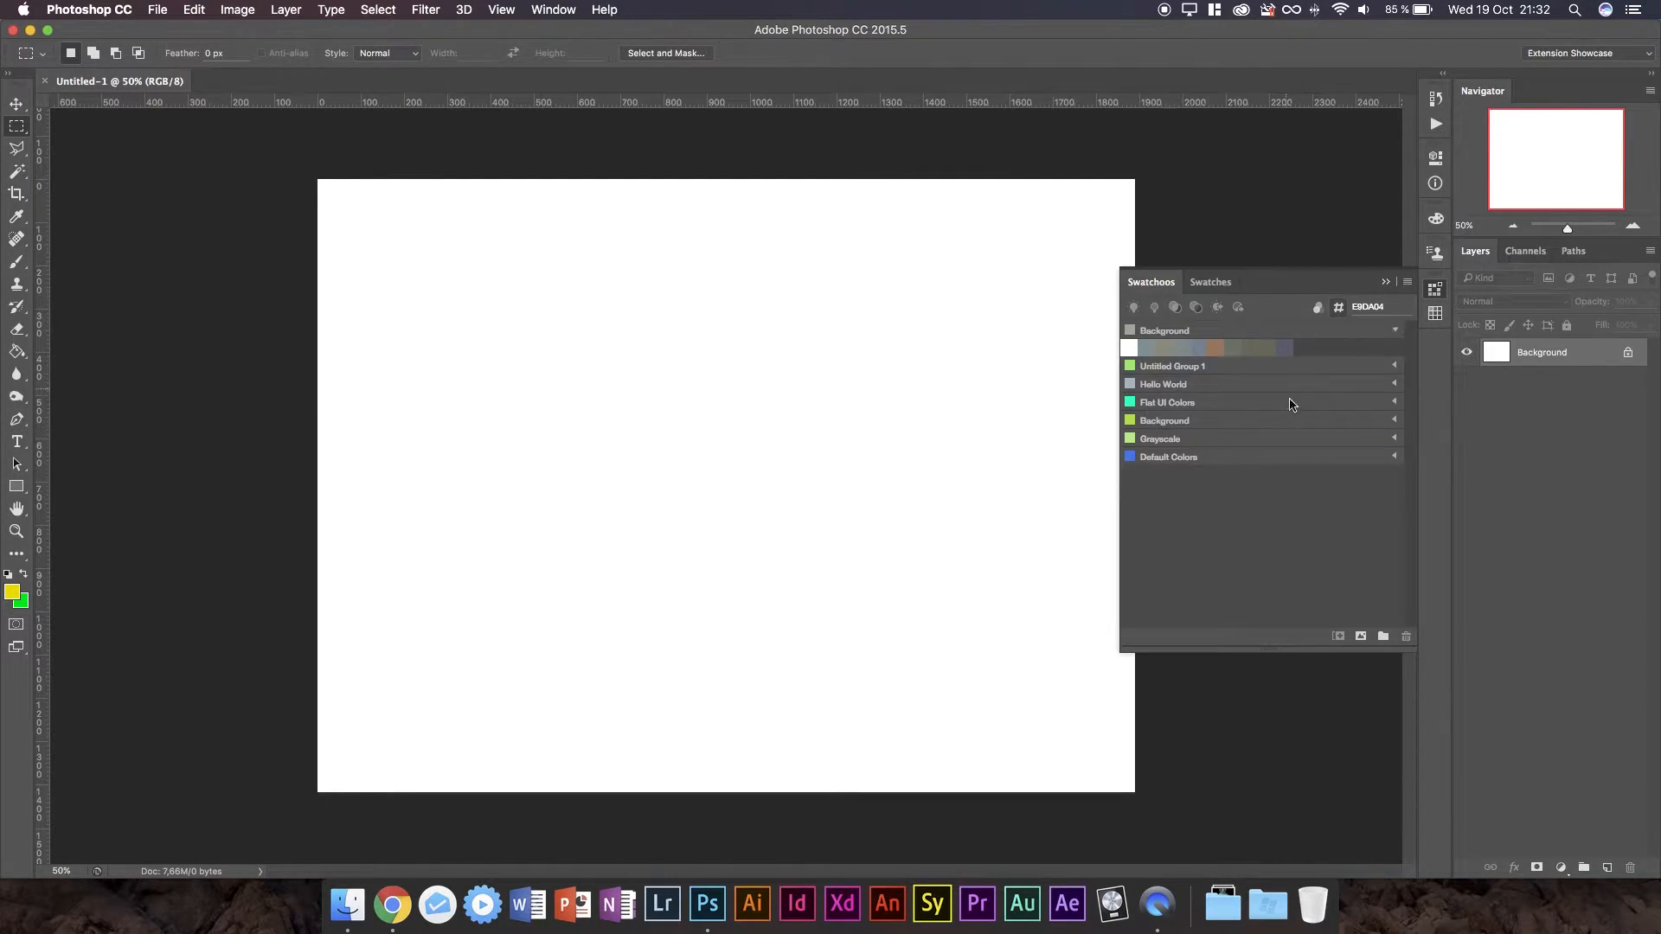
pyautogui.moveTo(1298, 473)
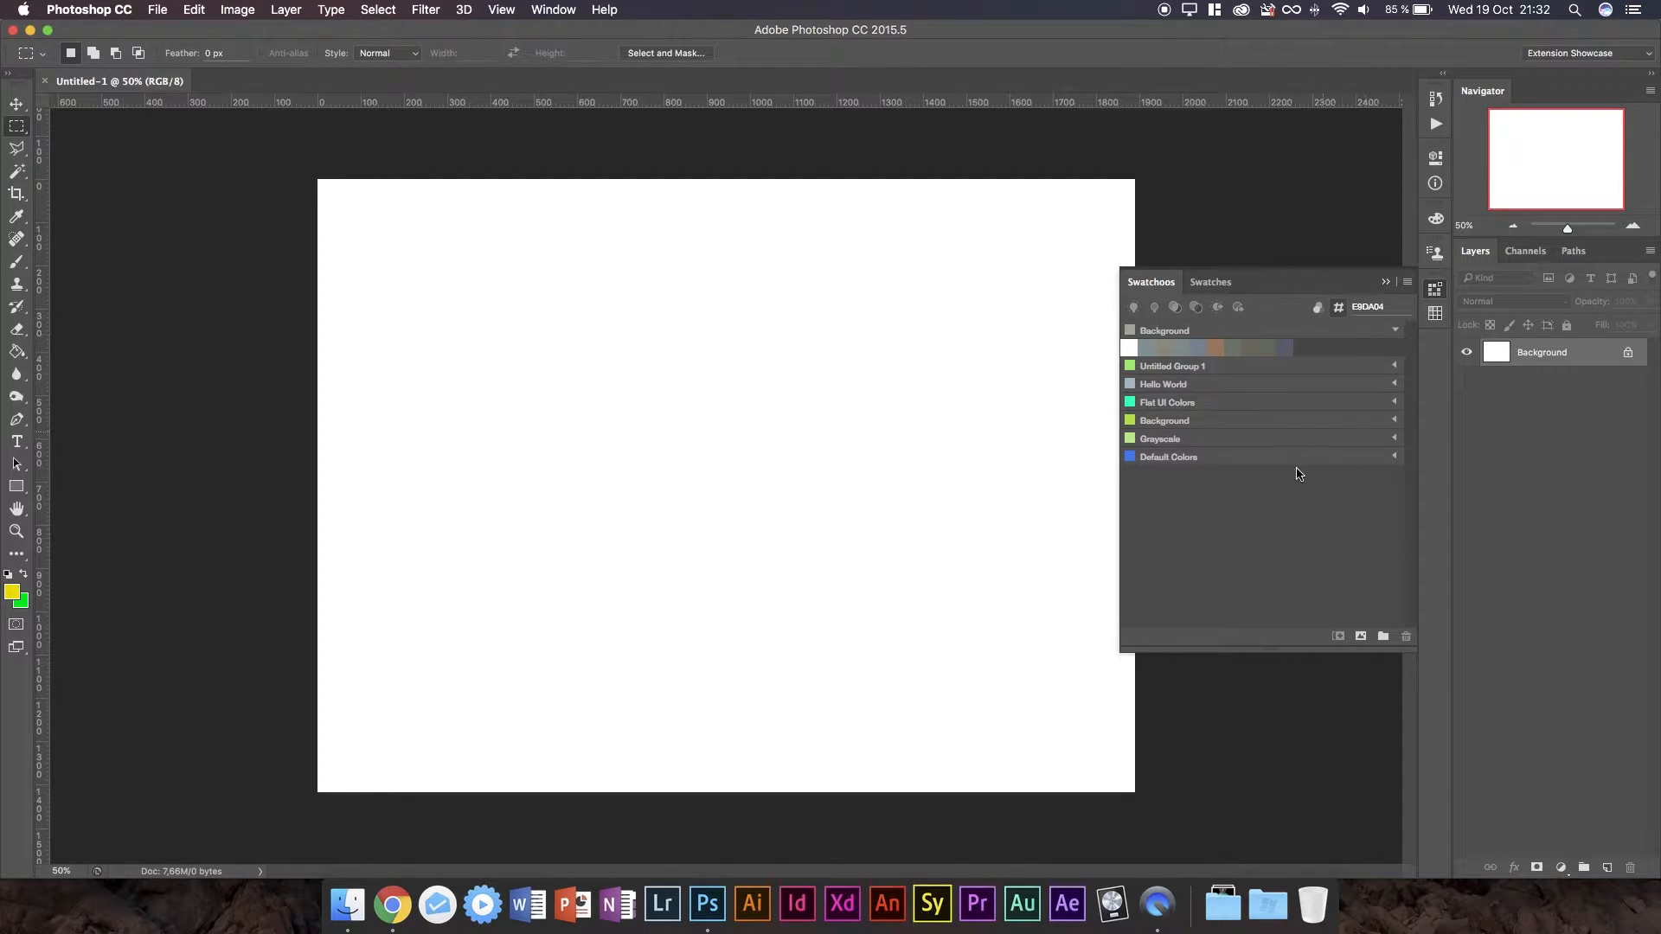
pyautogui.click(1394, 457)
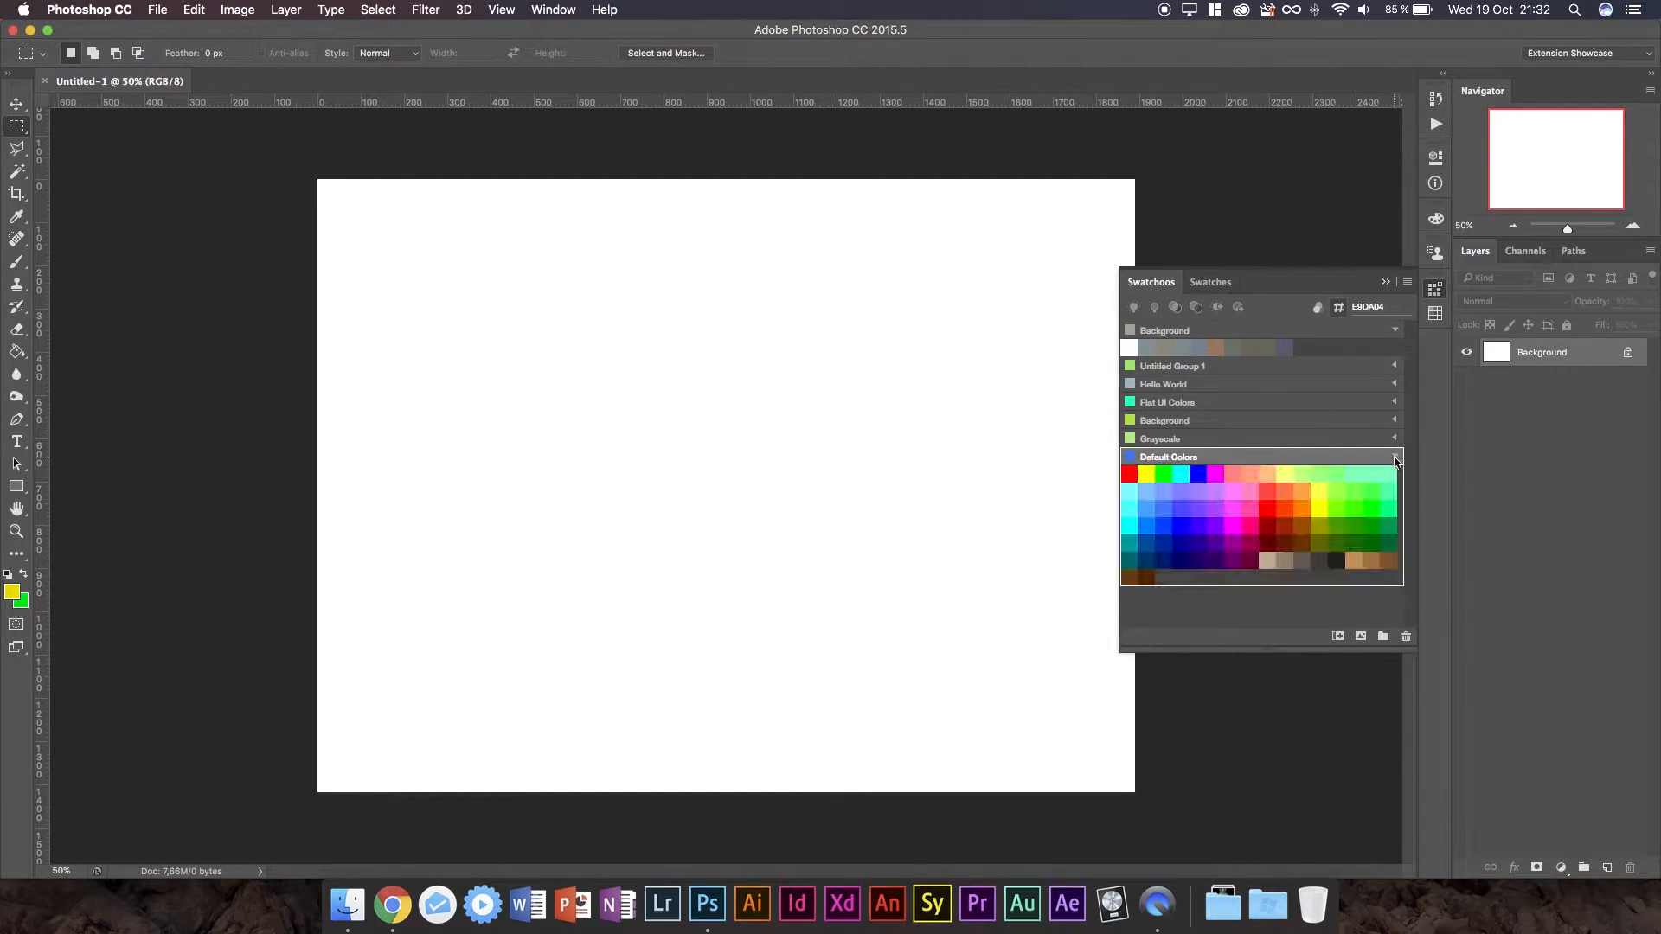
pyautogui.moveTo(1305, 429)
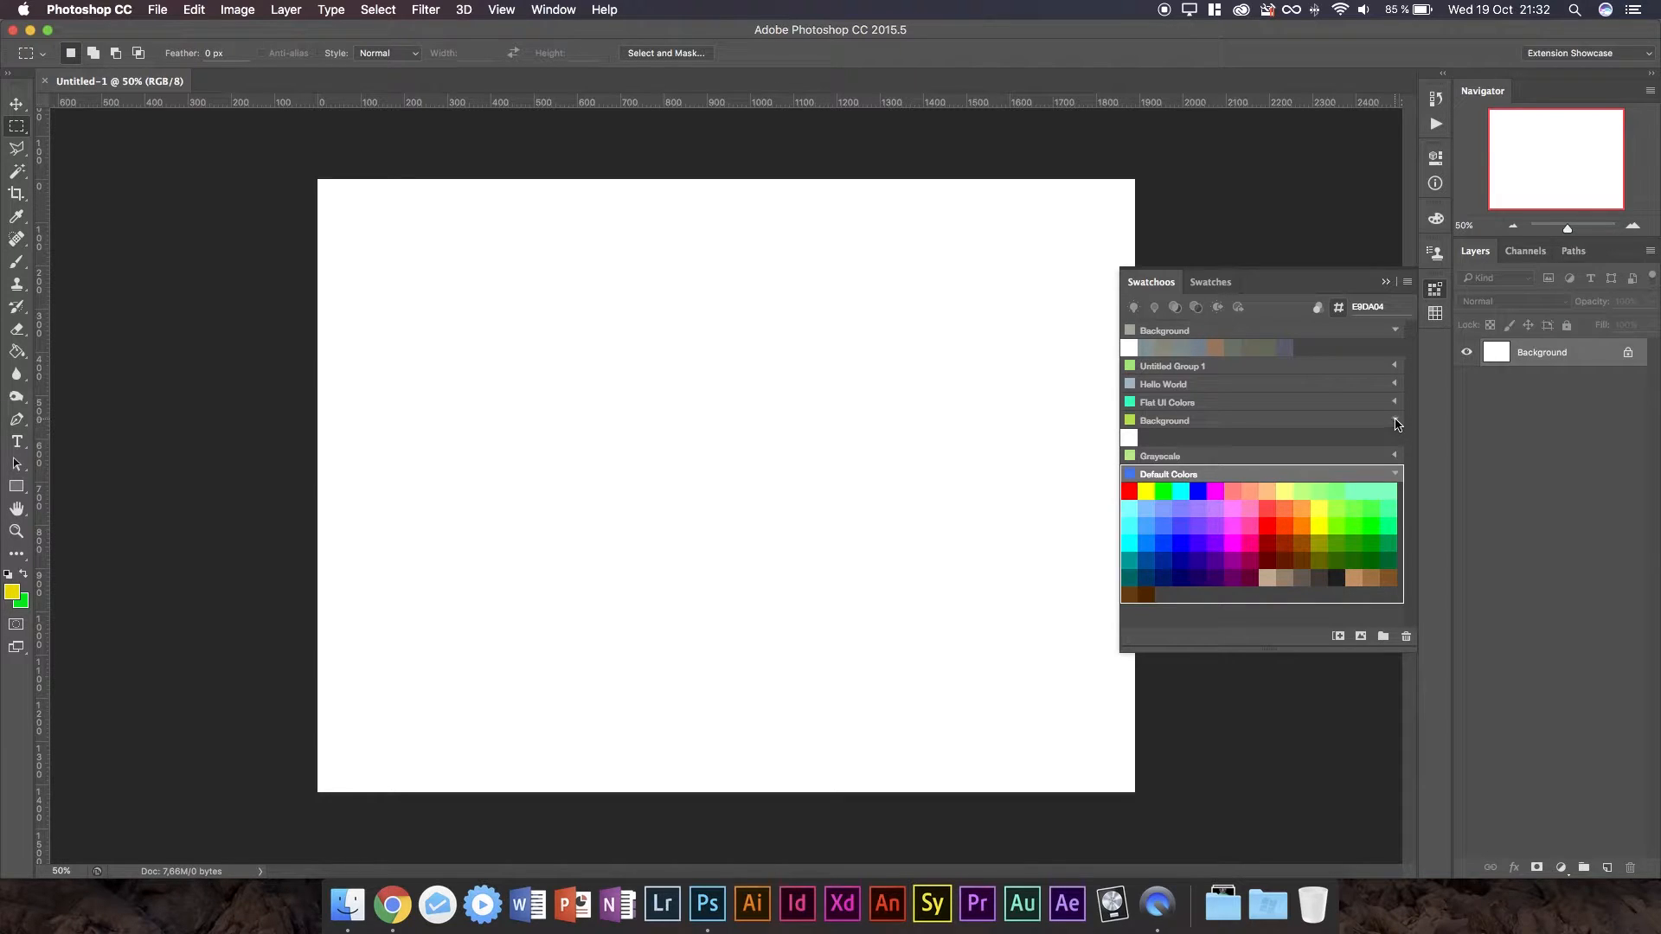
pyautogui.moveTo(15, 329)
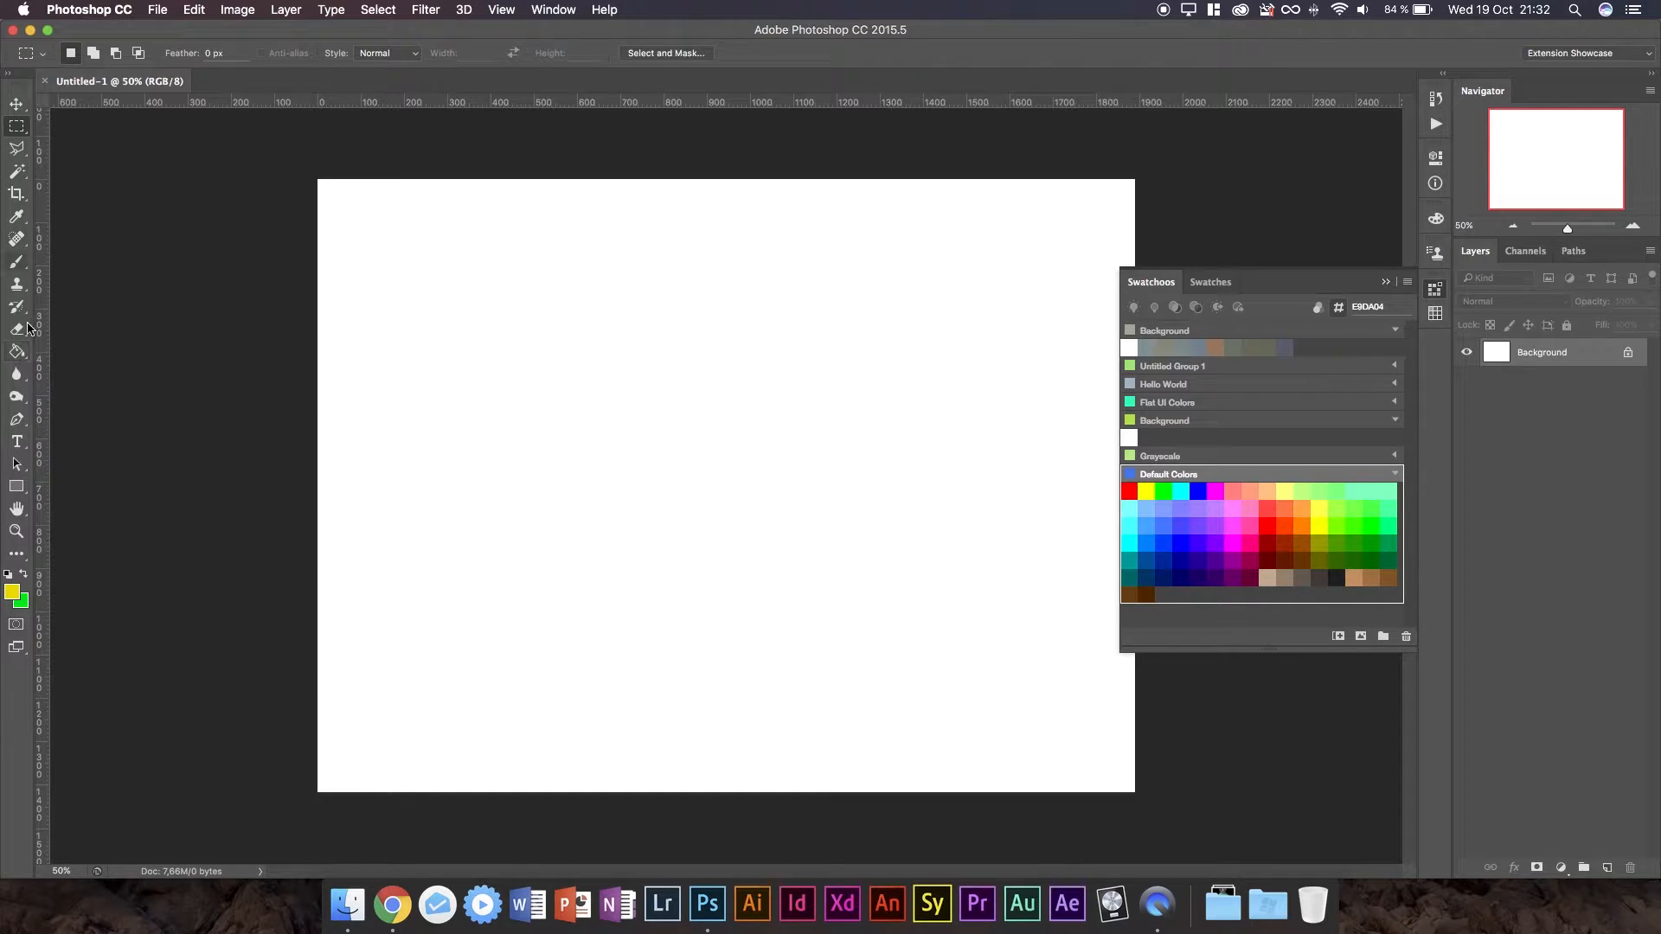
# Draw a yellow rectangle and import its colour as a swatch into the Background group.
pyautogui.click(15, 486)
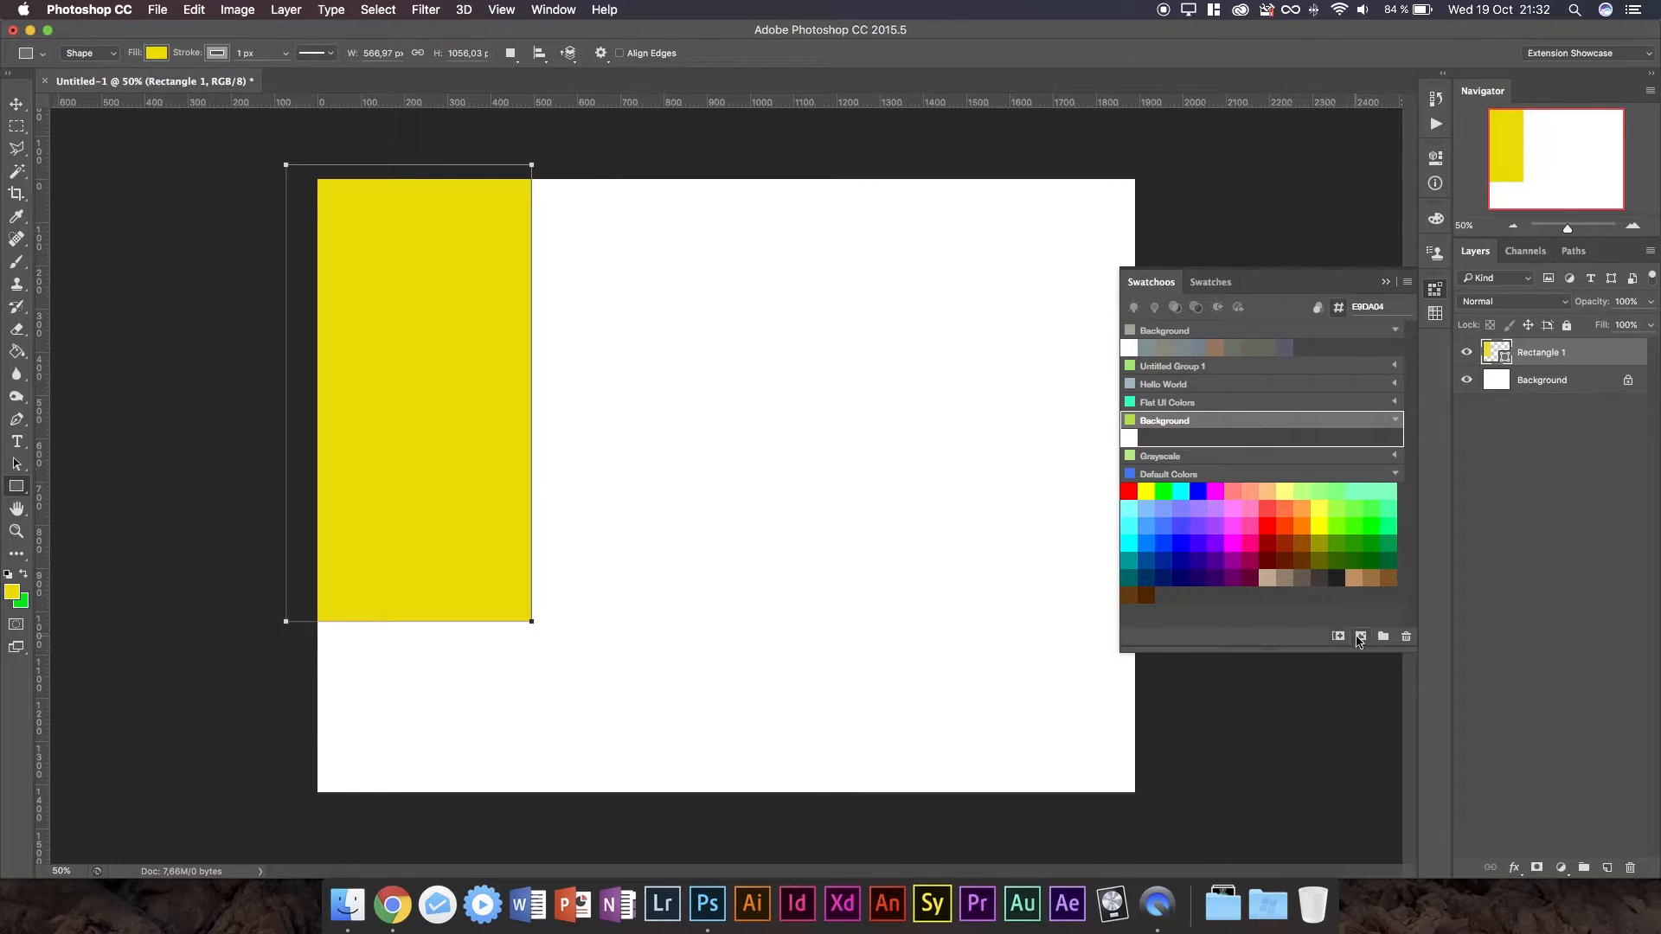
pyautogui.moveTo(1362, 637)
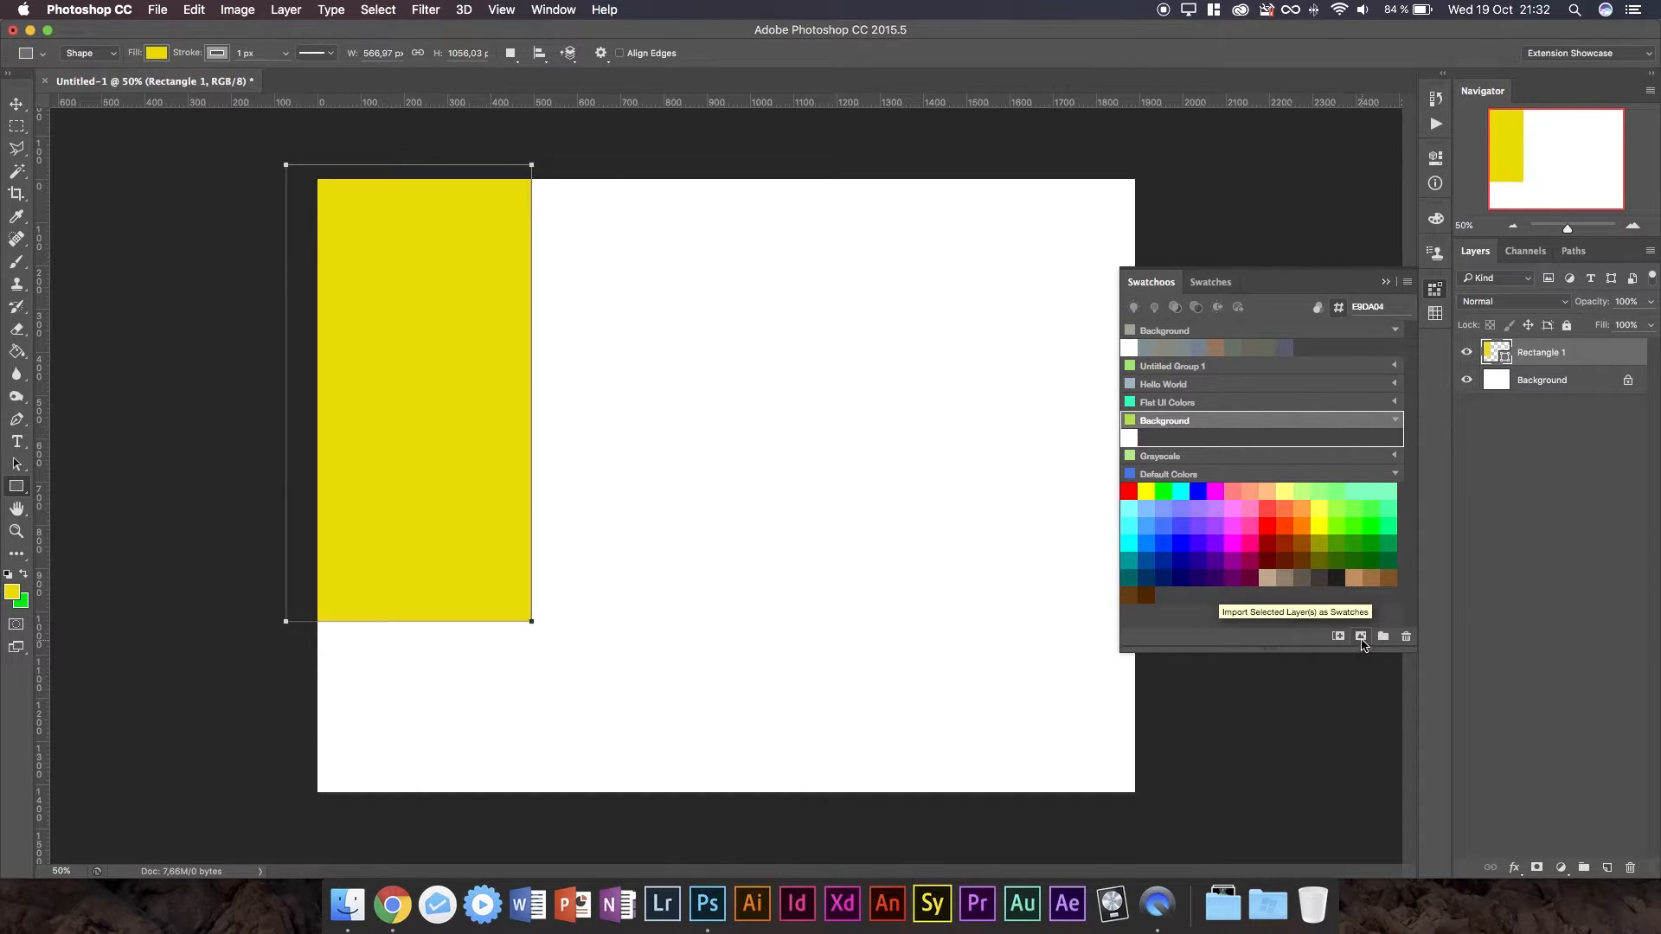
pyautogui.moveTo(1340, 636)
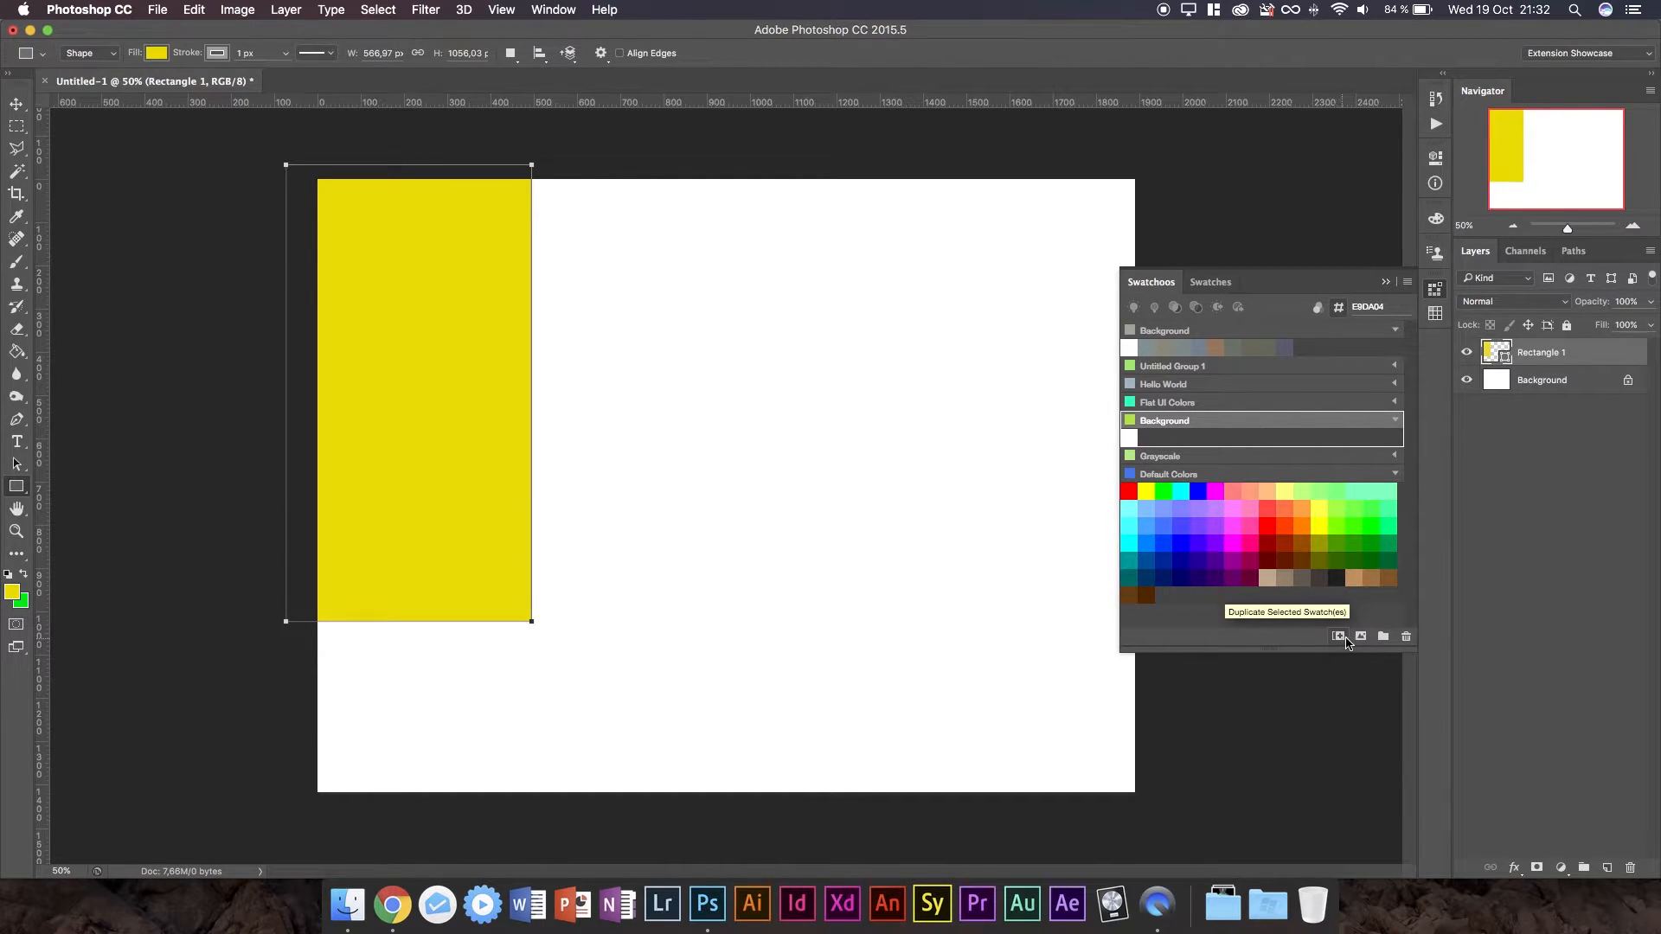
pyautogui.moveTo(1363, 638)
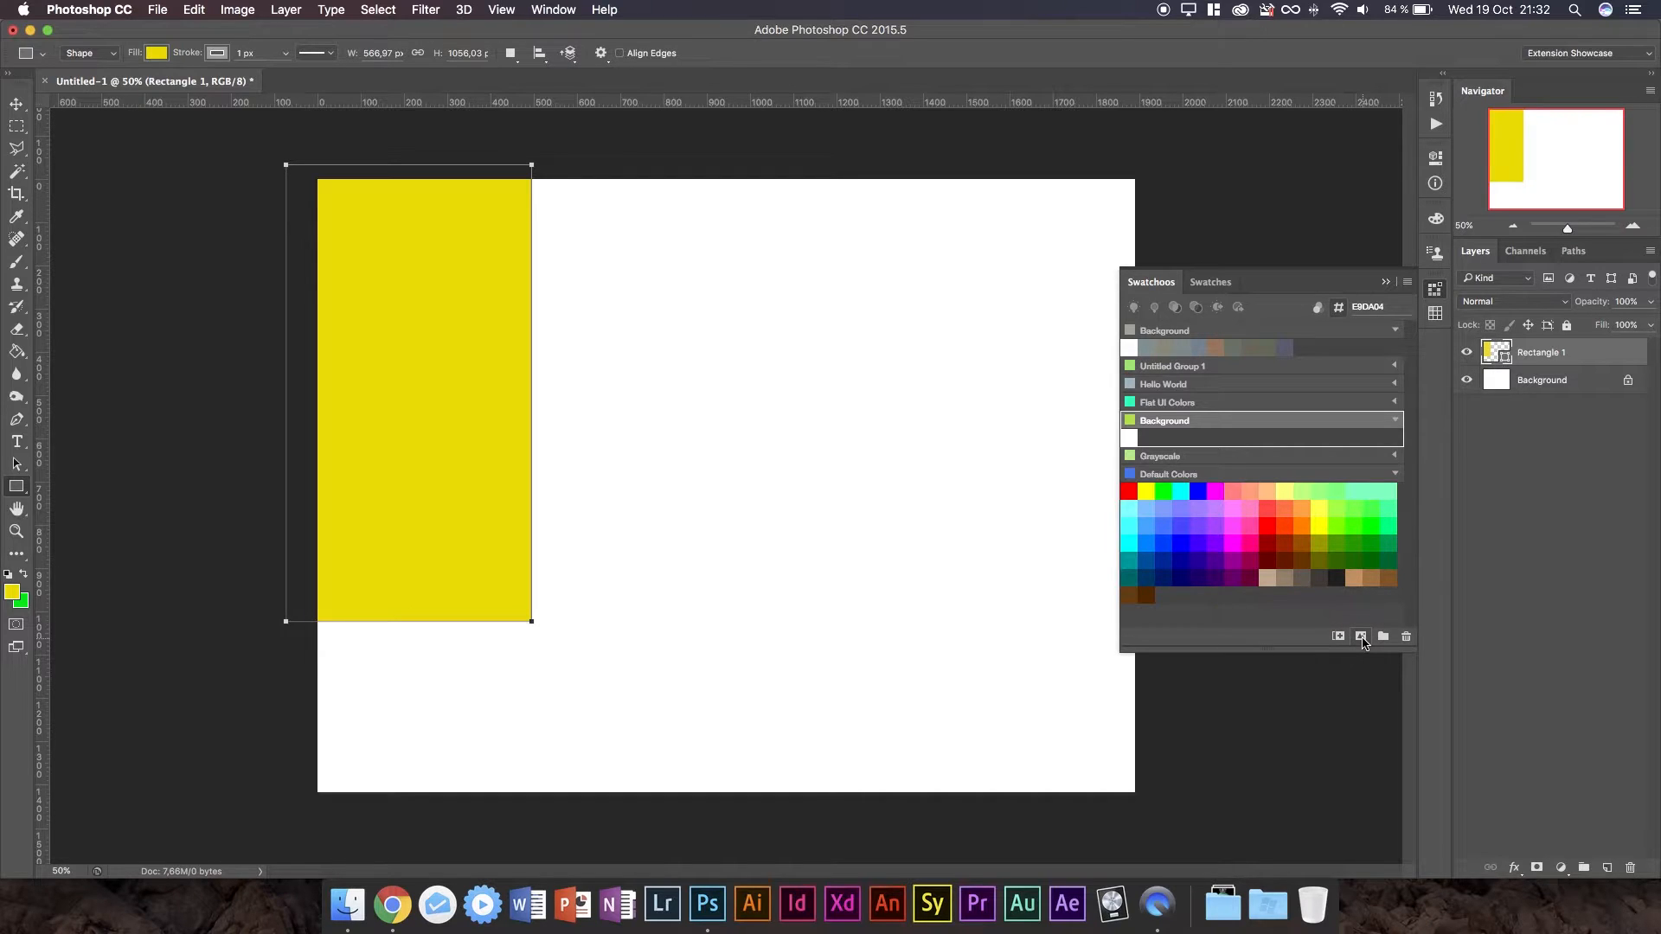
pyautogui.click(1361, 636)
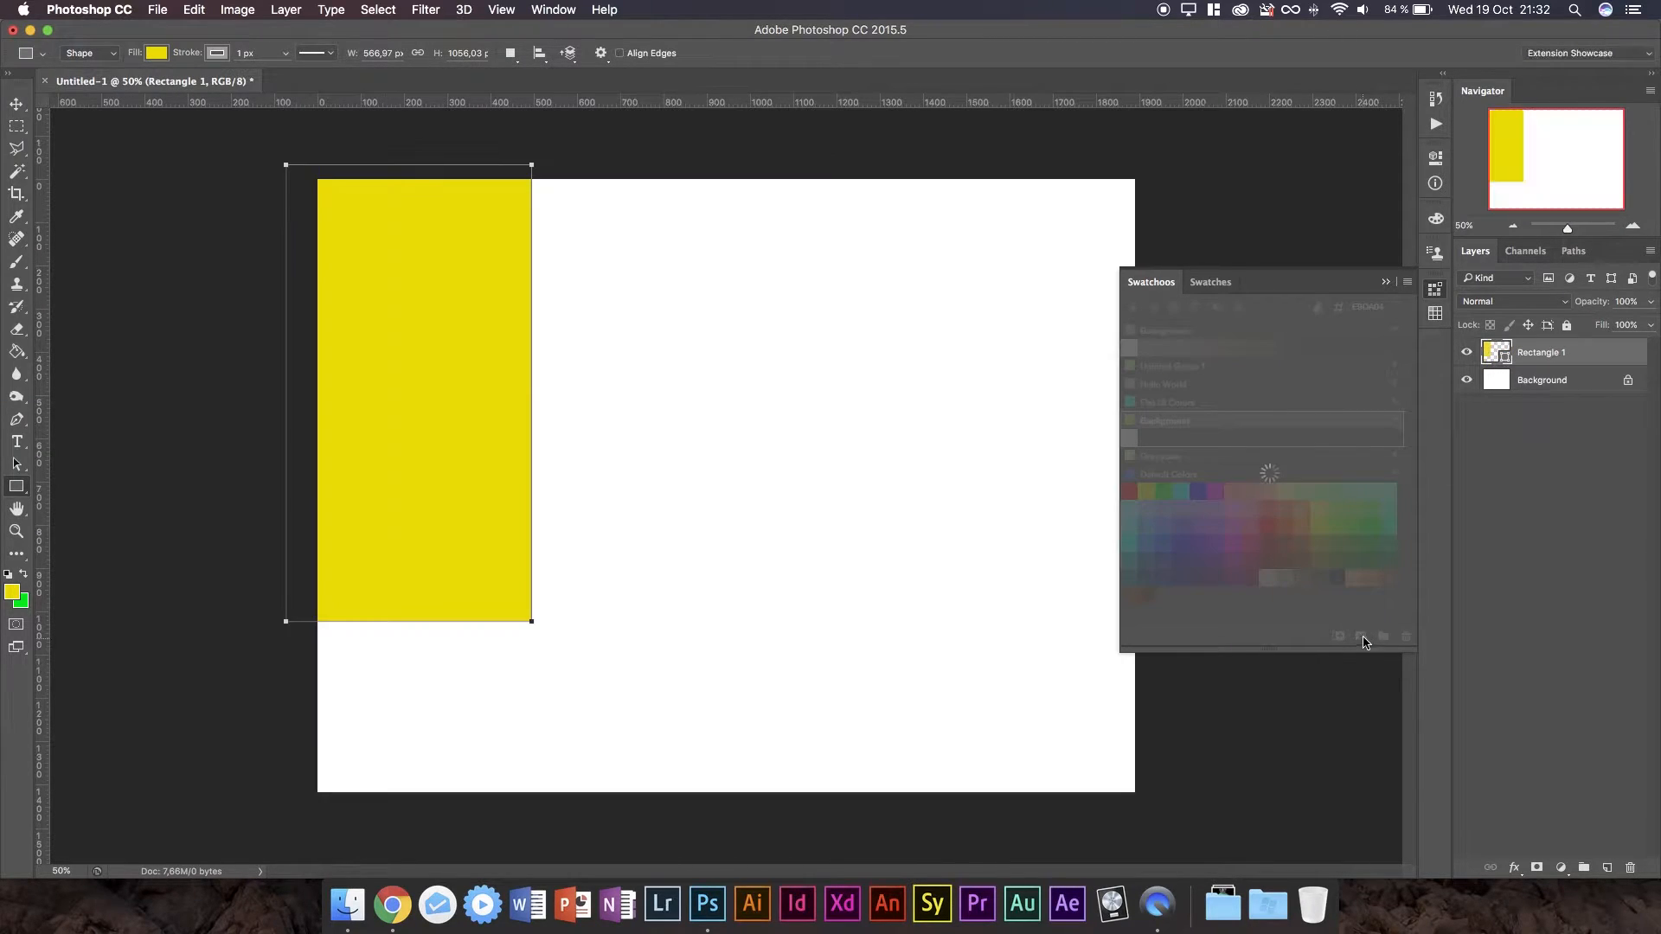
pyautogui.click(1385, 637)
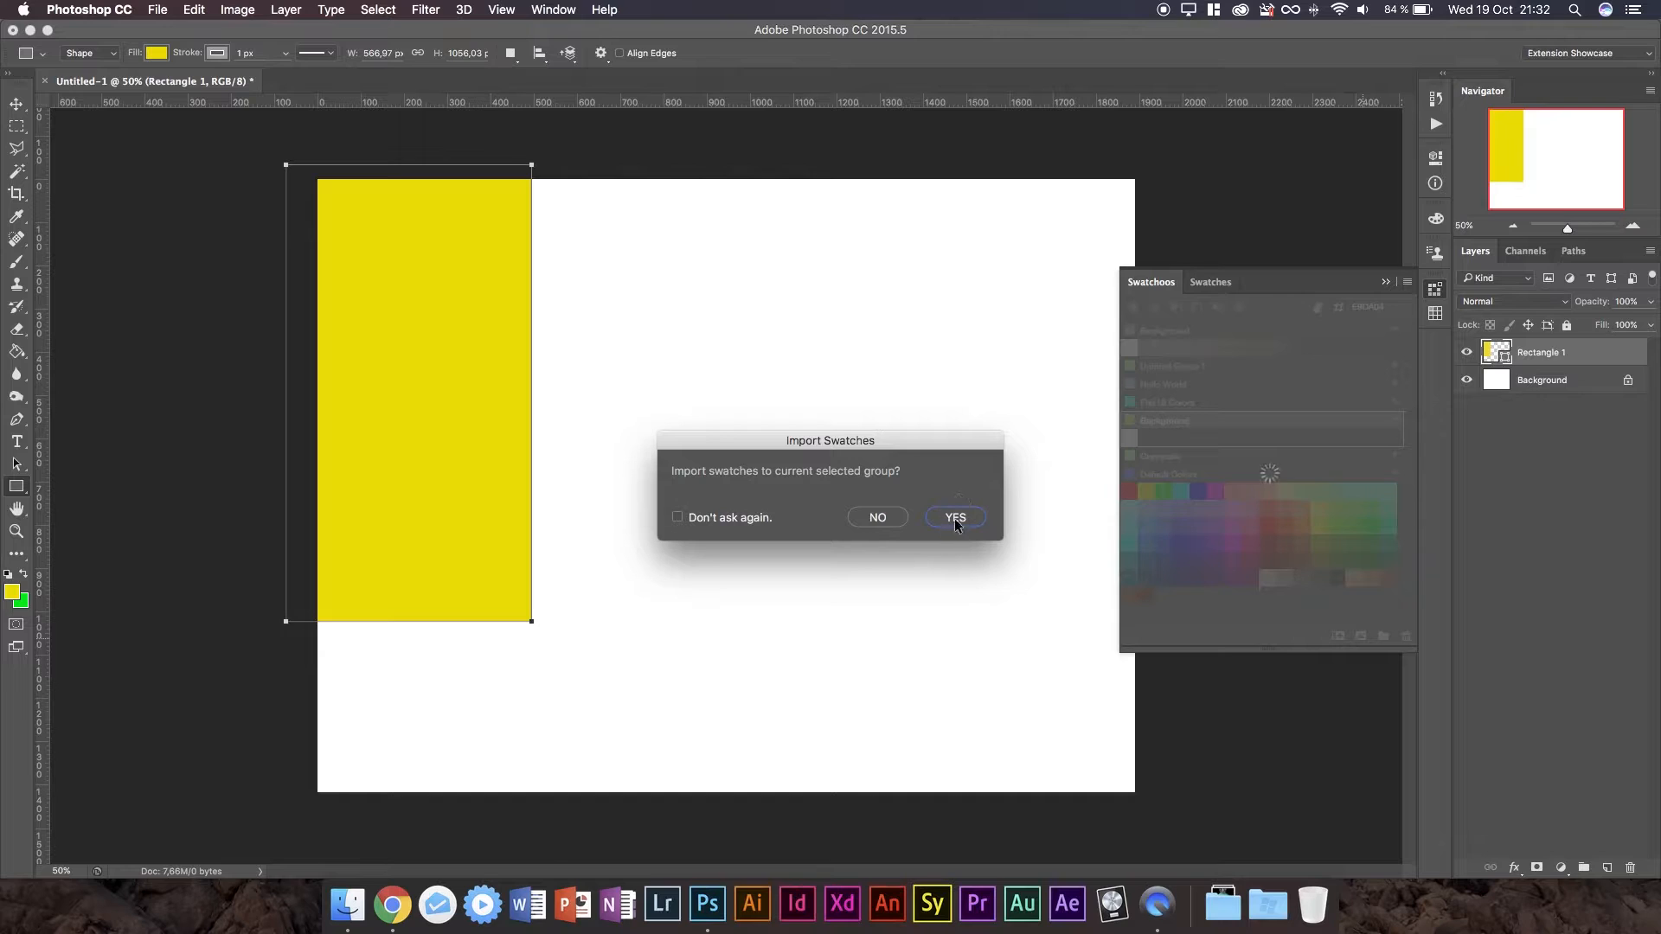
pyautogui.click(954, 518)
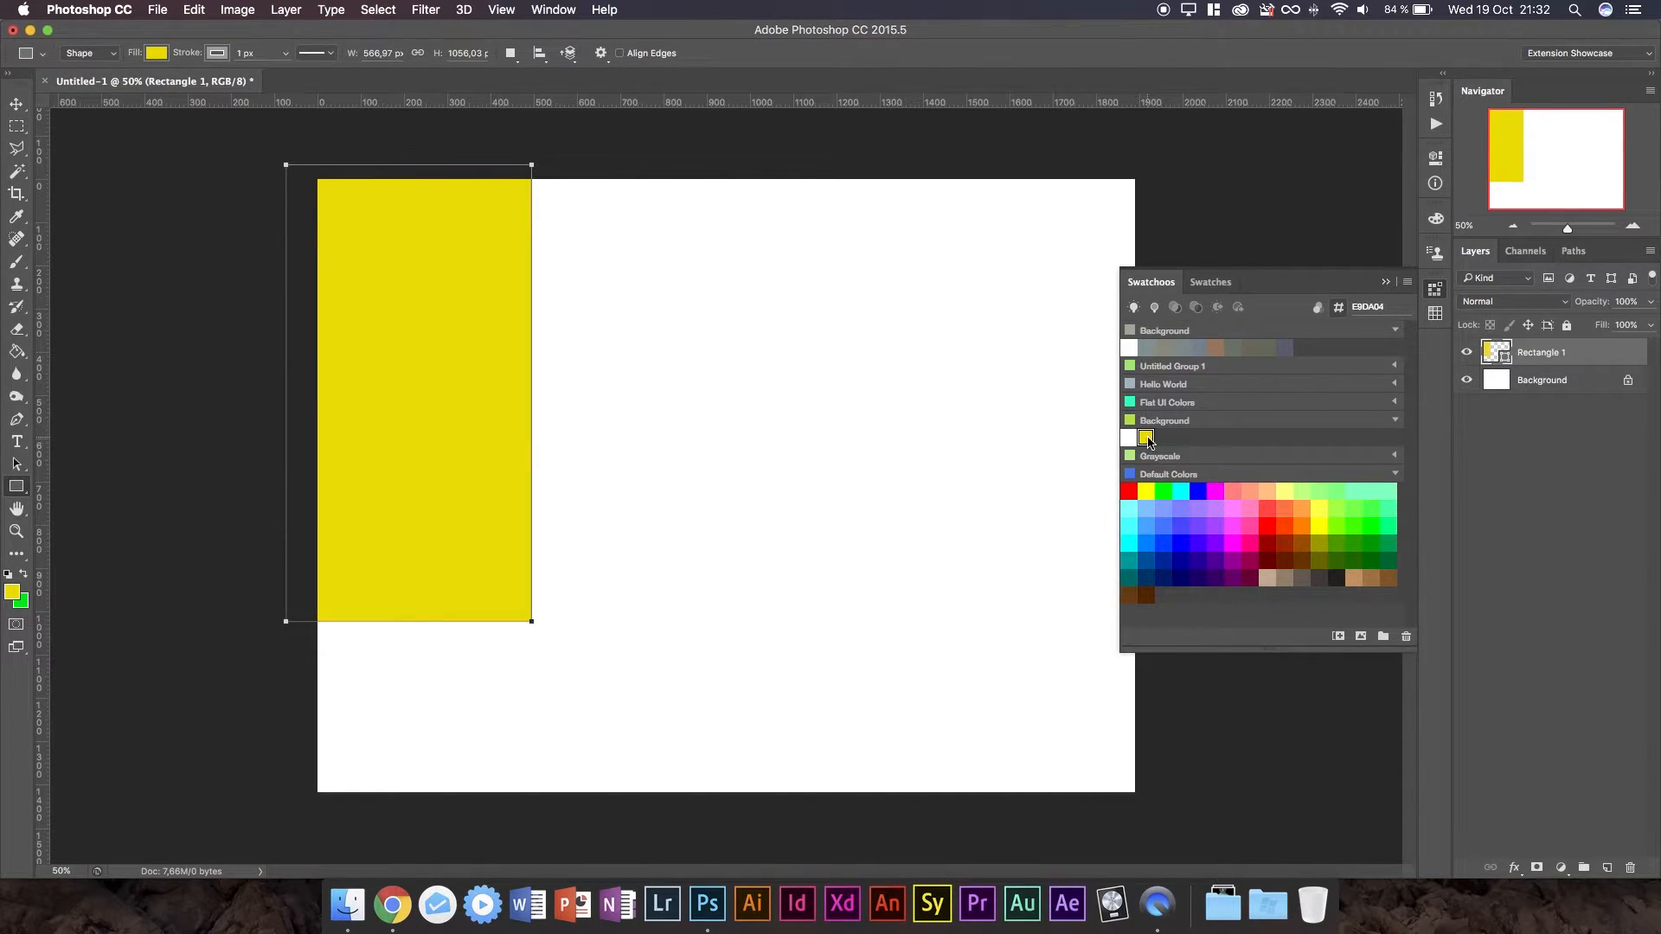
pyautogui.moveTo(1147, 437)
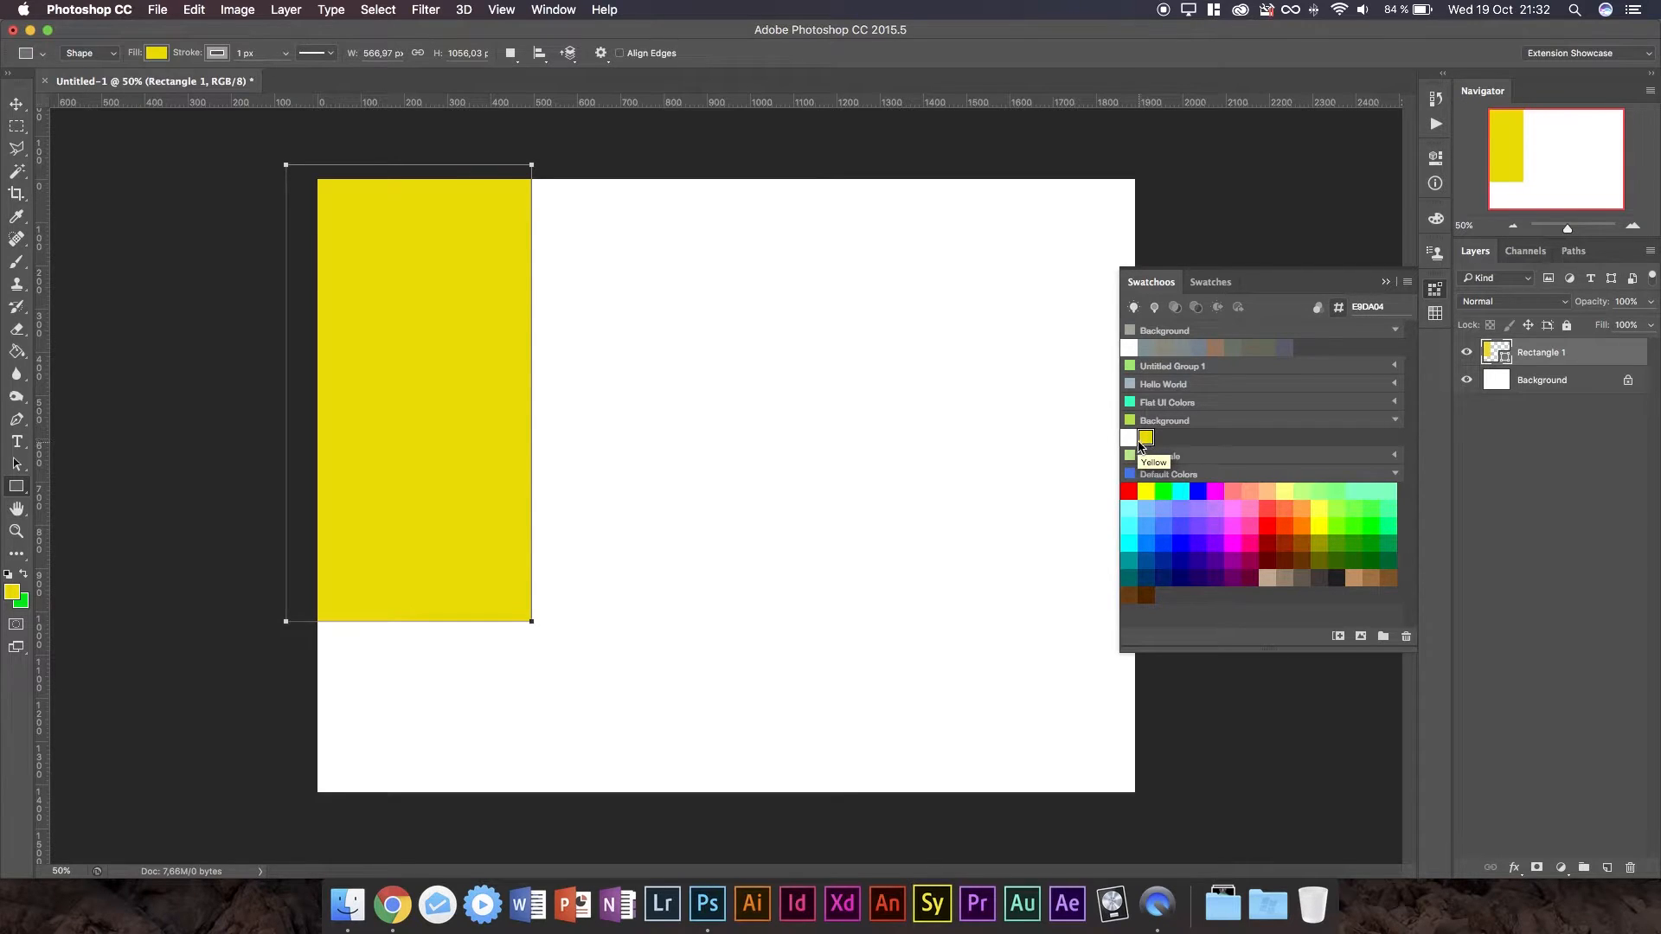
# Fill the rectangle white from the Background swatches, then set yellow as the foreground colour.
pyautogui.click(1128, 438)
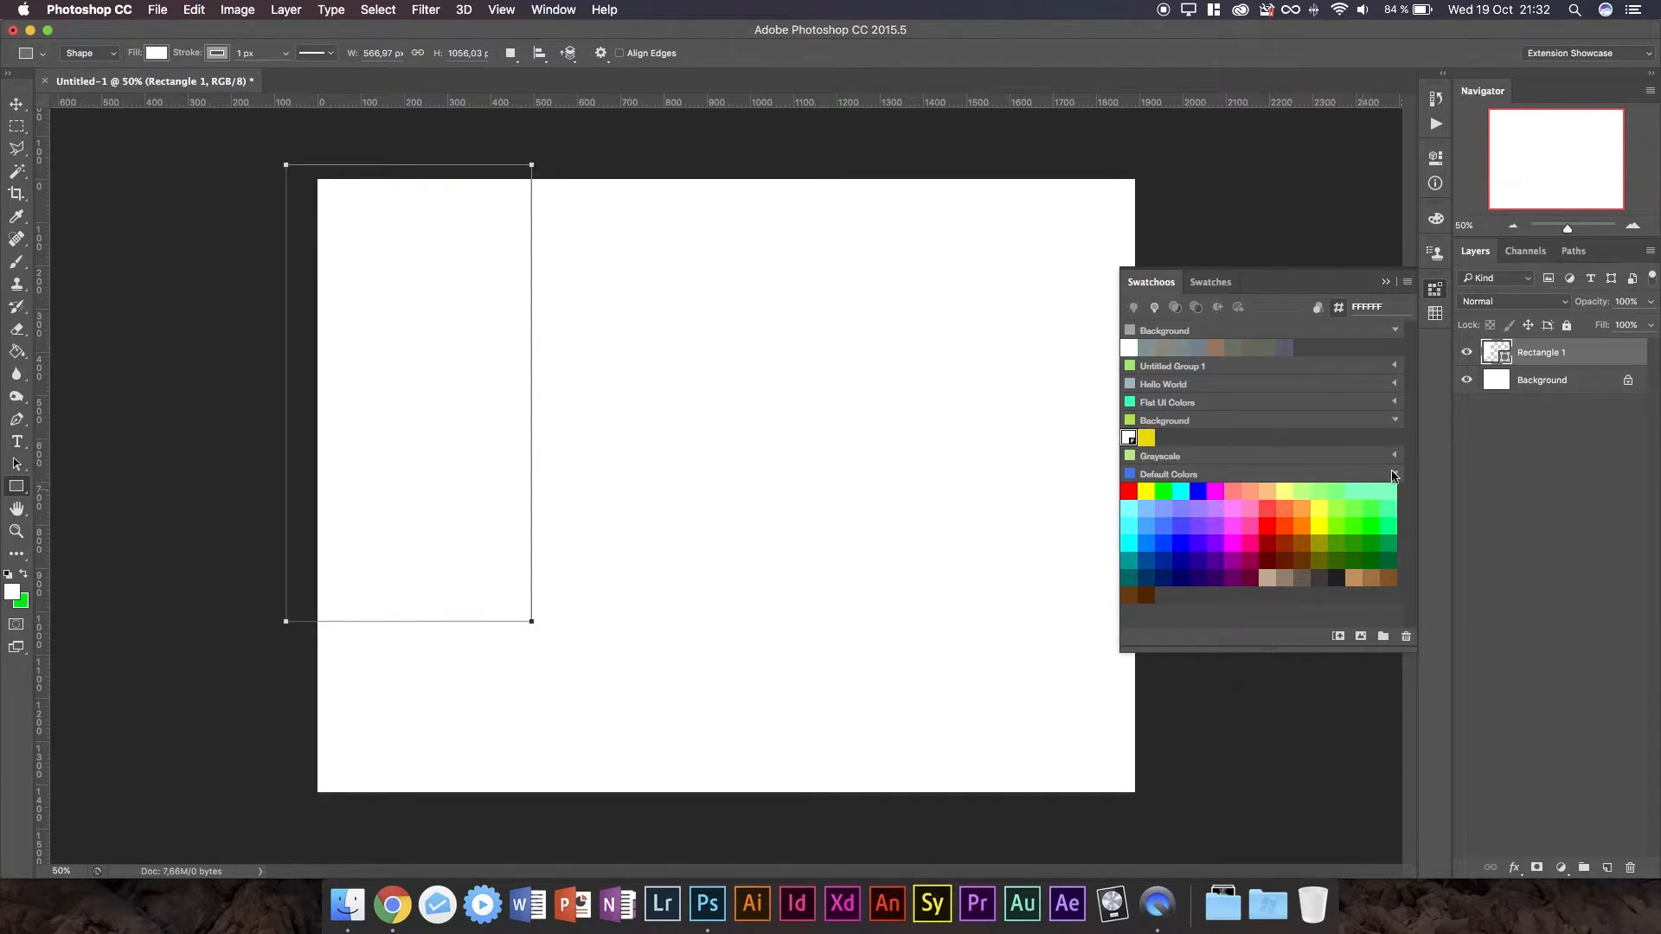
pyautogui.click(1544, 379)
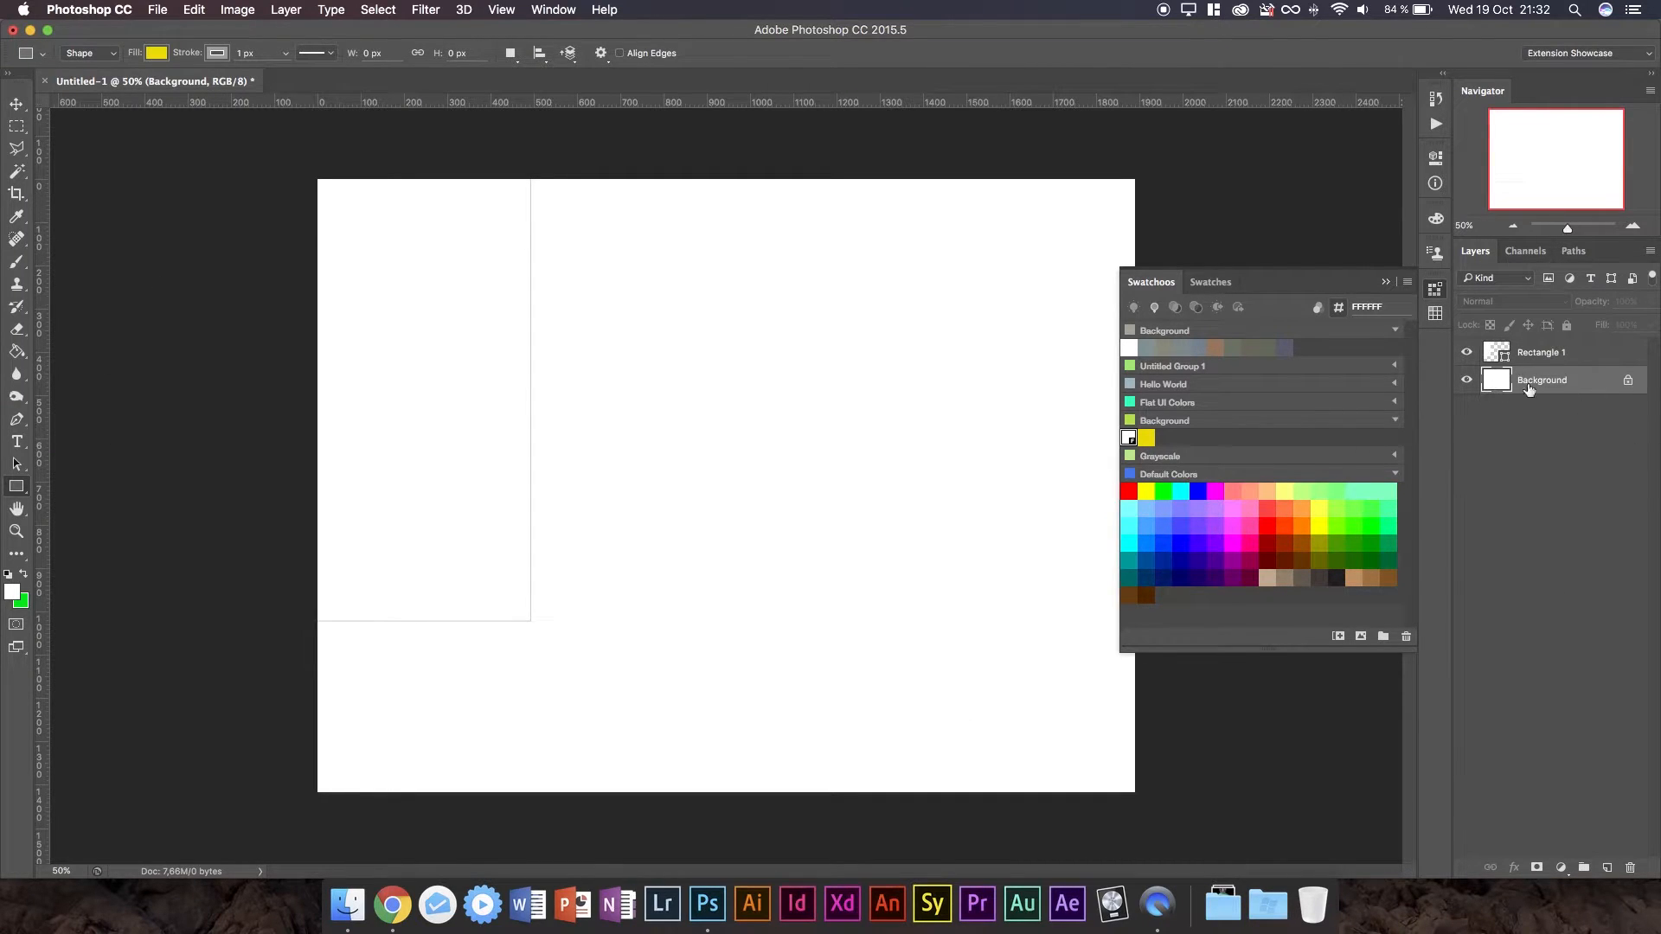
pyautogui.click(1147, 438)
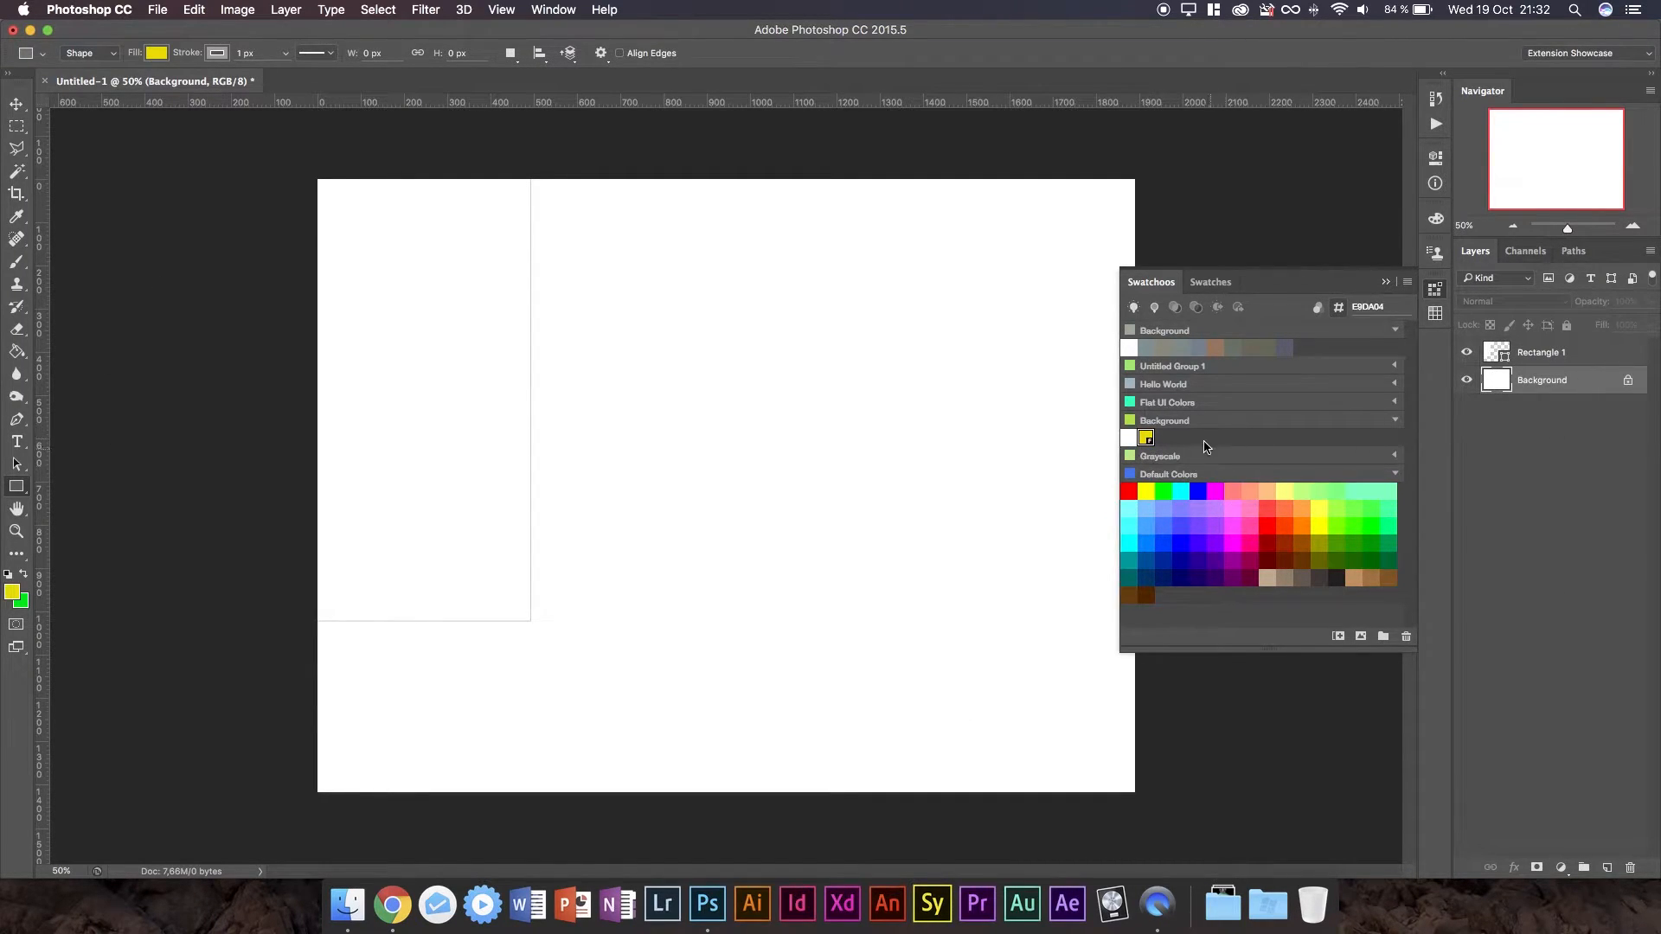
pyautogui.moveTo(1270, 452)
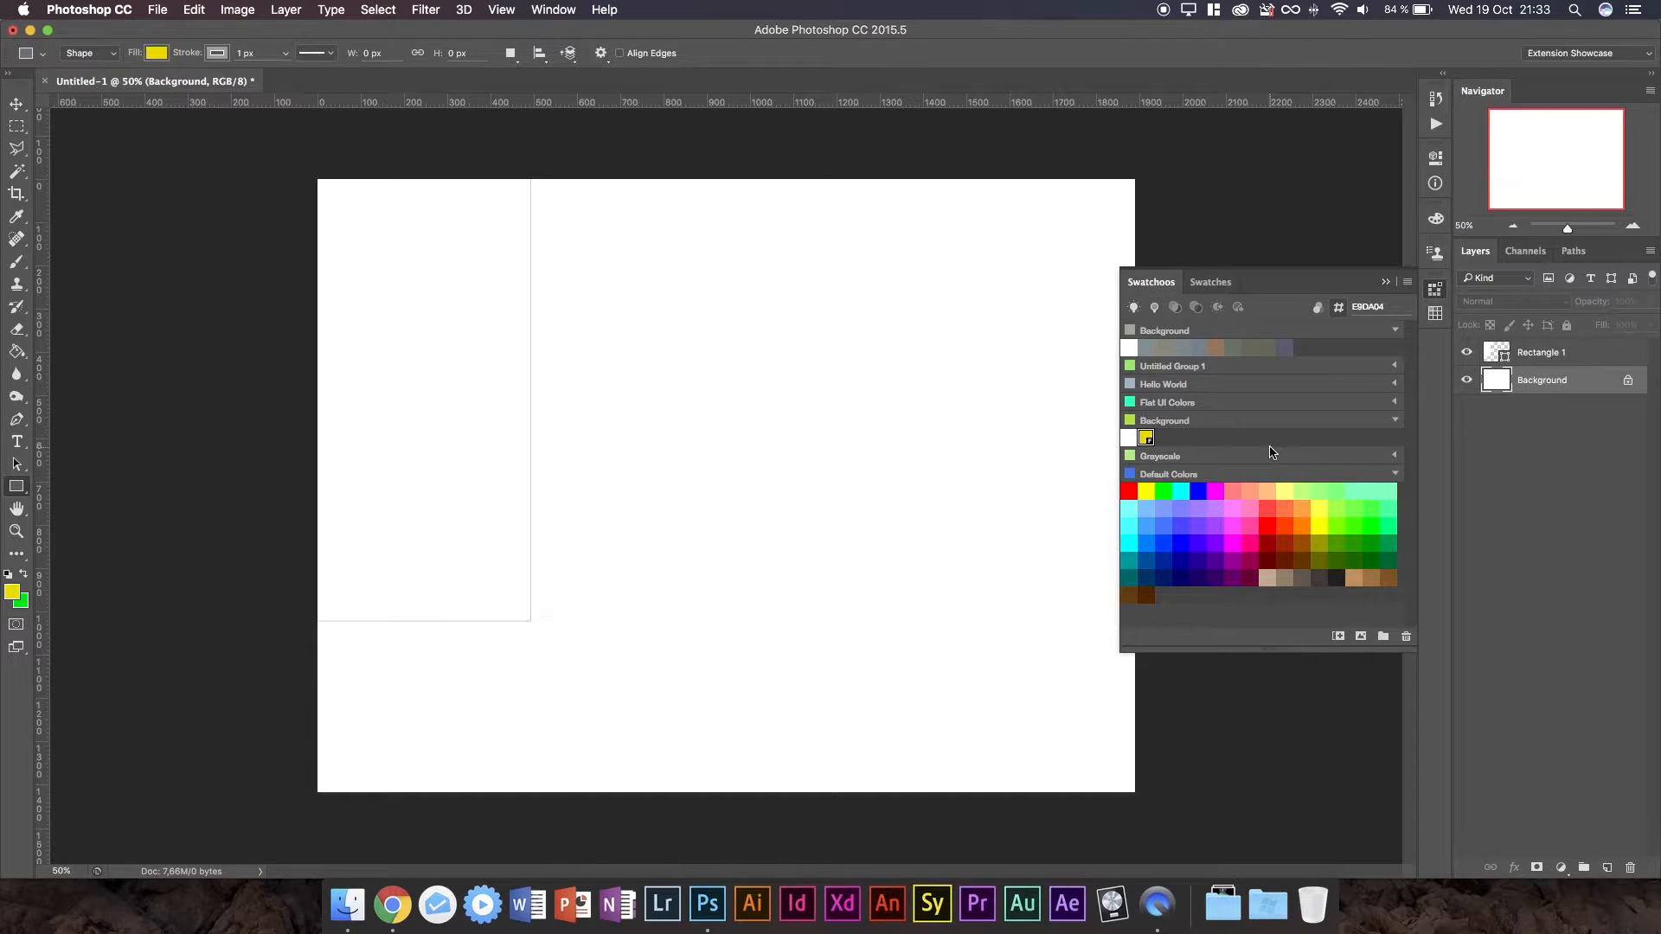
pyautogui.moveTo(1247, 483)
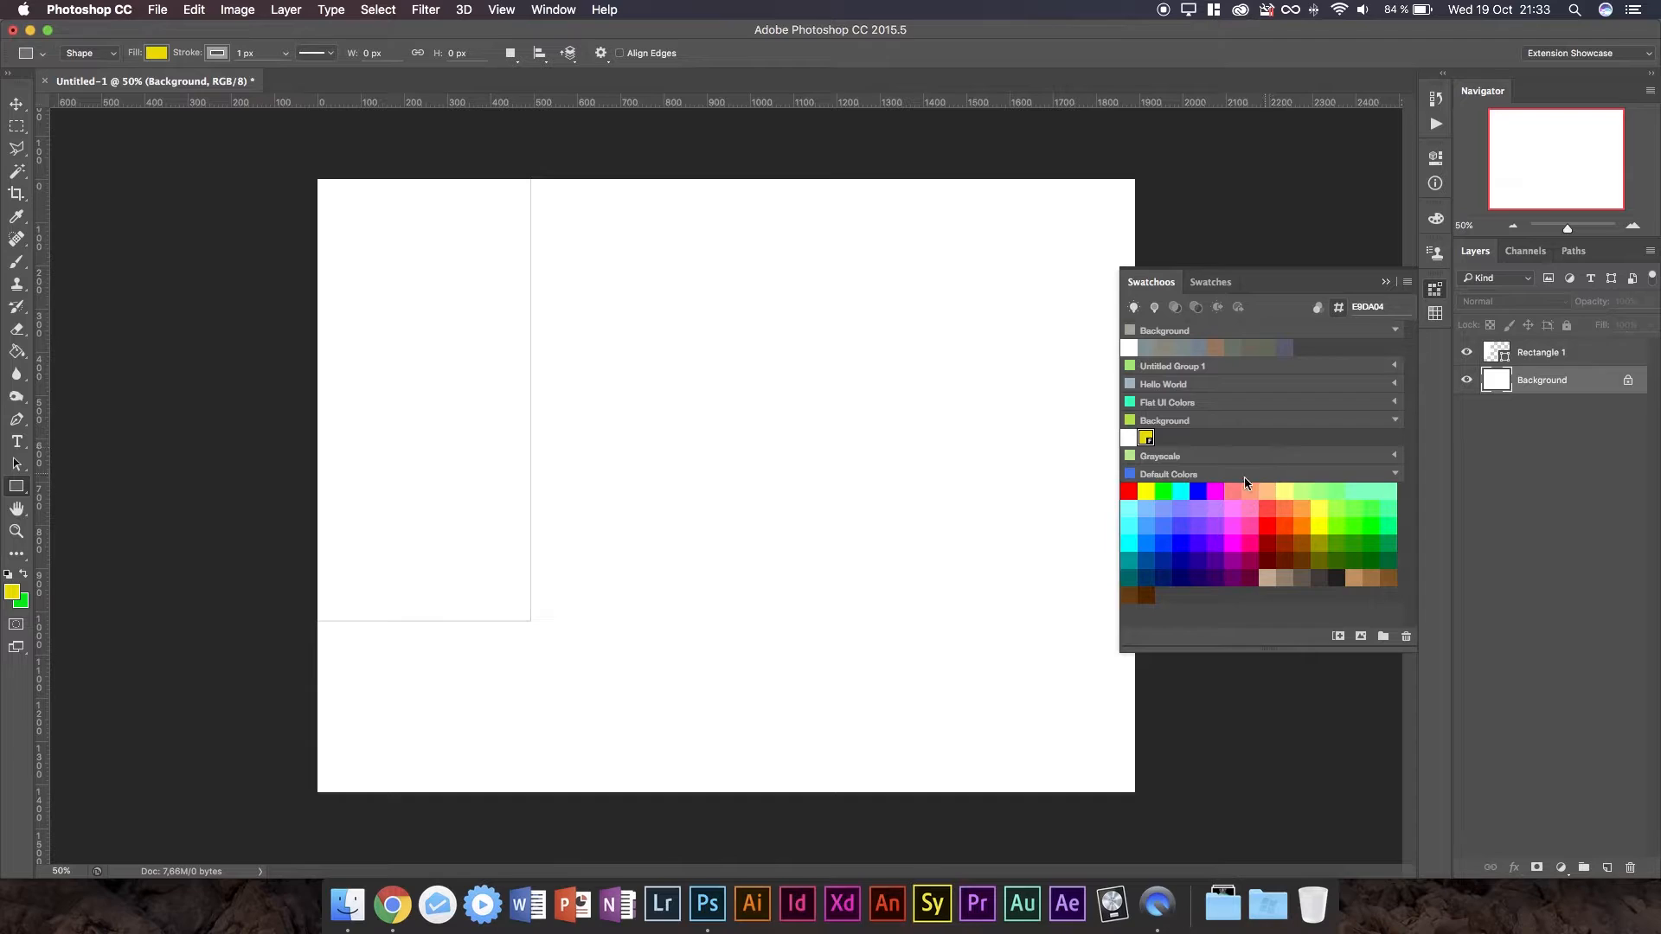
pyautogui.moveTo(1181, 404)
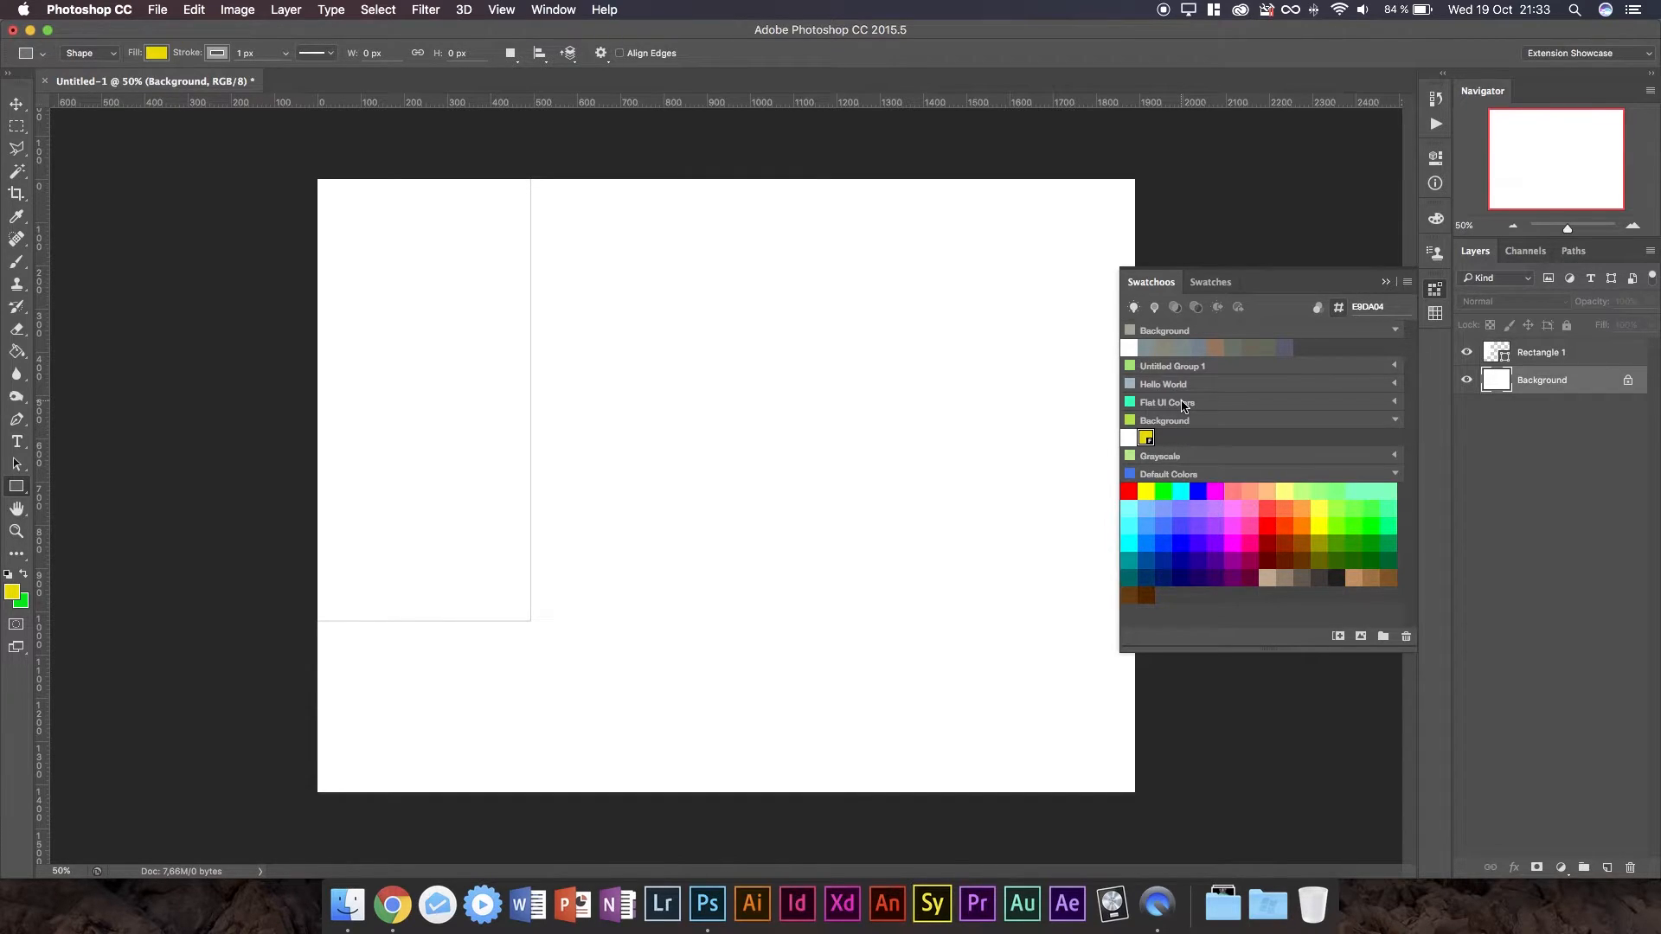
pyautogui.moveTo(1427, 329)
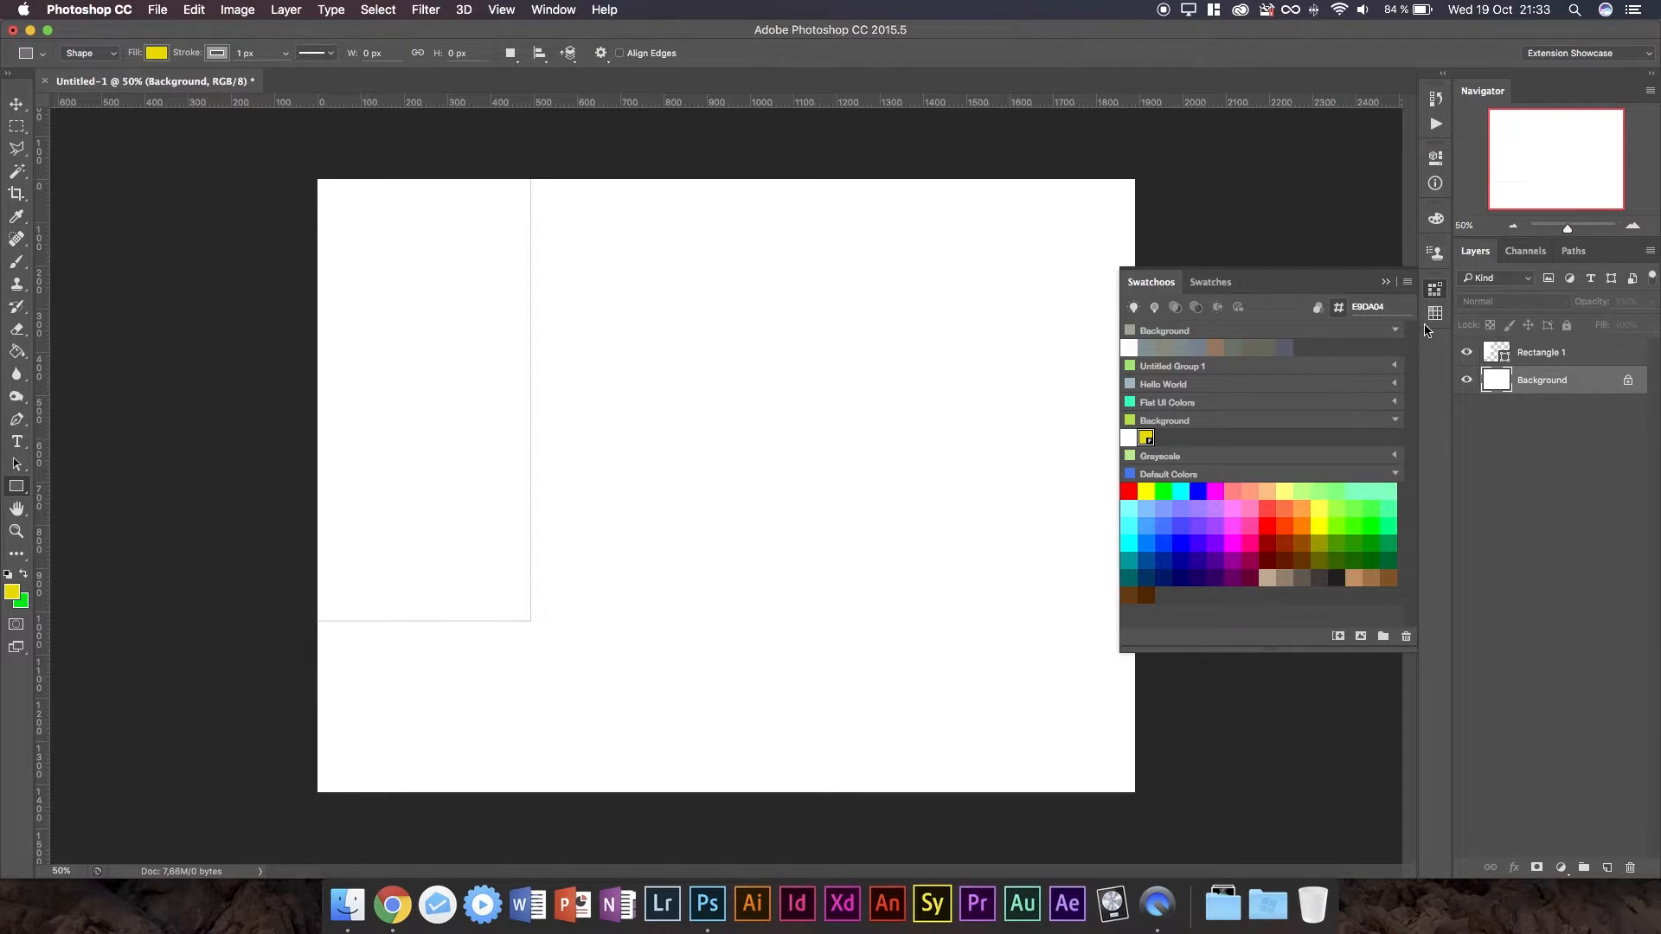
# Show the standard Swatches colour grid in place of the Swatchoos groups.
pyautogui.click(1210, 282)
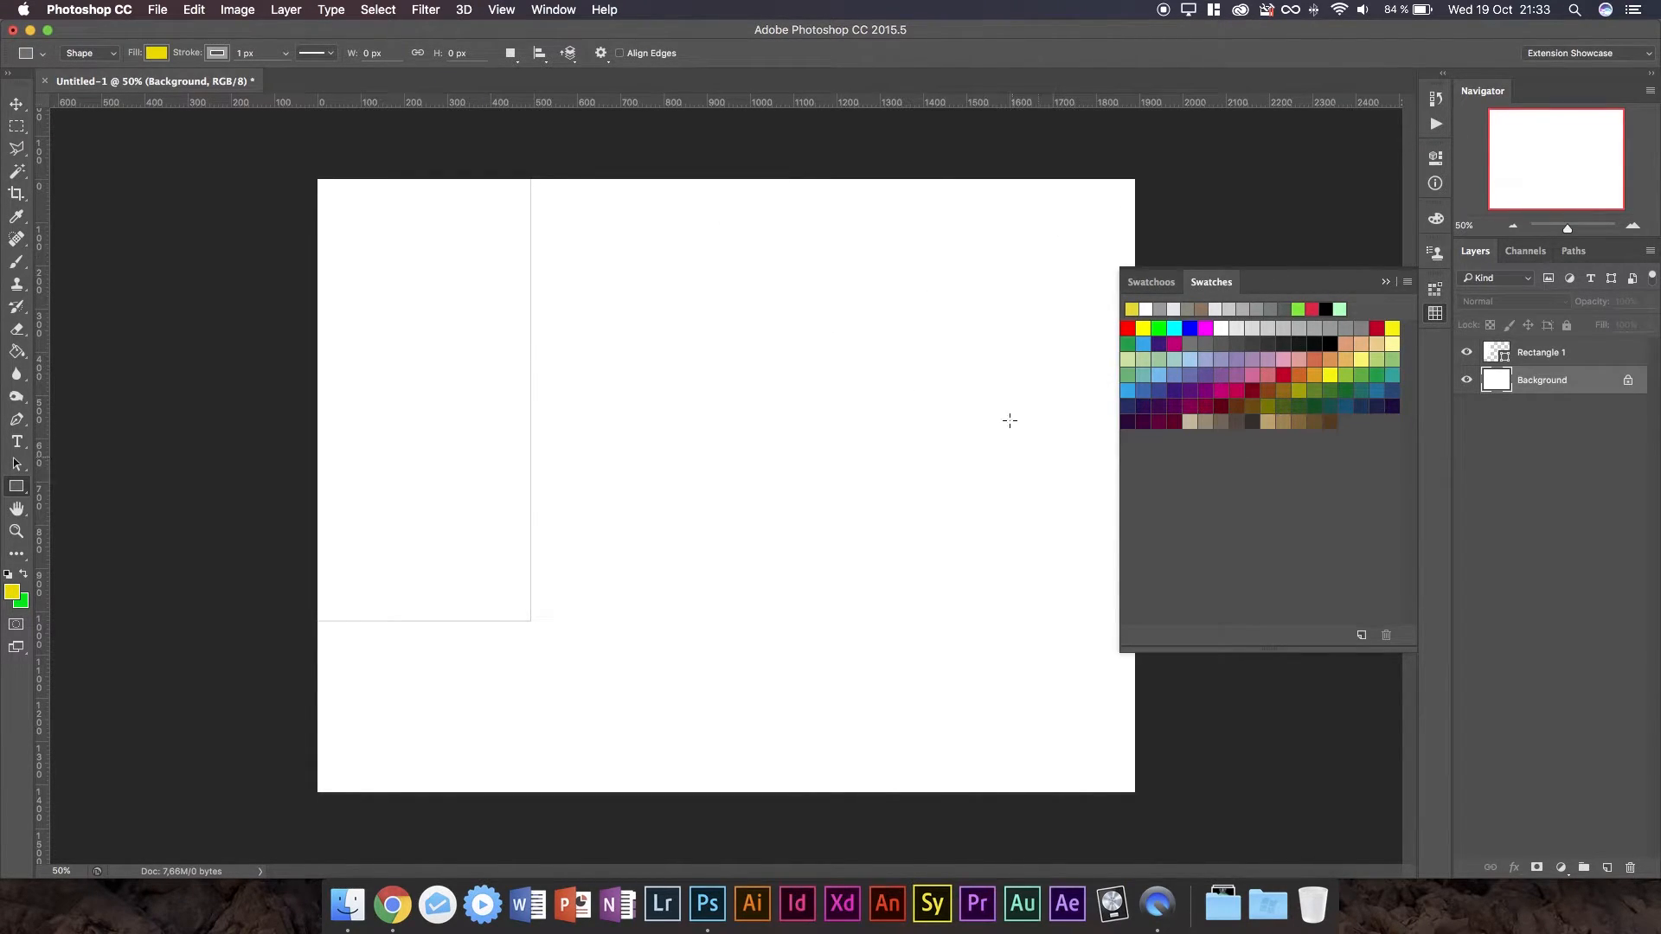
pyautogui.moveTo(1047, 457)
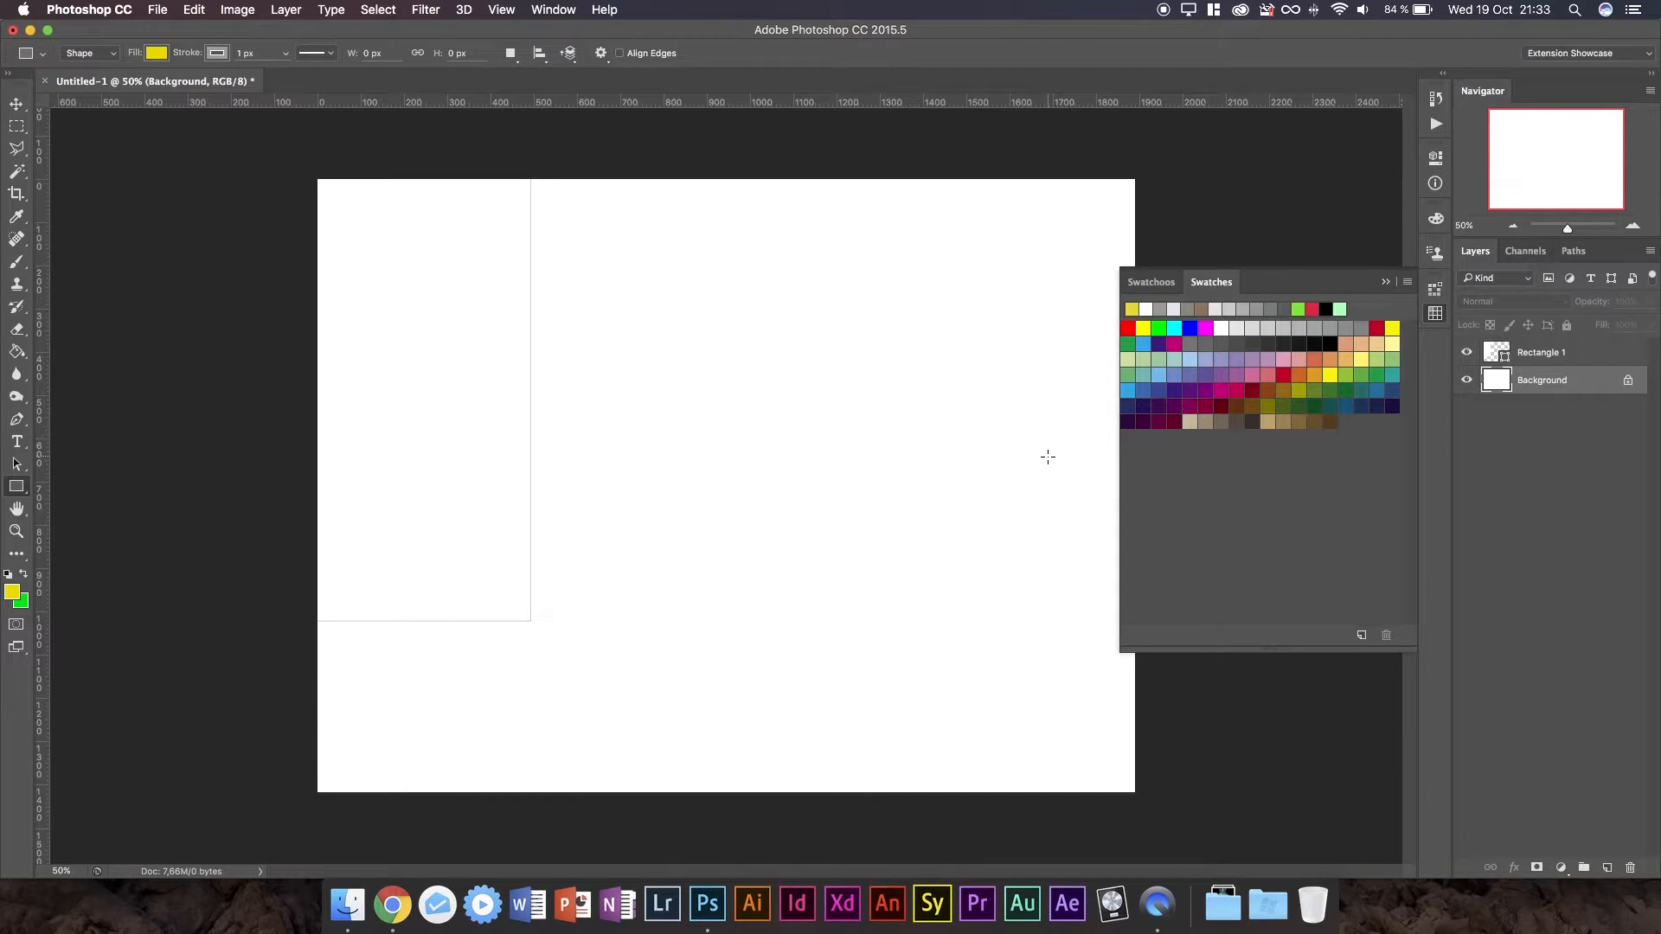
pyautogui.moveTo(1069, 332)
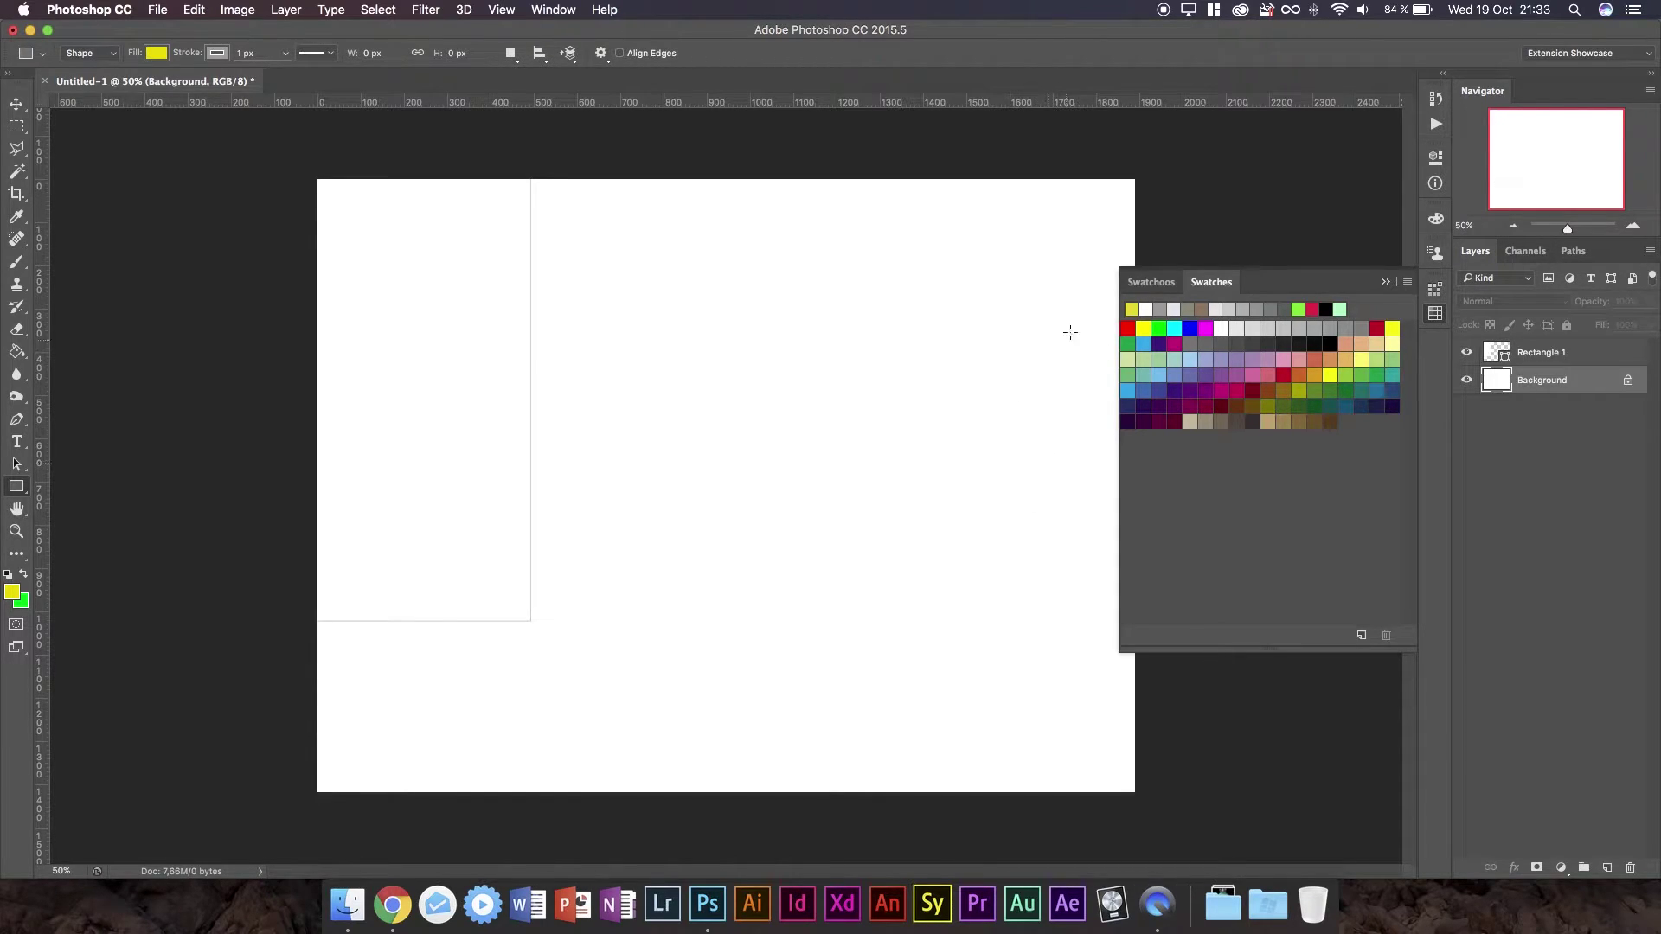
# Switch back to Swatchoos and collapse the Flat UI Colors and Hello World groups.
pyautogui.click(1151, 282)
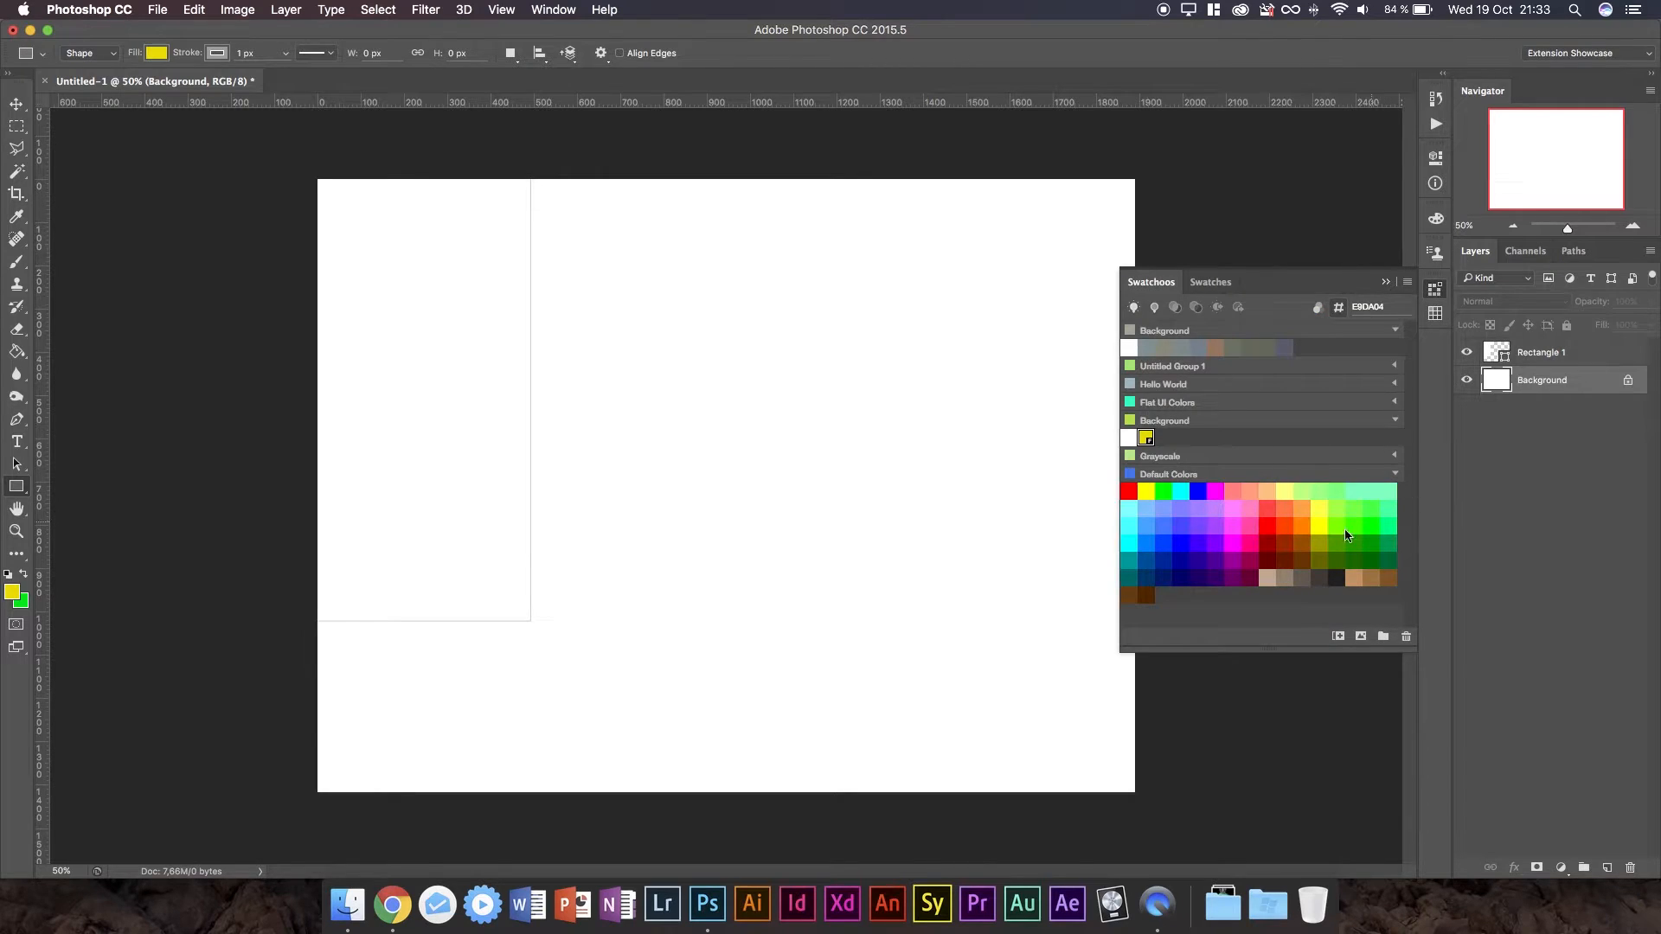
pyautogui.moveTo(1186, 436)
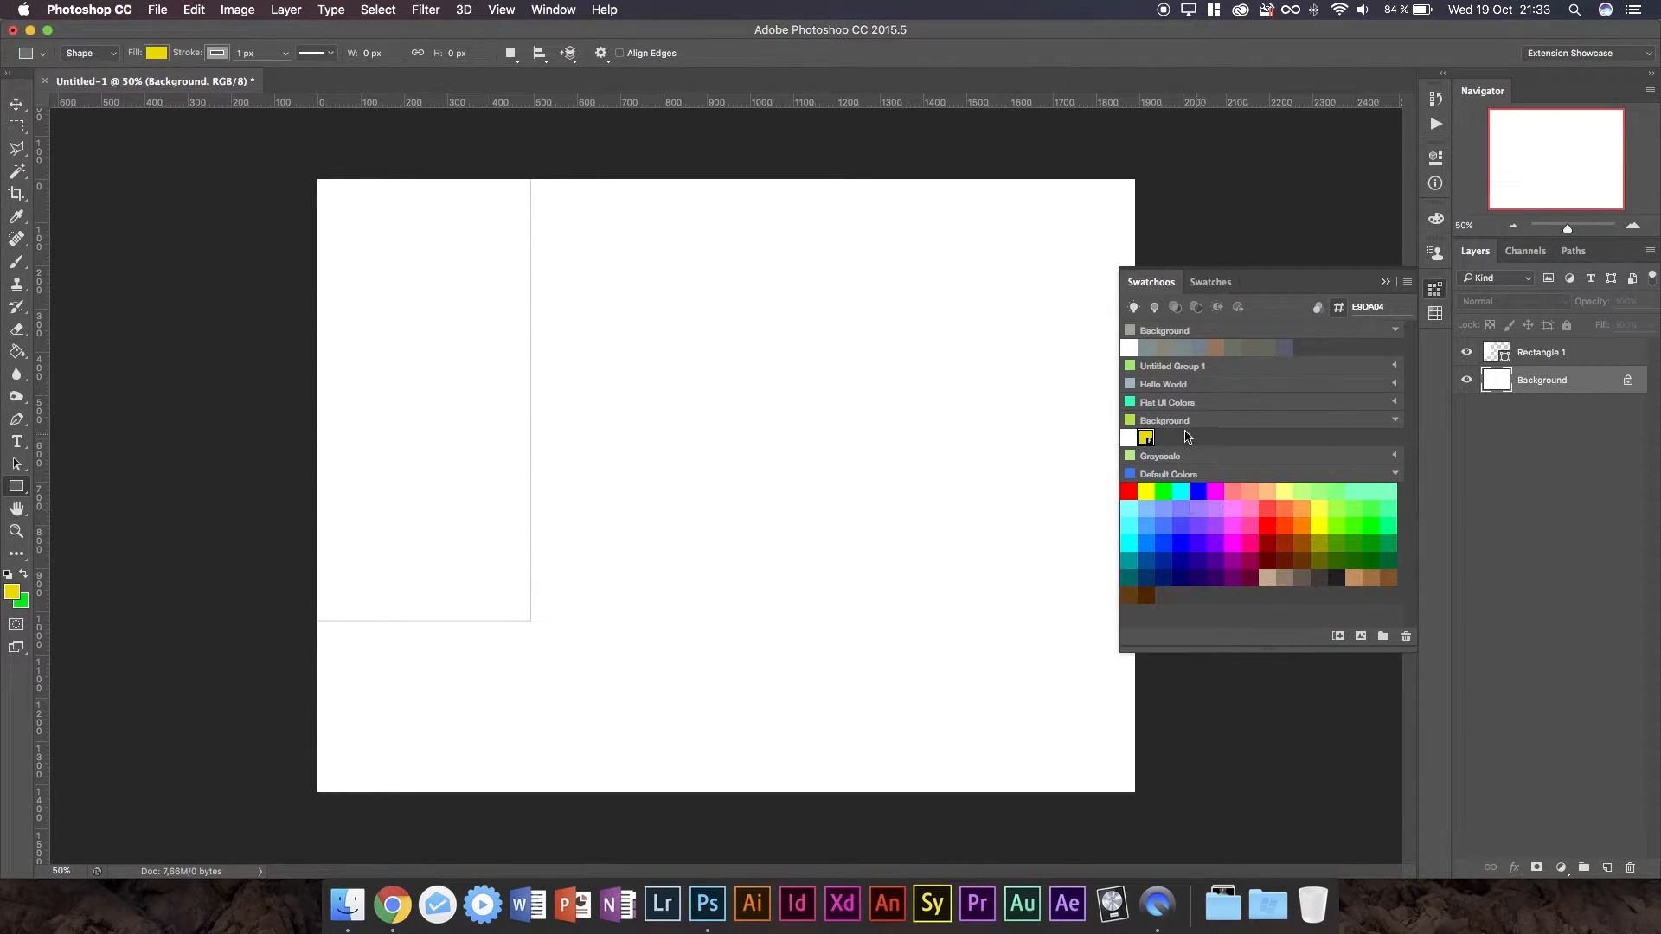
pyautogui.click(1218, 402)
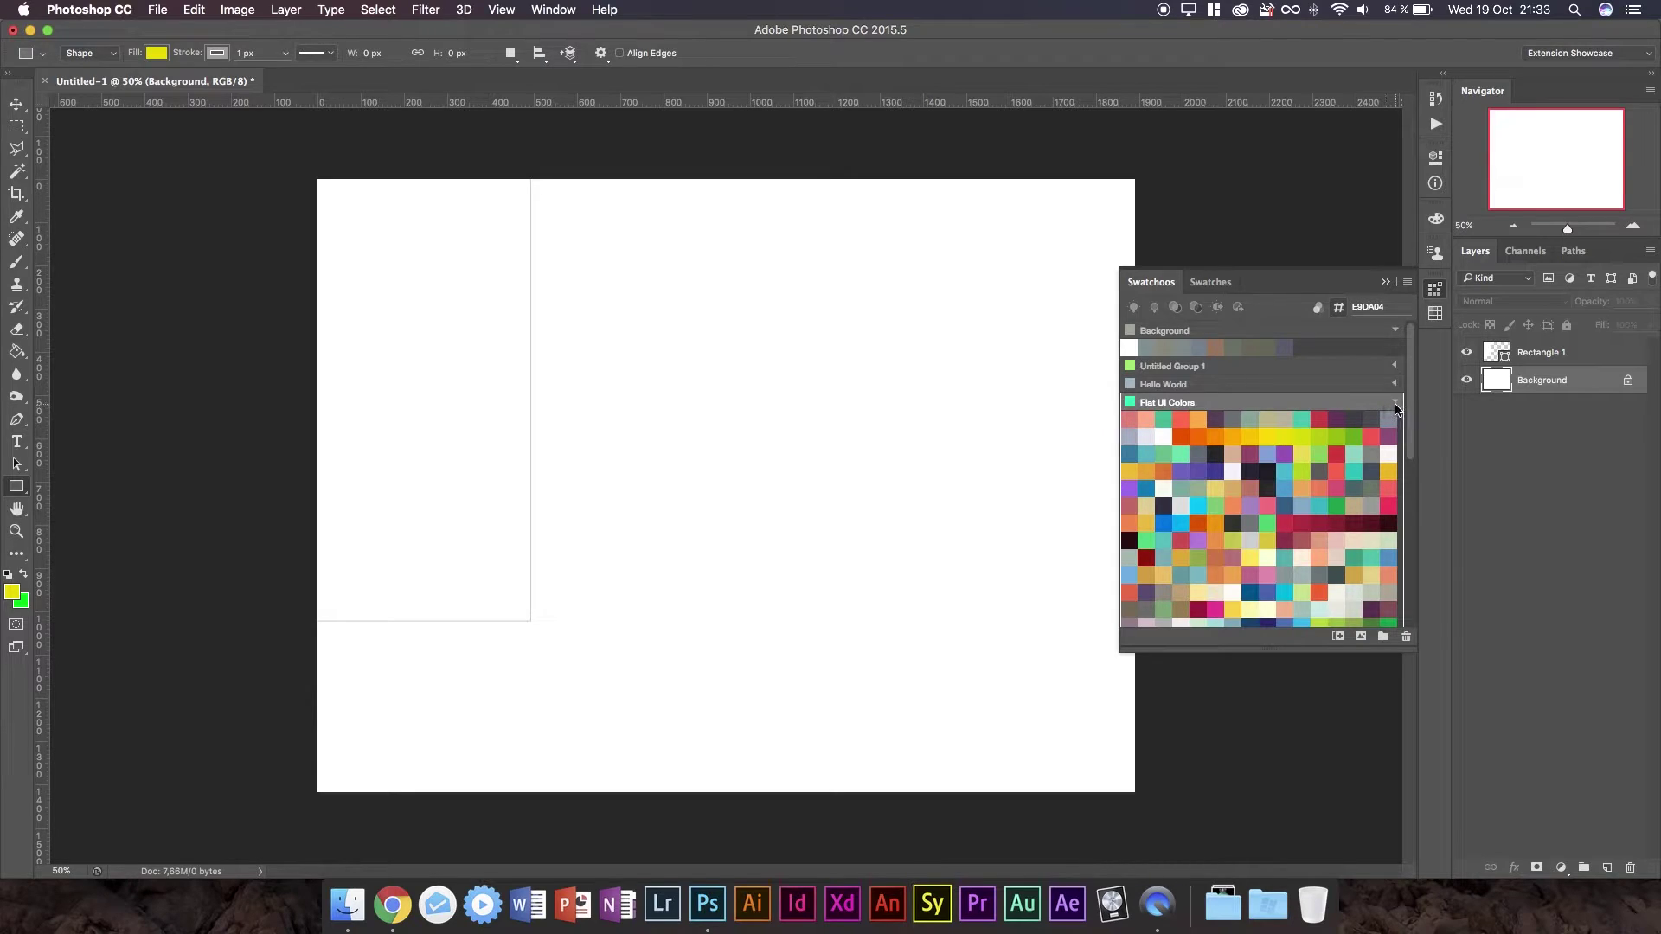
pyautogui.click(1396, 403)
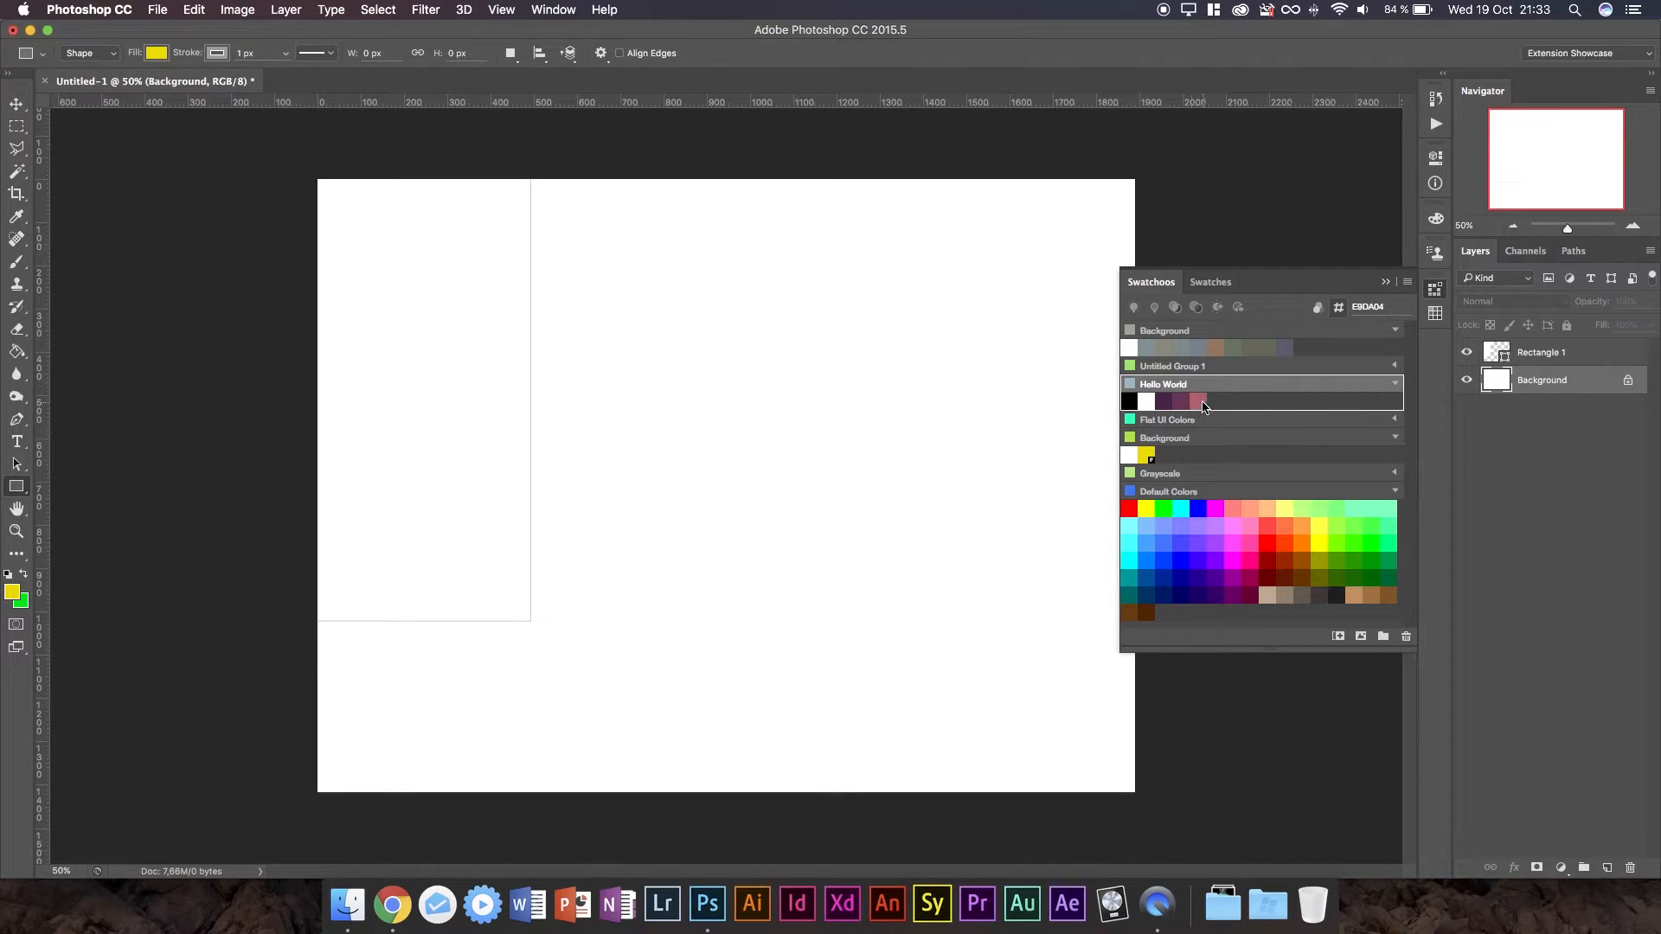
pyautogui.moveTo(1153, 406)
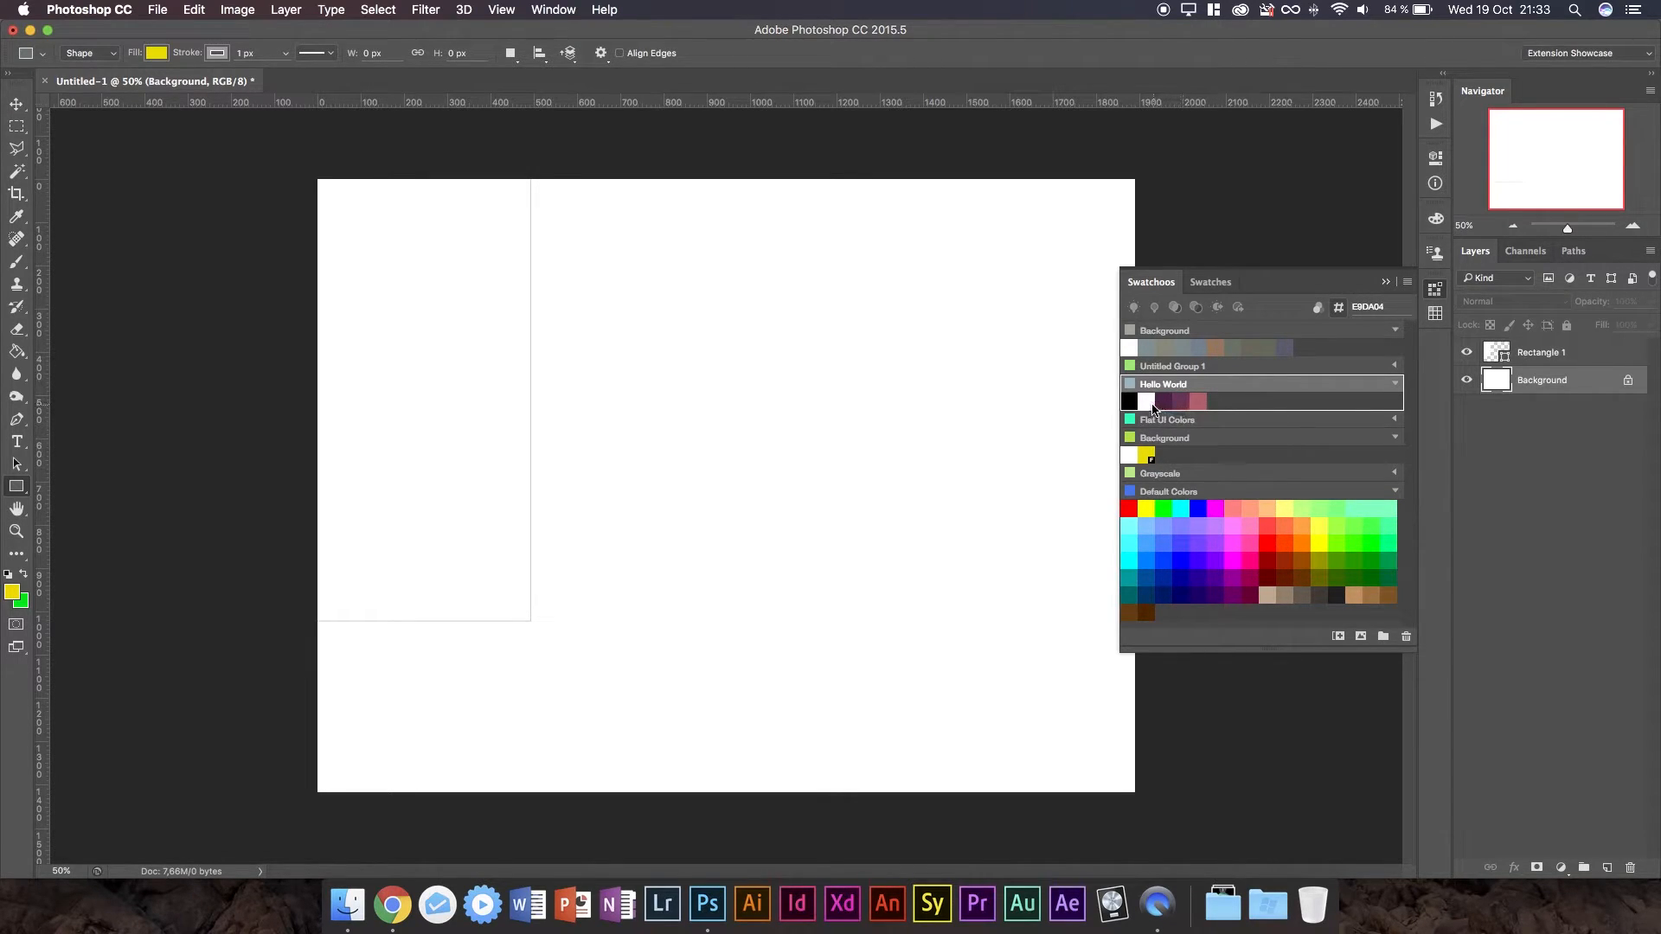
pyautogui.click(1395, 383)
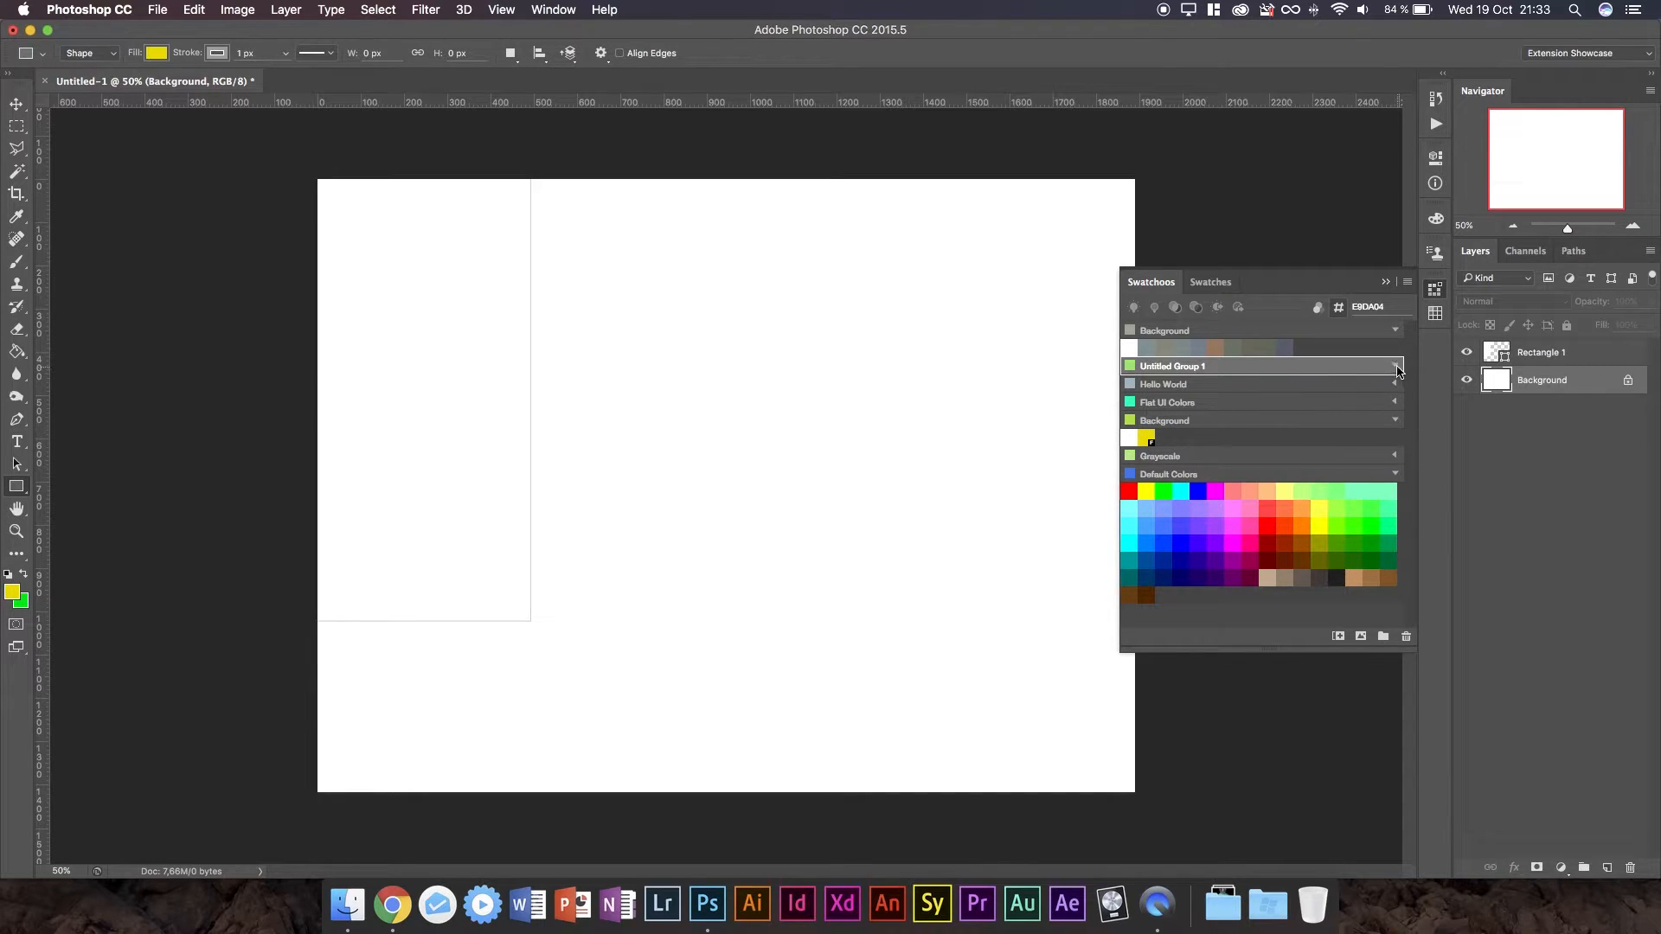
pyautogui.moveTo(1412, 633)
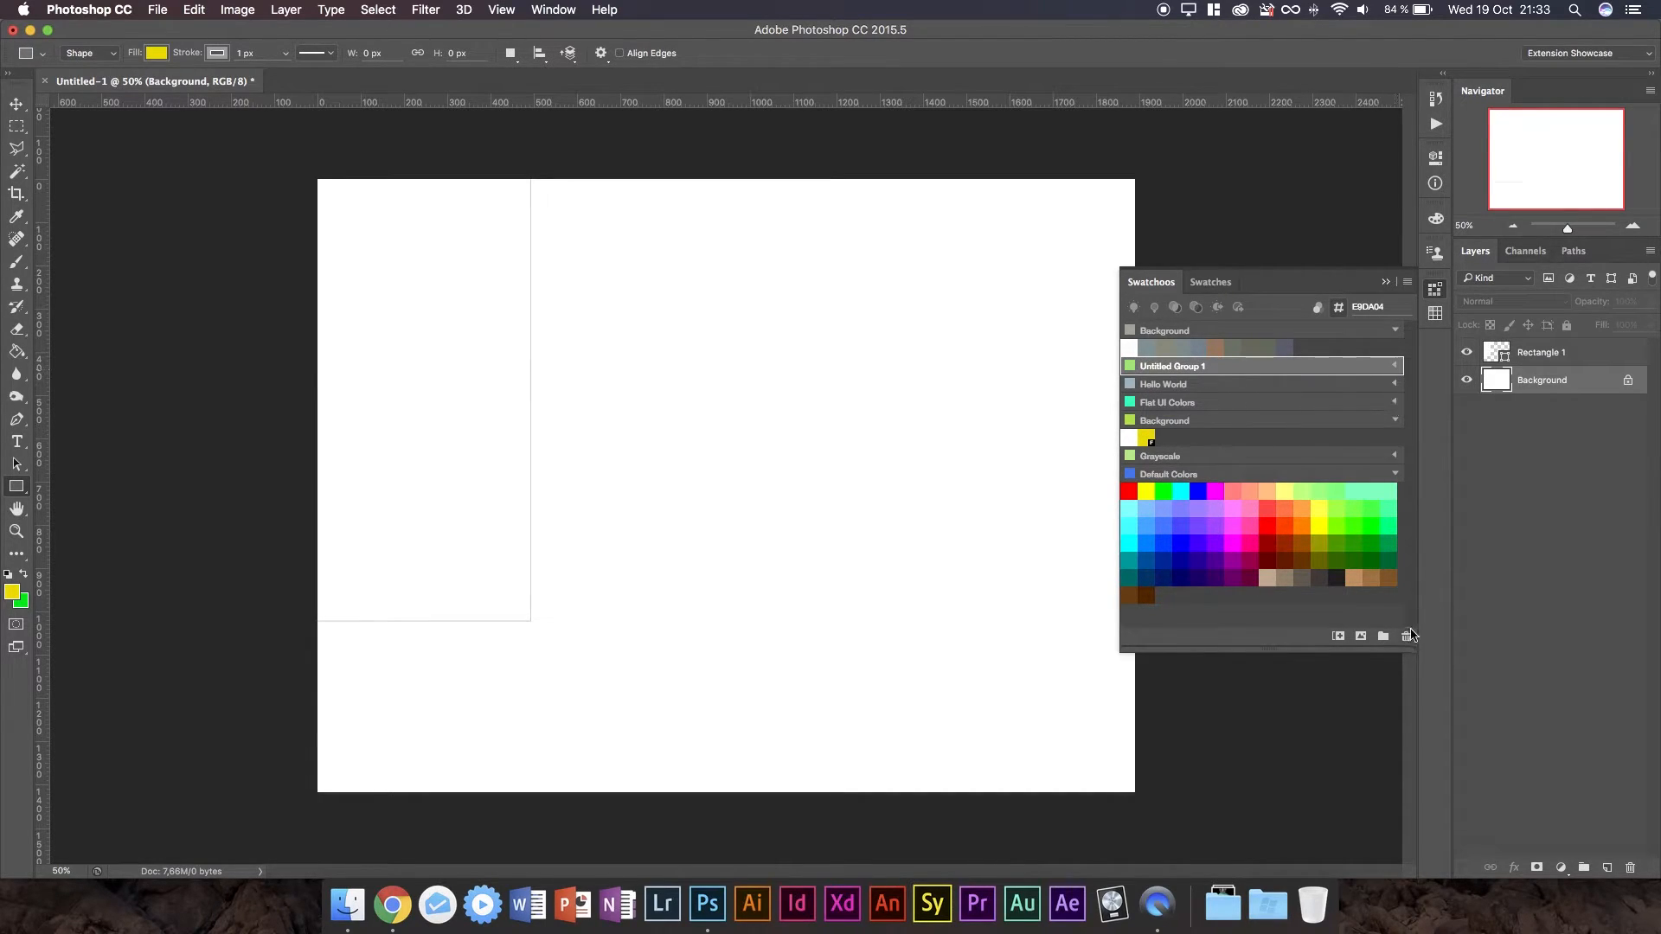
pyautogui.moveTo(1203, 396)
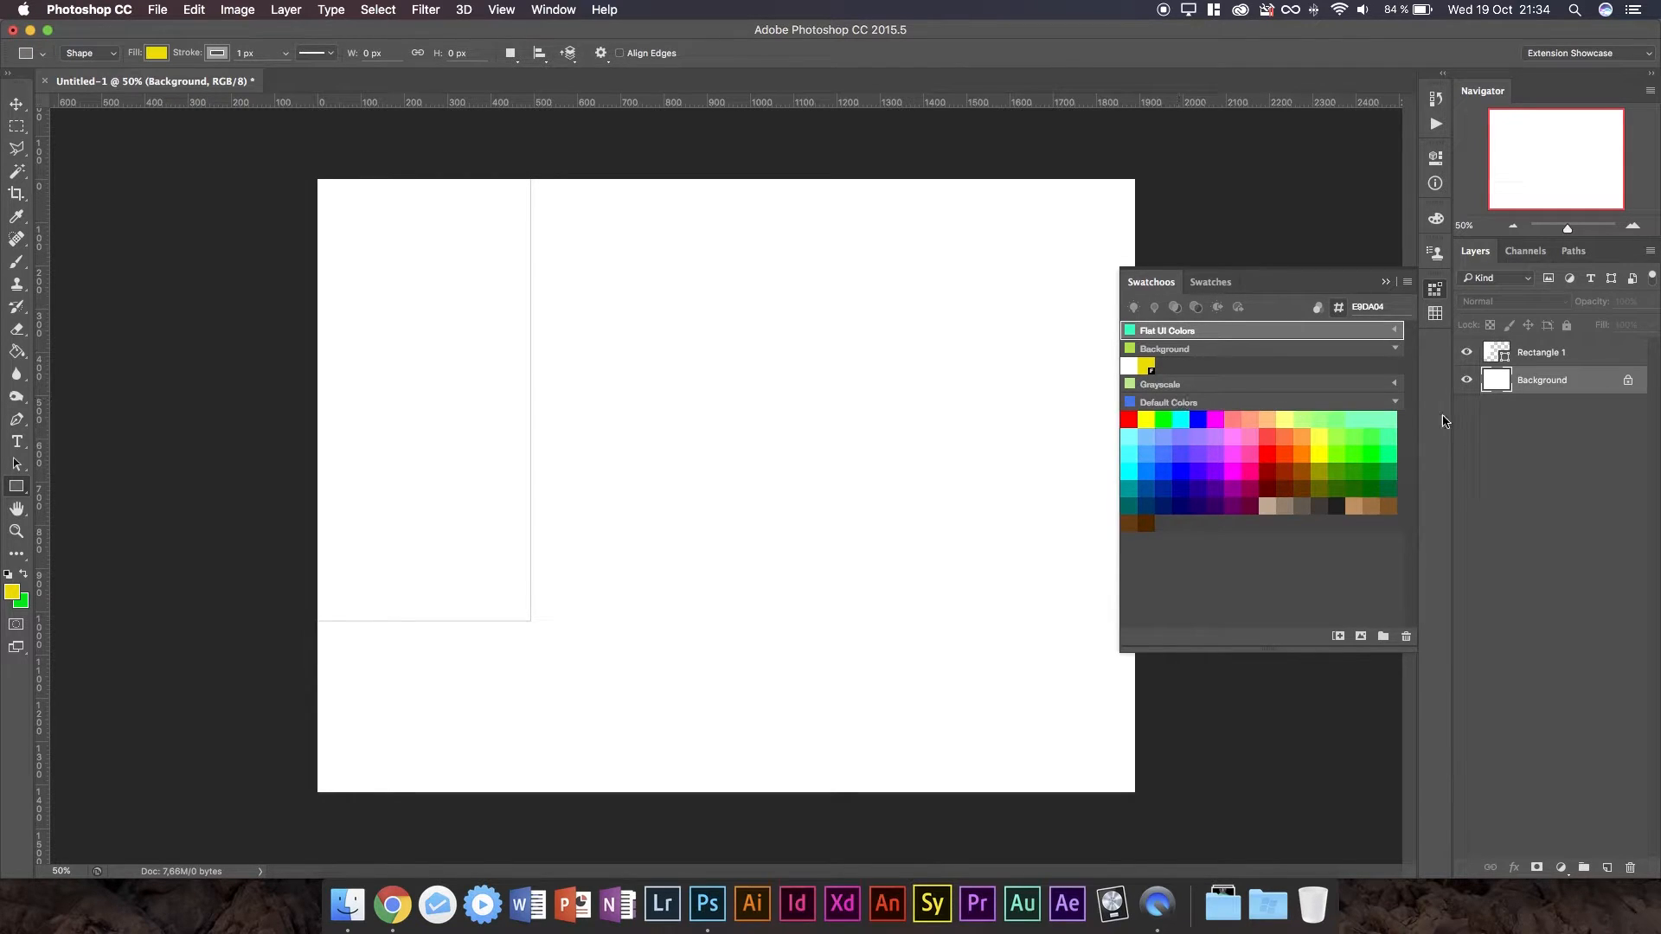
# Collapse the Default Colors and Background swatch groups.
pyautogui.click(1394, 403)
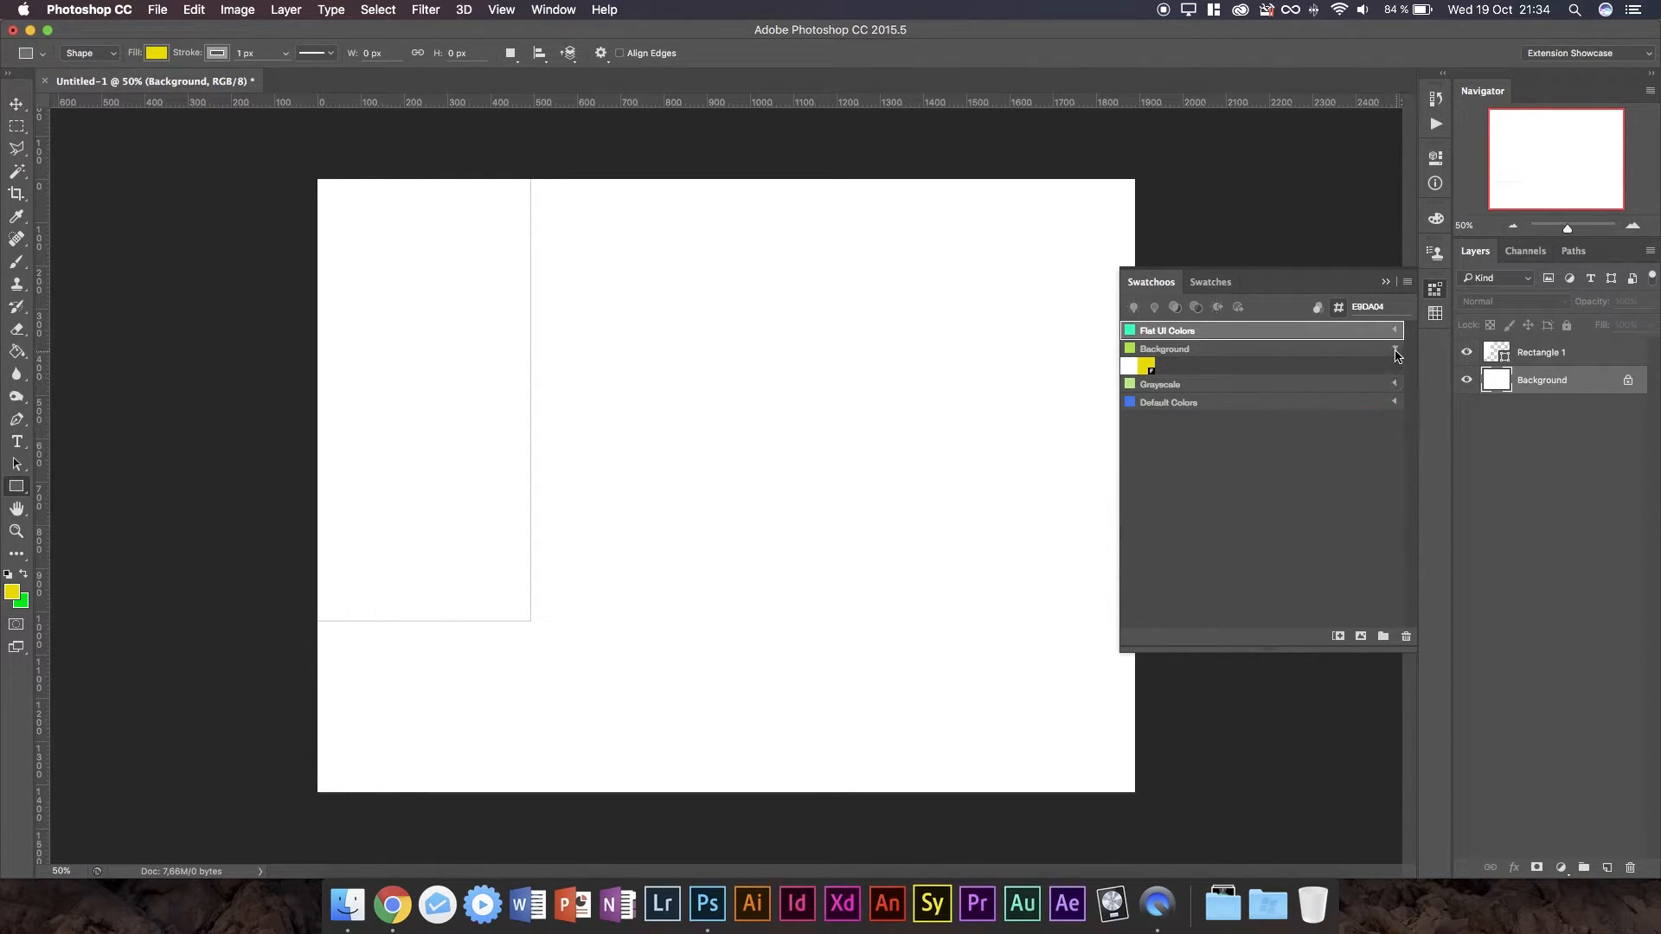
pyautogui.click(1394, 349)
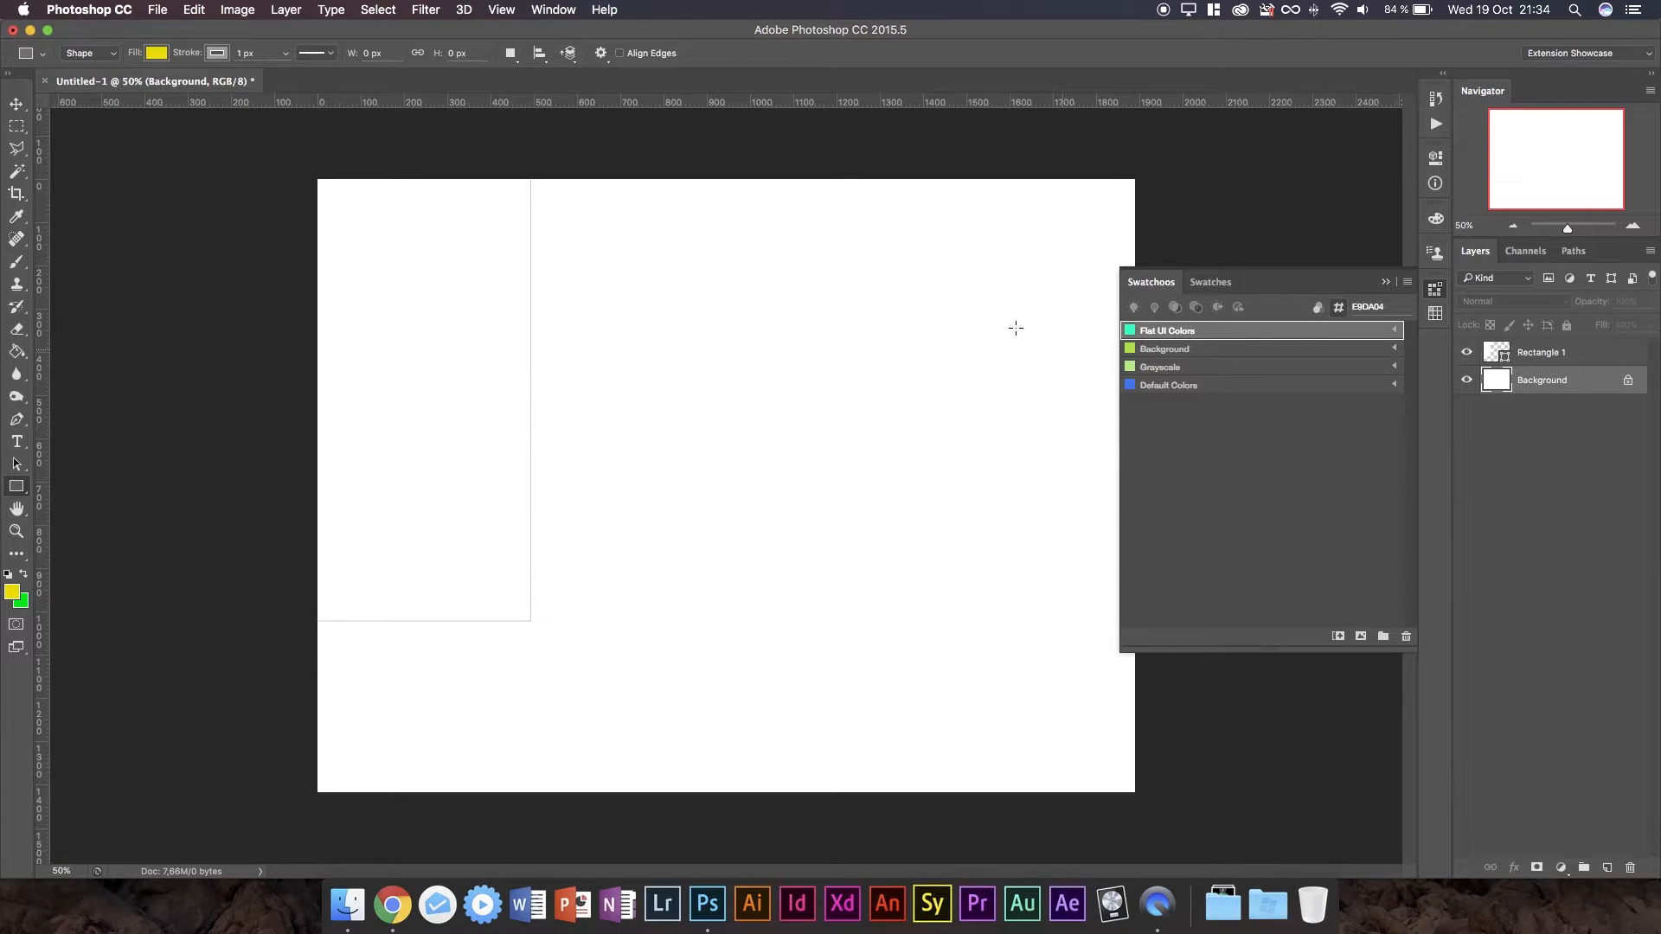
pyautogui.moveTo(1448, 362)
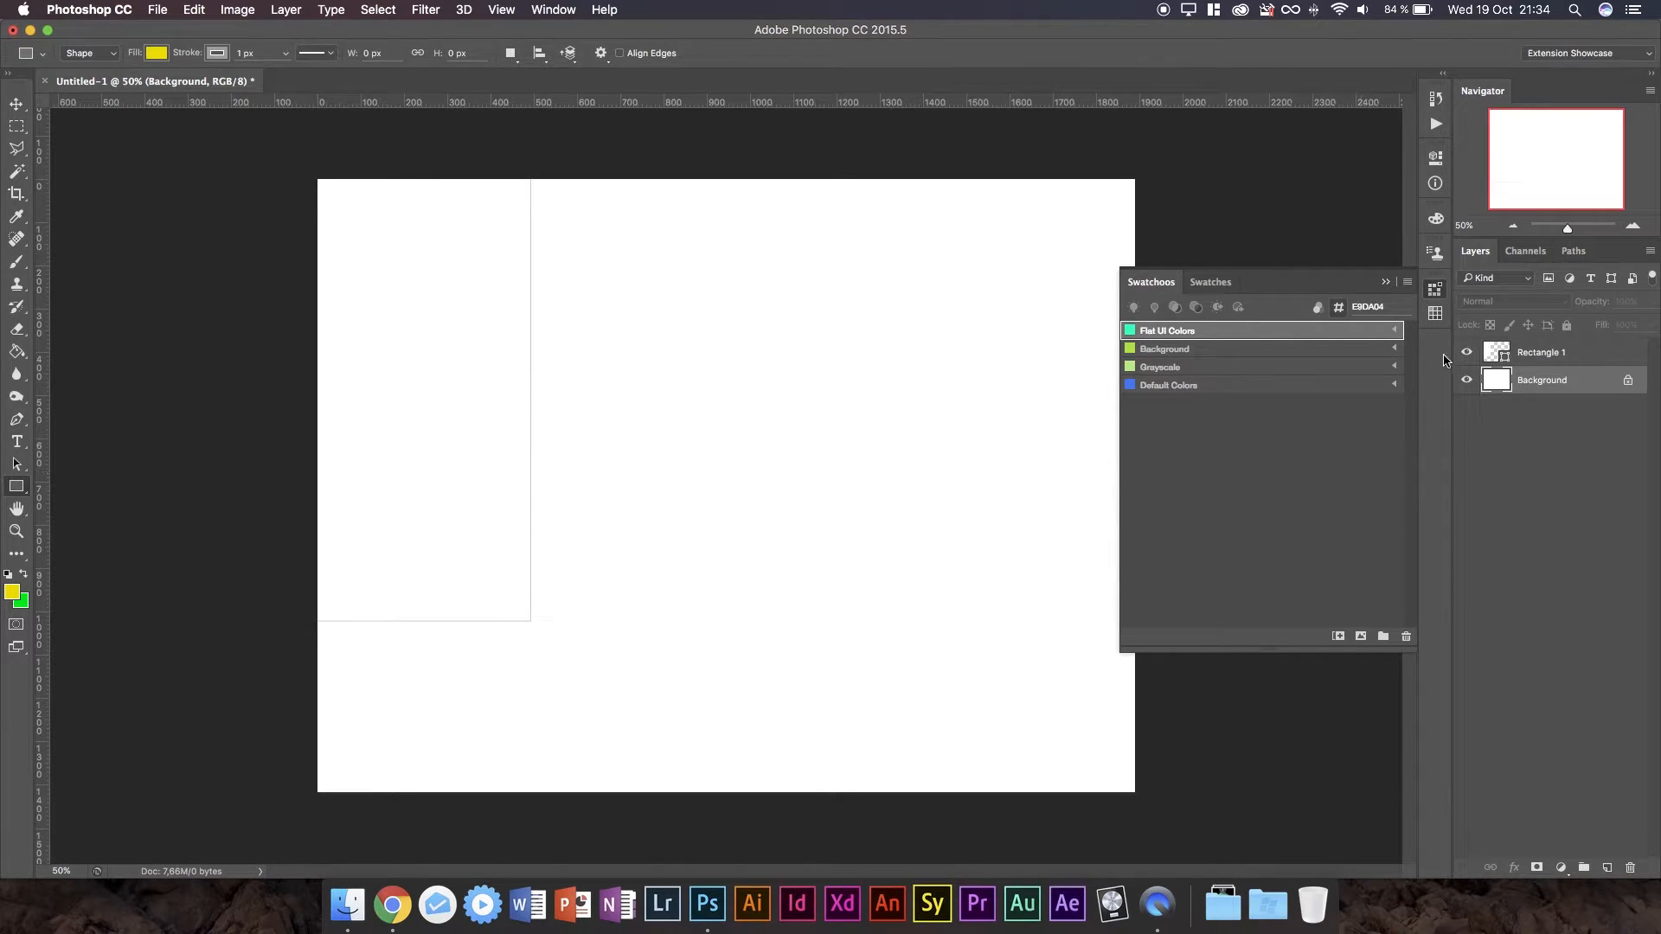
pyautogui.moveTo(1436, 284)
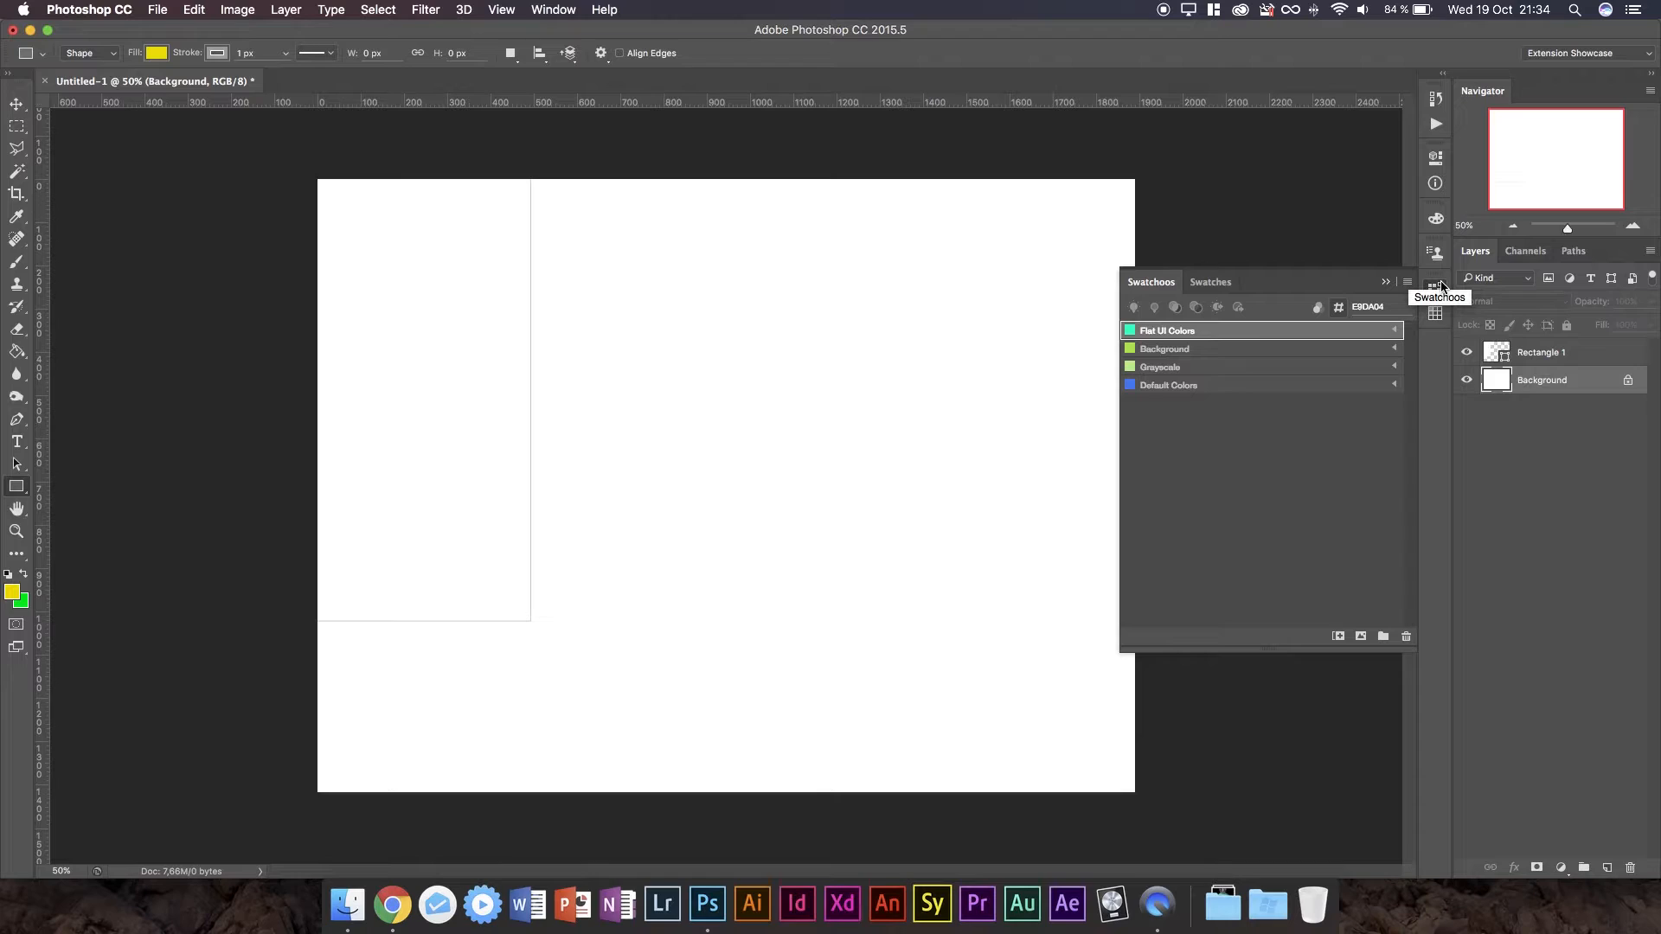
pyautogui.moveTo(1358, 420)
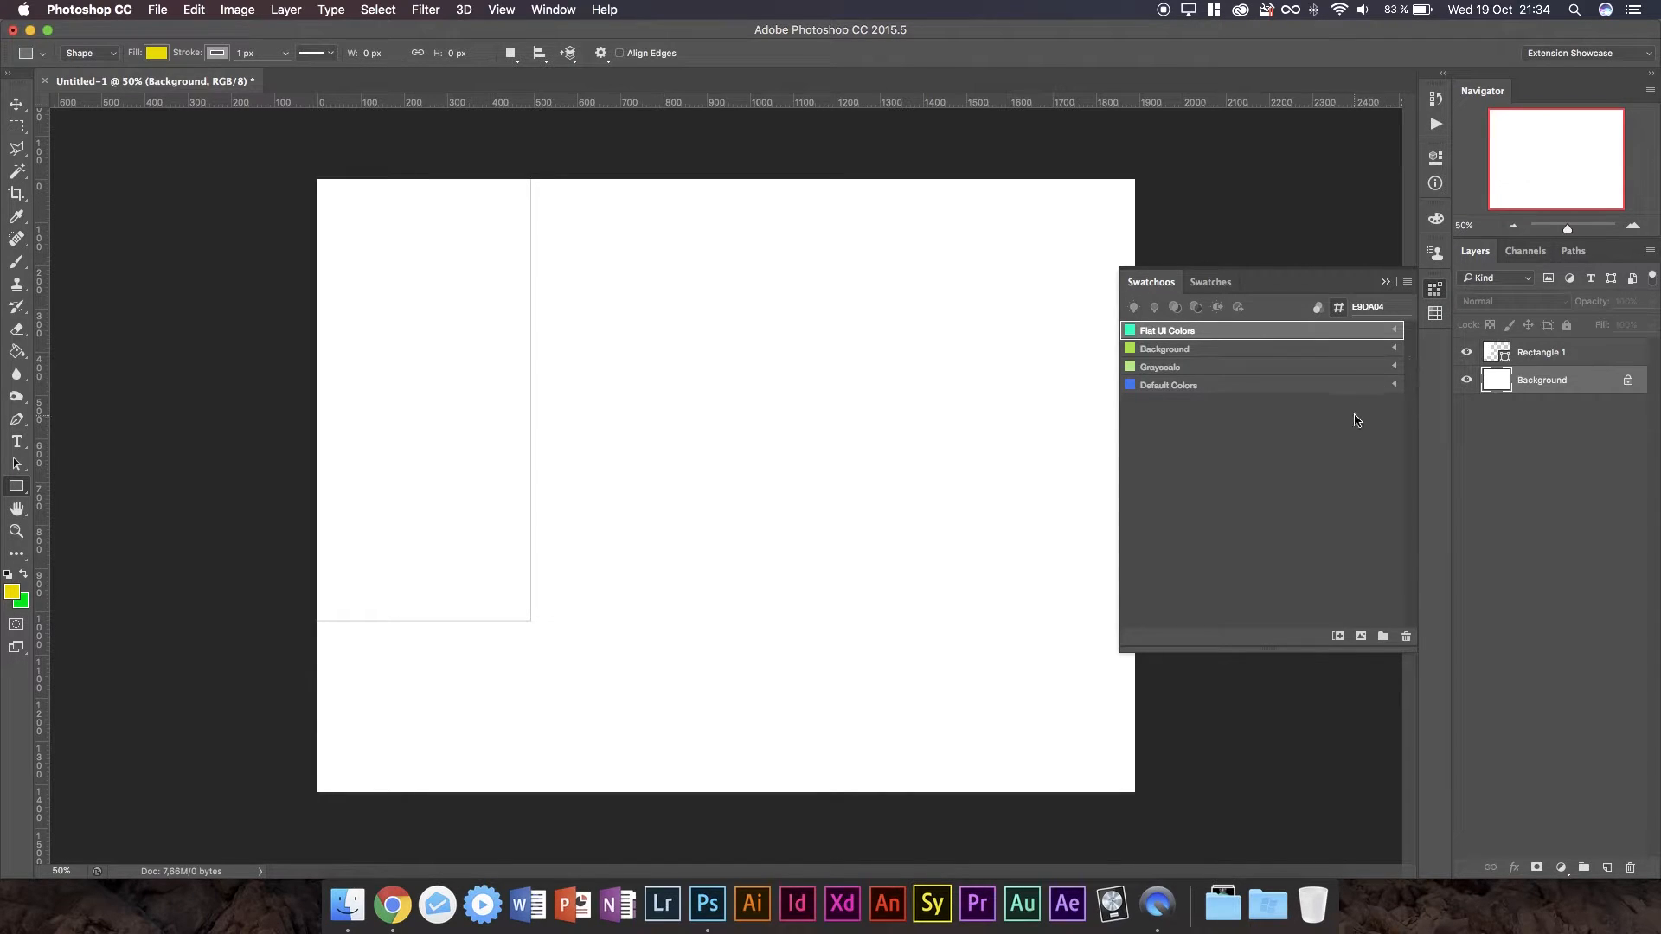
pyautogui.moveTo(82, 156)
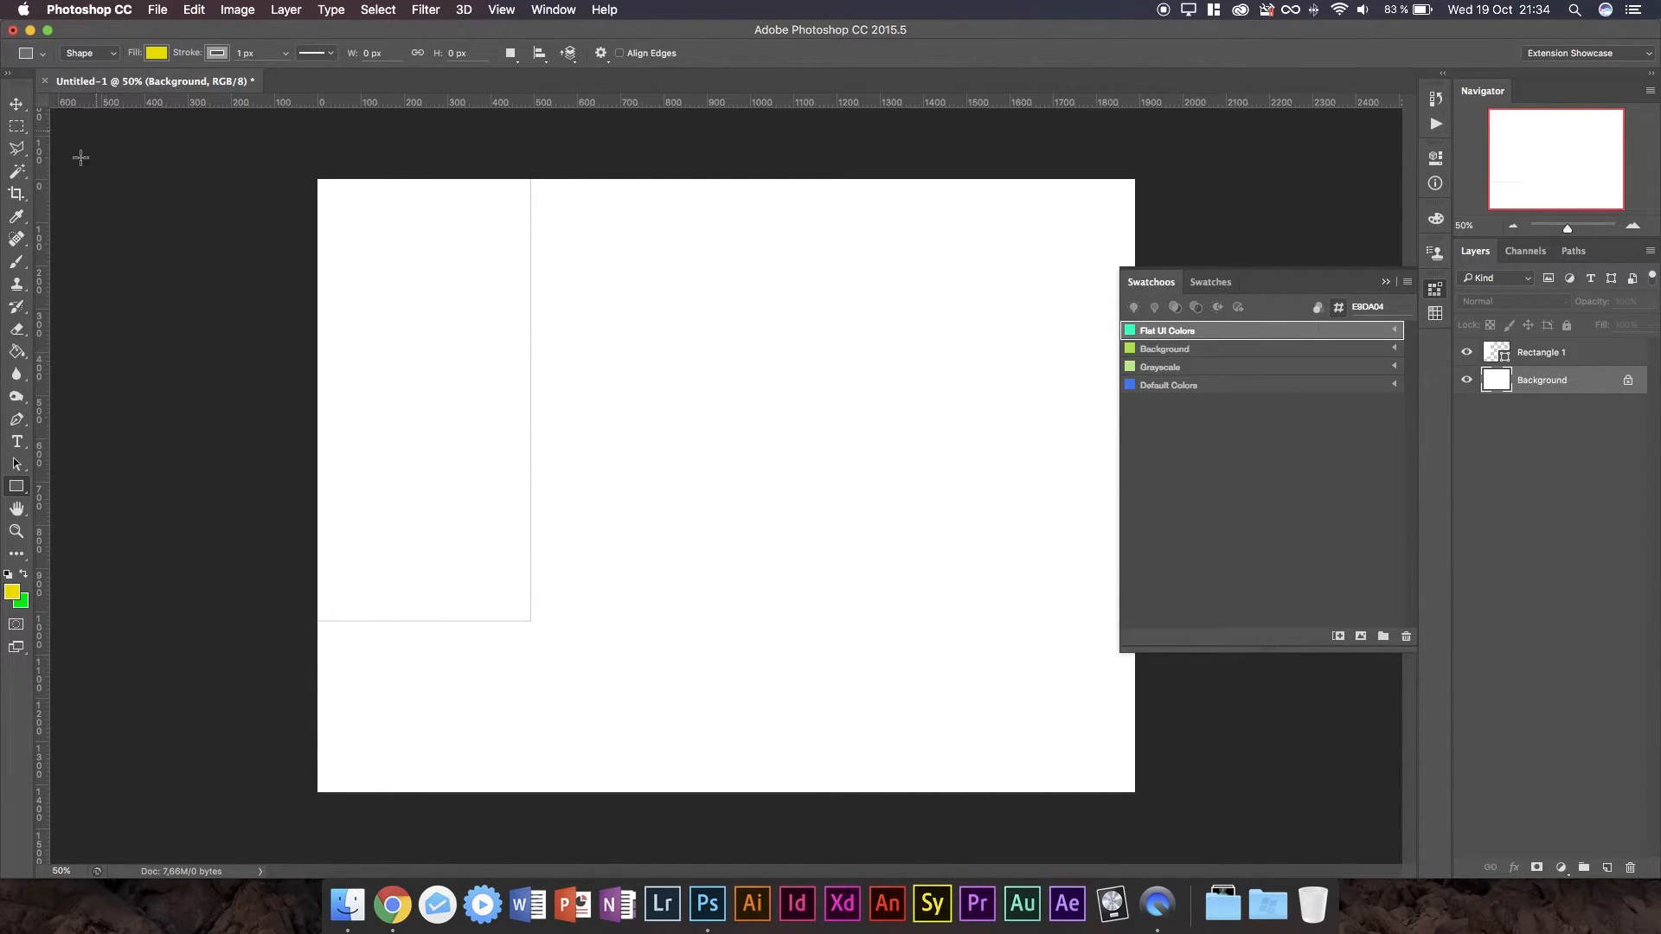
# Switch to the Brush tool and delete the Rectangle 1 layer, confirming the prompt.
pyautogui.click(17, 260)
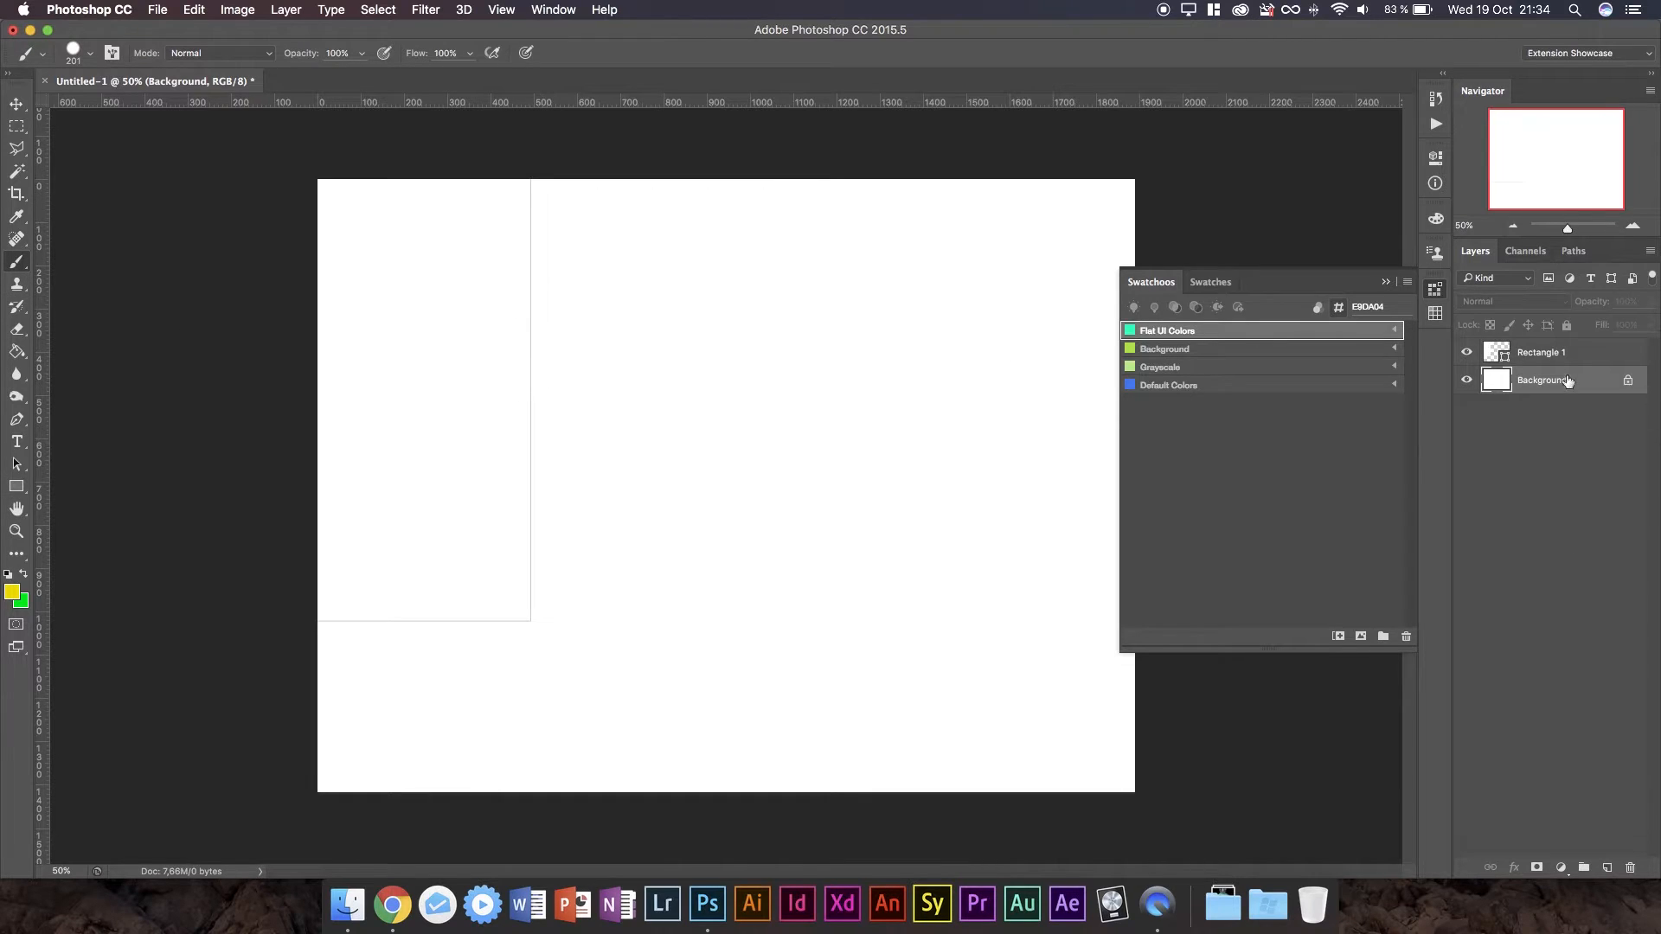
pyautogui.click(1406, 636)
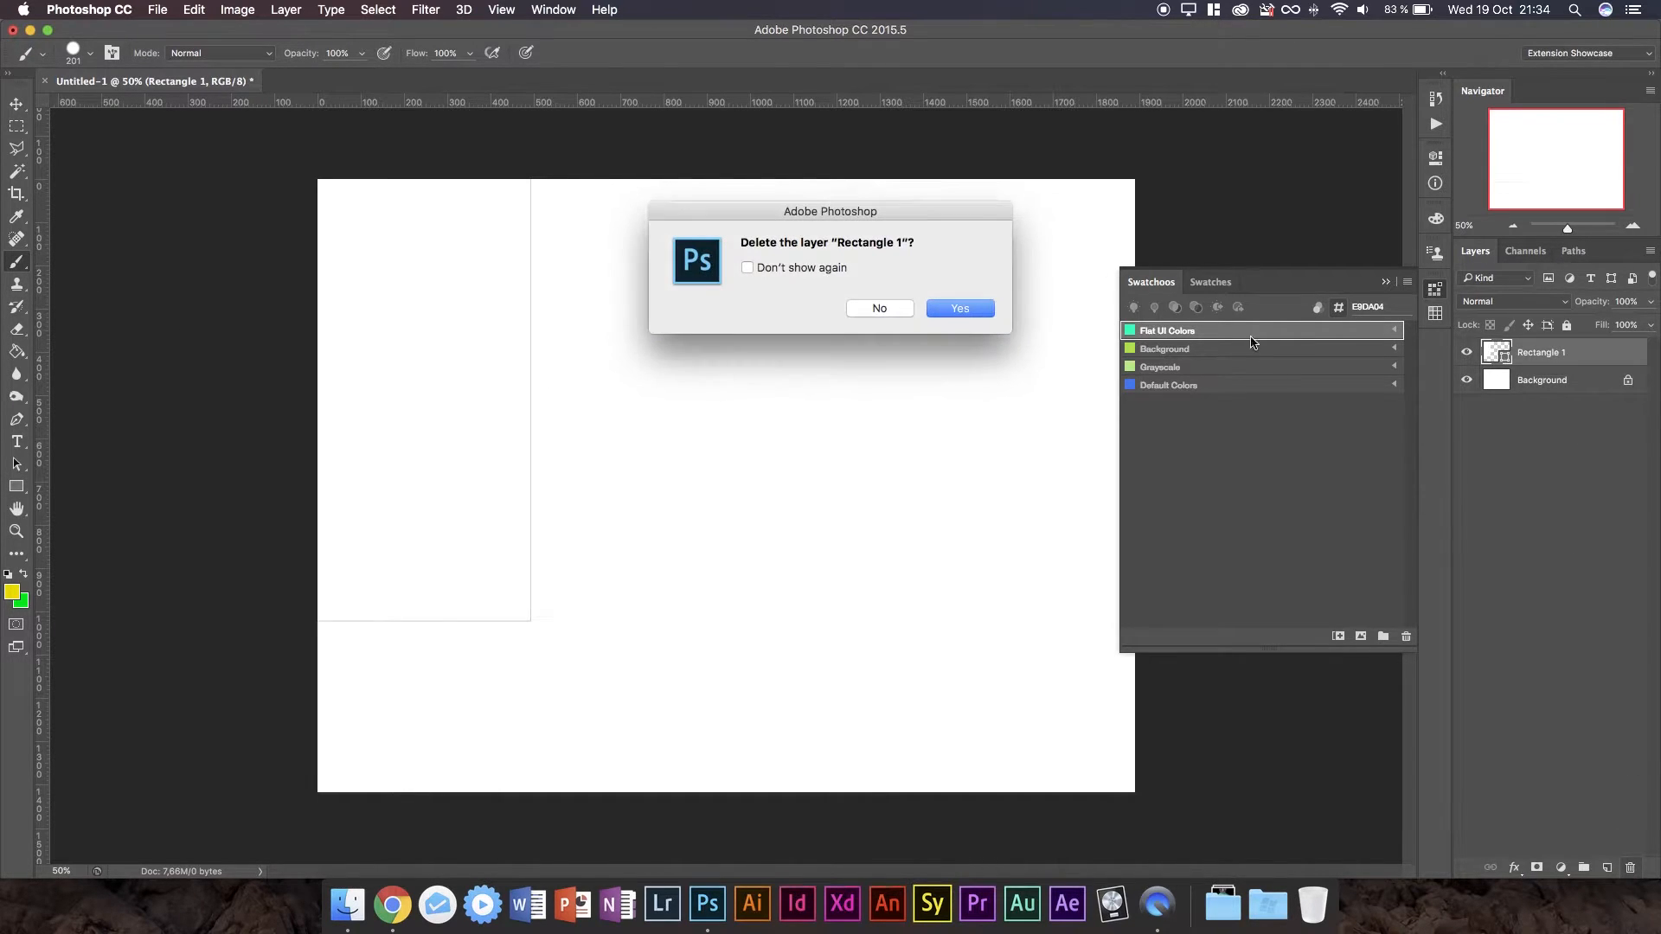
pyautogui.click(958, 308)
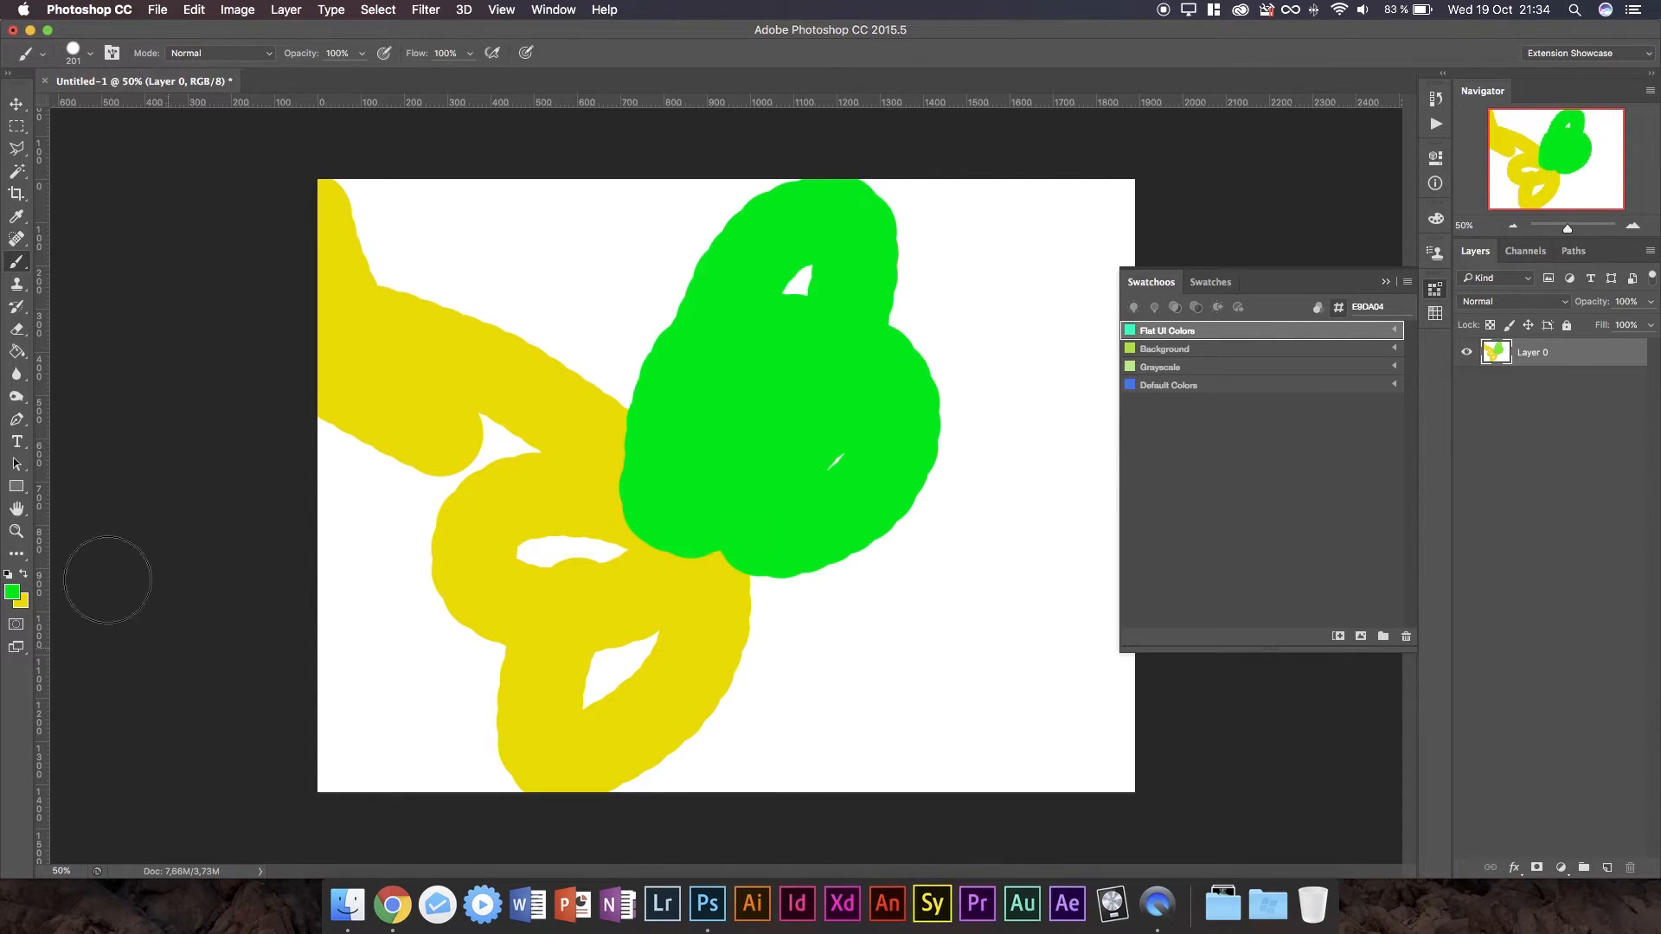
# Paint grey-green, near-black and dark green strokes using new foreground colours.
pyautogui.click(11, 587)
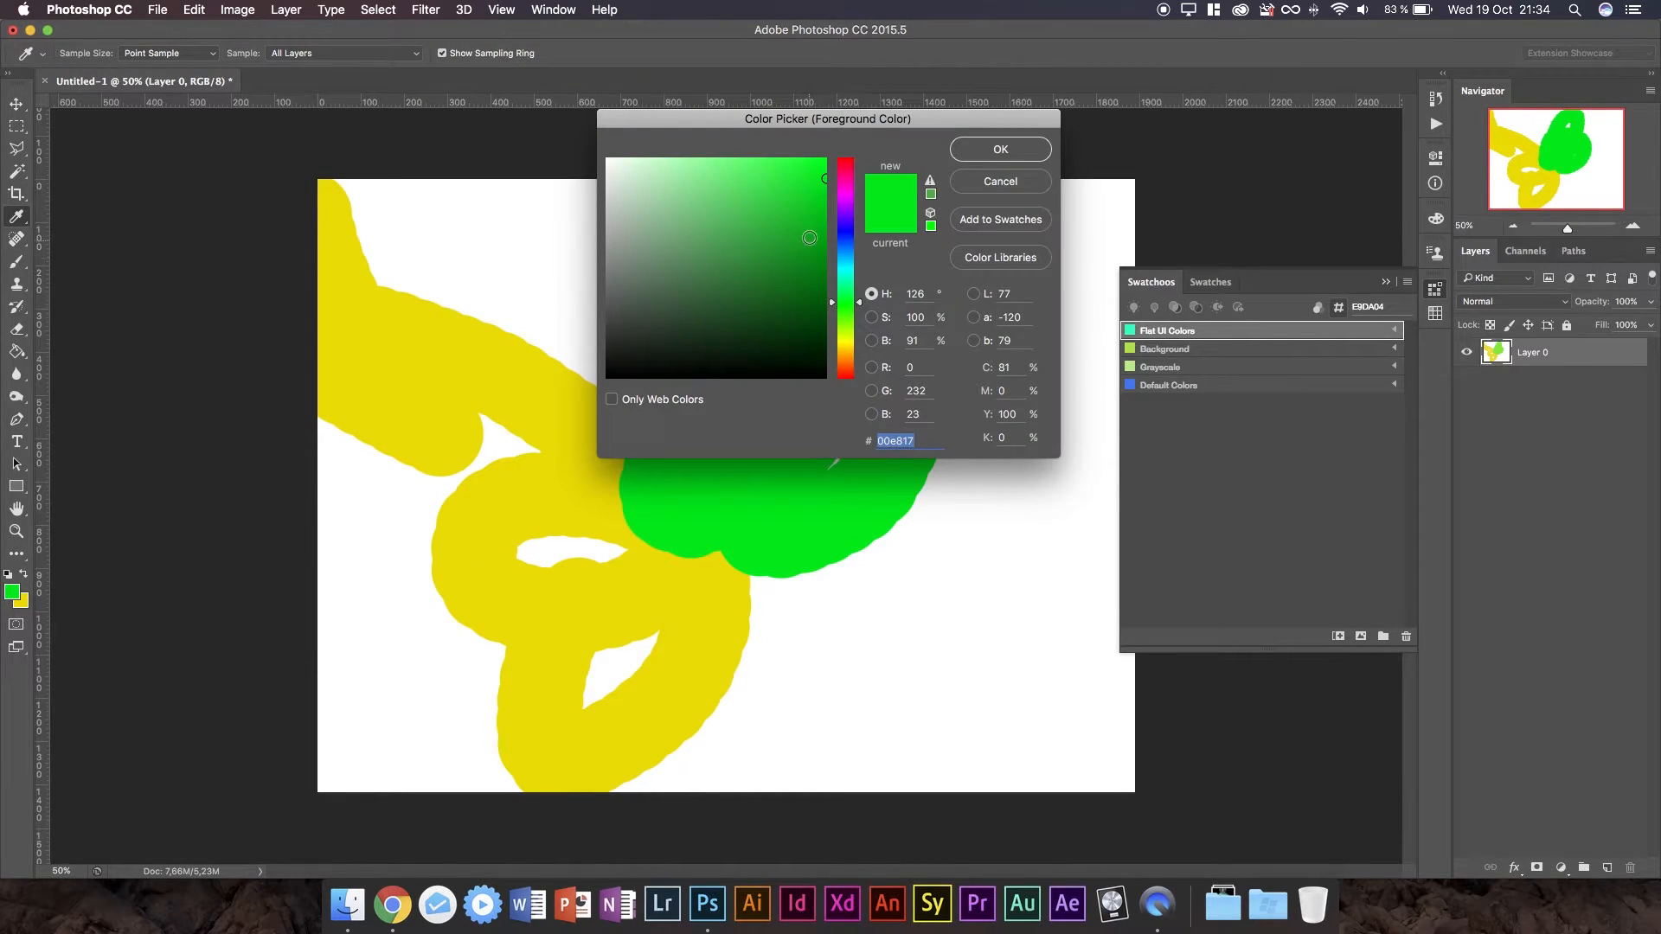
pyautogui.click(997, 148)
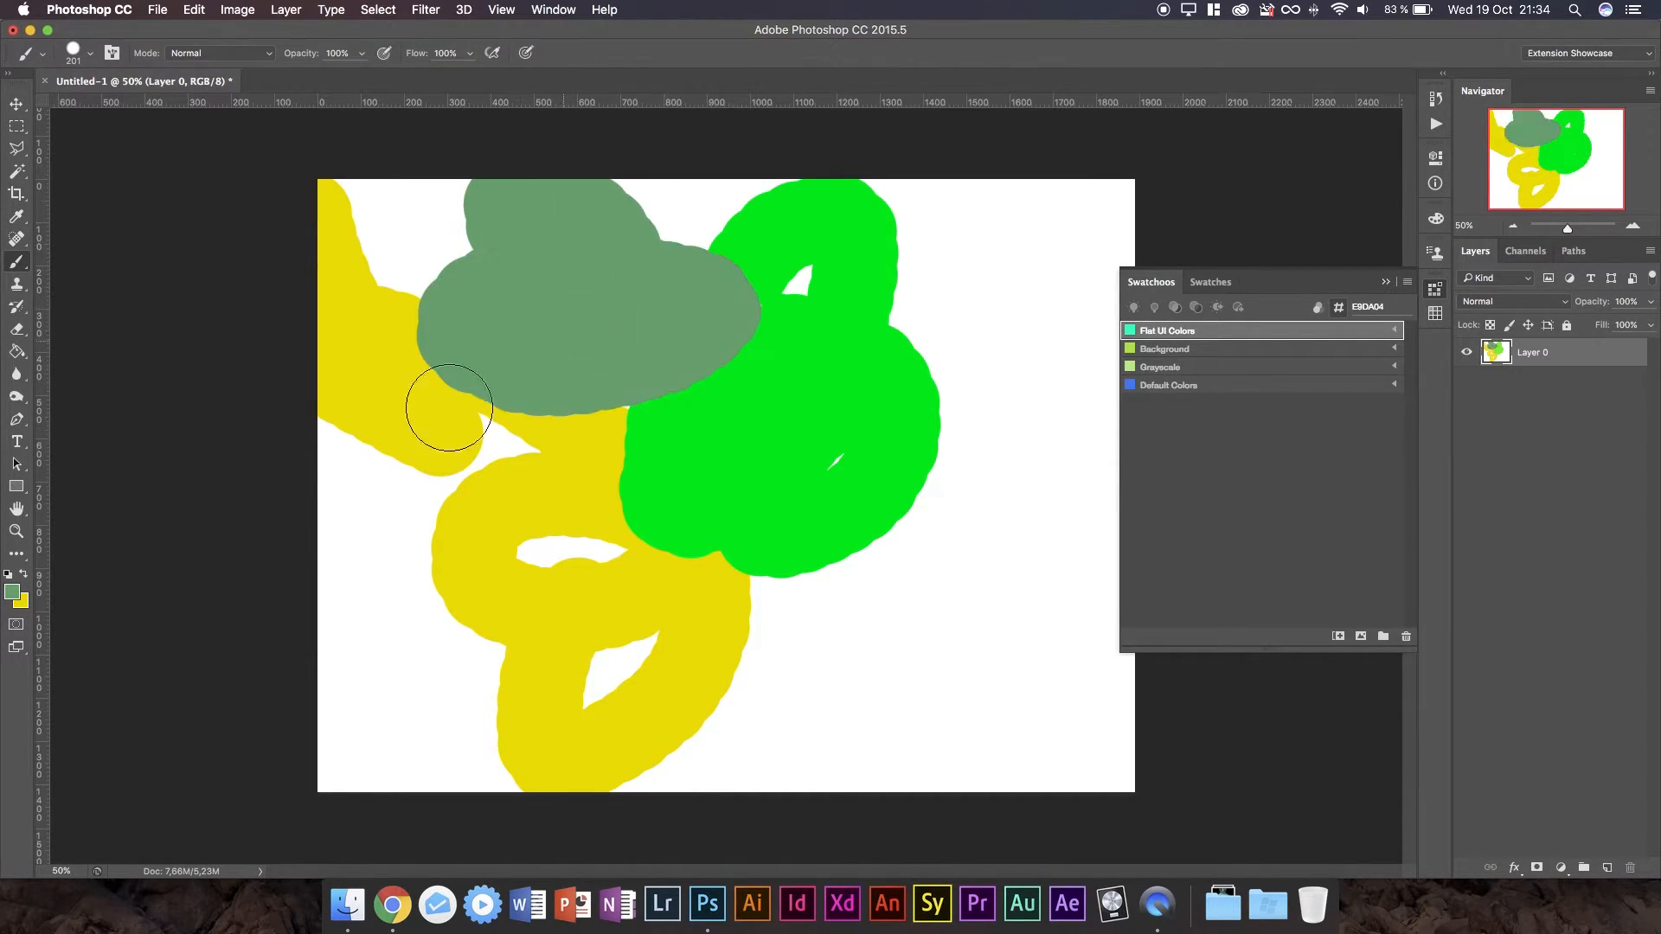
pyautogui.click(15, 591)
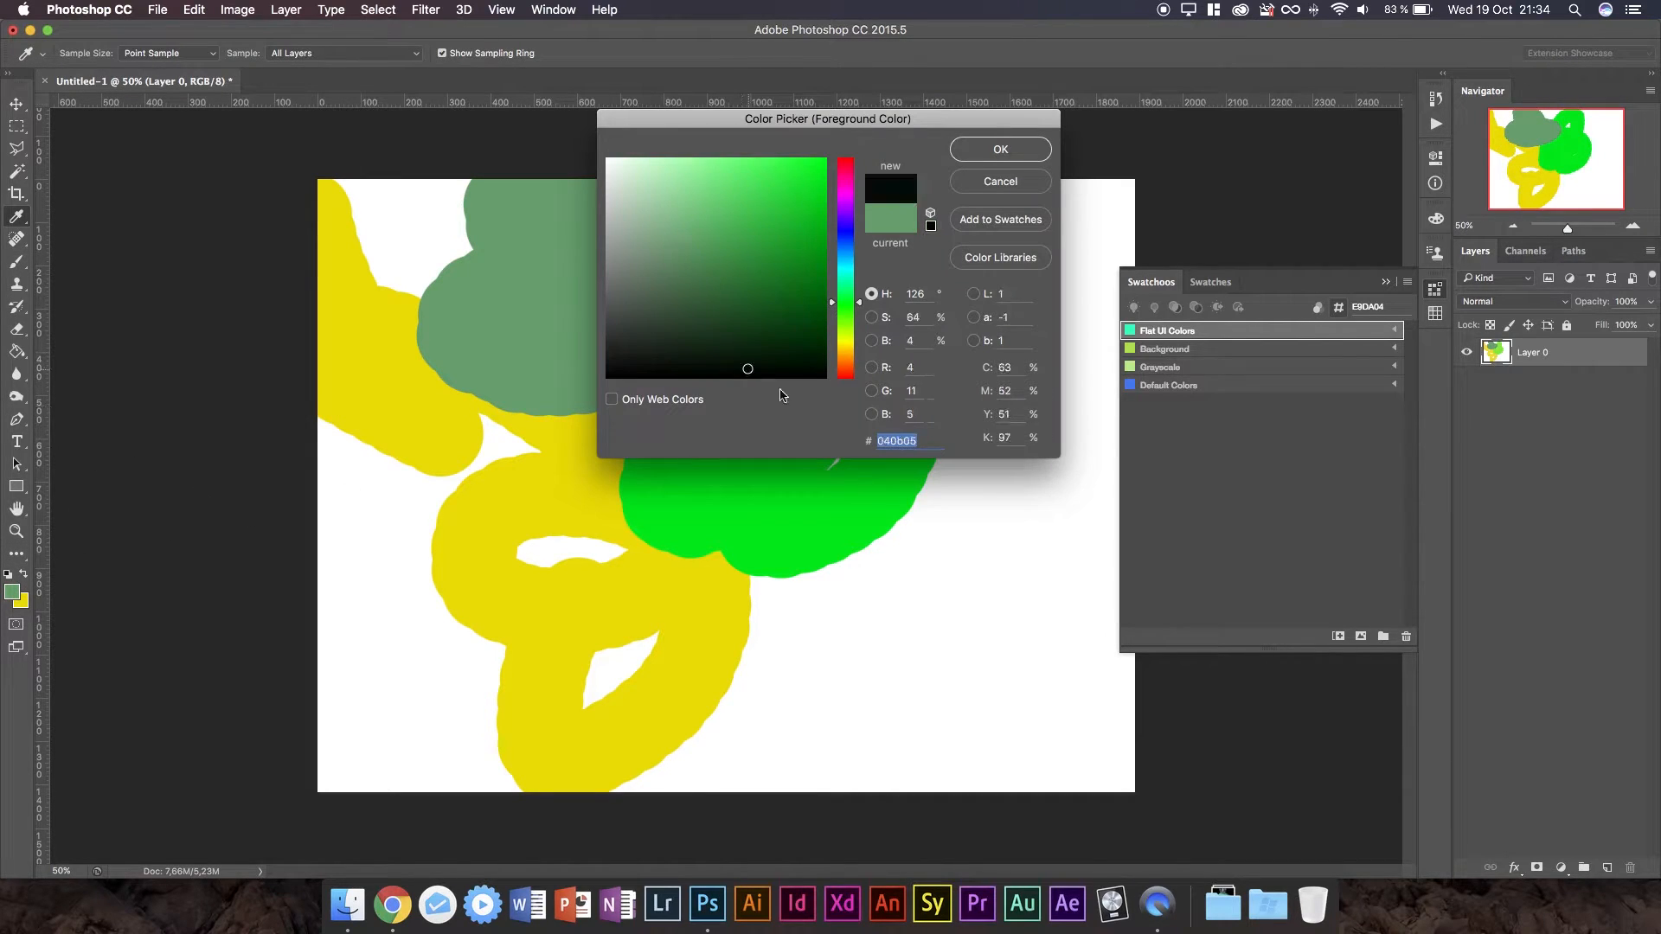
pyautogui.click(997, 148)
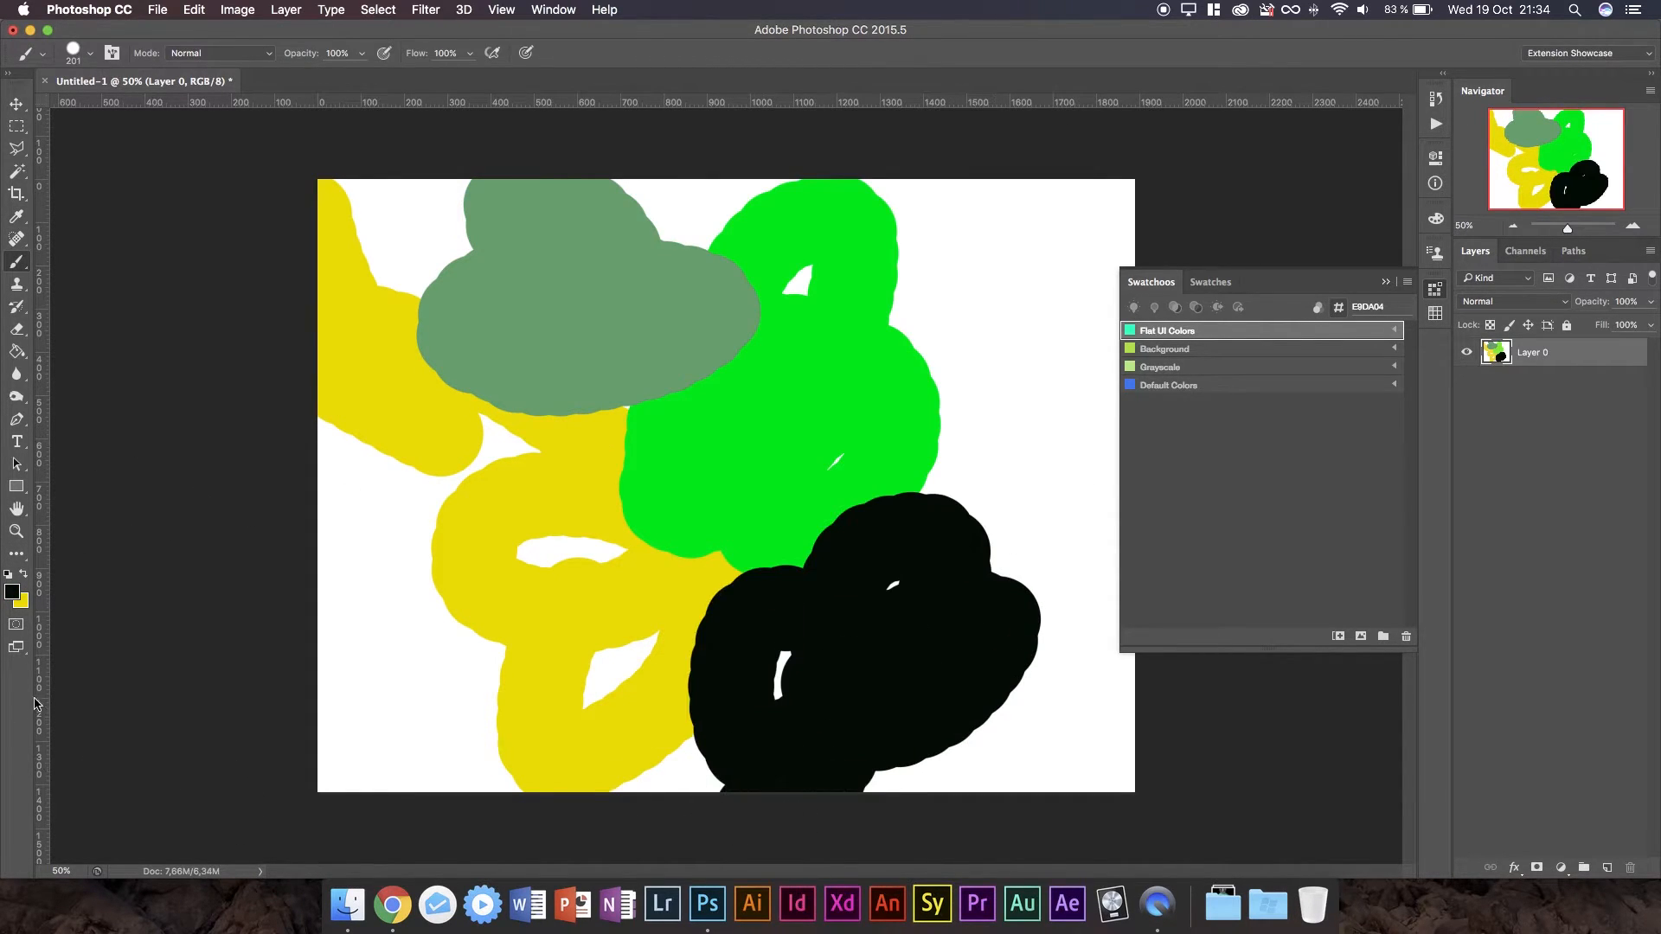
pyautogui.click(14, 592)
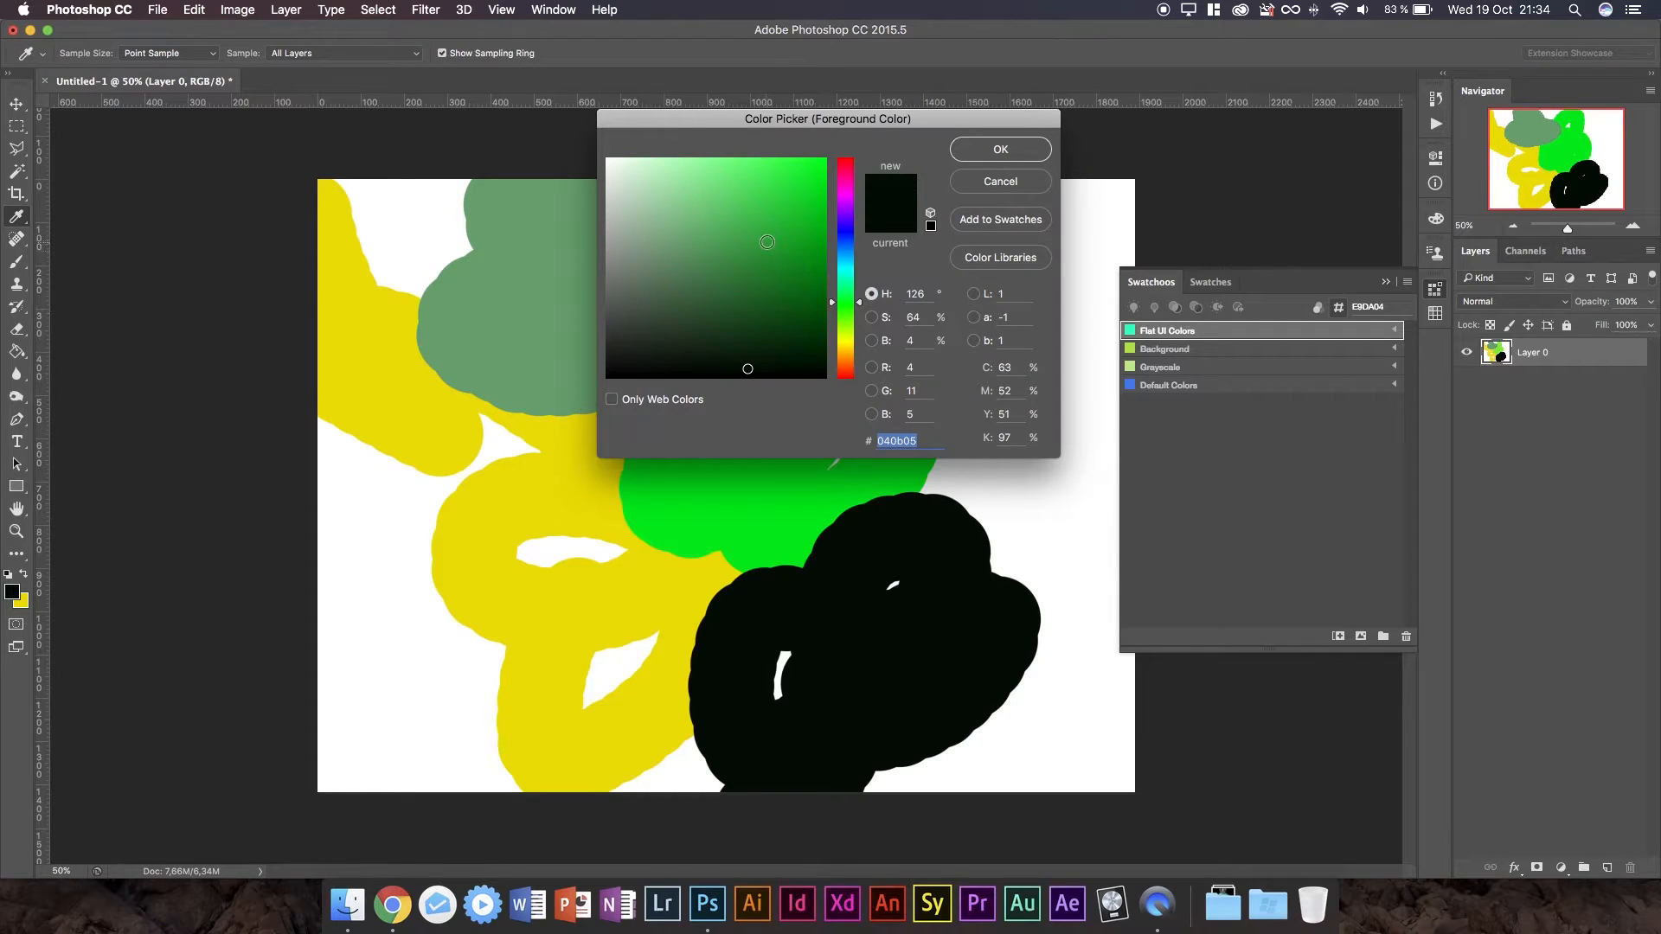
pyautogui.click(998, 148)
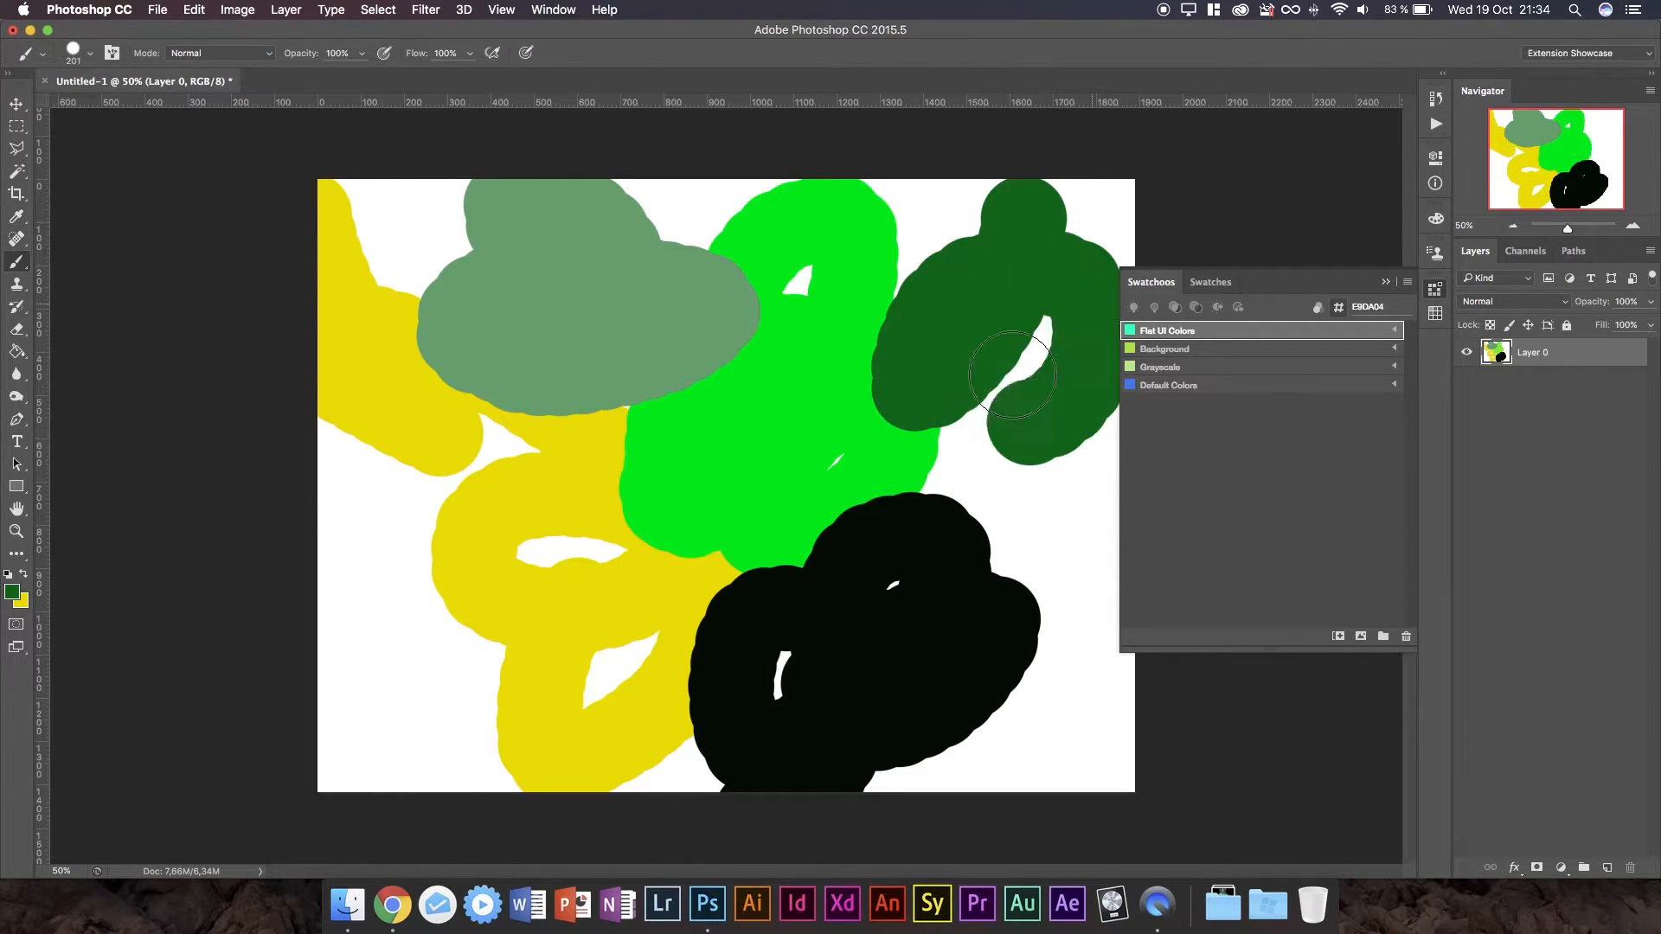
# Paint orange, magenta and blue strokes across the canvas.
pyautogui.click(15, 590)
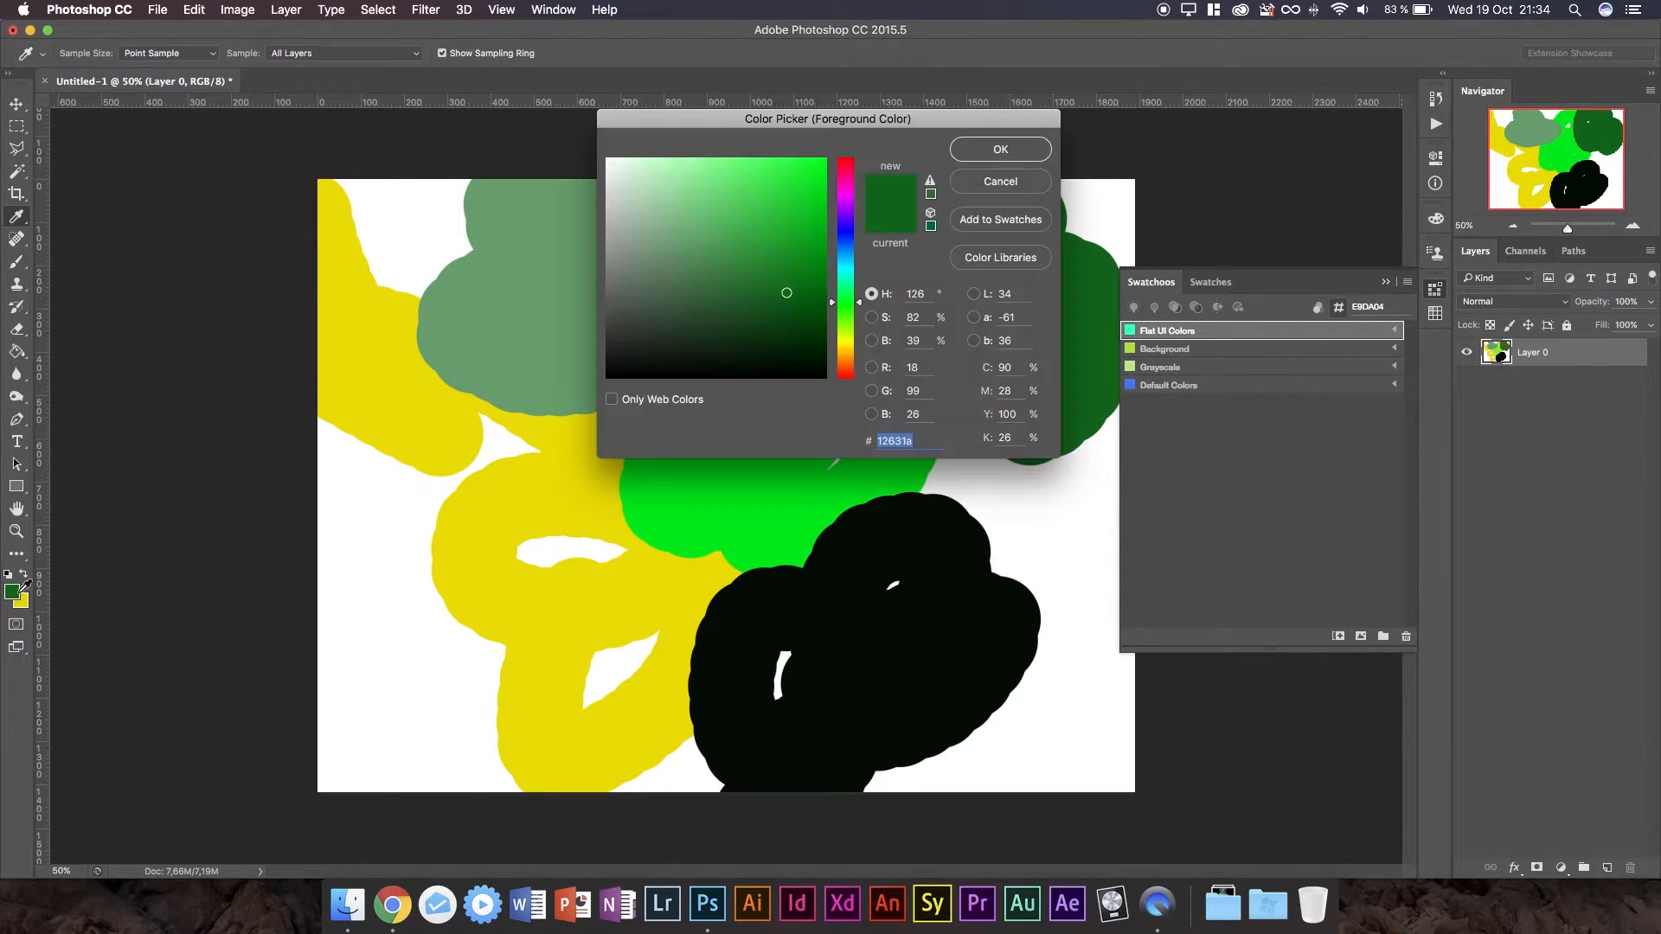
pyautogui.click(842, 180)
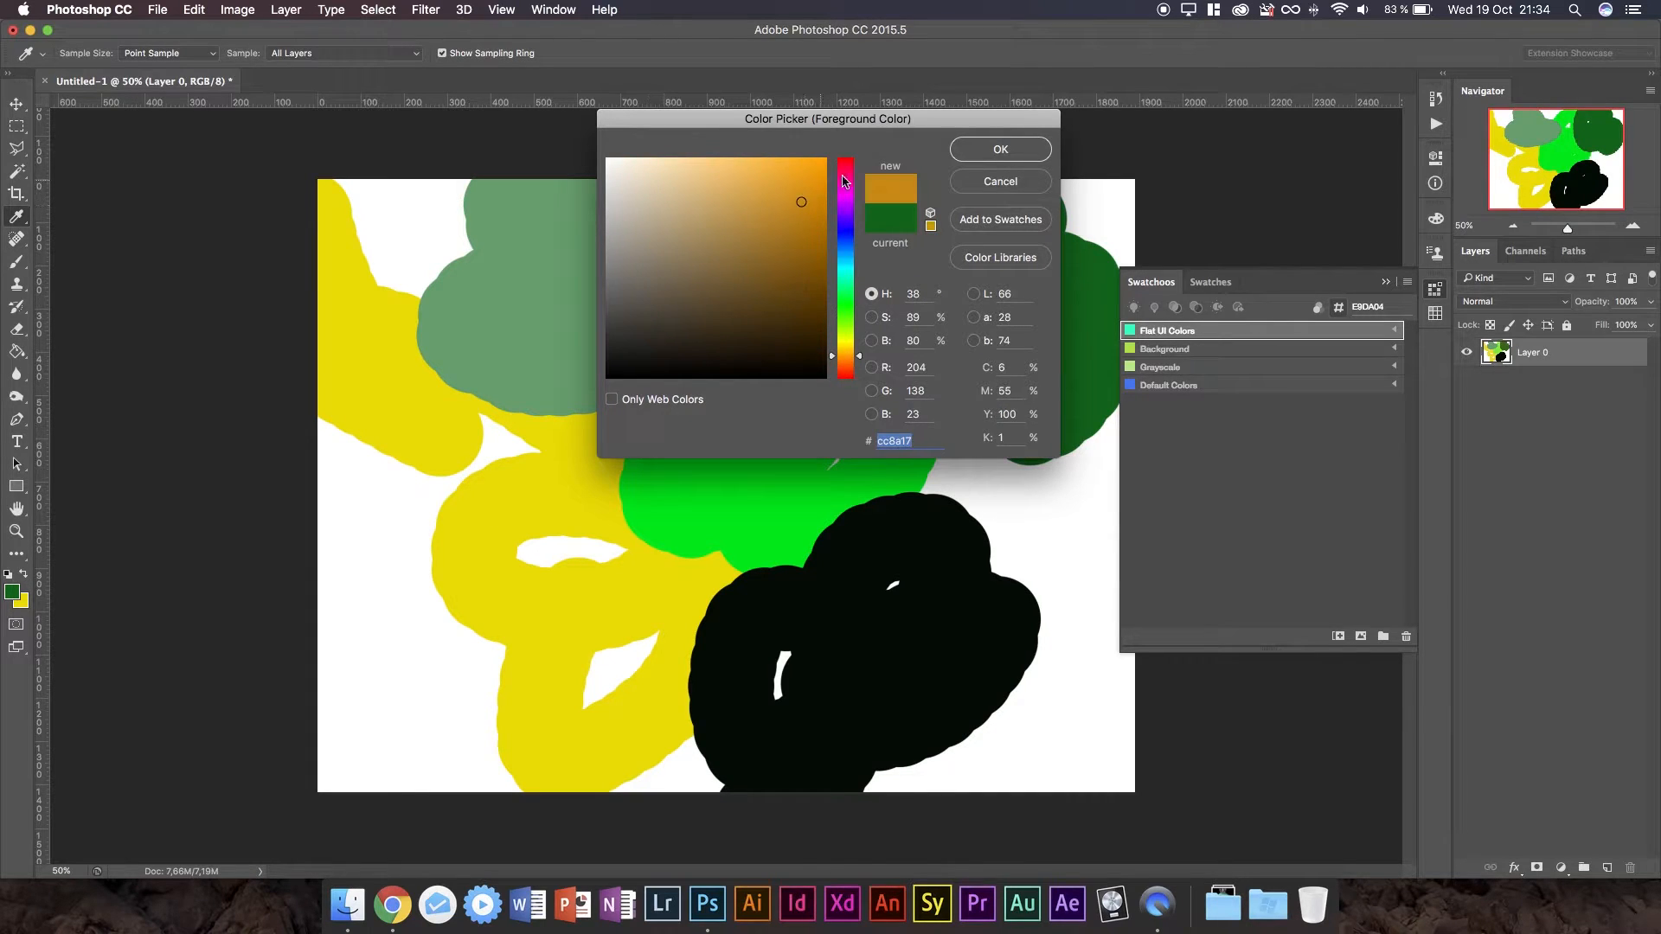
pyautogui.click(997, 148)
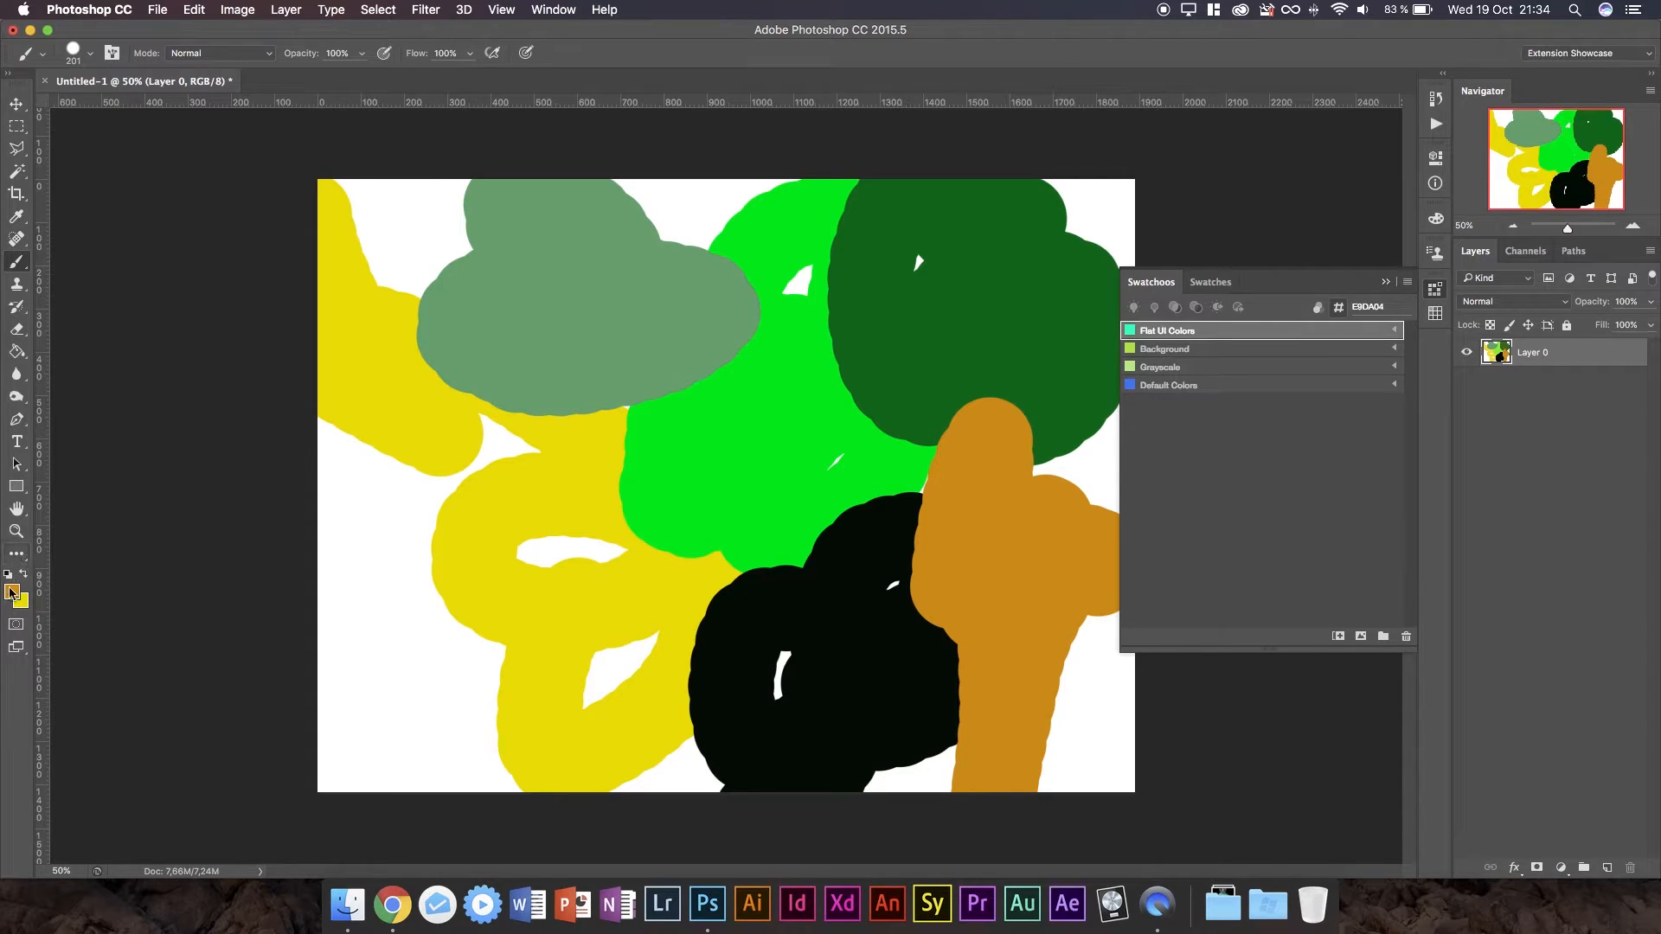
pyautogui.click(12, 591)
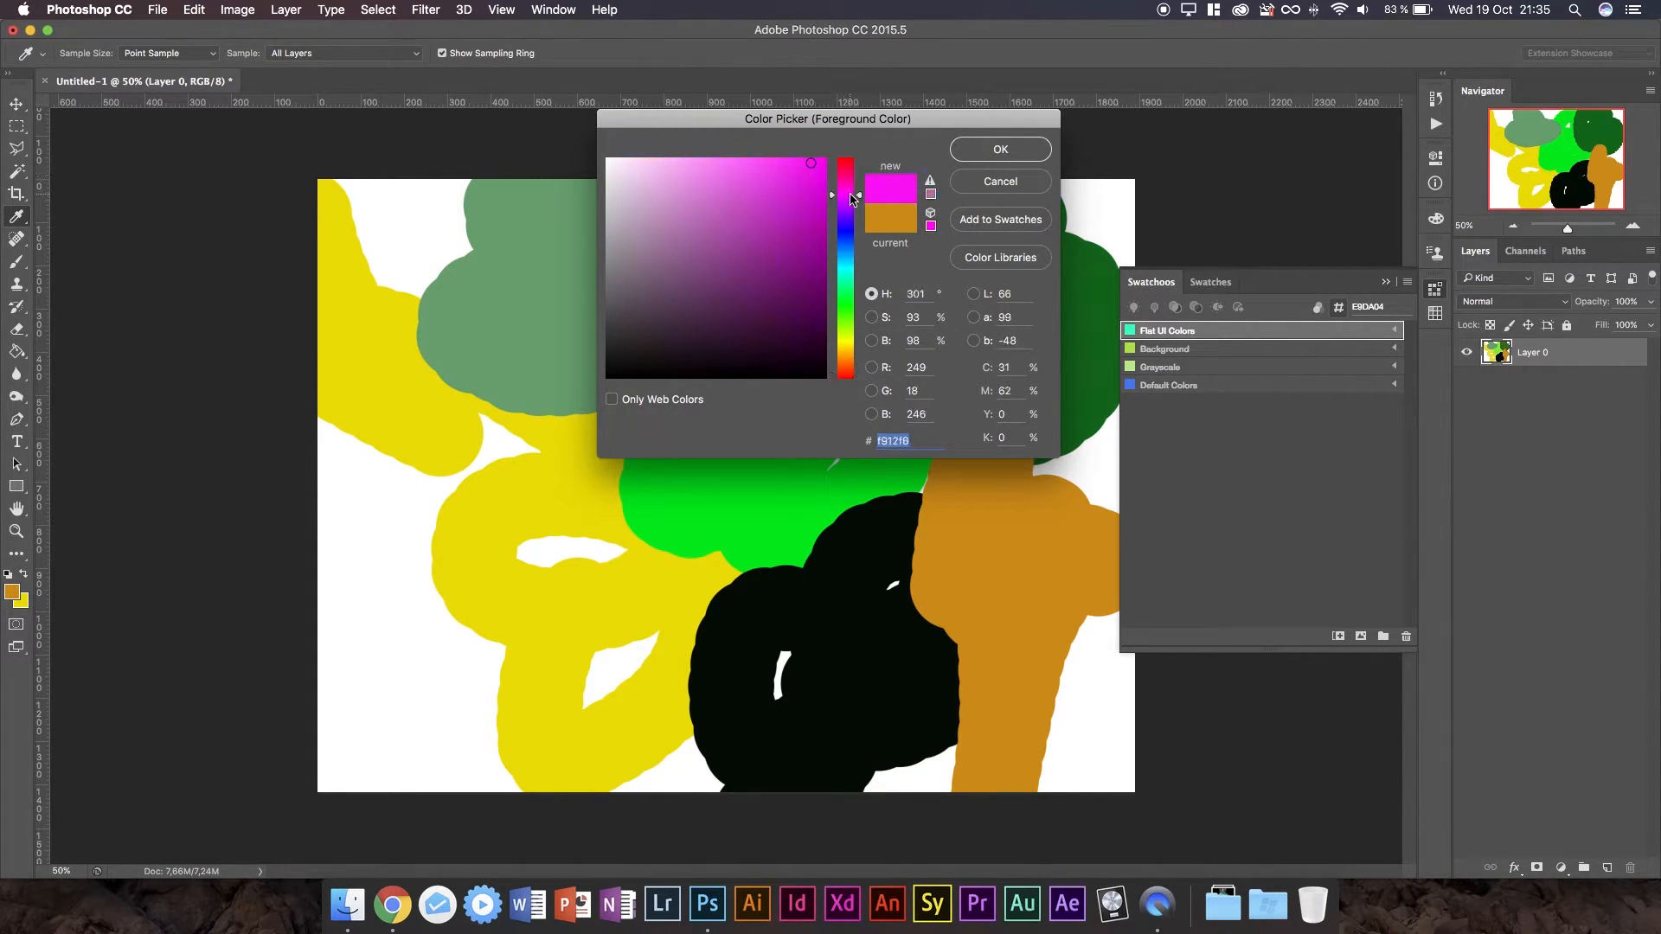
pyautogui.click(997, 147)
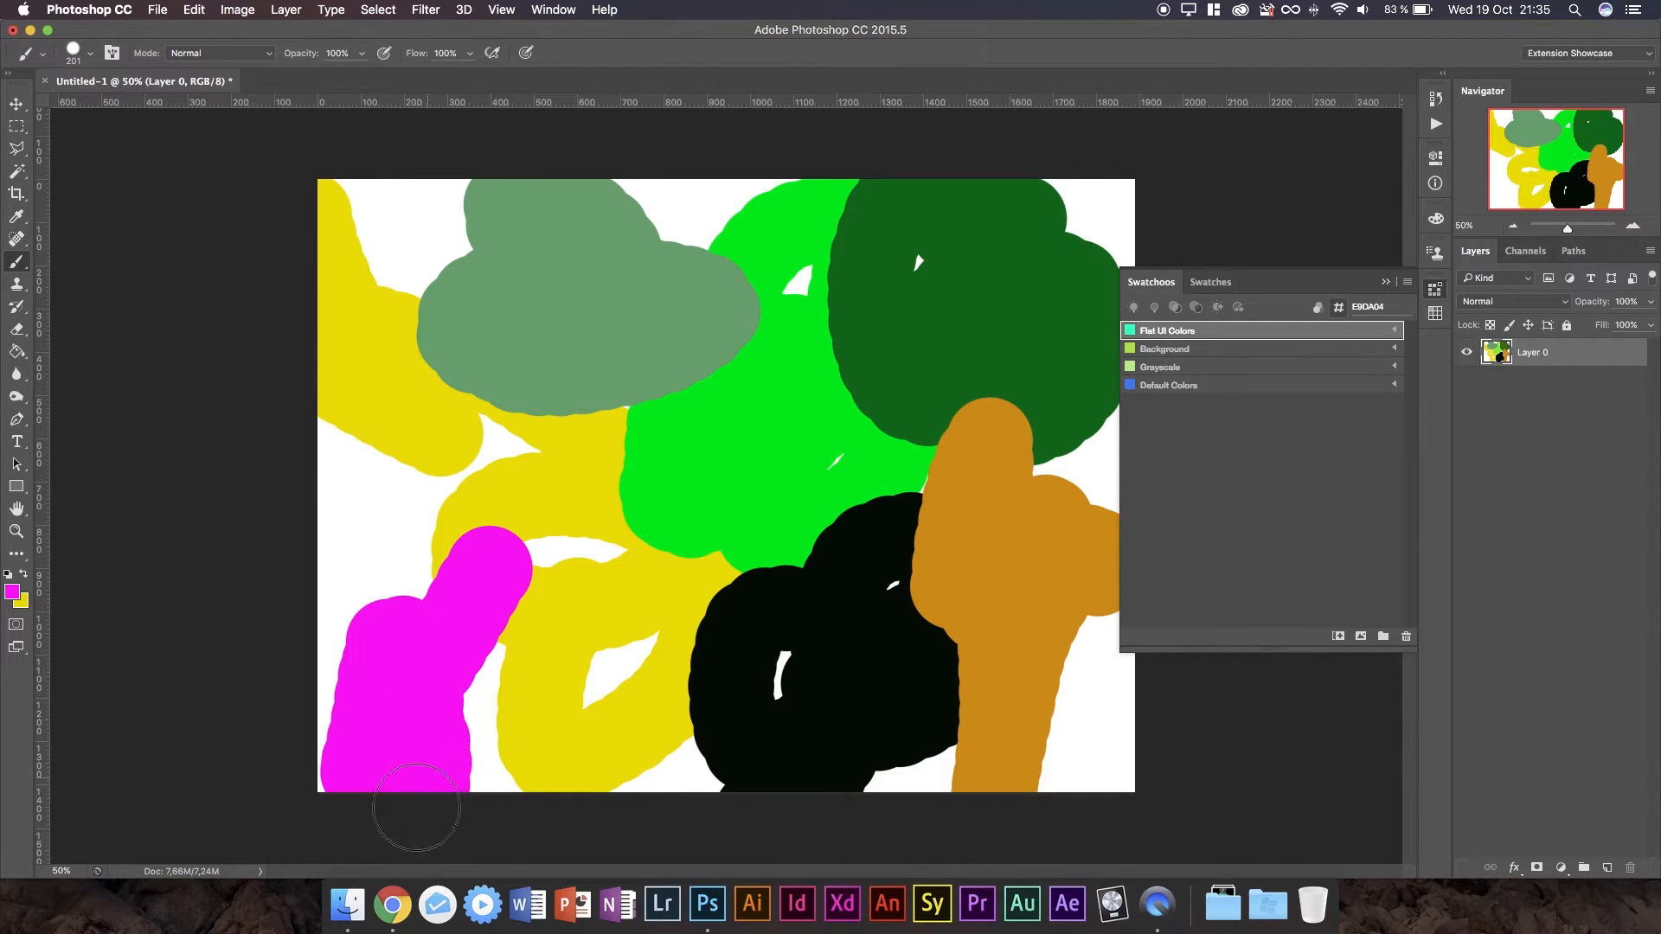
pyautogui.click(10, 591)
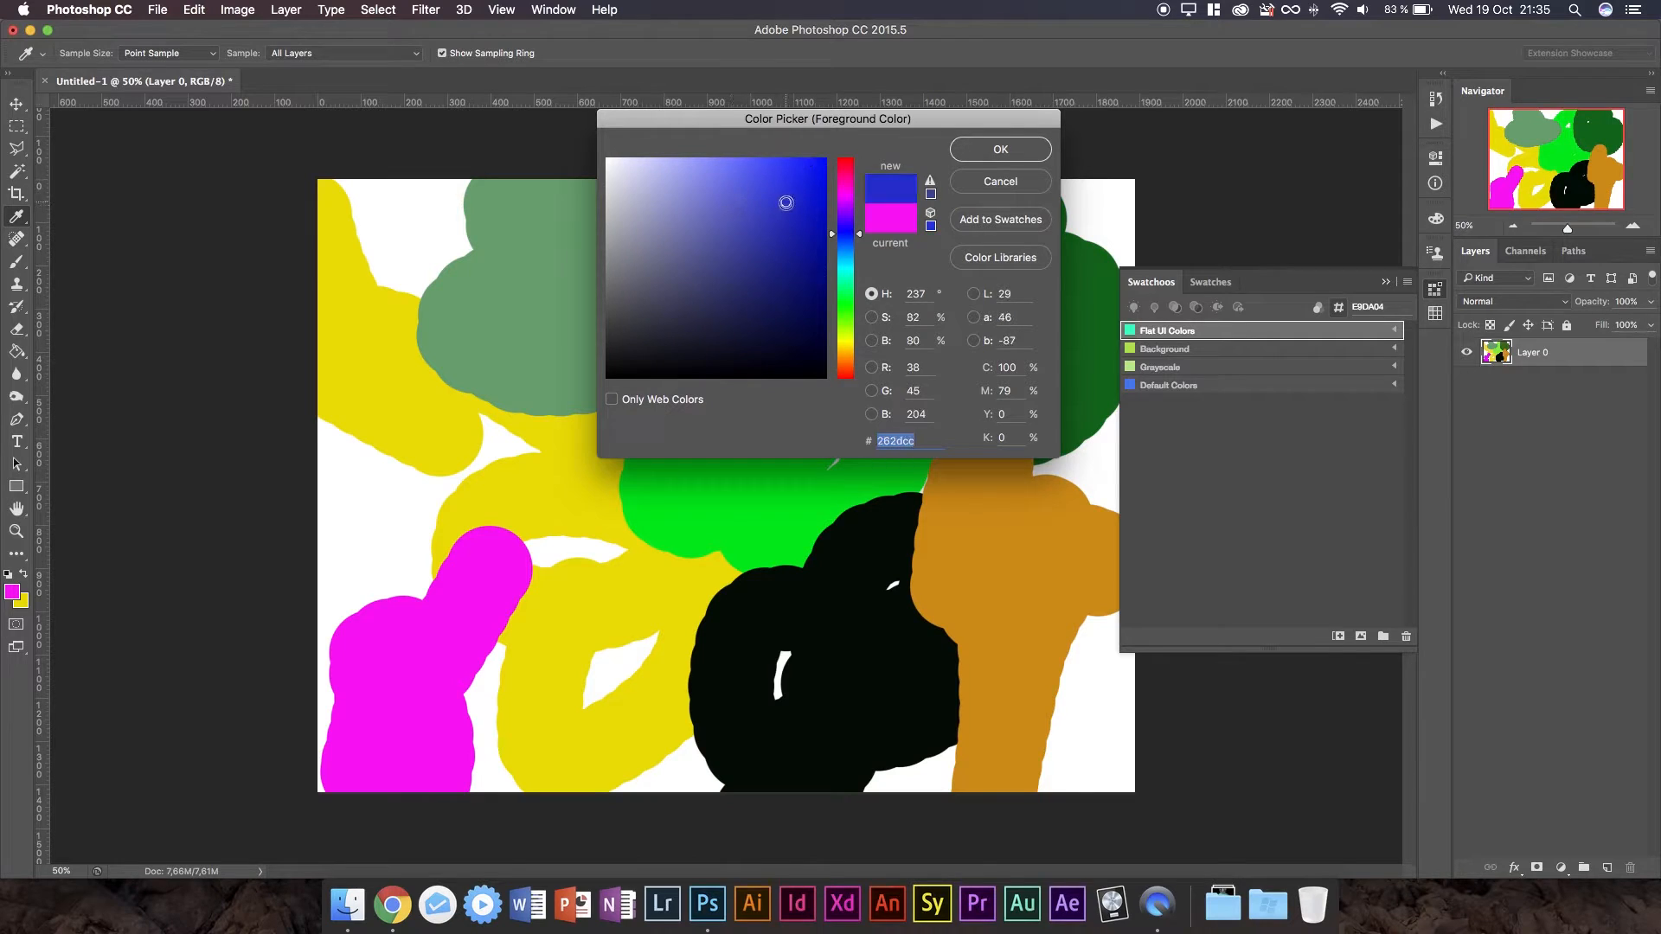
pyautogui.click(996, 148)
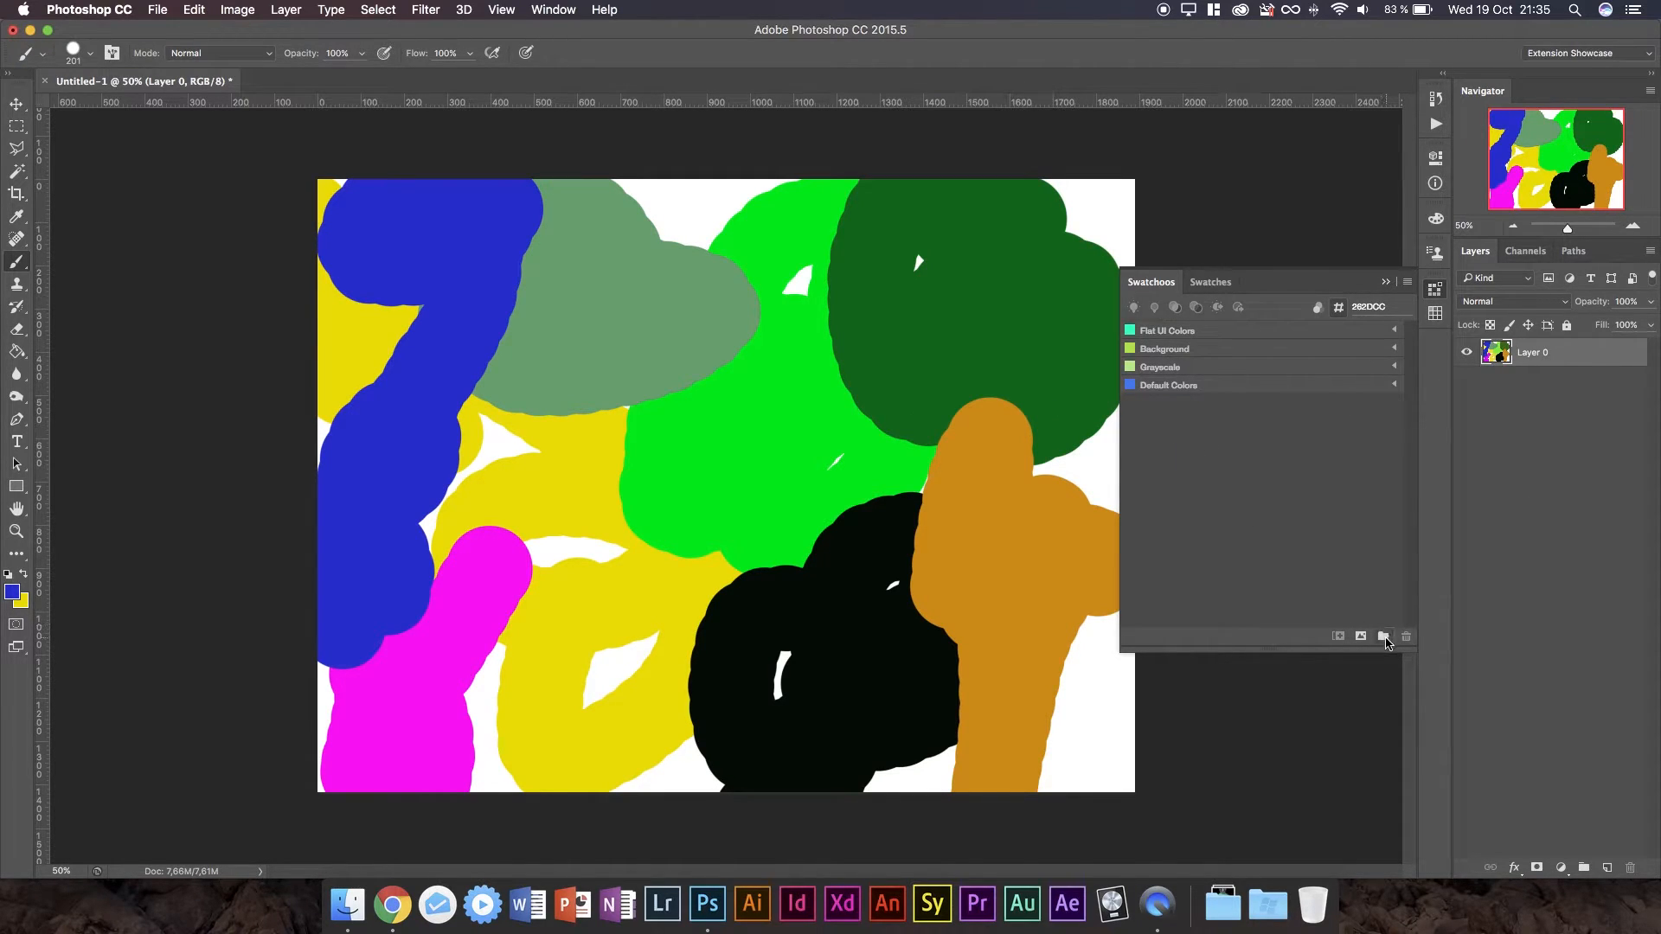
pyautogui.moveTo(1363, 636)
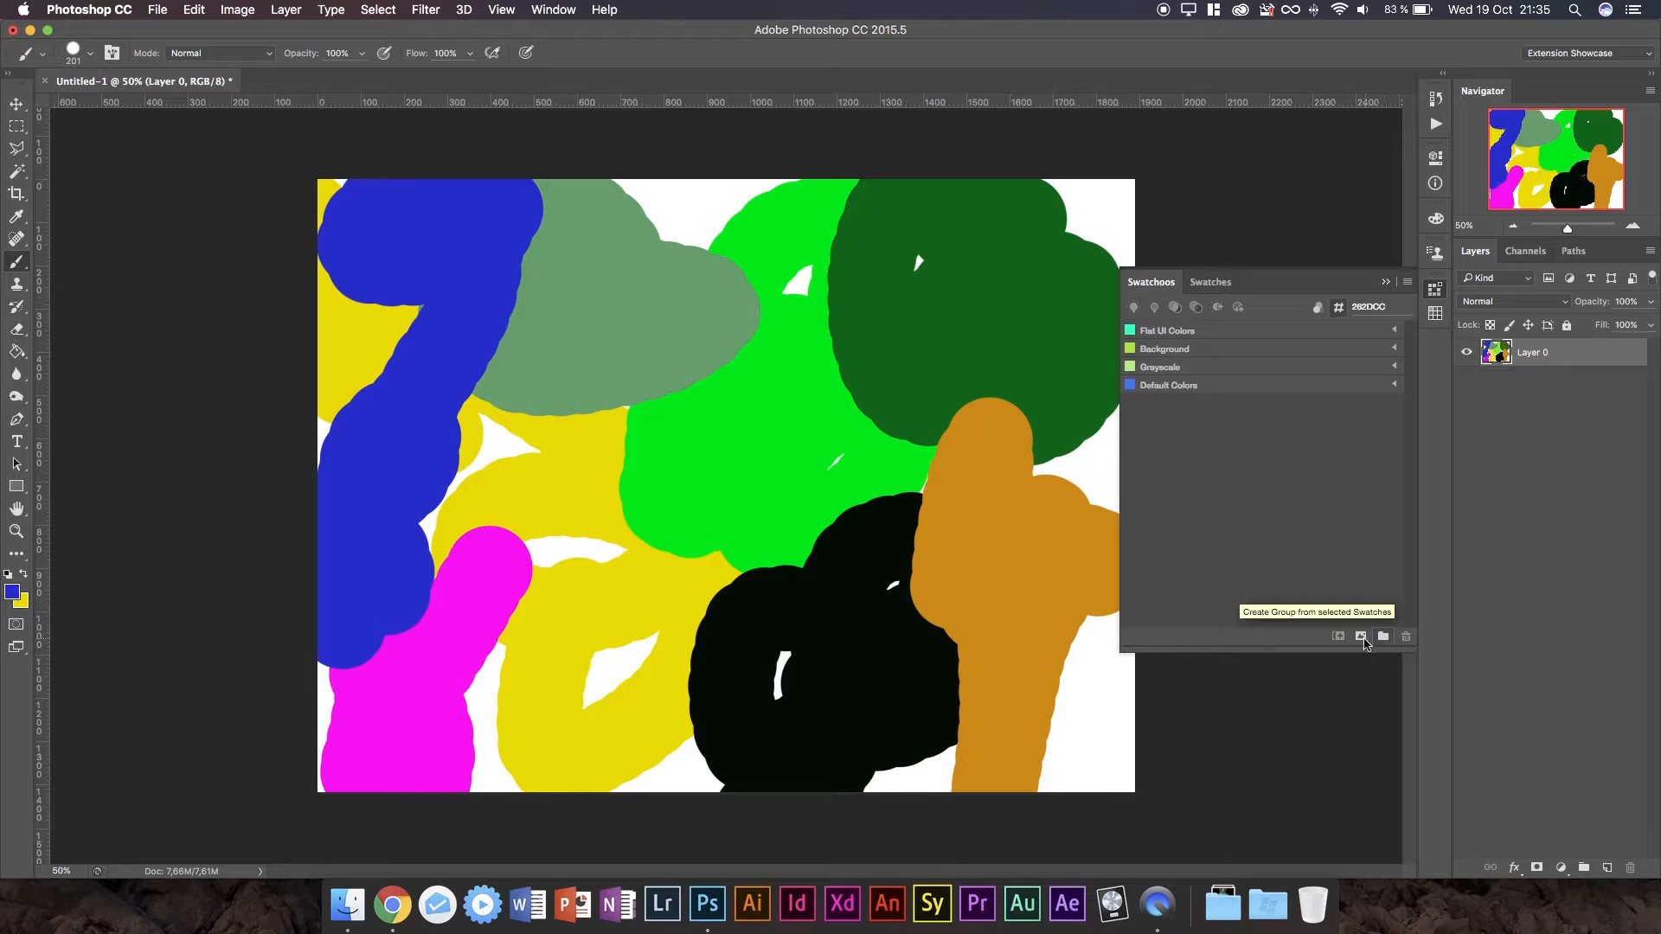
pyautogui.moveTo(1362, 636)
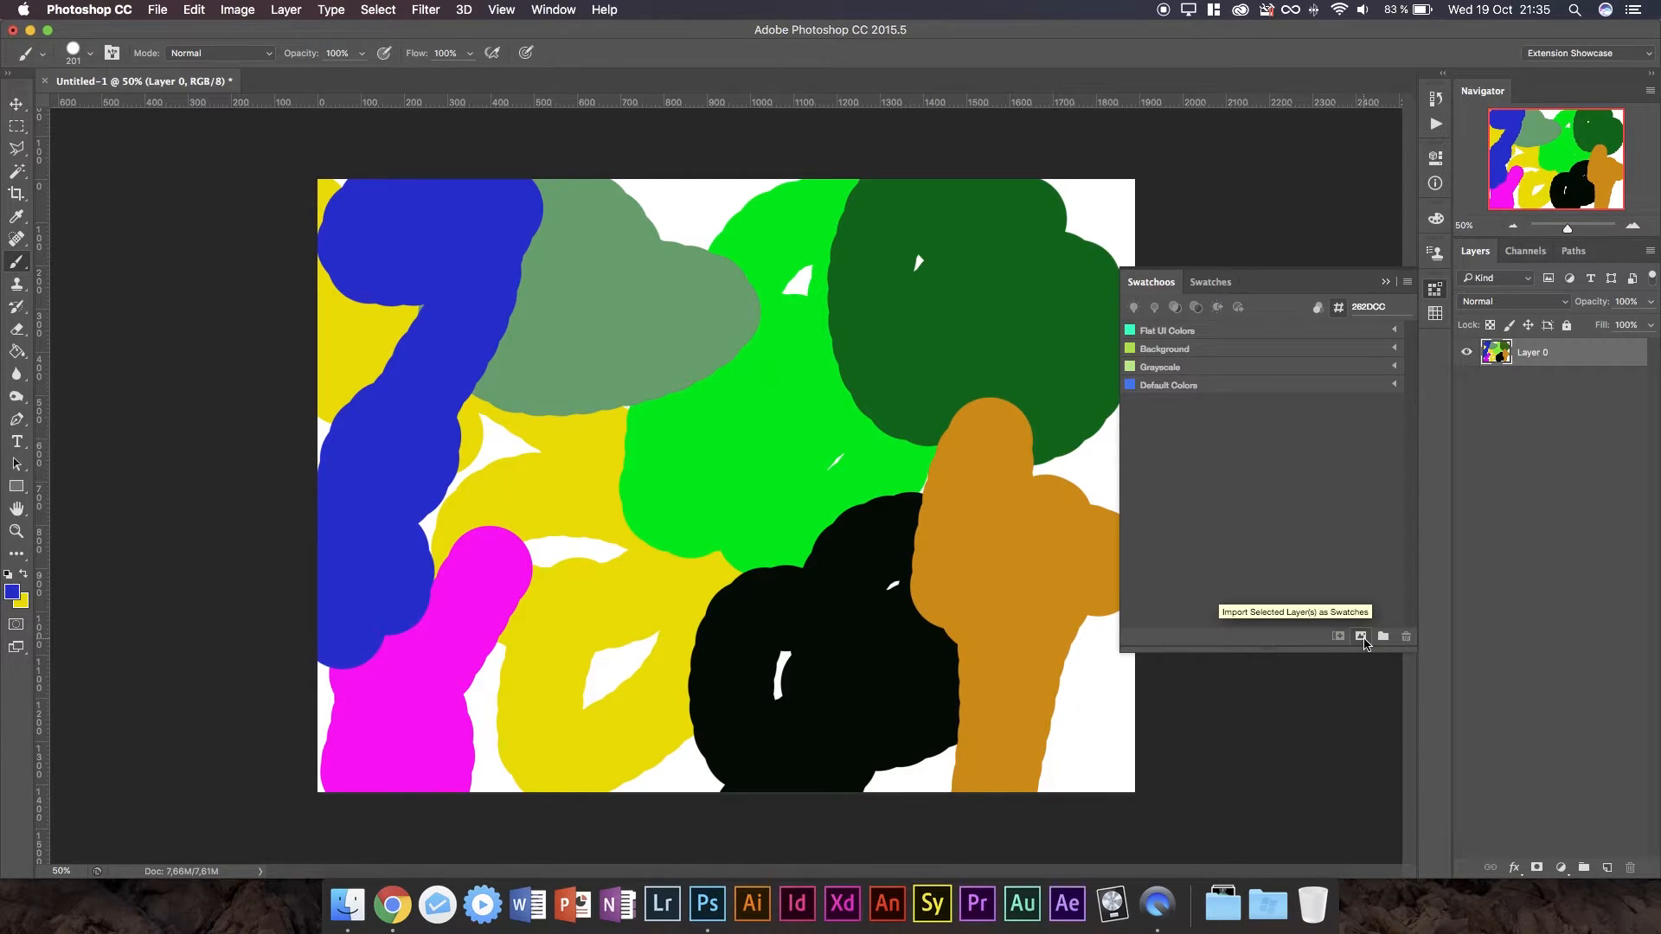
# Select Untitled Group 1 and rename it 'My Awesome SwatchGroup'.
pyautogui.click(1383, 637)
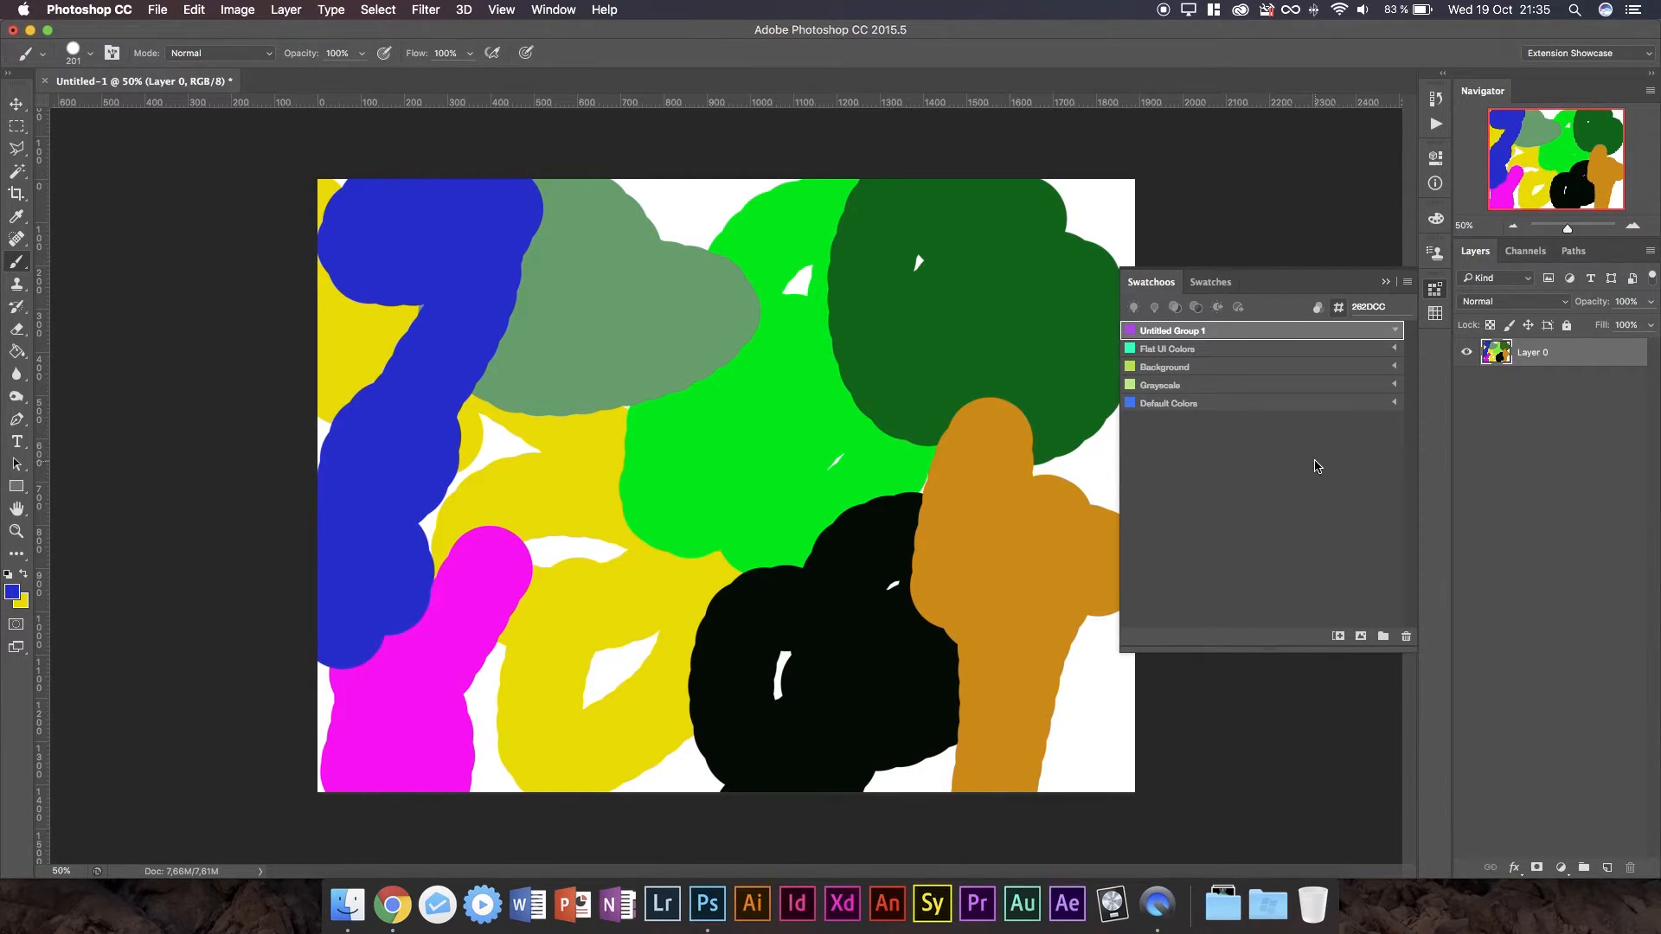
pyautogui.moveTo(1155, 321)
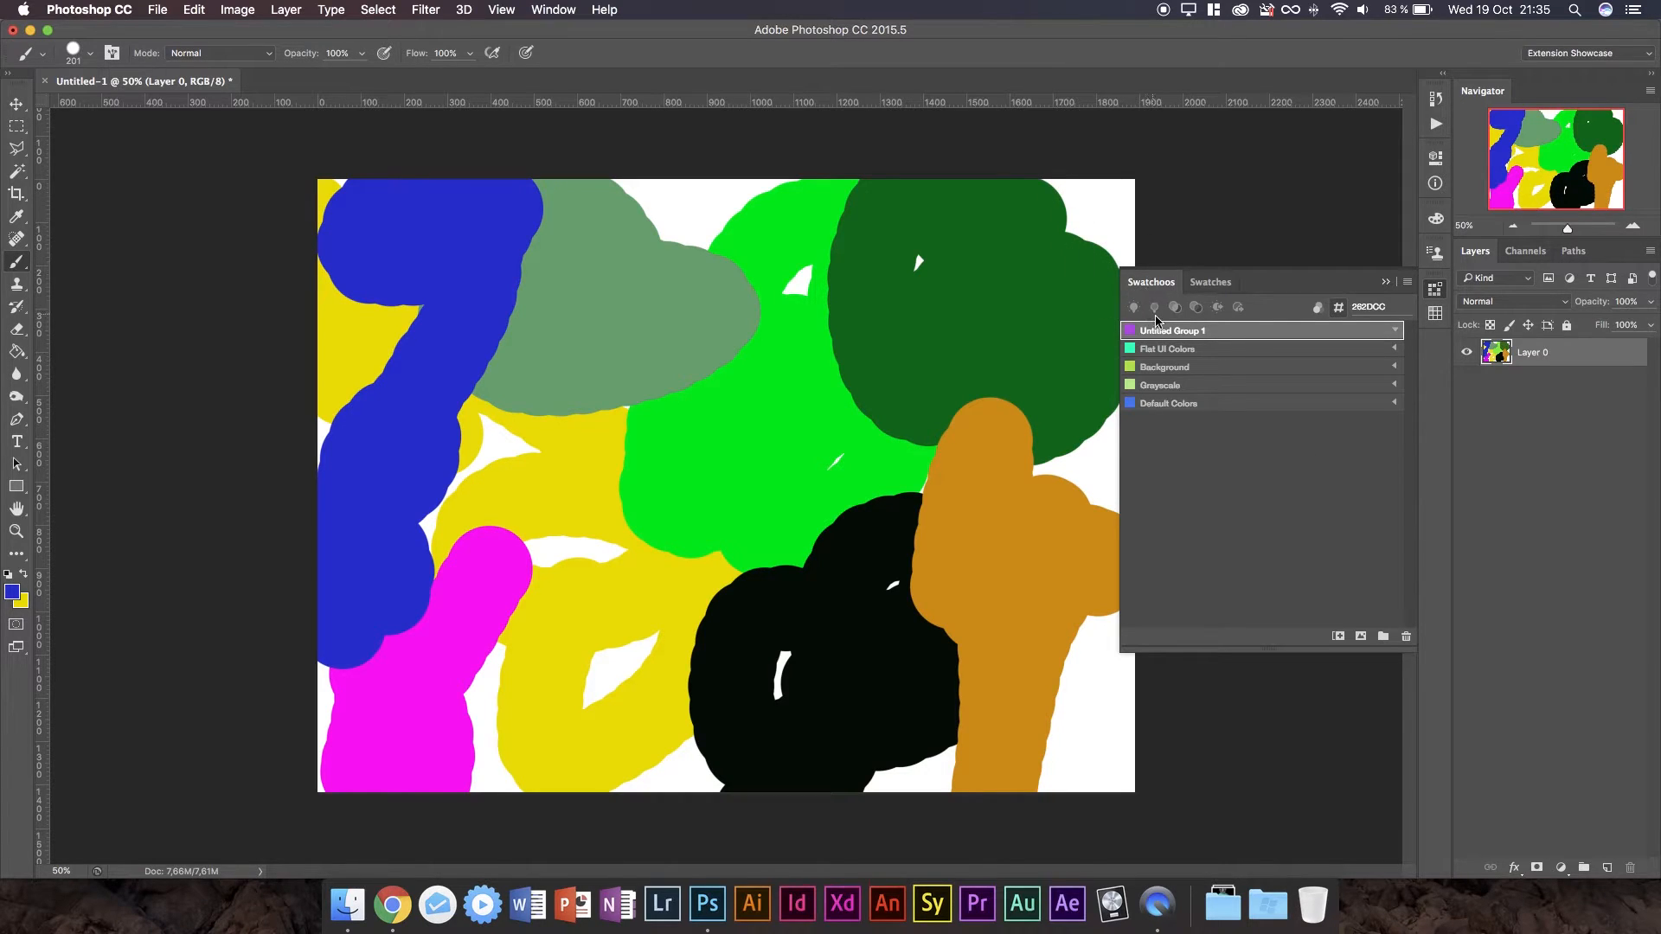
pyautogui.doubleClick(1171, 330)
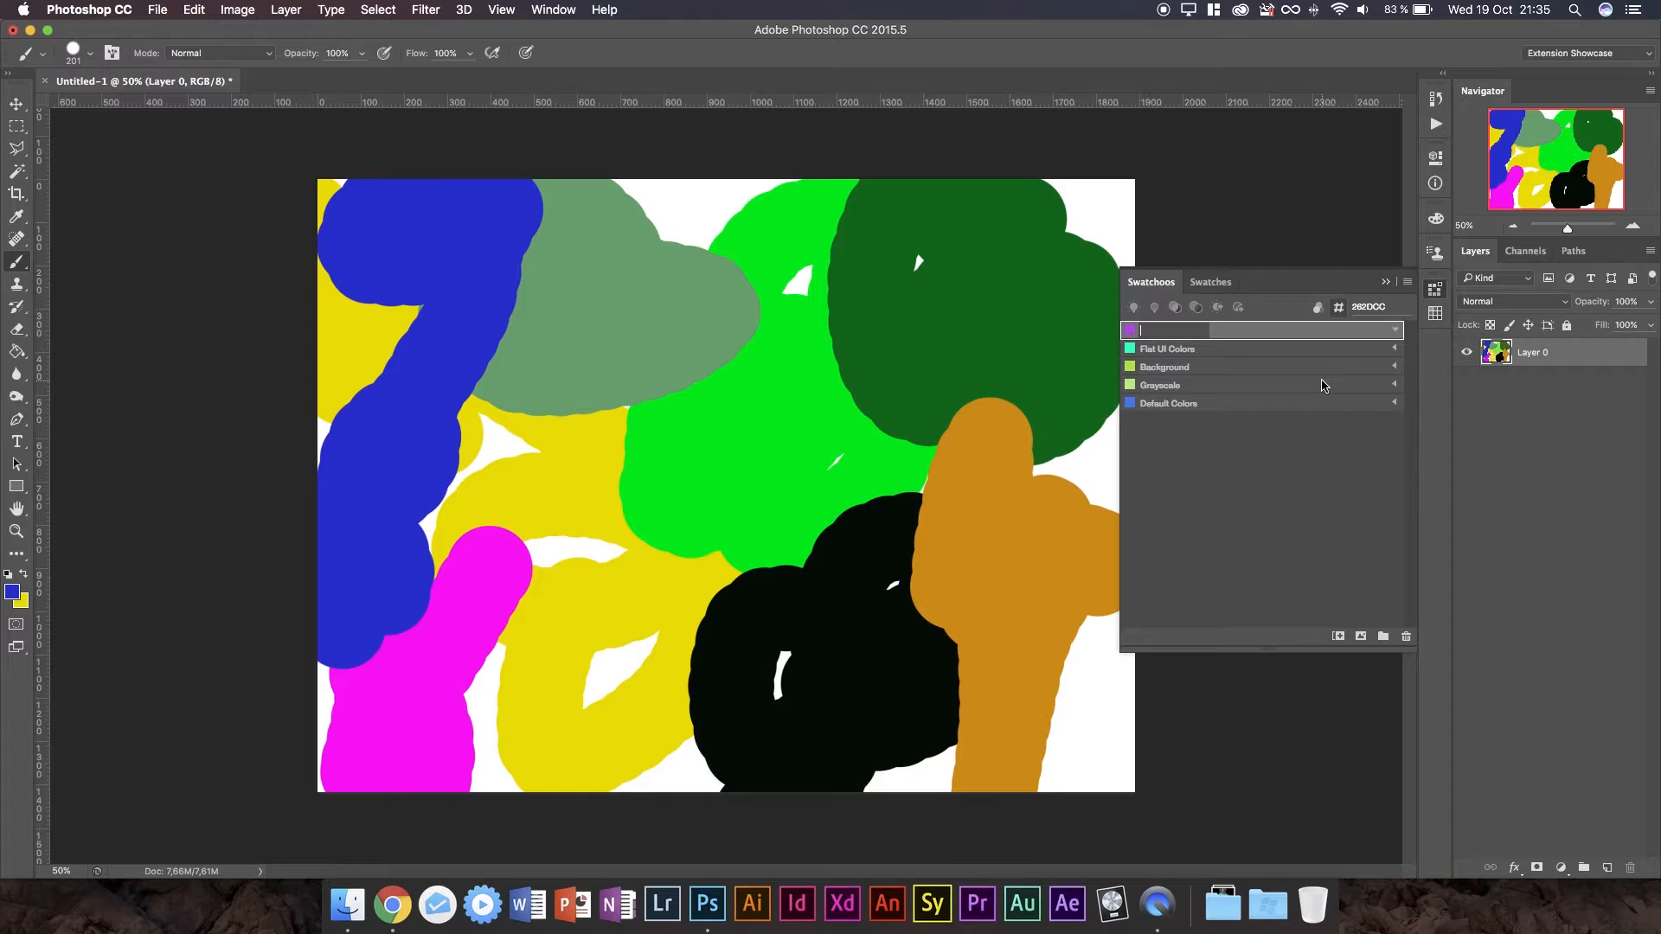
pyautogui.write('My Awesome Swatchgroup')
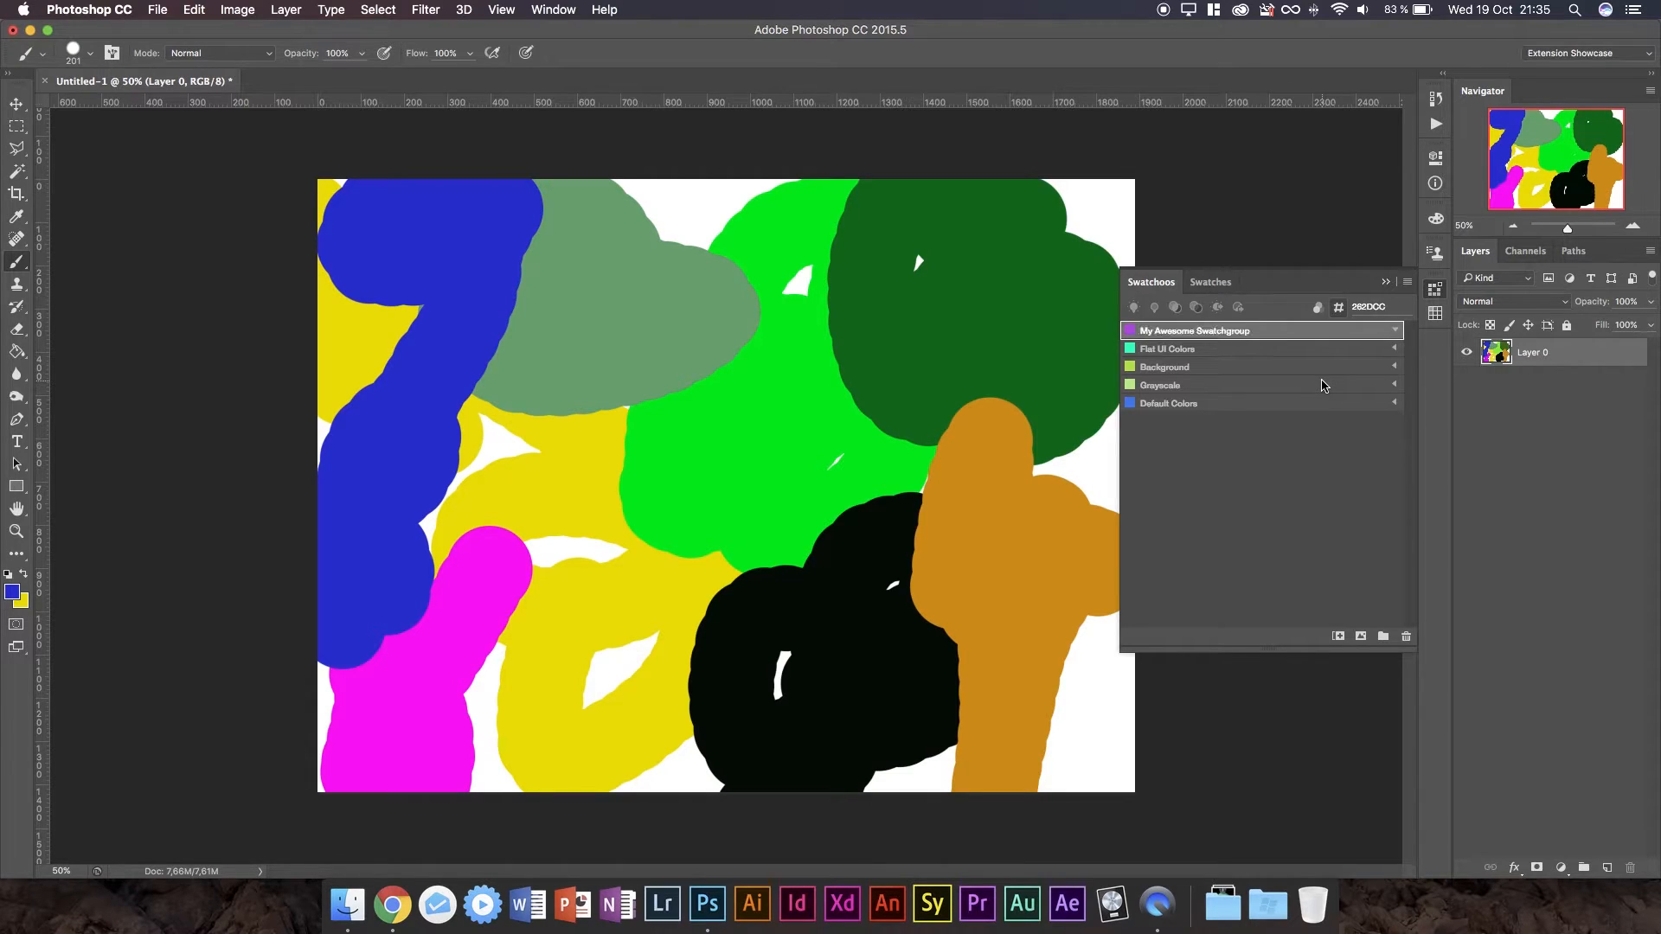
pyautogui.moveTo(1245, 337)
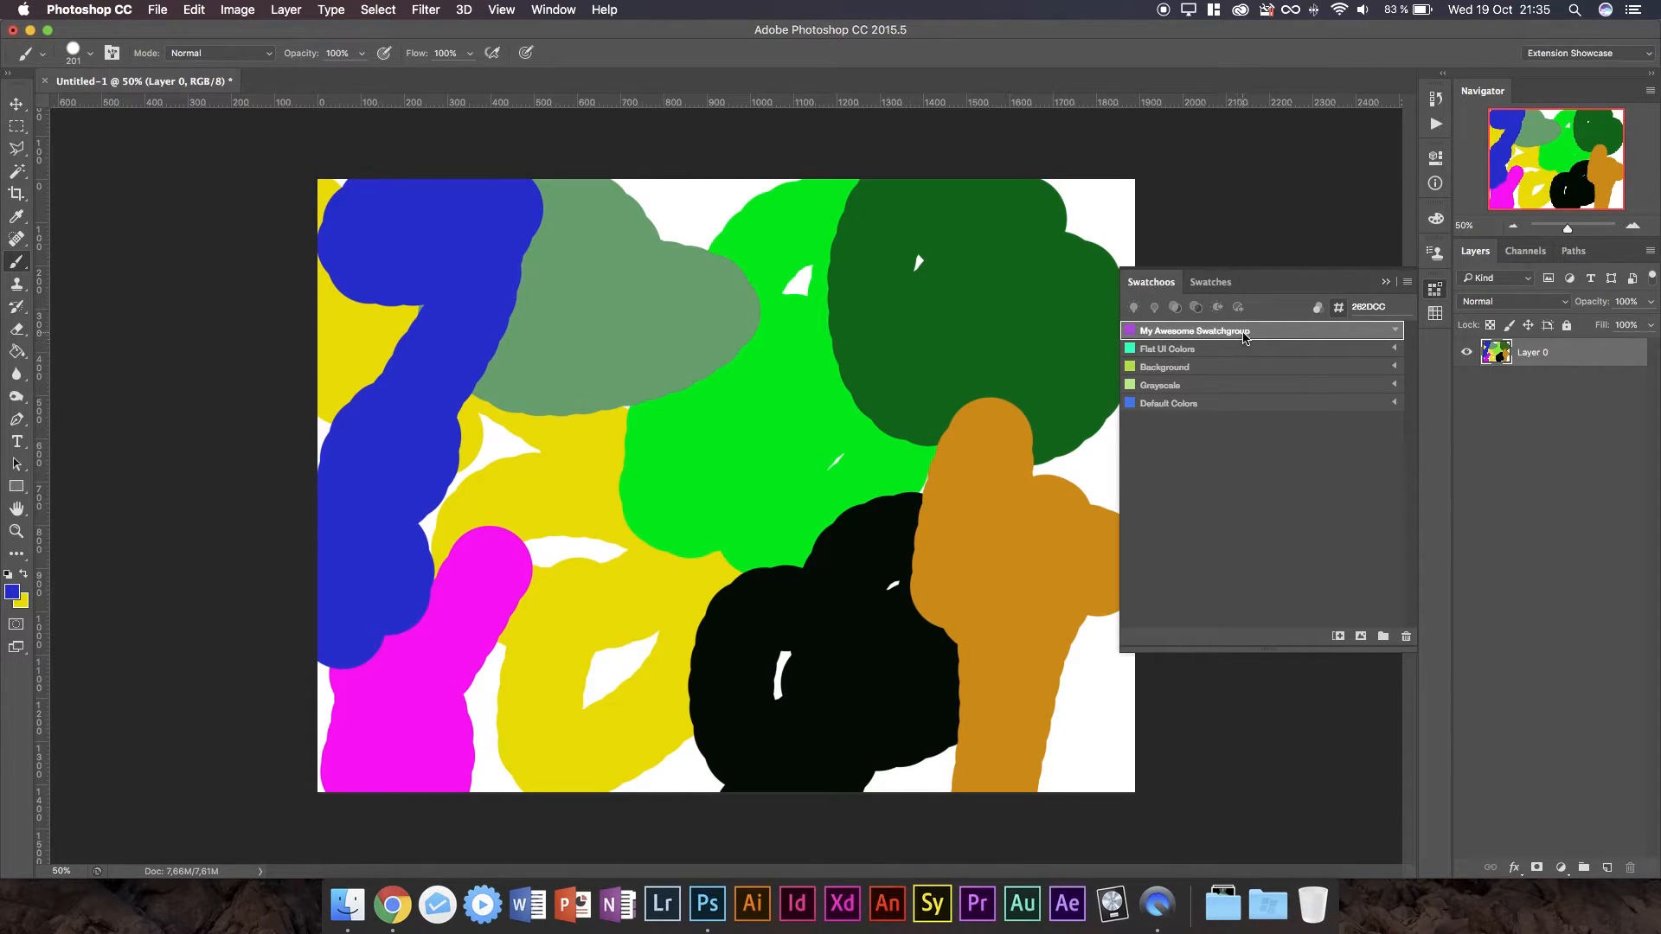
pyautogui.moveTo(1311, 452)
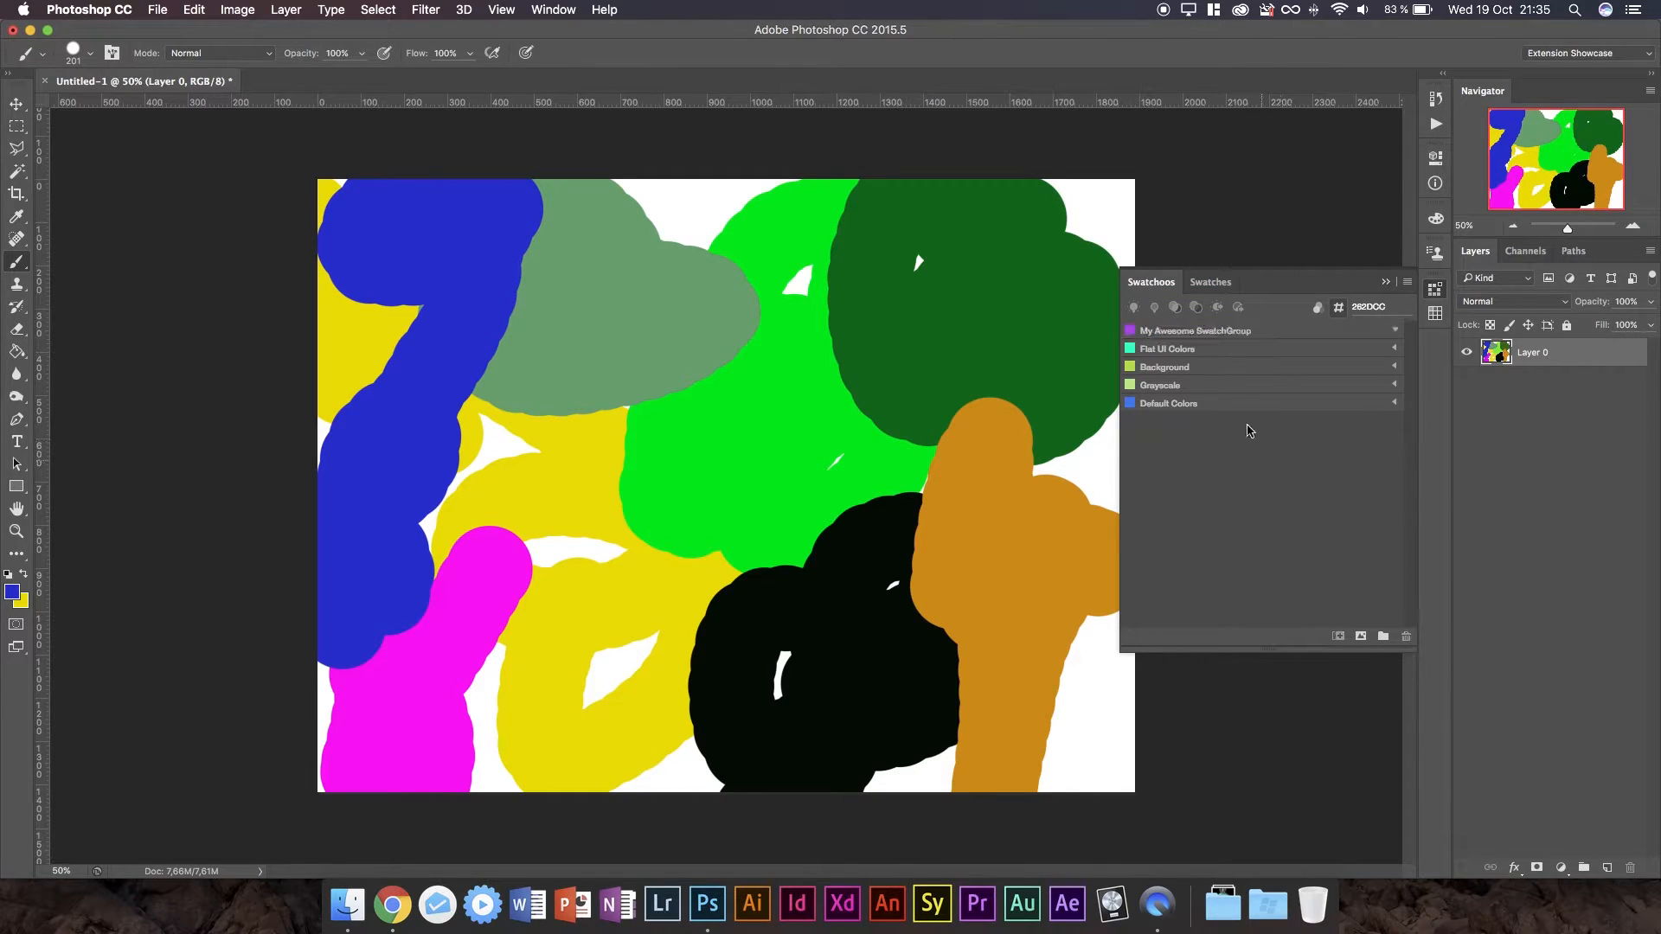
# Open the group's colour chip and try the Skala, spectrum, grayscale and wheel picker modes.
pyautogui.click(1192, 330)
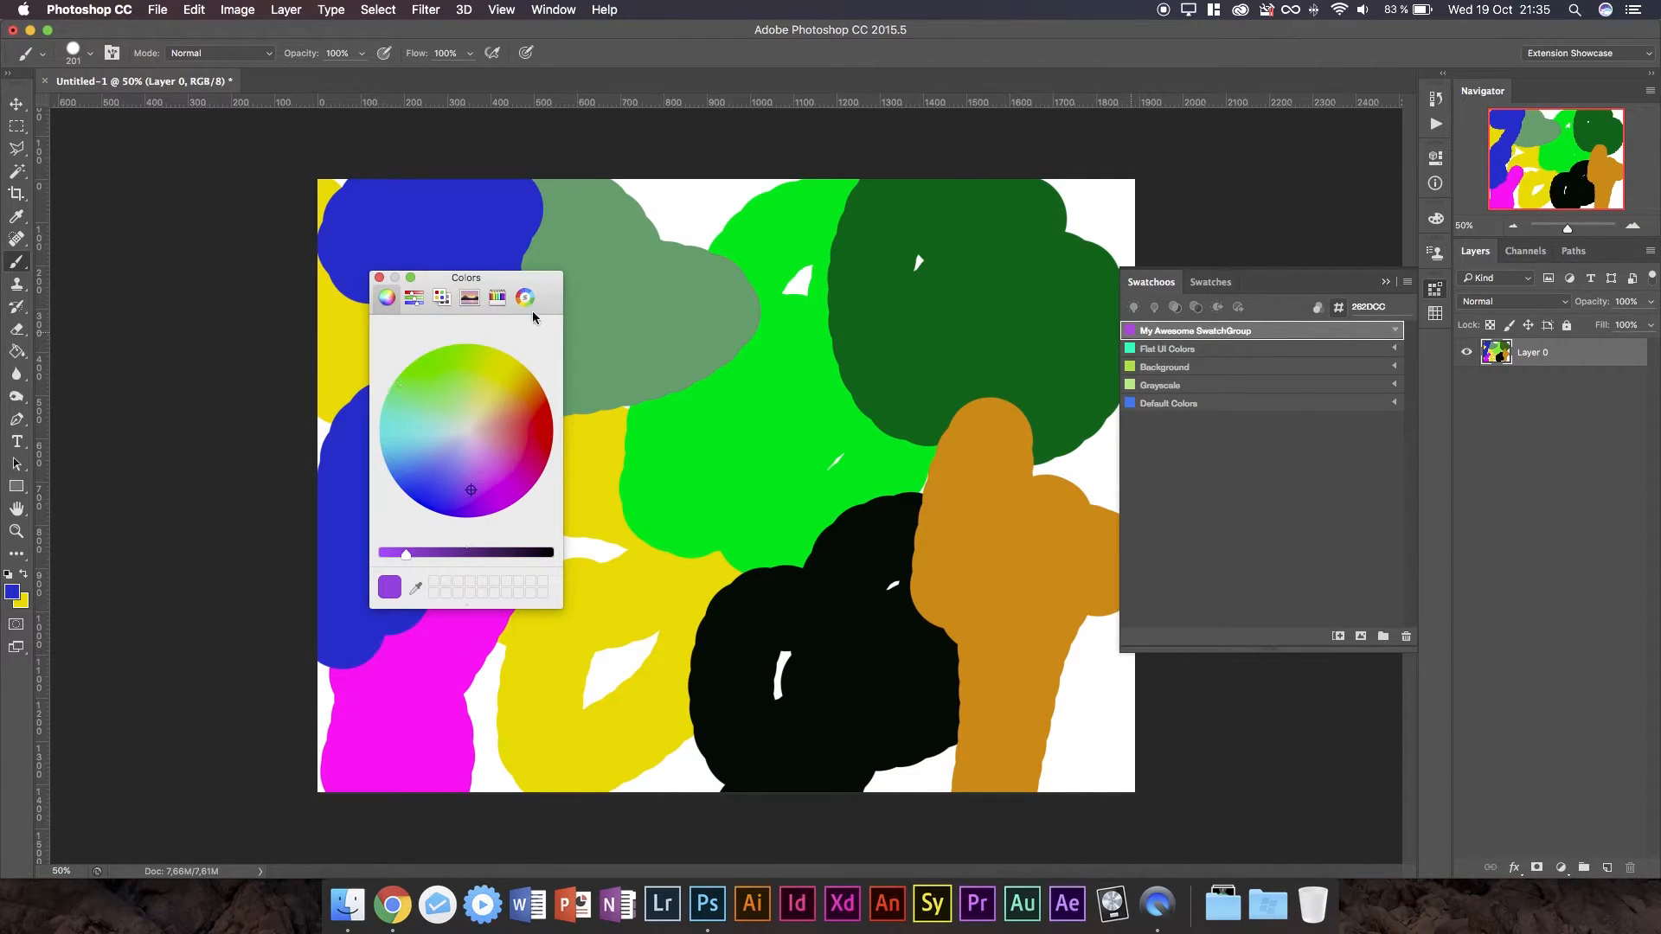
pyautogui.moveTo(525, 298)
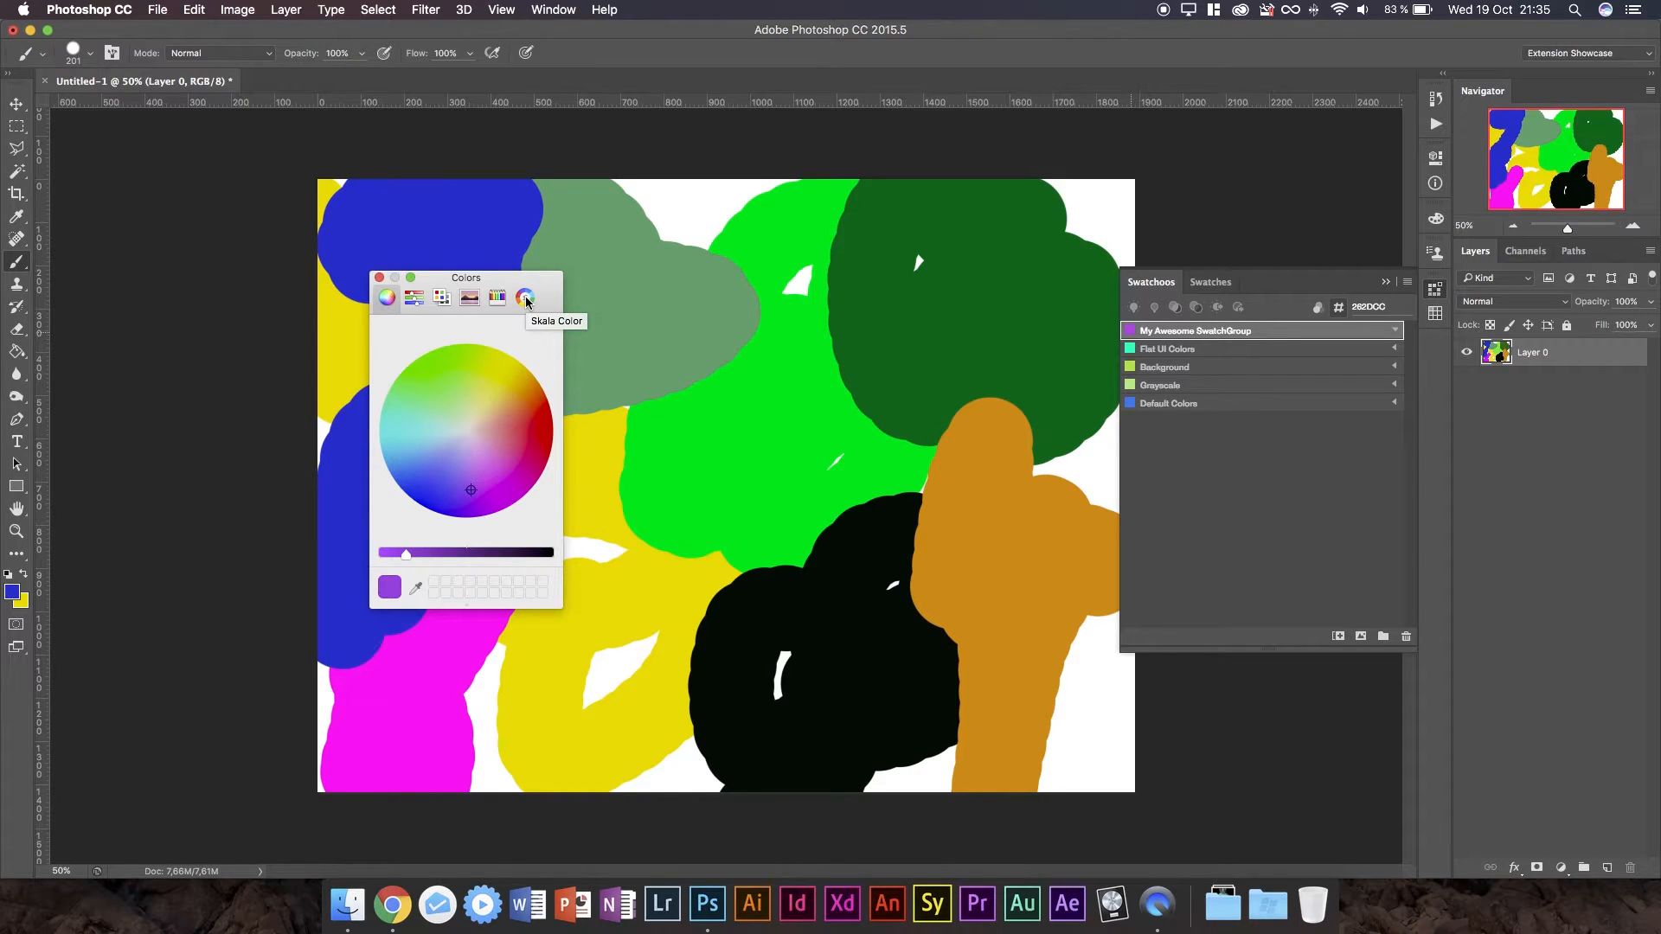
pyautogui.click(525, 298)
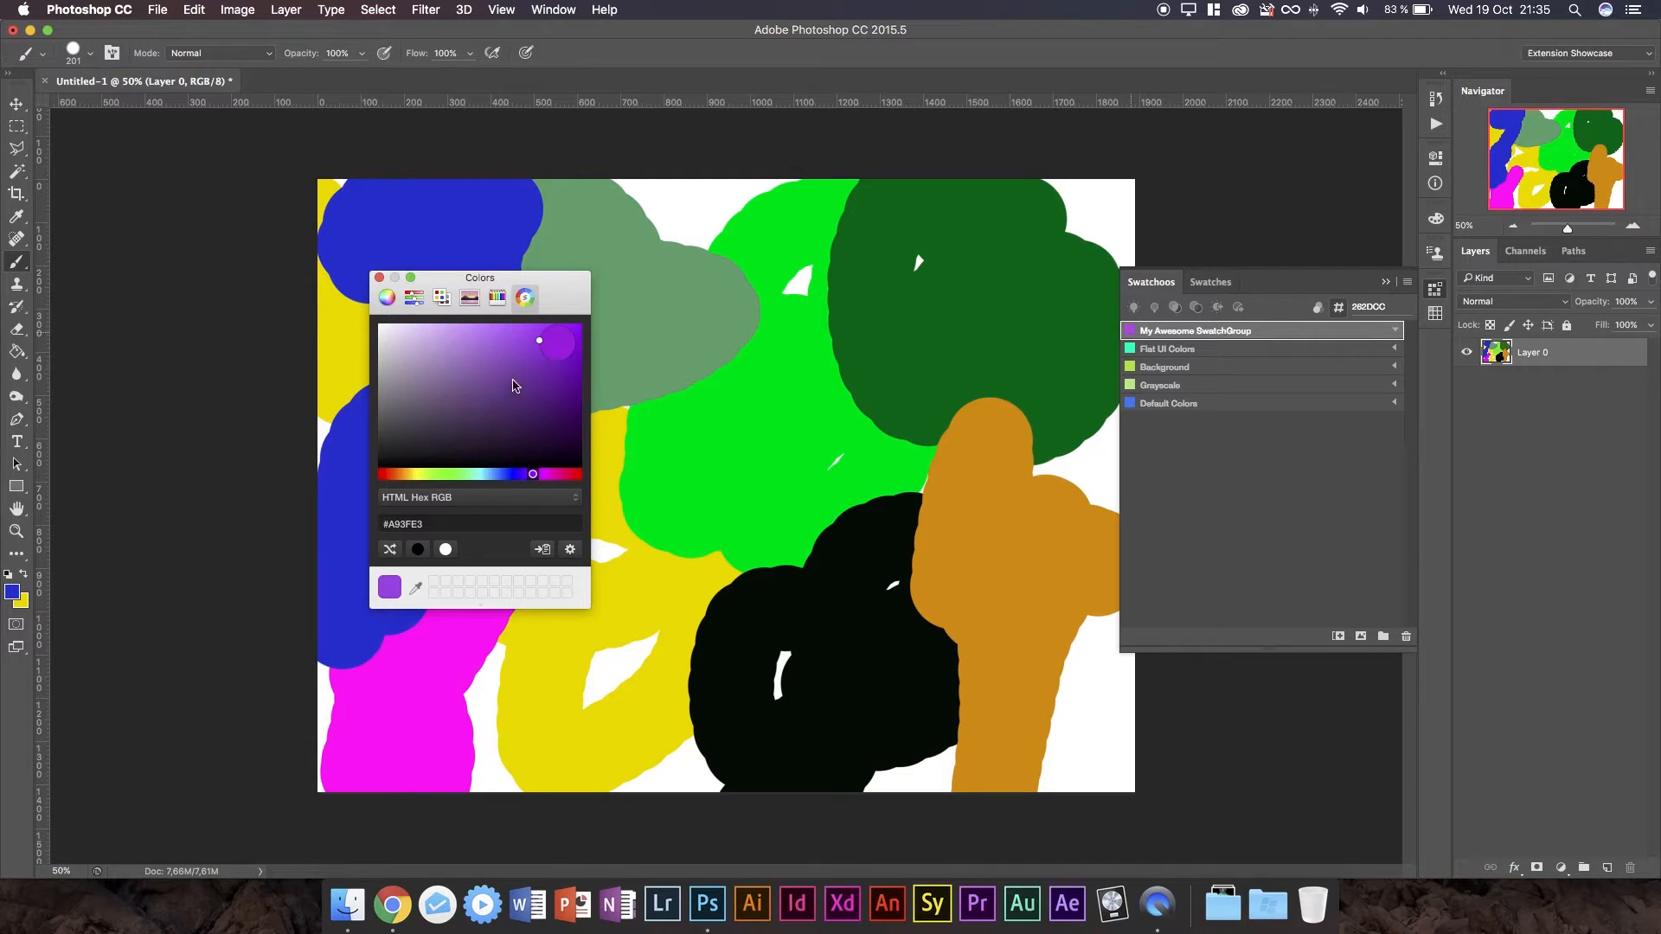
pyautogui.moveTo(519, 392)
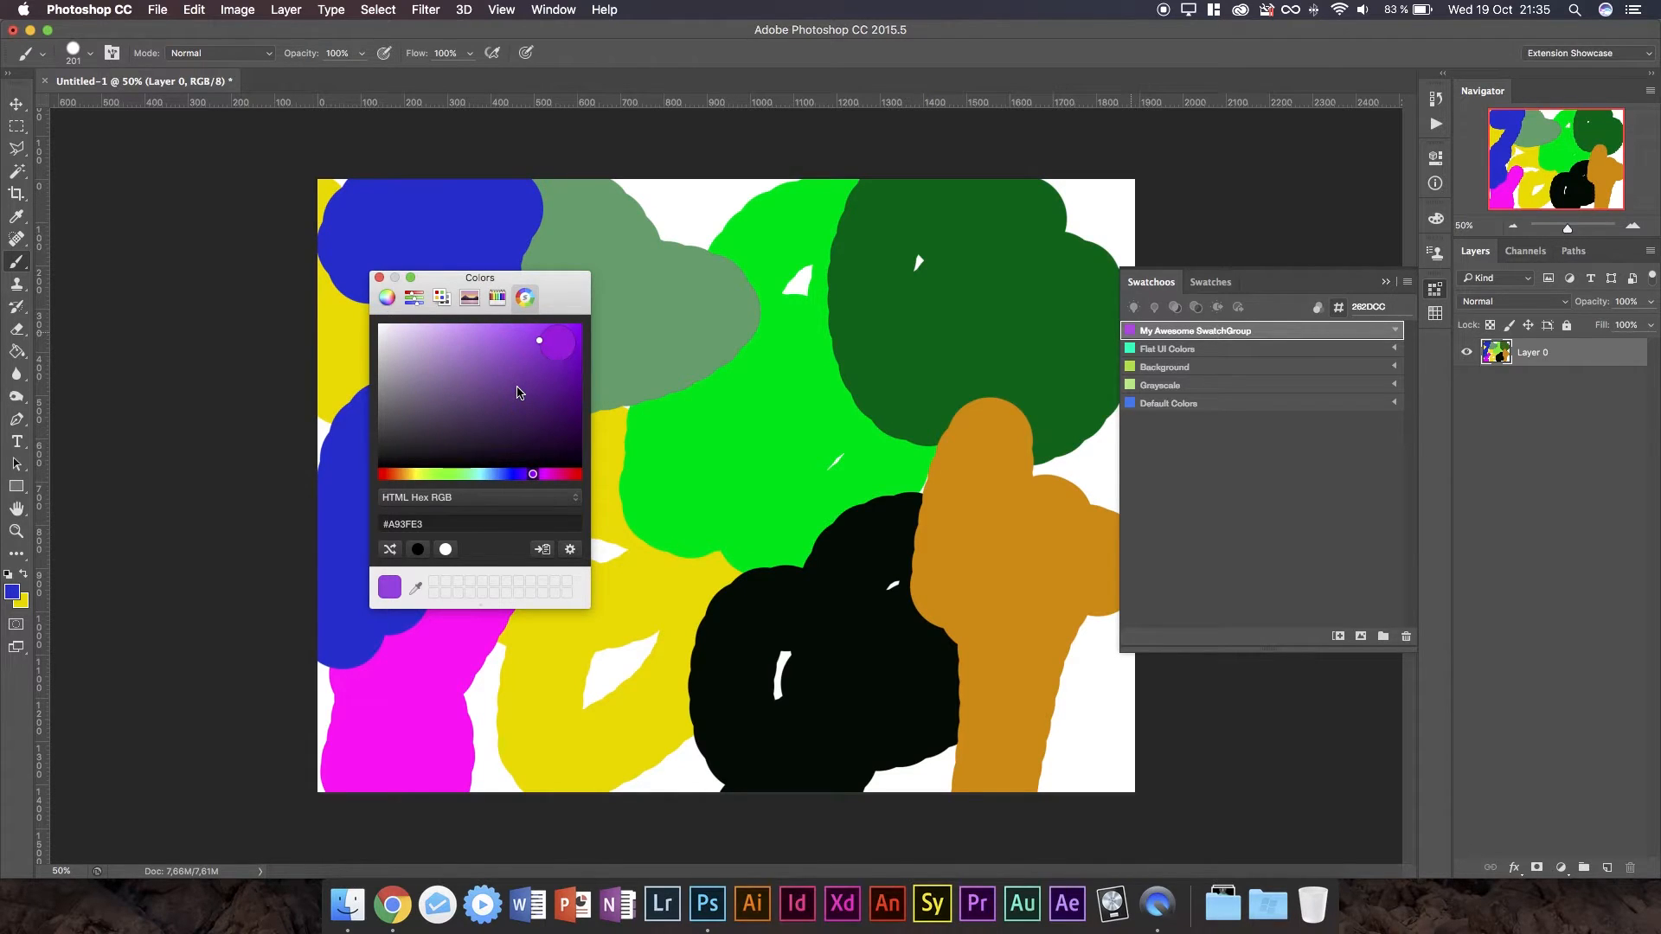
pyautogui.moveTo(527, 394)
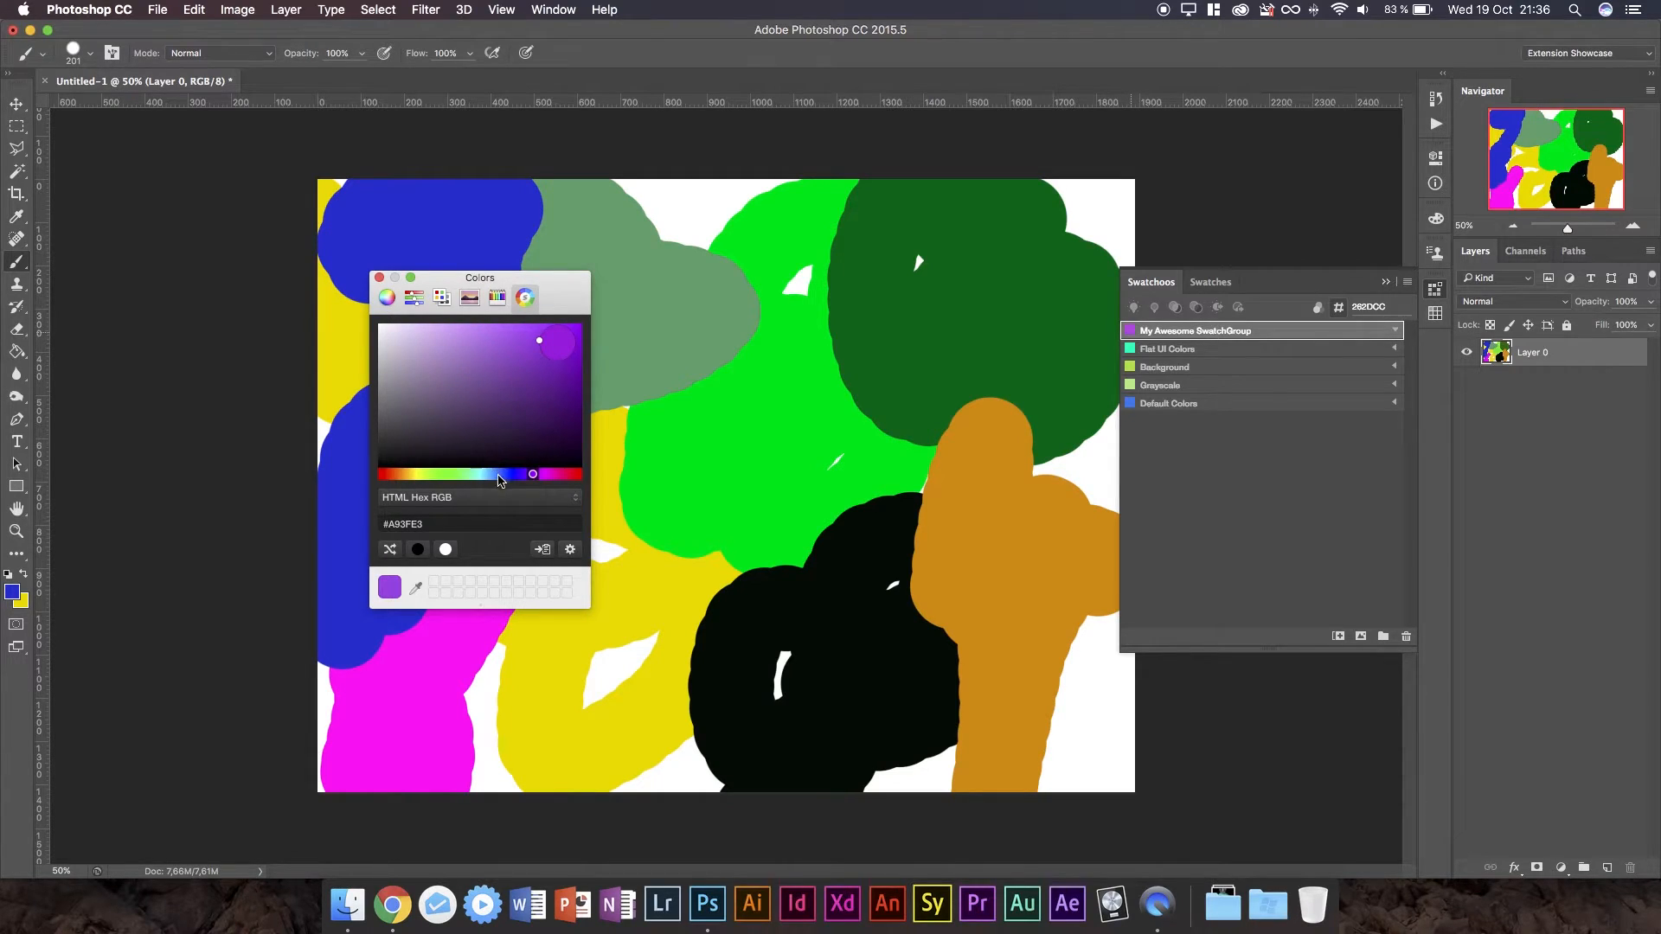
pyautogui.click(469, 298)
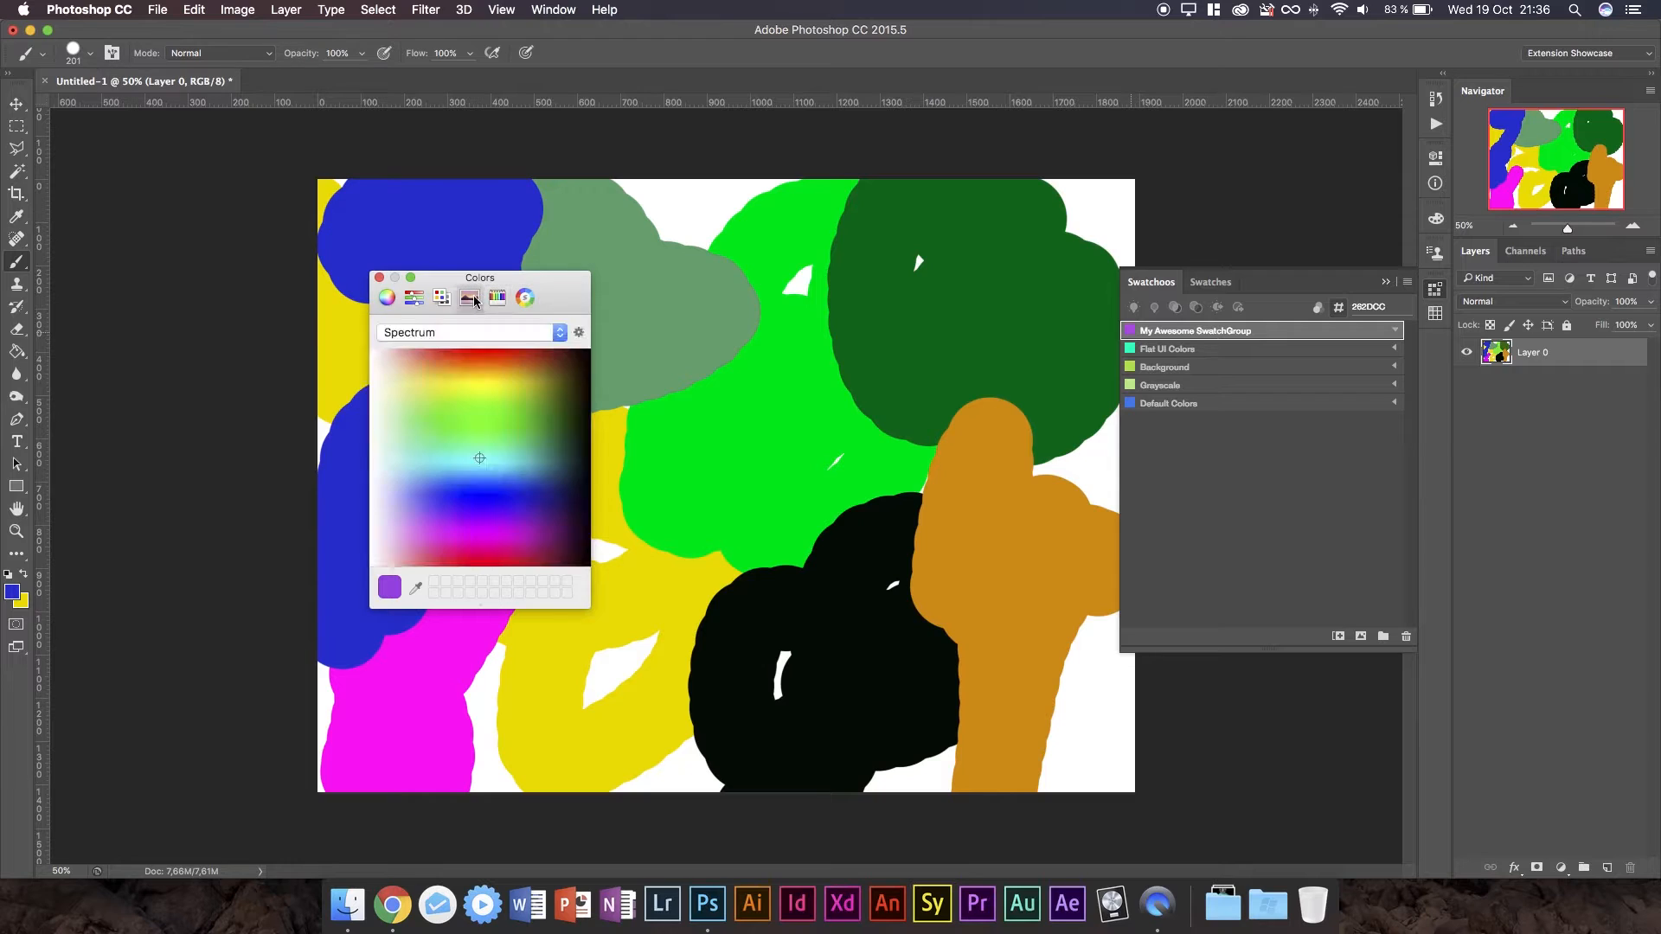
pyautogui.click(387, 297)
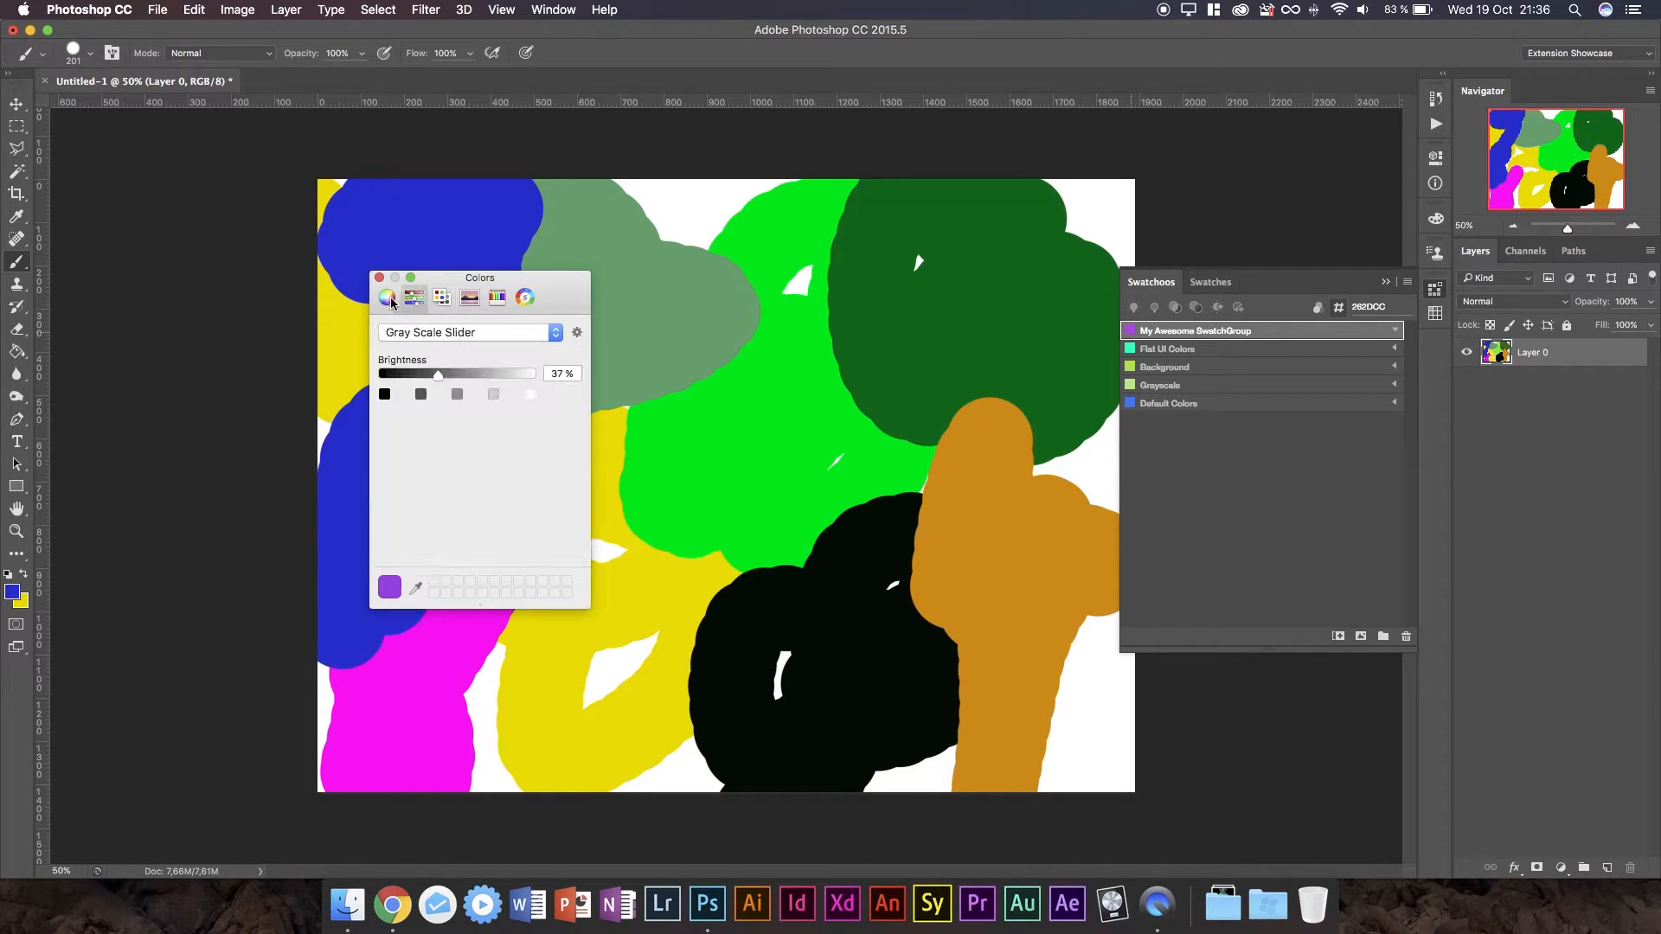
pyautogui.click(387, 298)
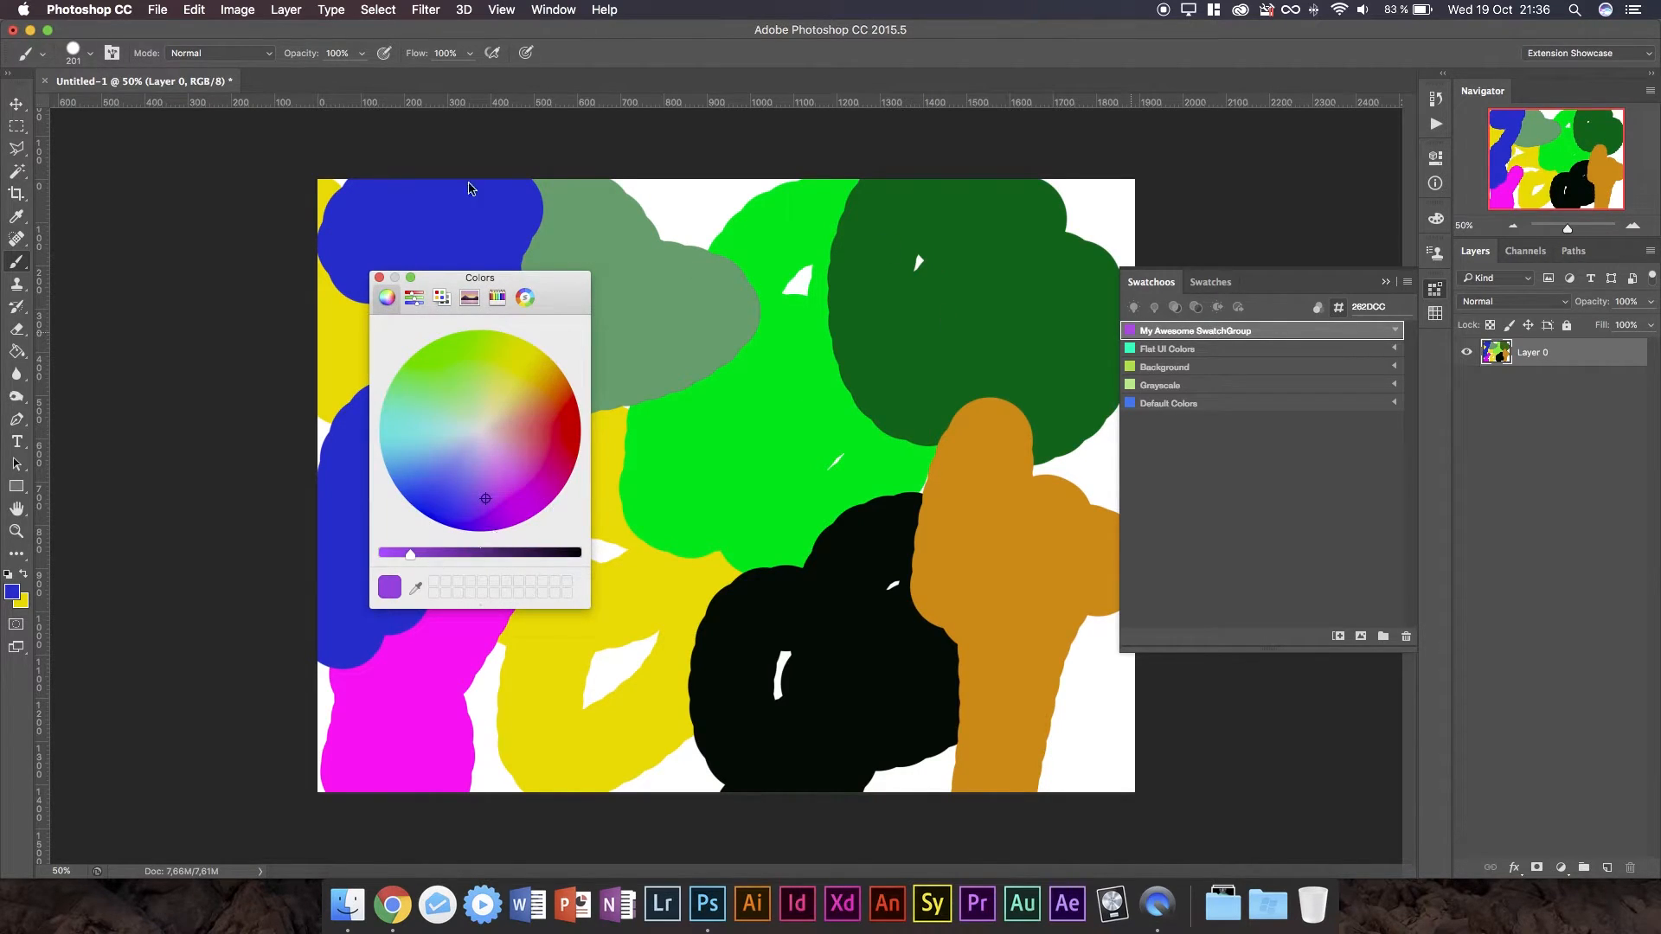
pyautogui.moveTo(524, 297)
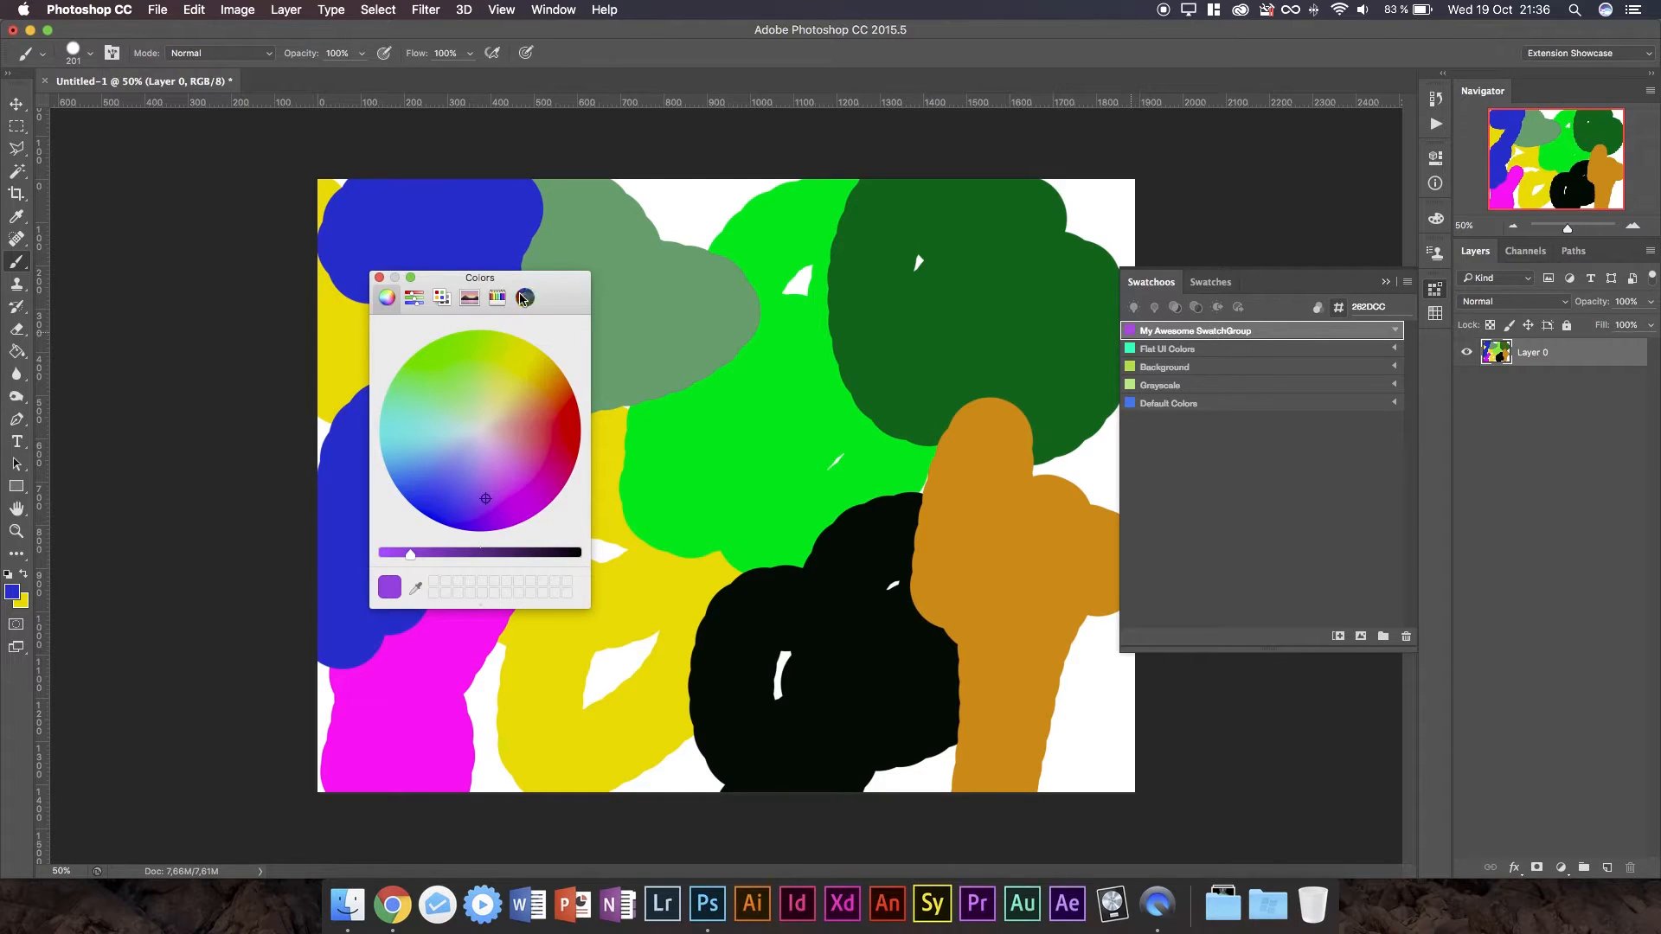
pyautogui.click(524, 297)
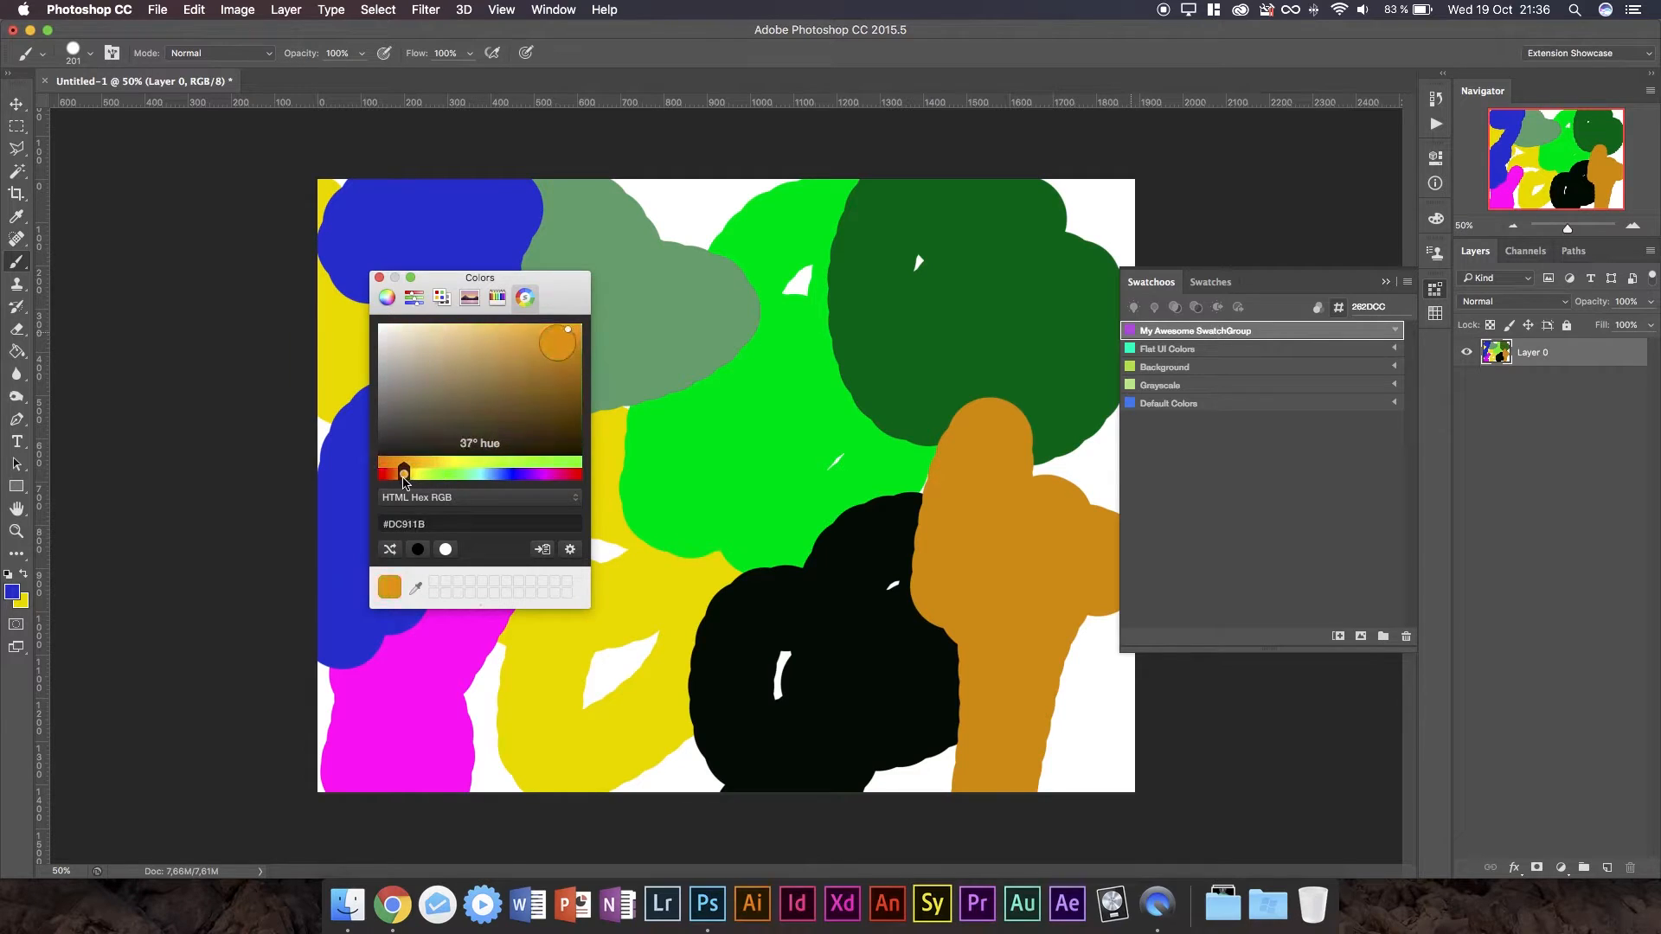
# Choose a bright light blue in Skala Color and close the picker.
pyautogui.click(390, 472)
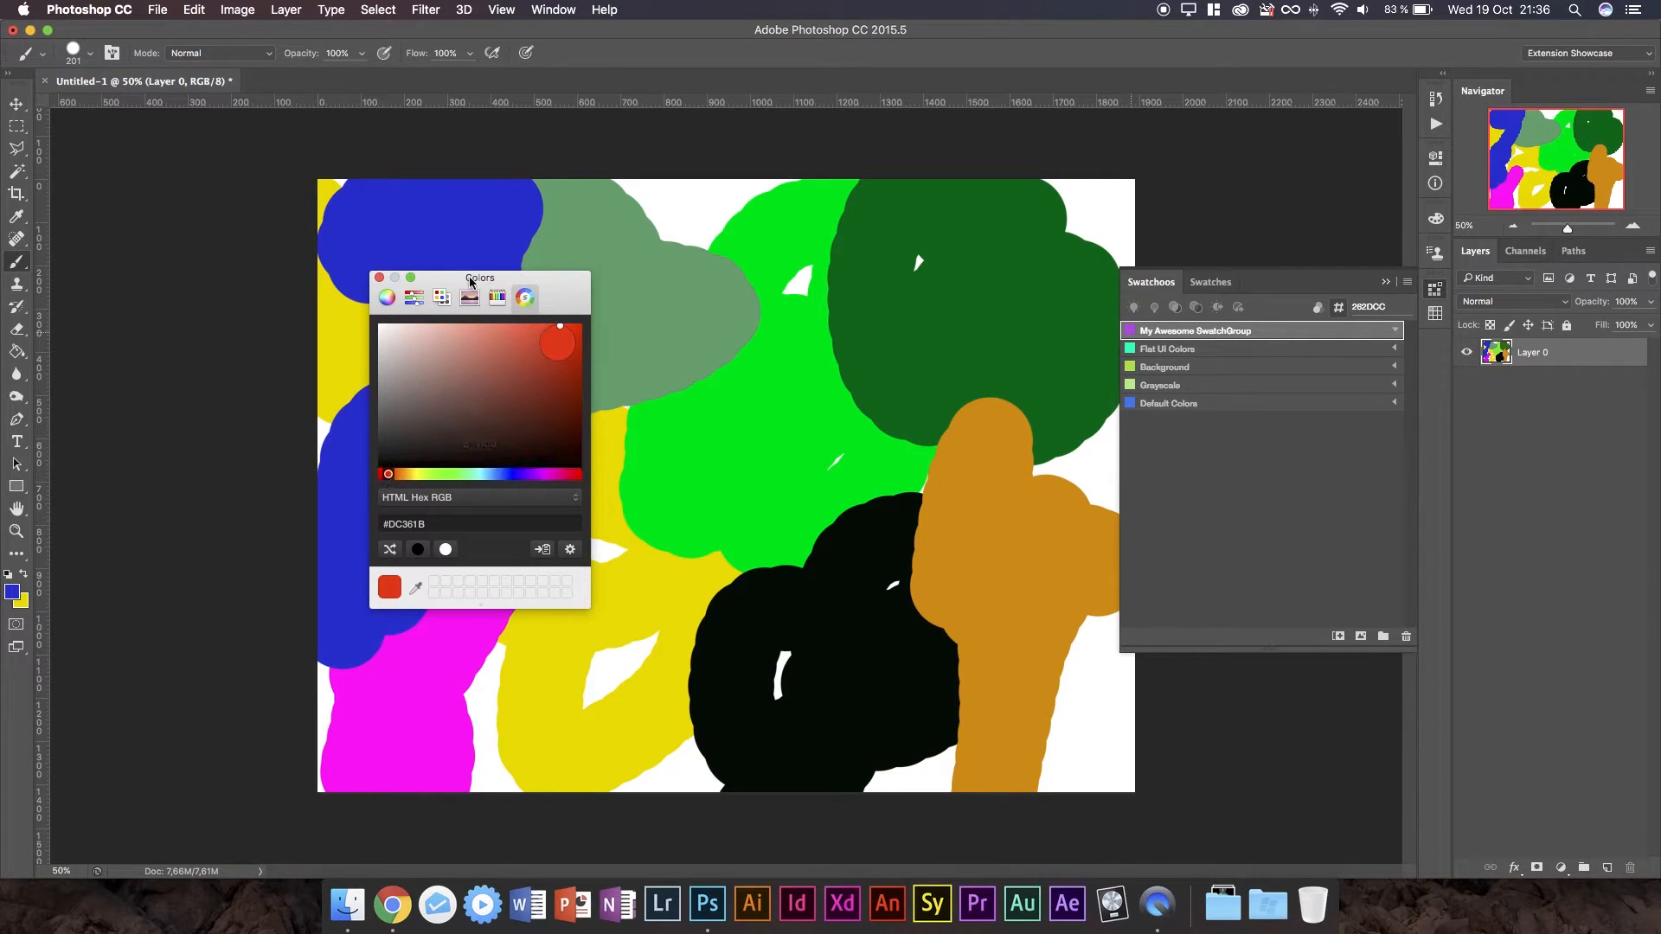
pyautogui.moveTo(480, 278); pyautogui.dragTo(379, 262)
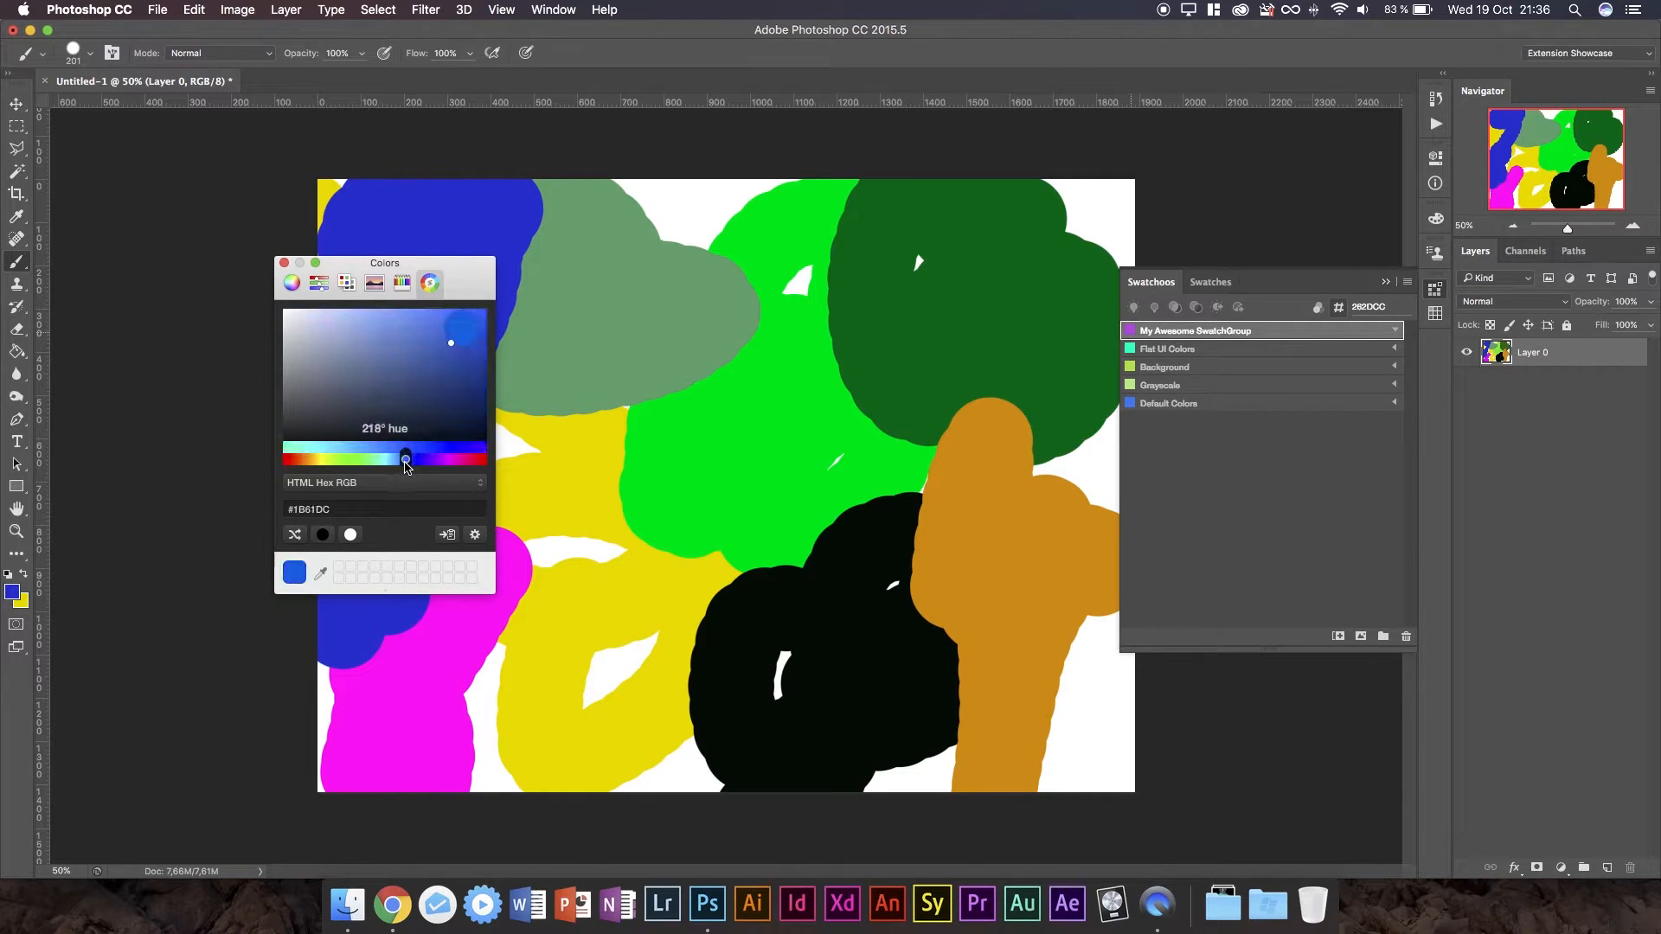
pyautogui.moveTo(450, 343); pyautogui.dragTo(404, 411)
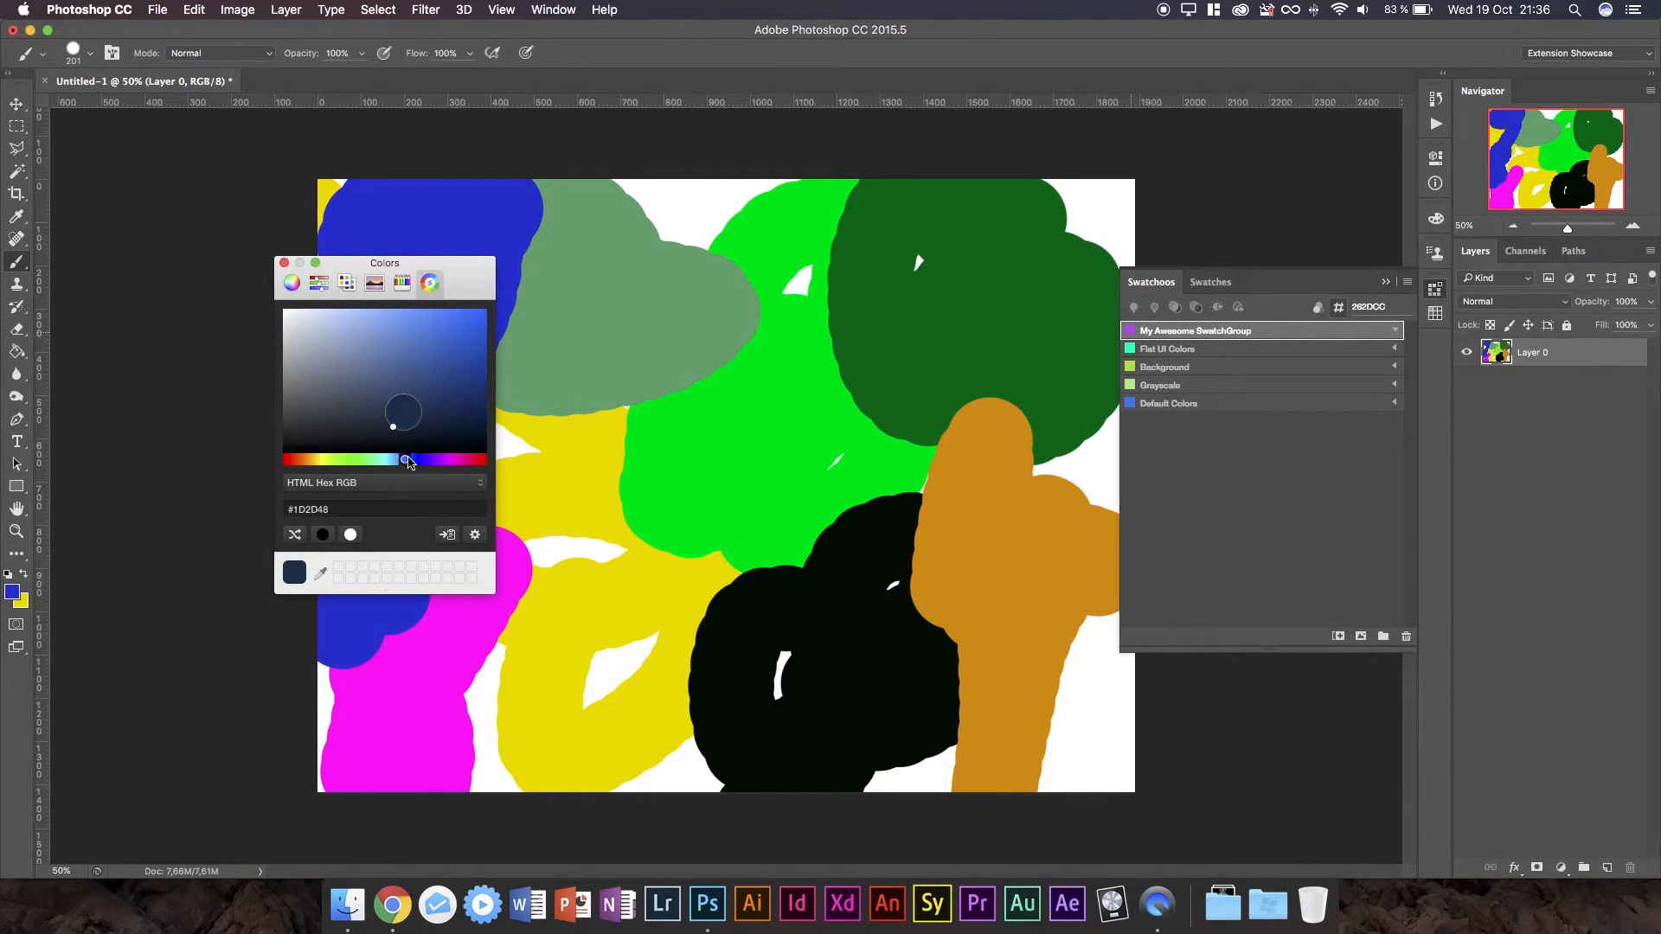
pyautogui.click(471, 320)
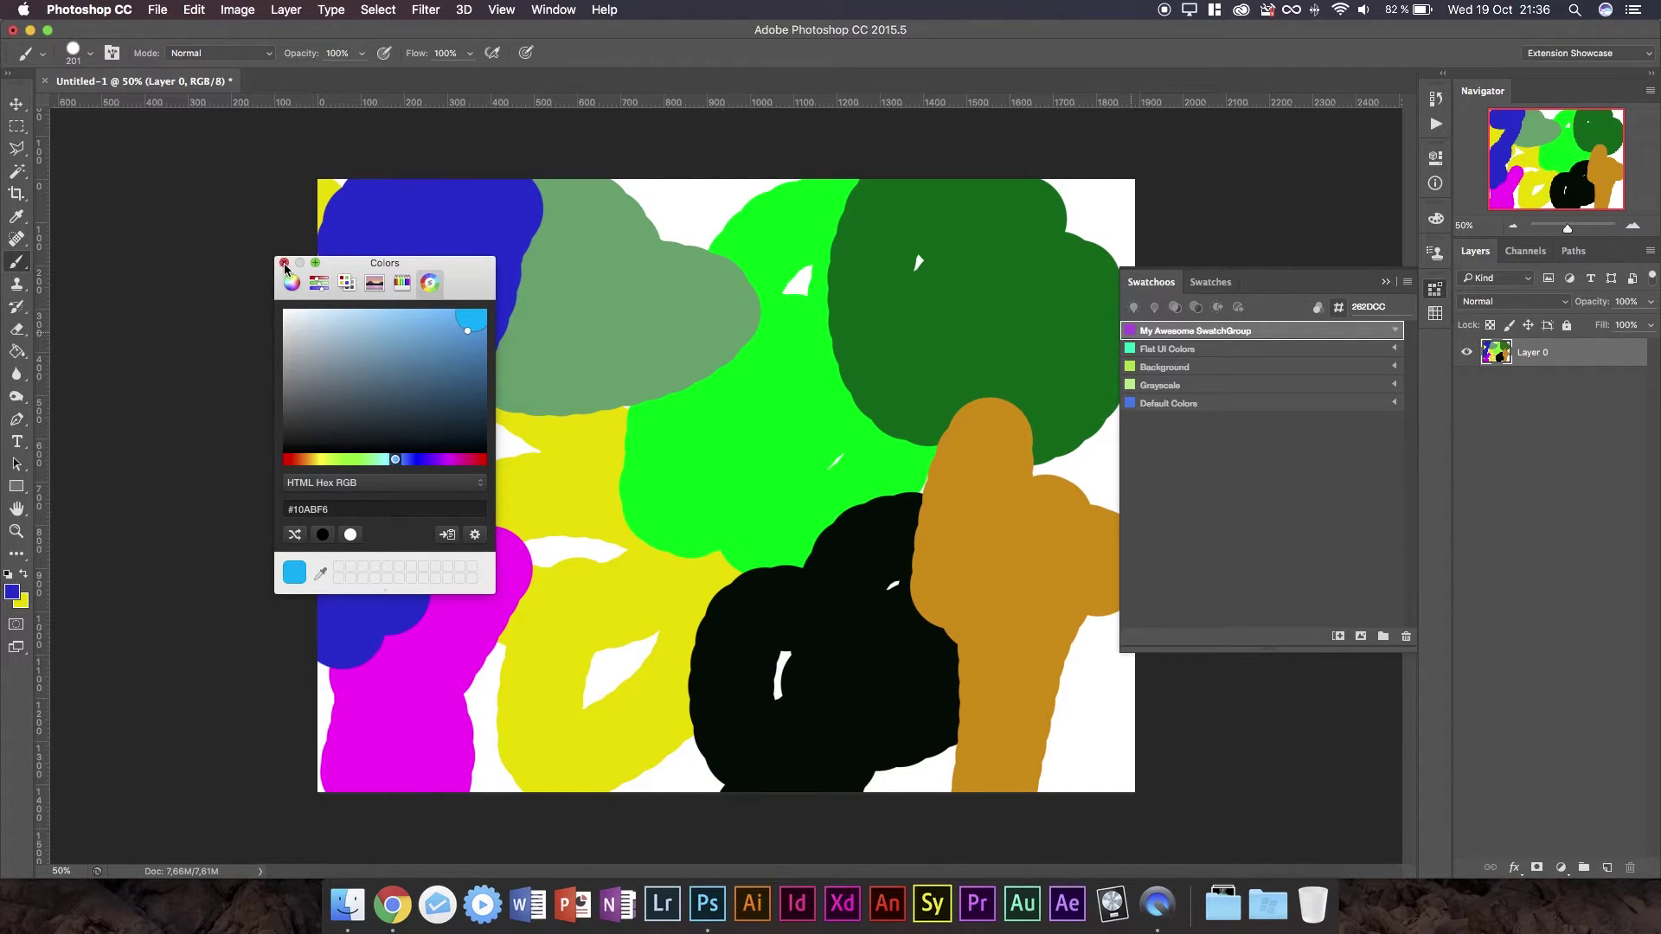
pyautogui.click(284, 263)
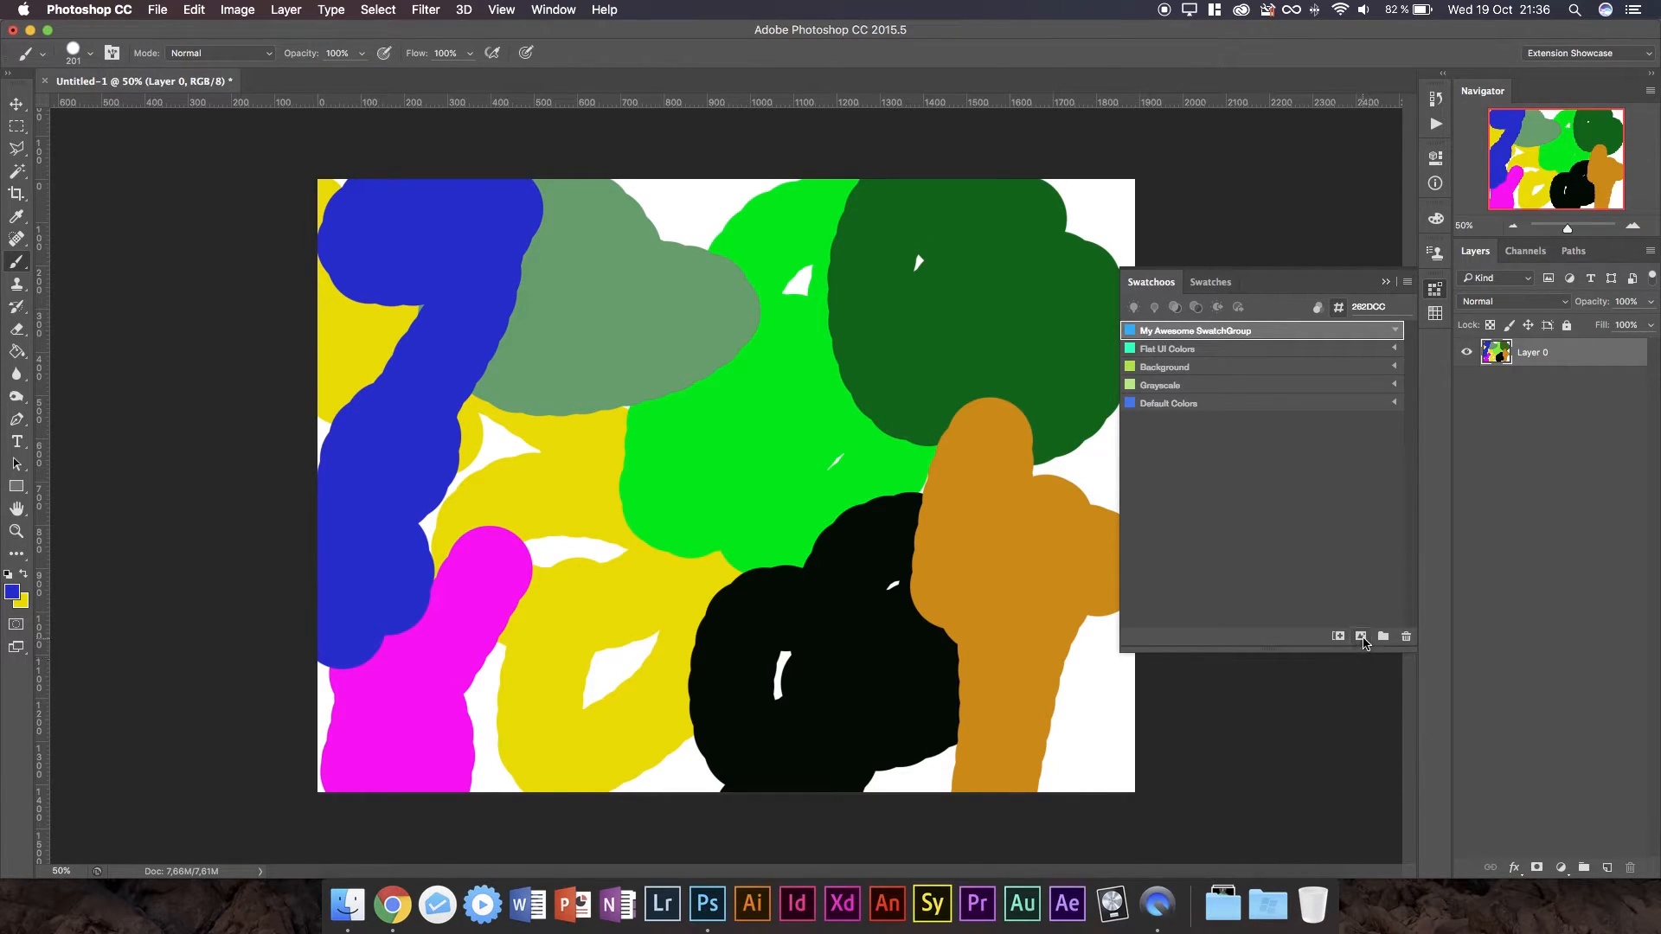
pyautogui.moveTo(1363, 636)
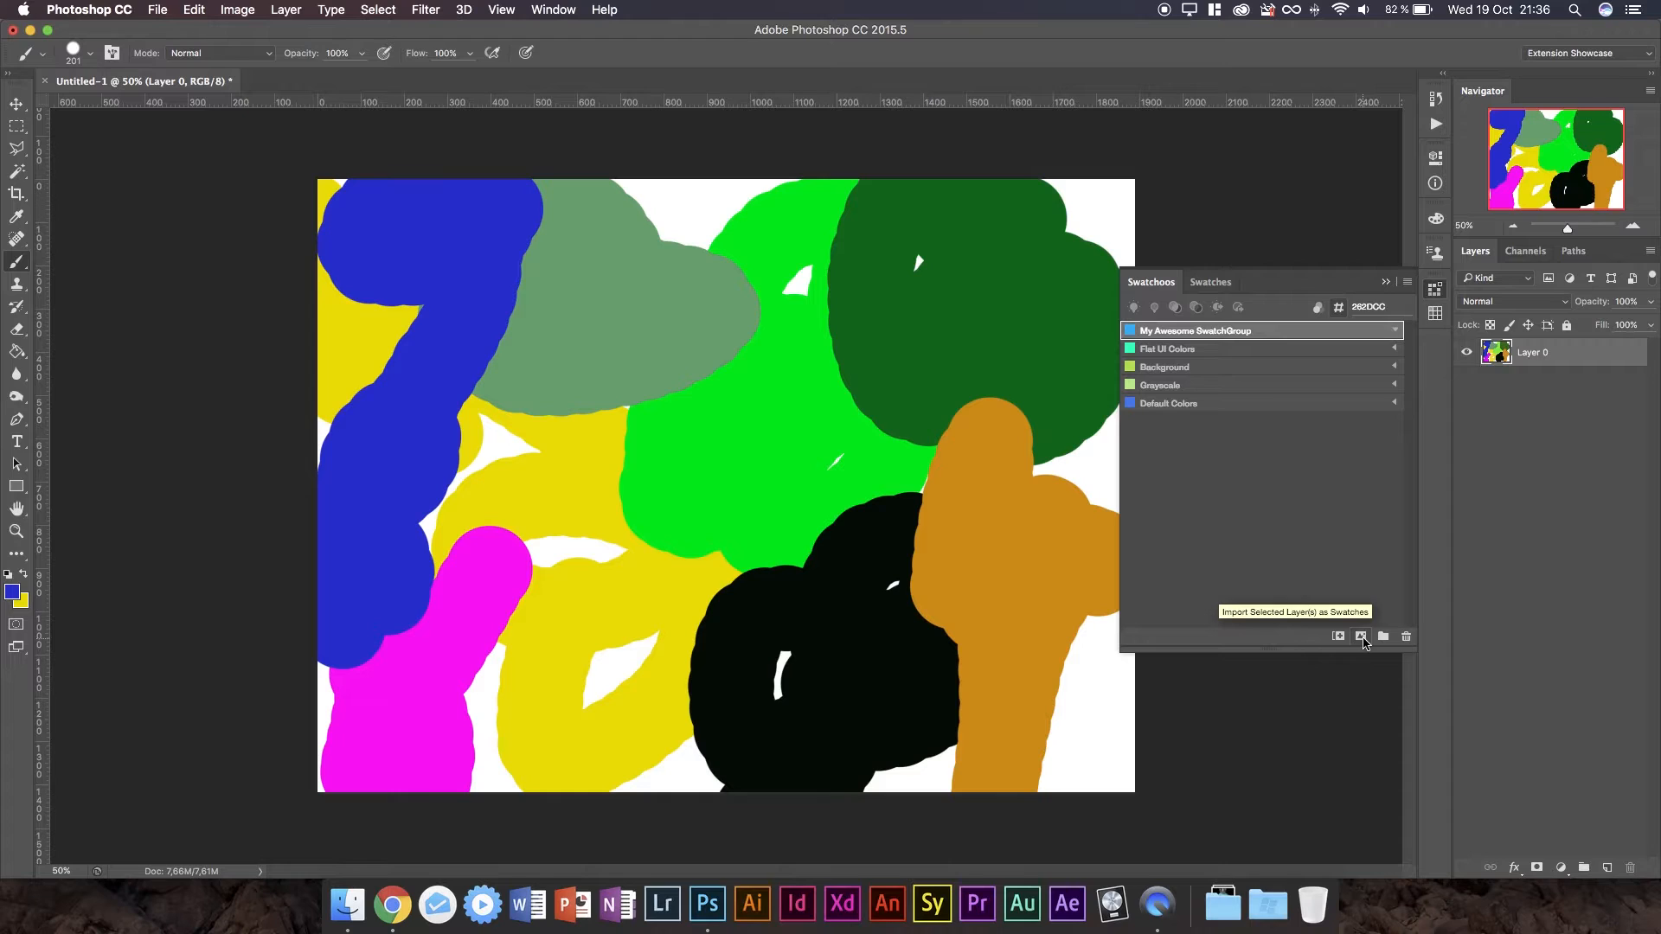
pyautogui.moveTo(1494, 406)
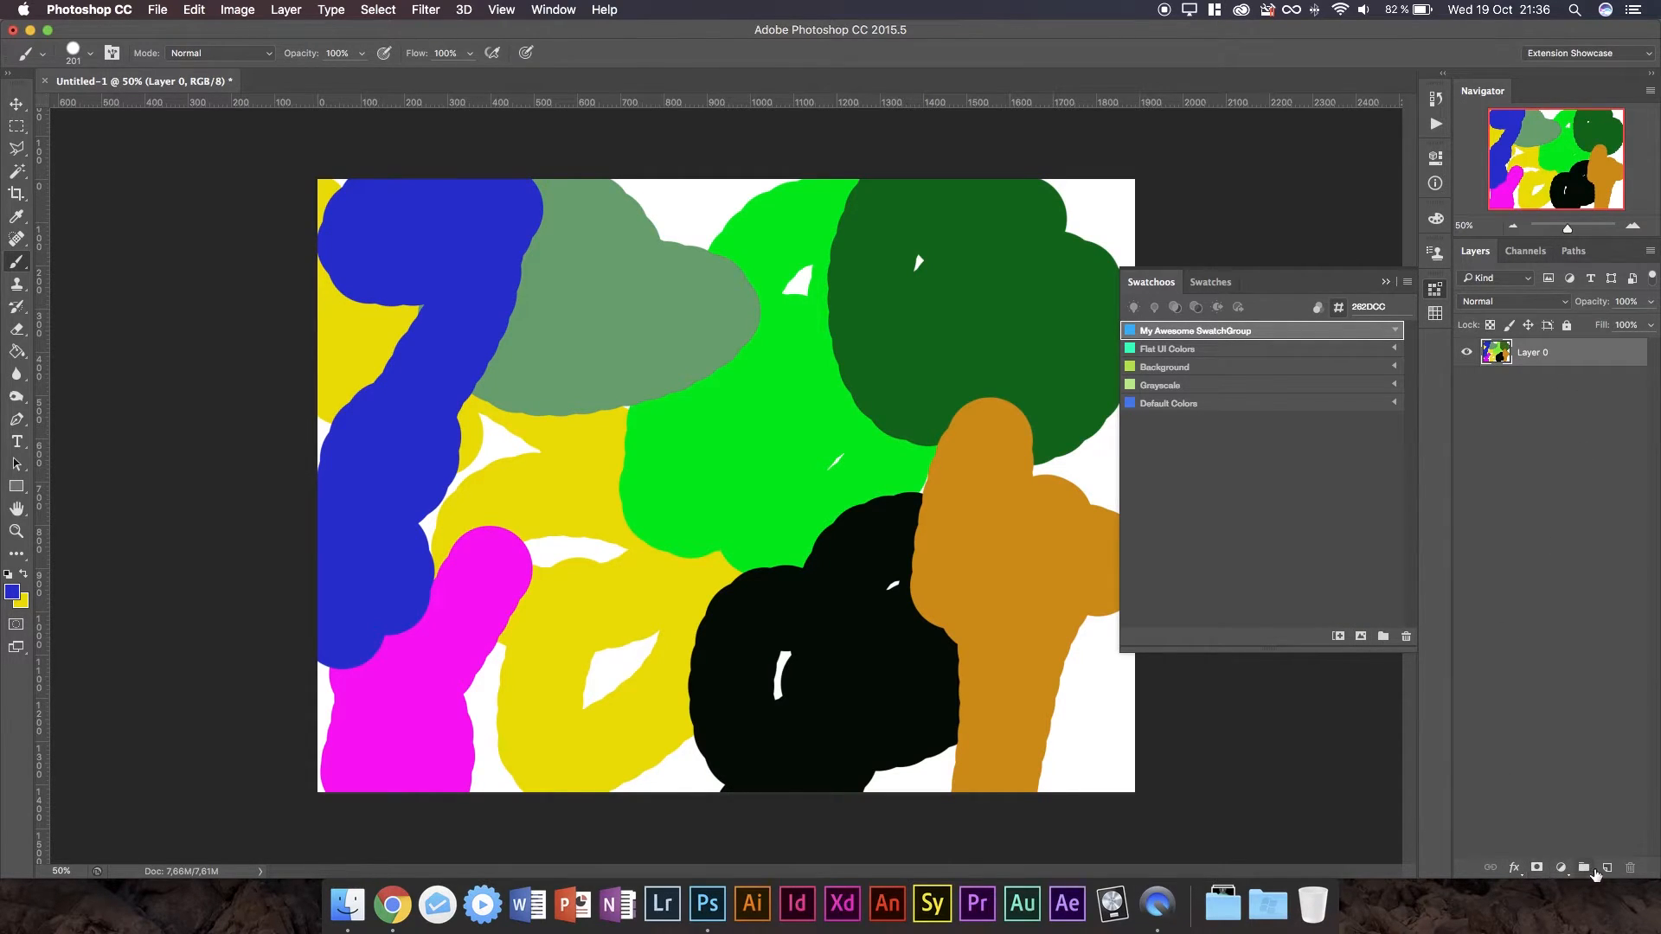
pyautogui.moveTo(1584, 565)
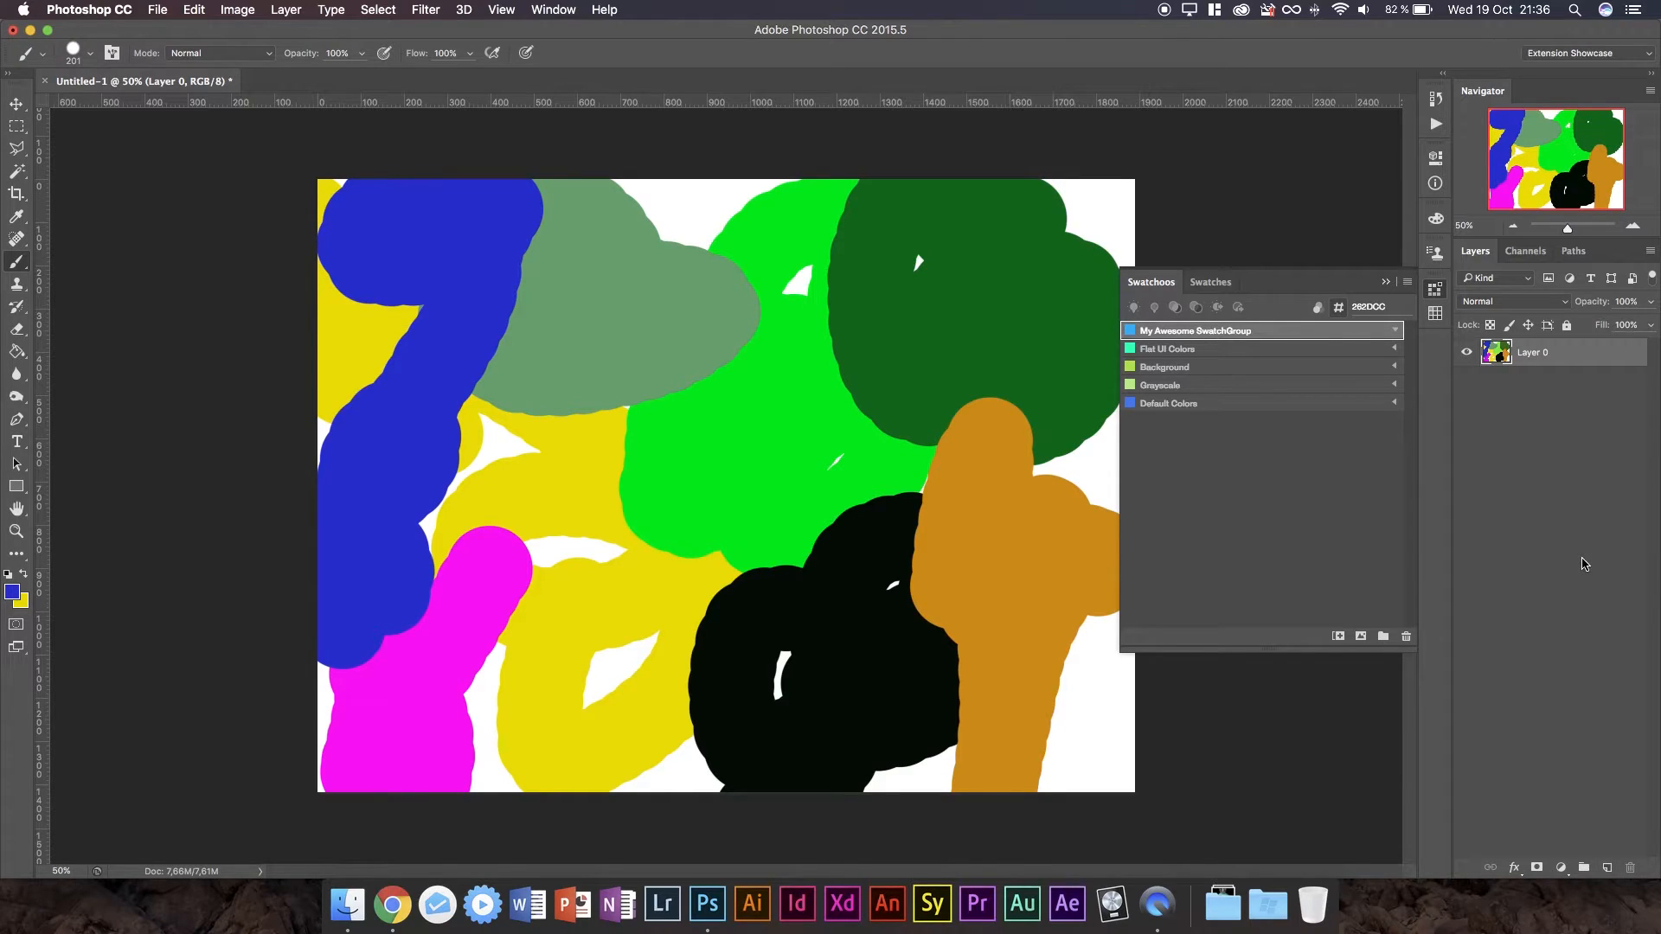
pyautogui.moveTo(1537, 357)
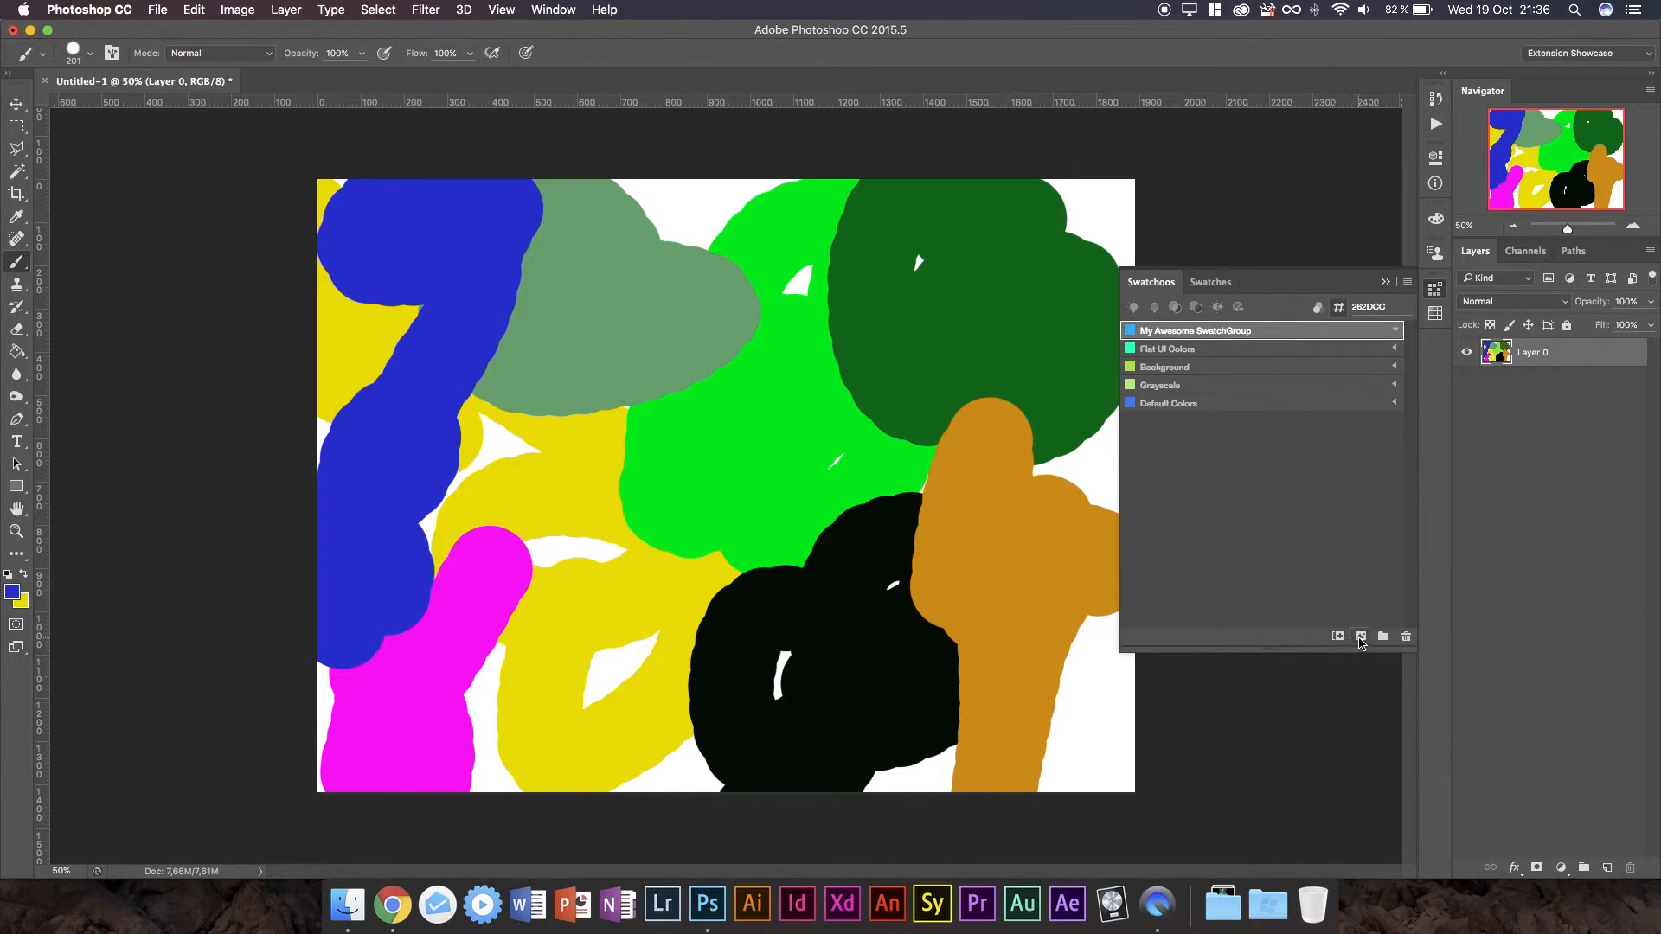
# Import Layer 0's colours as swatches into My Awesome SwatchGroup, confirming YES.
pyautogui.click(1361, 636)
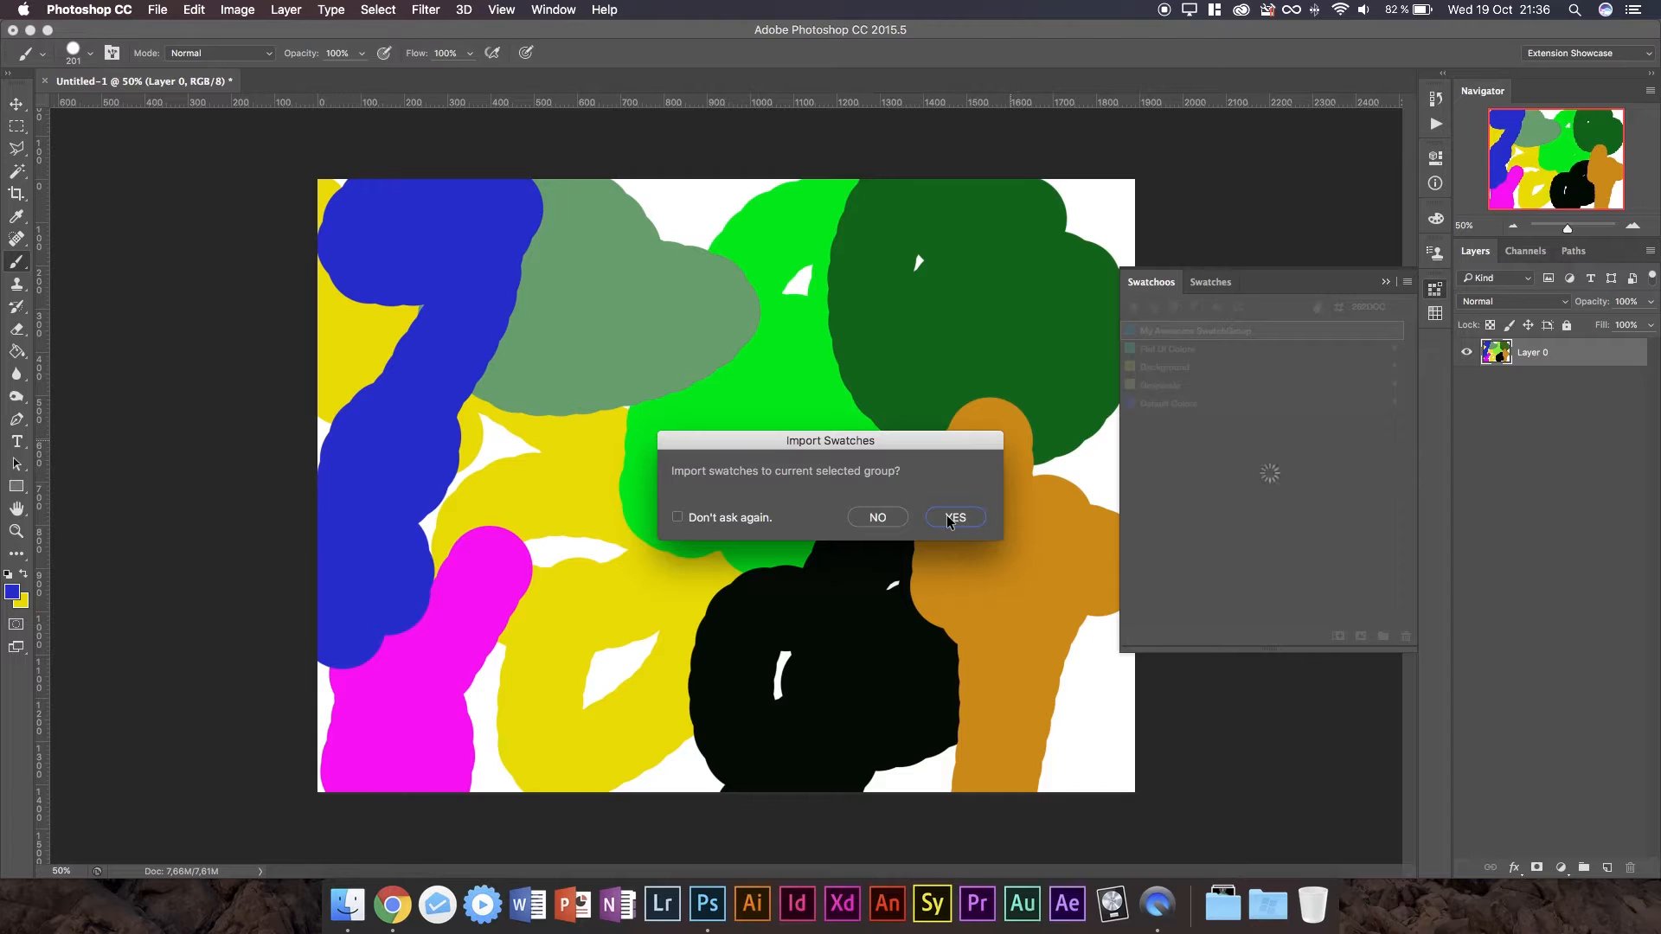
pyautogui.click(955, 519)
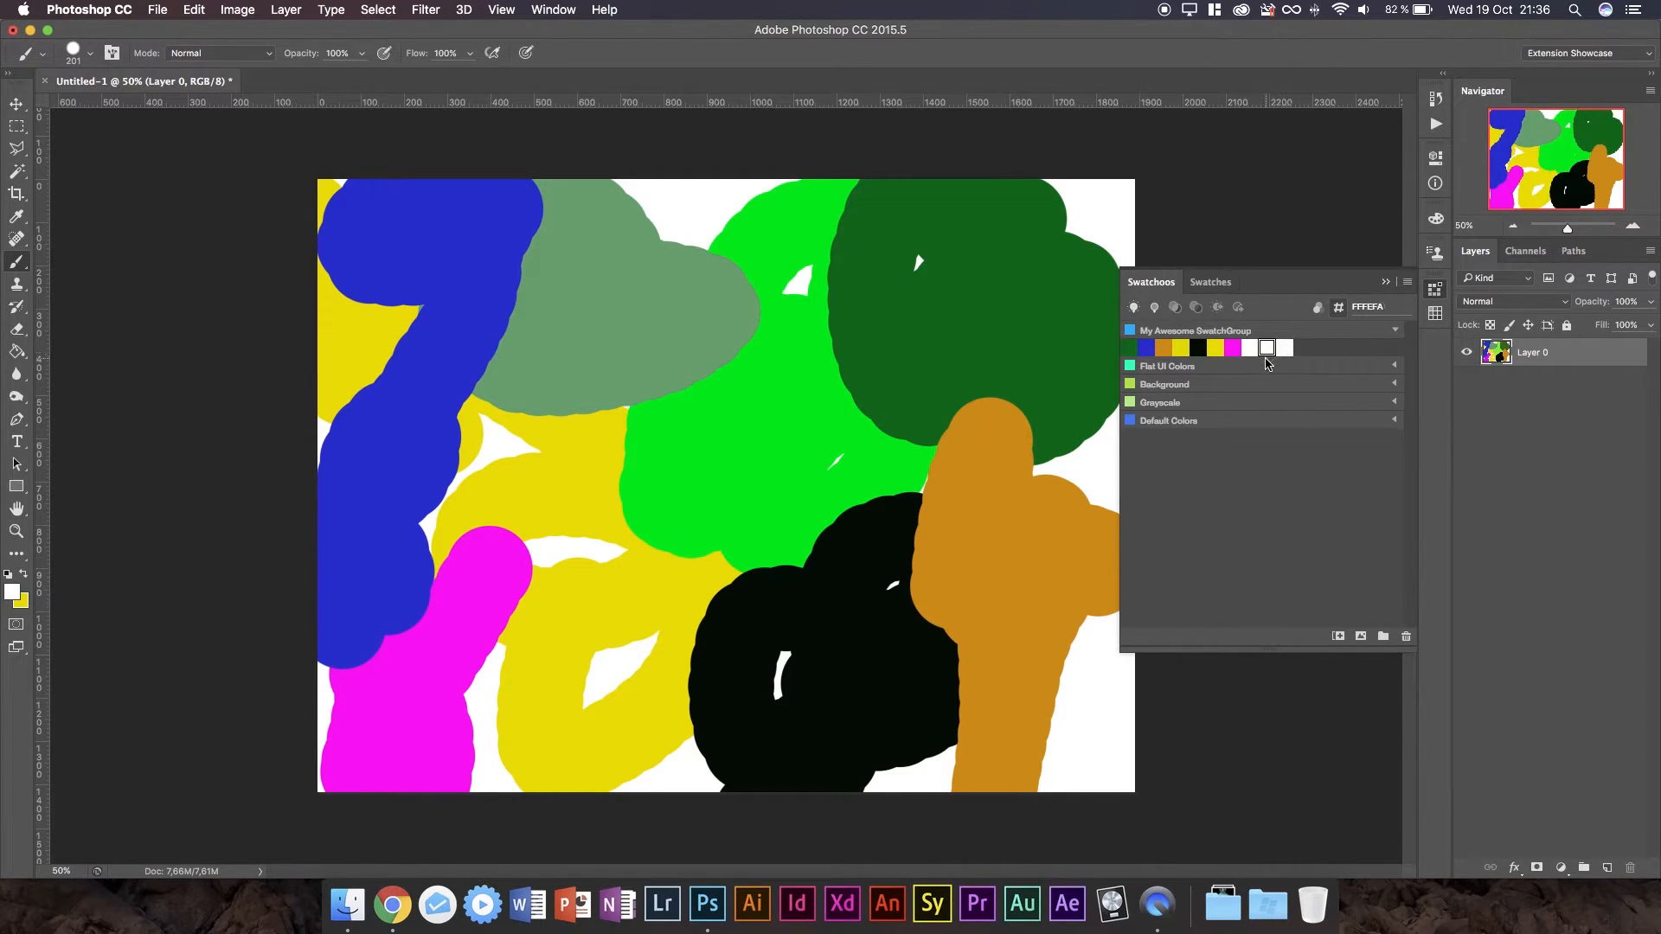
# Preview the group's near-white, yellow and blue swatches and add dark green 116319.
pyautogui.click(1284, 348)
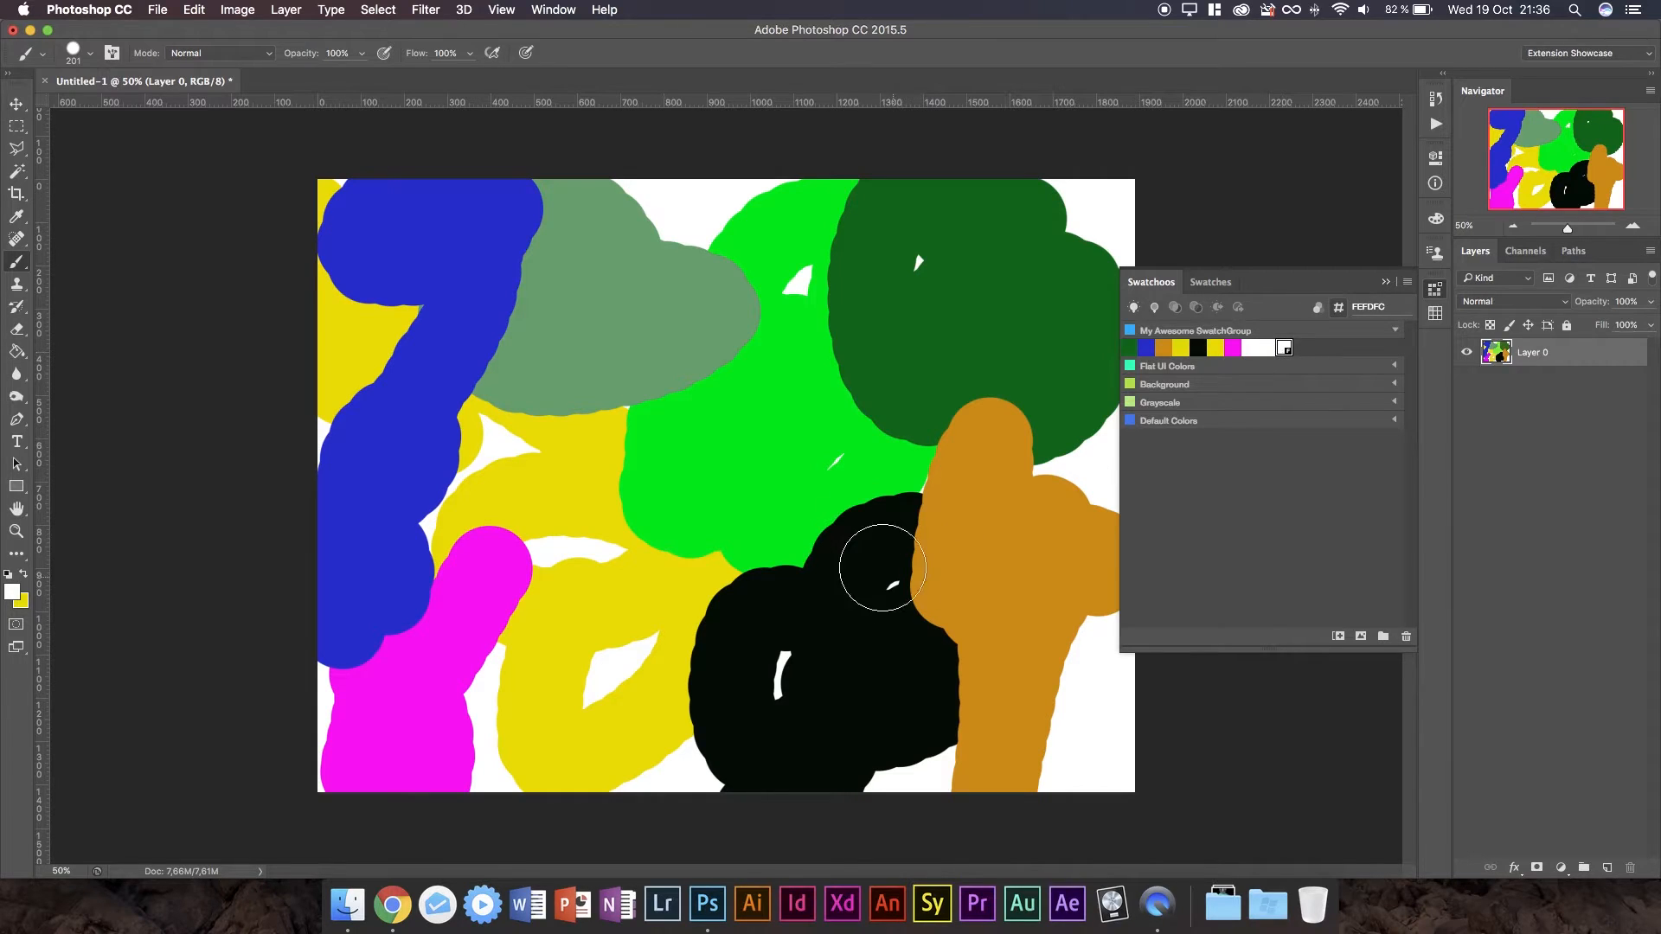
pyautogui.moveTo(726, 655)
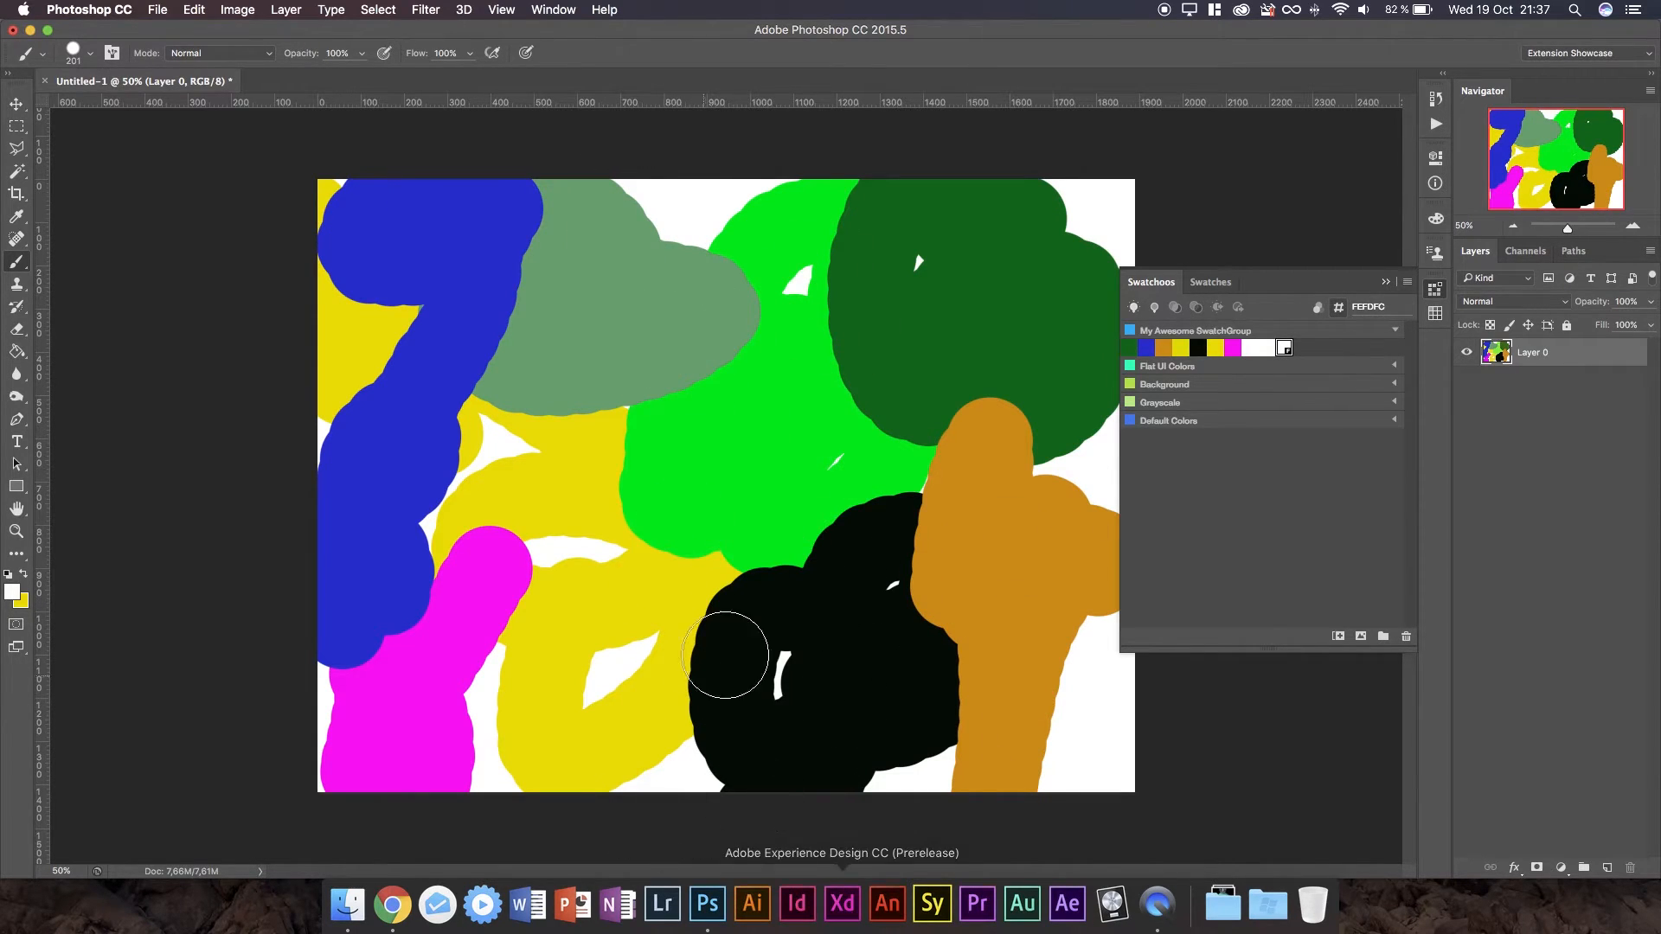
pyautogui.click(1251, 348)
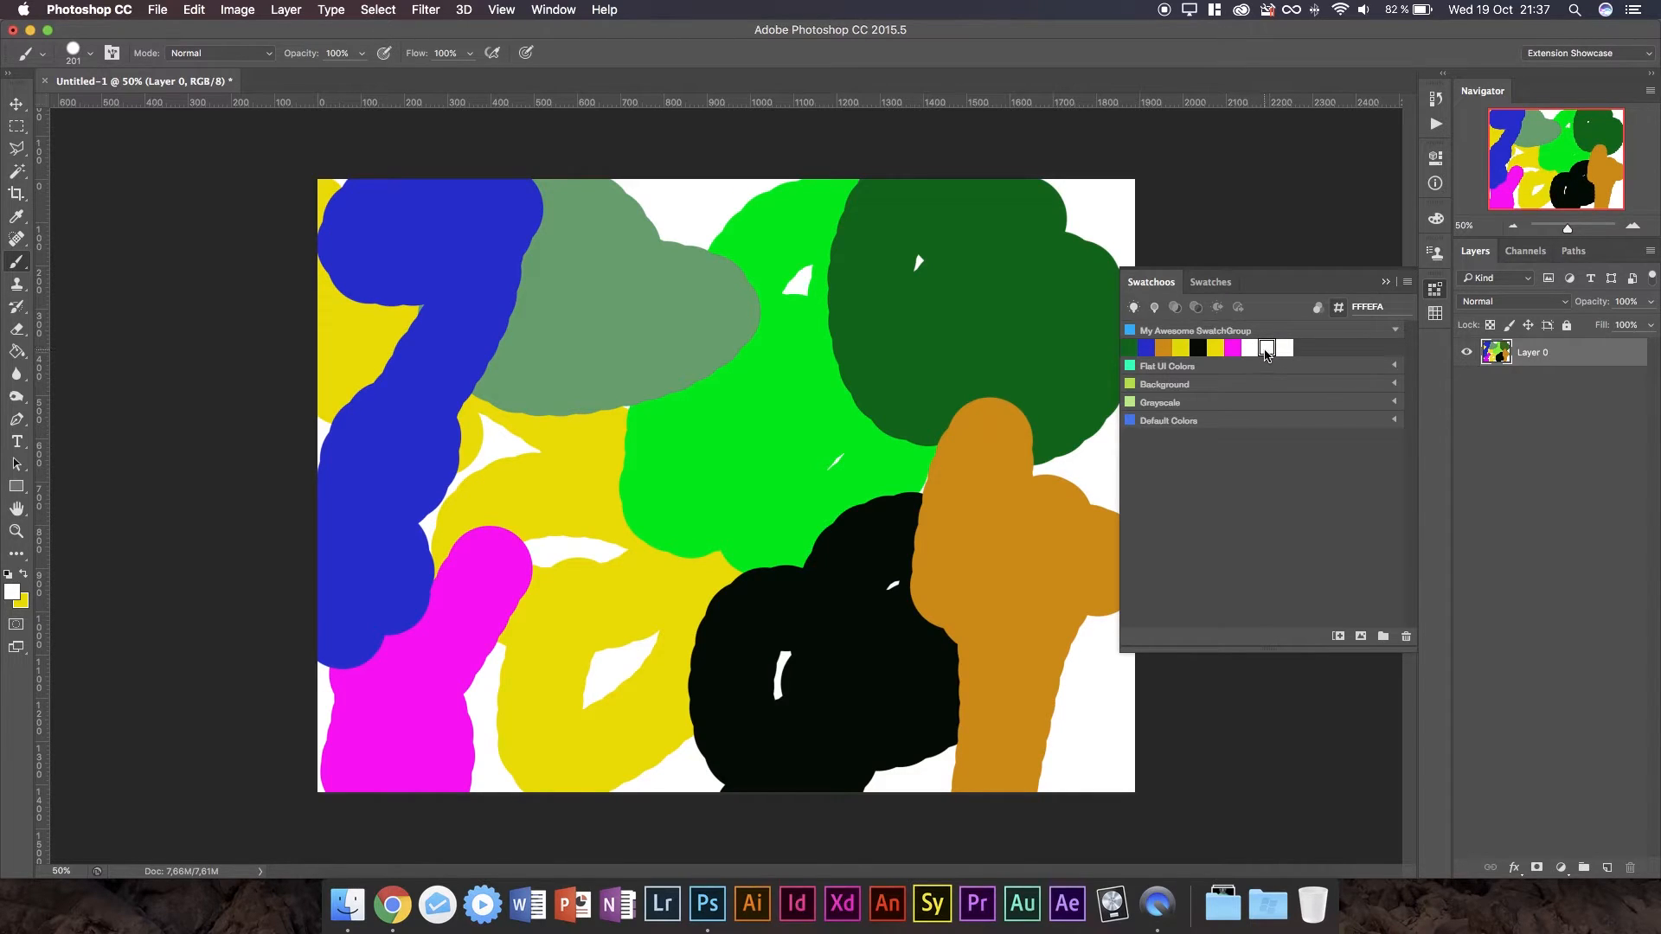
pyautogui.click(1266, 348)
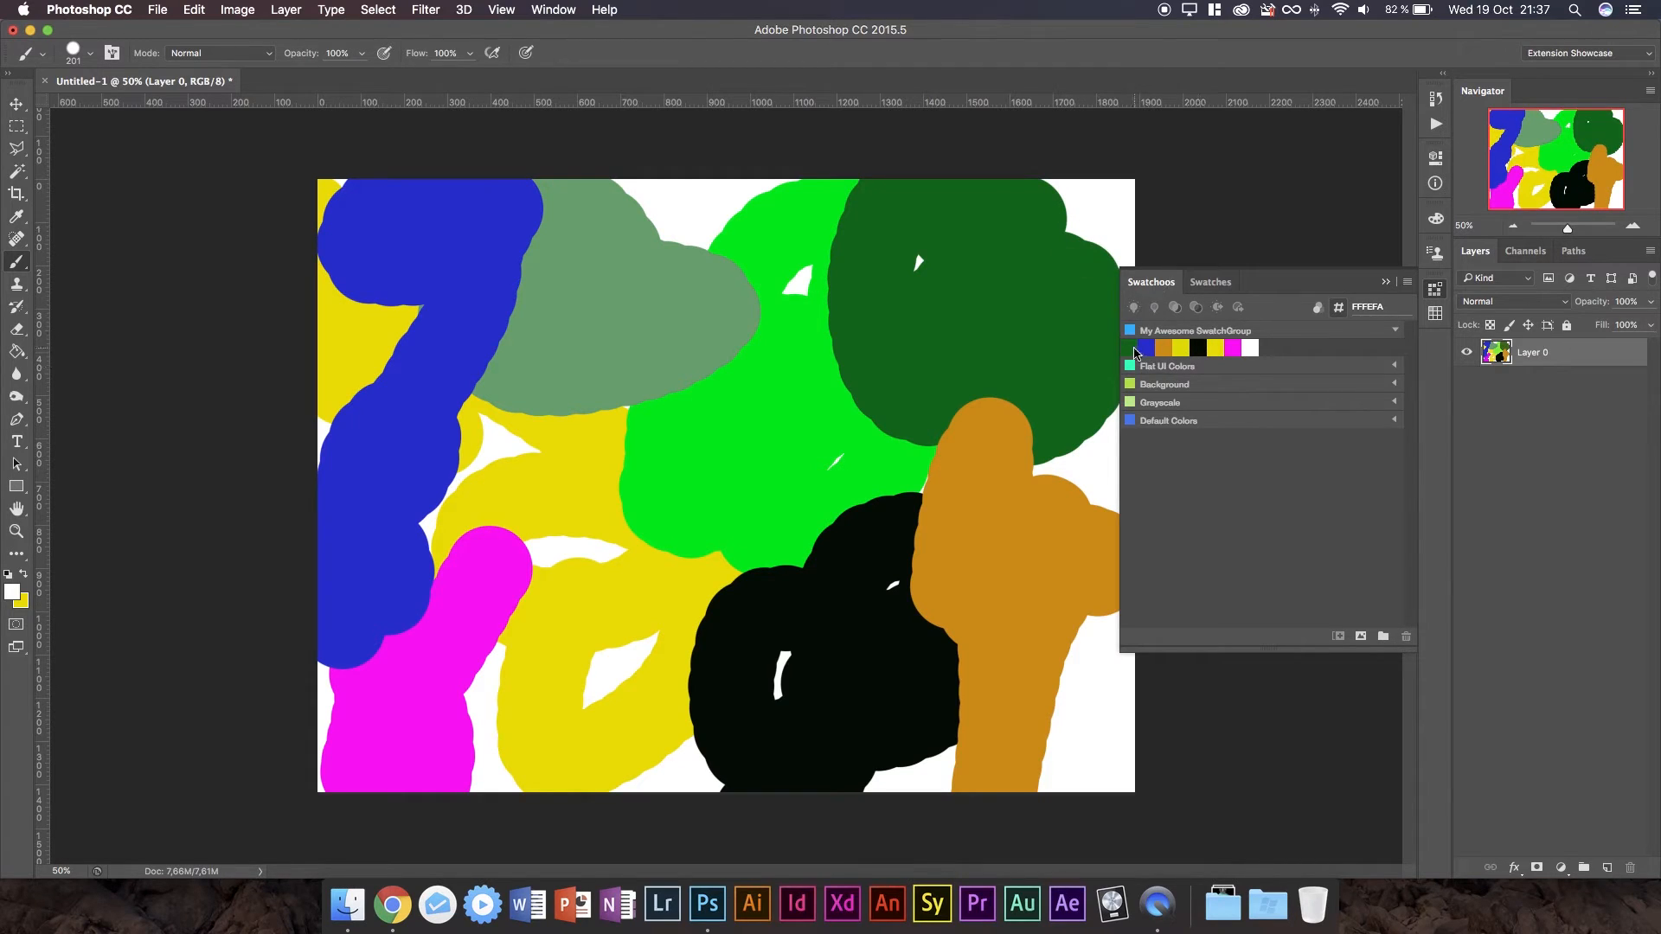
pyautogui.click(1179, 348)
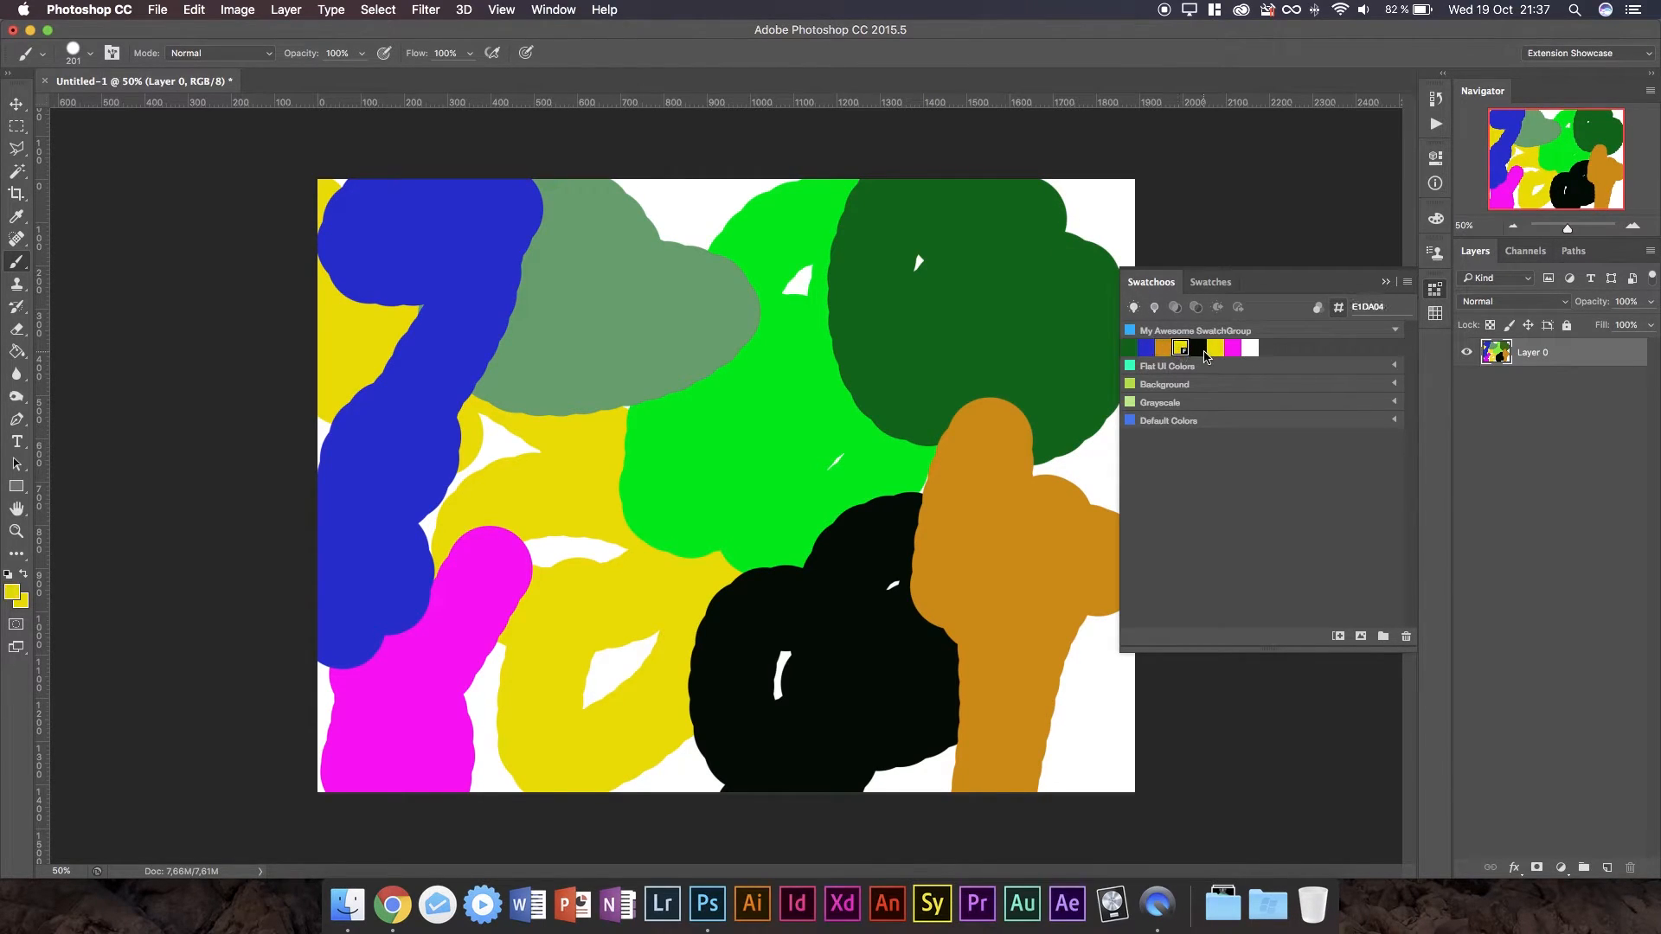
pyautogui.click(1250, 348)
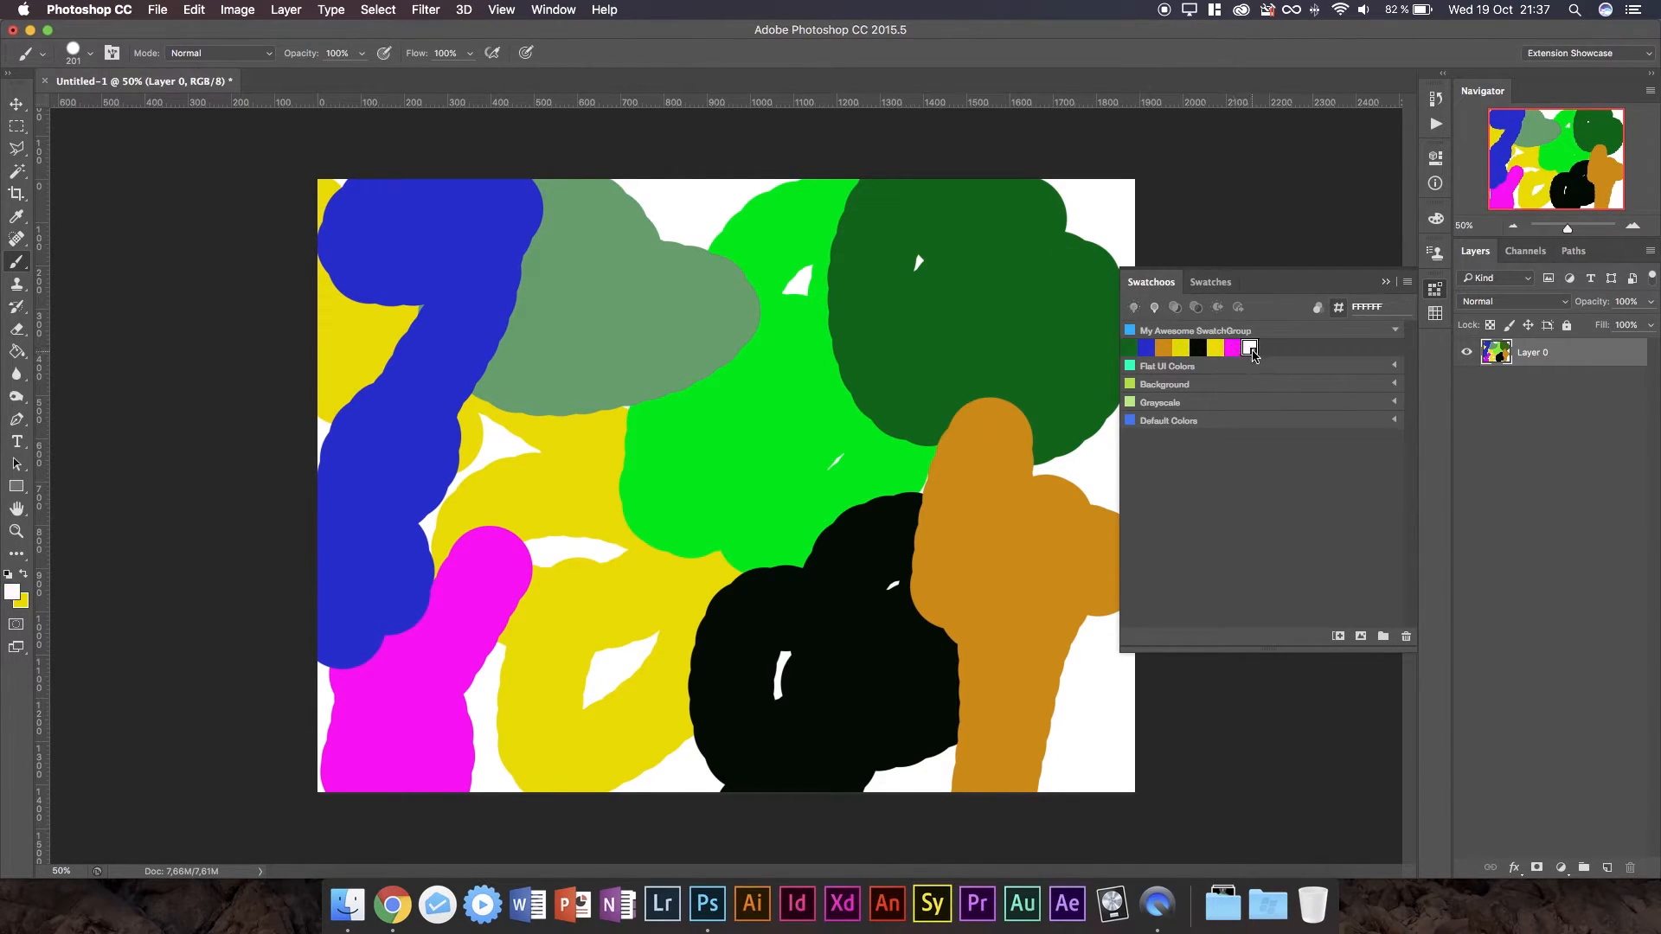
pyautogui.click(1131, 348)
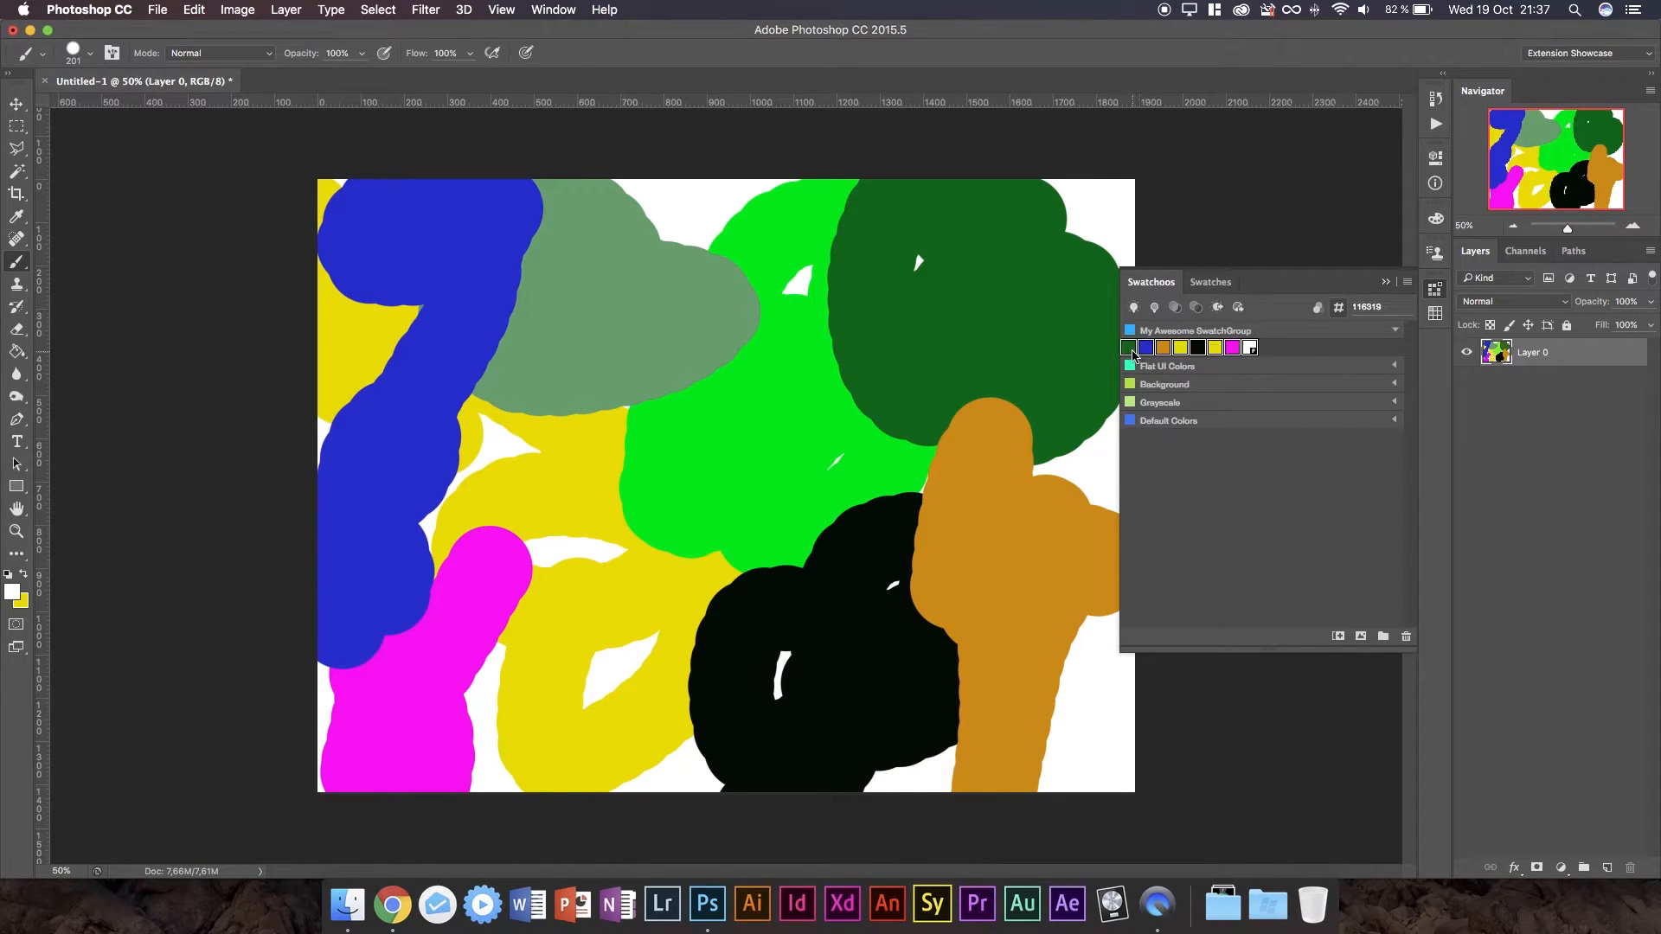
pyautogui.click(1146, 348)
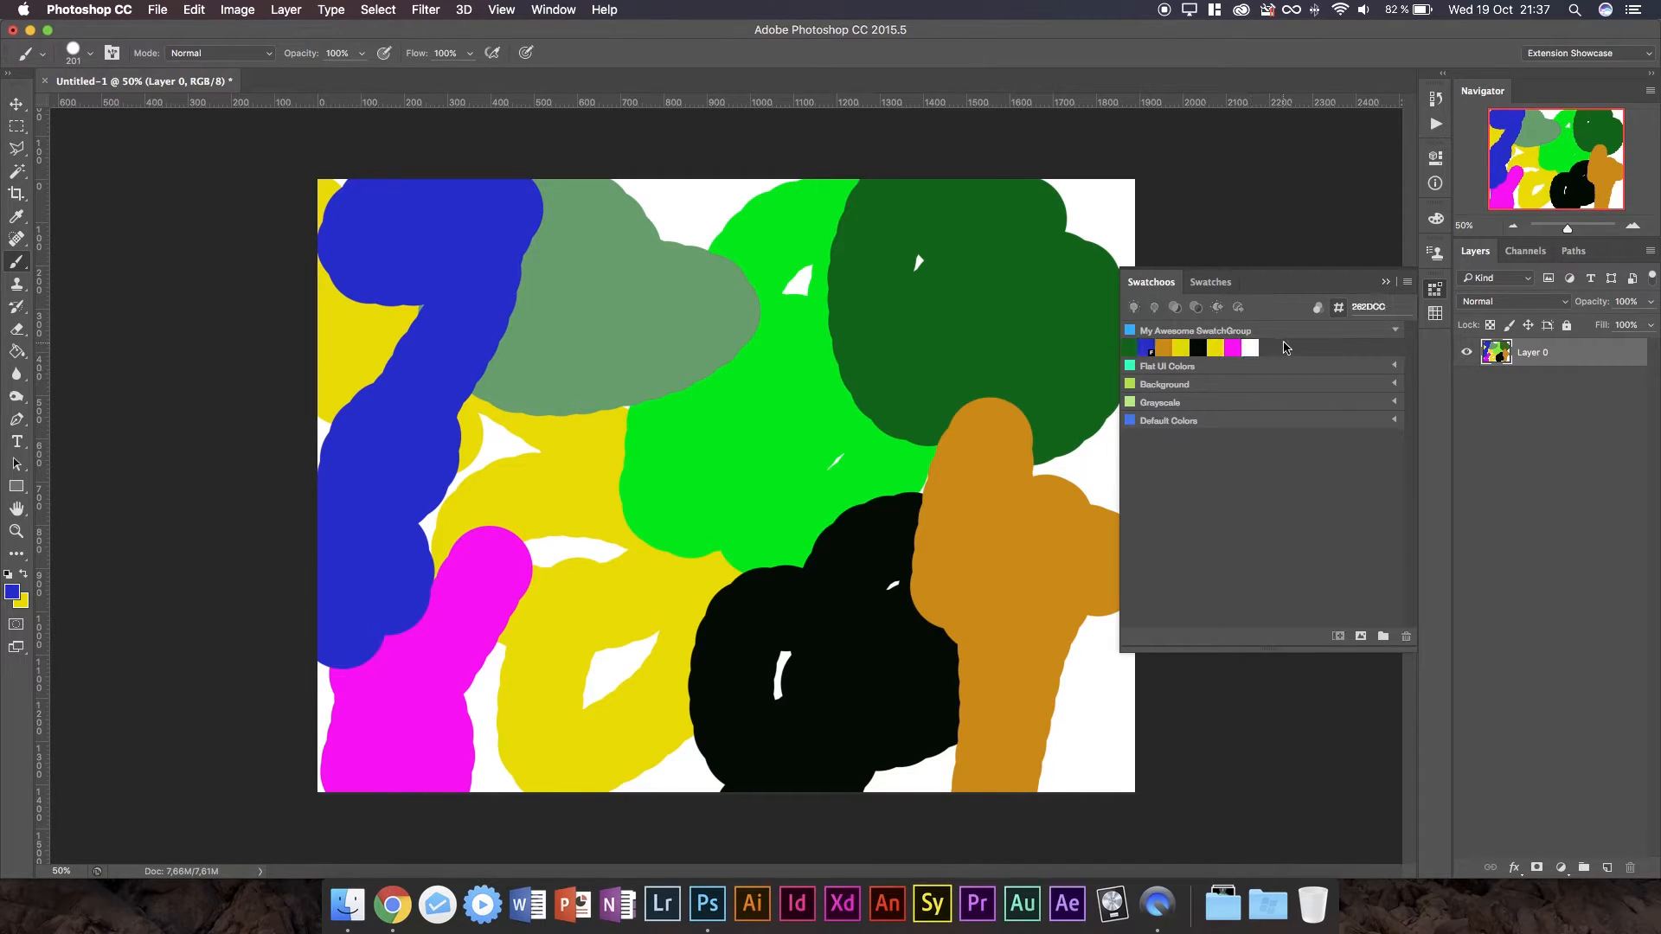
pyautogui.click(1128, 348)
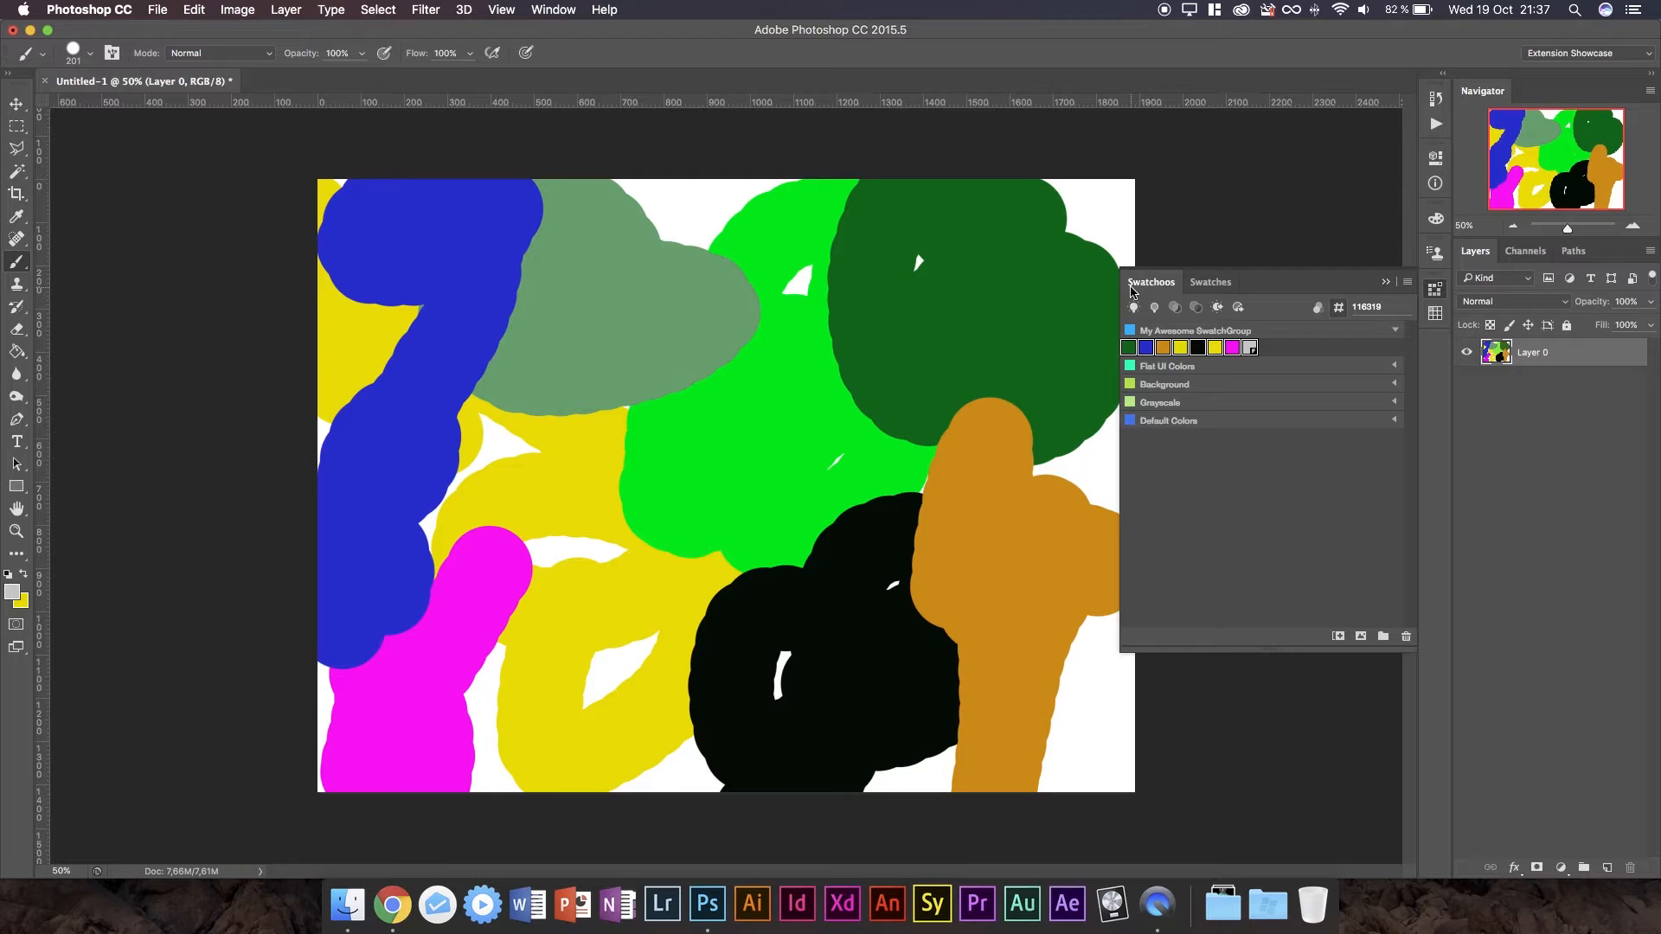
pyautogui.moveTo(1157, 307)
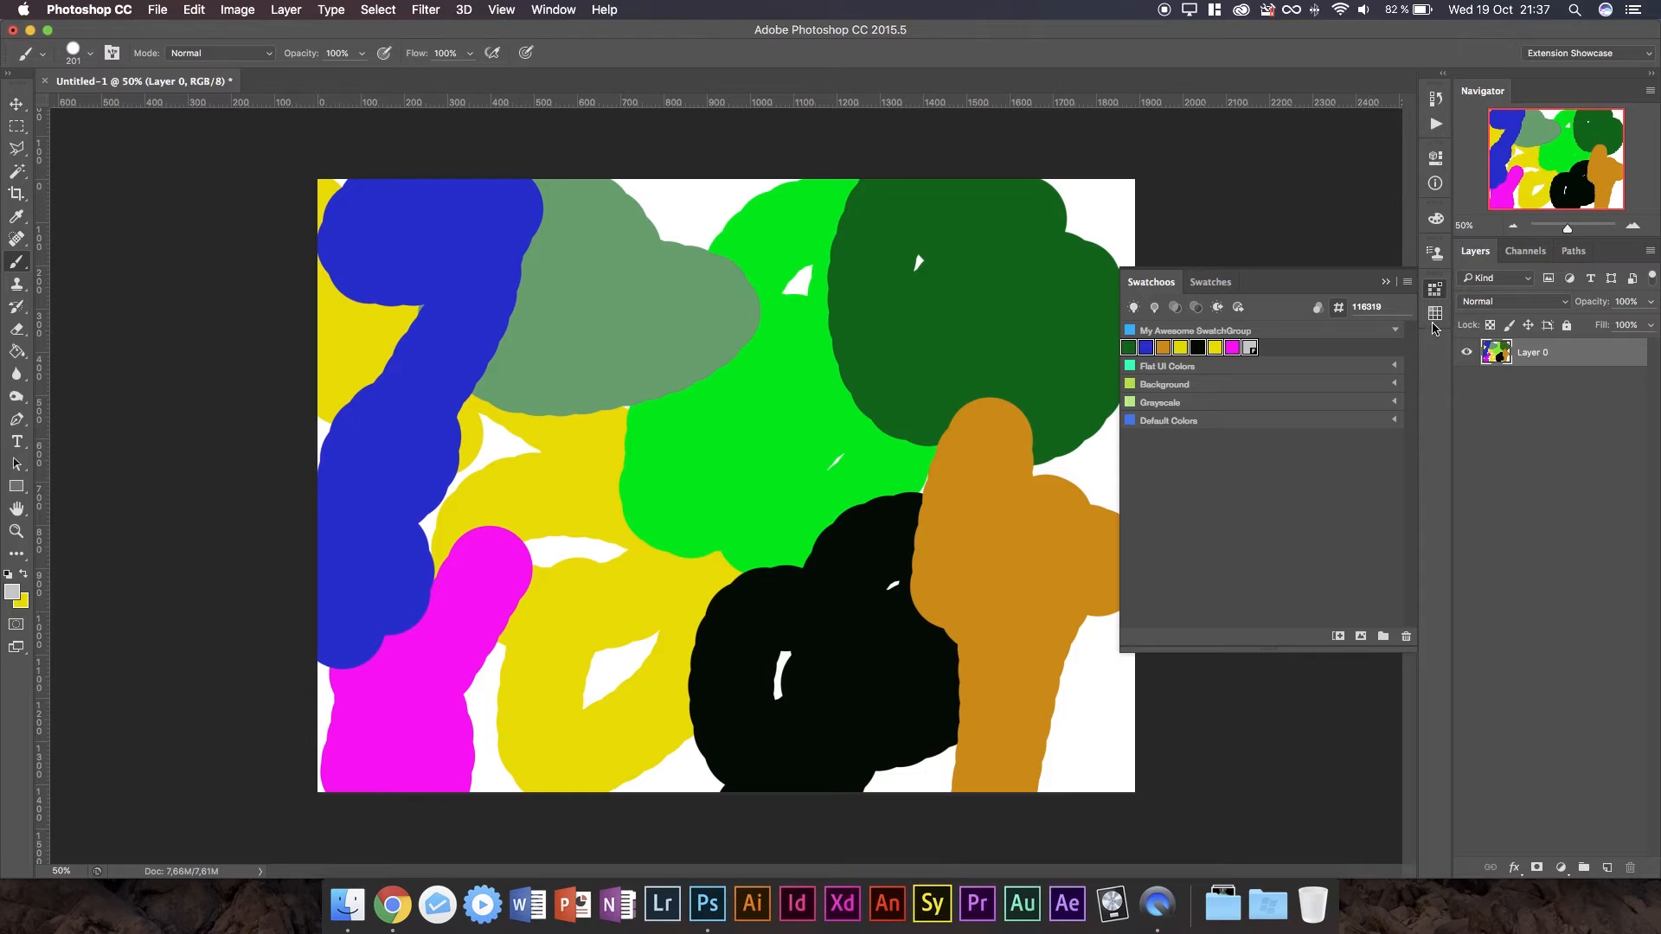
# Check the native Swatches tab, then sort My Awesome SwatchGroup from lighter to darker.
pyautogui.click(1211, 282)
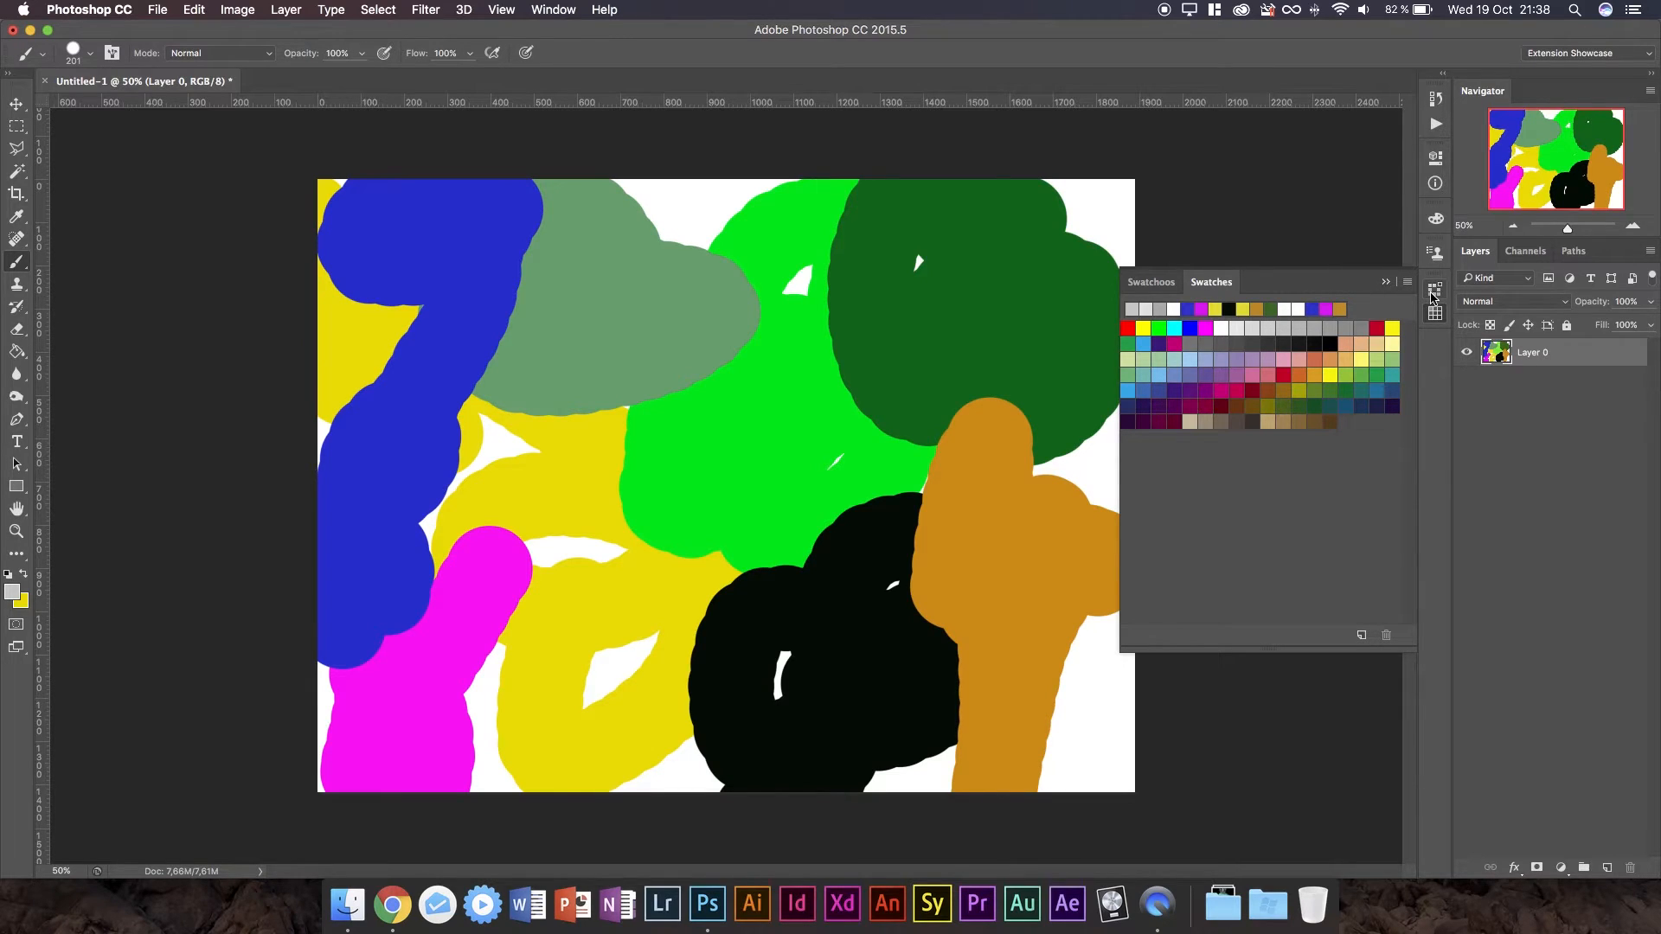
pyautogui.click(1150, 282)
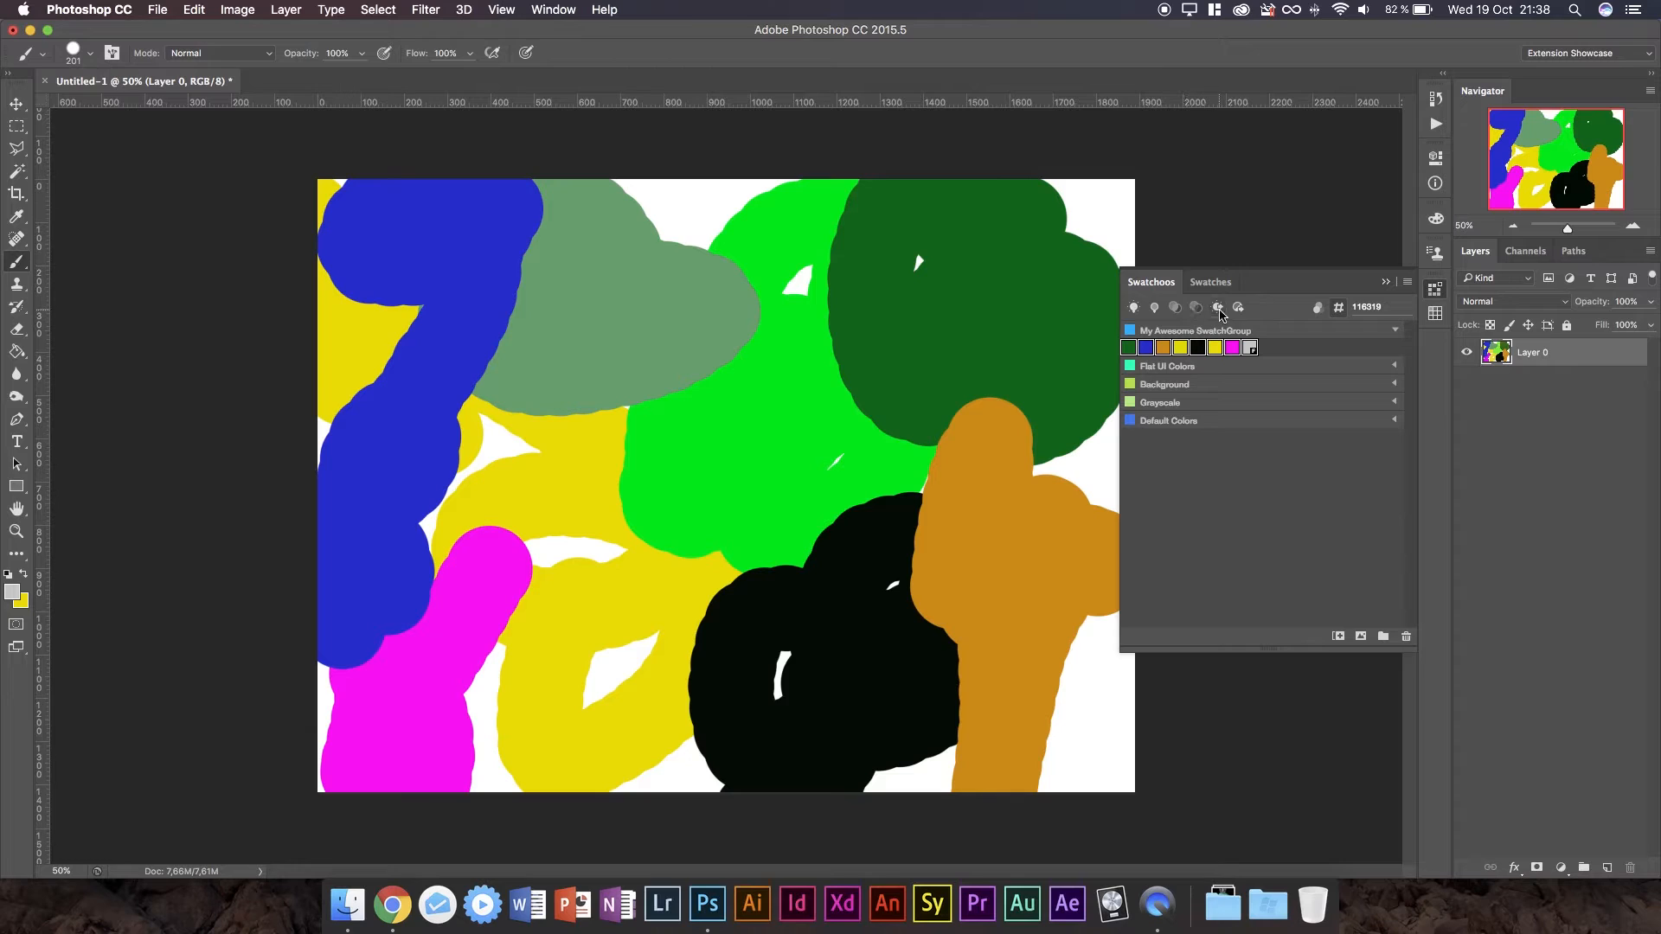
pyautogui.moveTo(1218, 307)
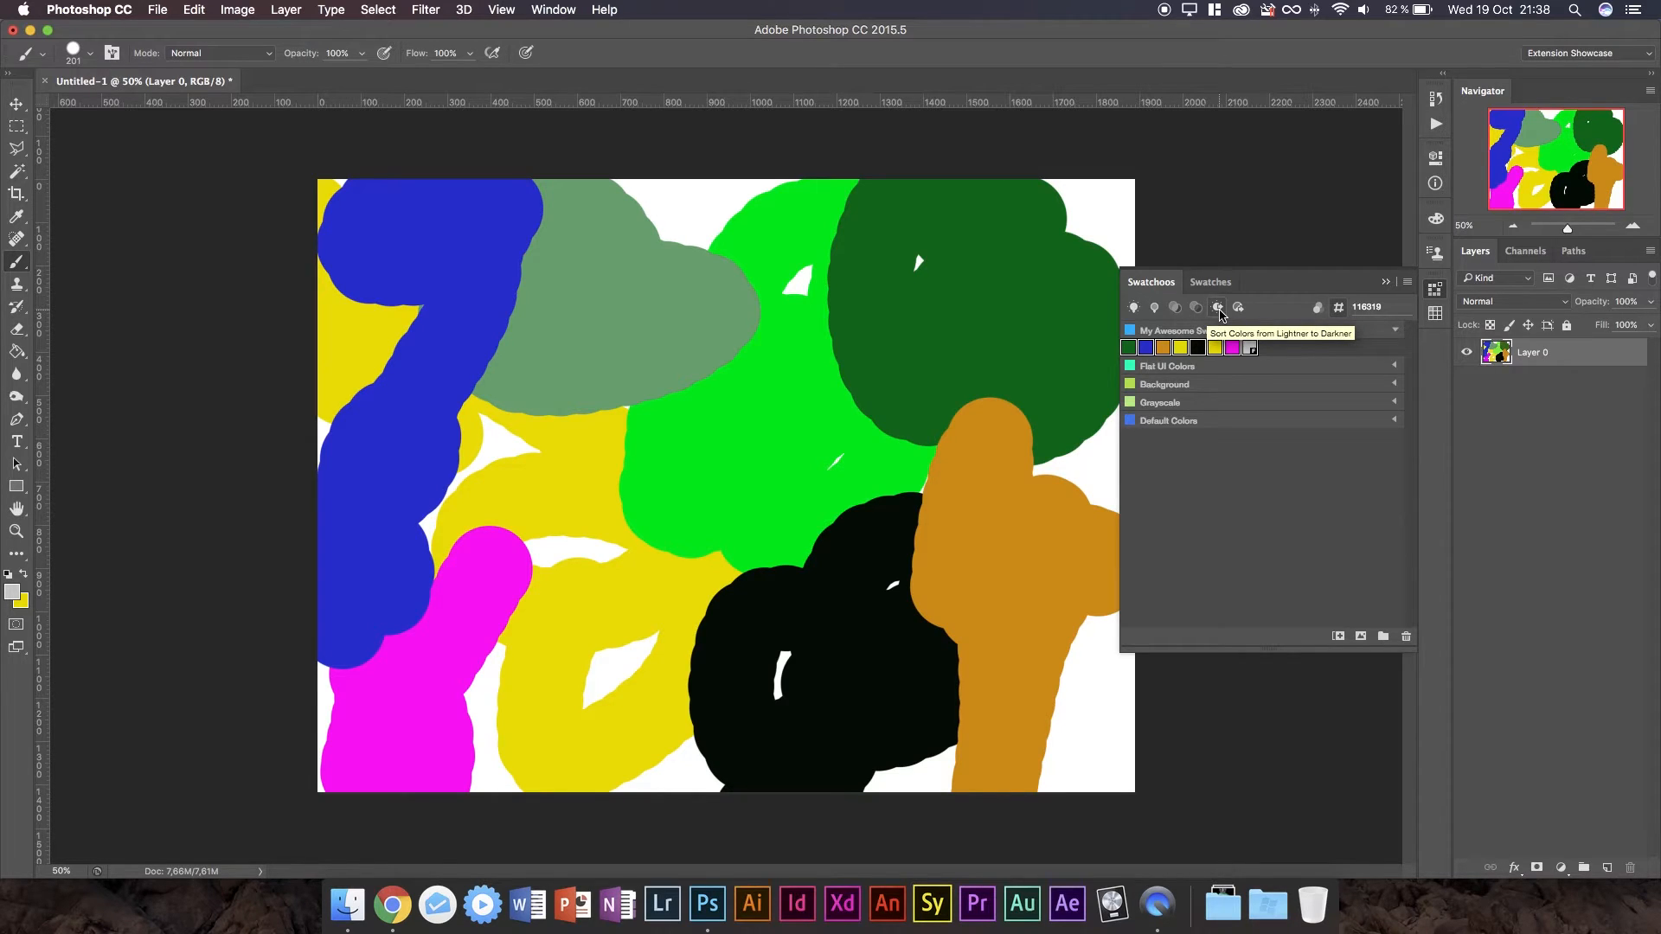
pyautogui.click(1217, 307)
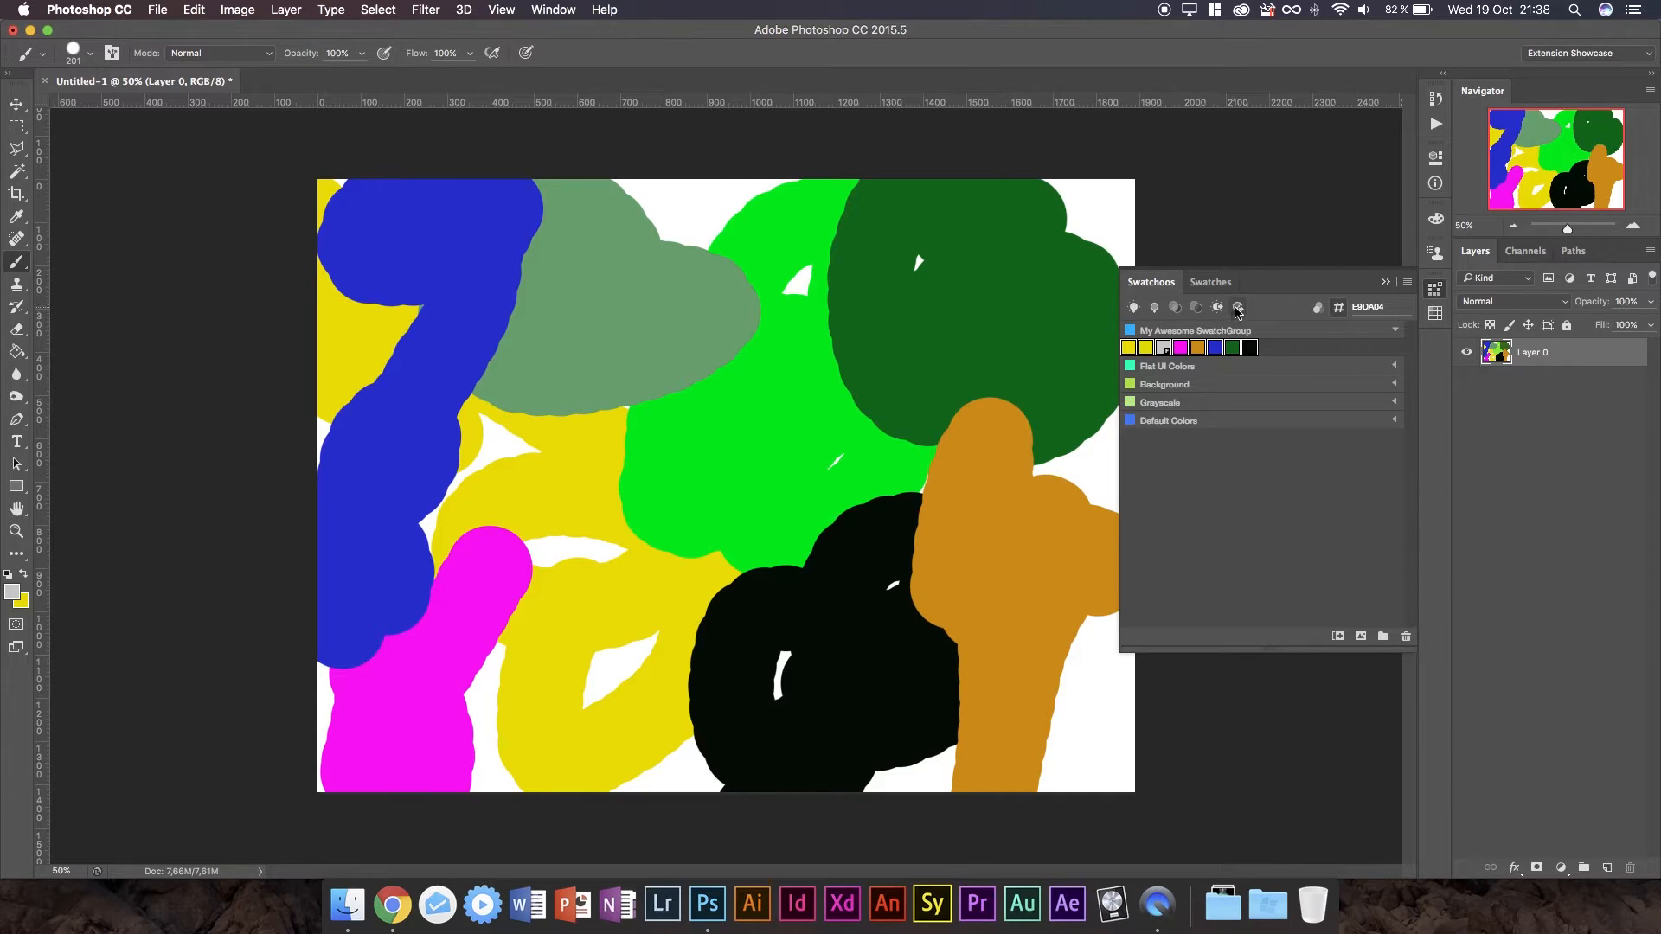
pyautogui.moveTo(1237, 307)
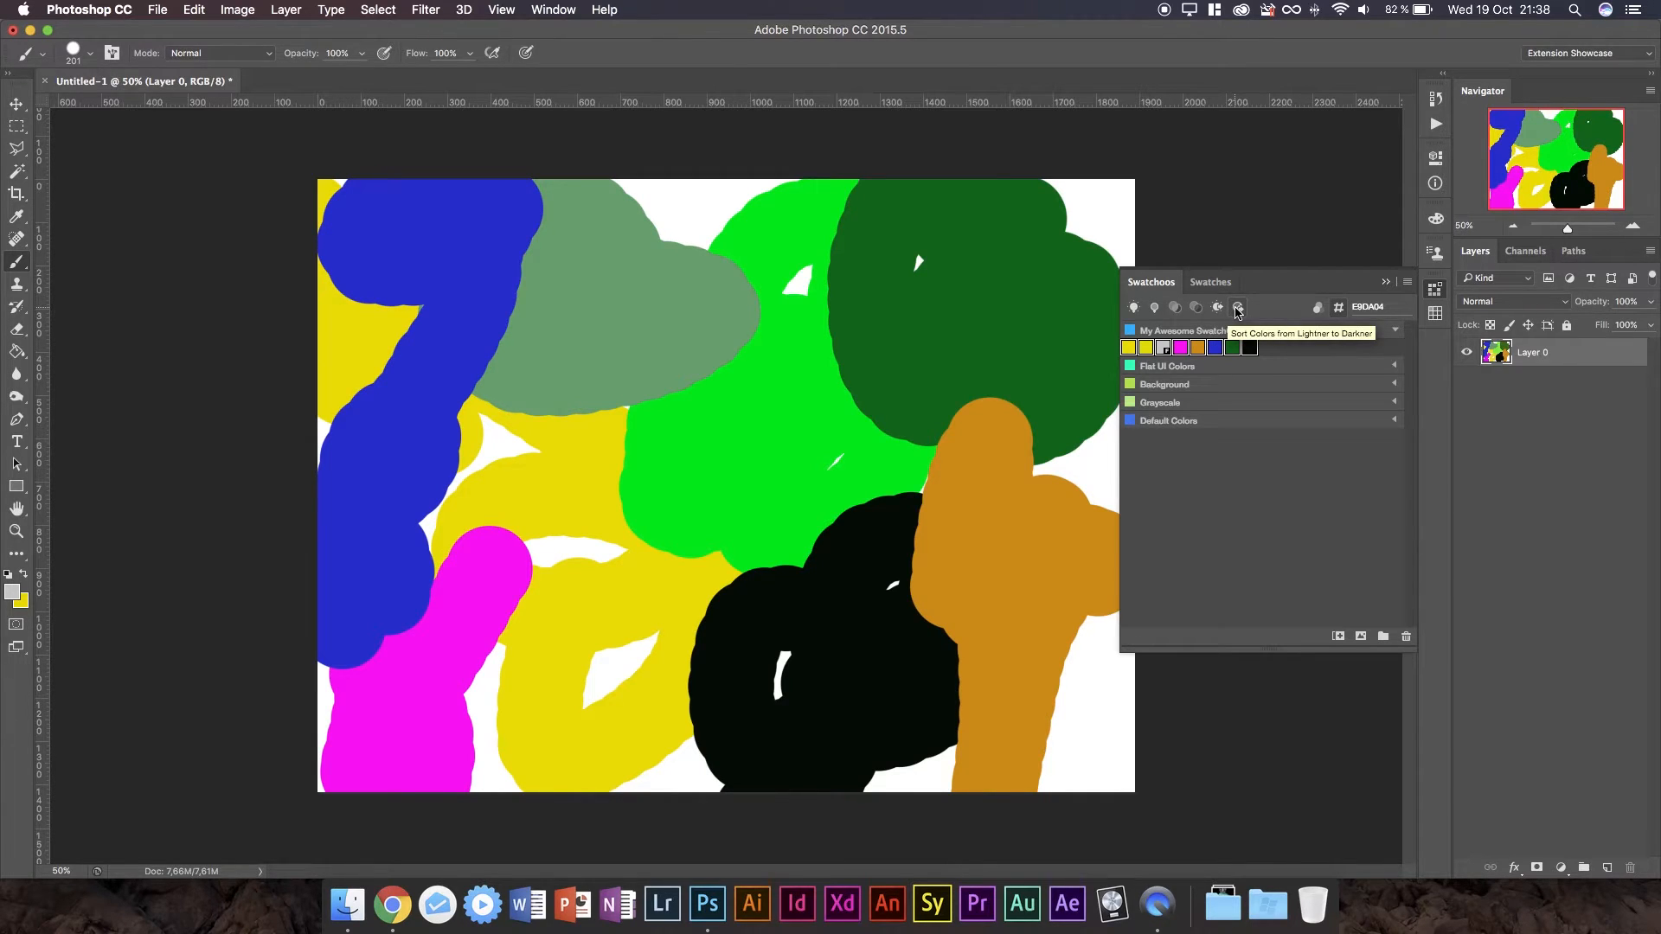
pyautogui.click(1238, 307)
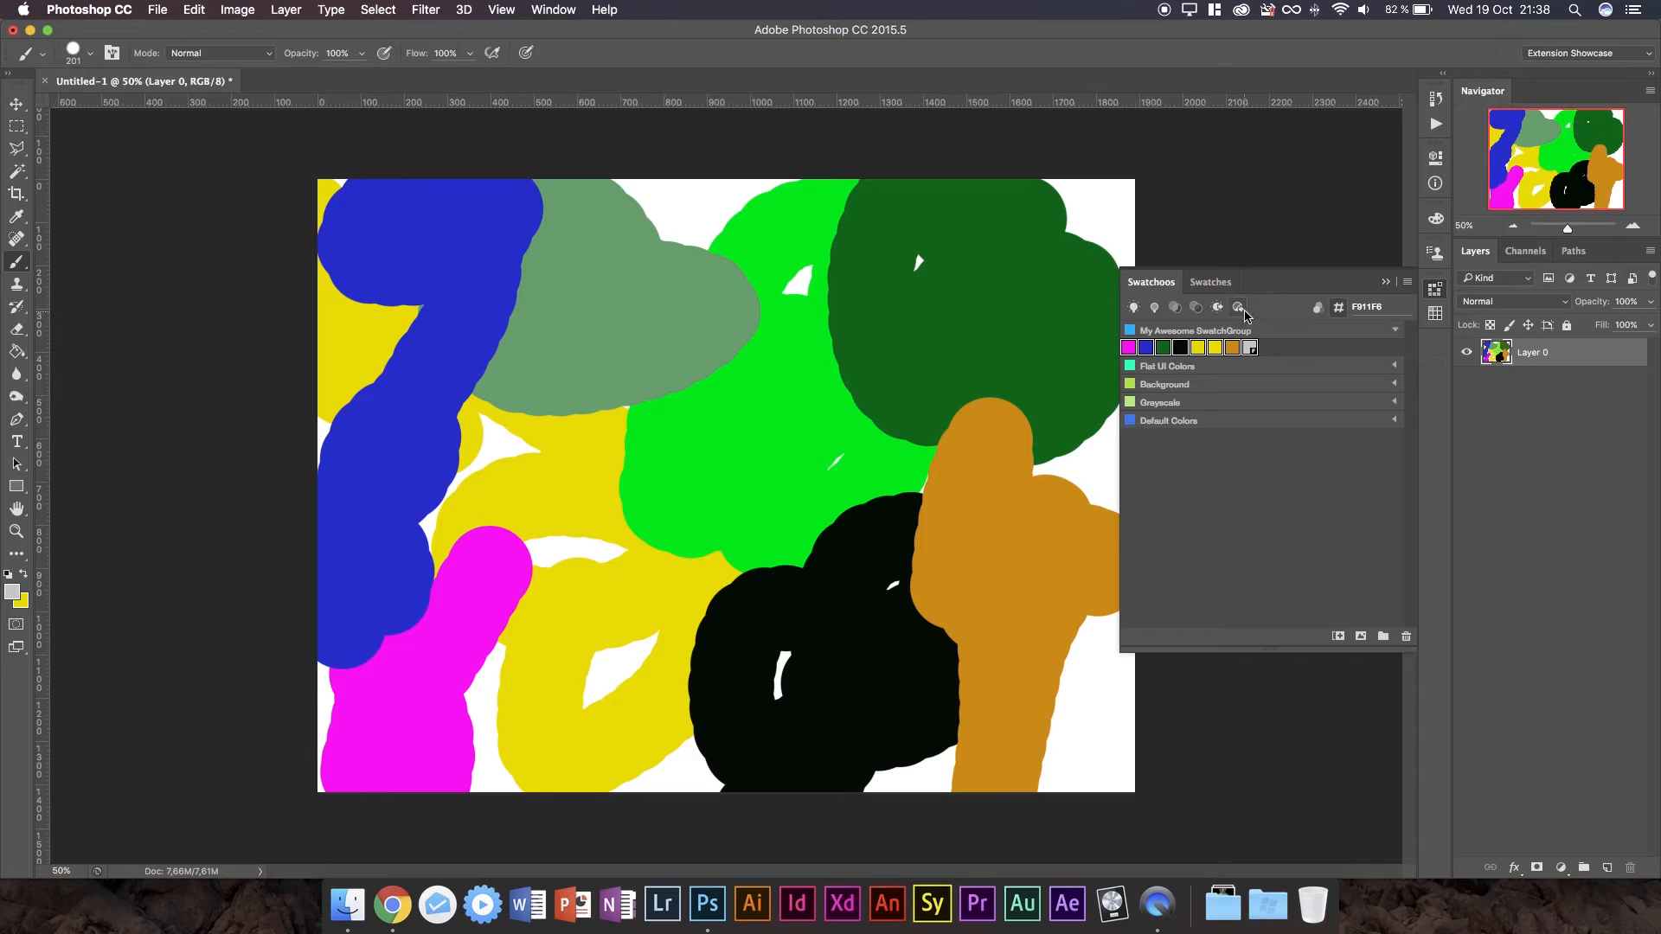
pyautogui.moveTo(1237, 307)
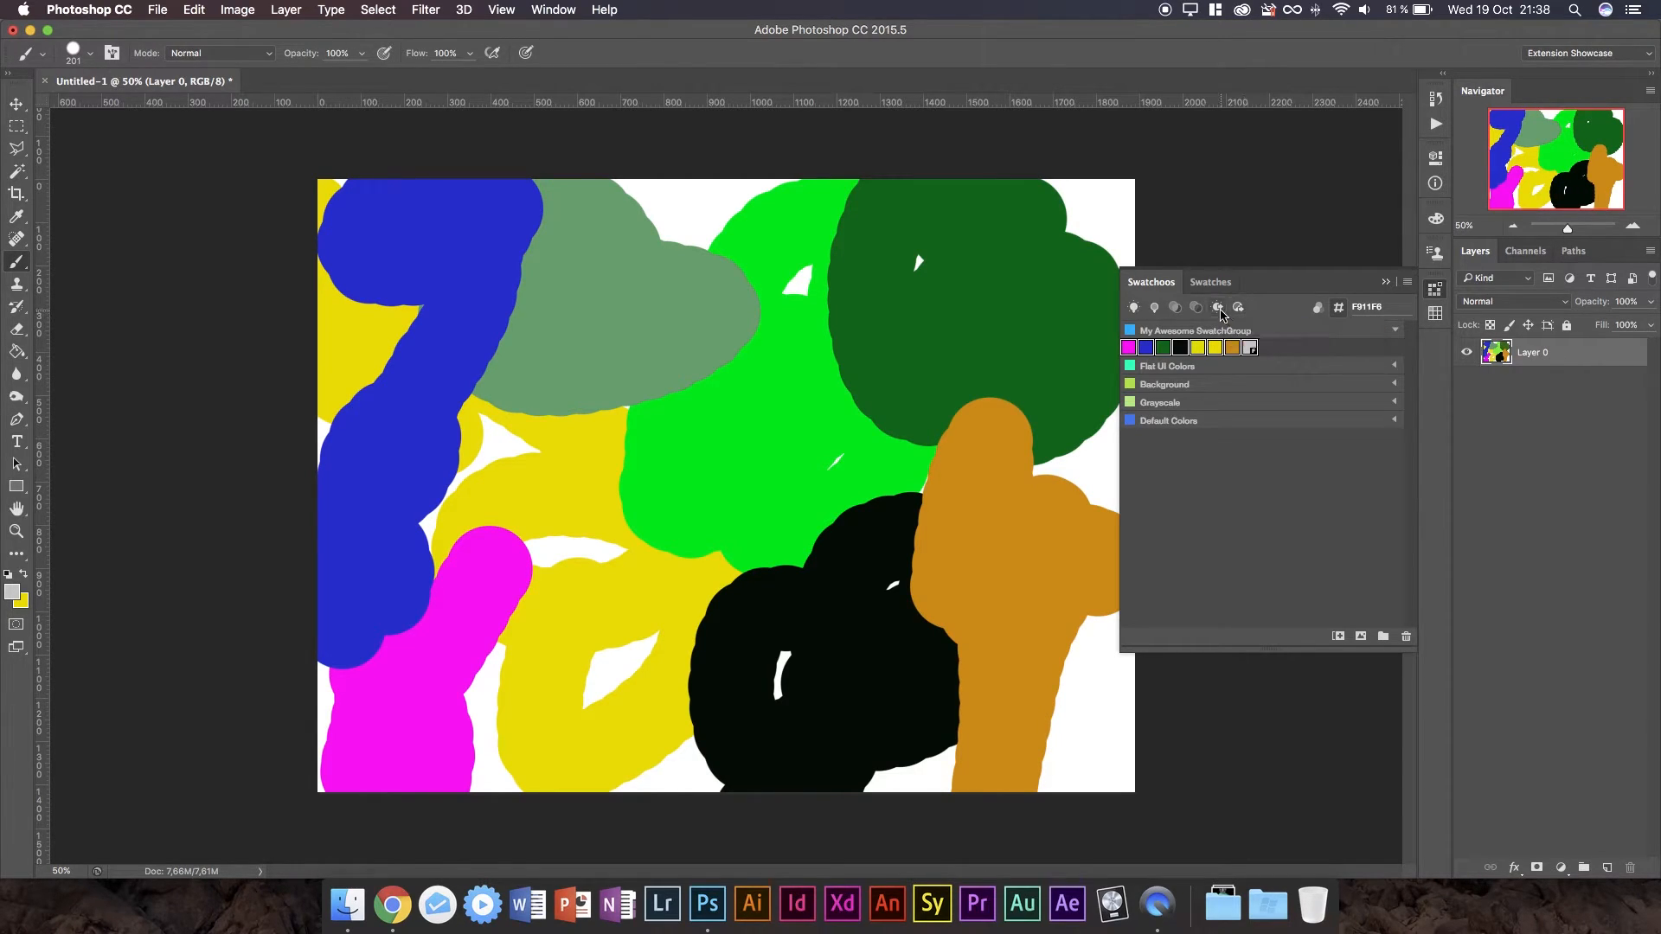
pyautogui.moveTo(1218, 307)
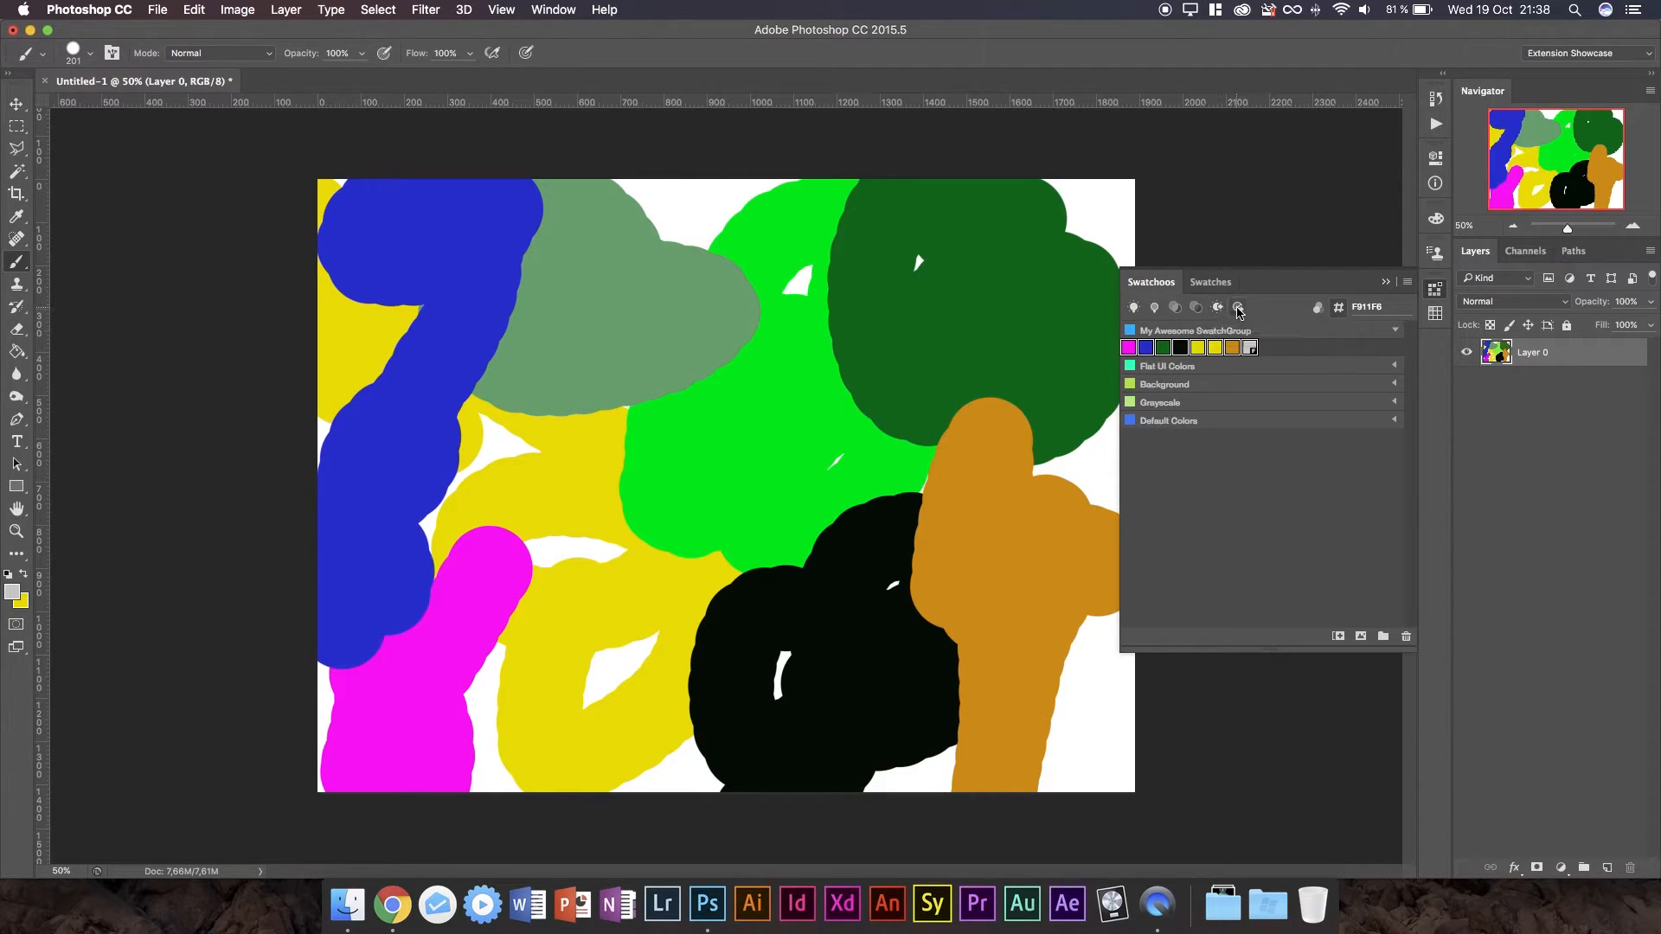
pyautogui.moveTo(1238, 307)
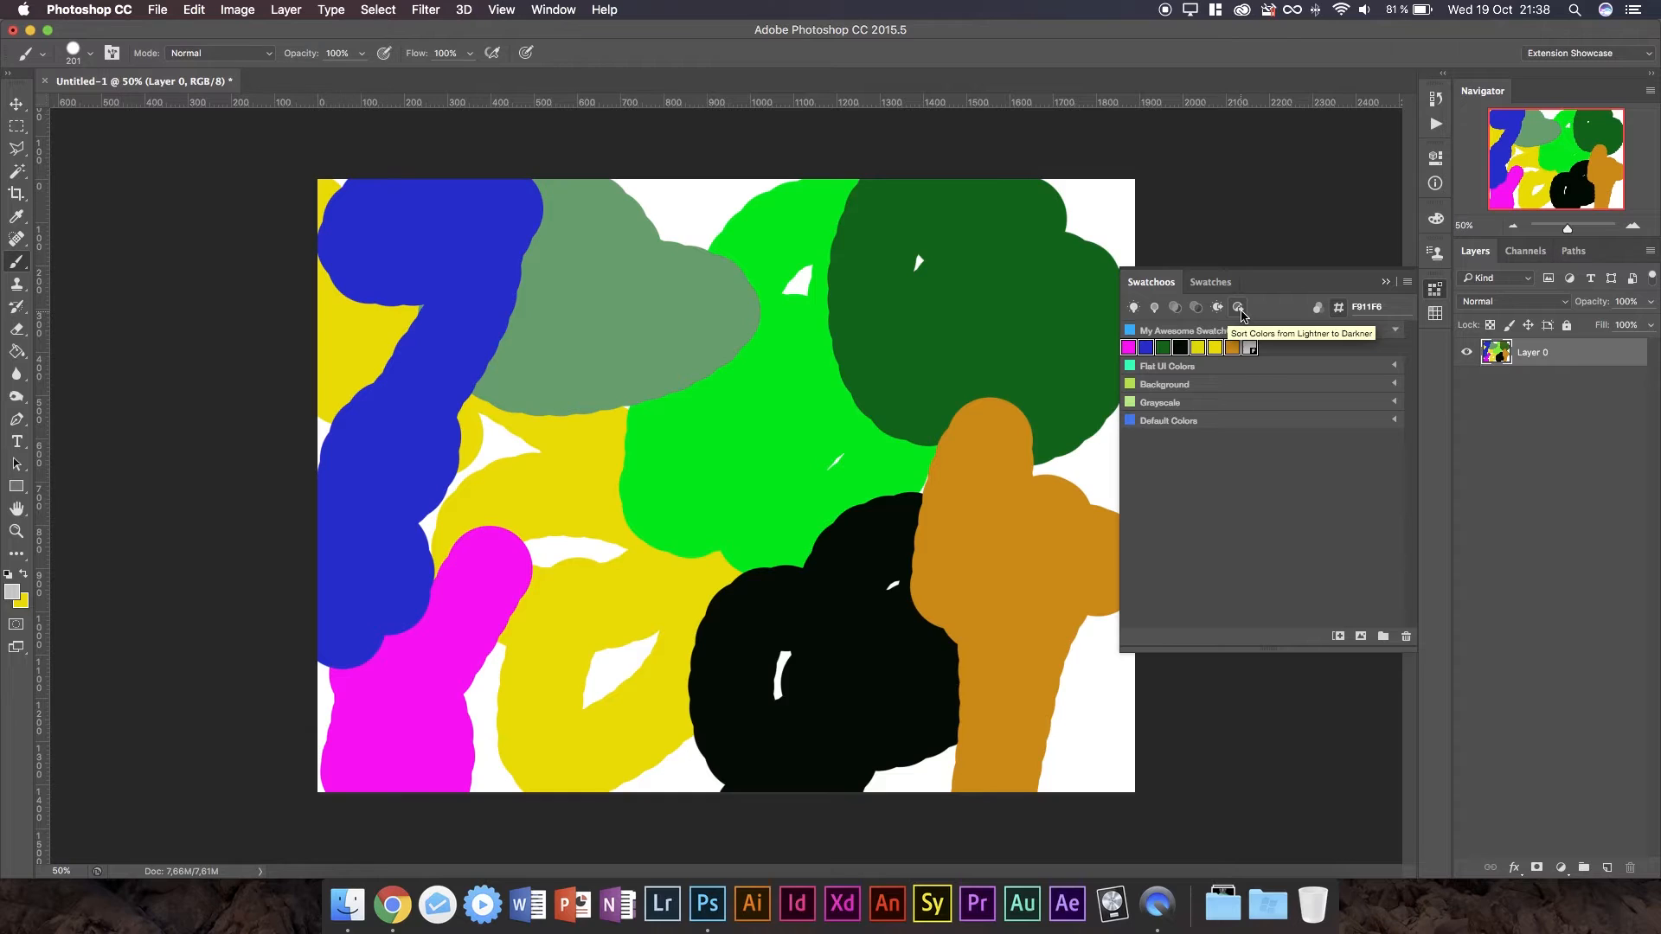
pyautogui.moveTo(1242, 308)
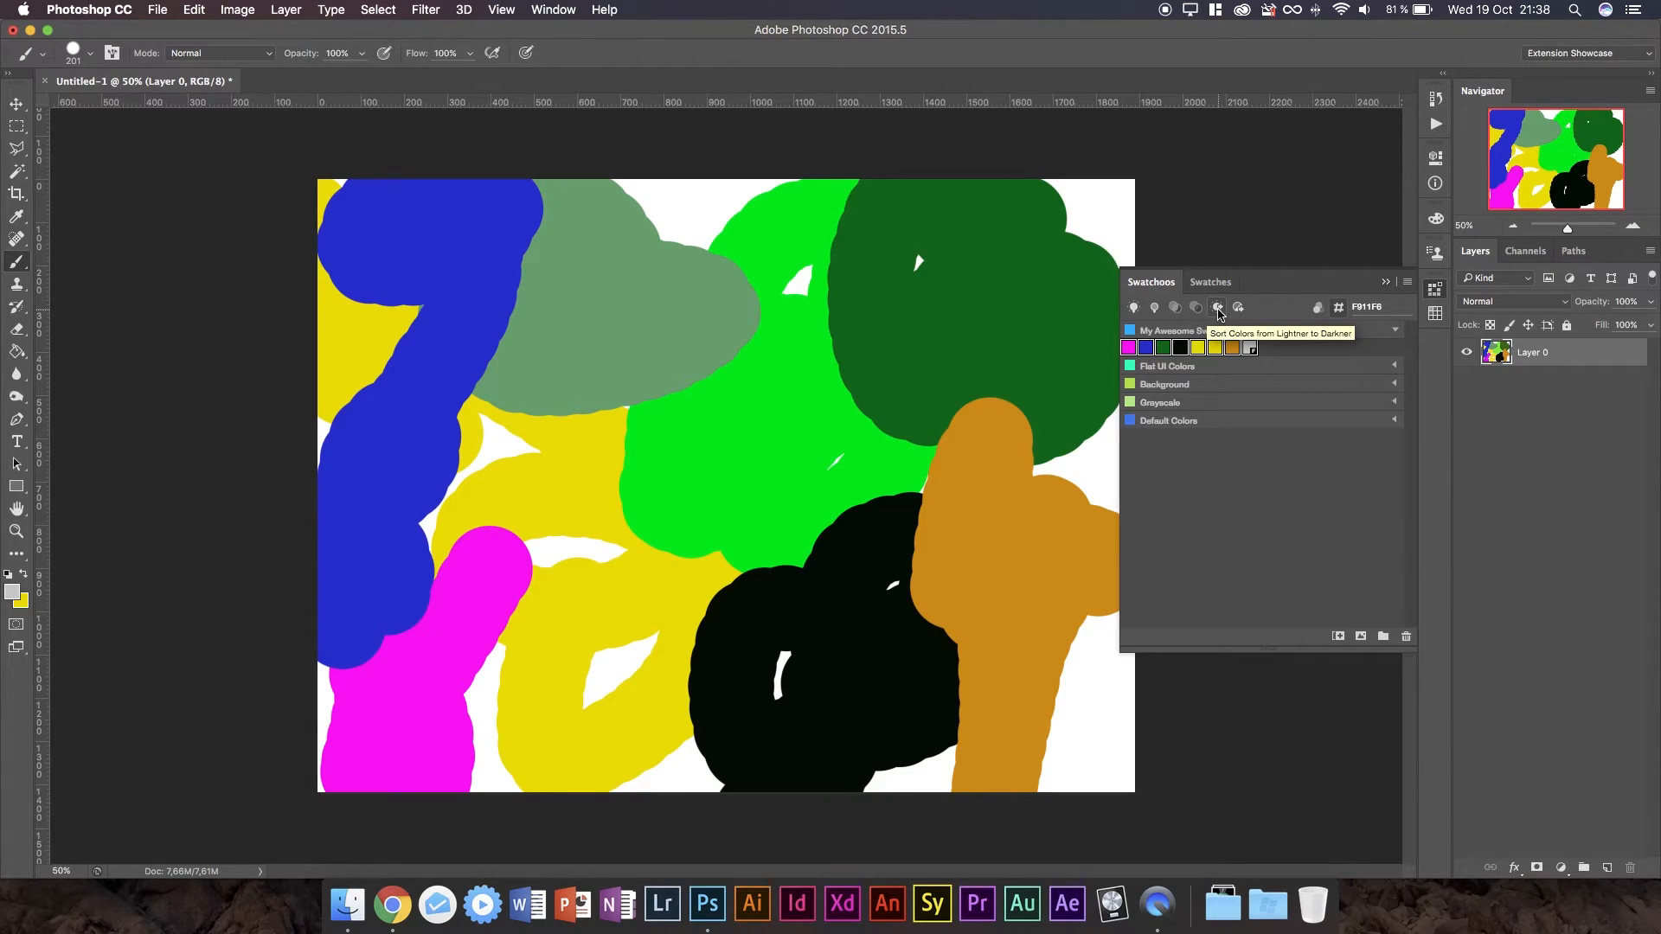
pyautogui.moveTo(1240, 307)
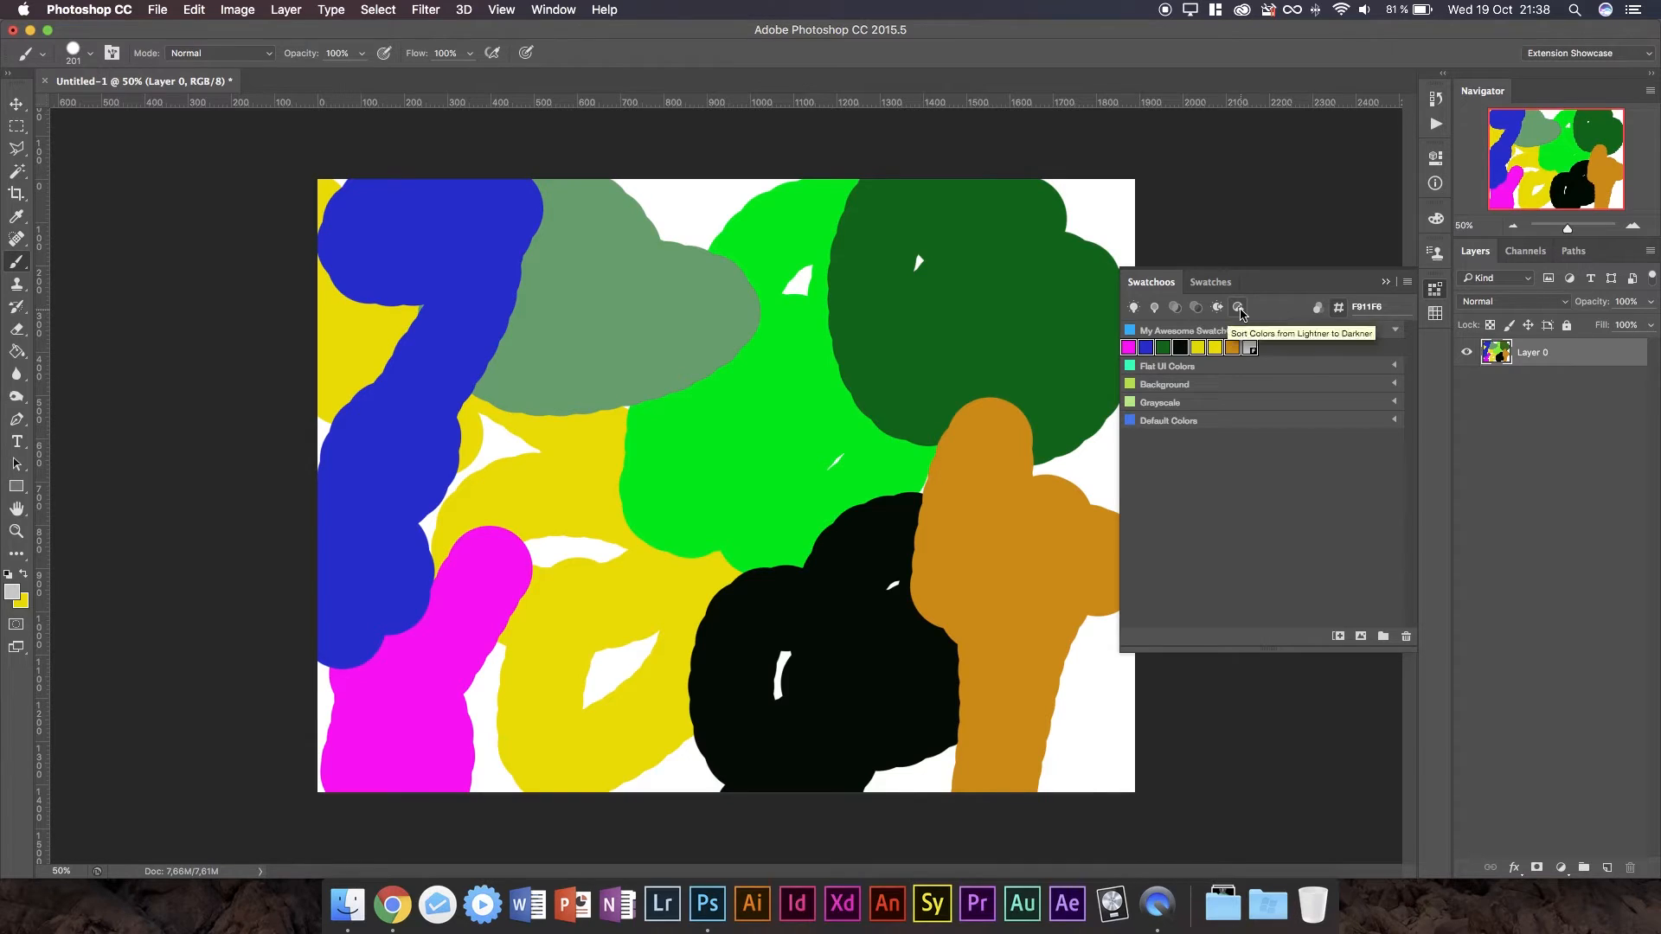
pyautogui.moveTo(1239, 308)
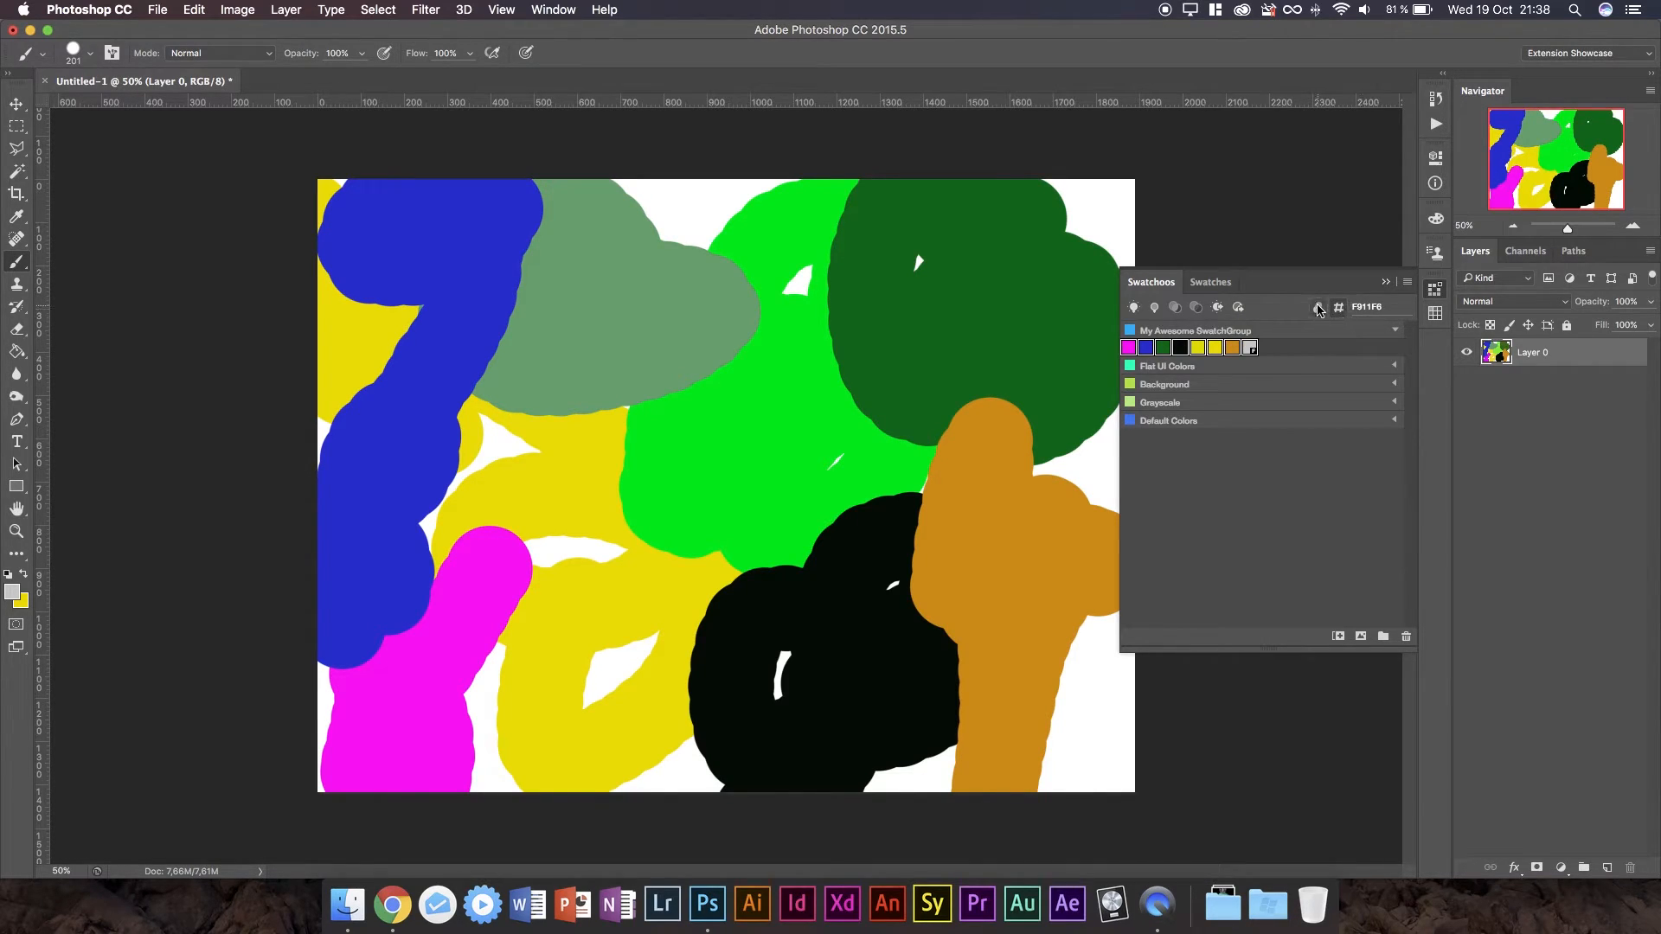
pyautogui.moveTo(1317, 307)
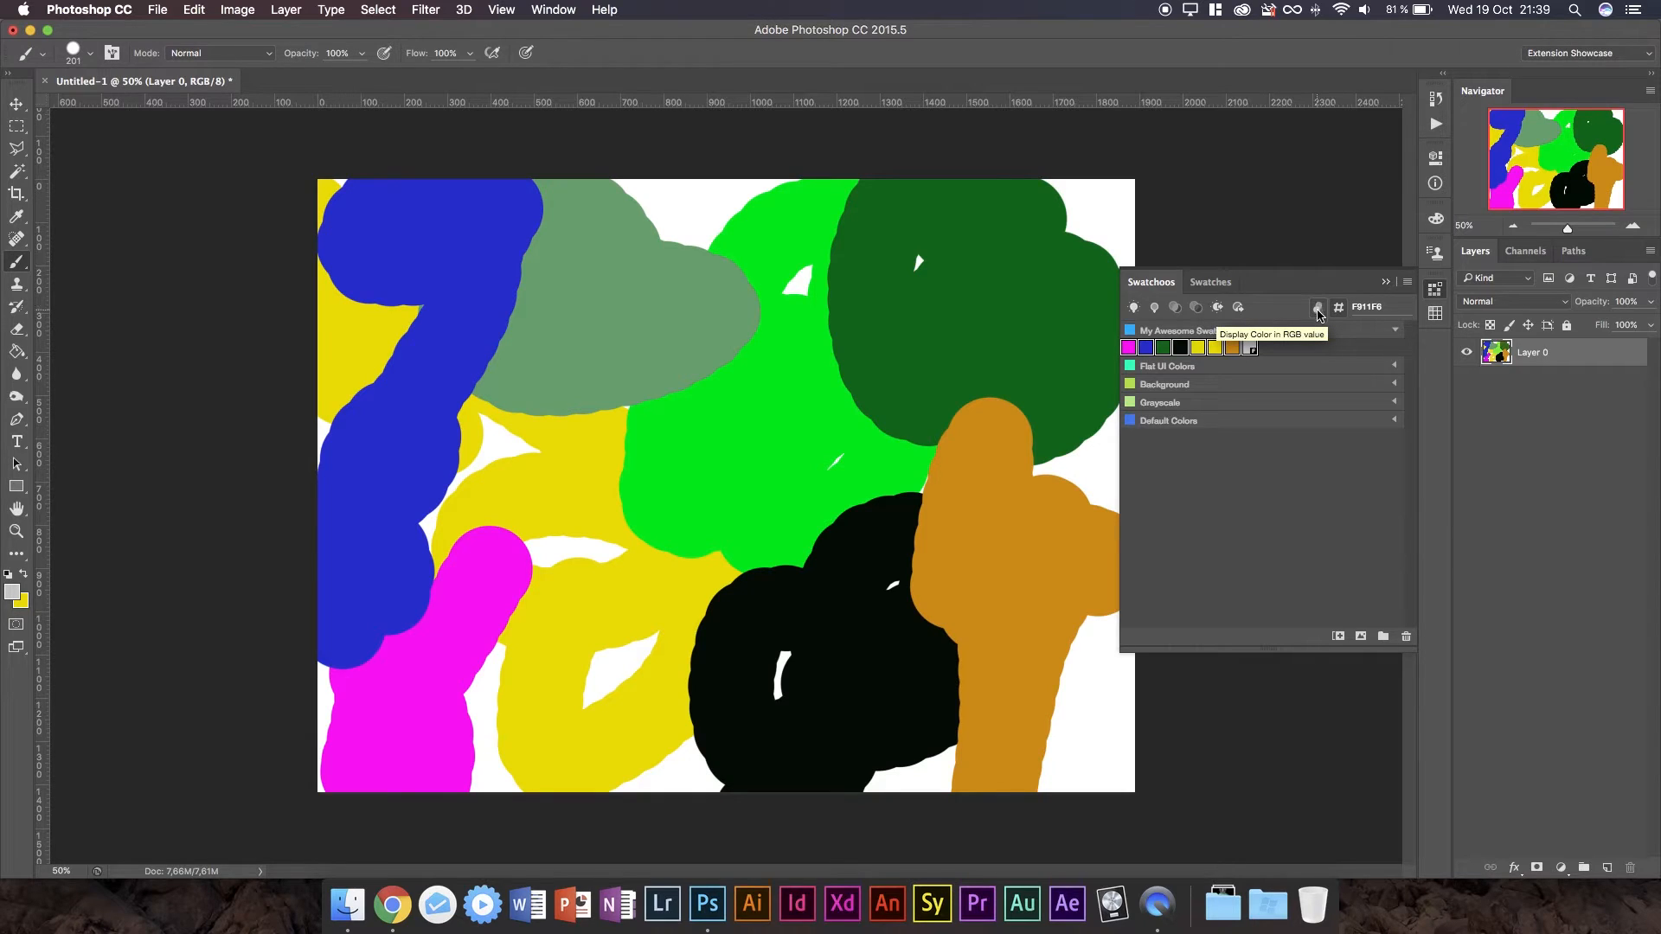
pyautogui.moveTo(1208, 322)
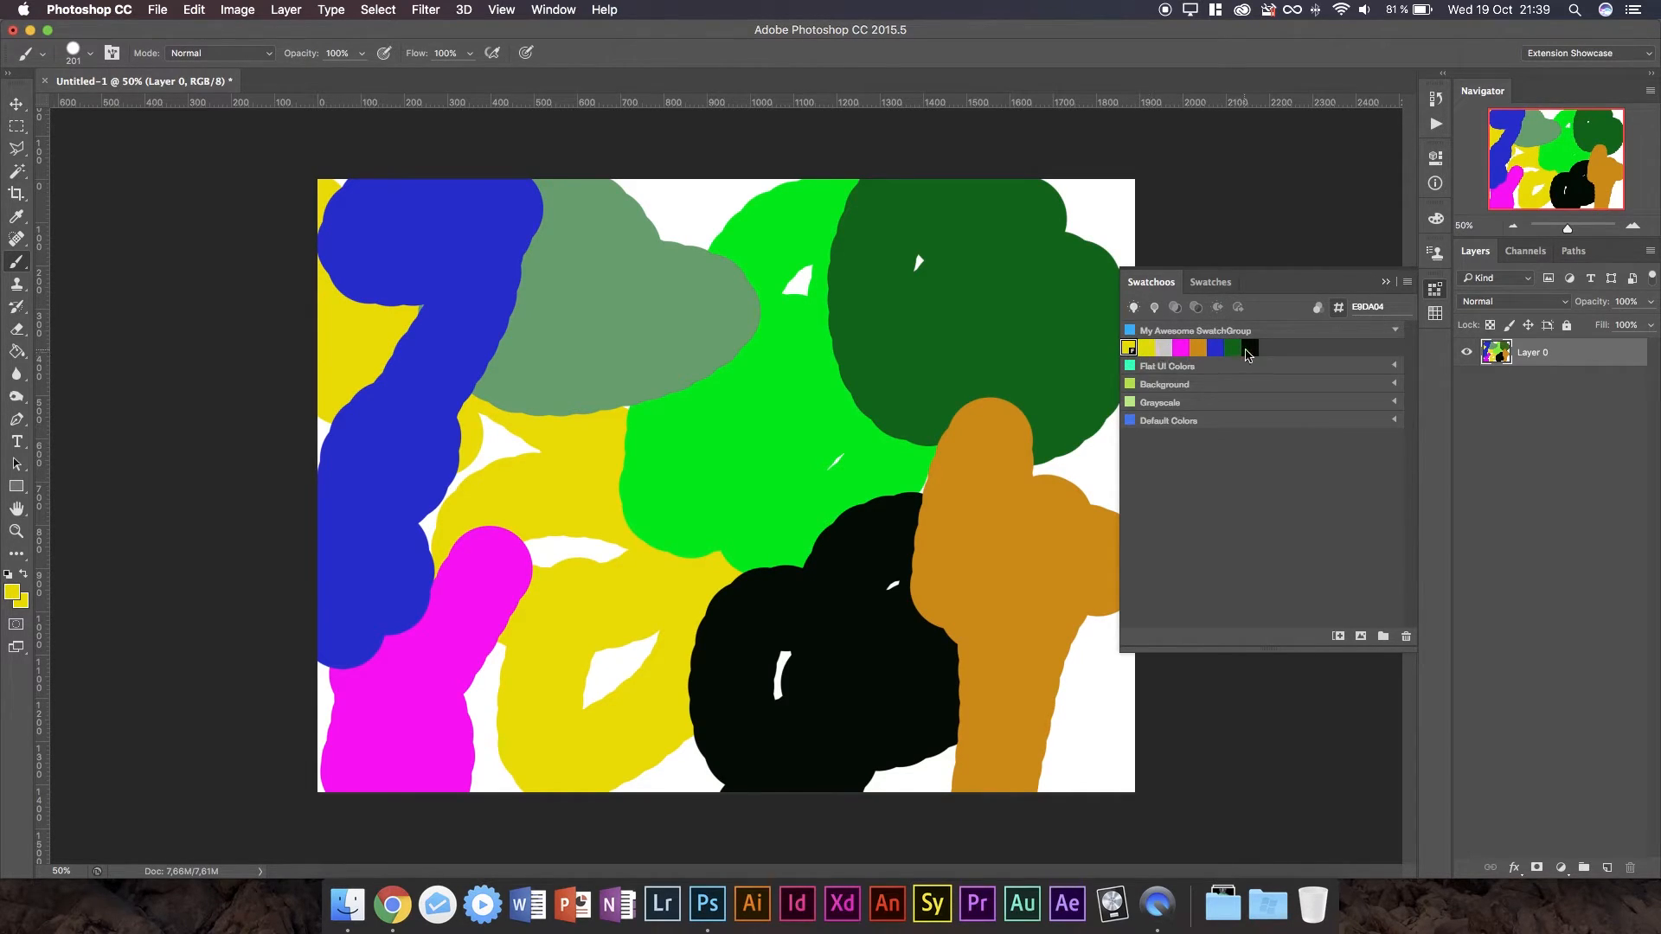
# Pick the black swatch, then the blue swatch as foreground colour.
pyautogui.click(1181, 348)
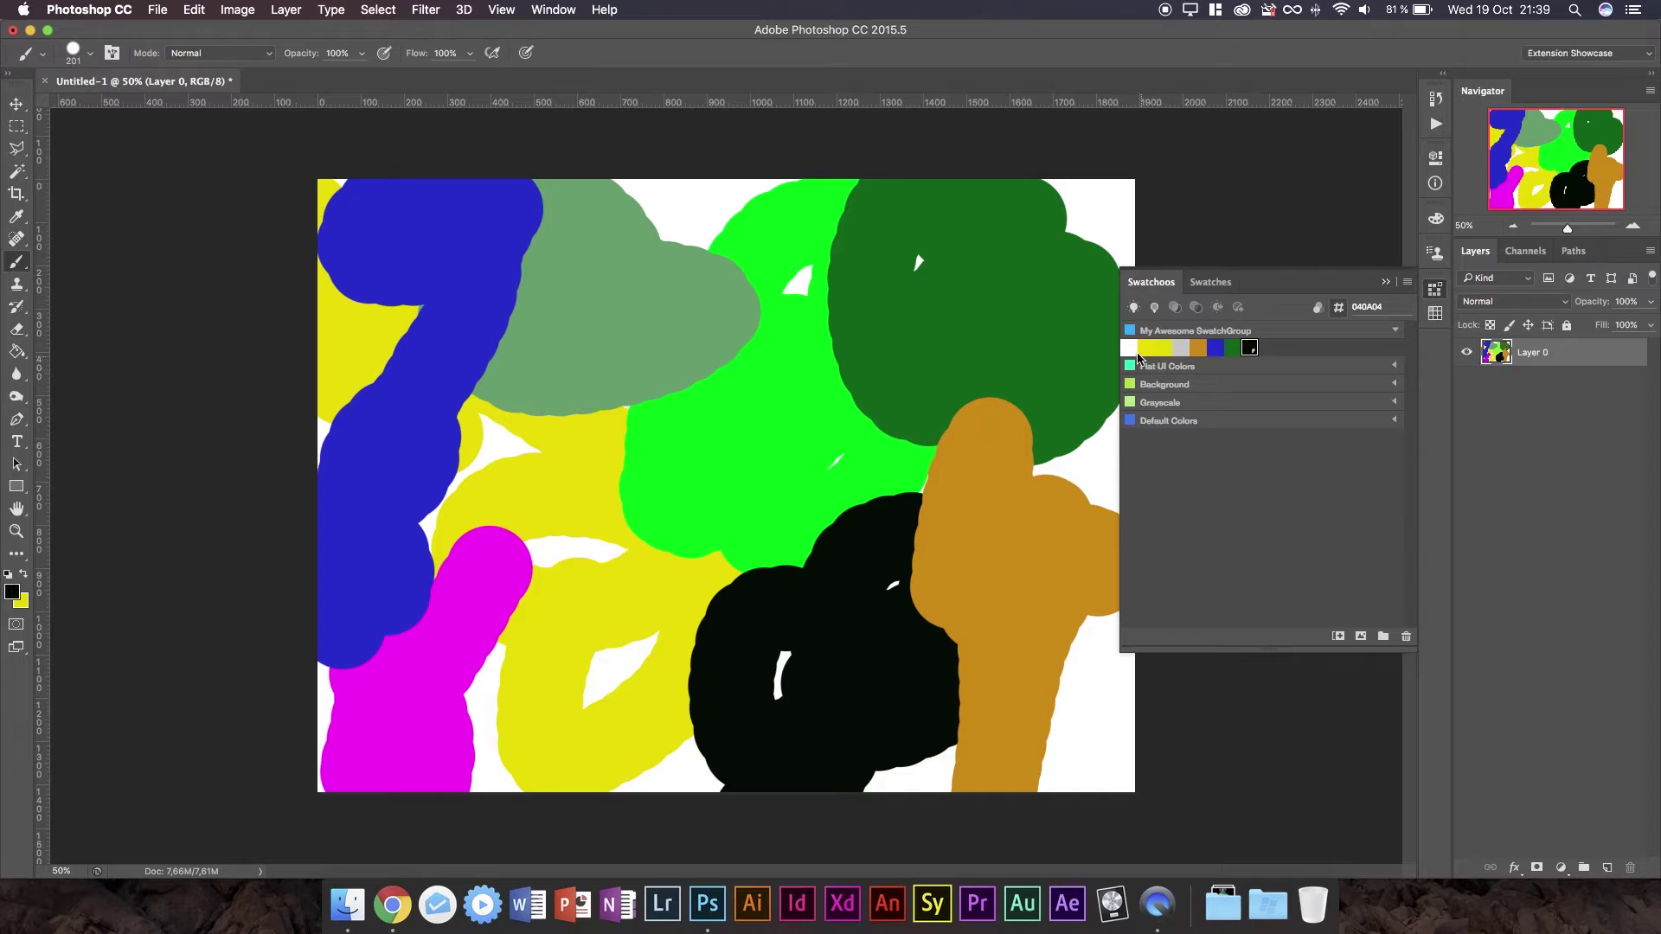
pyautogui.moveTo(1183, 354)
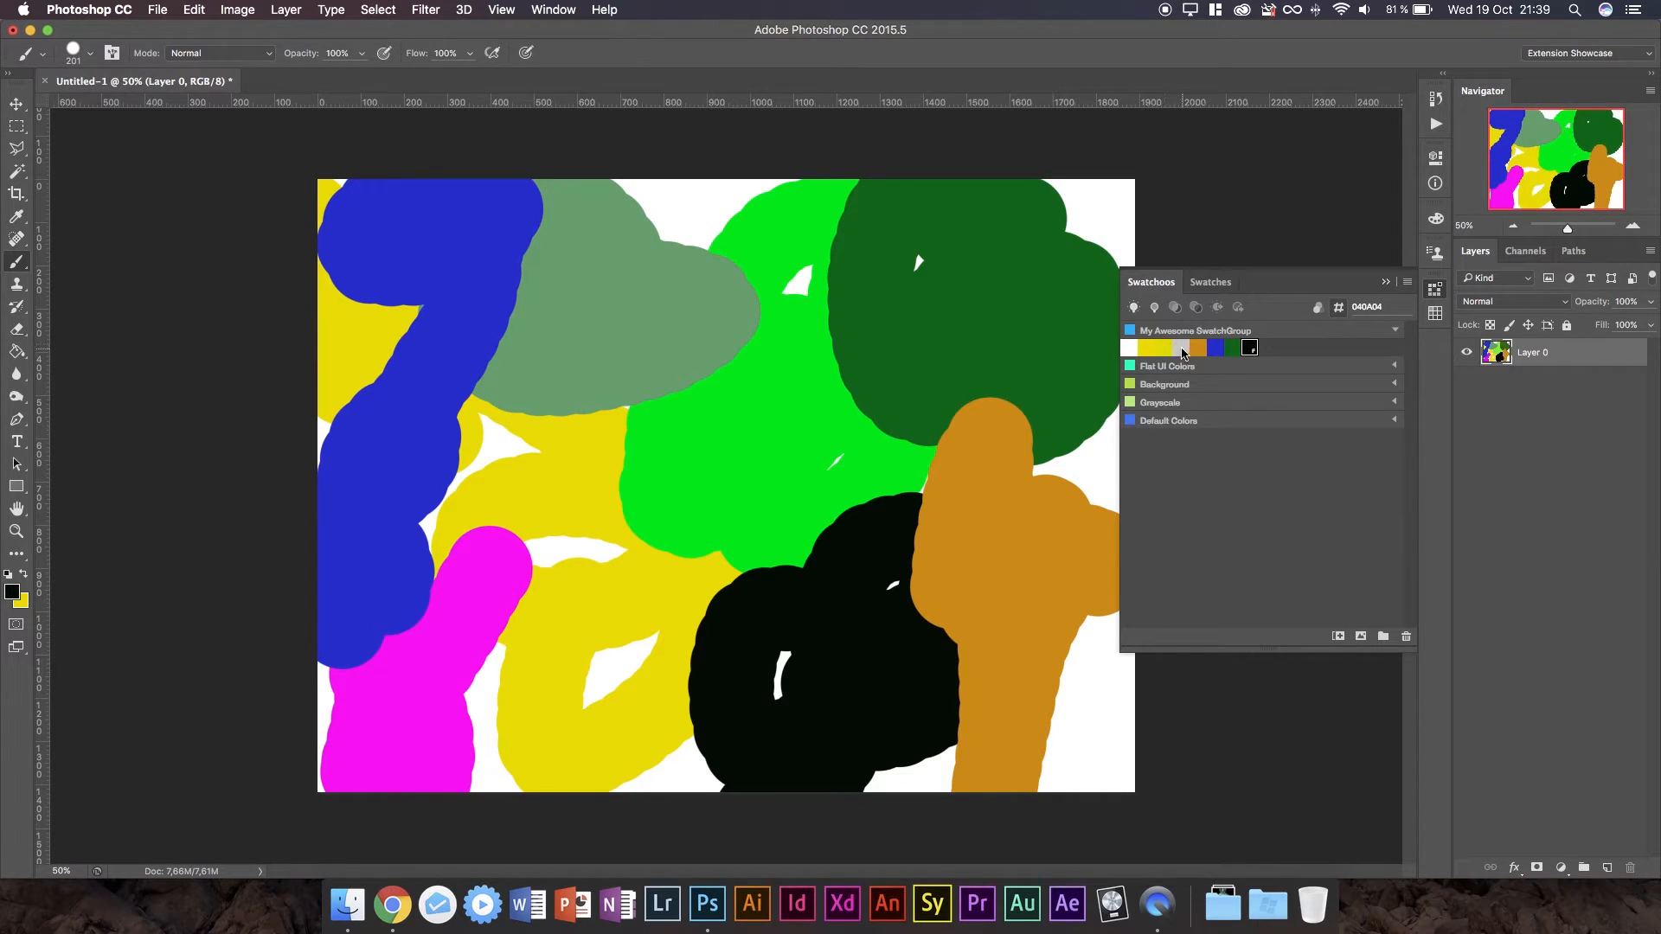
pyautogui.click(1217, 348)
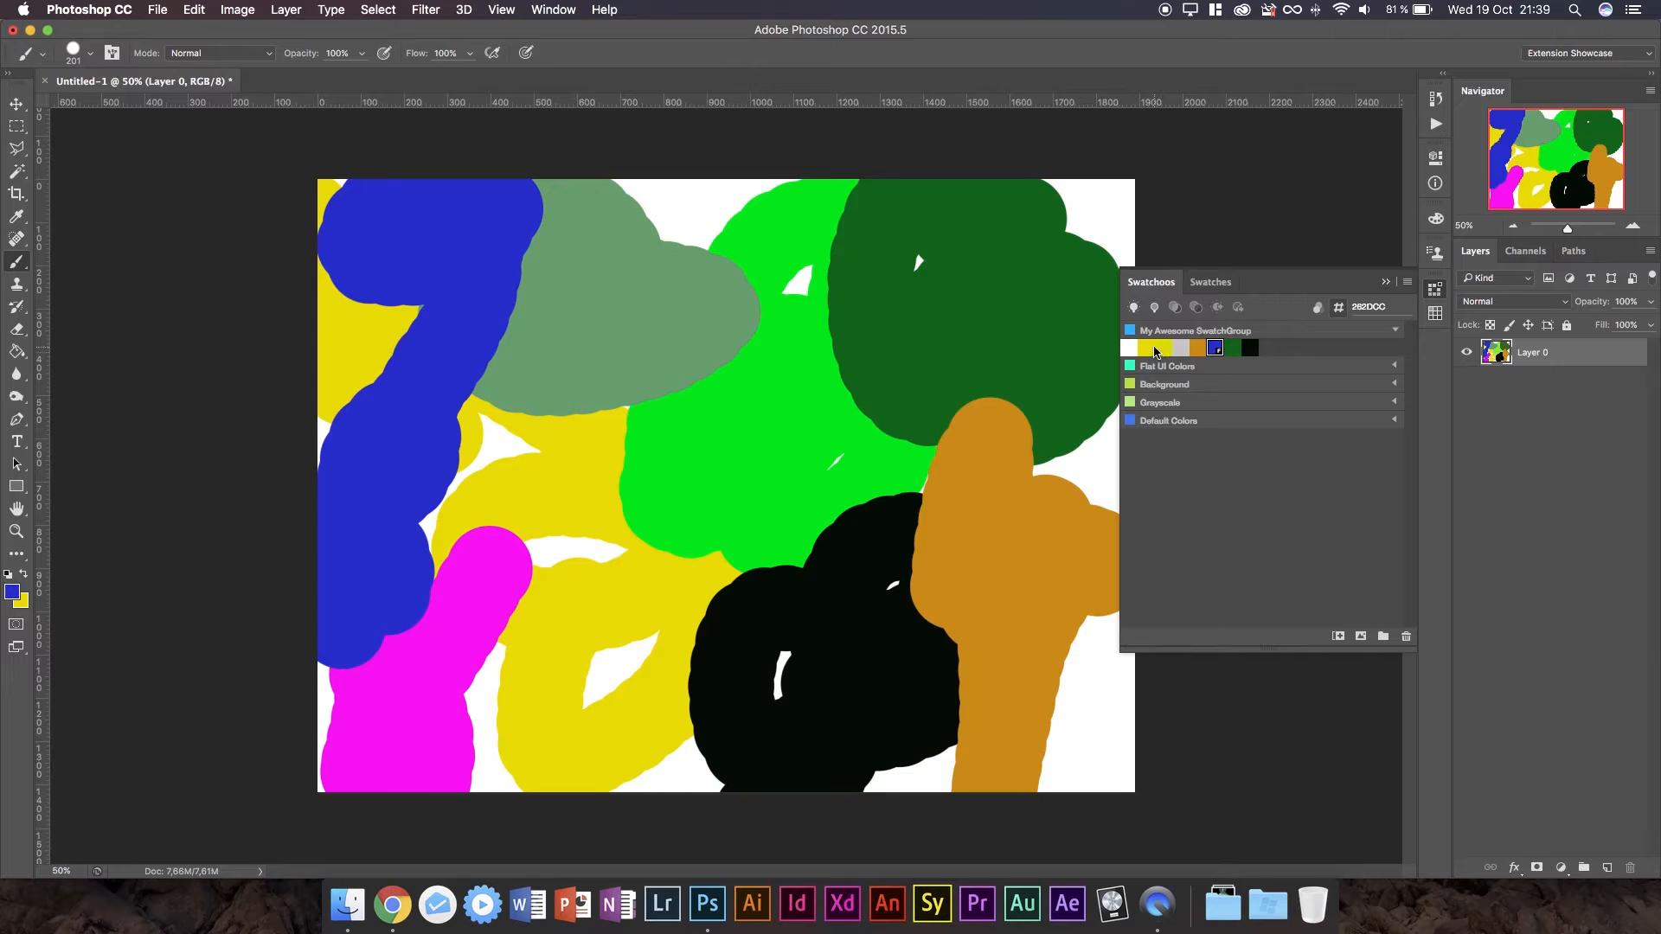
# Paste dark grey 35,35,35 as a group, then remove the empty Pasted Group.
pyautogui.click(1181, 348)
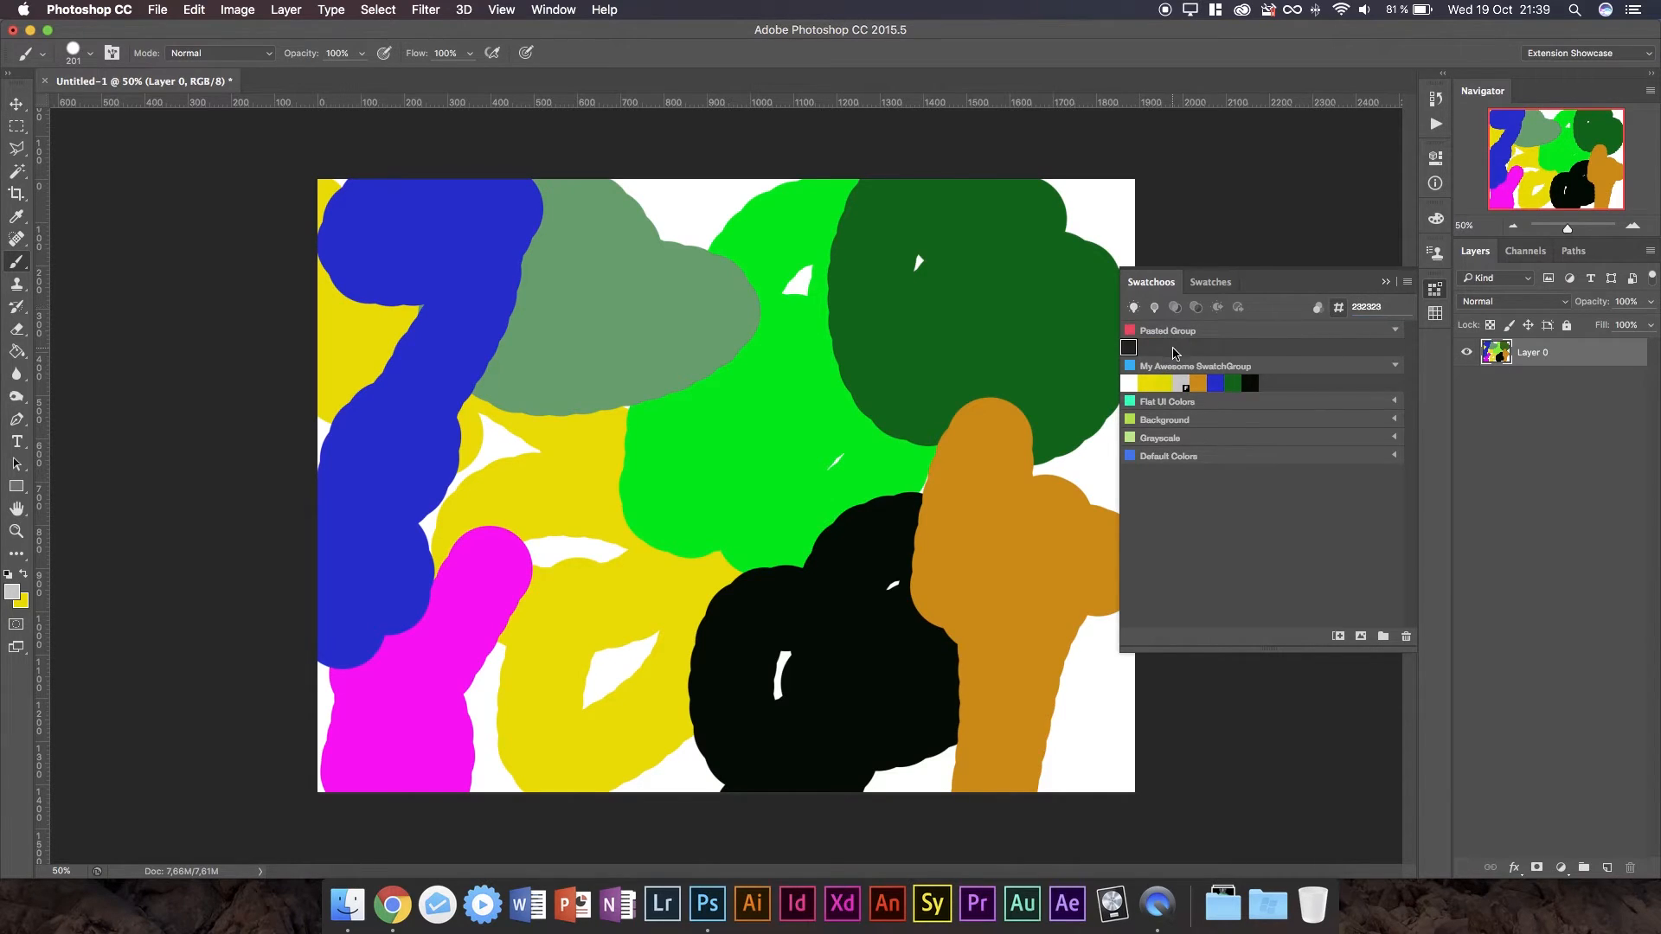
pyautogui.moveTo(1133, 365)
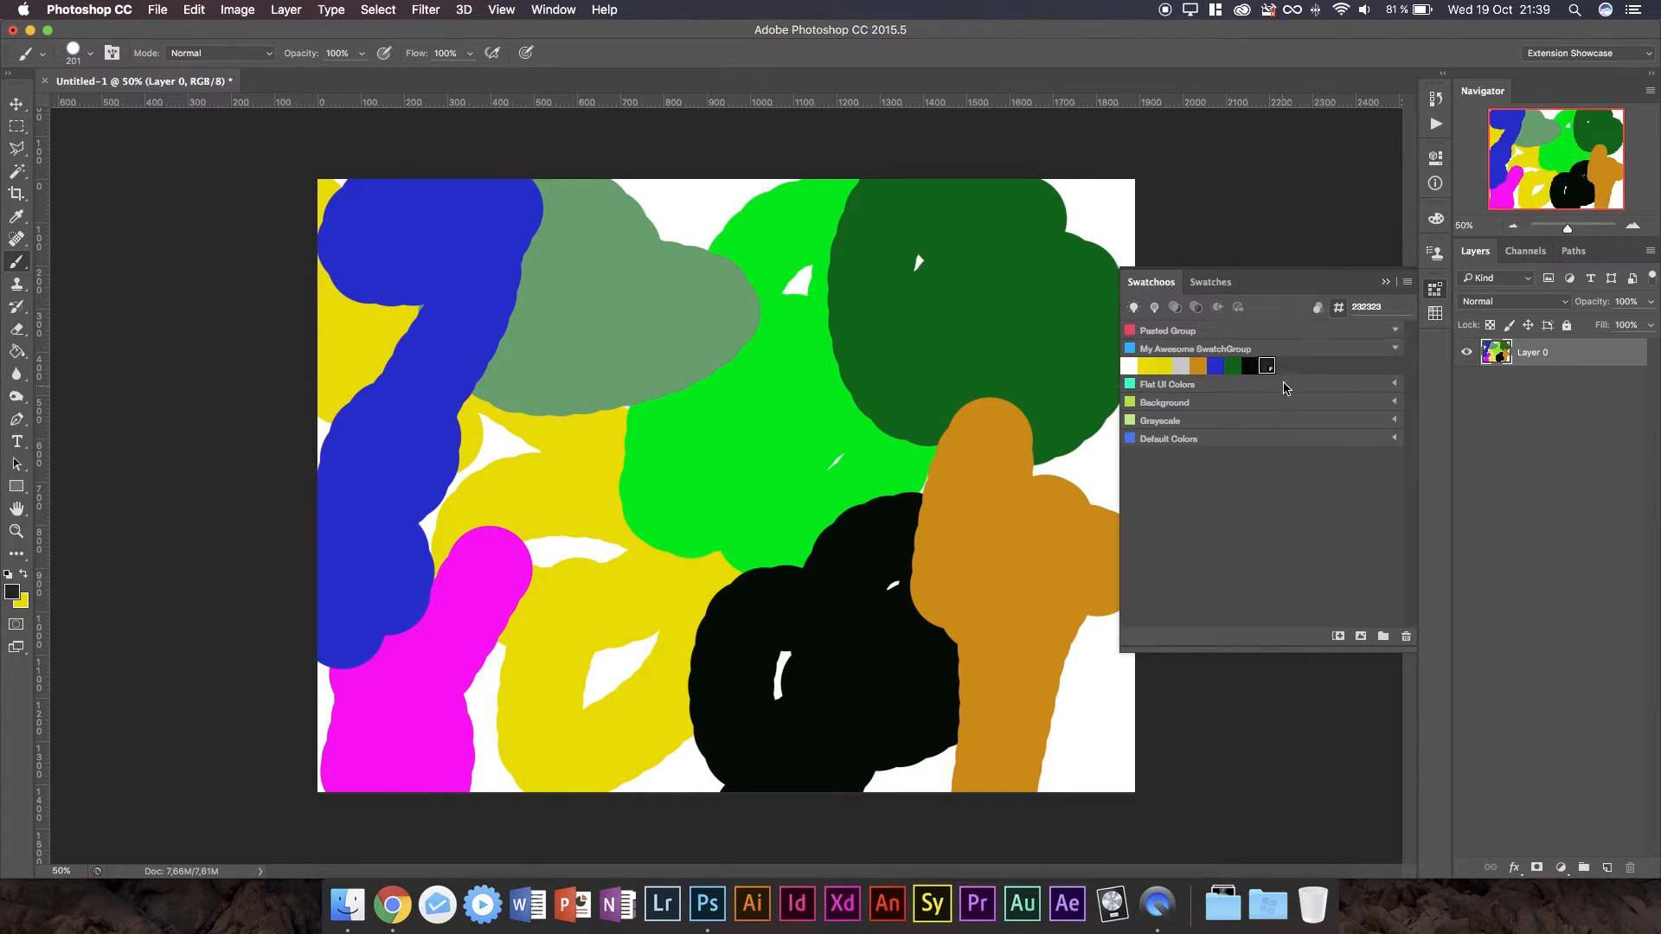
pyautogui.click(1165, 330)
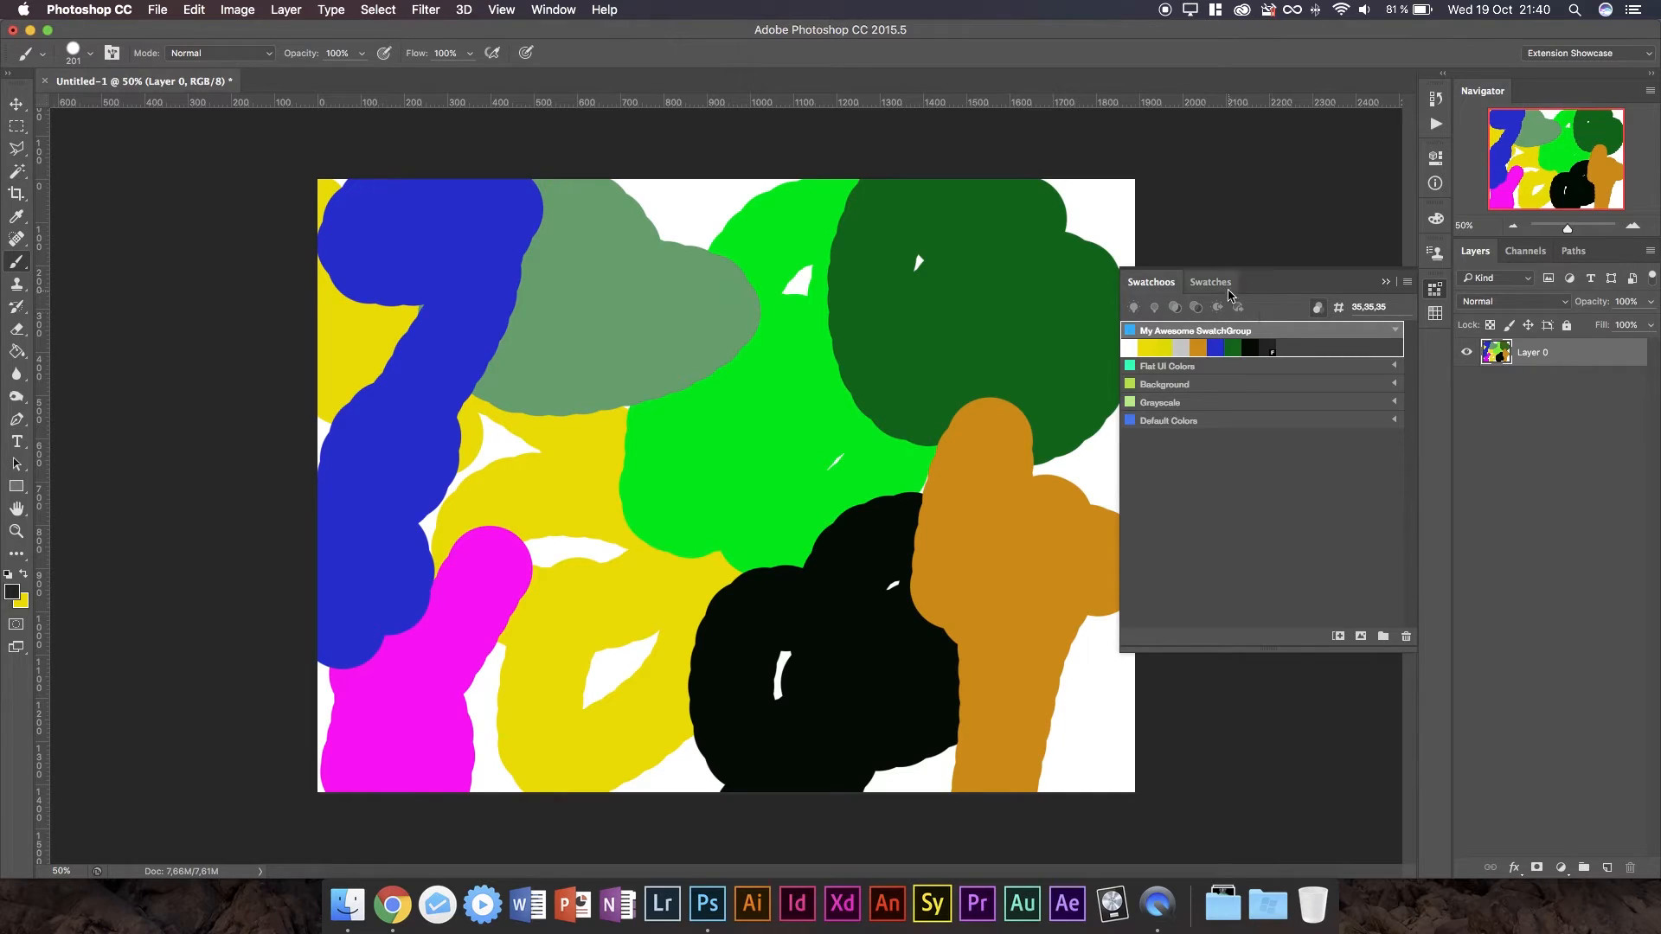
pyautogui.moveTo(1381, 636)
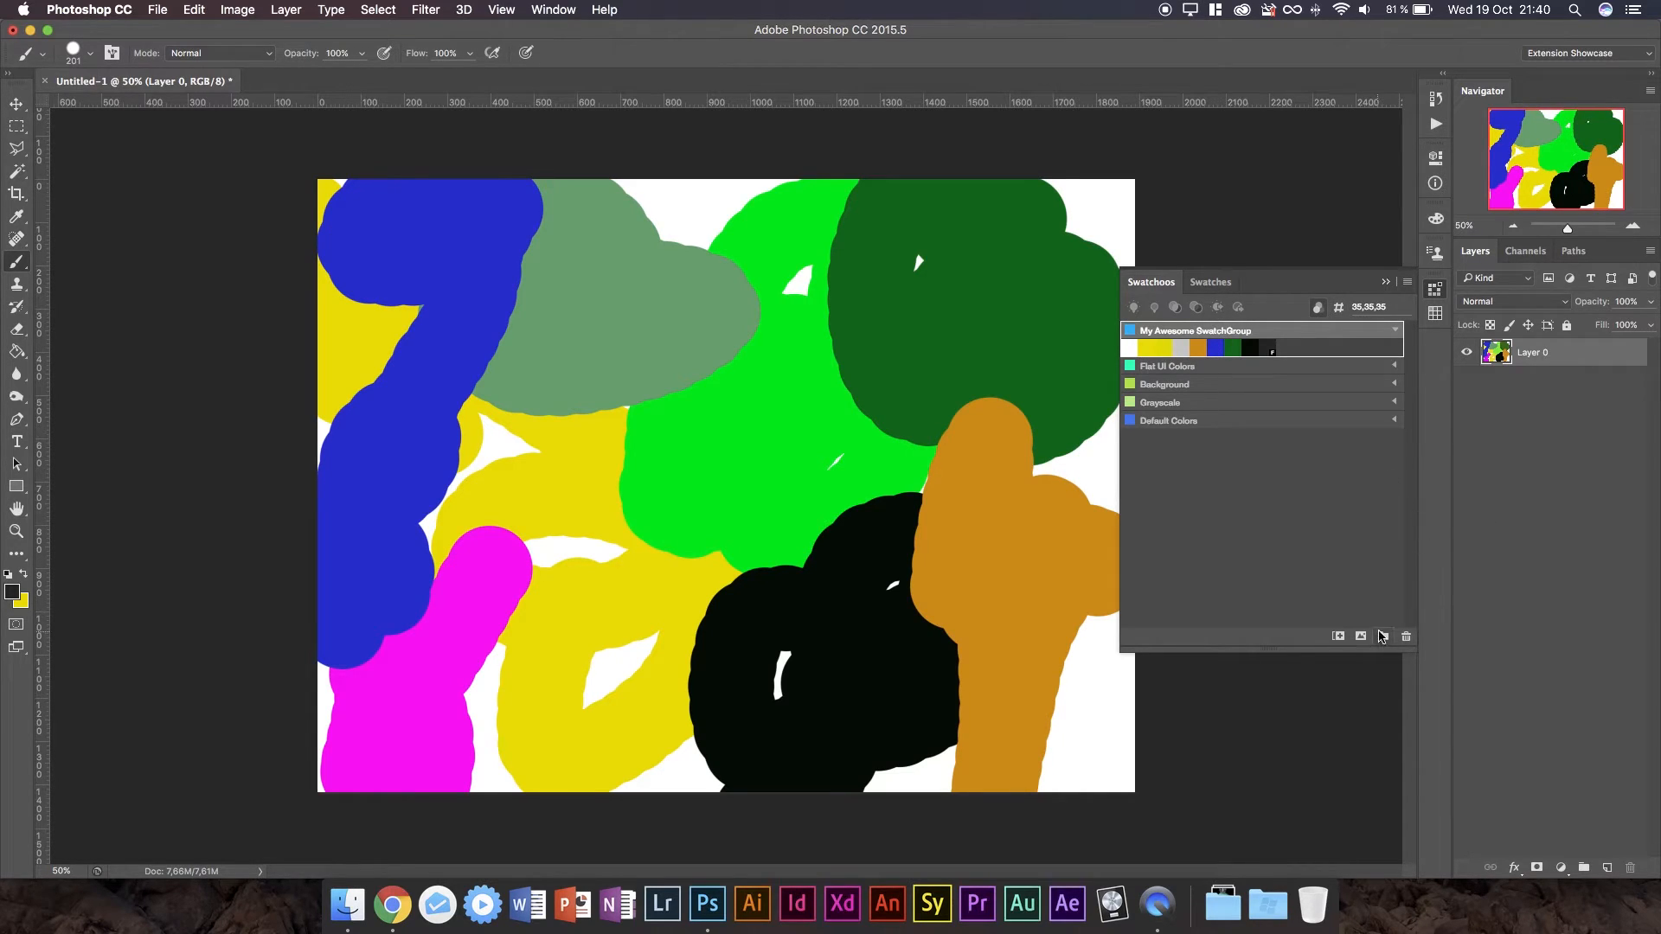
pyautogui.moveTo(1384, 636)
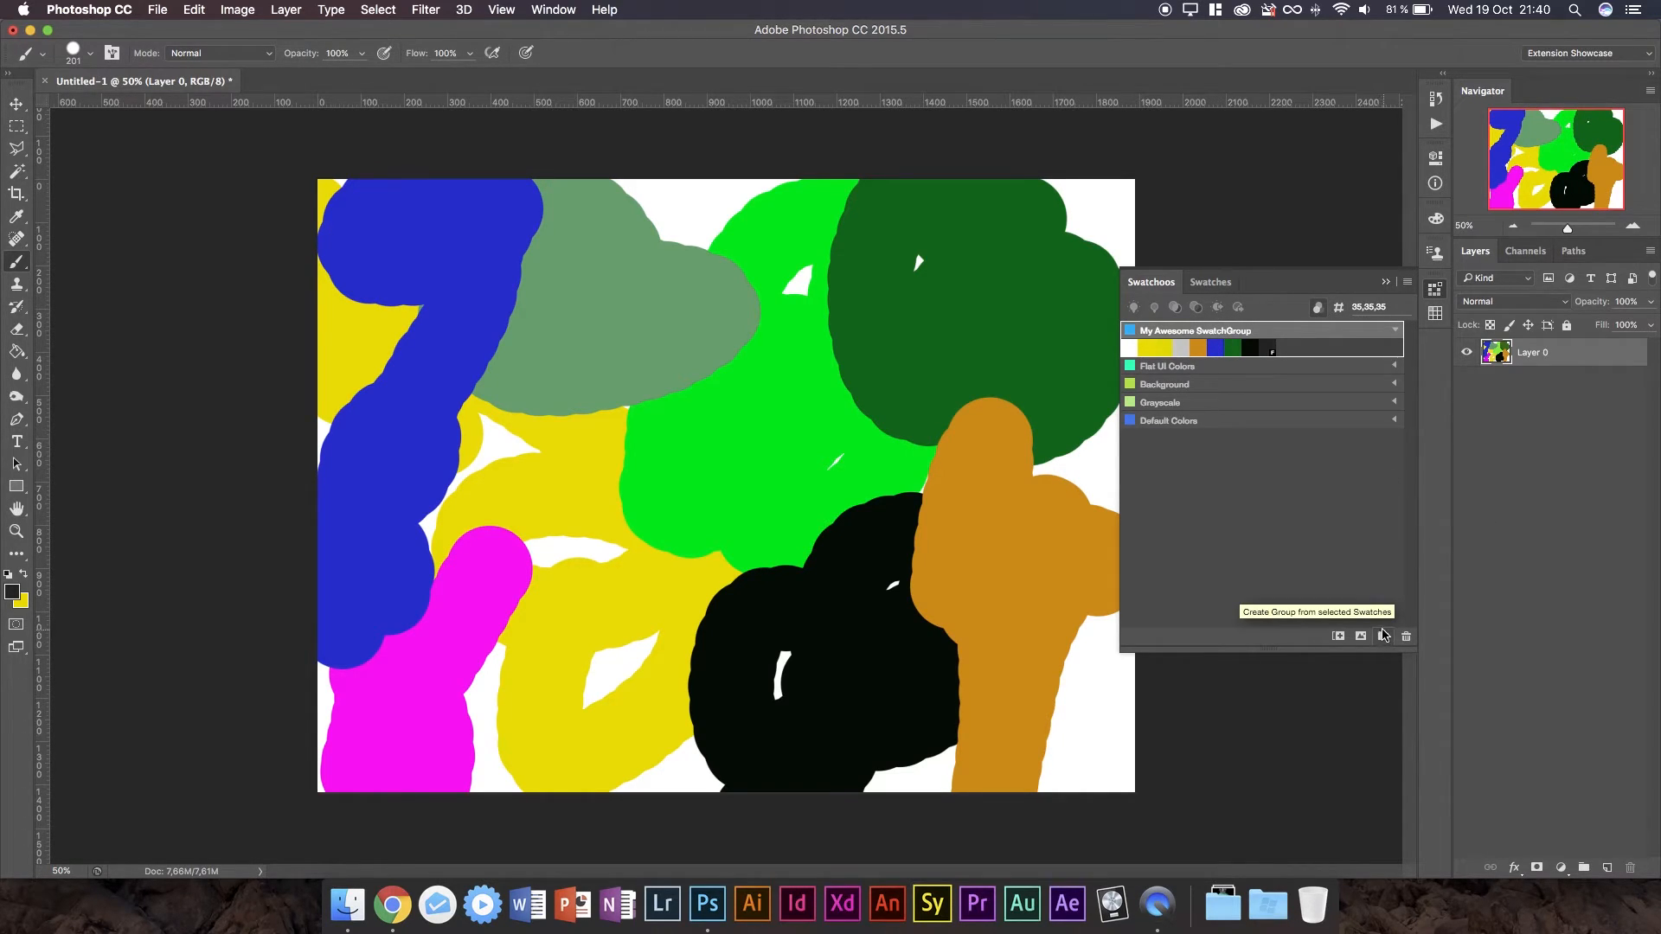
pyautogui.moveTo(1339, 637)
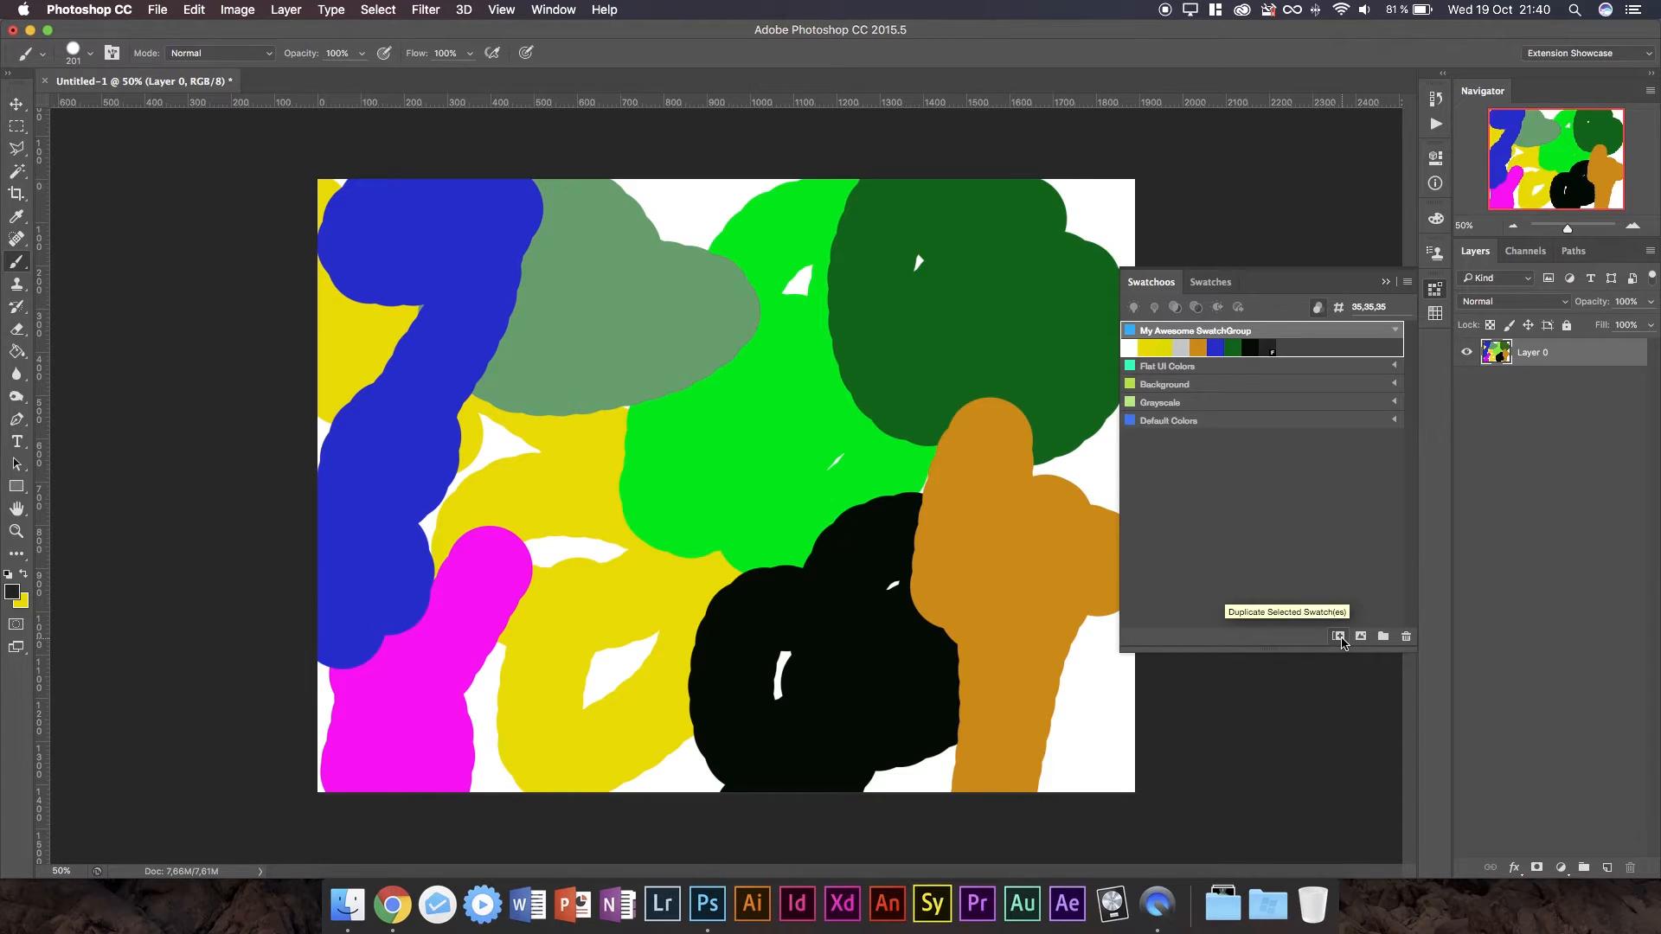
pyautogui.click(1338, 636)
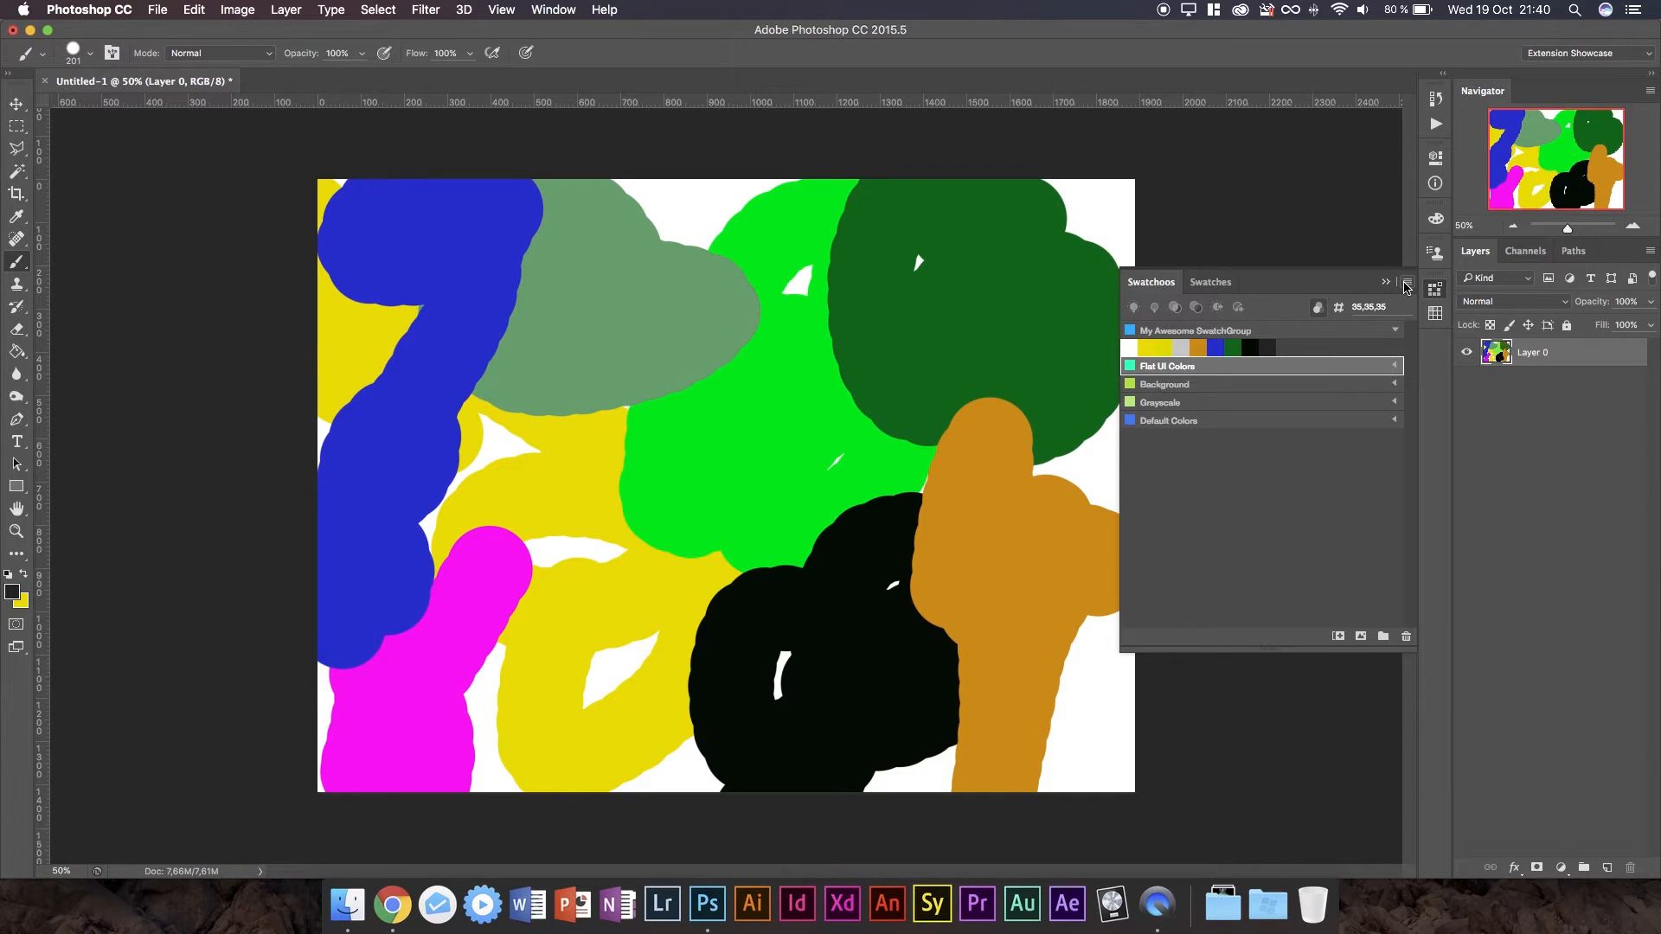
# Open the Swatchoos flyout menu to view Presets, Compact Mode, Open, Save As and Settings.
pyautogui.click(1385, 282)
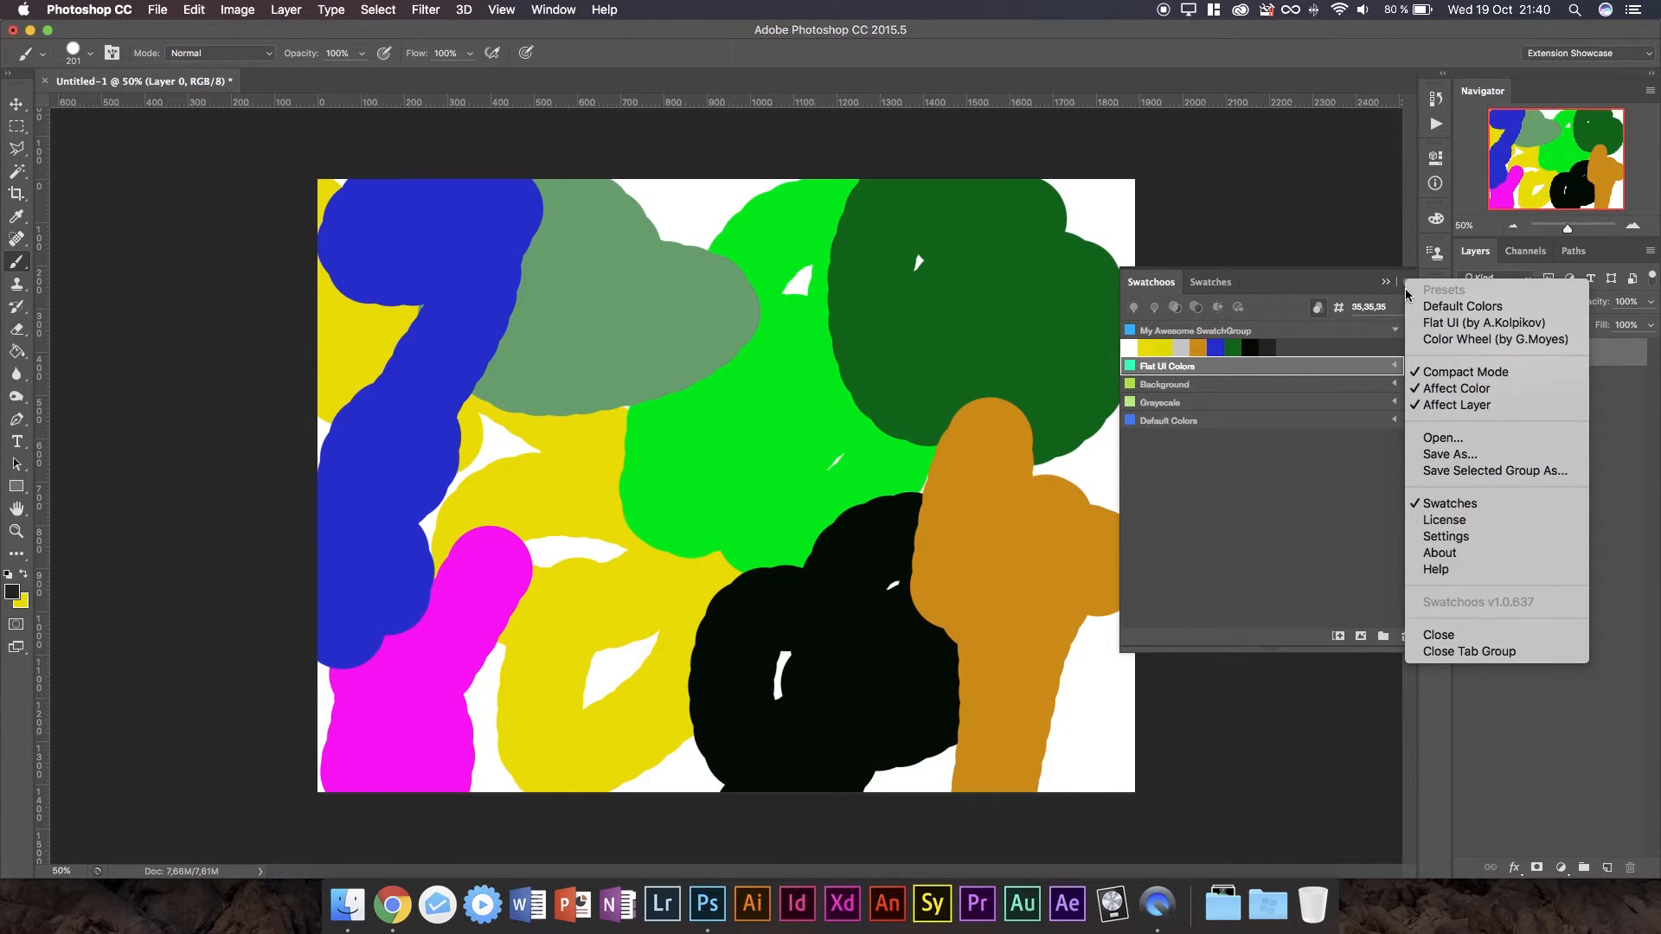
pyautogui.moveTo(1482, 322)
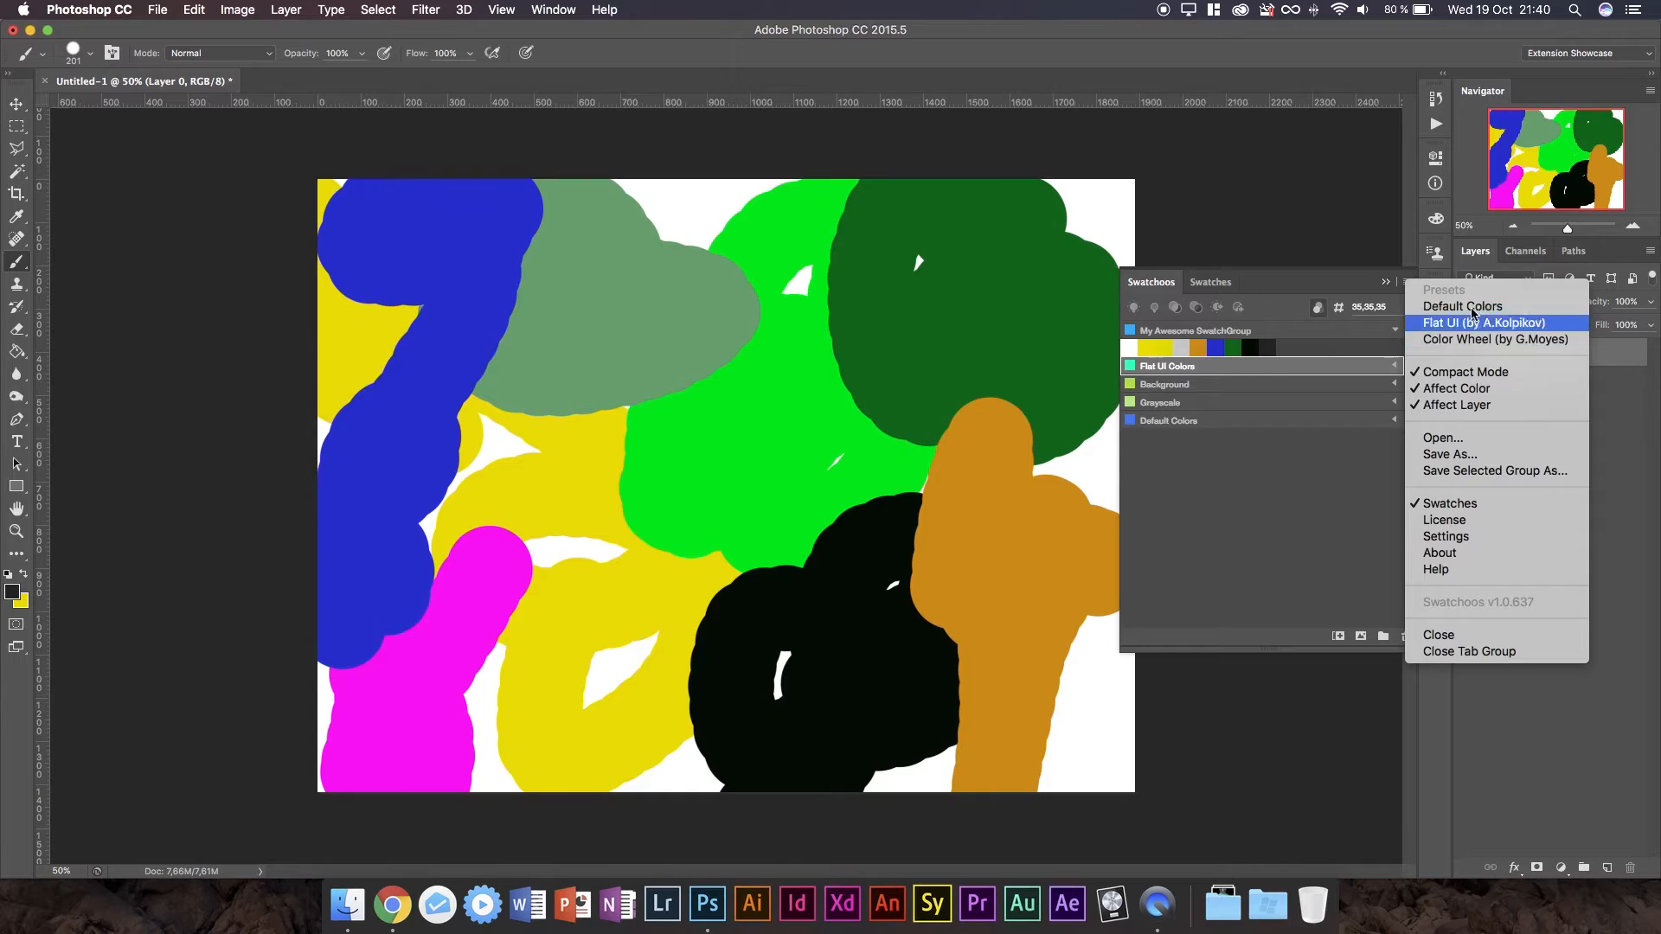
pyautogui.moveTo(1495, 339)
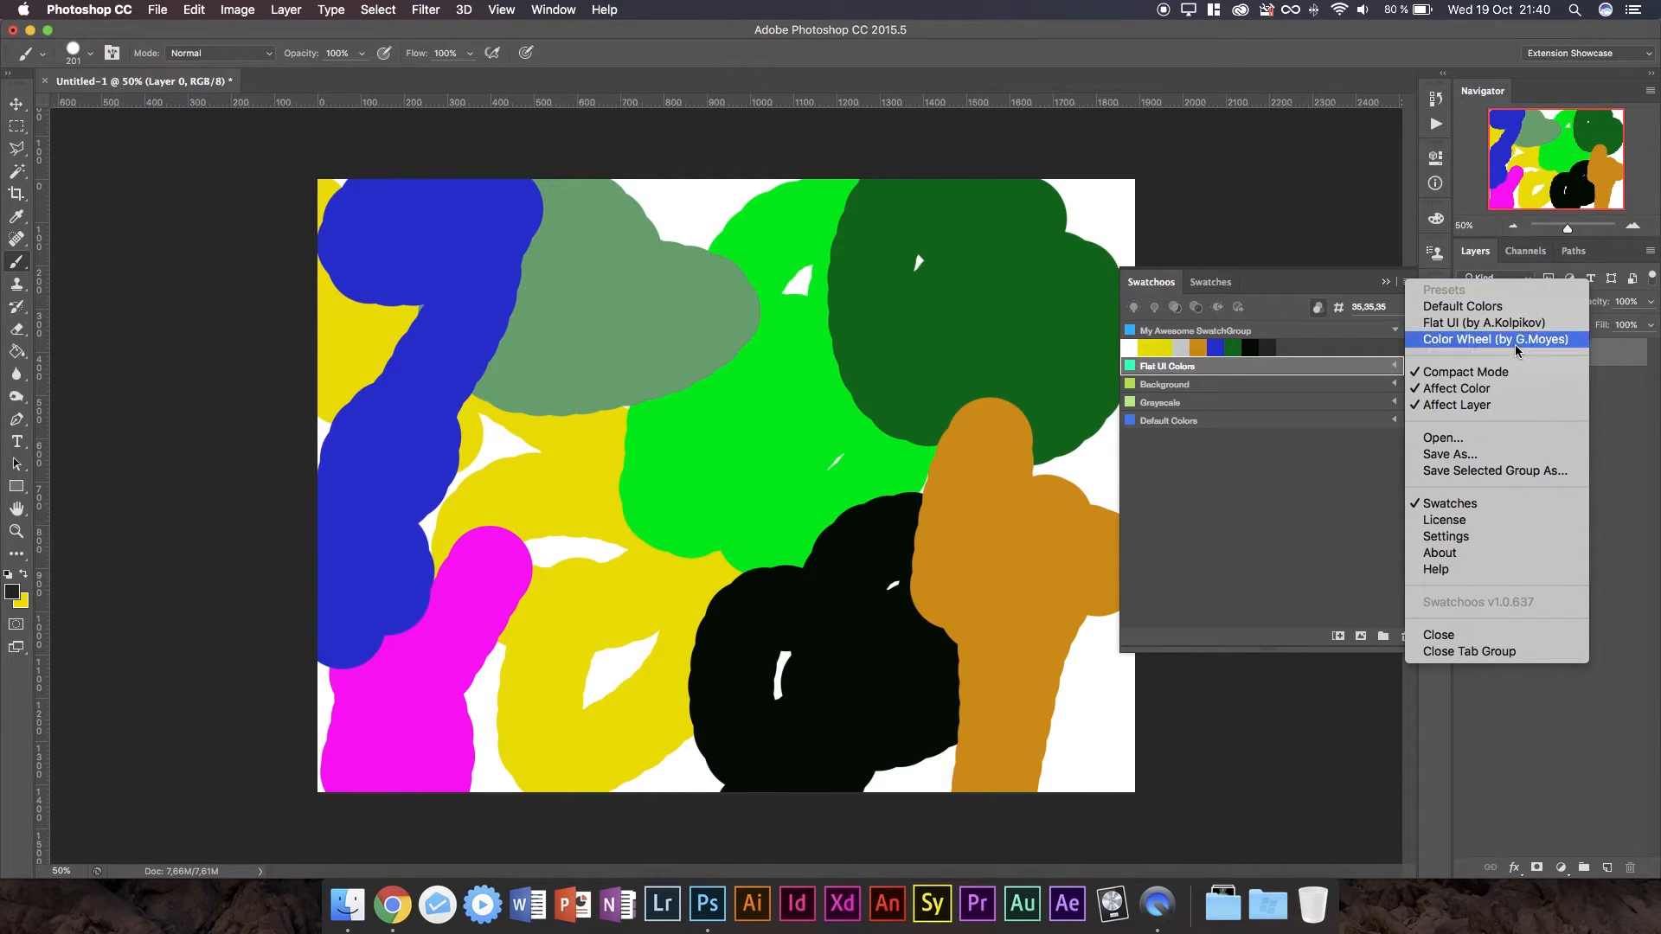
pyautogui.moveTo(1457, 405)
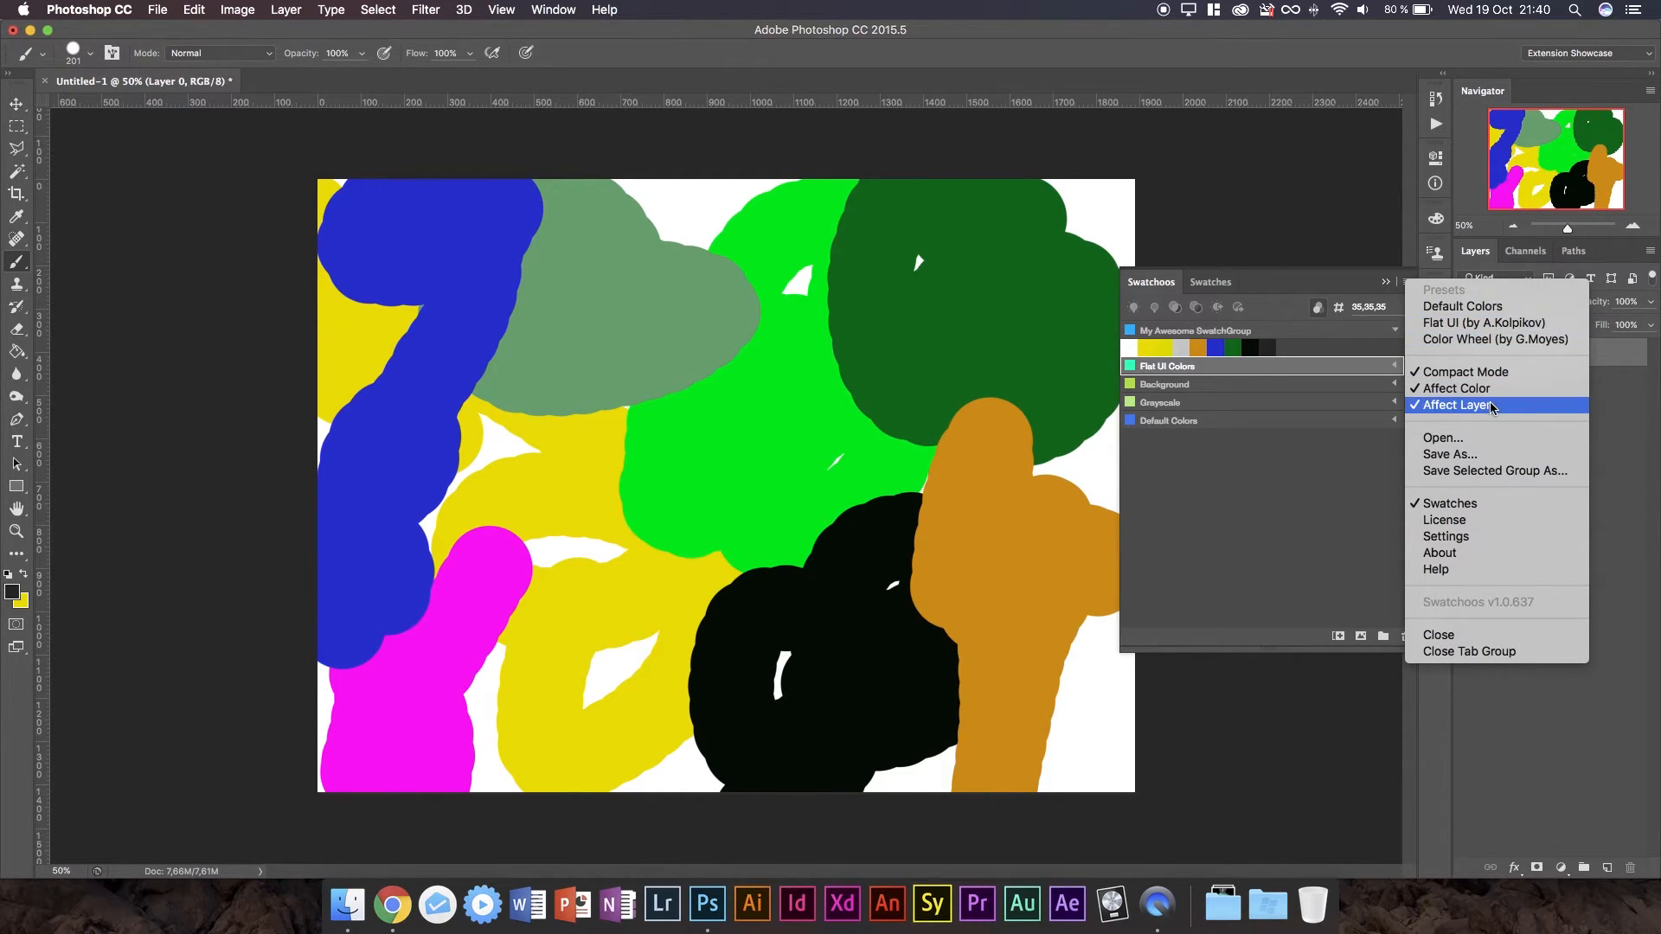
pyautogui.moveTo(1468, 438)
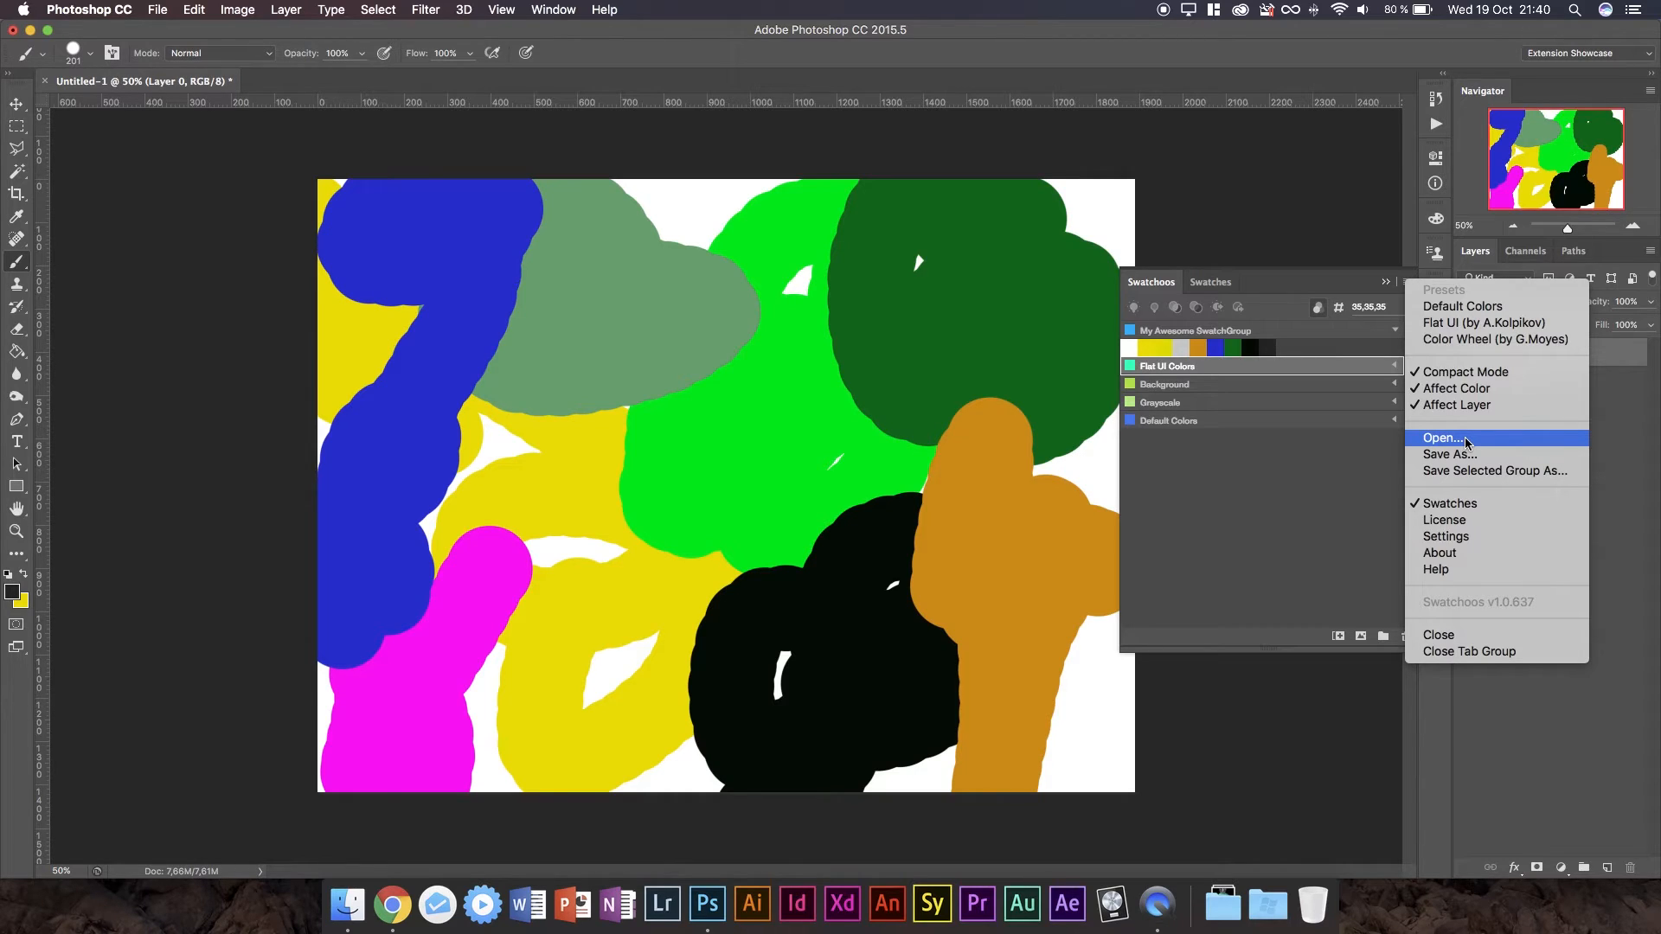
pyautogui.moveTo(1490, 460)
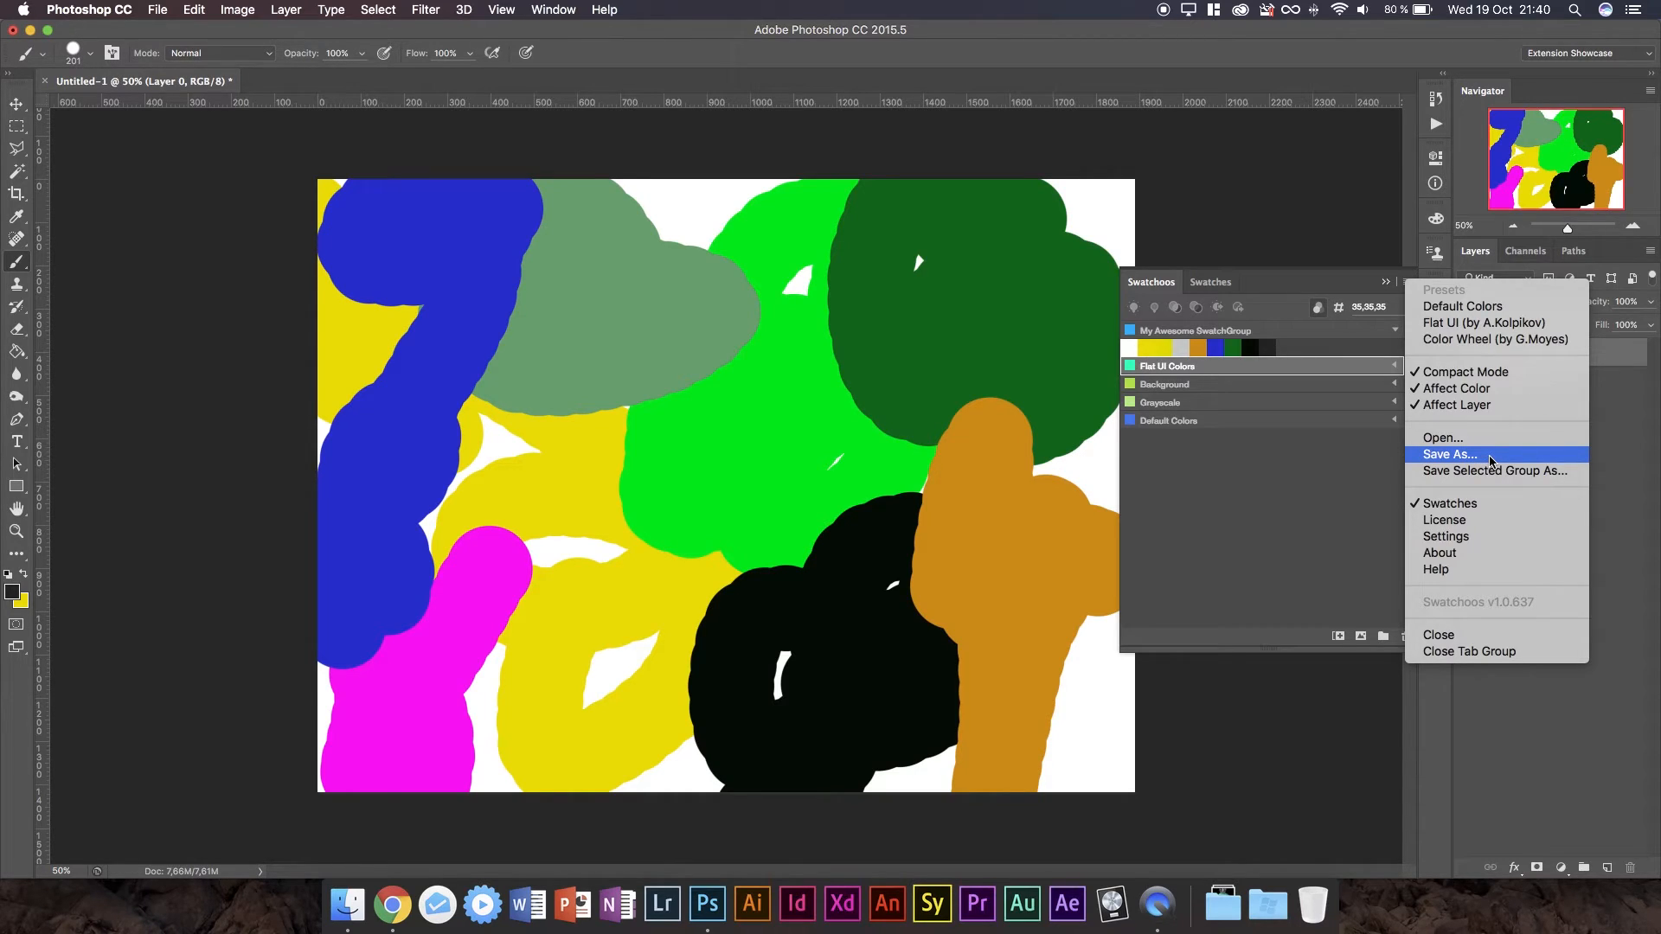
pyautogui.moveTo(1494, 467)
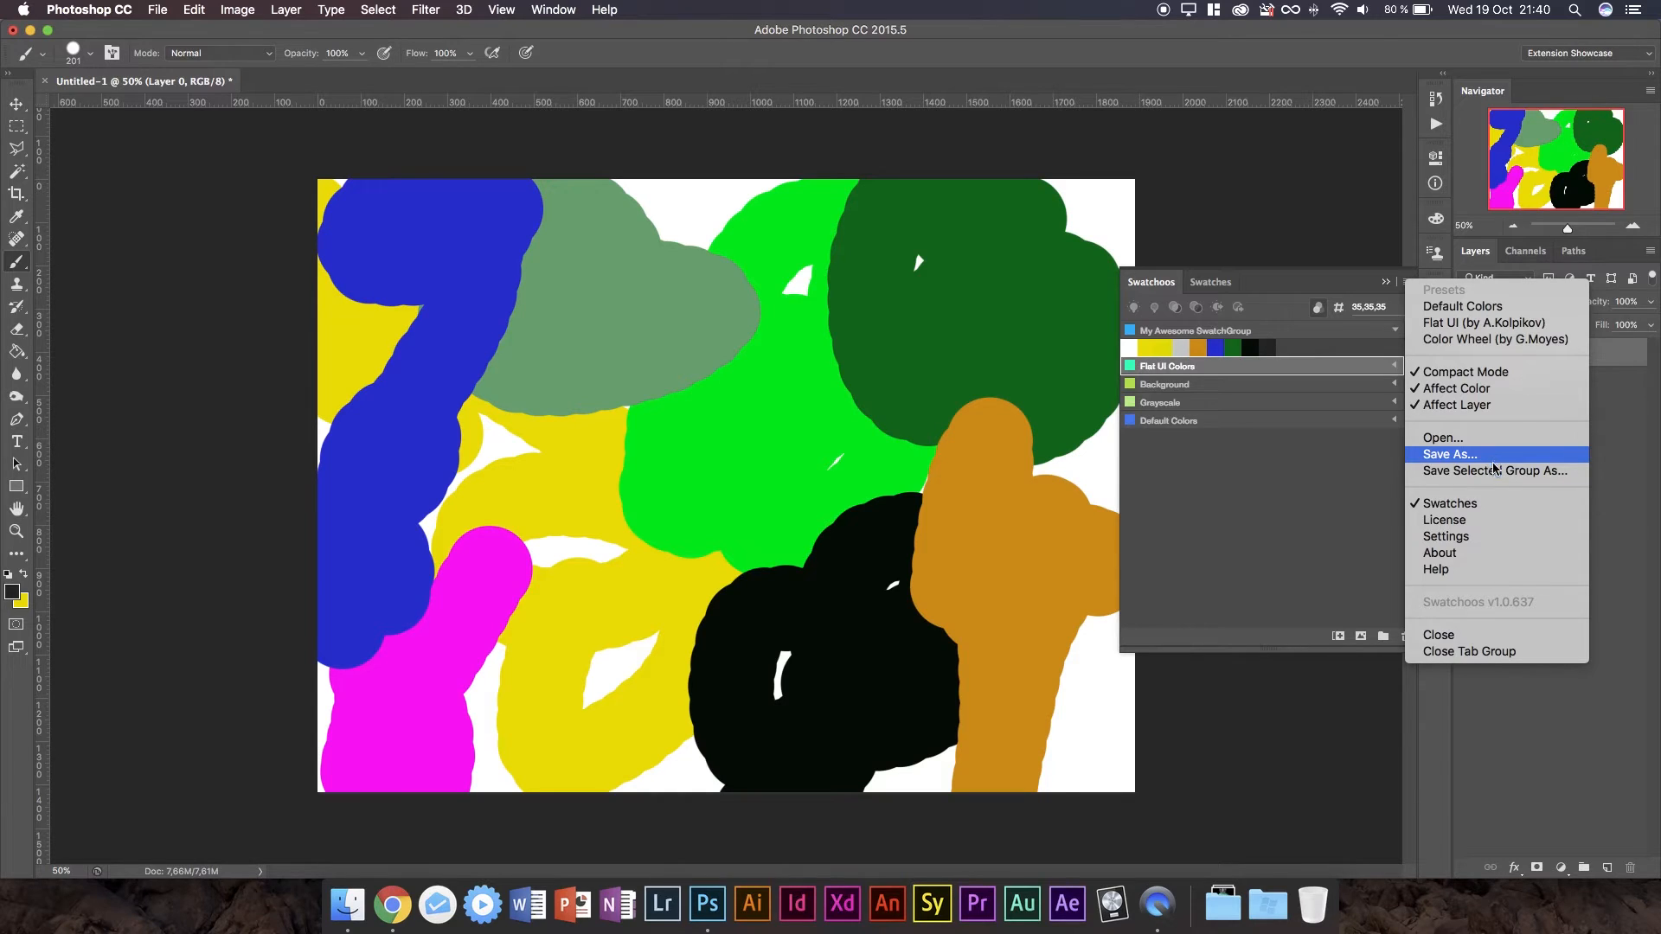
pyautogui.moveTo(1494, 471)
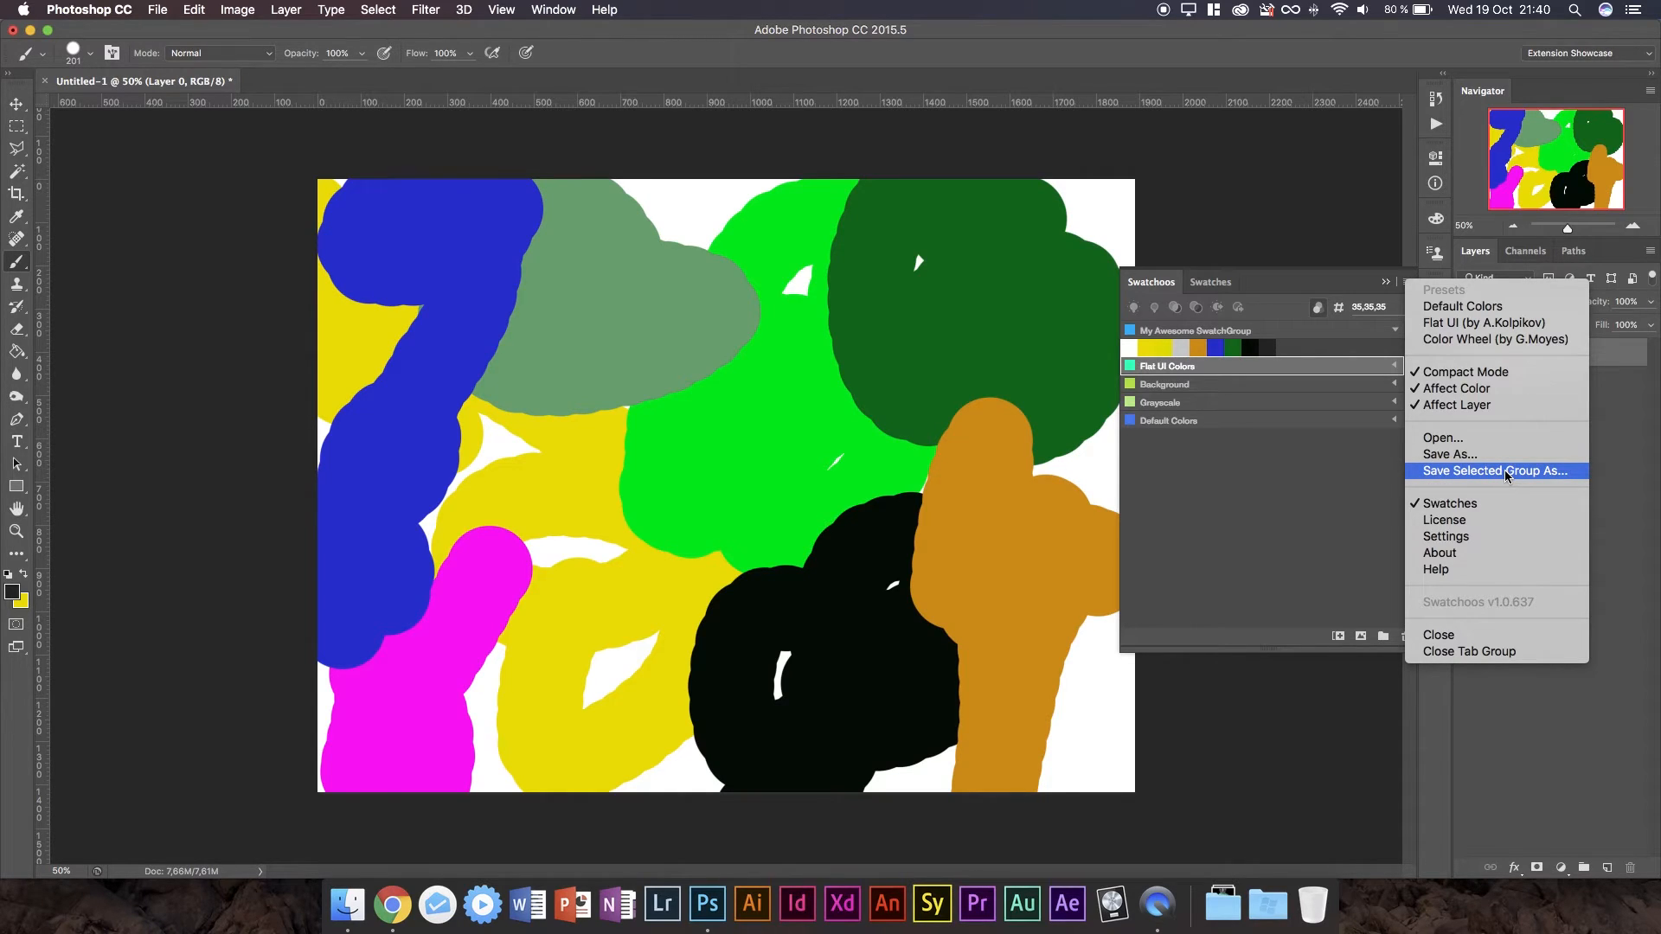
pyautogui.moveTo(1478, 520)
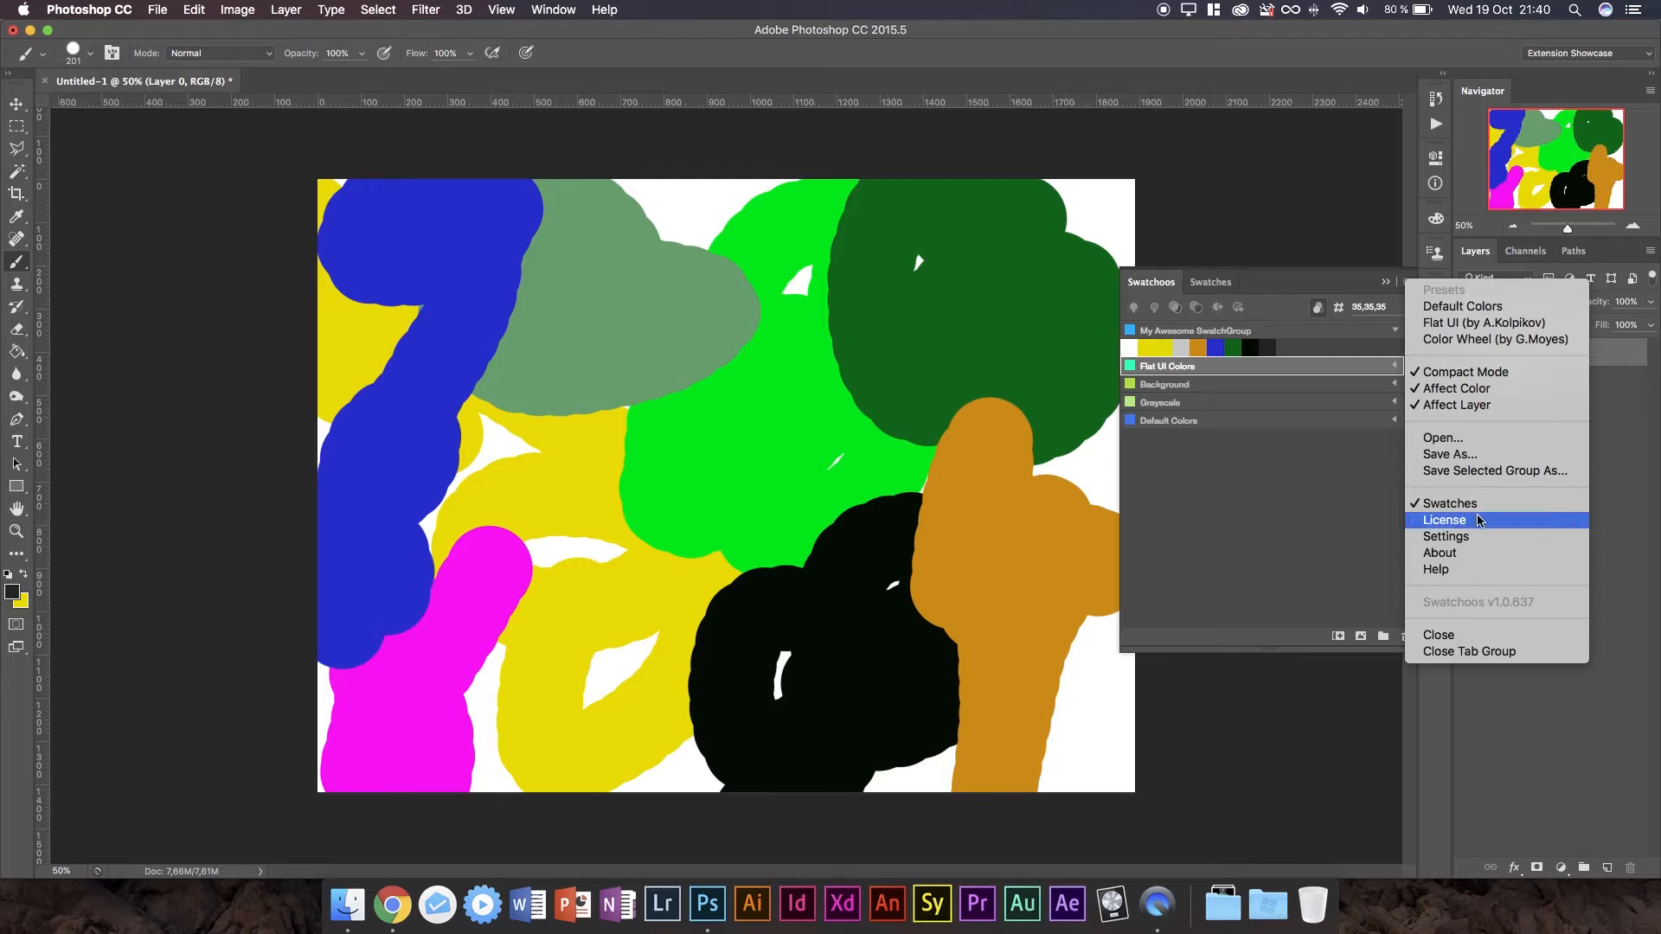
pyautogui.moveTo(1473, 504)
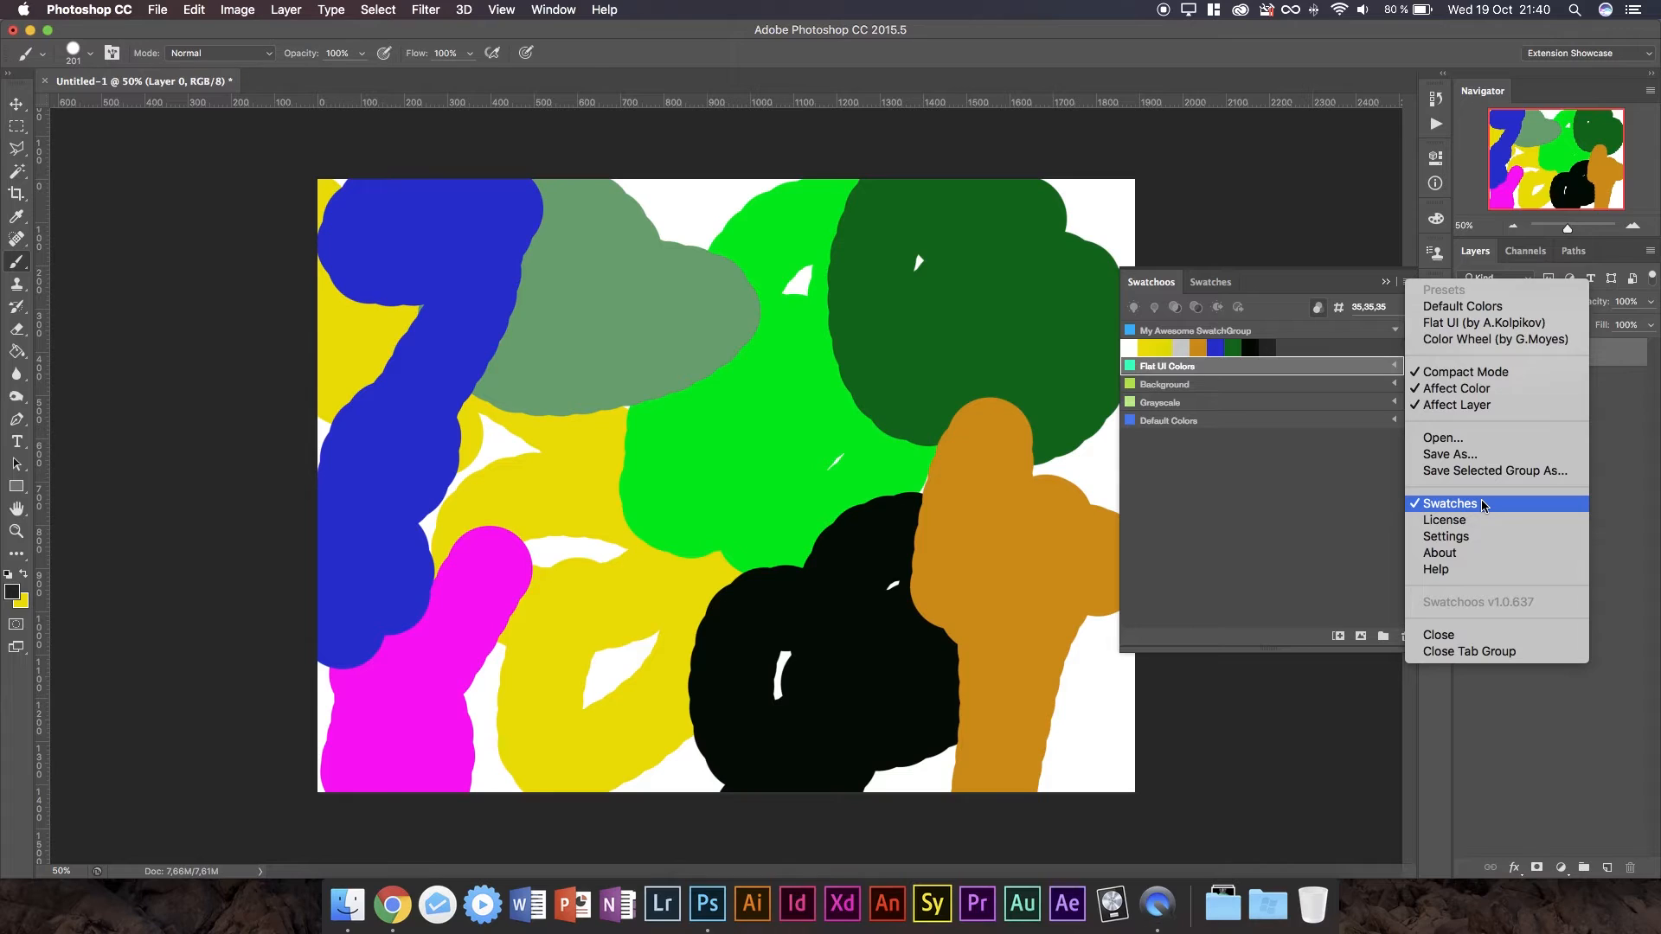
pyautogui.moveTo(1472, 520)
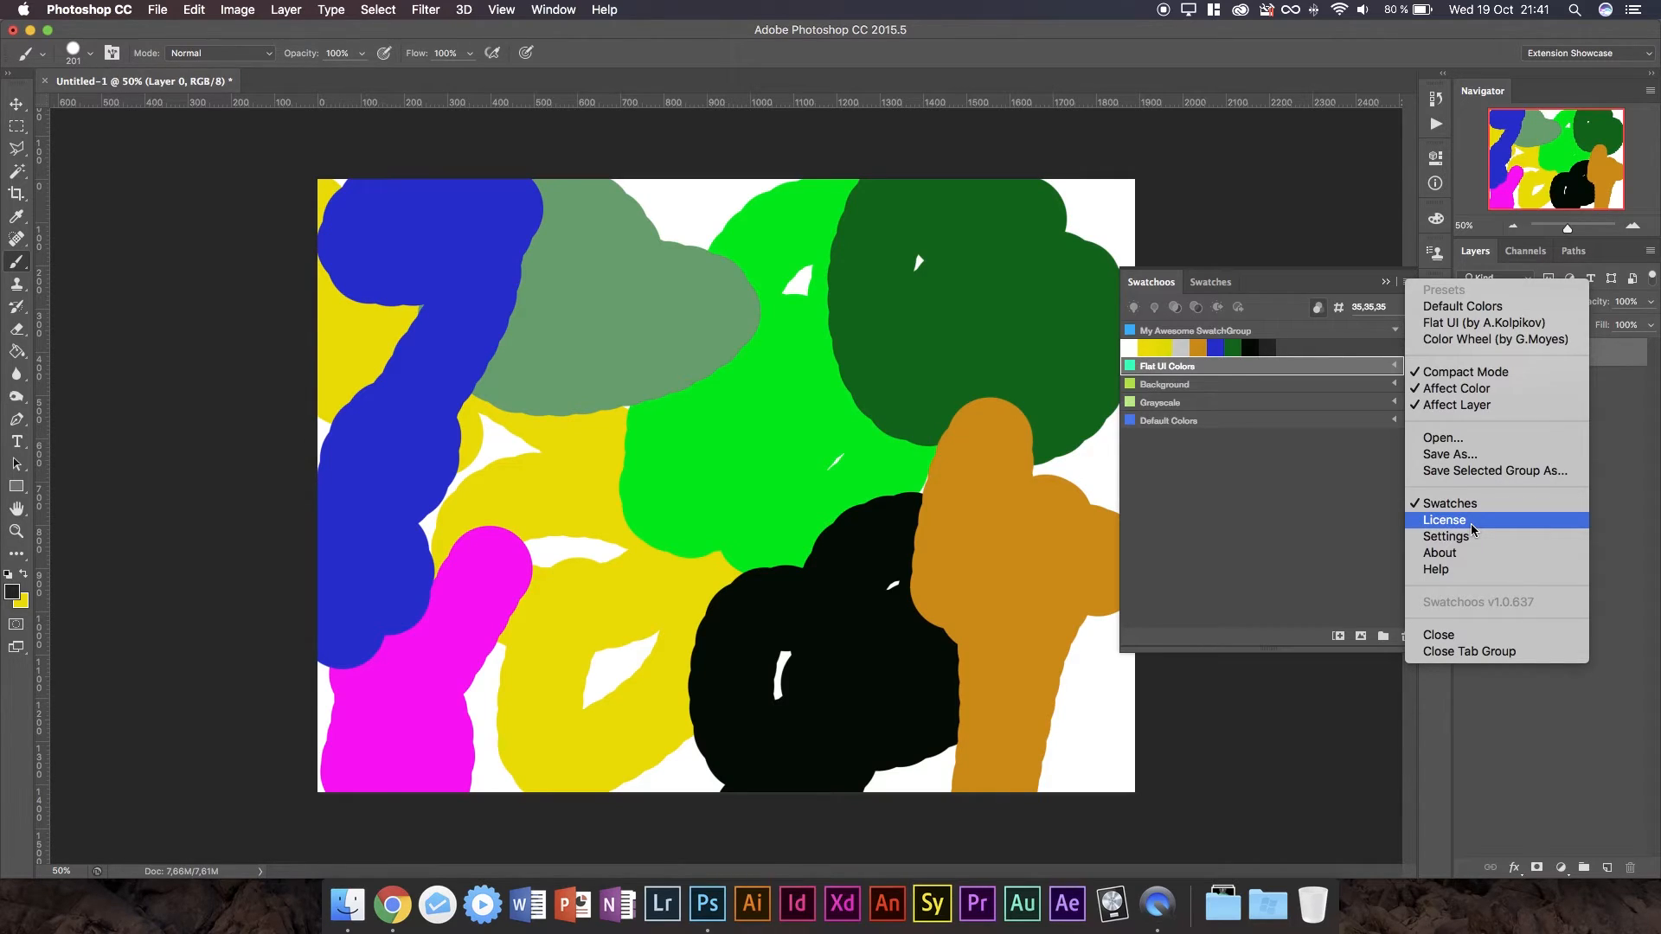
pyautogui.moveTo(1474, 540)
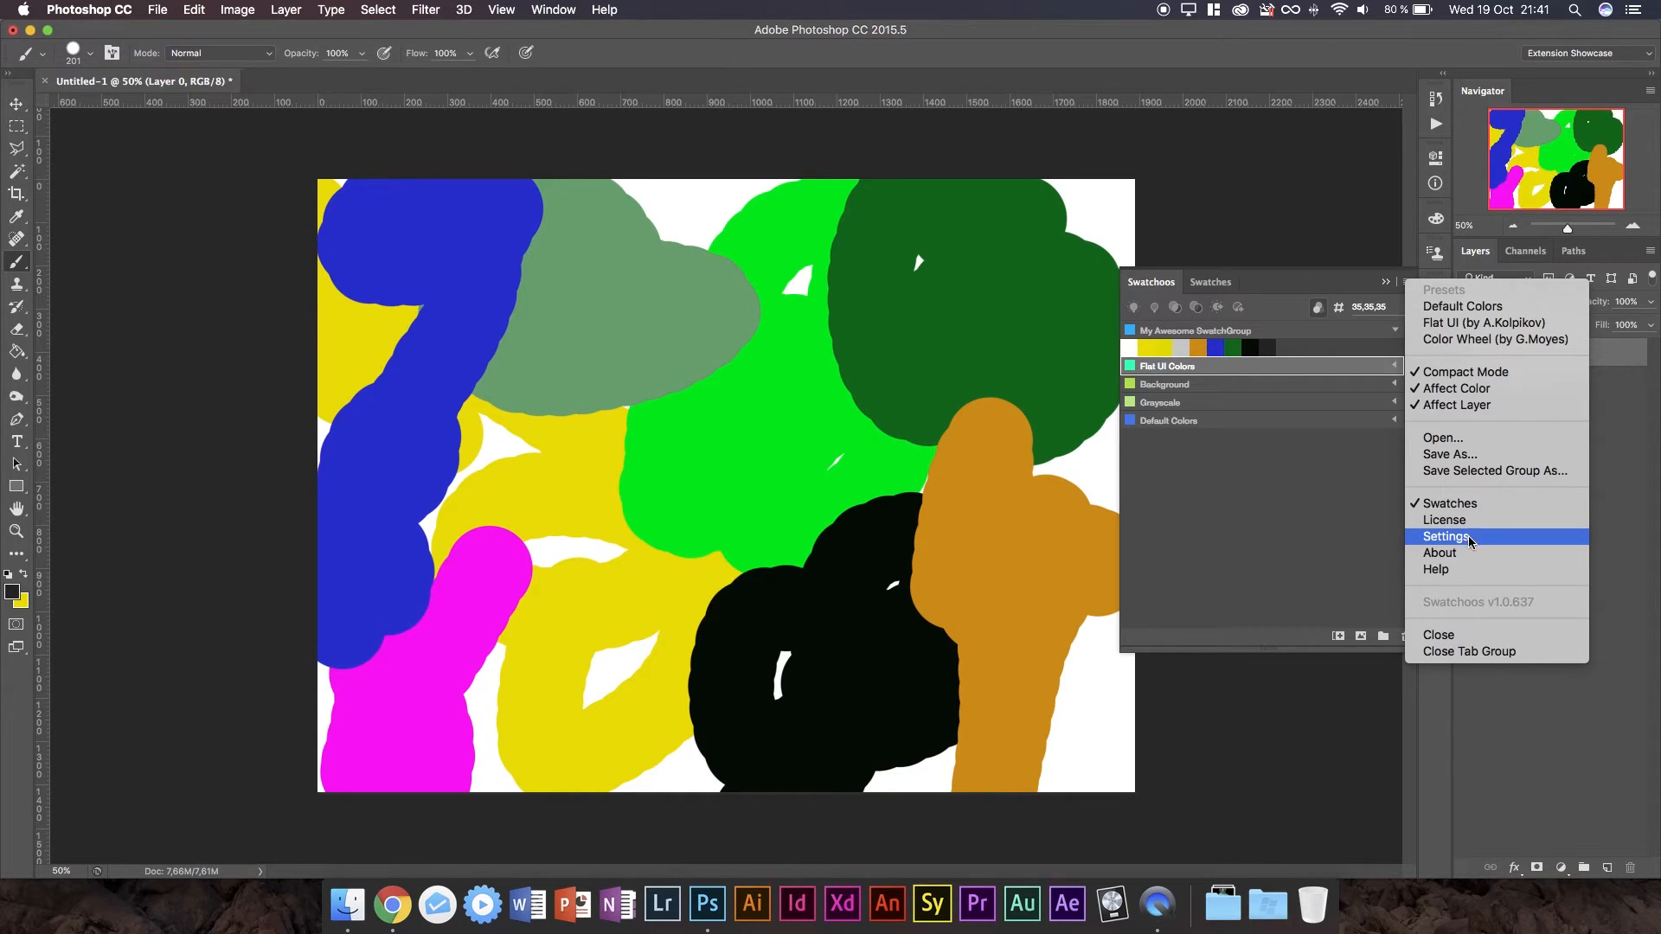
# Open Swatchoos Settings and toggle With Borders on, then off.
pyautogui.click(1448, 537)
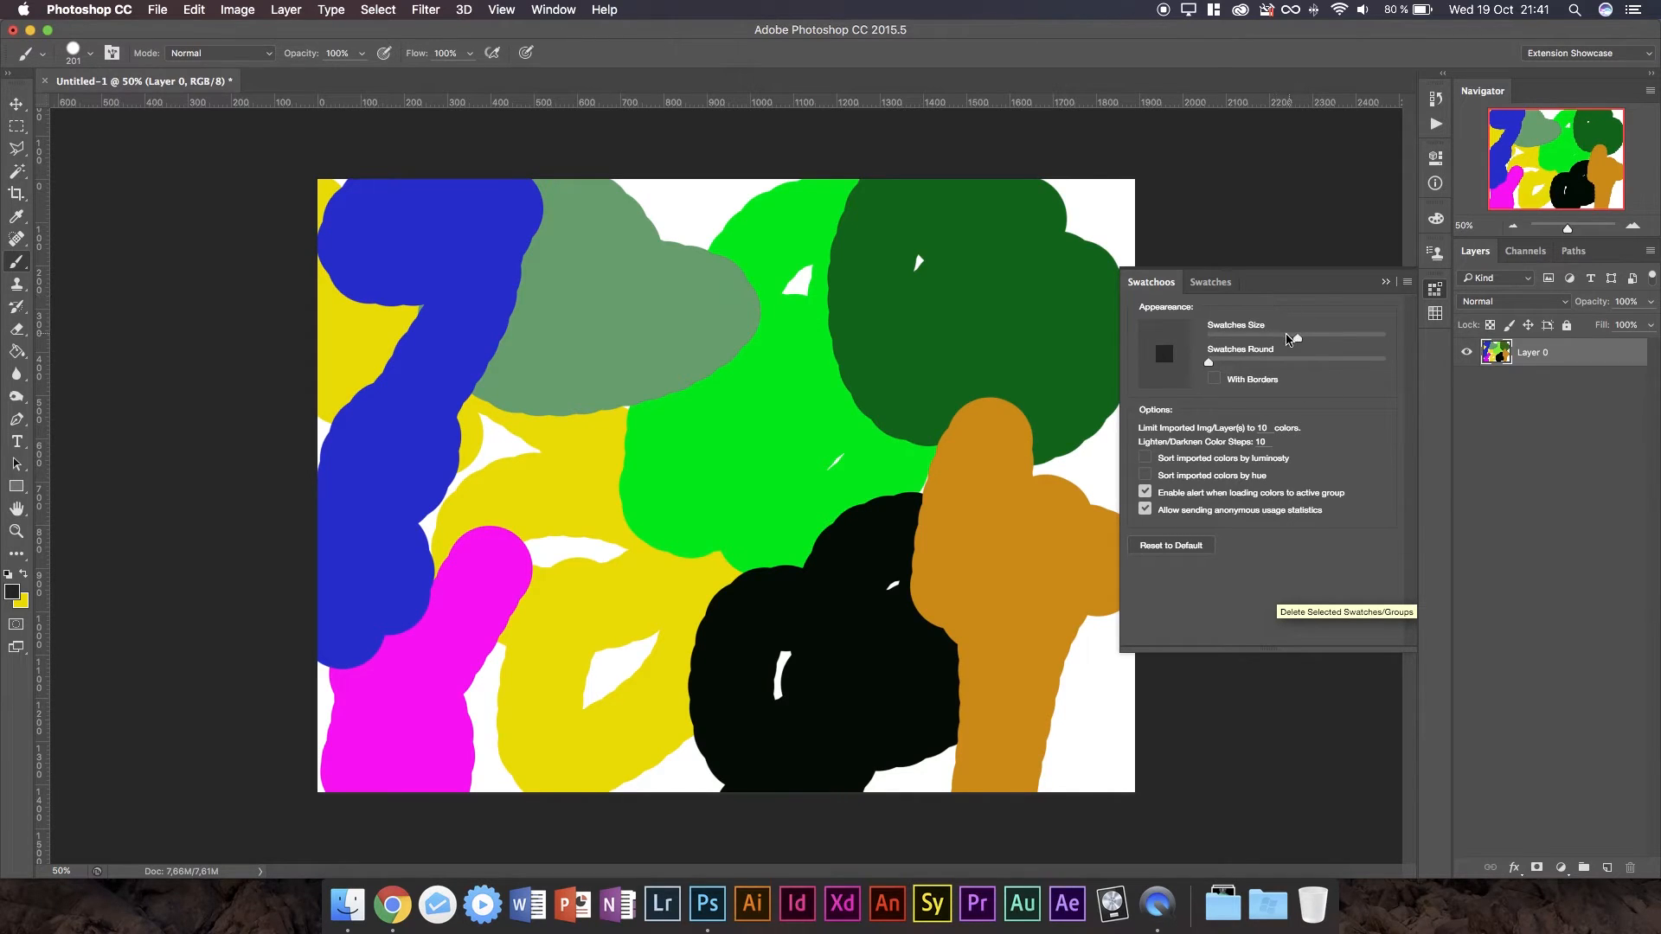
pyautogui.moveTo(1369, 344)
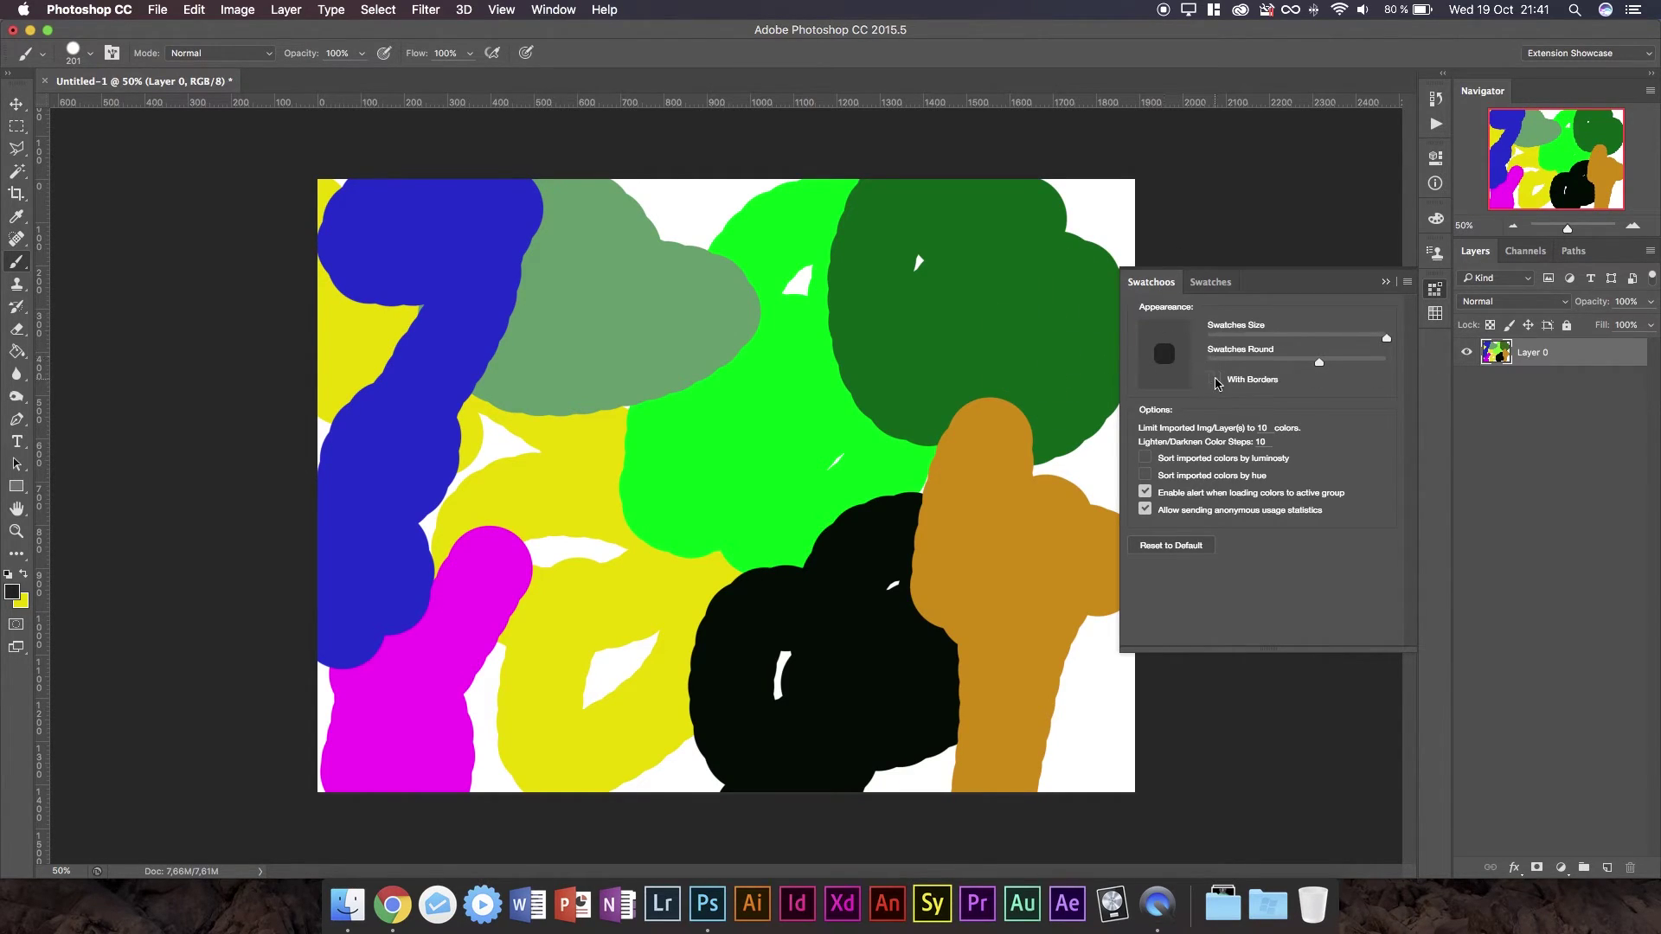
pyautogui.click(1215, 378)
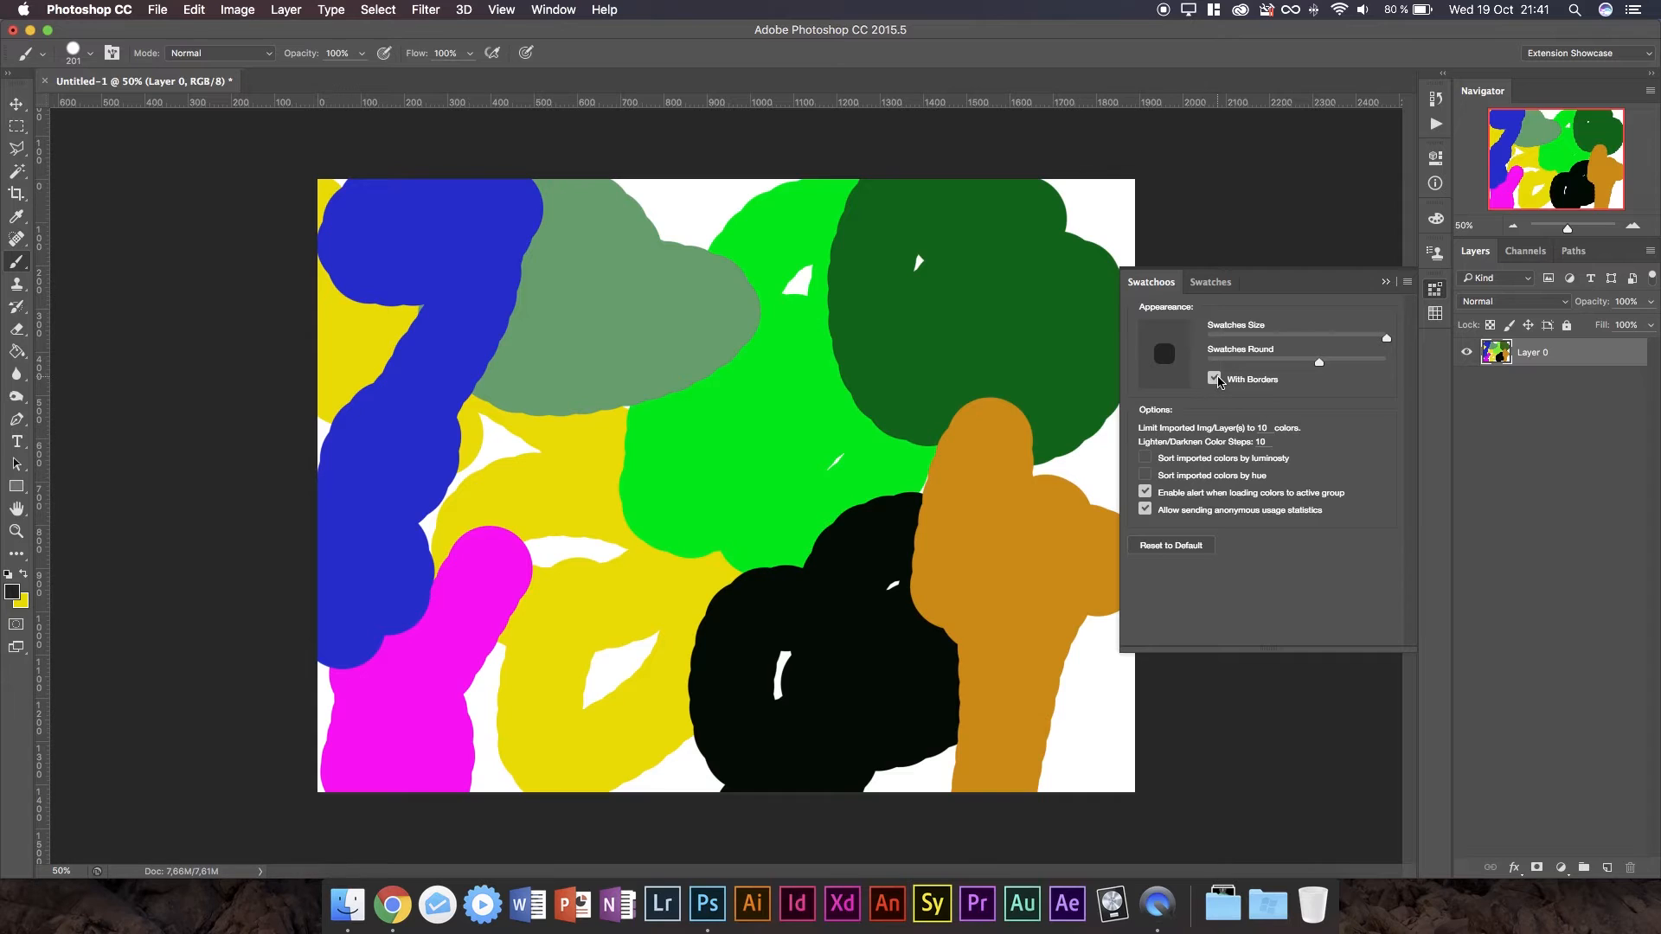
pyautogui.click(1215, 379)
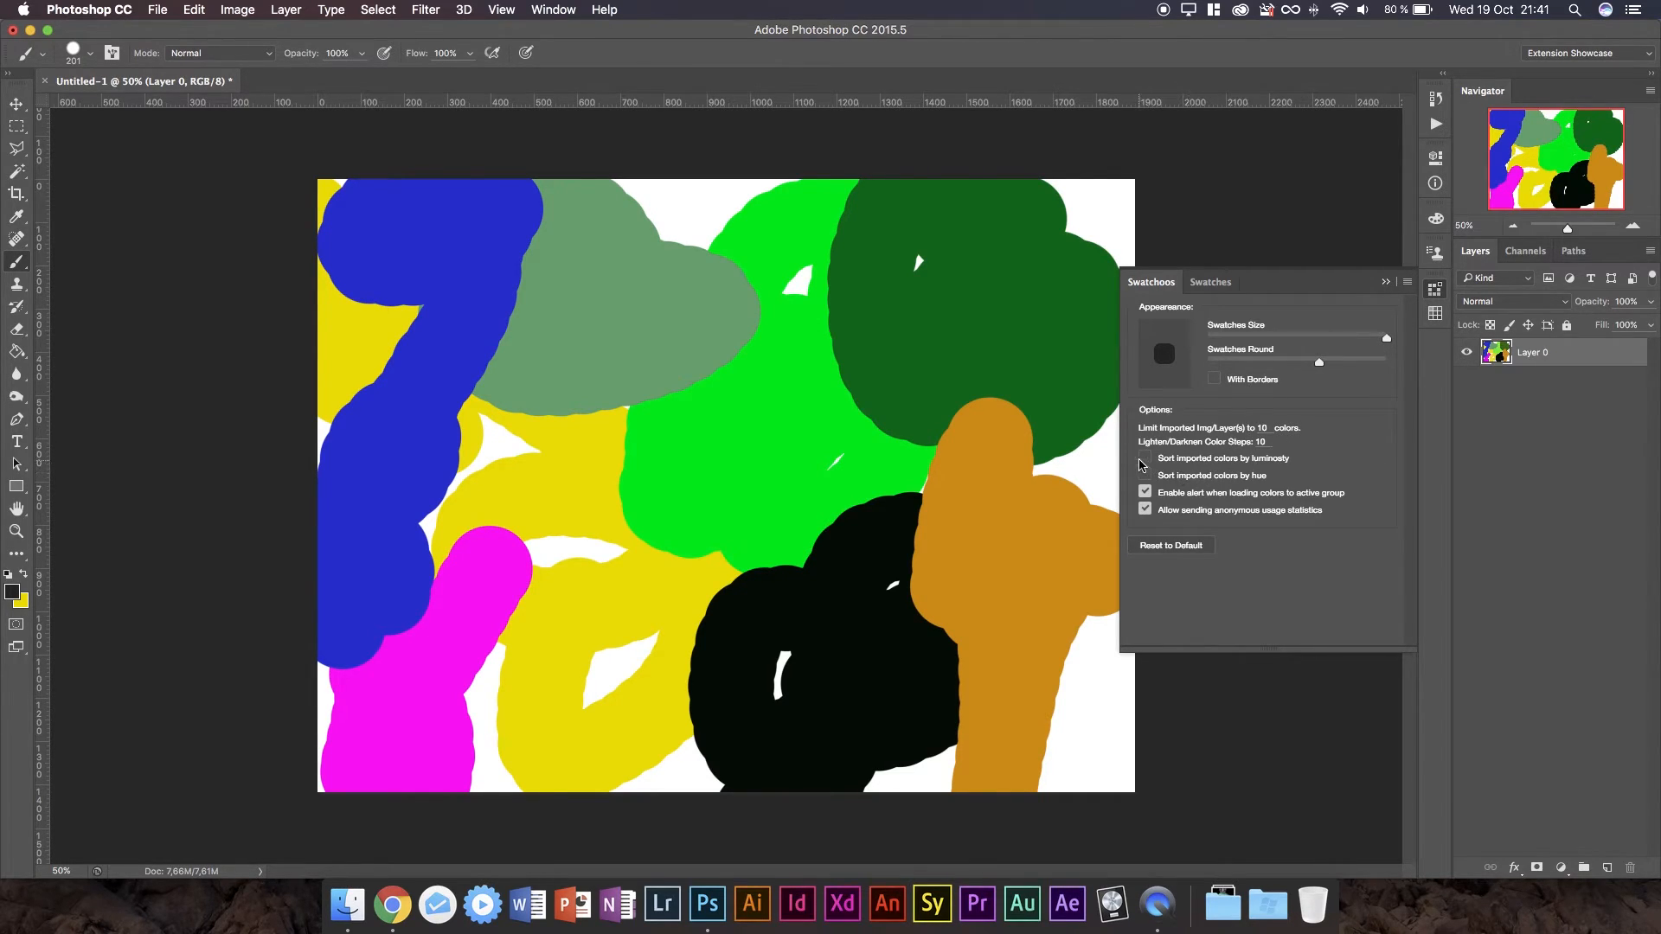
pyautogui.click(1145, 475)
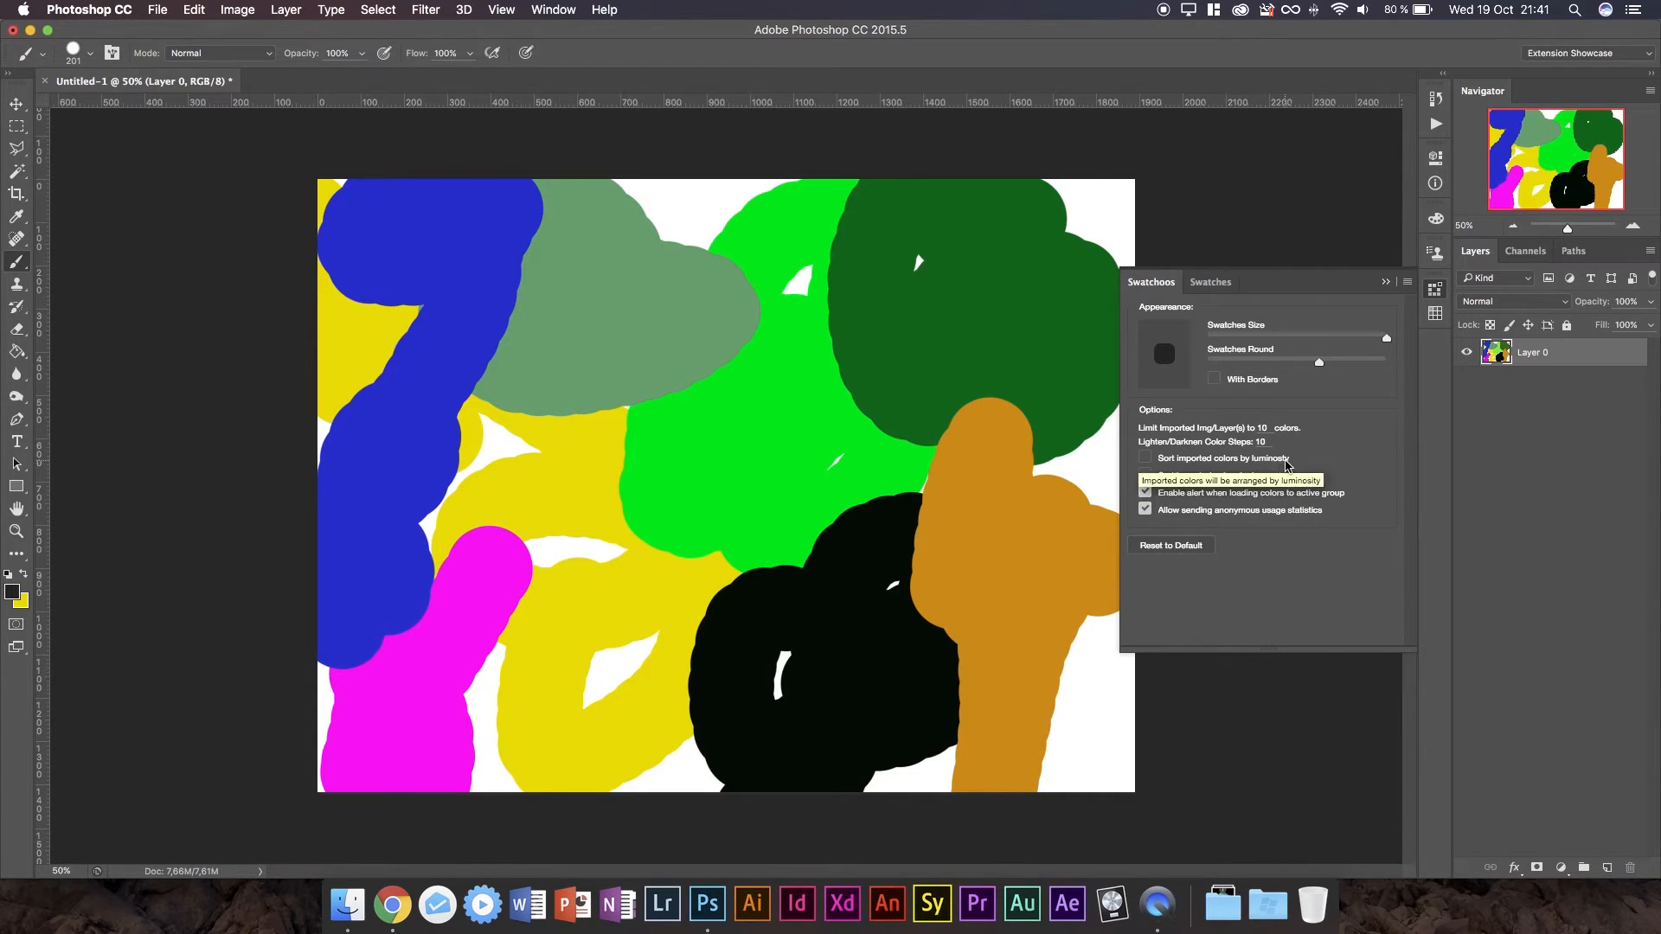
pyautogui.moveTo(1264, 466)
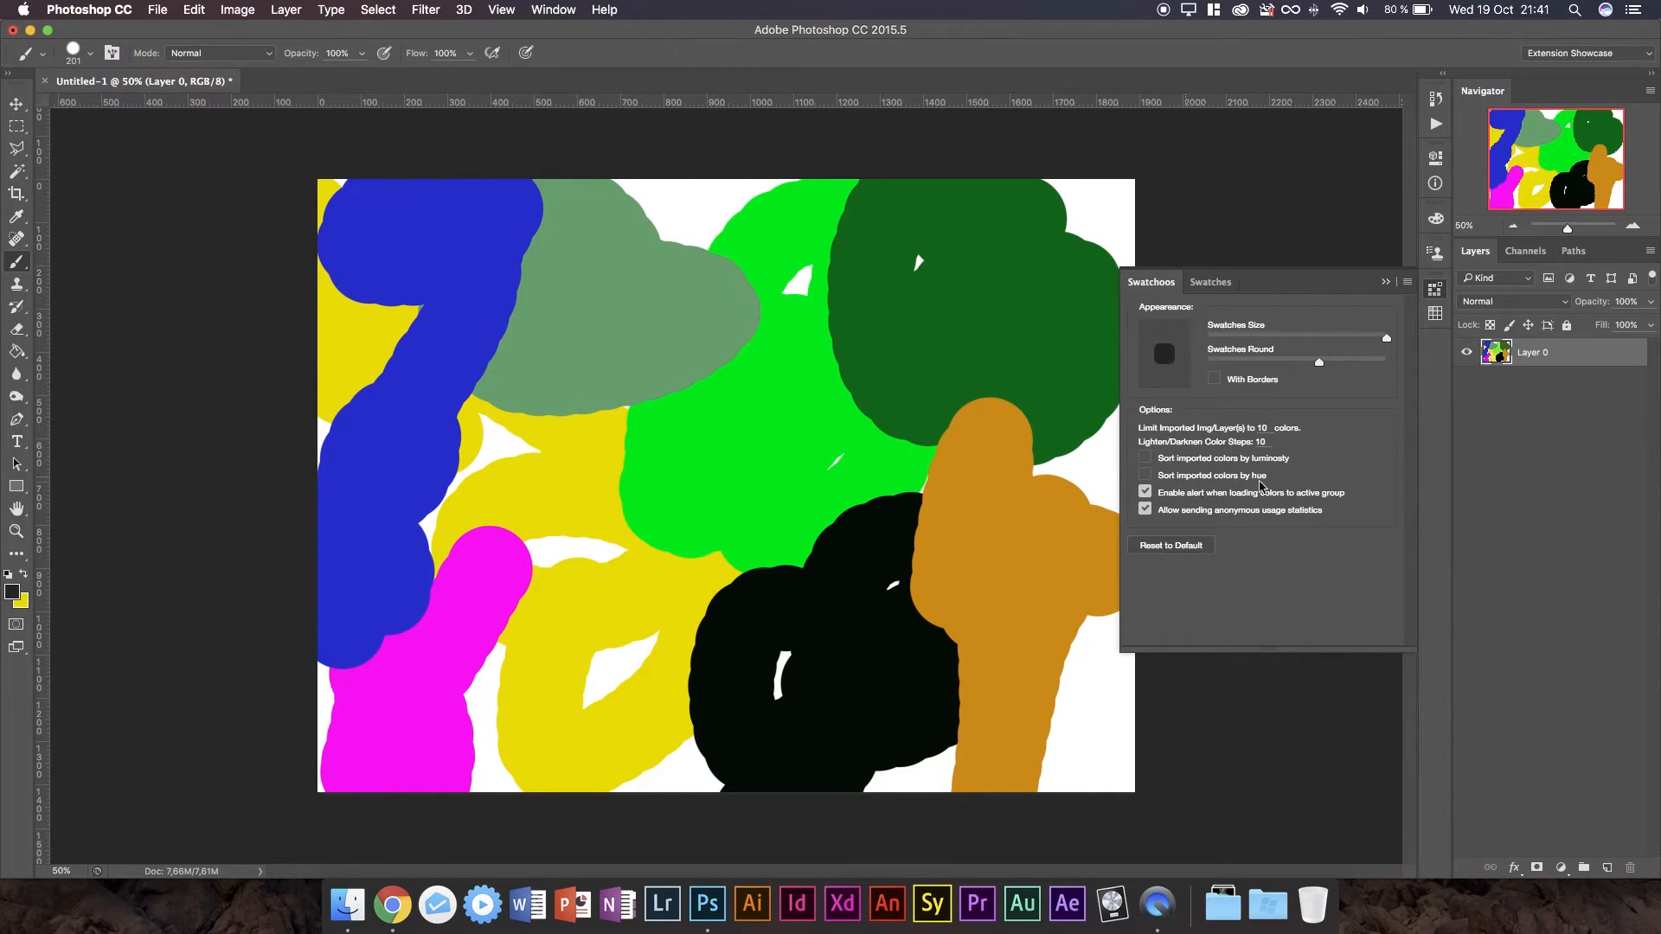
pyautogui.moveTo(1290, 519)
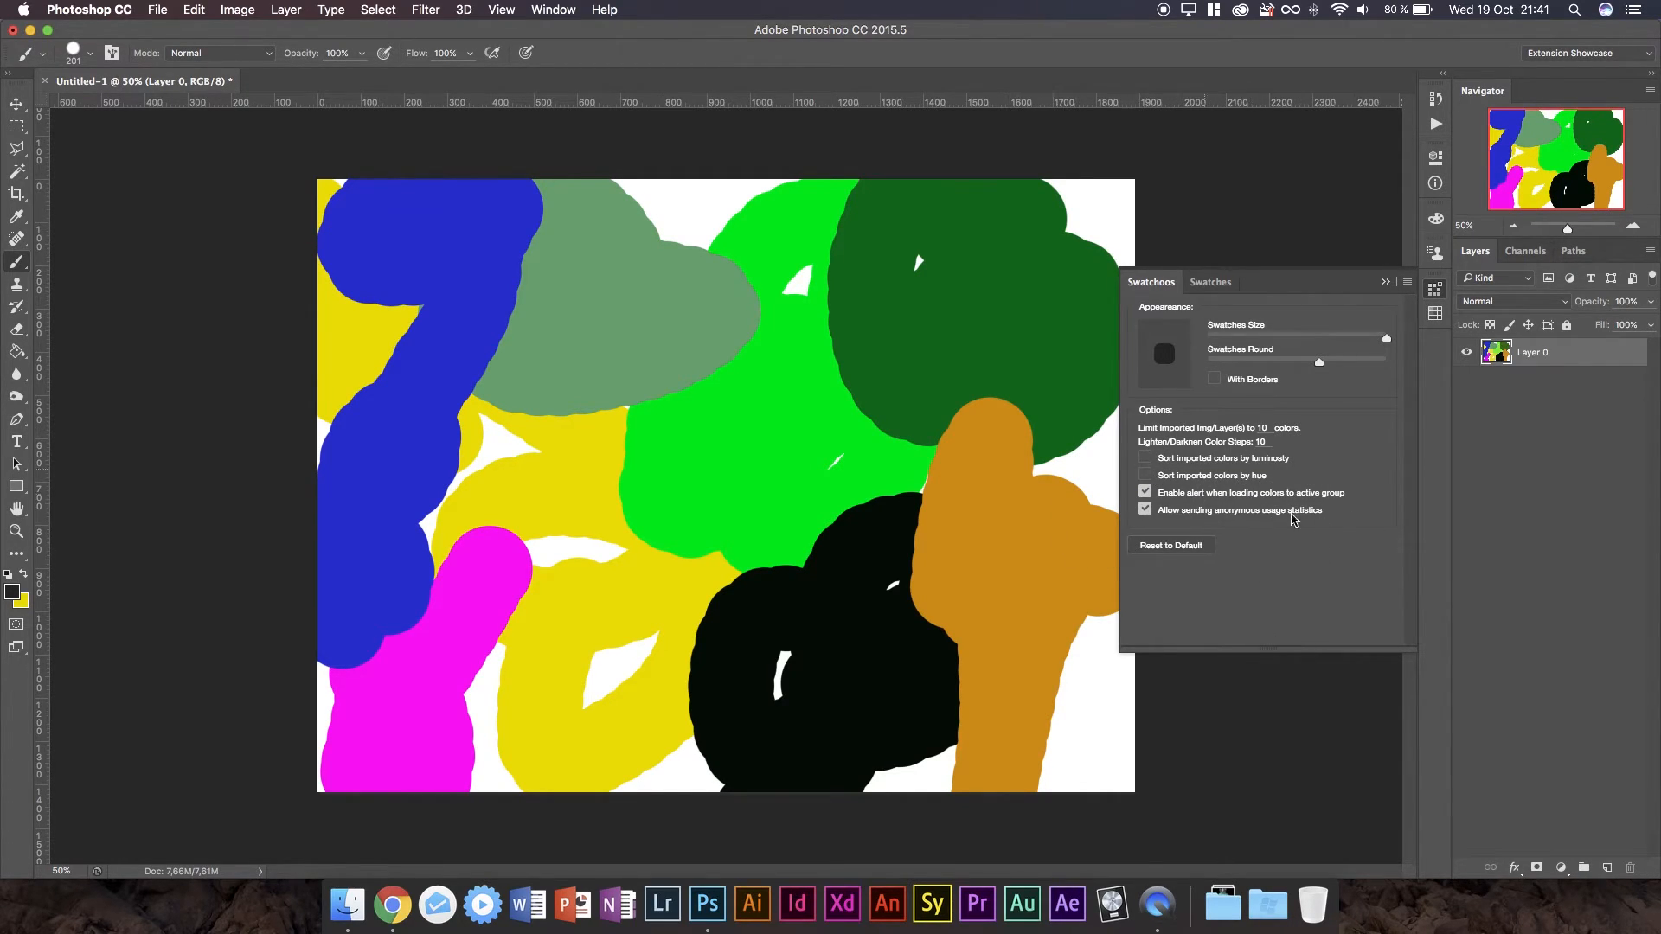
pyautogui.moveTo(1381, 528)
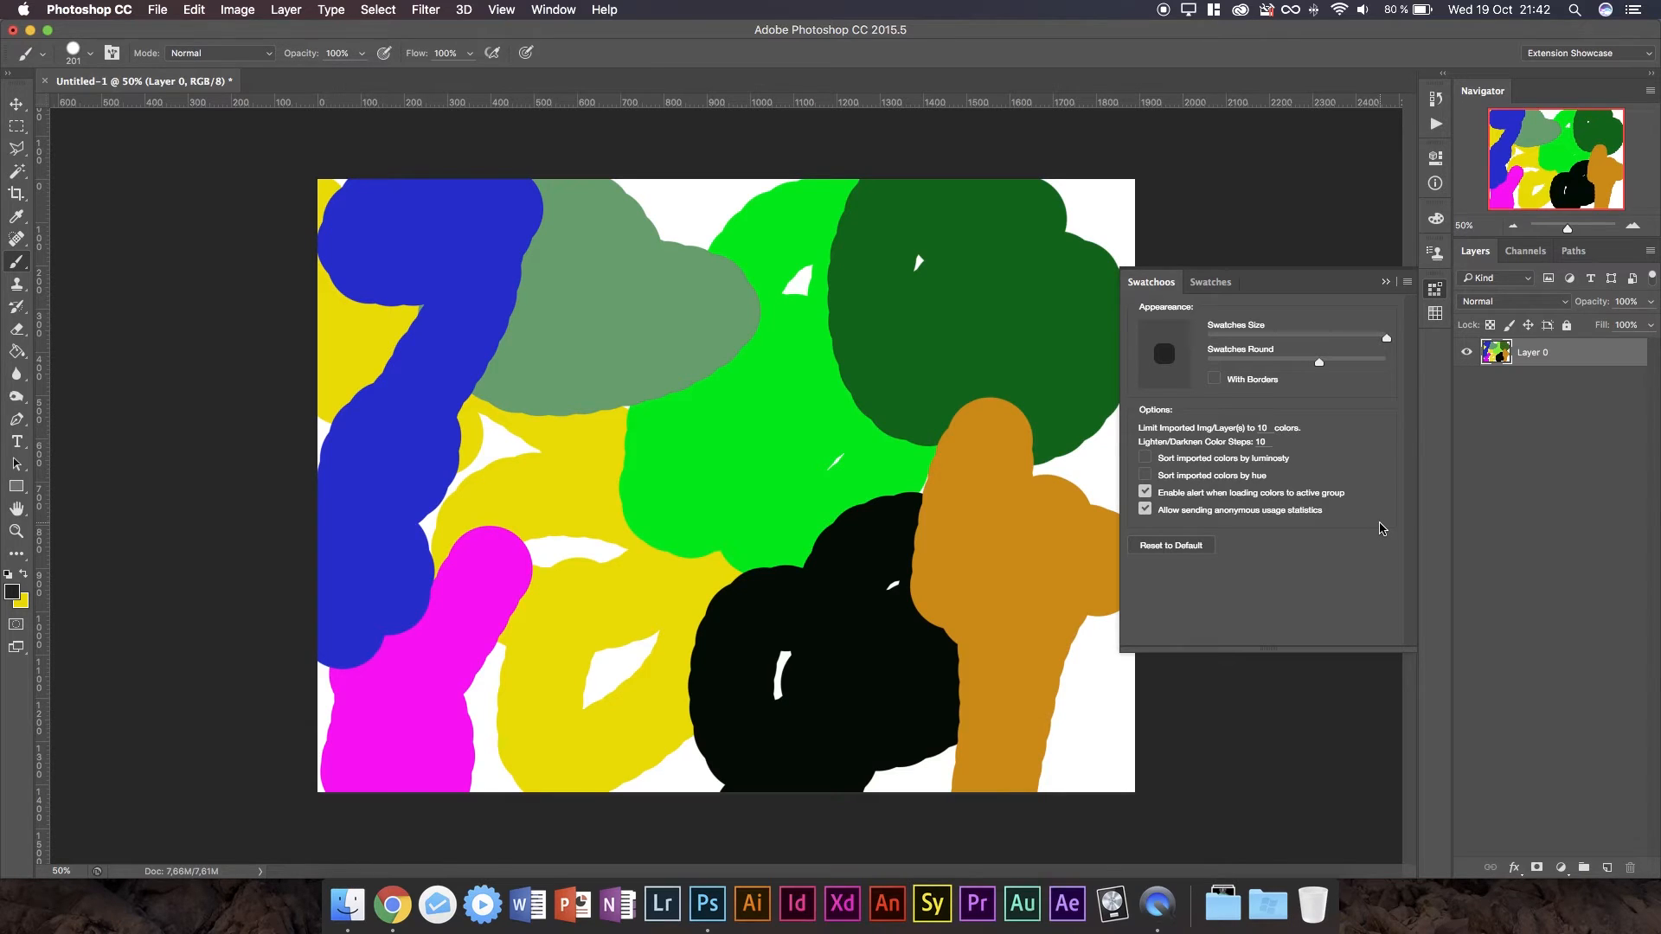
pyautogui.moveTo(1345, 501)
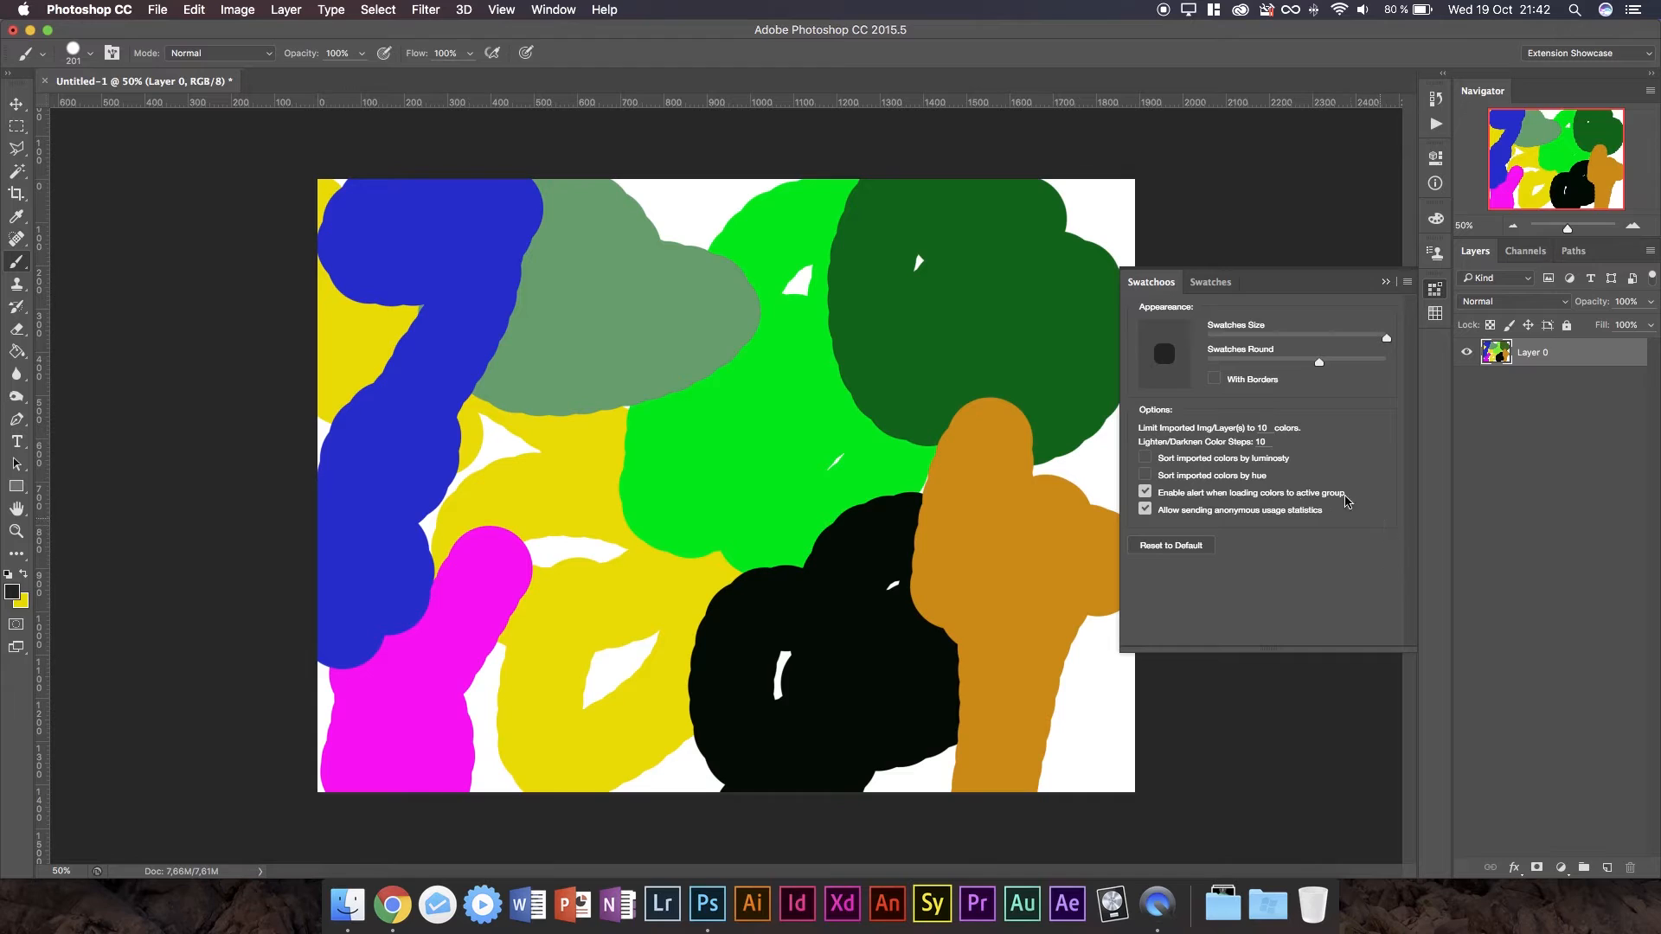
pyautogui.moveTo(1216, 509)
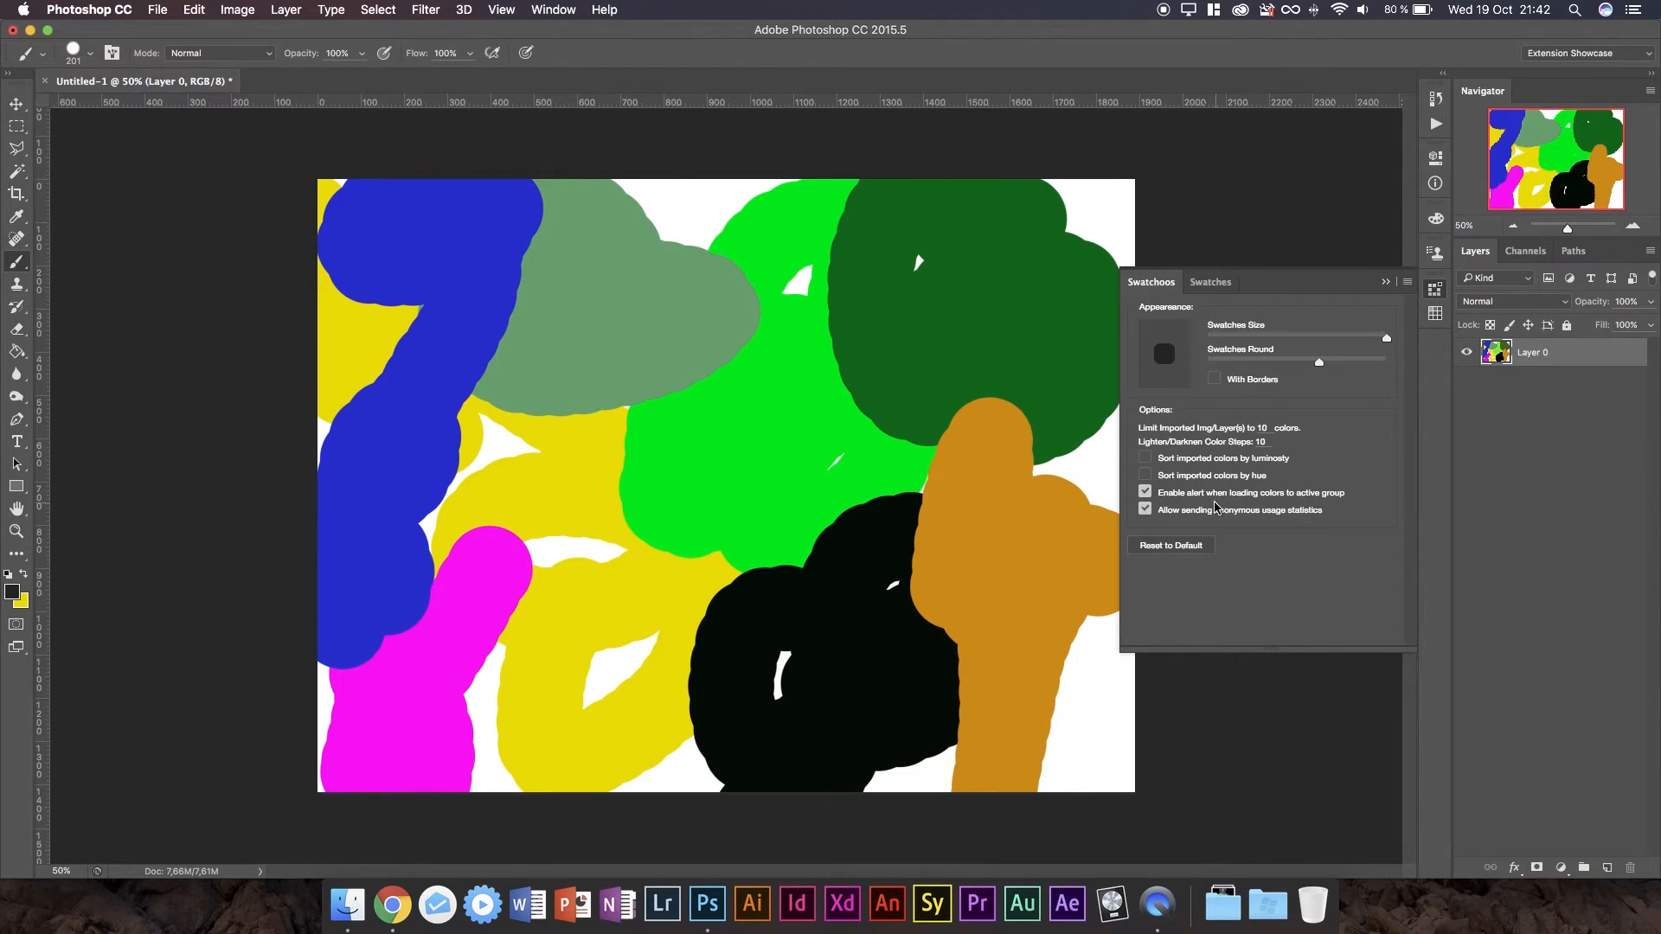
pyautogui.moveTo(1407, 495)
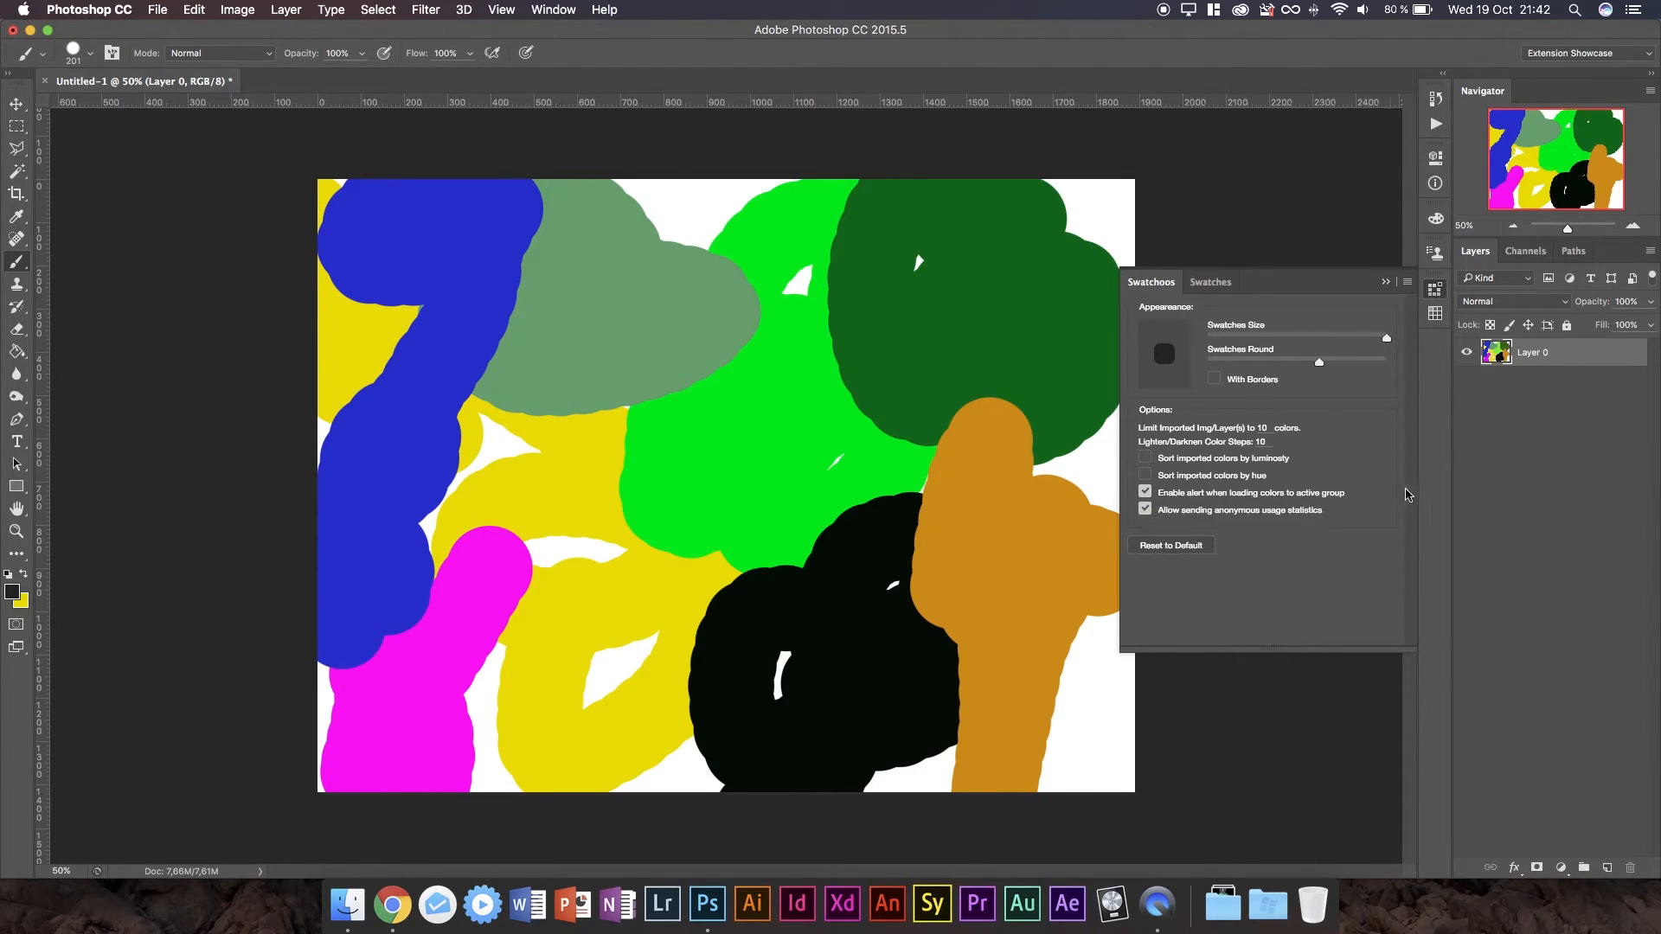
pyautogui.moveTo(1364, 519)
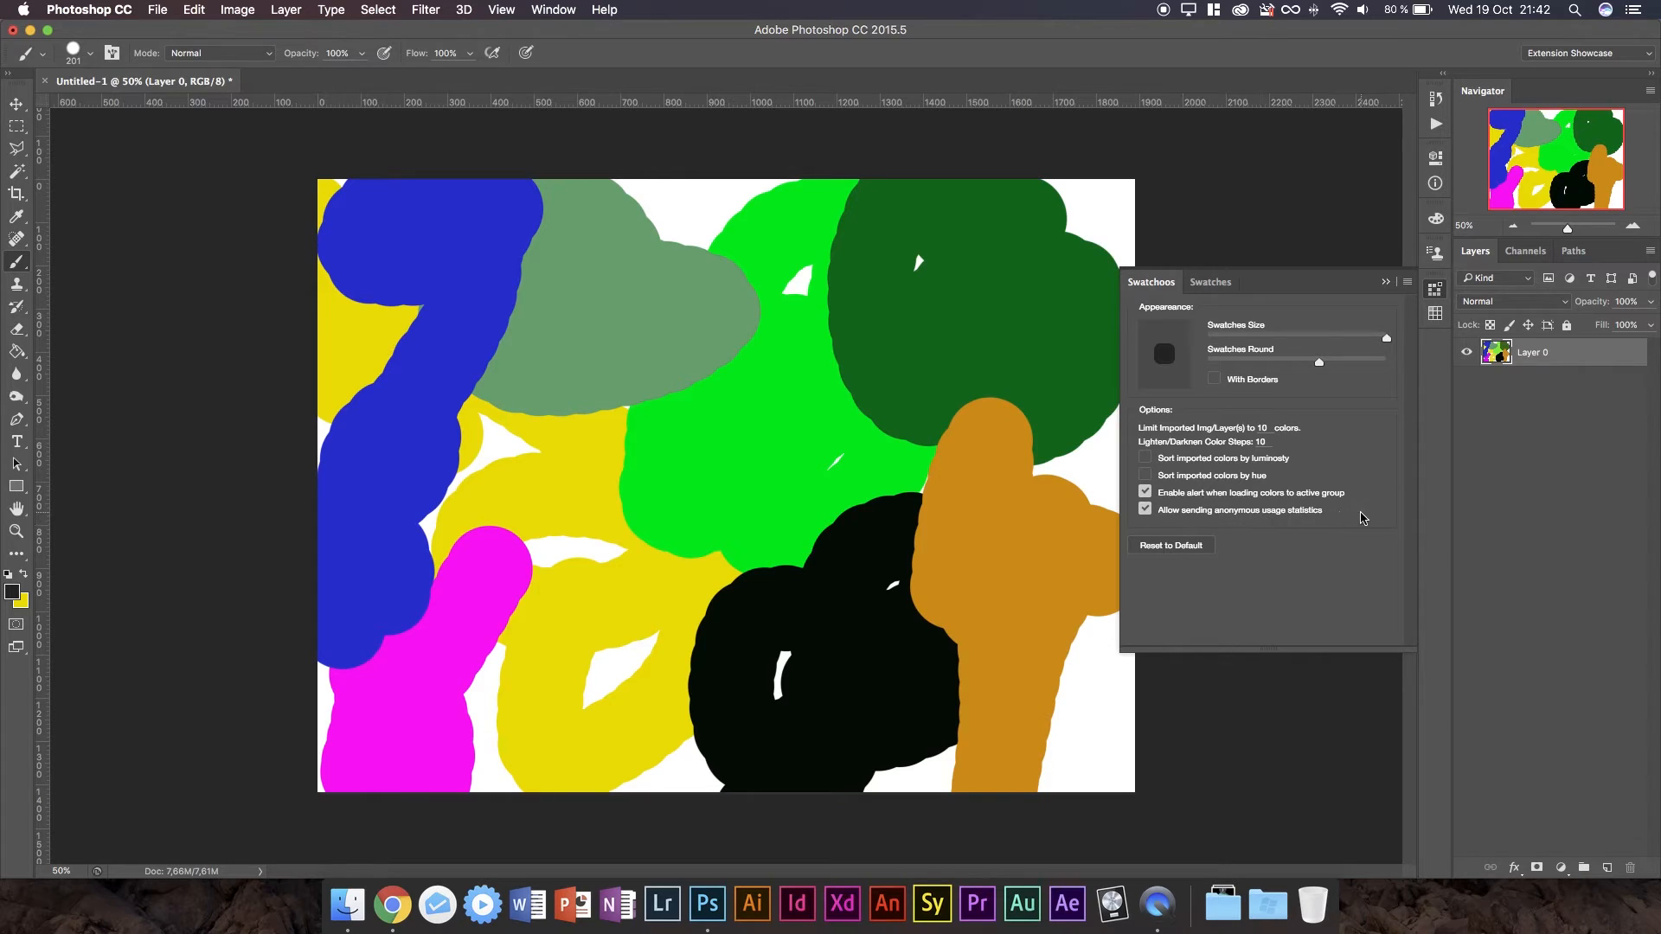
pyautogui.moveTo(1288, 510)
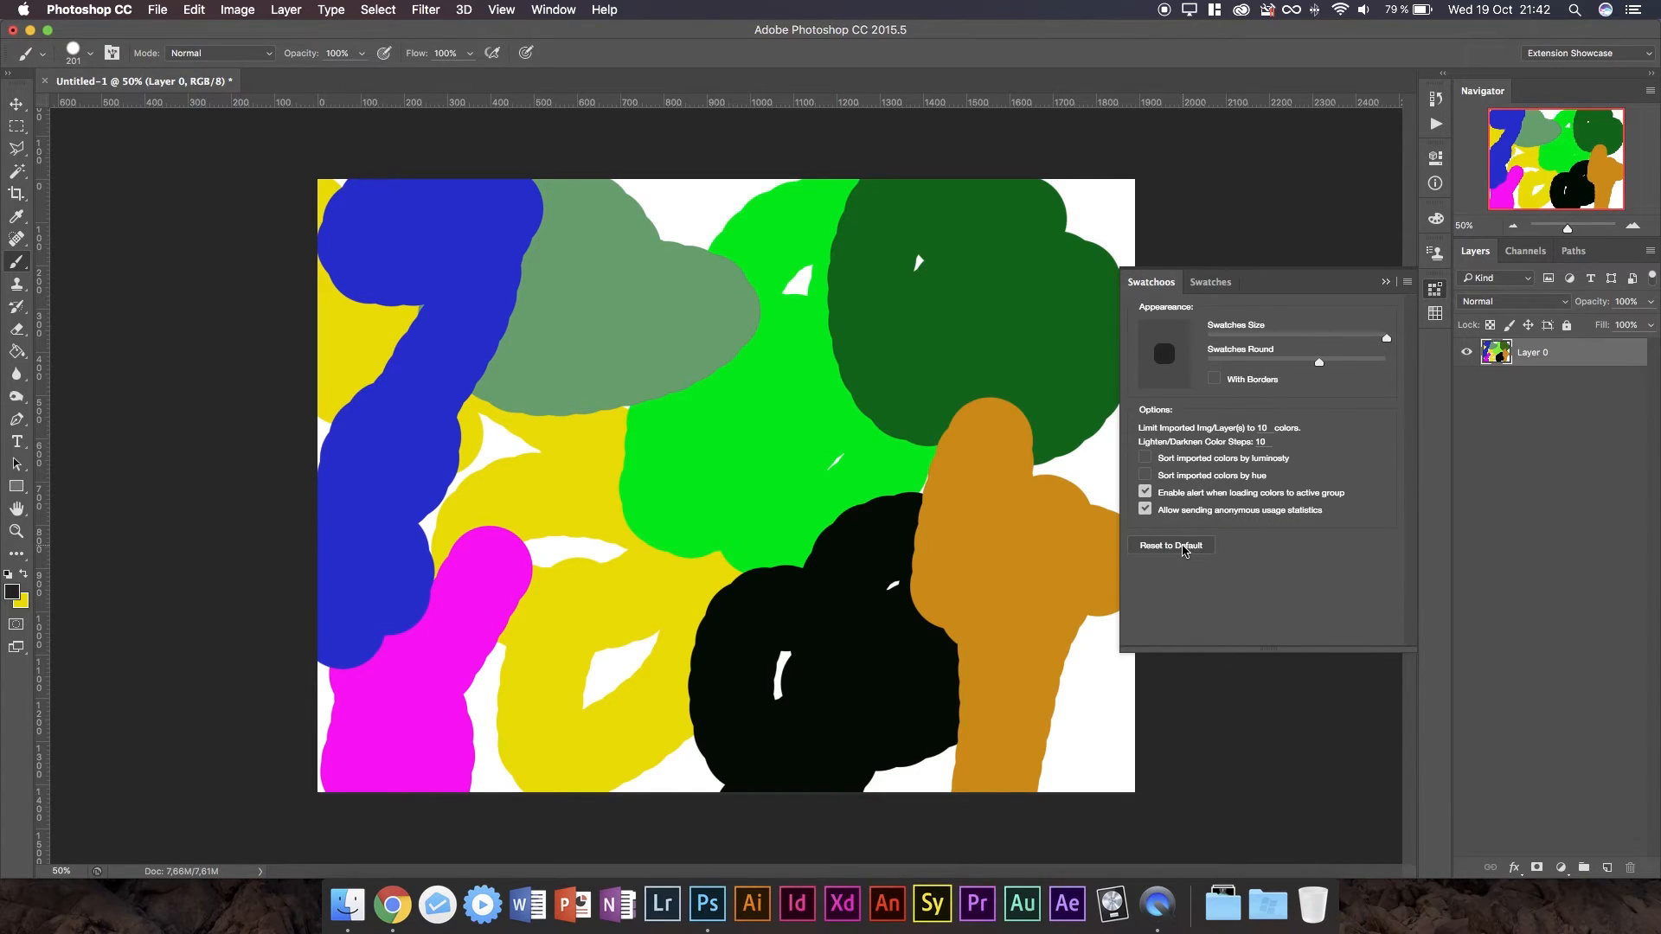
pyautogui.moveTo(1133, 565)
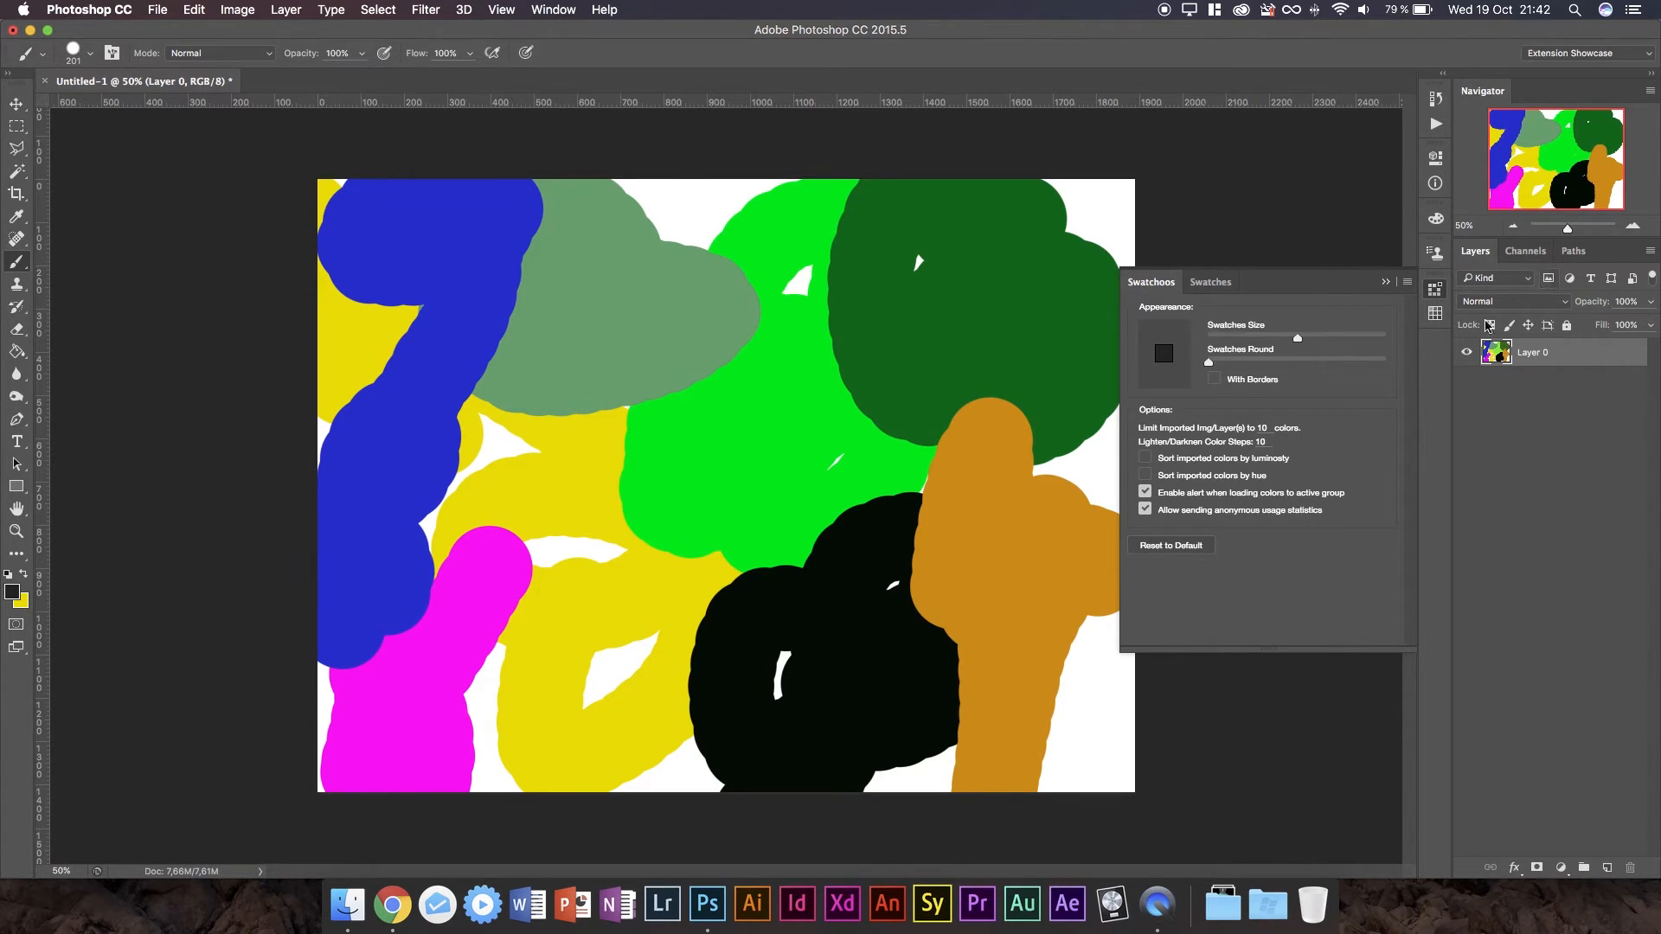
# View the Swatchoos About and contact page, then reopen the panel's flyout menu.
pyautogui.click(1385, 282)
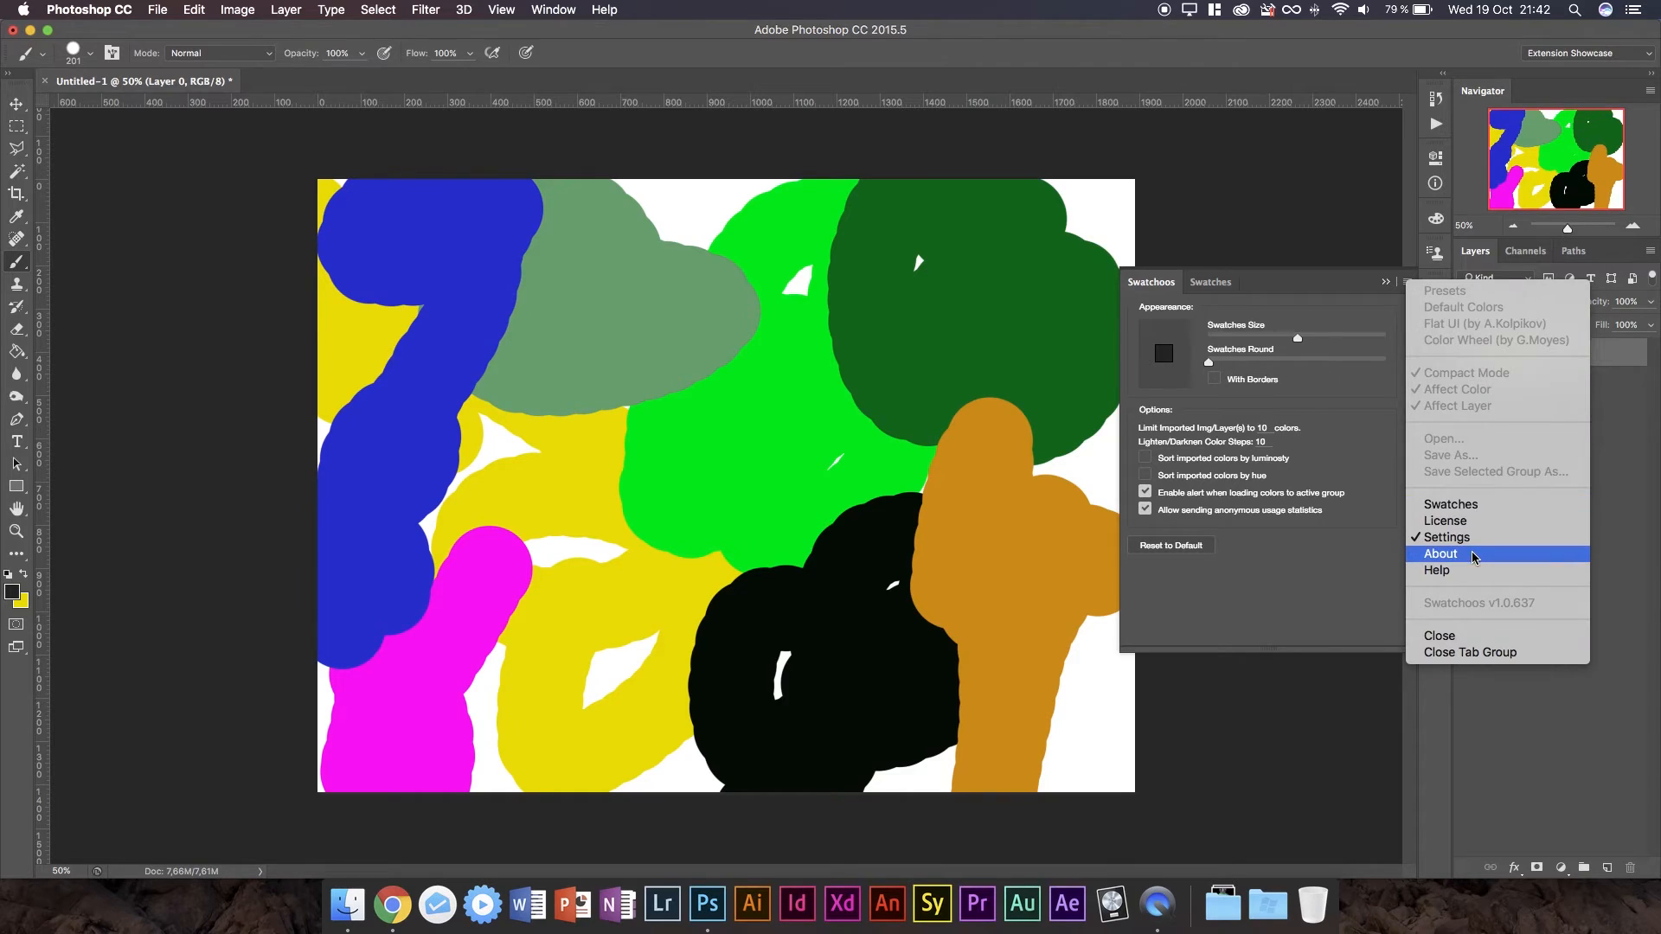
pyautogui.click(1441, 553)
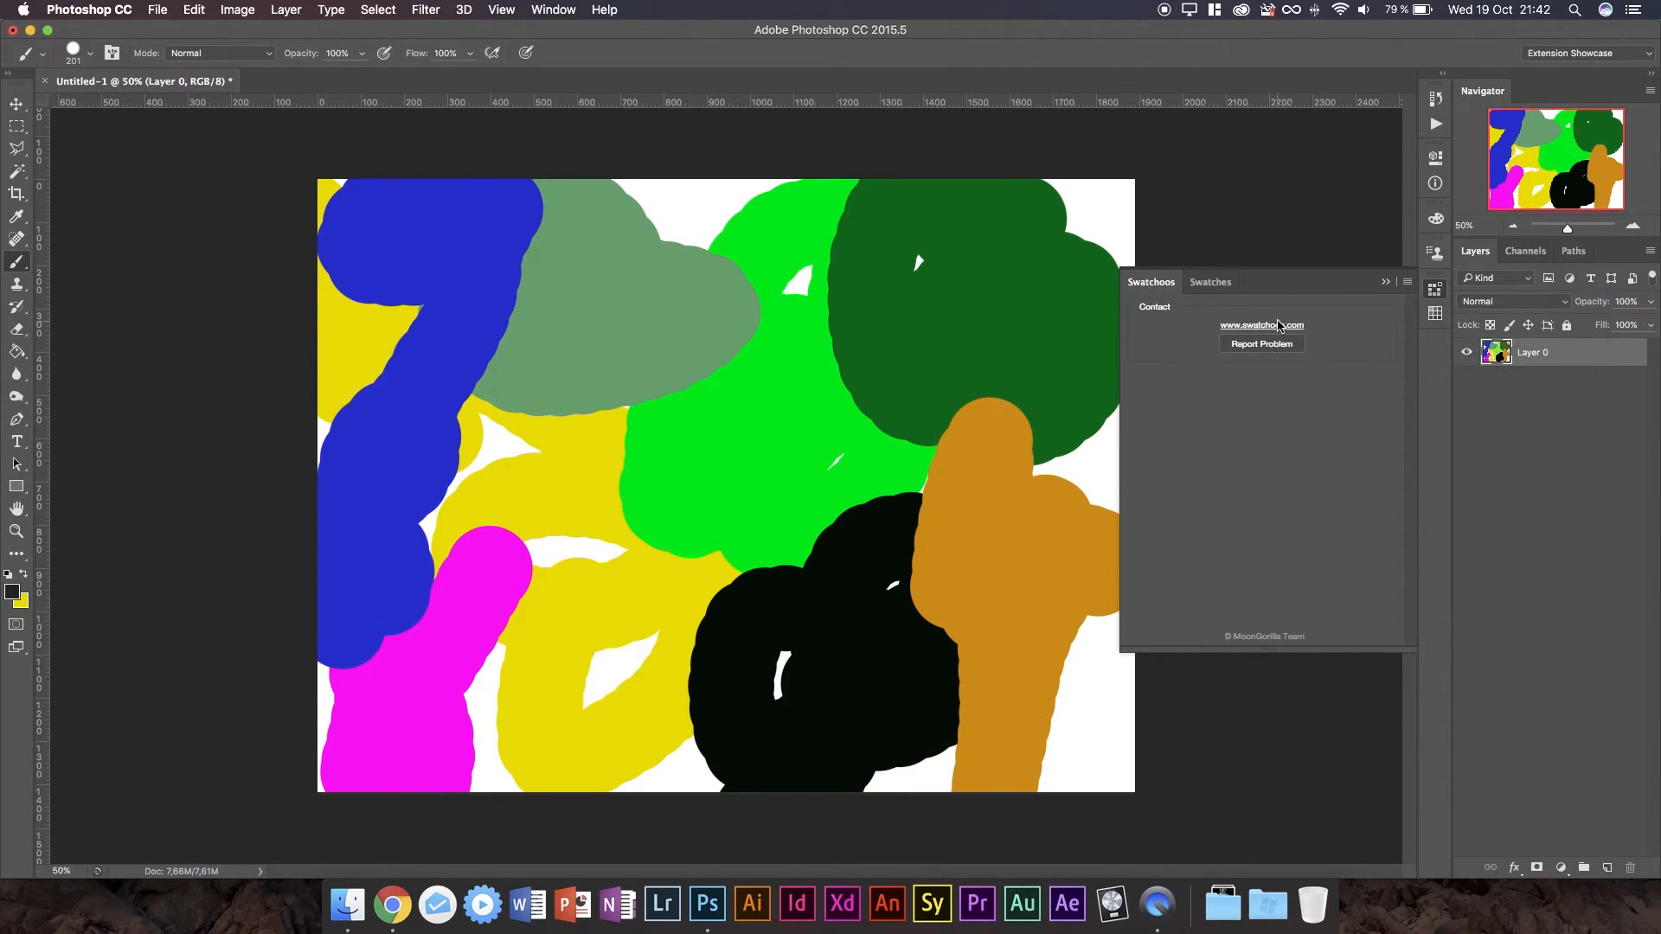
pyautogui.moveTo(1240, 639)
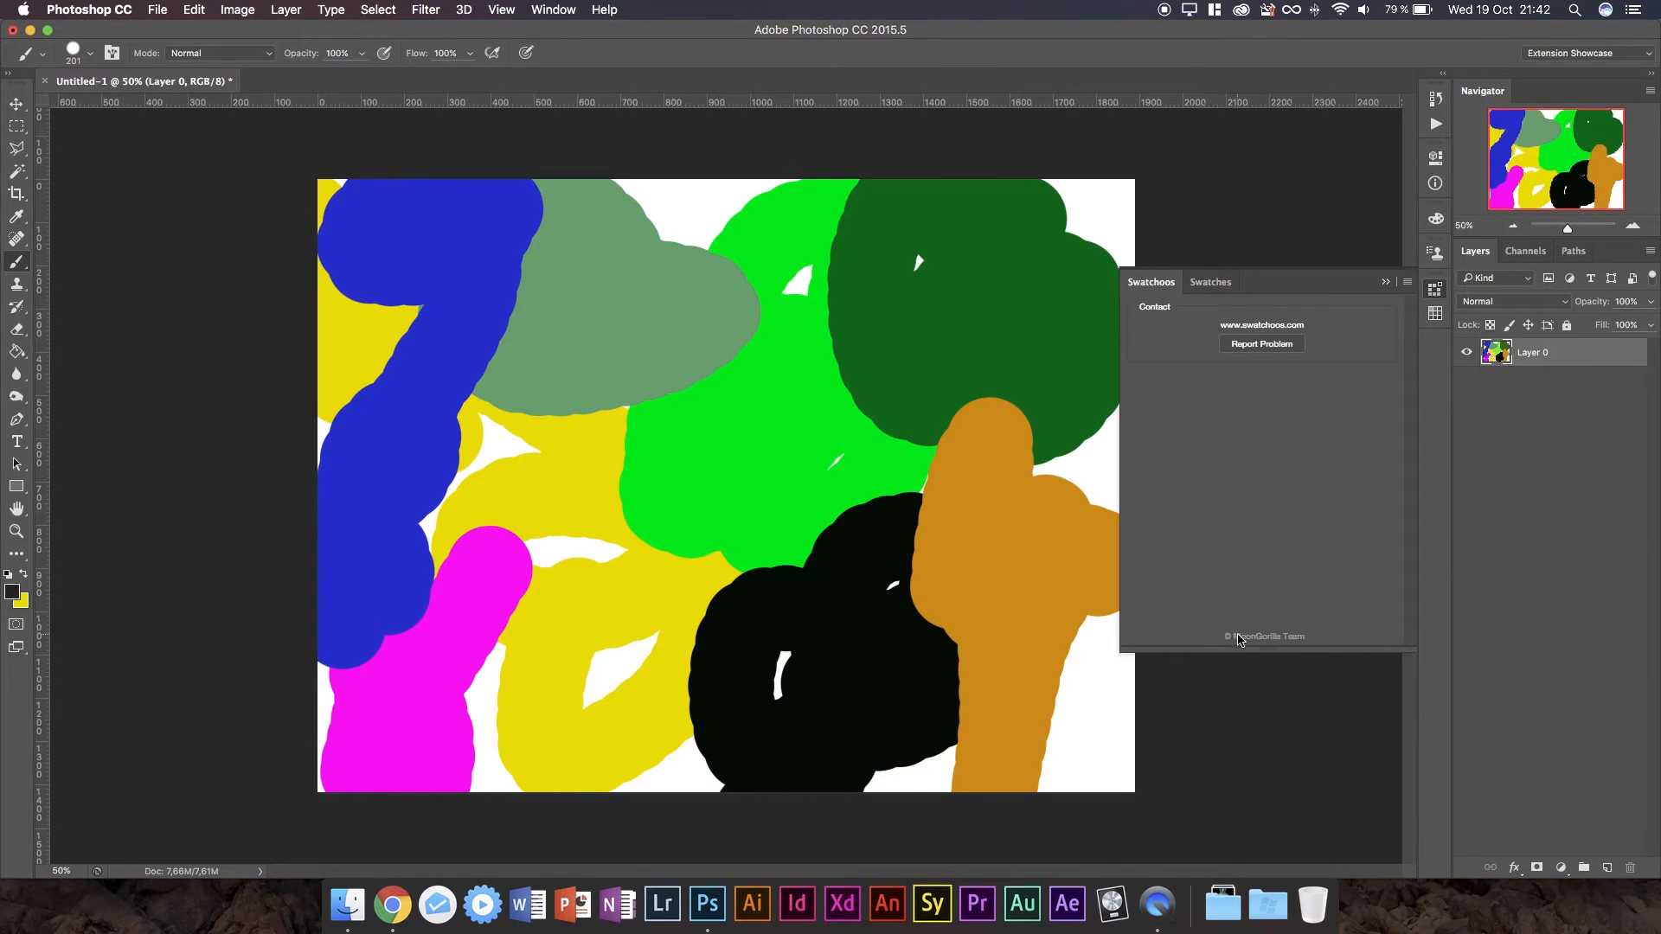
pyautogui.moveTo(1318, 643)
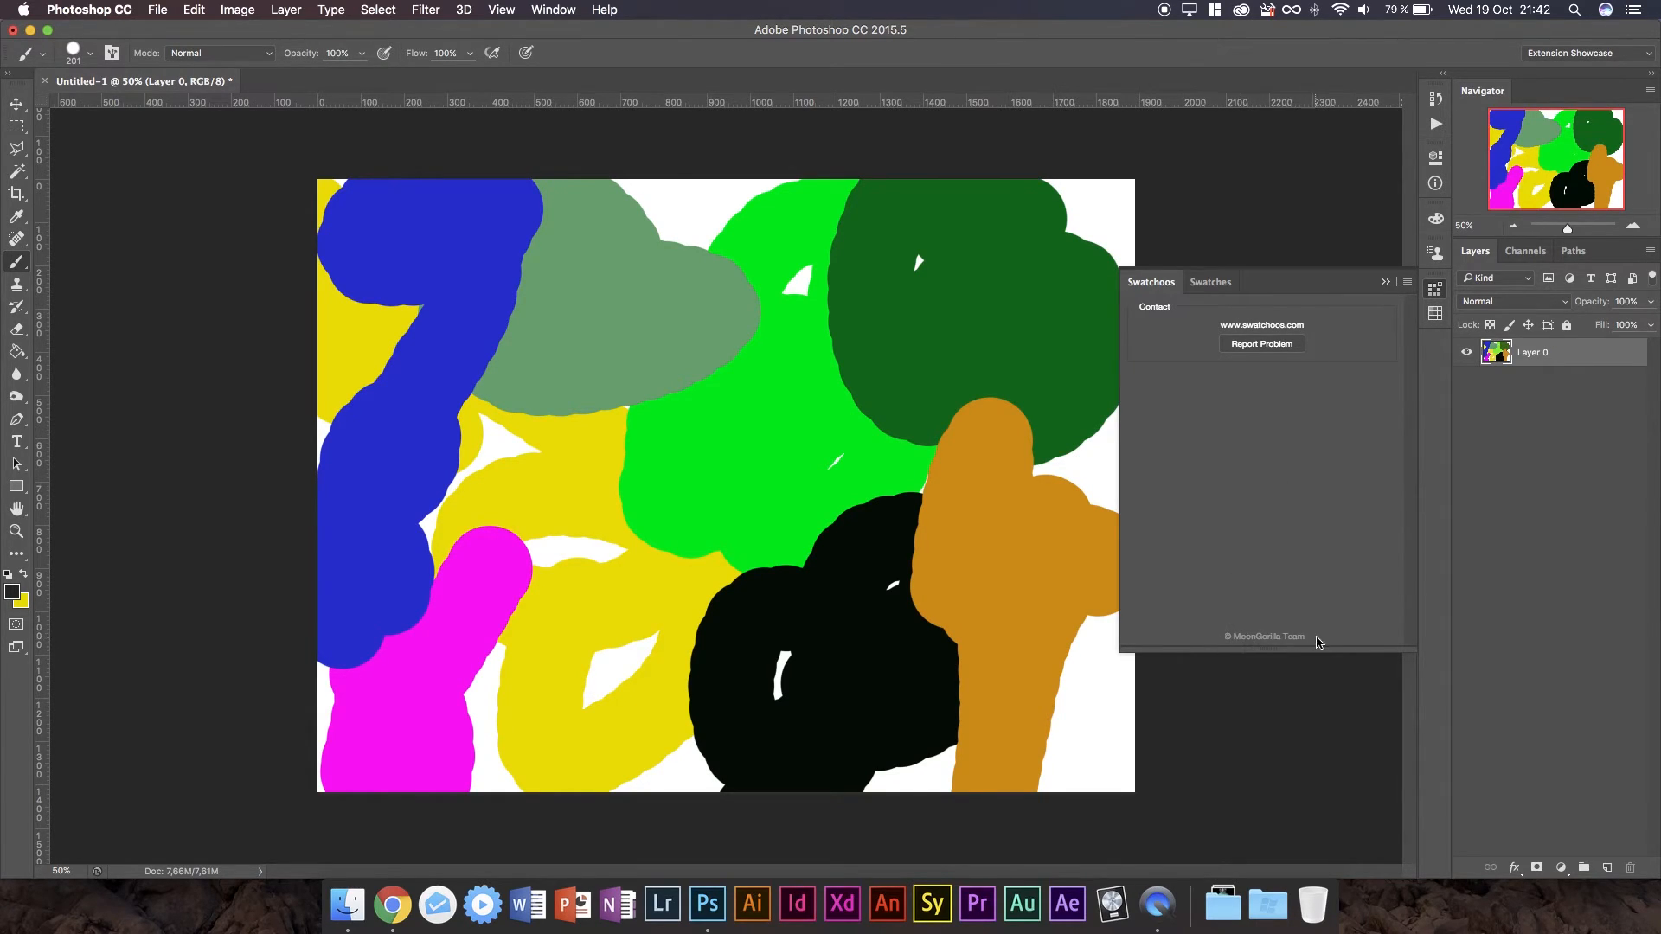
pyautogui.click(1384, 282)
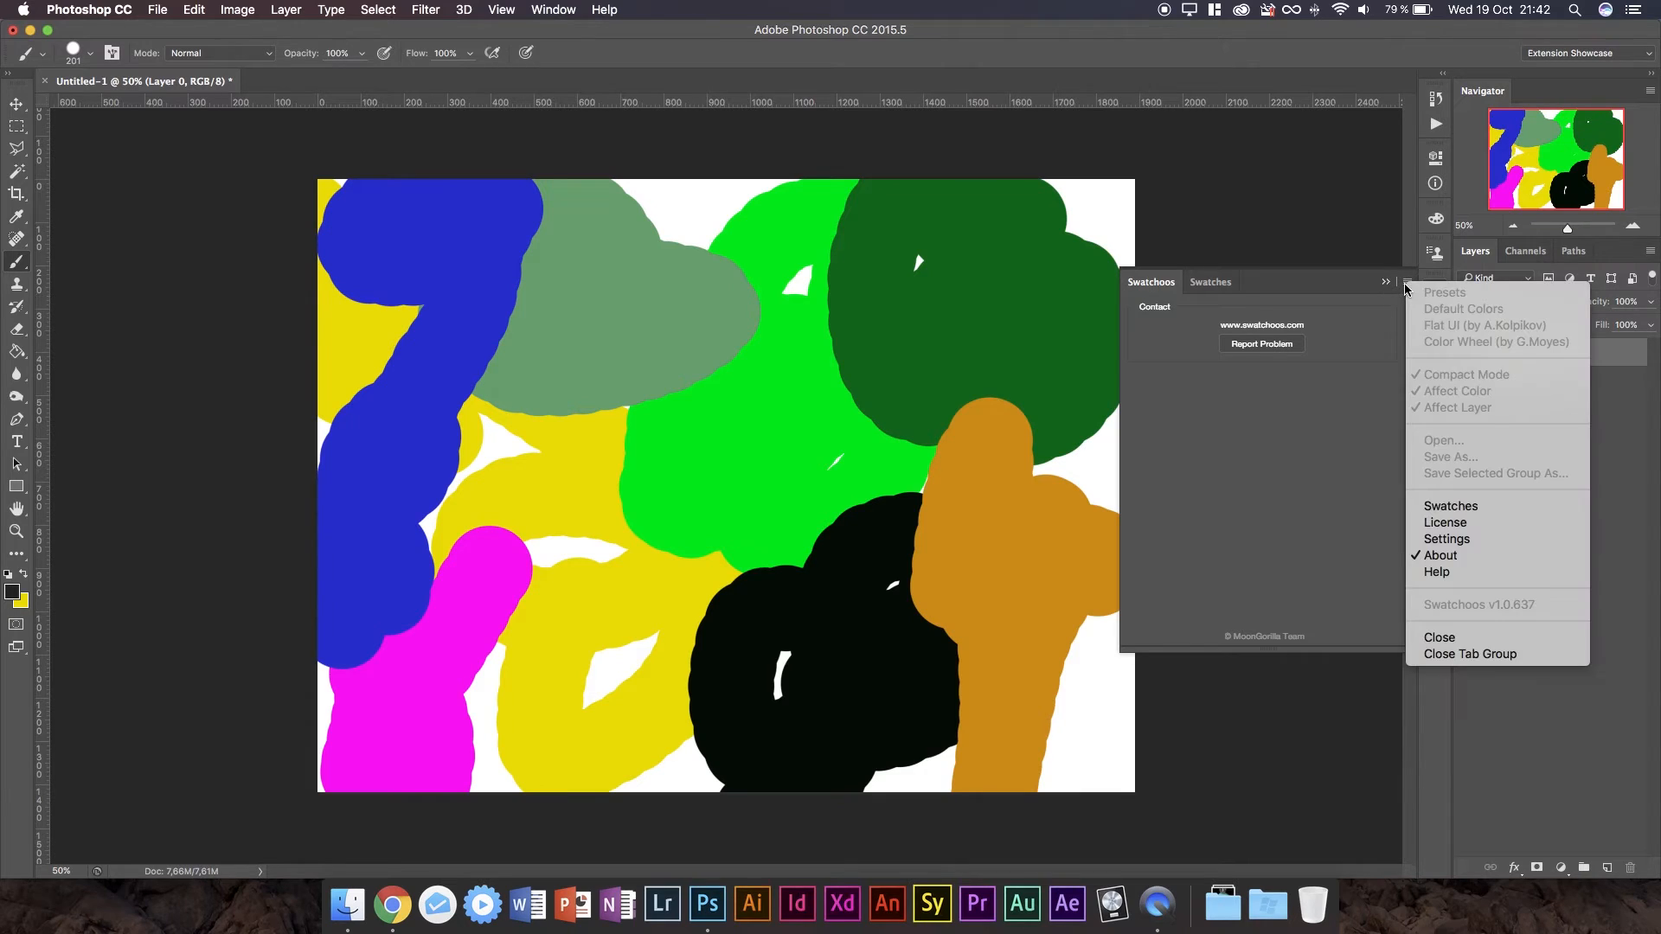
pyautogui.moveTo(1438, 572)
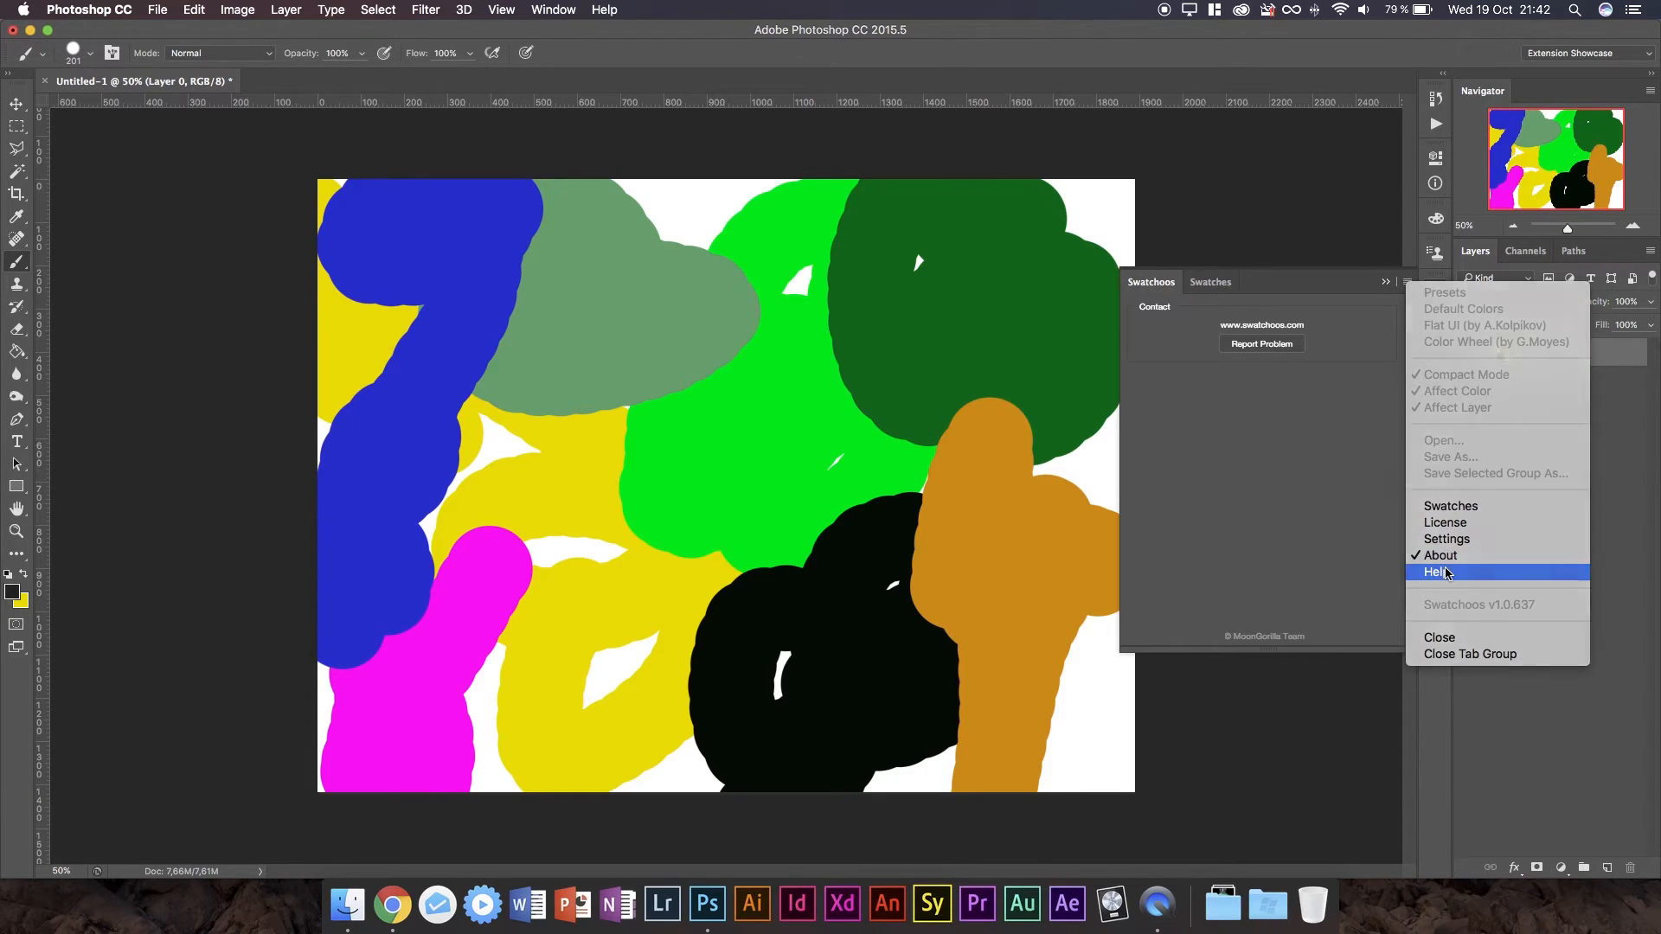
# Open the Swatchoos help and browse What is Swatchoos, UI, in-between selection and Group Management.
pyautogui.click(1438, 572)
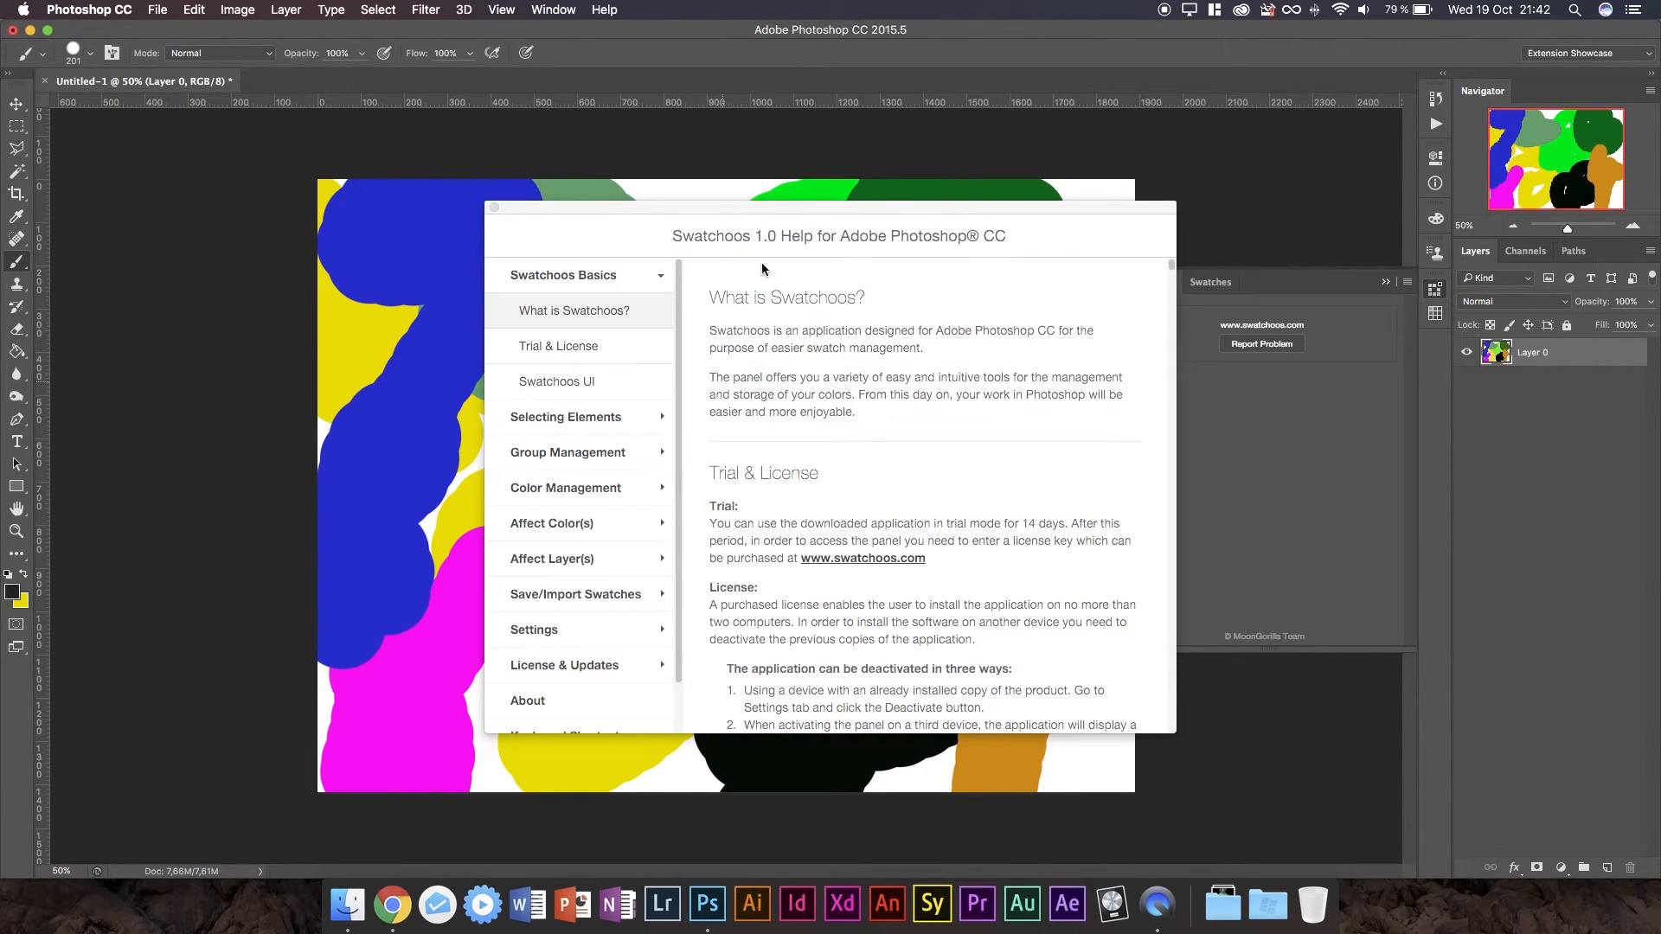
pyautogui.click(557, 382)
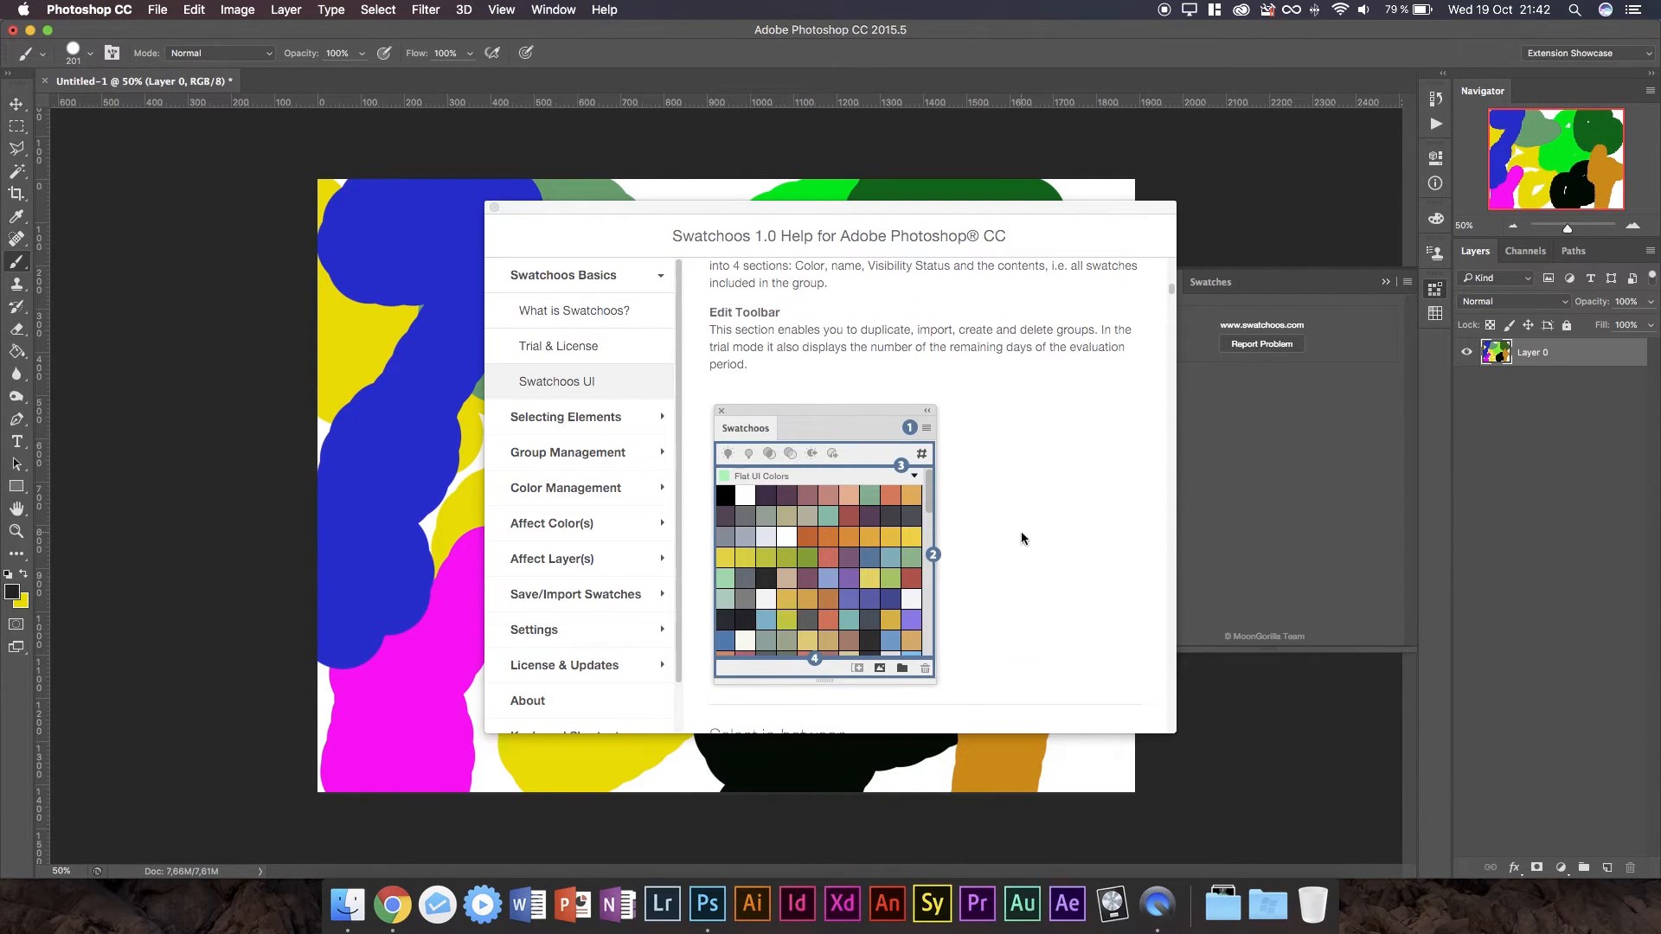
pyautogui.click(575, 311)
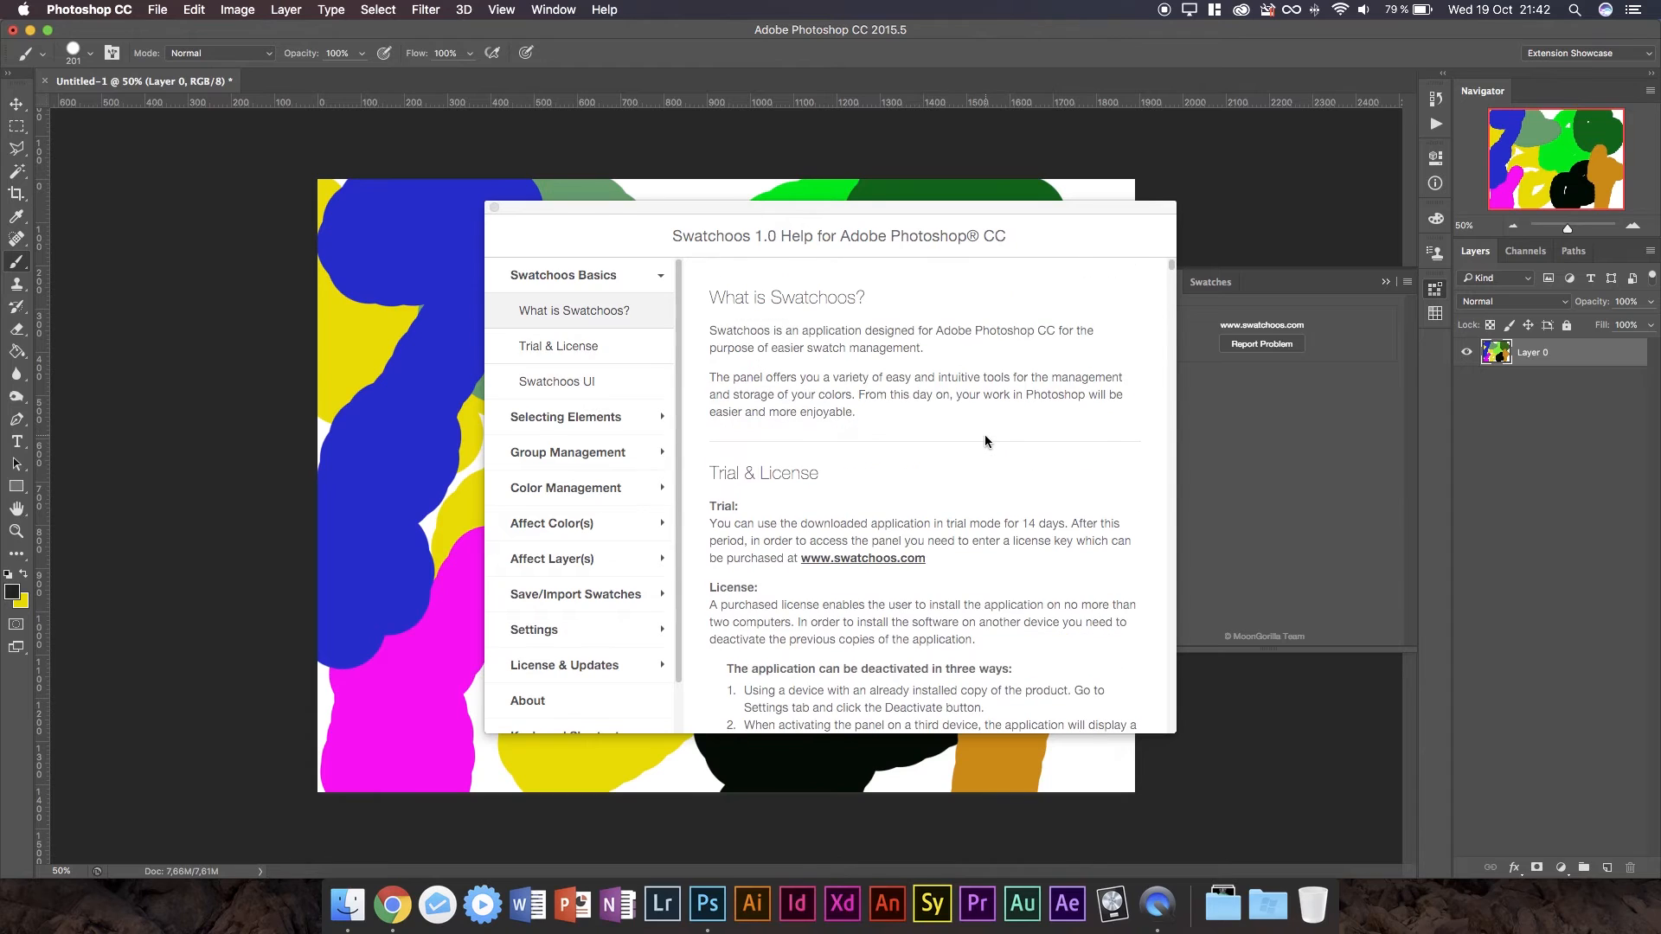
pyautogui.click(557, 382)
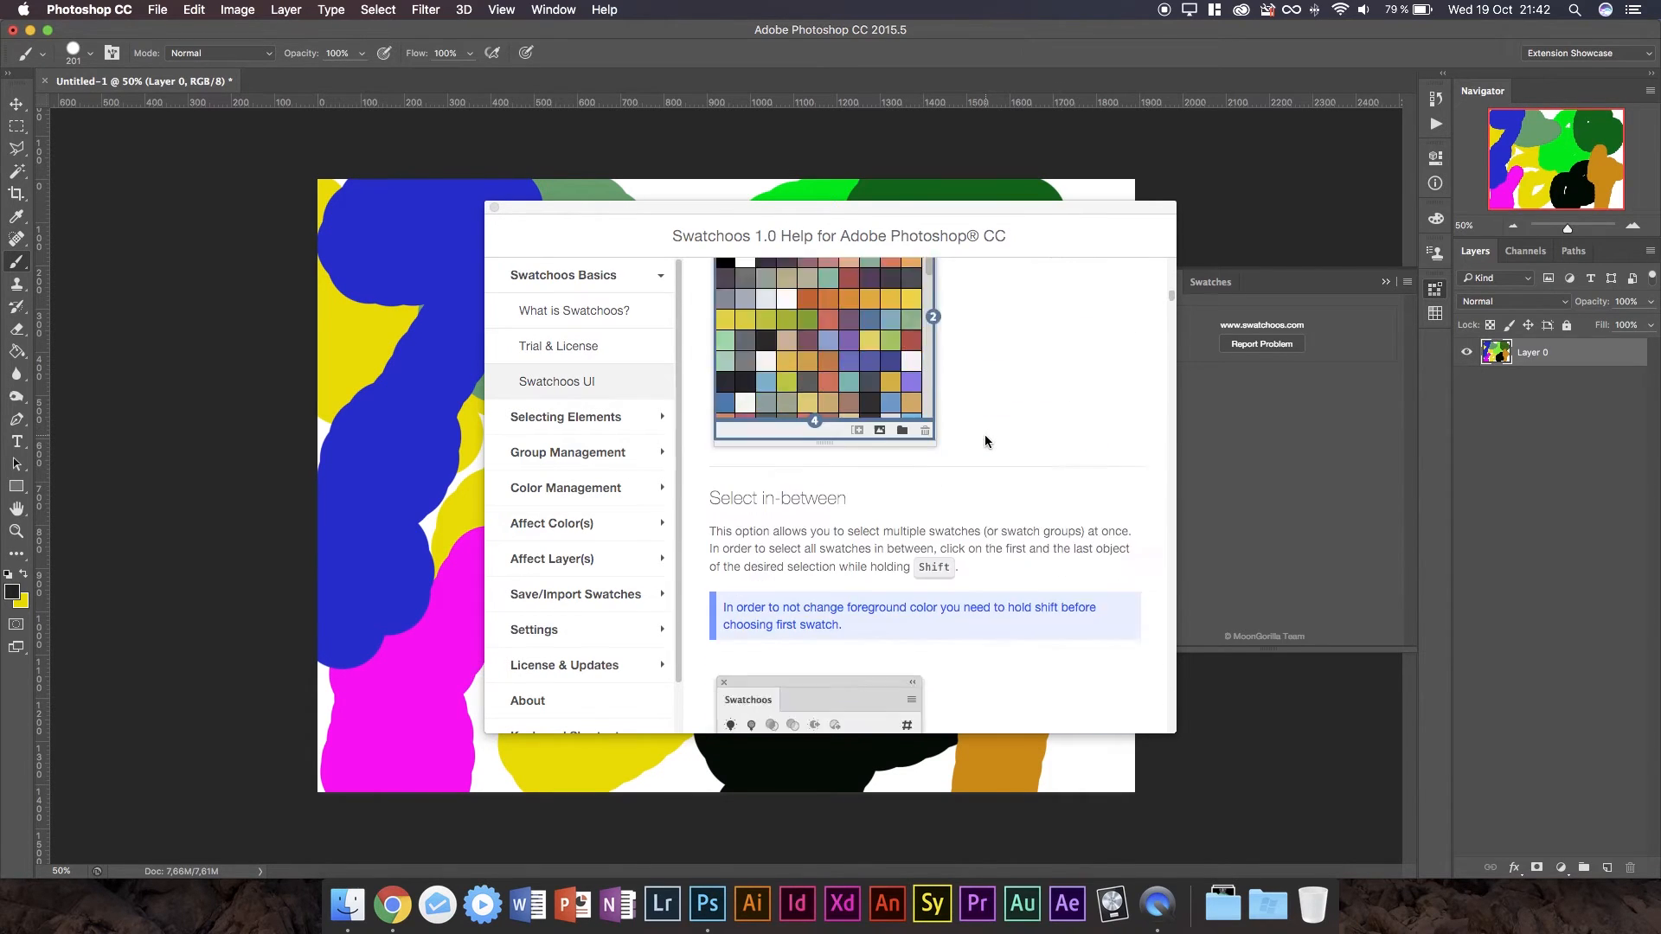
pyautogui.click(567, 452)
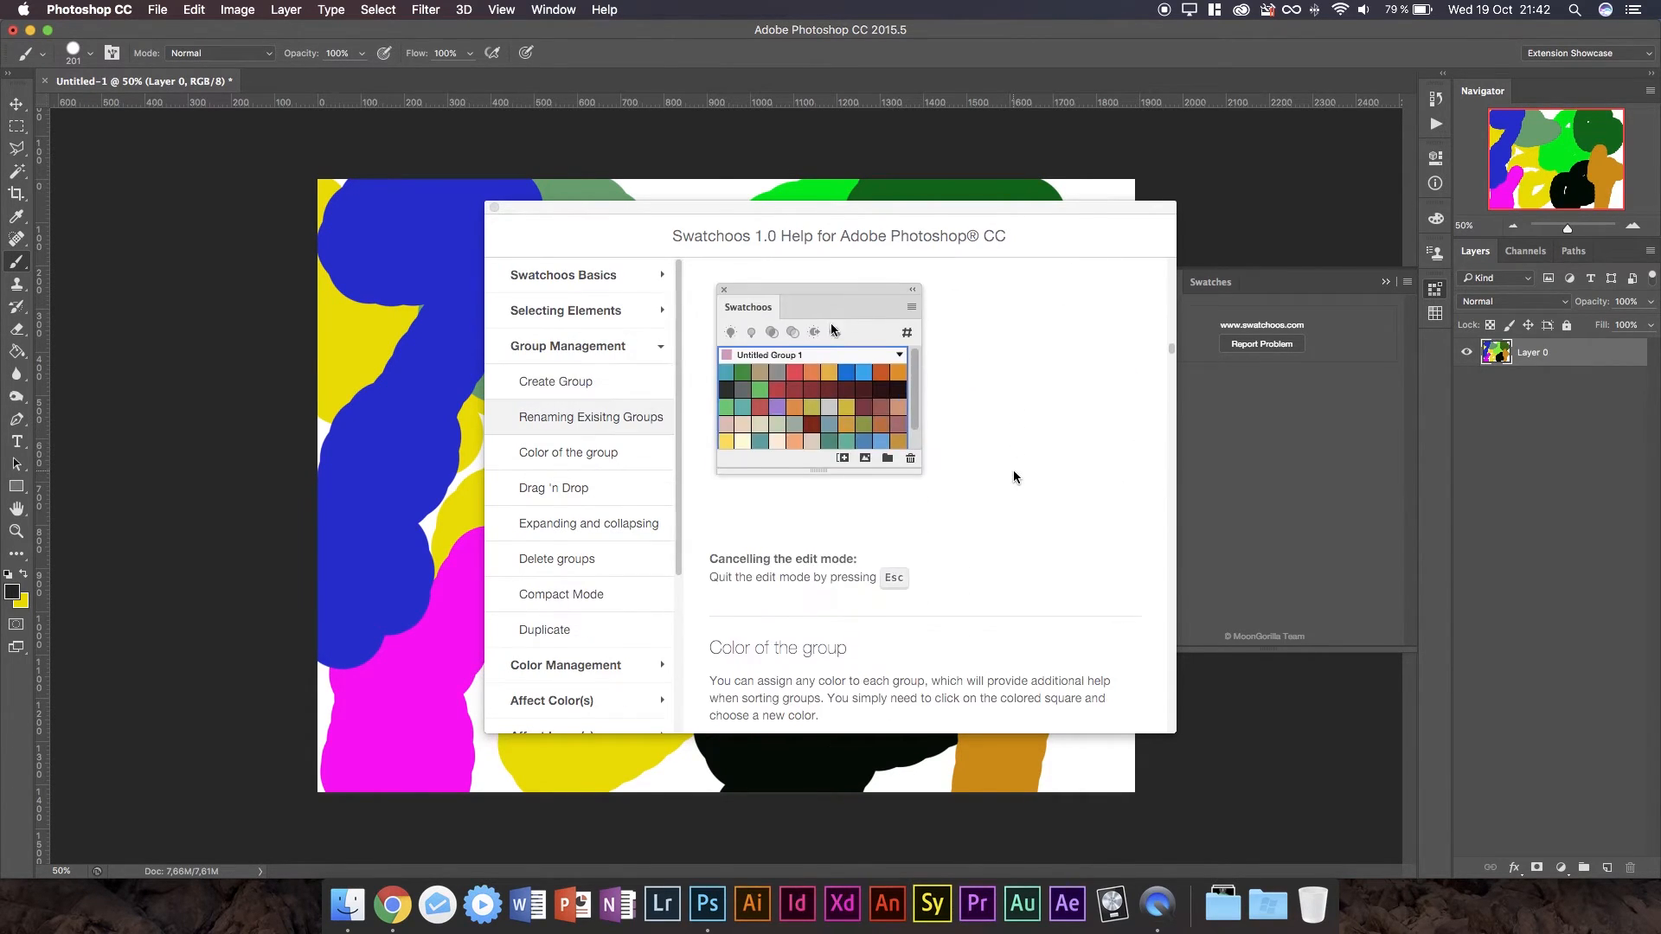
# Read the expanding and collapsing groups help, return to Basics, and open Trial & License.
pyautogui.scroll(-3)
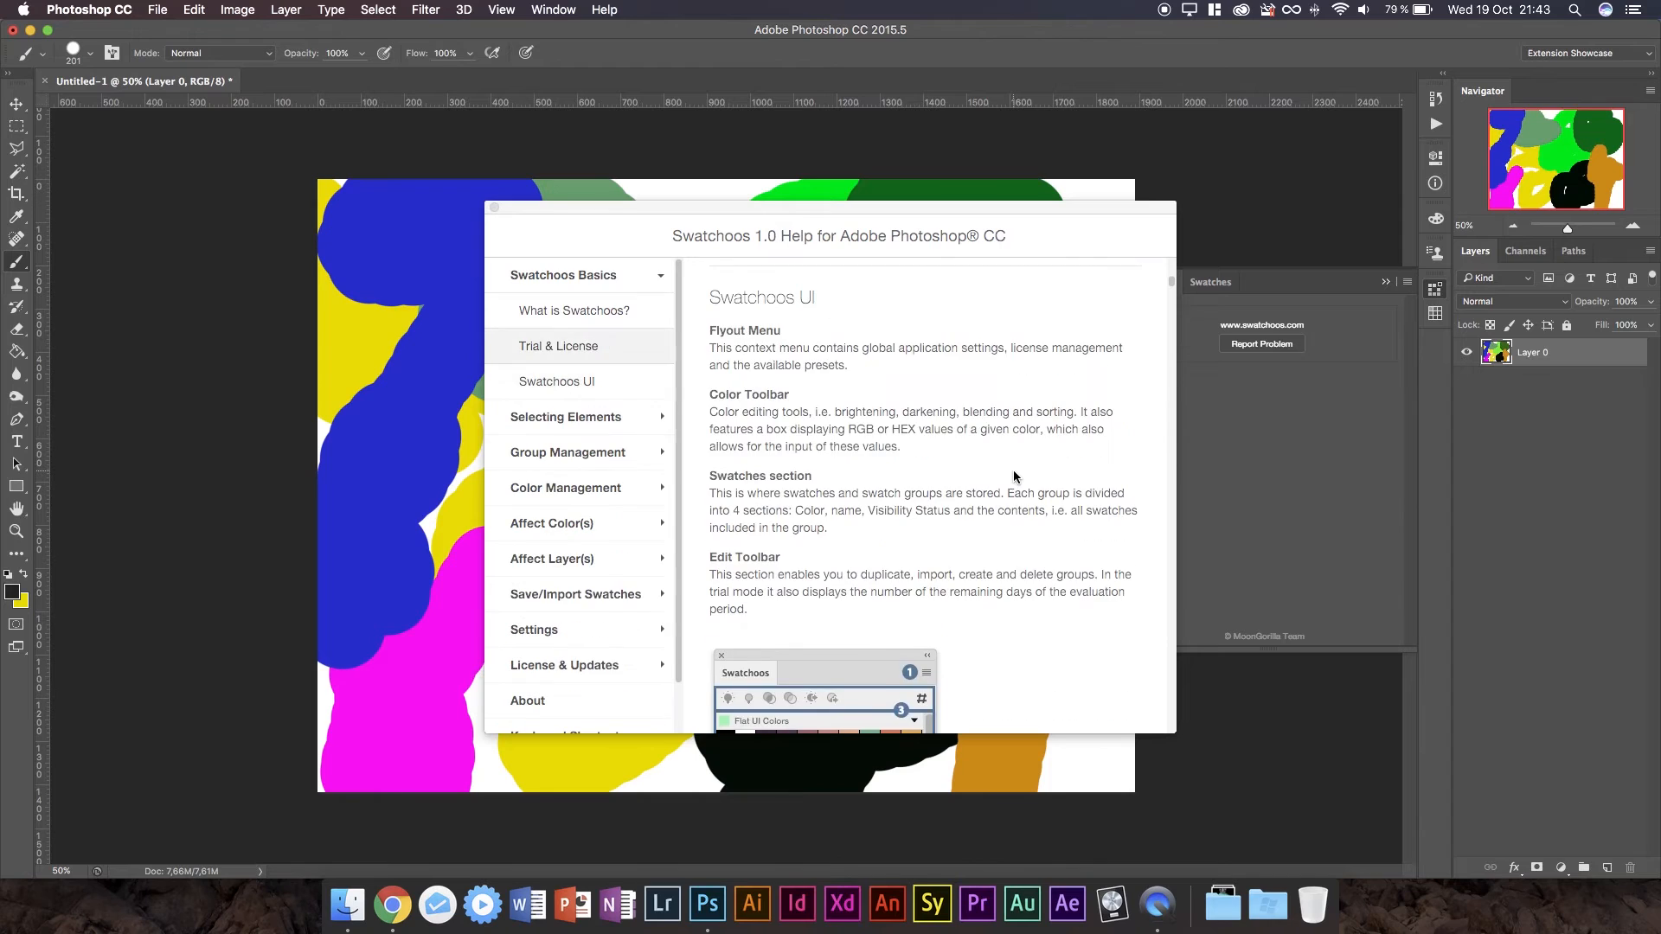
pyautogui.click(565, 487)
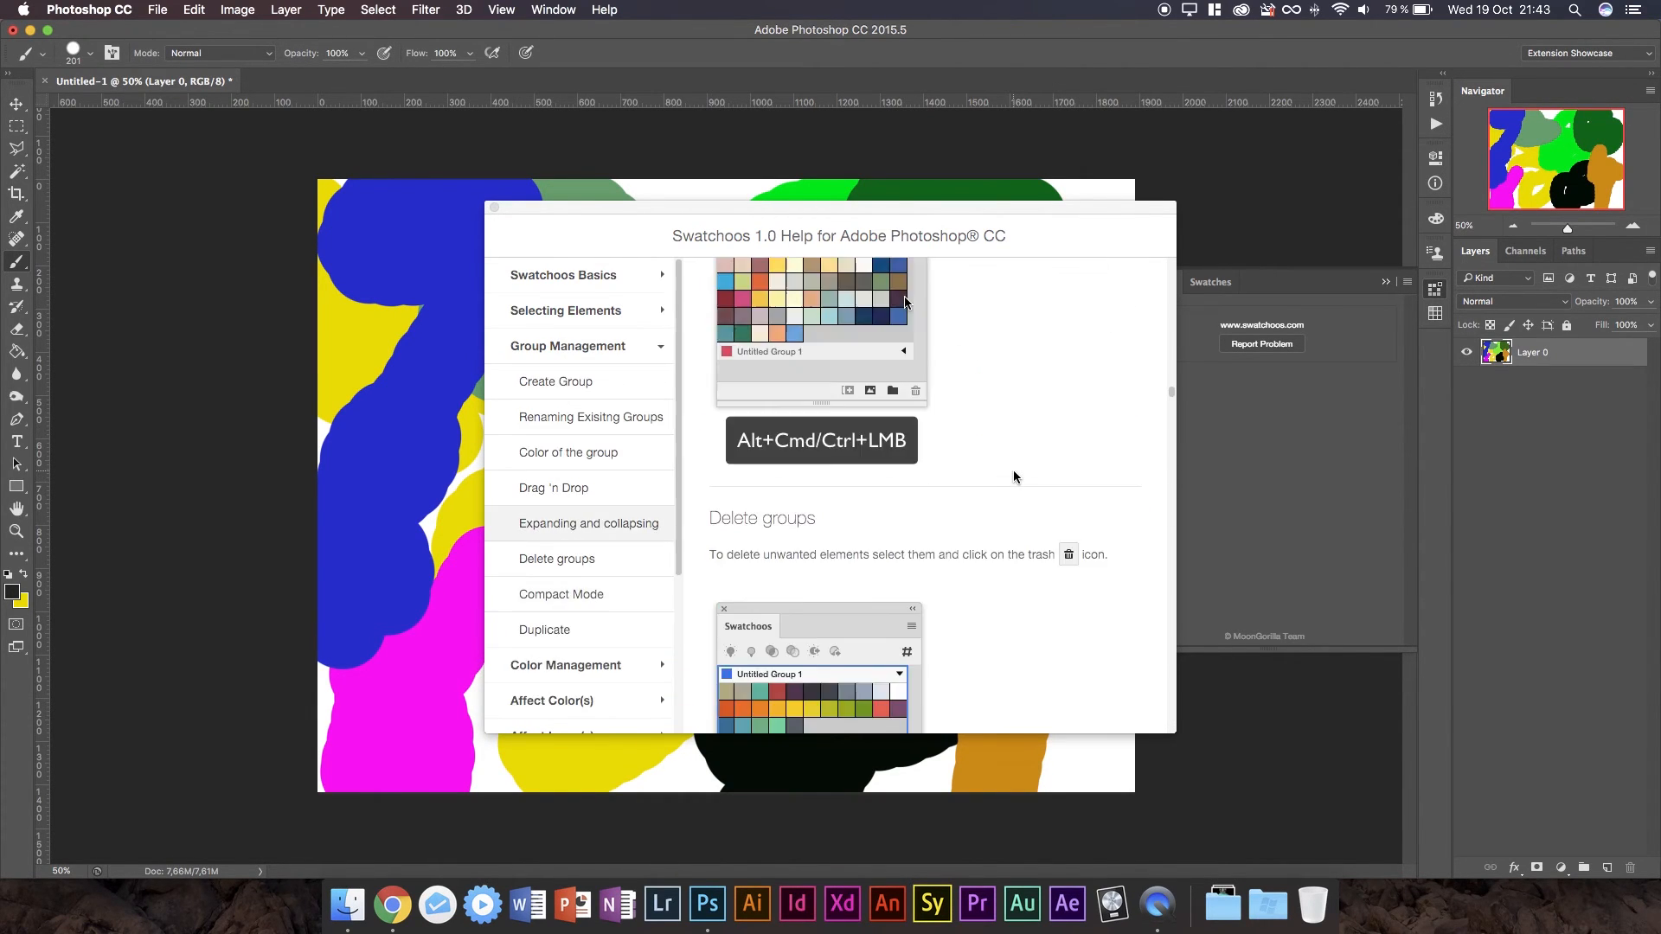
pyautogui.click(562, 274)
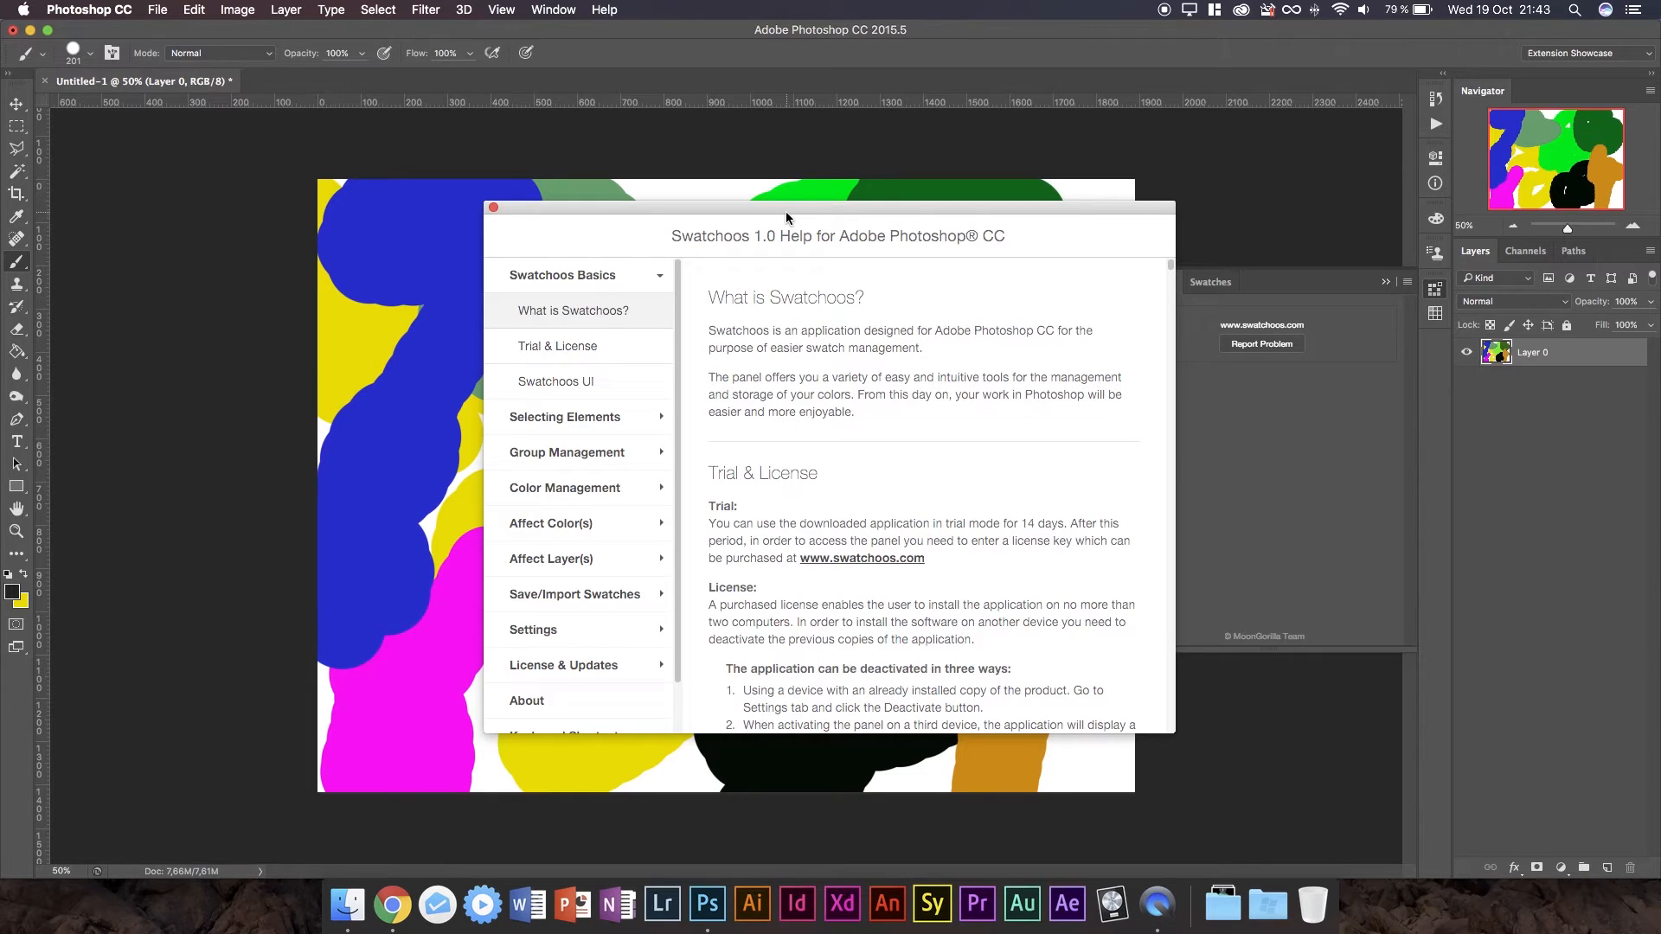
pyautogui.moveTo(561, 419)
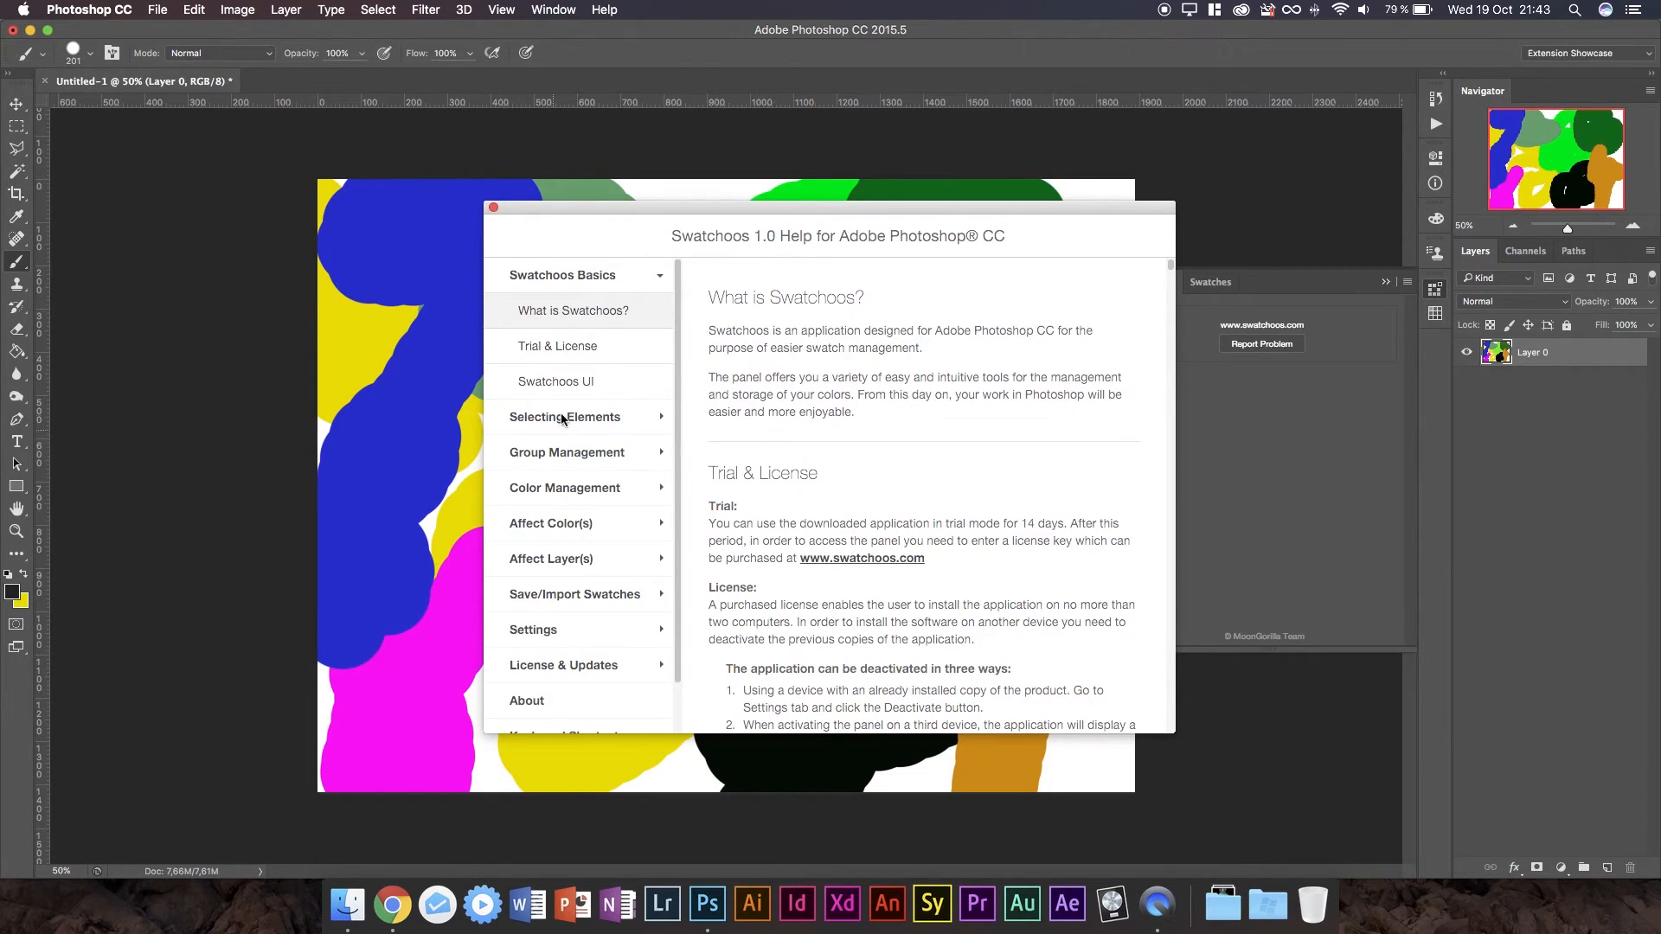
pyautogui.moveTo(865, 475)
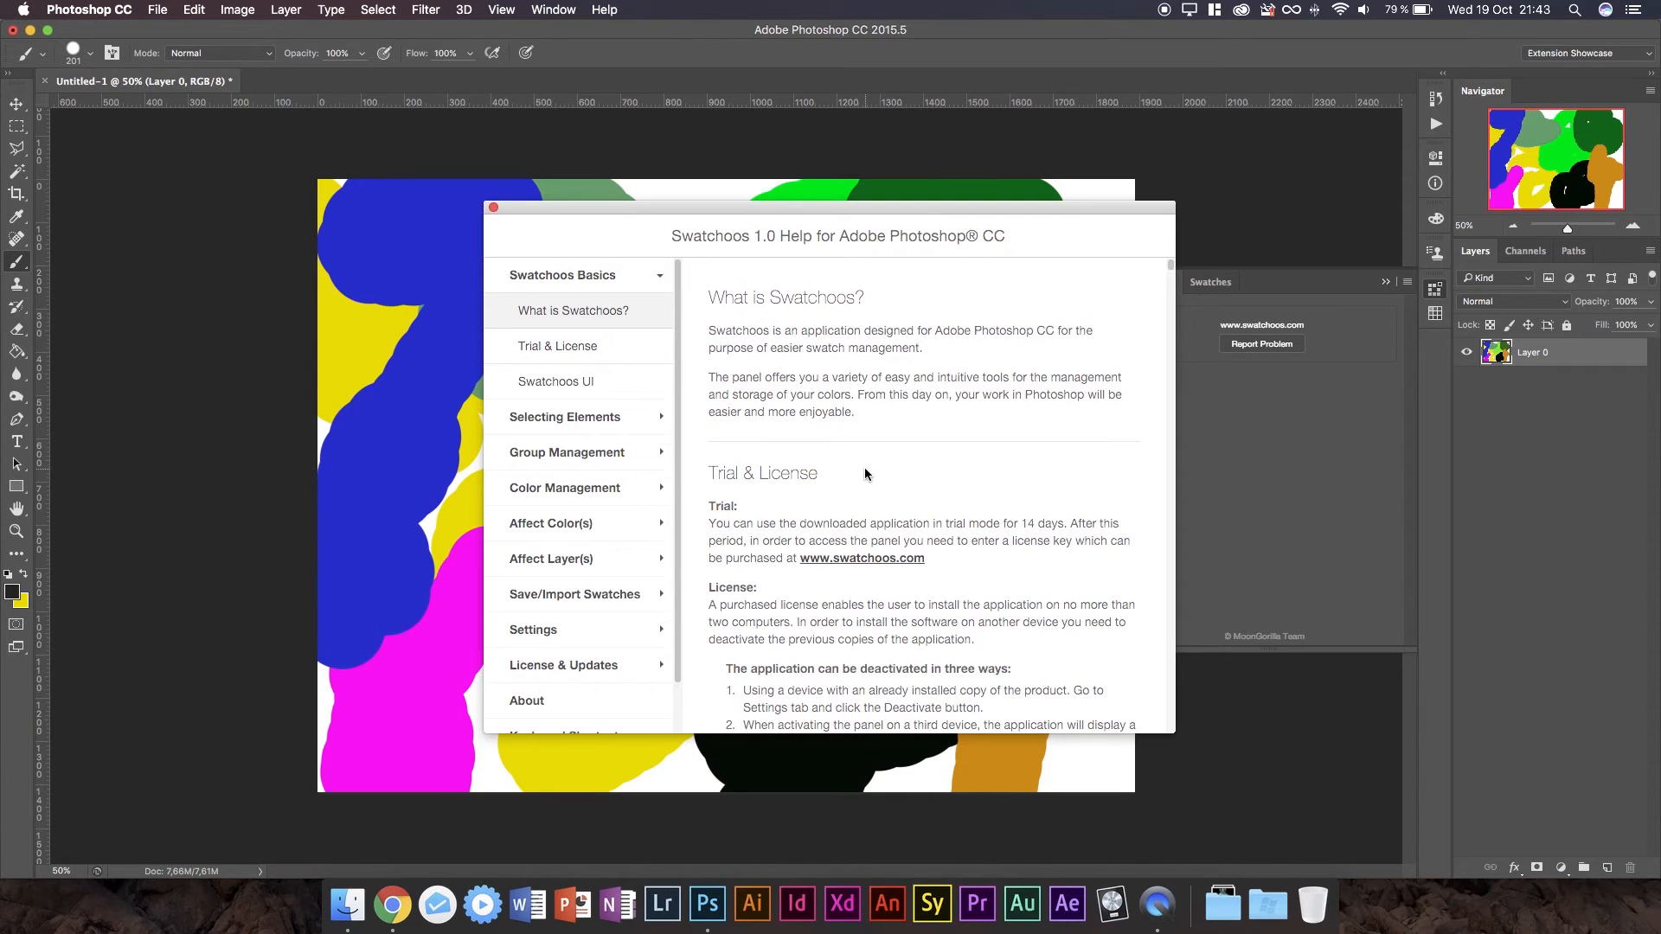
pyautogui.click(558, 346)
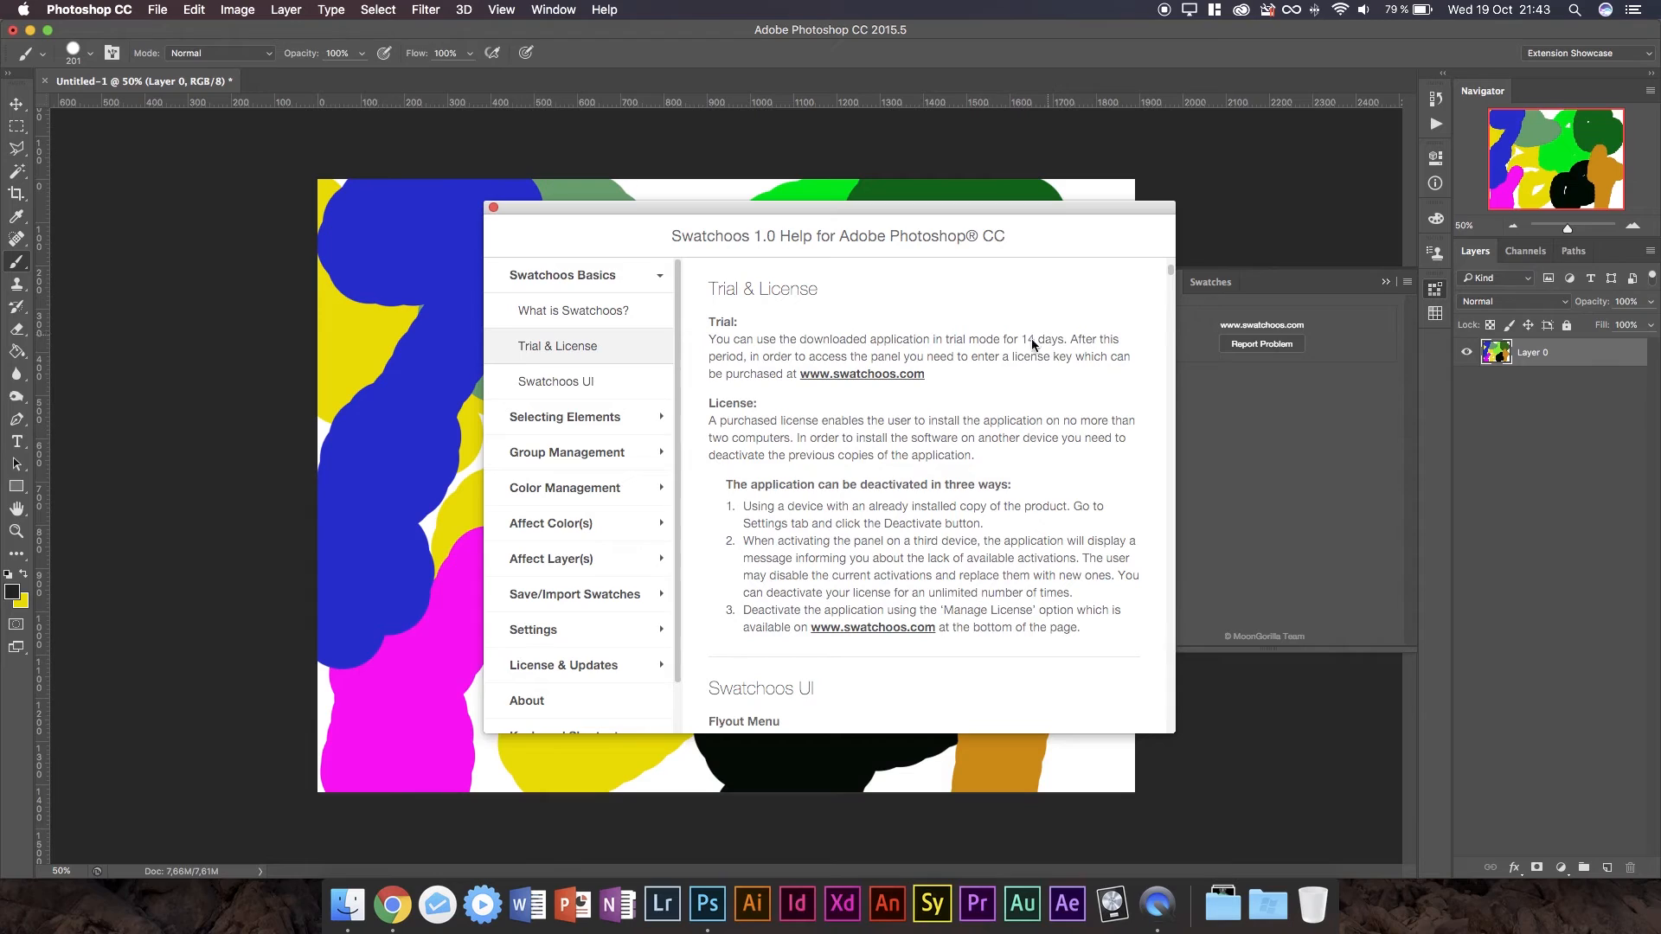
pyautogui.doubleClick(1048, 339)
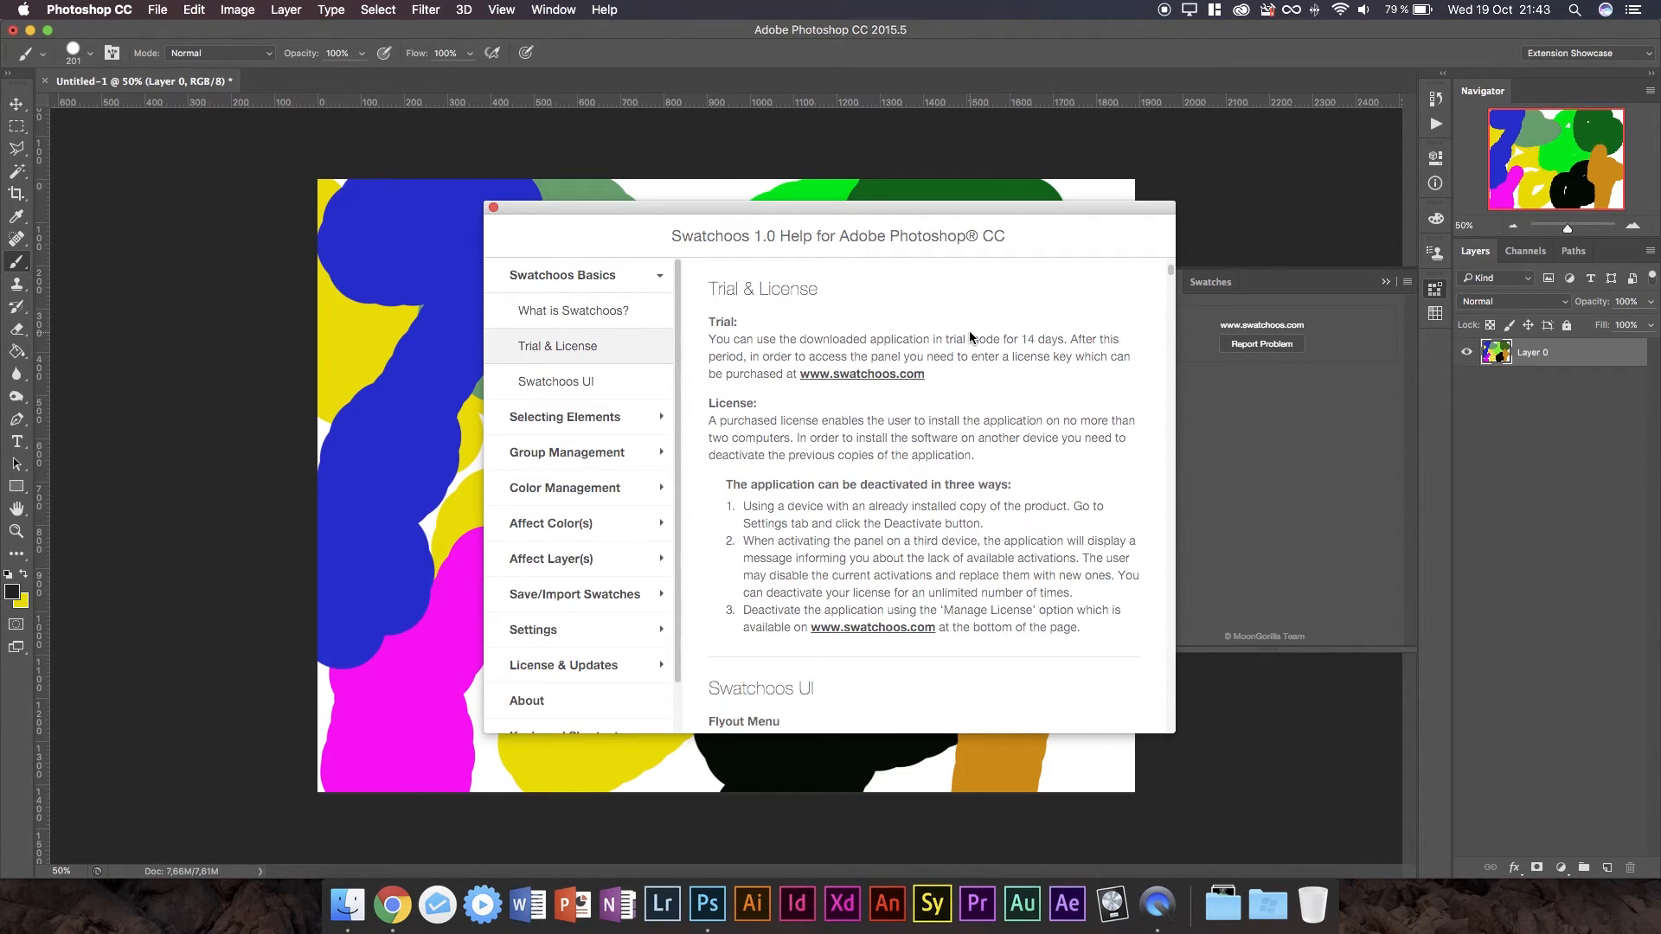
# Collapse Swatchoos Basics, view the More resources section, and close the help window.
pyautogui.click(563, 274)
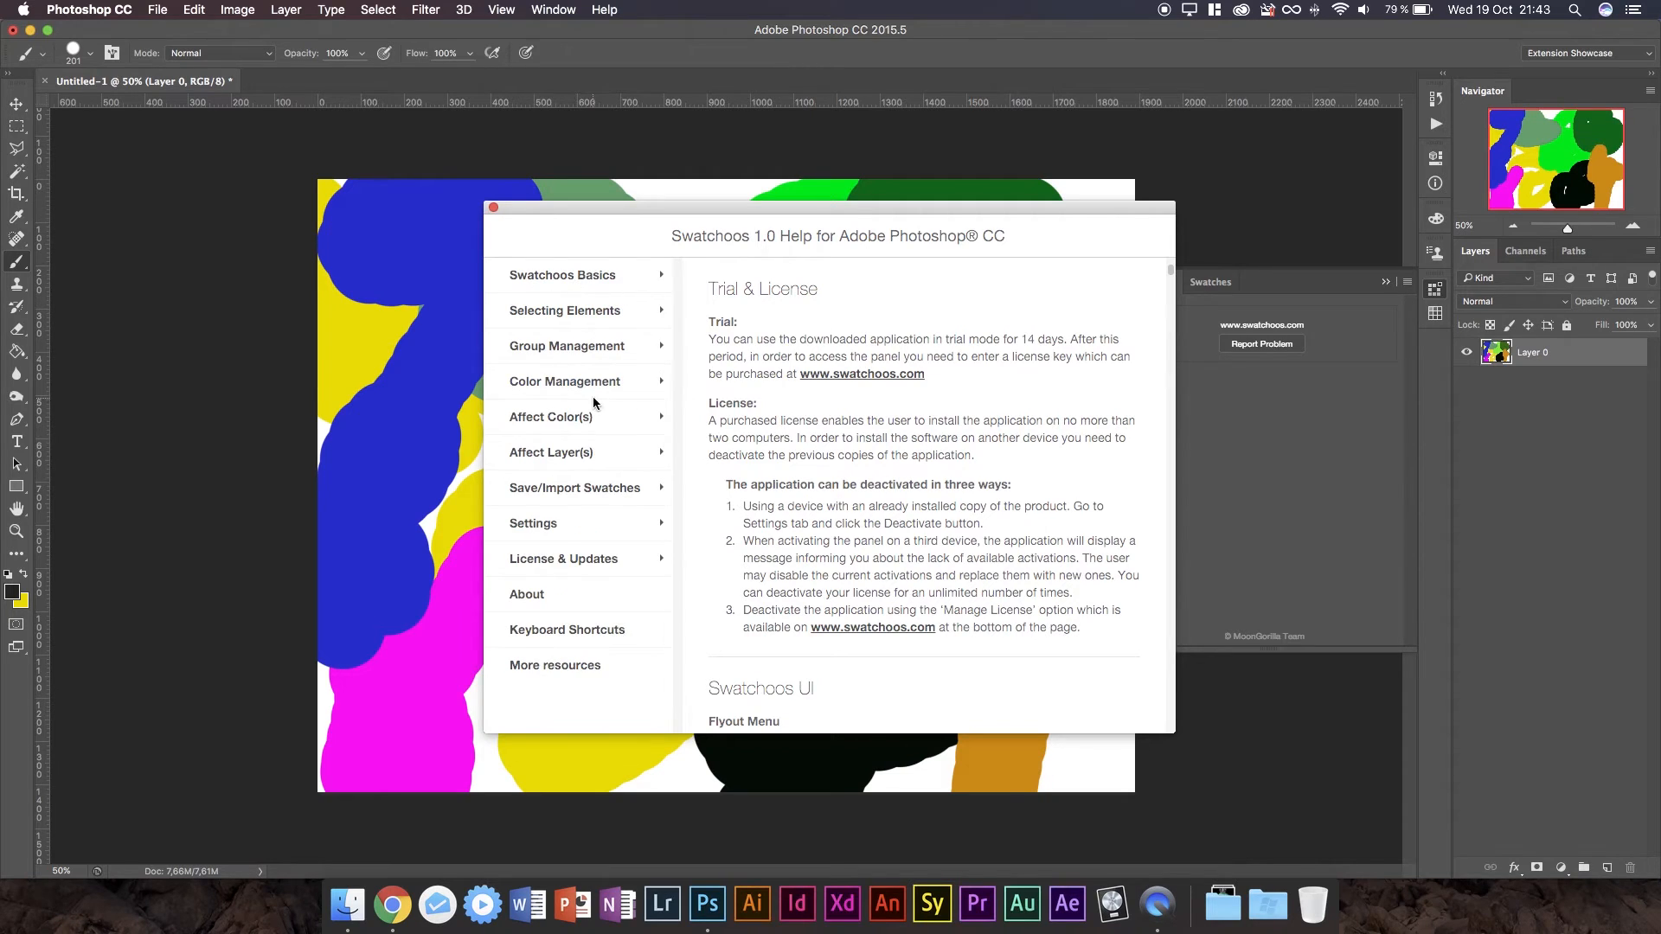
pyautogui.moveTo(547, 681)
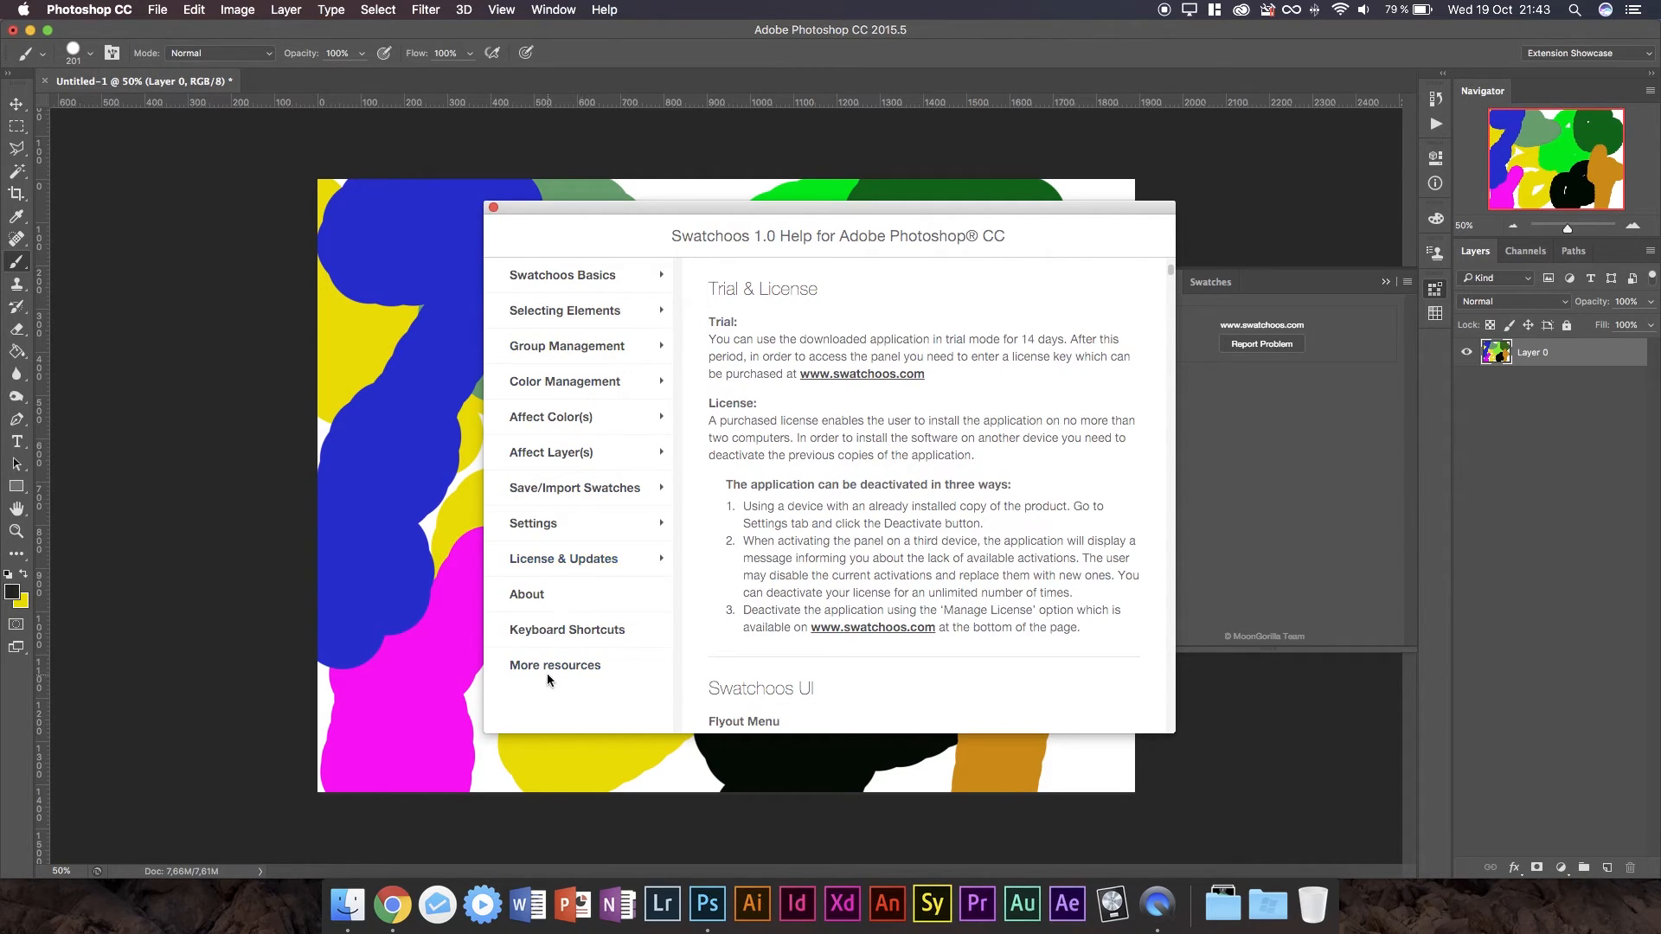
pyautogui.scroll(-3)
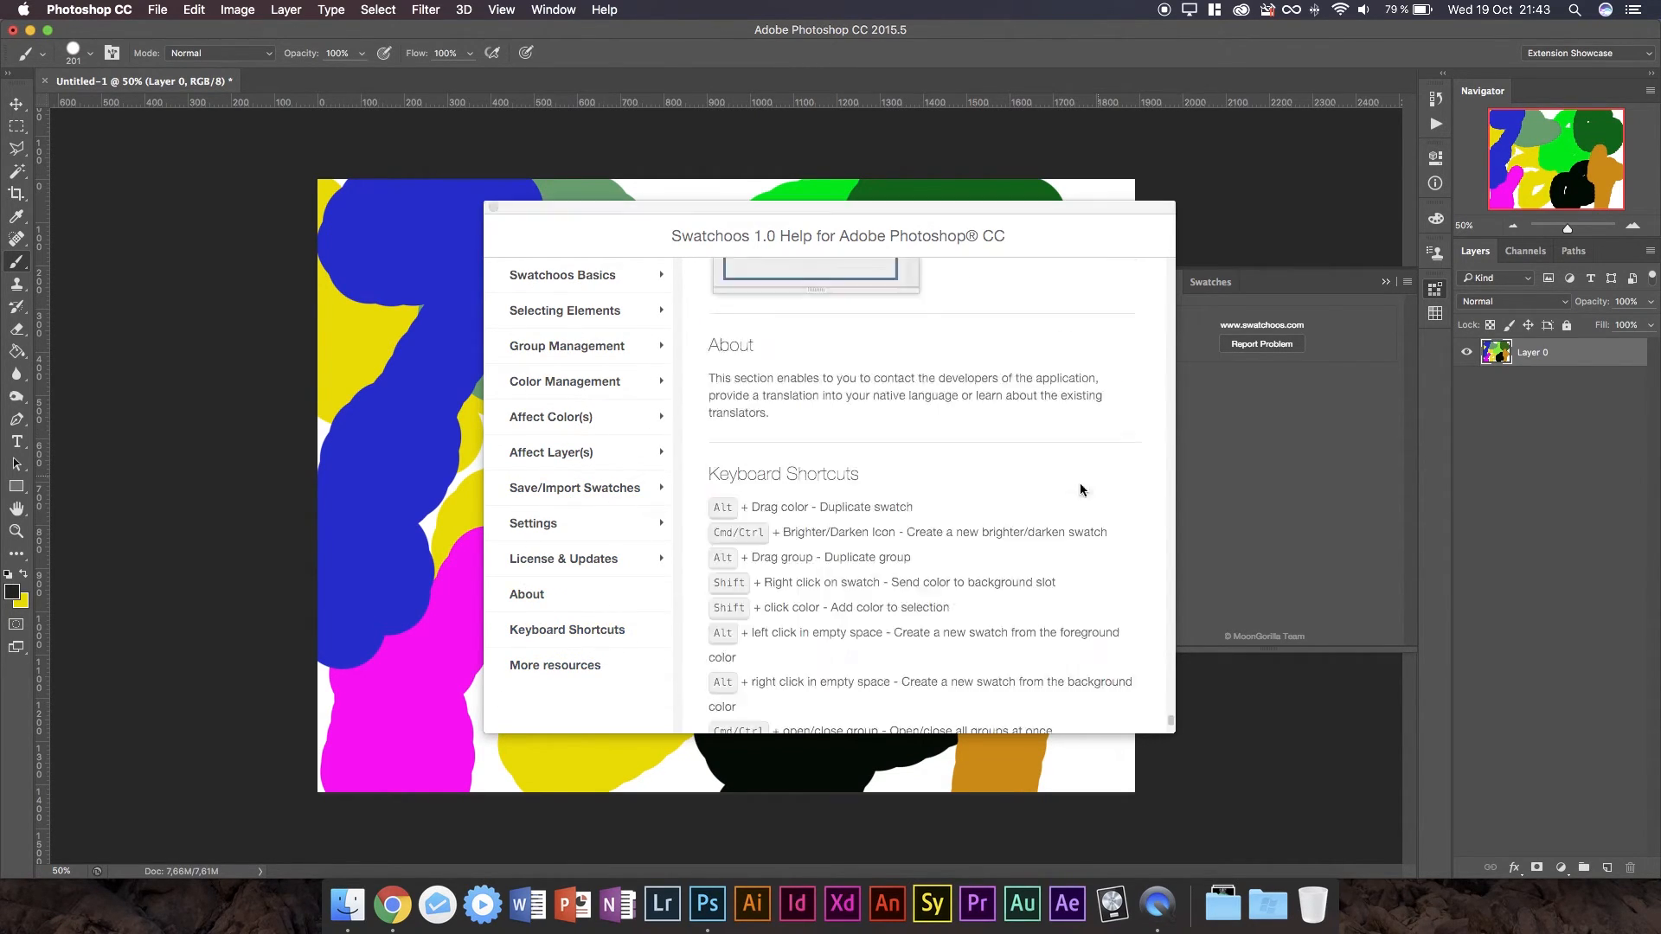
pyautogui.click(555, 666)
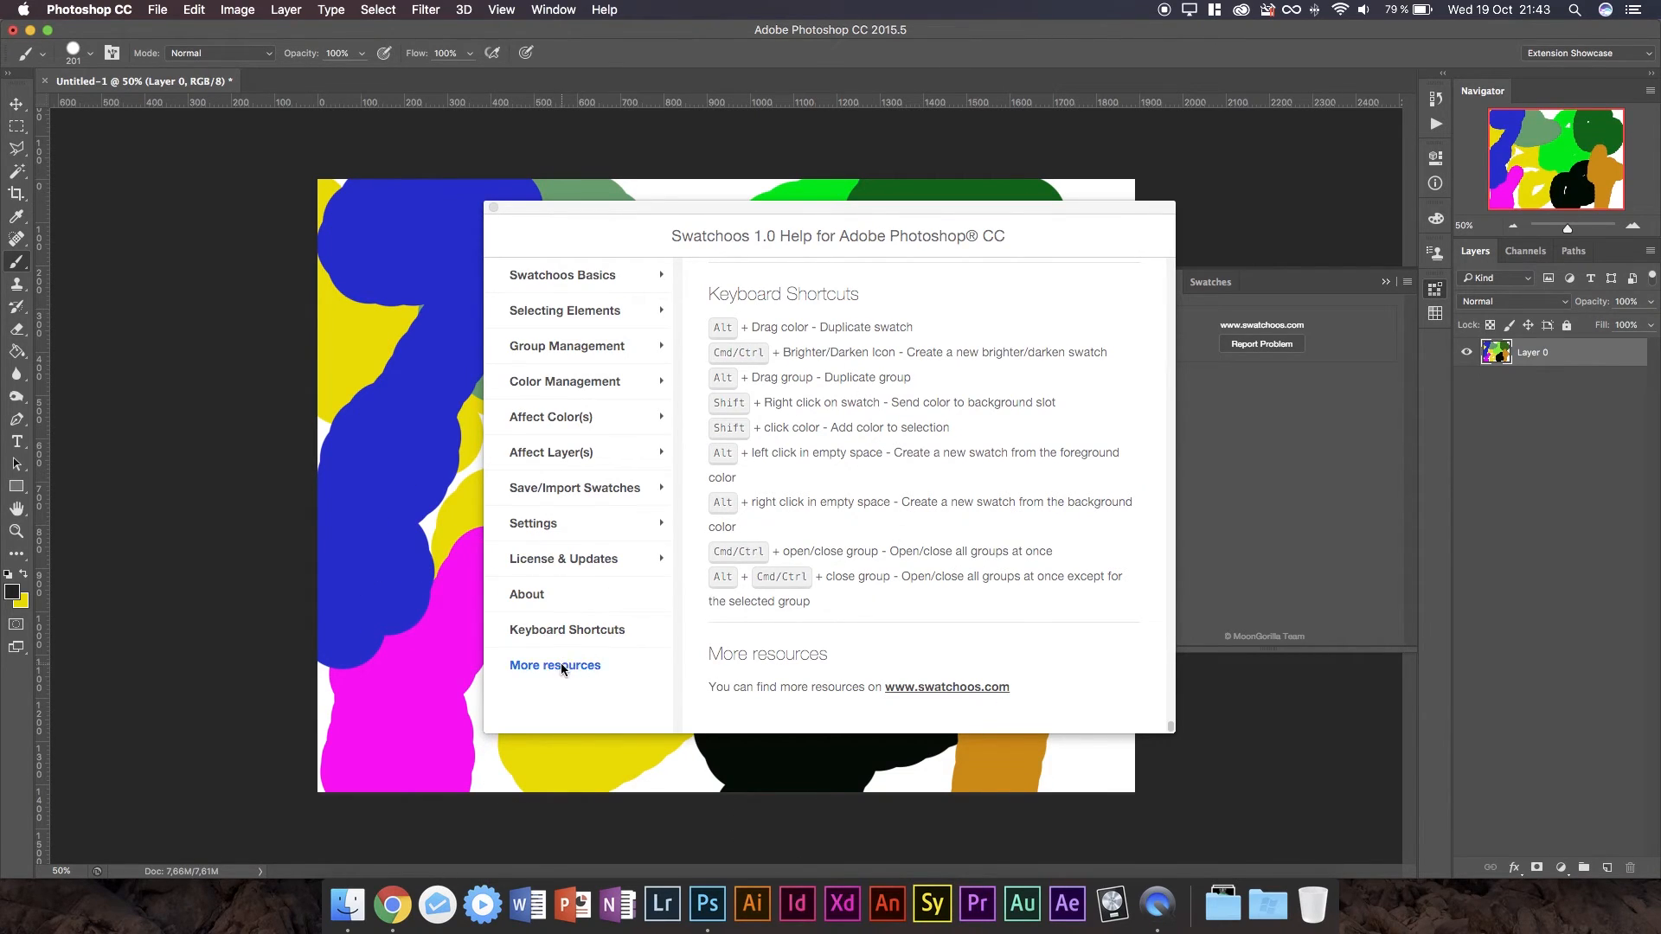
pyautogui.moveTo(992, 286)
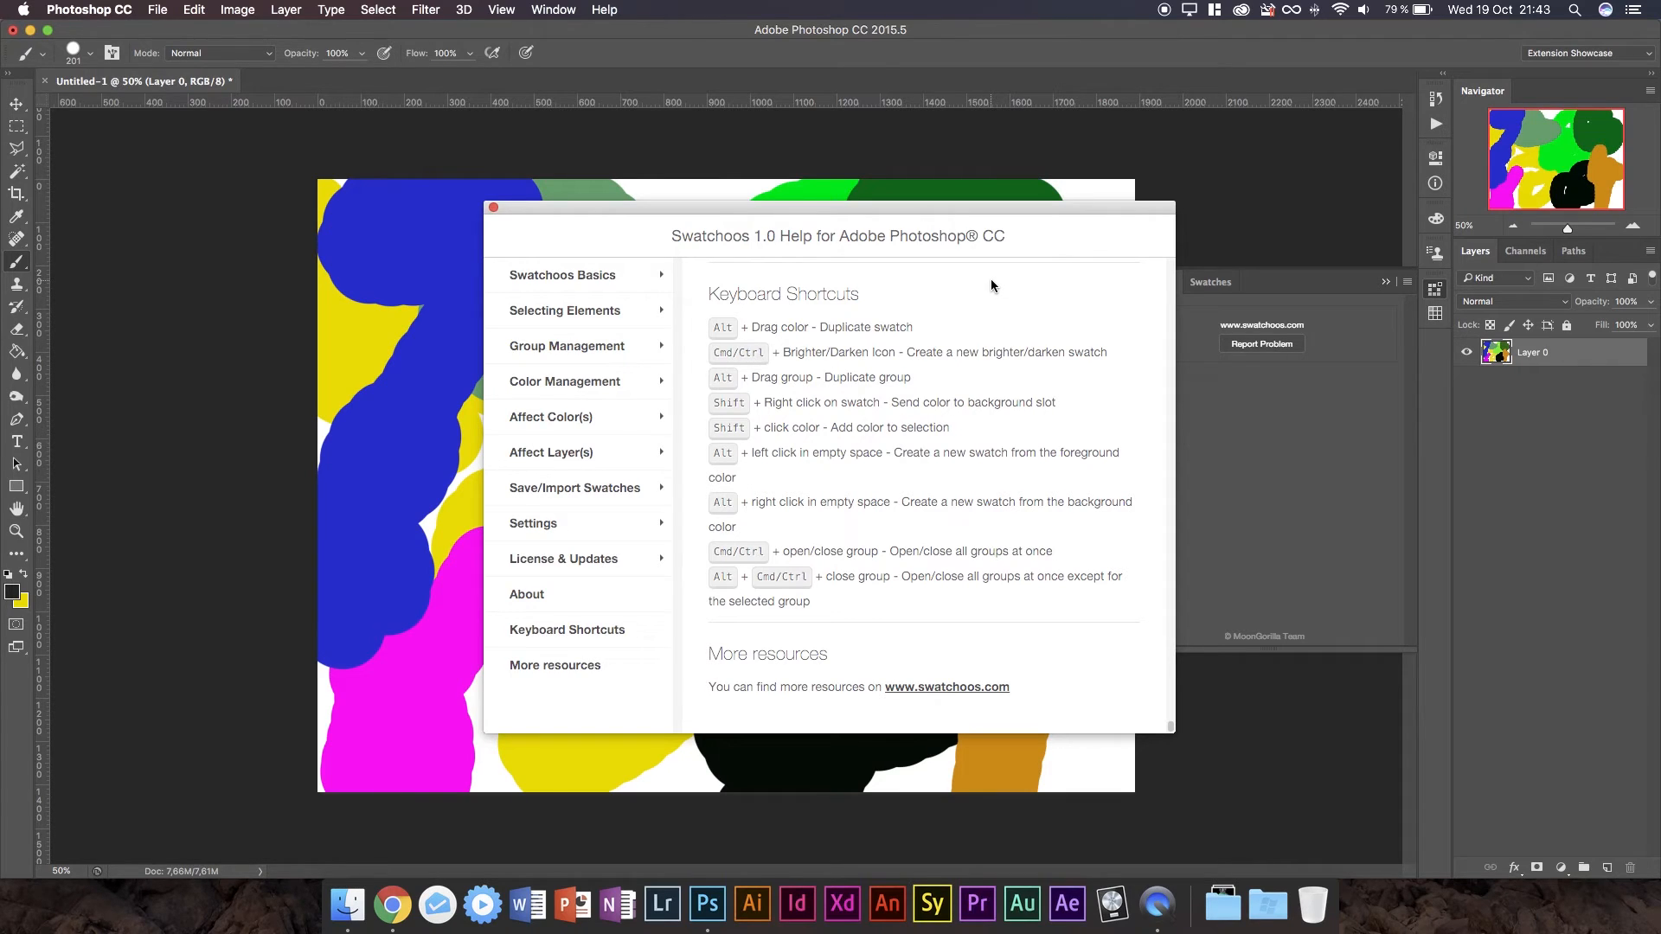
pyautogui.moveTo(608, 502)
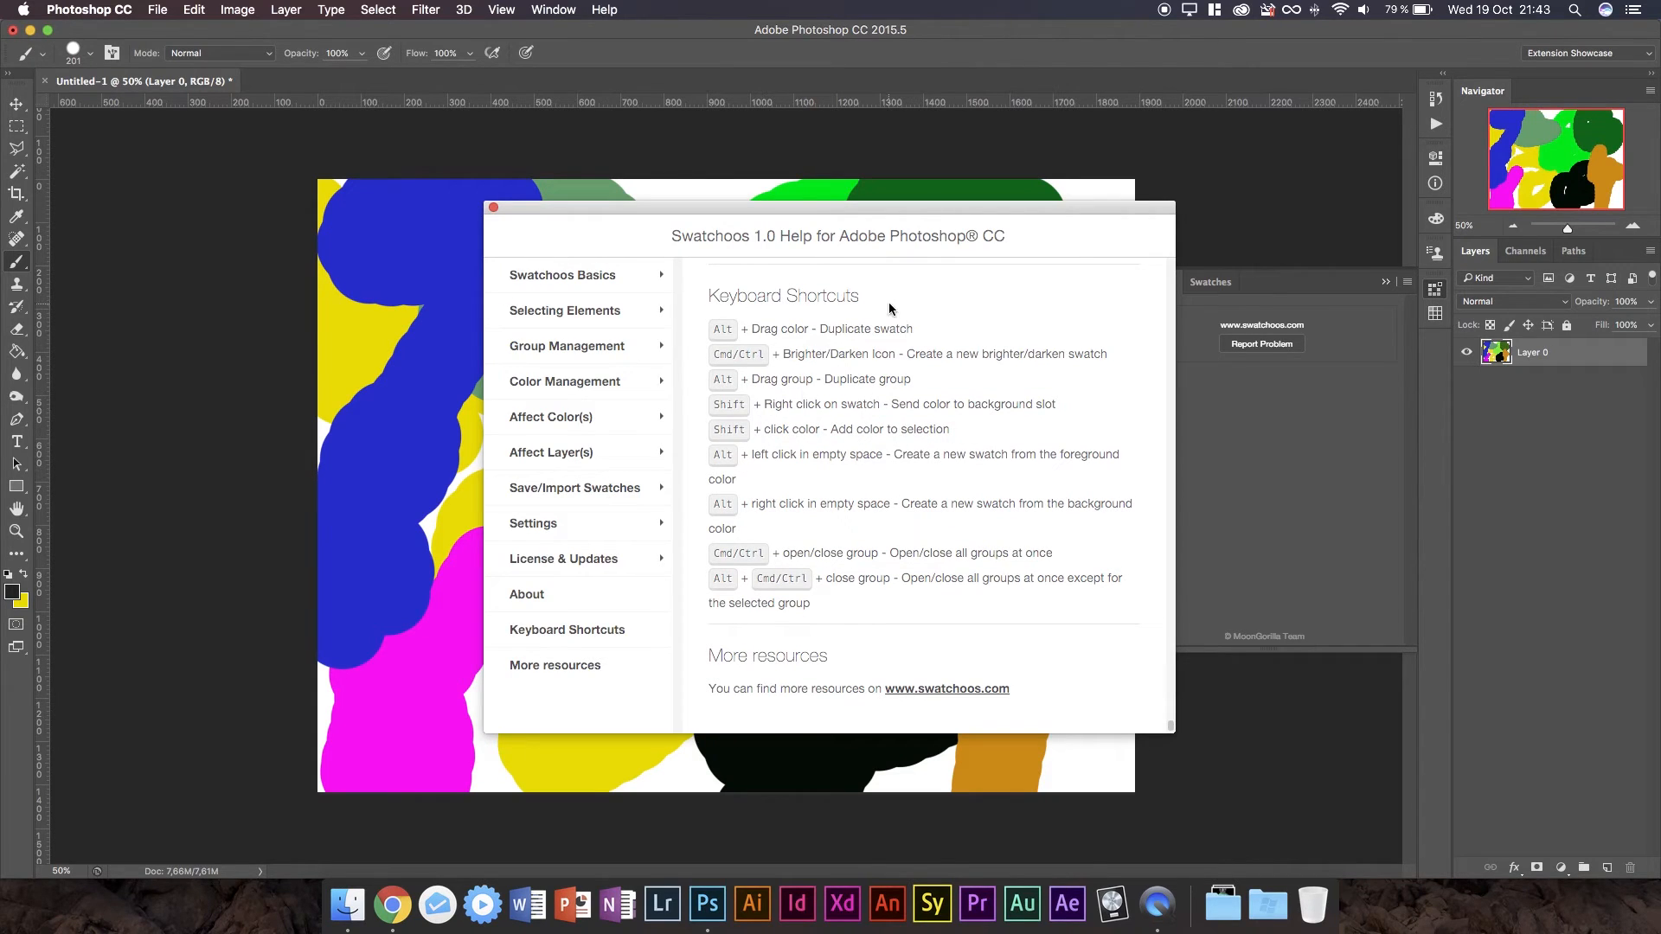
pyautogui.click(492, 207)
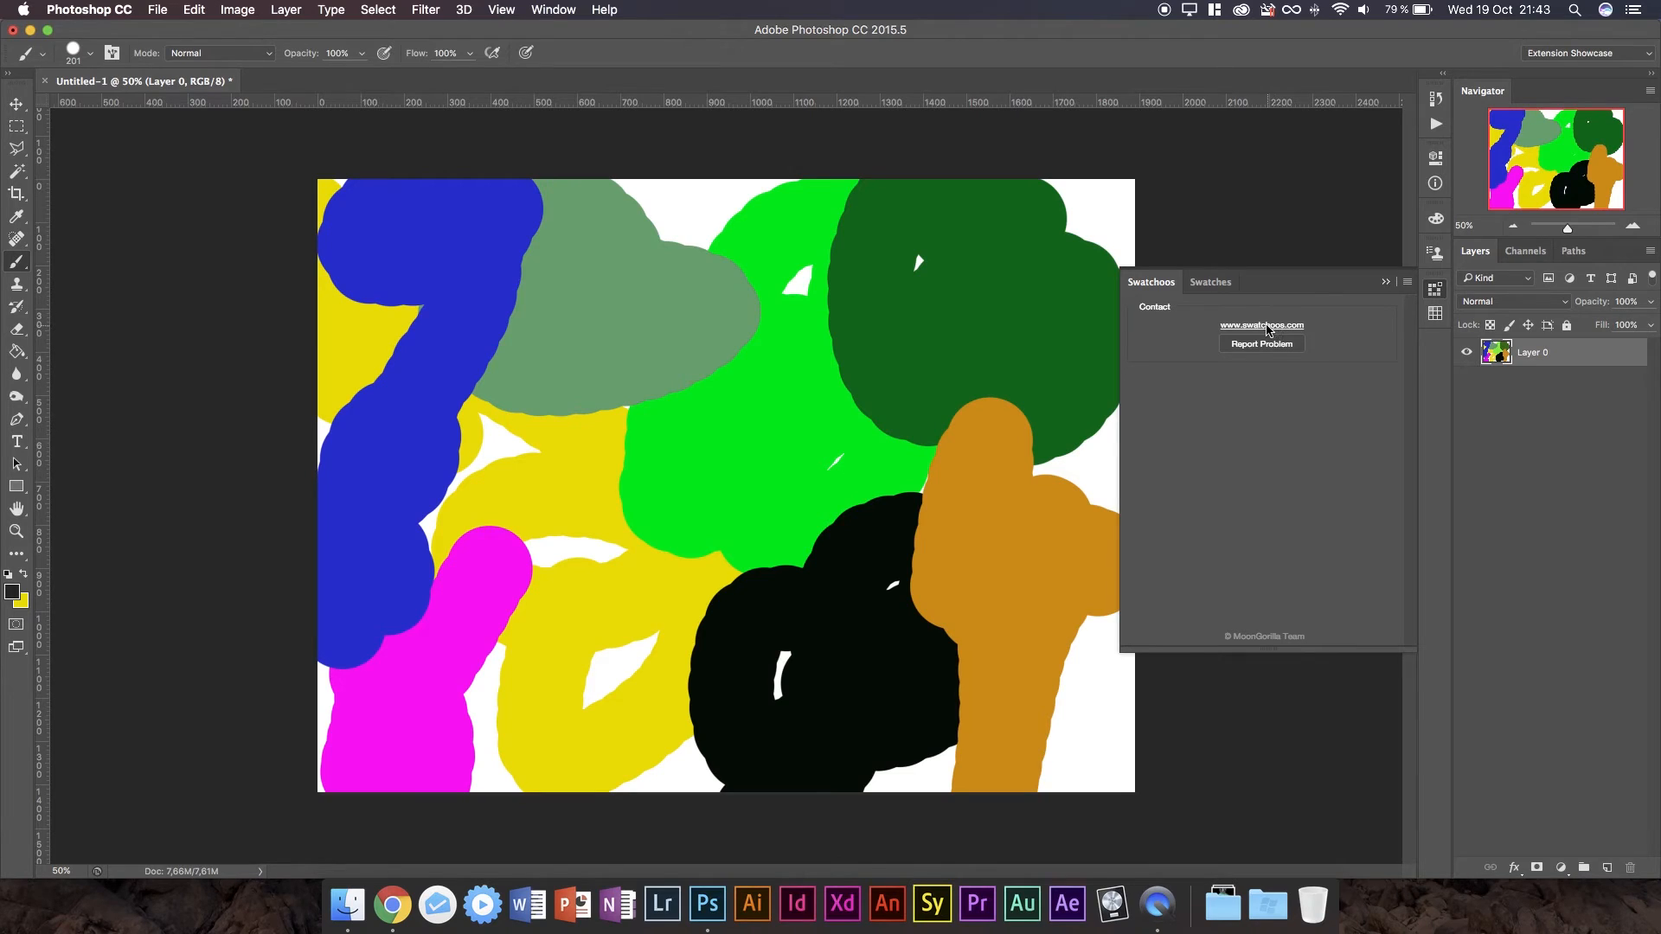
pyautogui.moveTo(1430, 279)
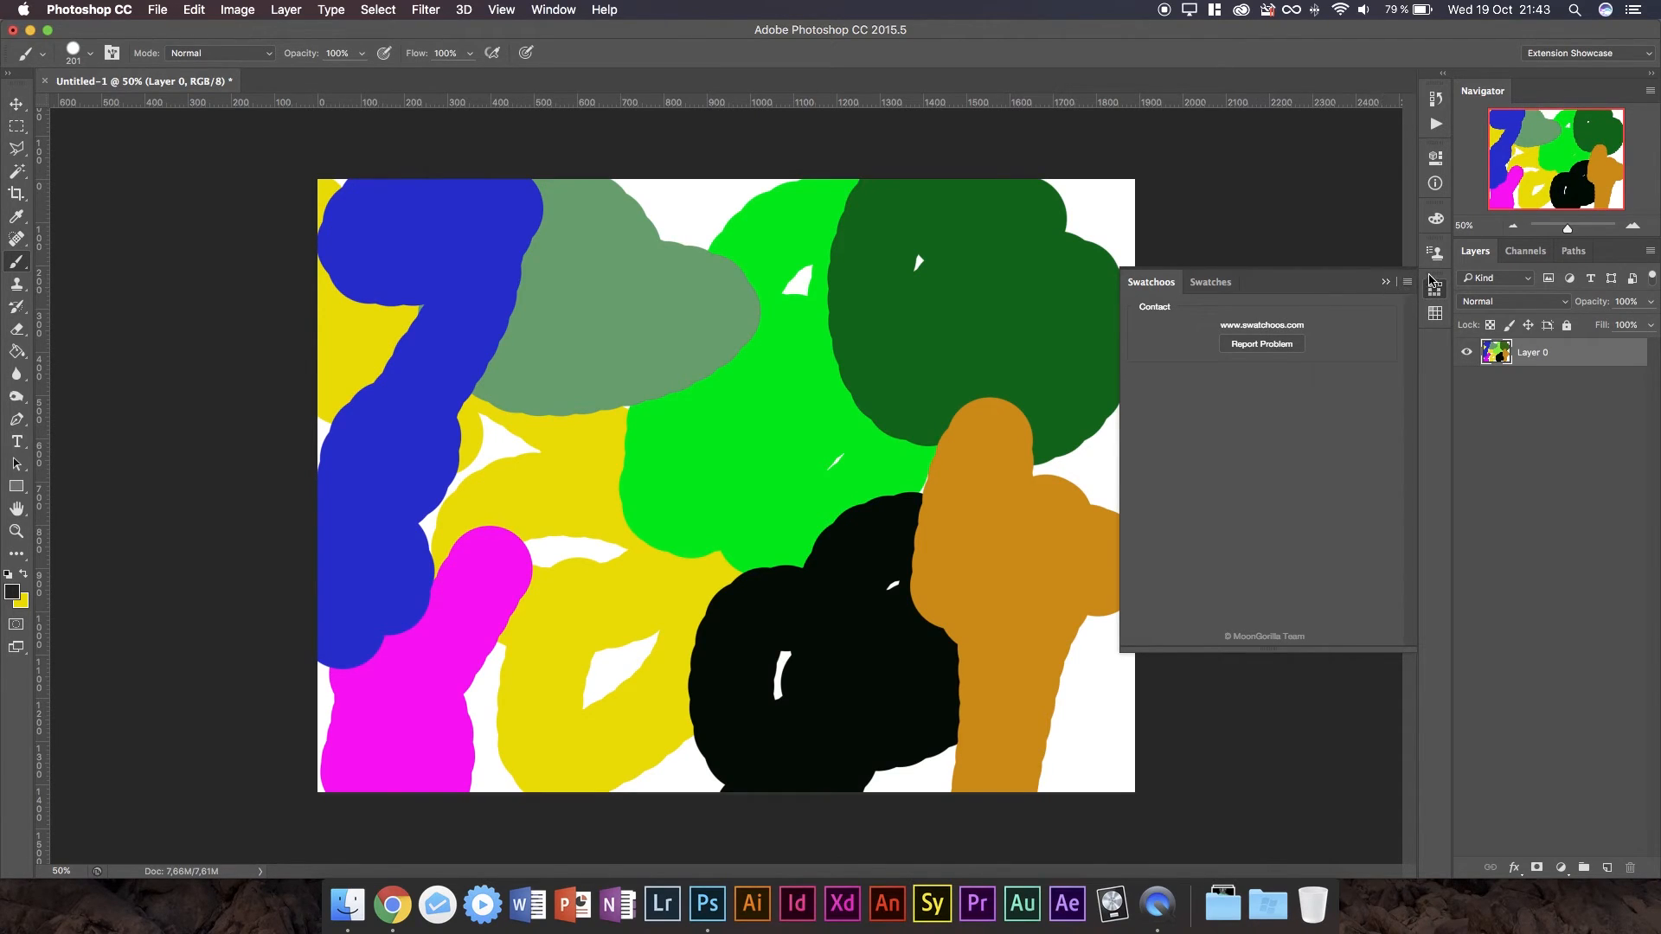
pyautogui.moveTo(1434, 294)
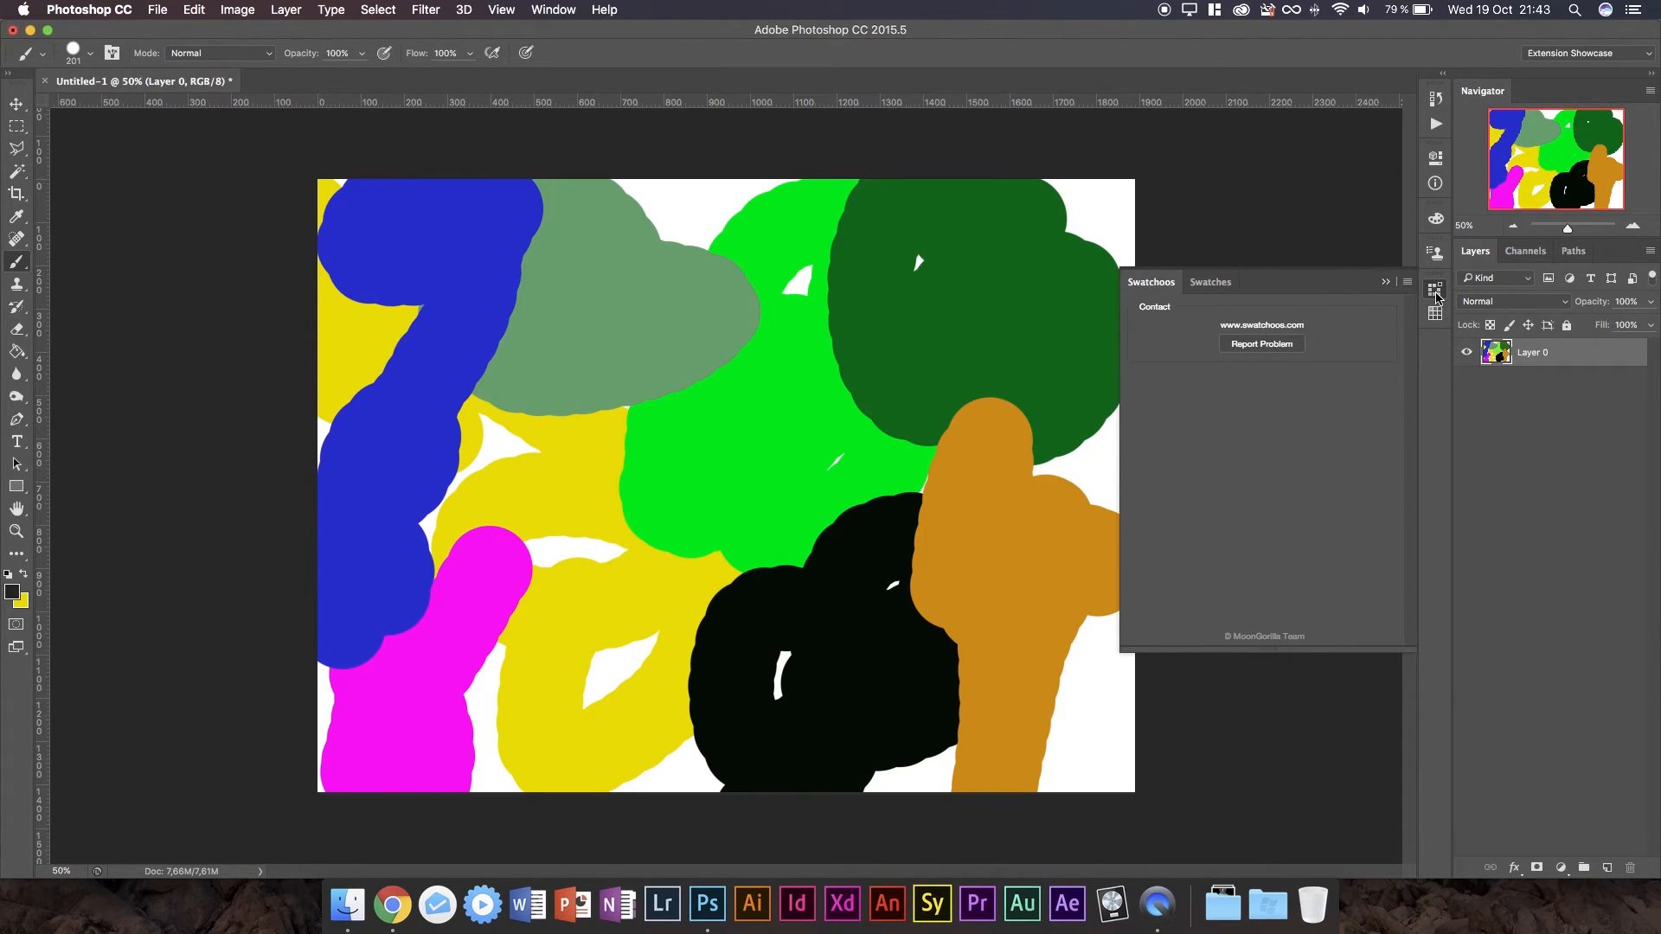
pyautogui.moveTo(1436, 288)
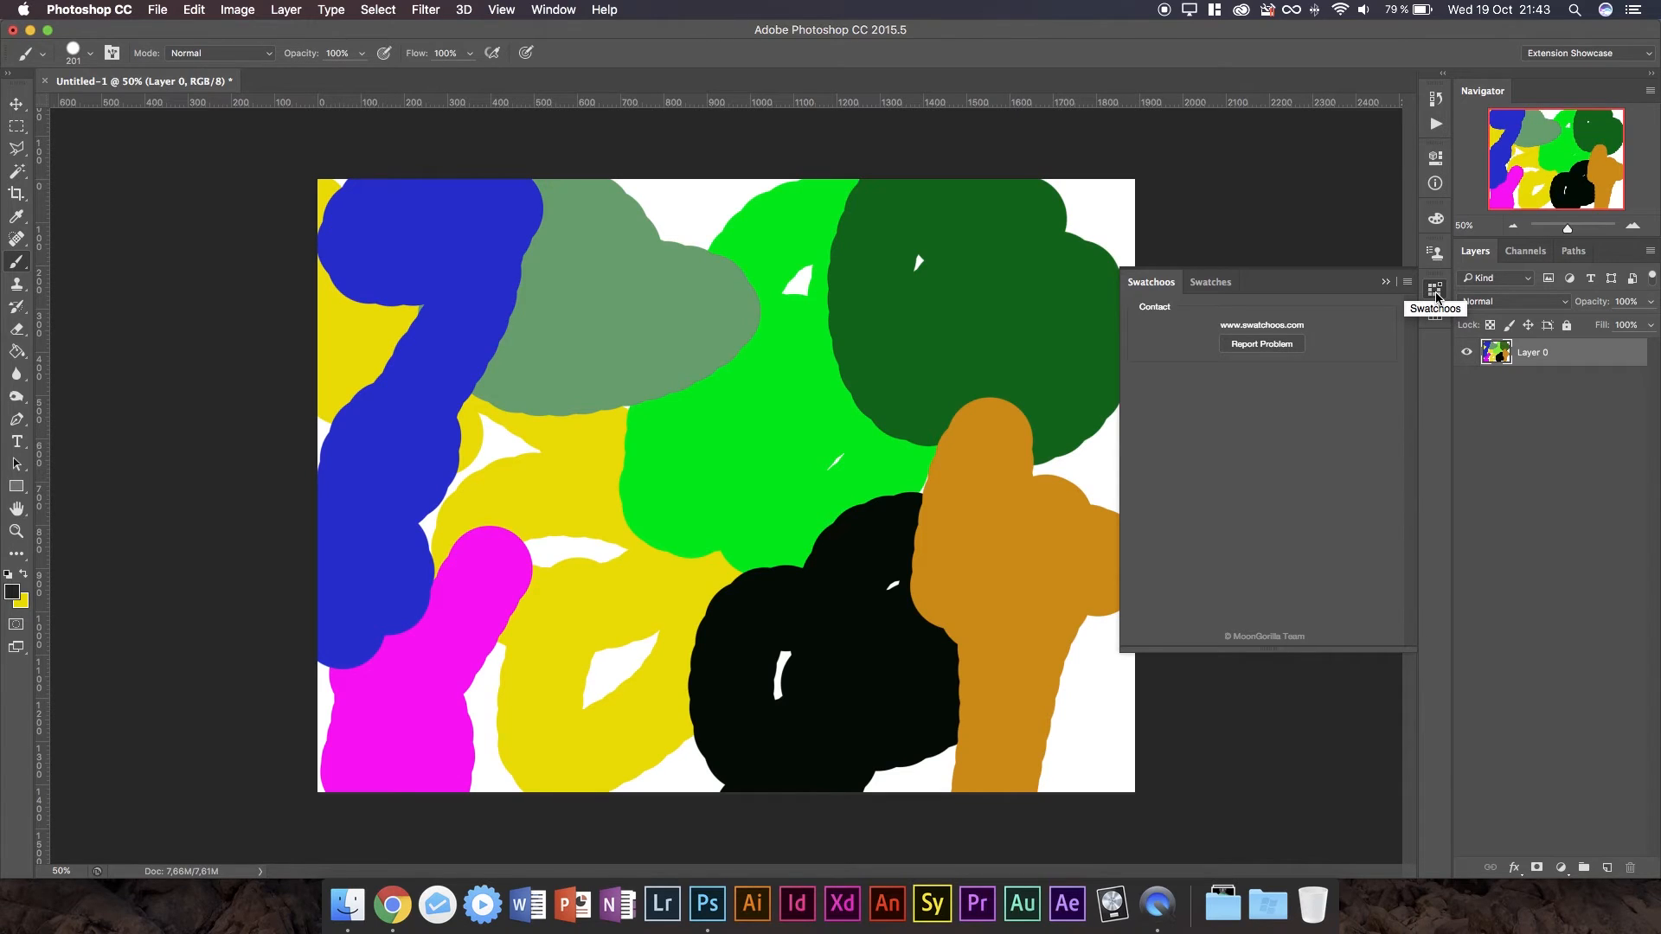
pyautogui.click(1435, 288)
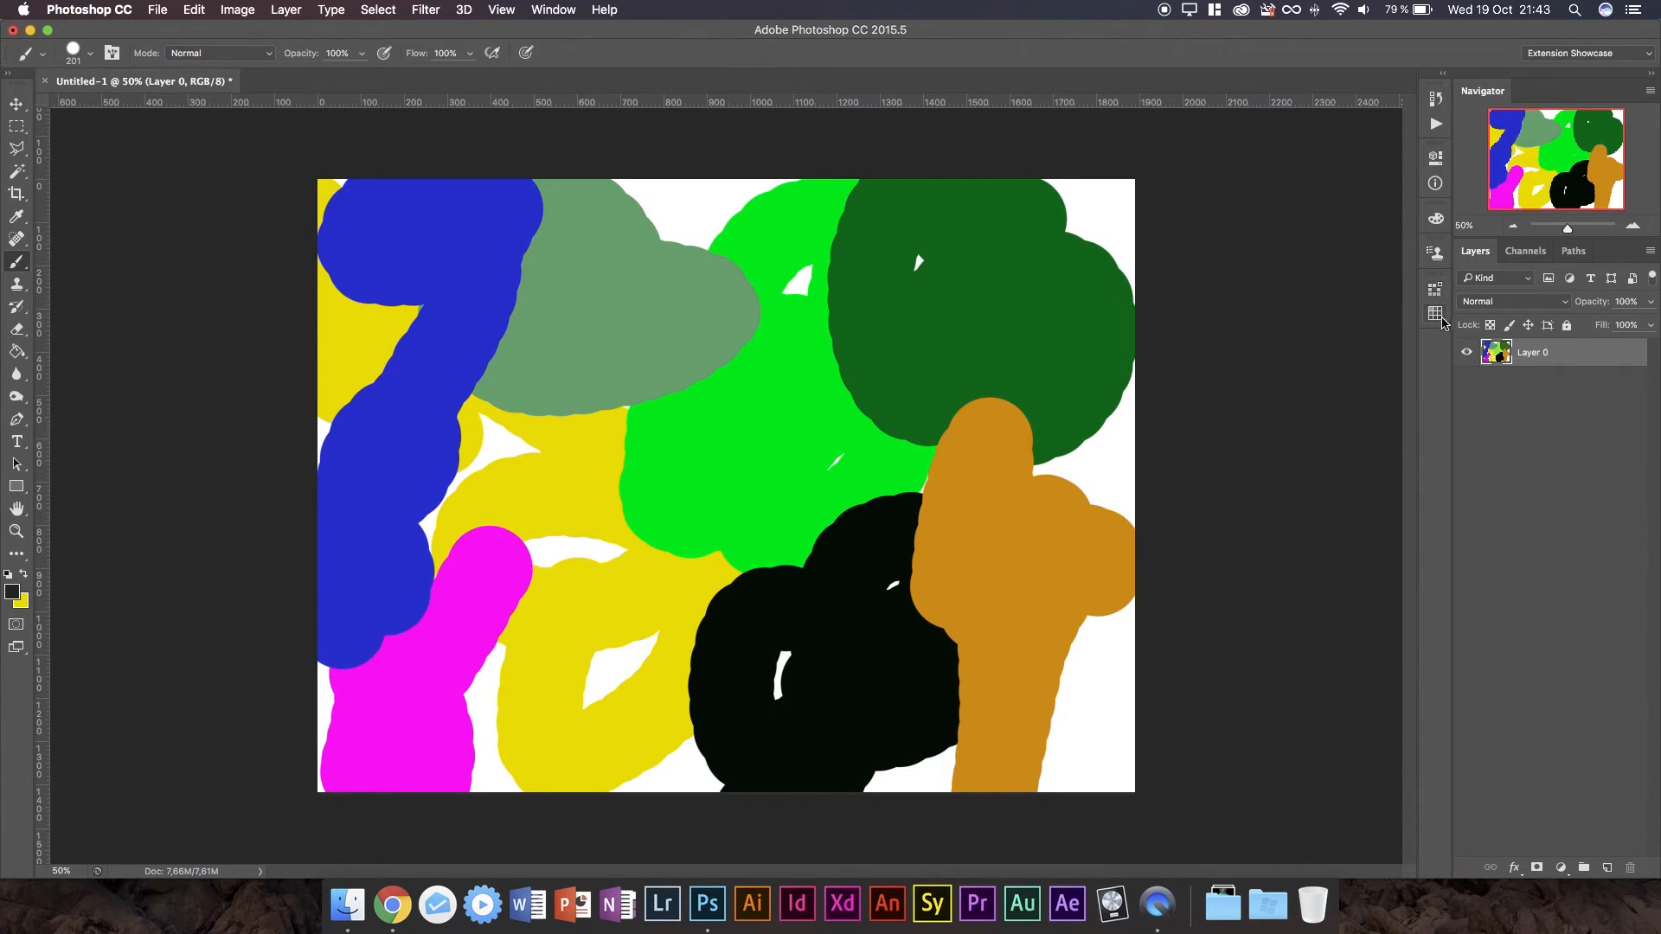
pyautogui.moveTo(191, 180)
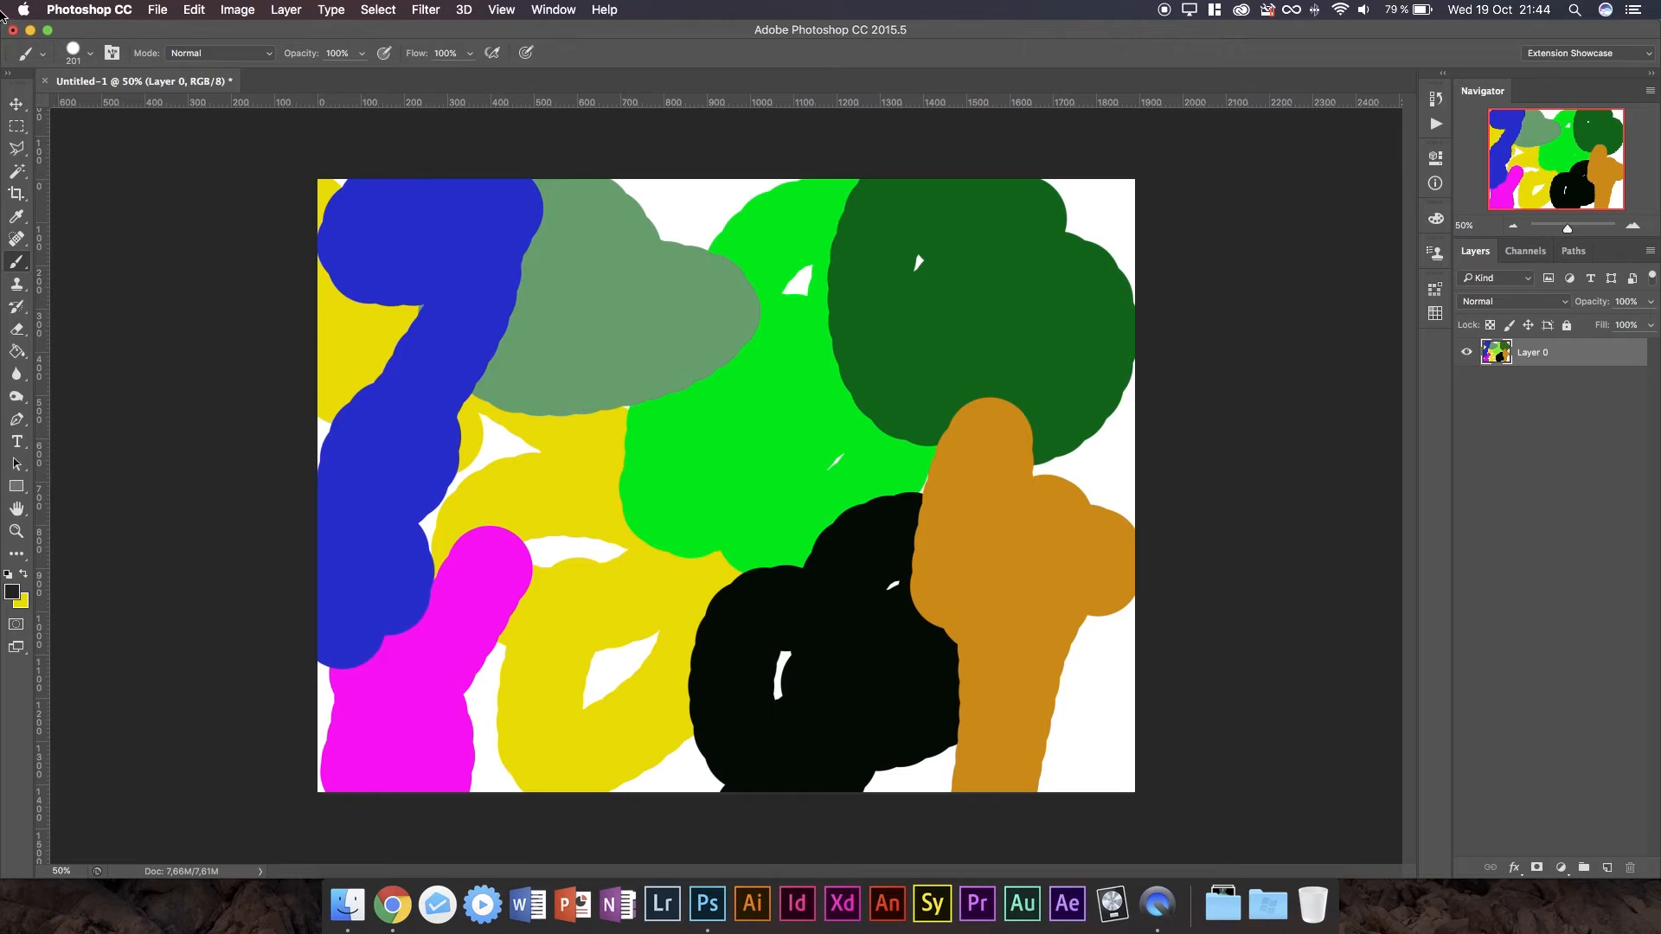
pyautogui.moveTo(108, 637)
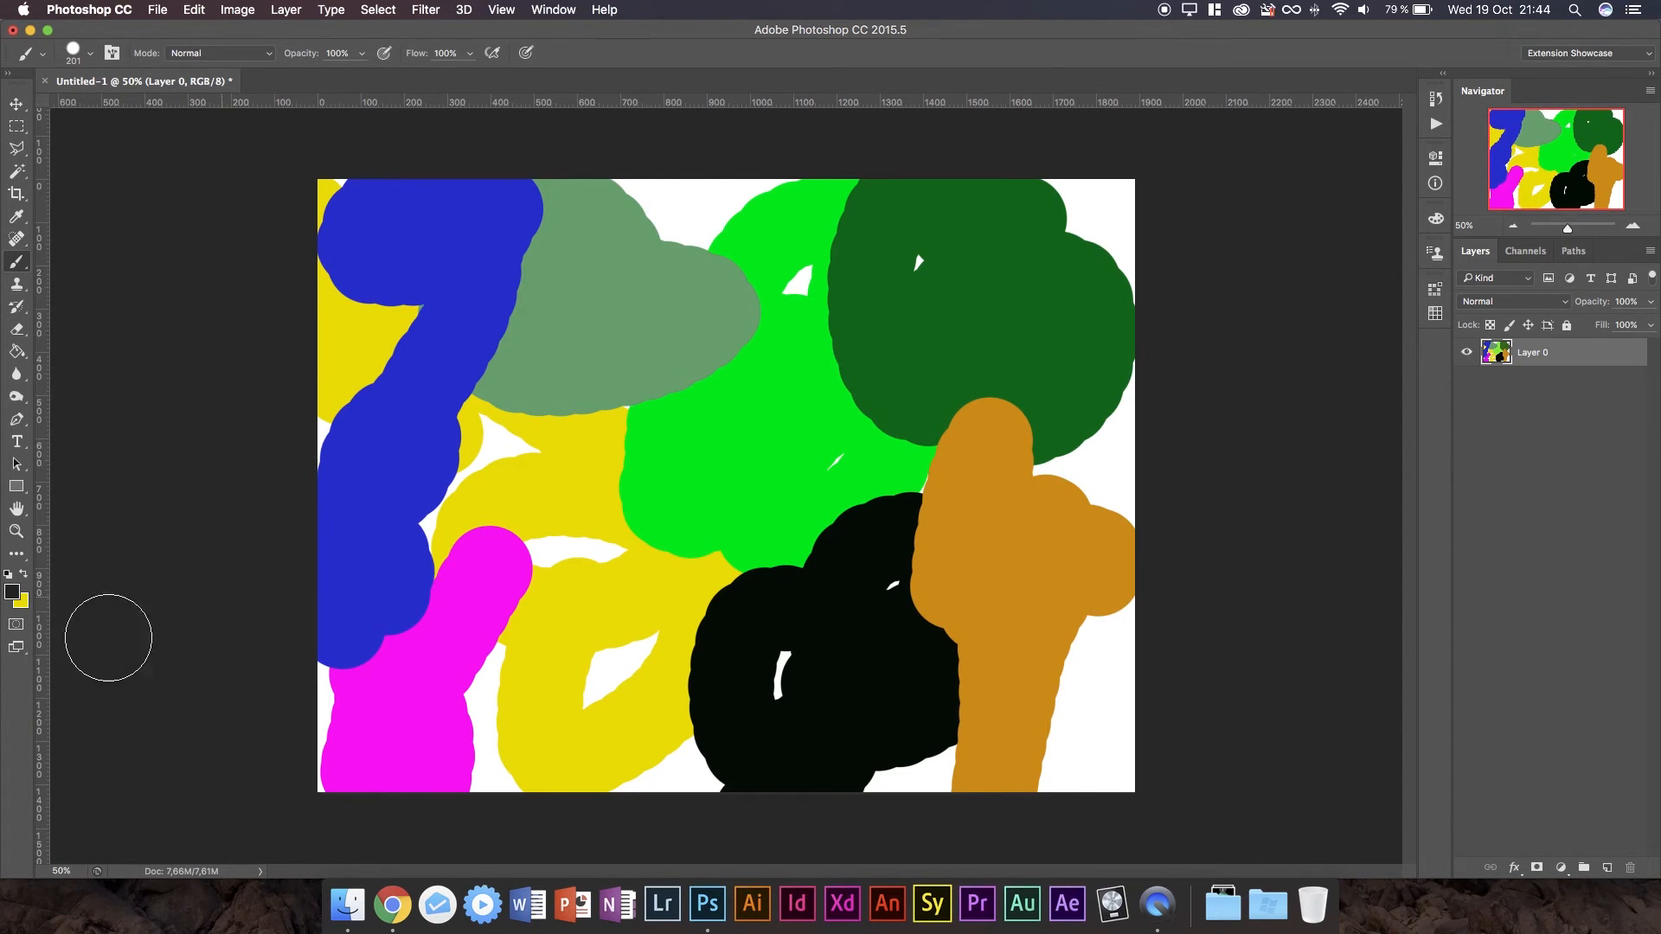
pyautogui.moveTo(808, 495)
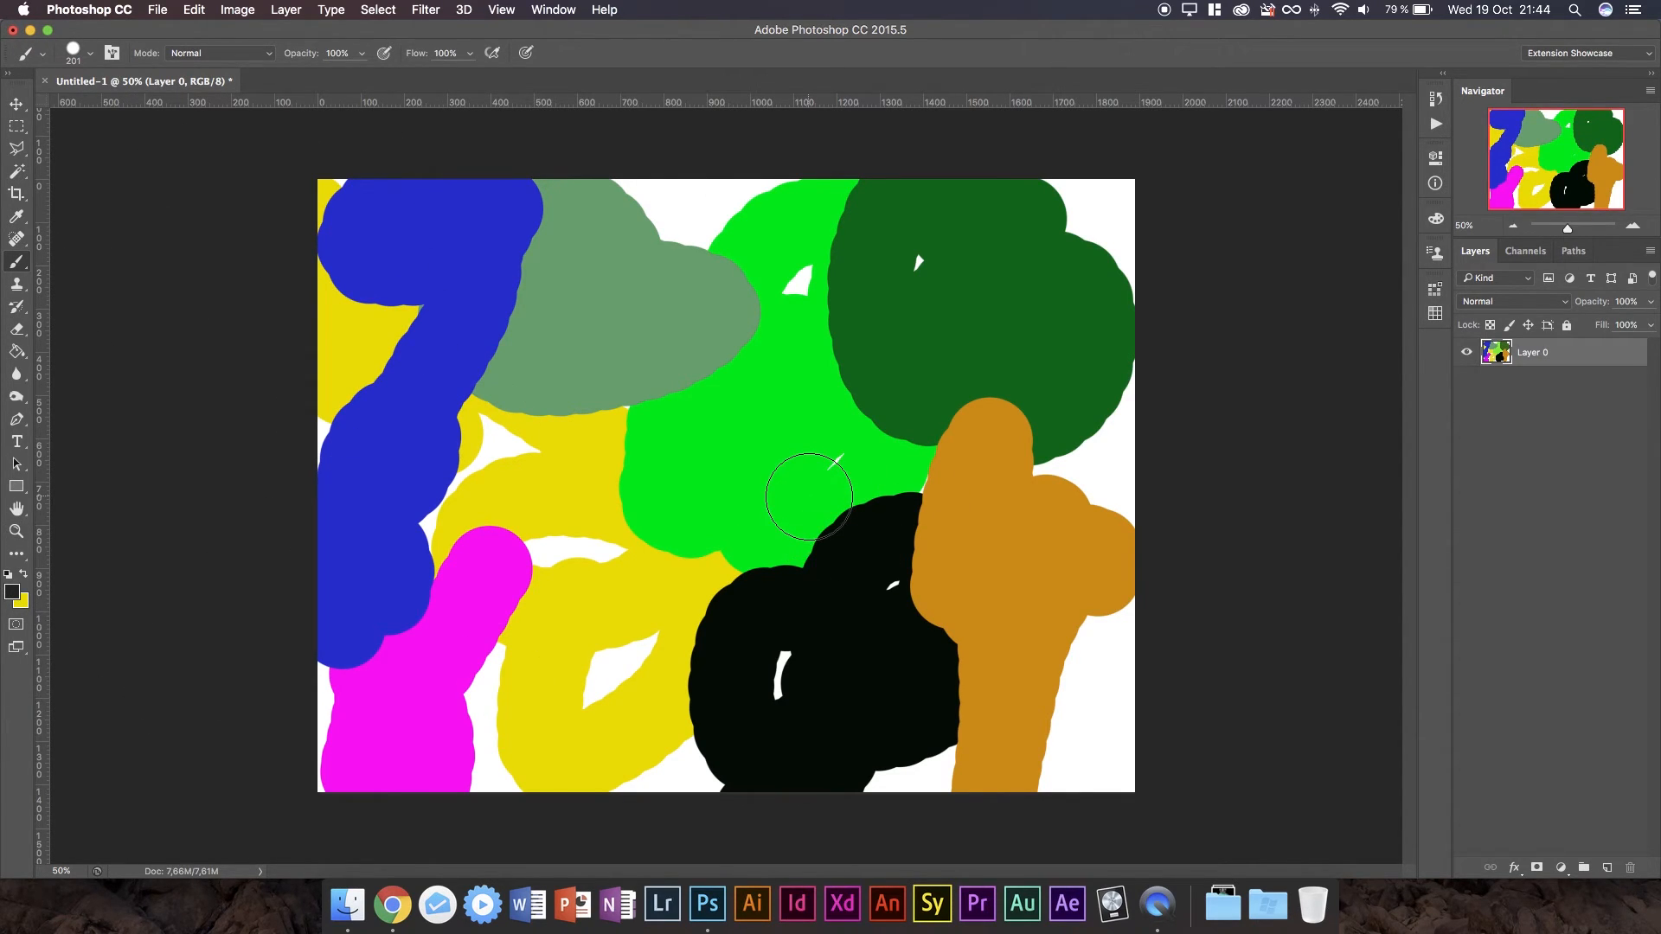
pyautogui.moveTo(639, 235)
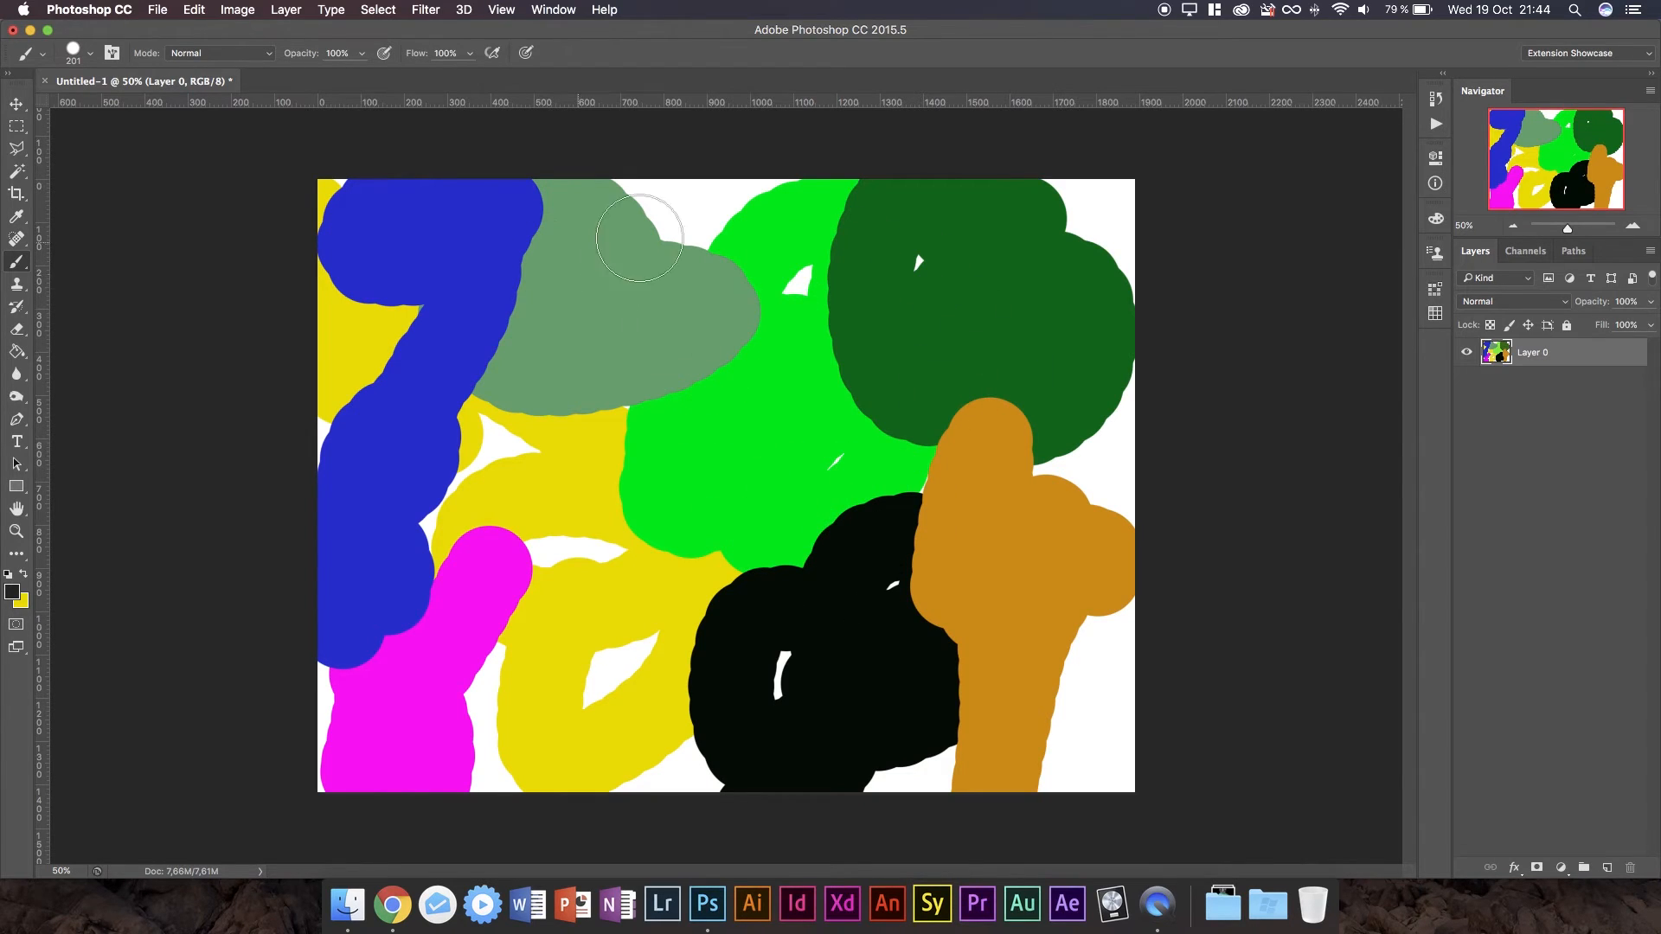
pyautogui.moveTo(755, 286)
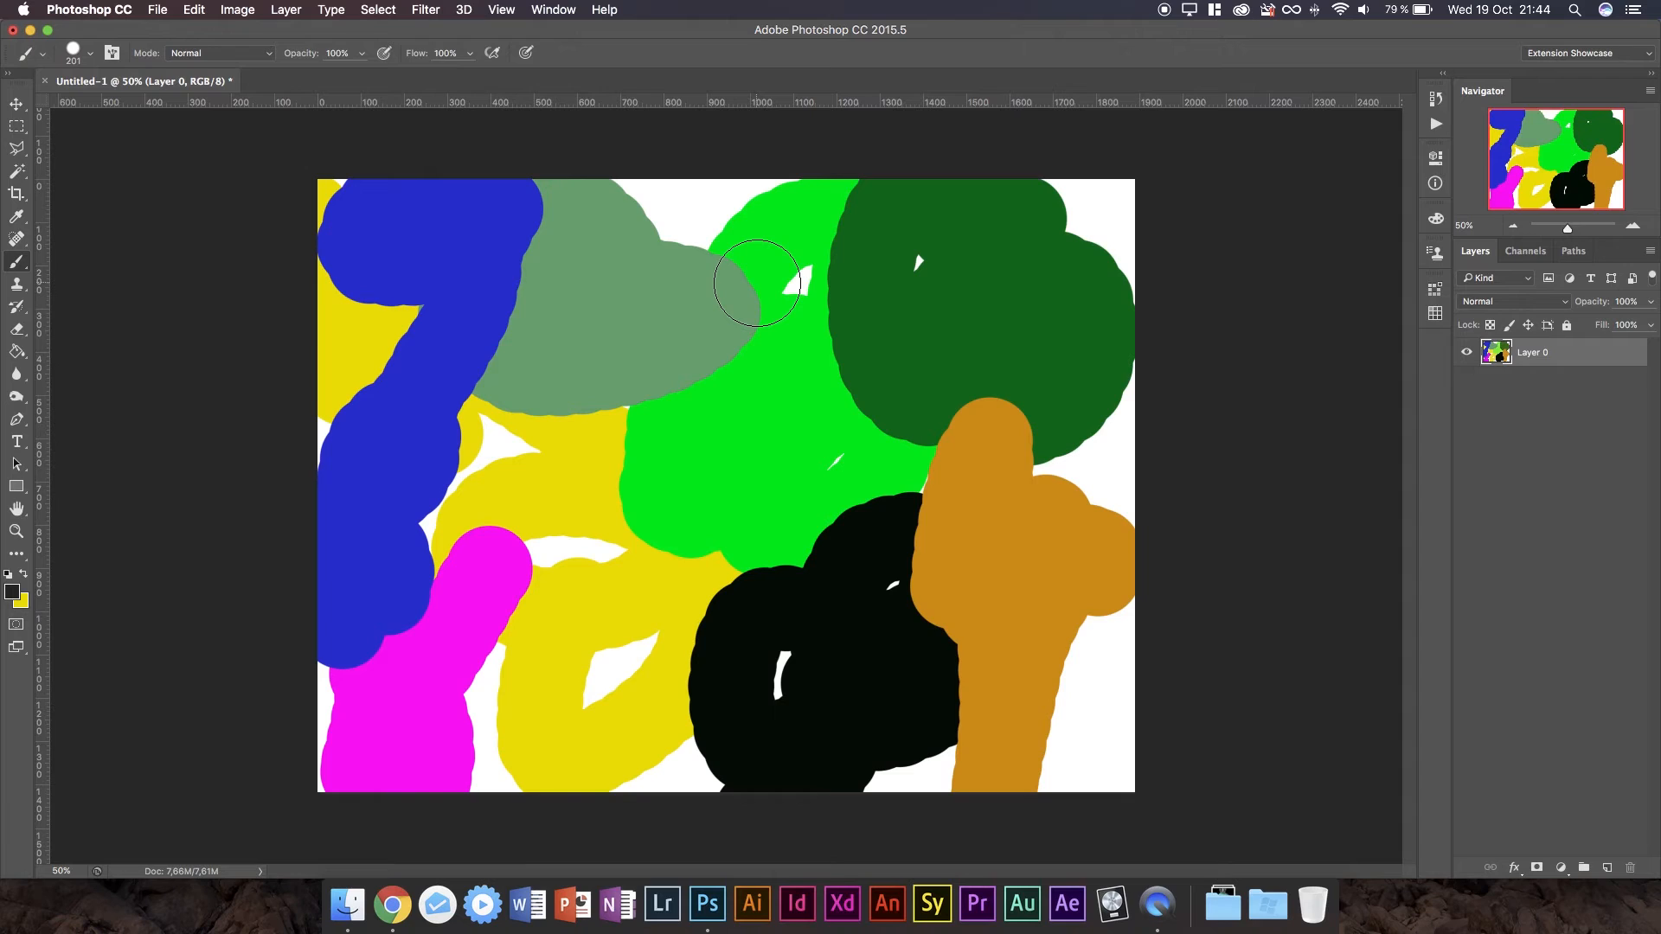
pyautogui.moveTo(733, 294)
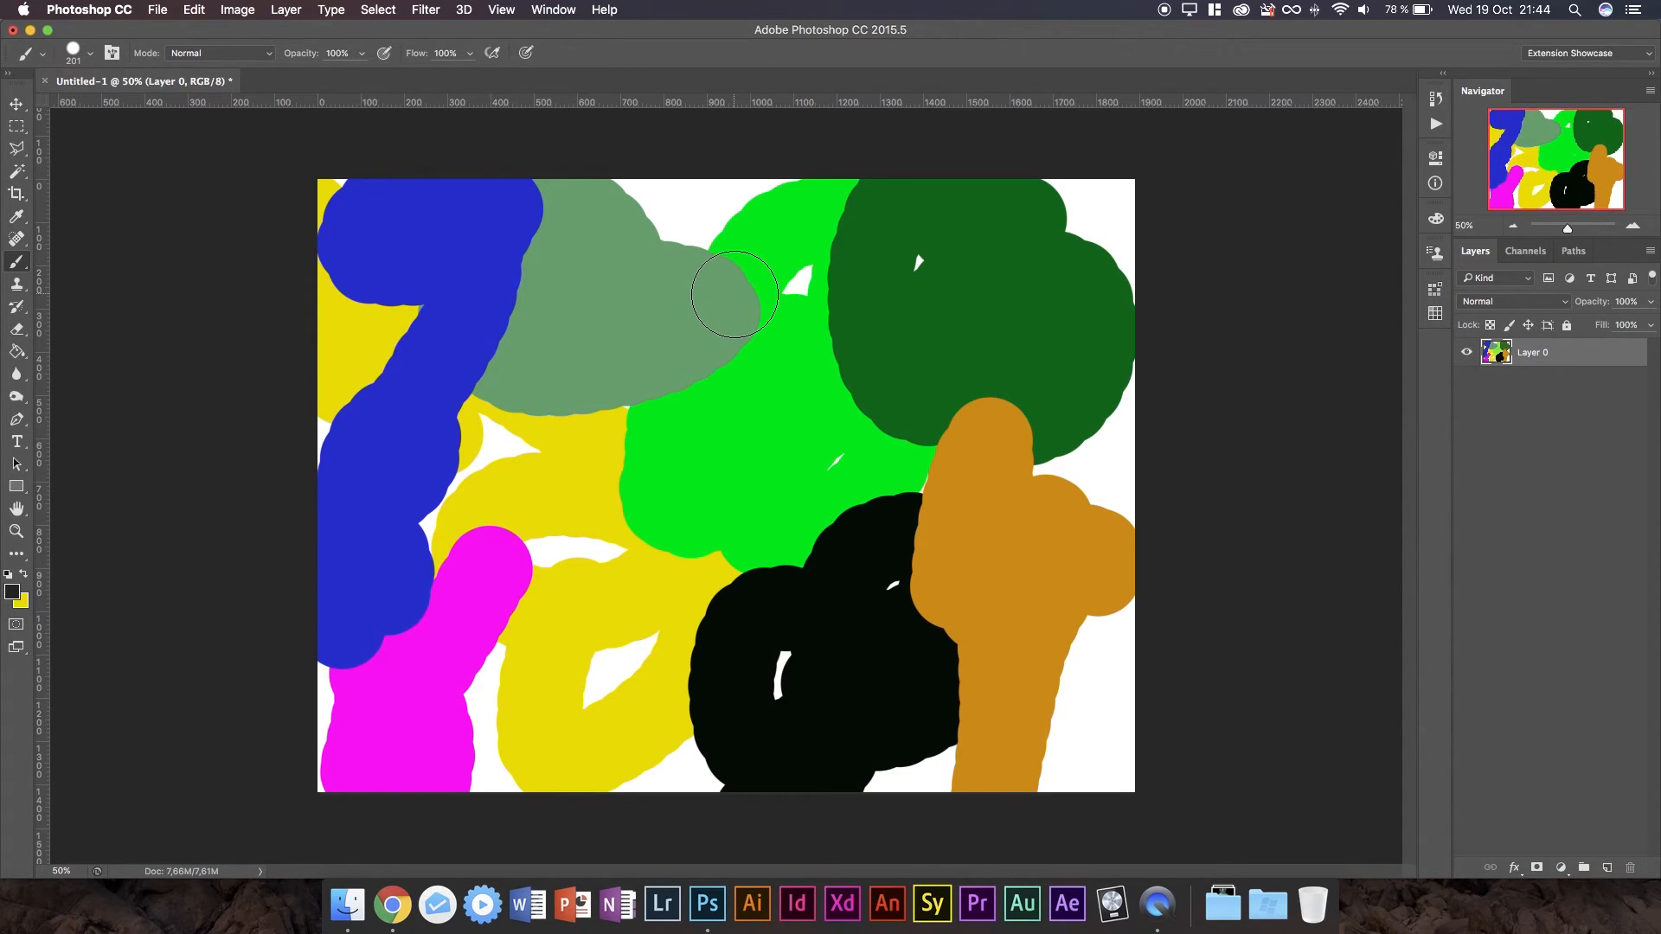
pyautogui.moveTo(684, 307)
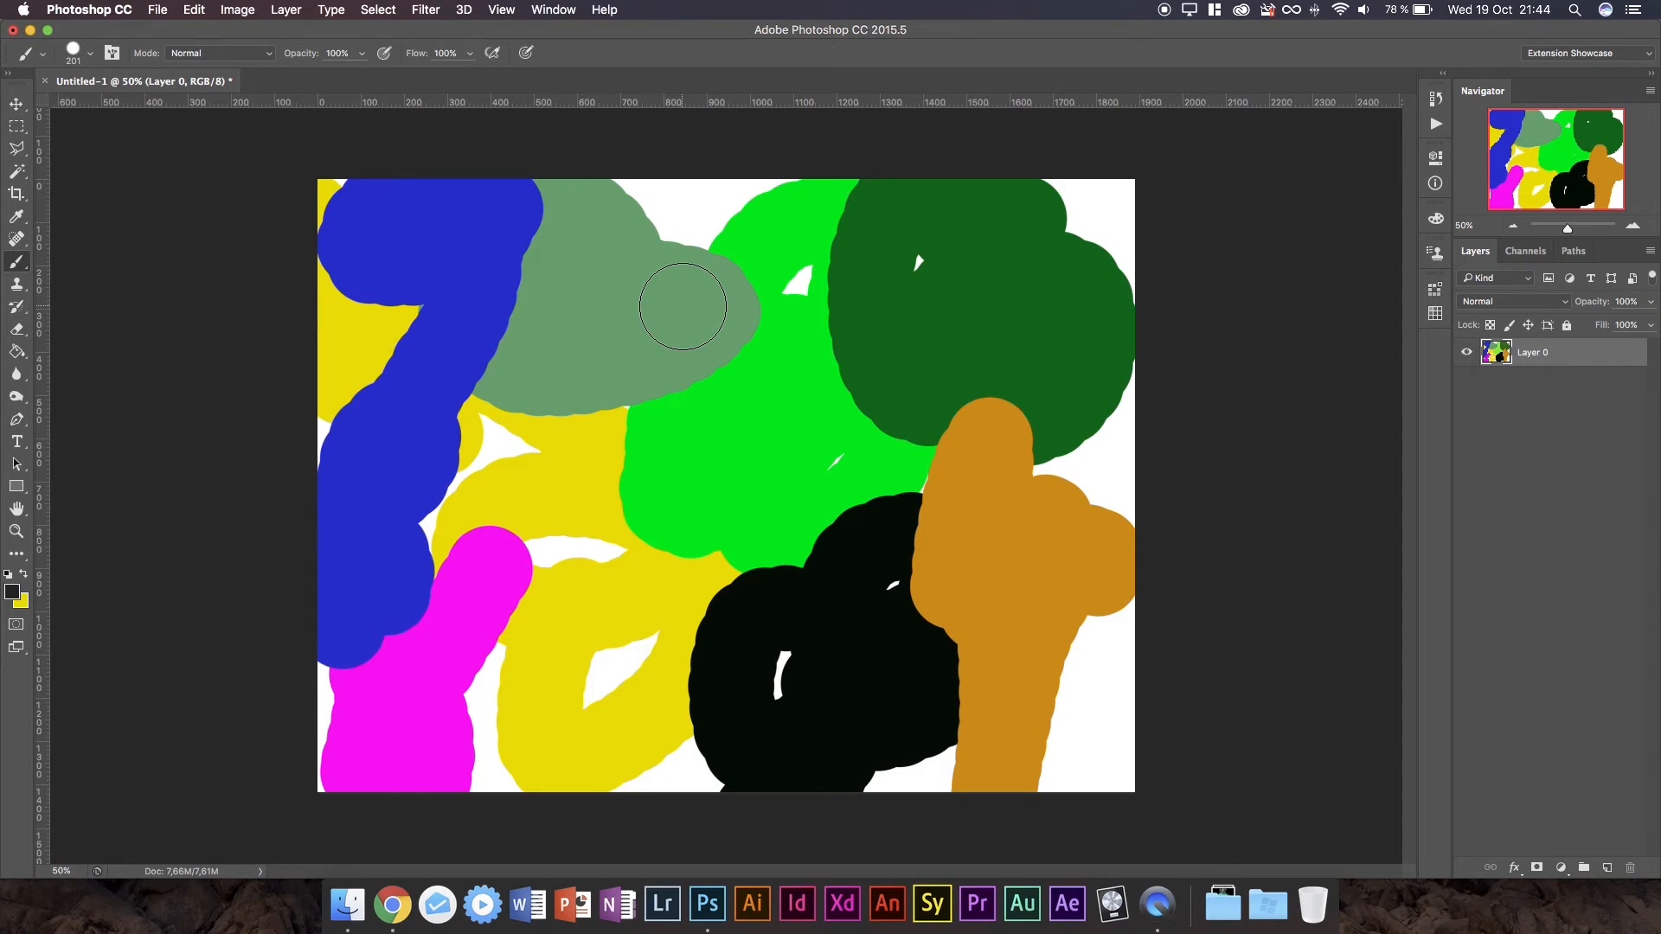
pyautogui.moveTo(704, 273)
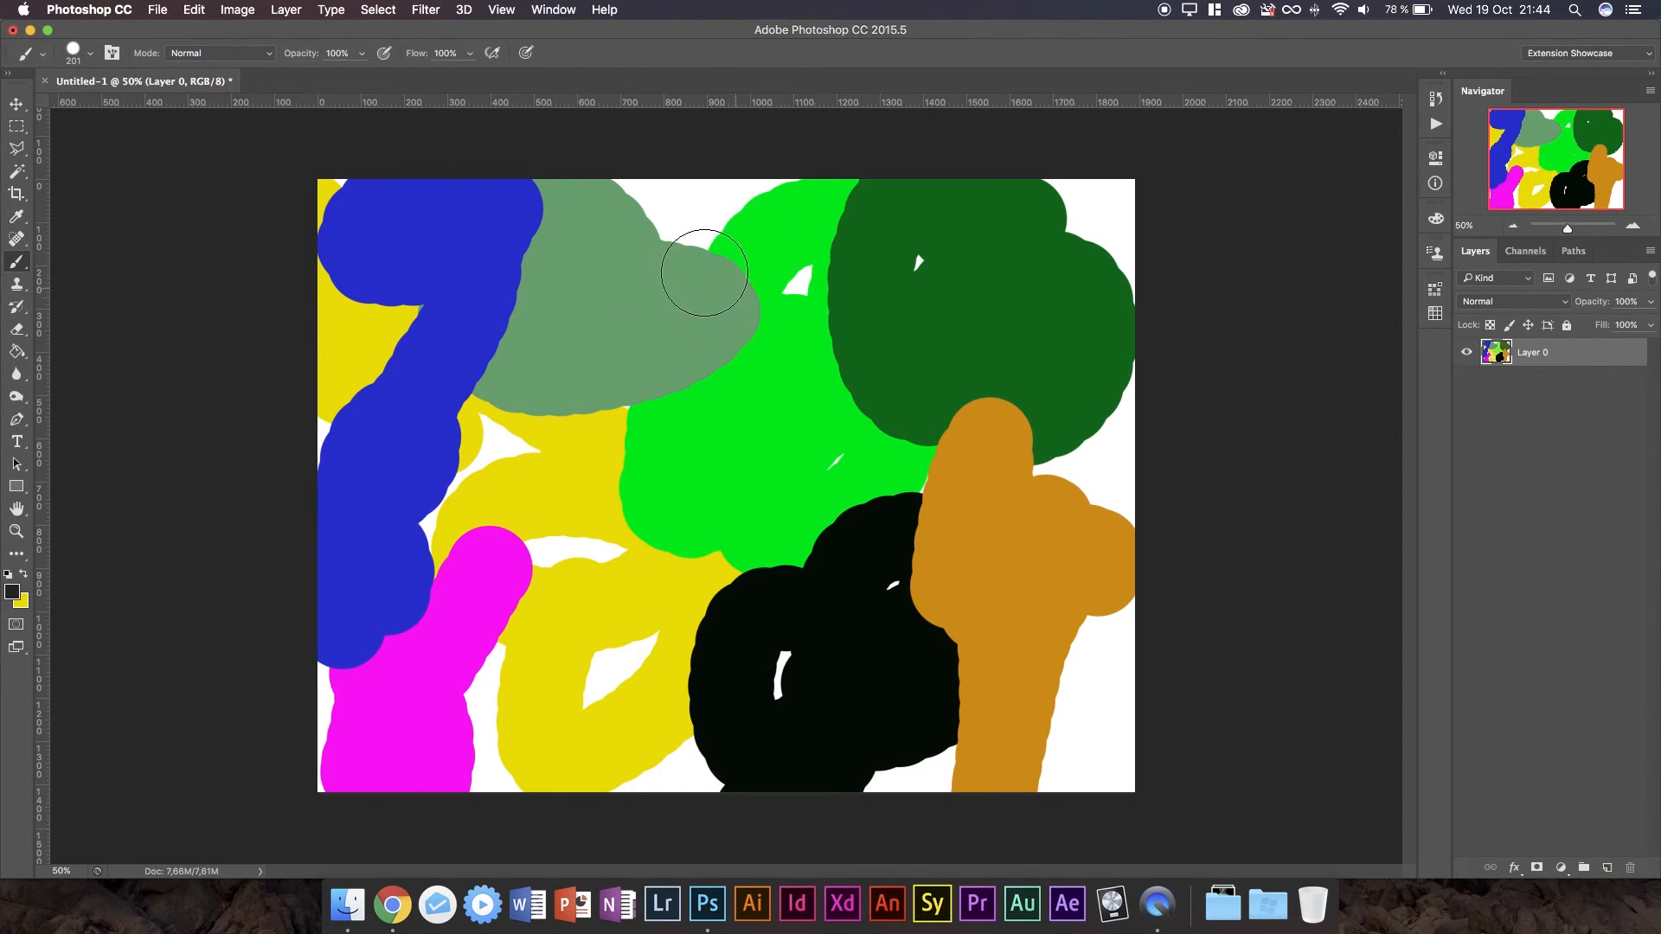
pyautogui.moveTo(1355, 311)
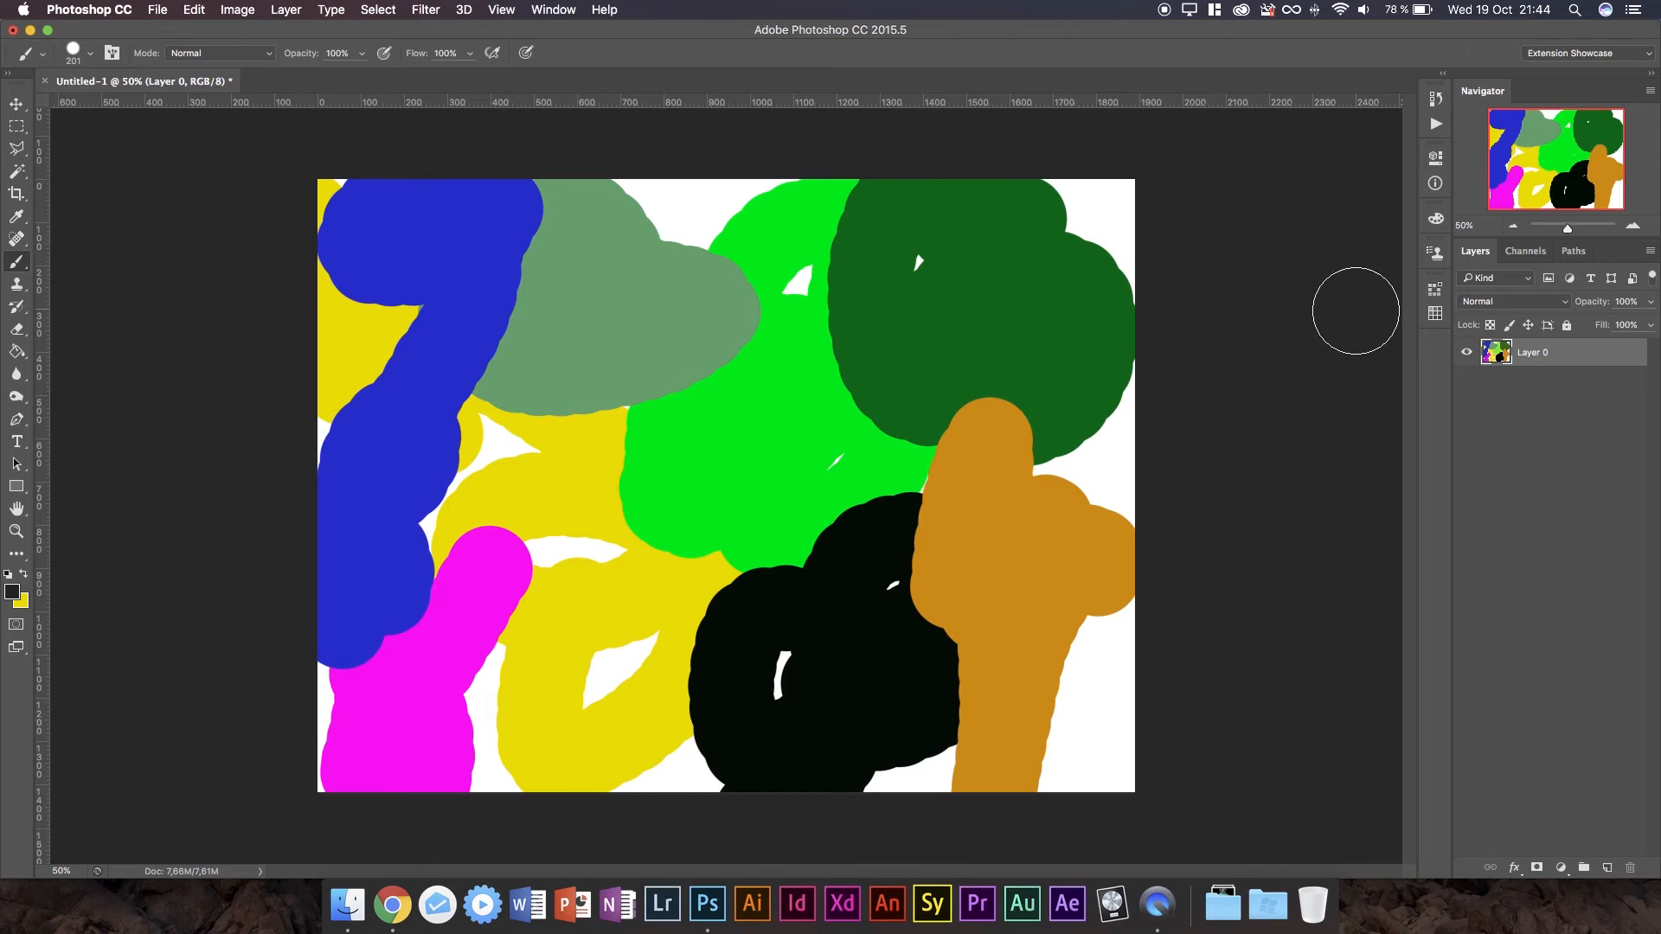
pyautogui.moveTo(1435, 288)
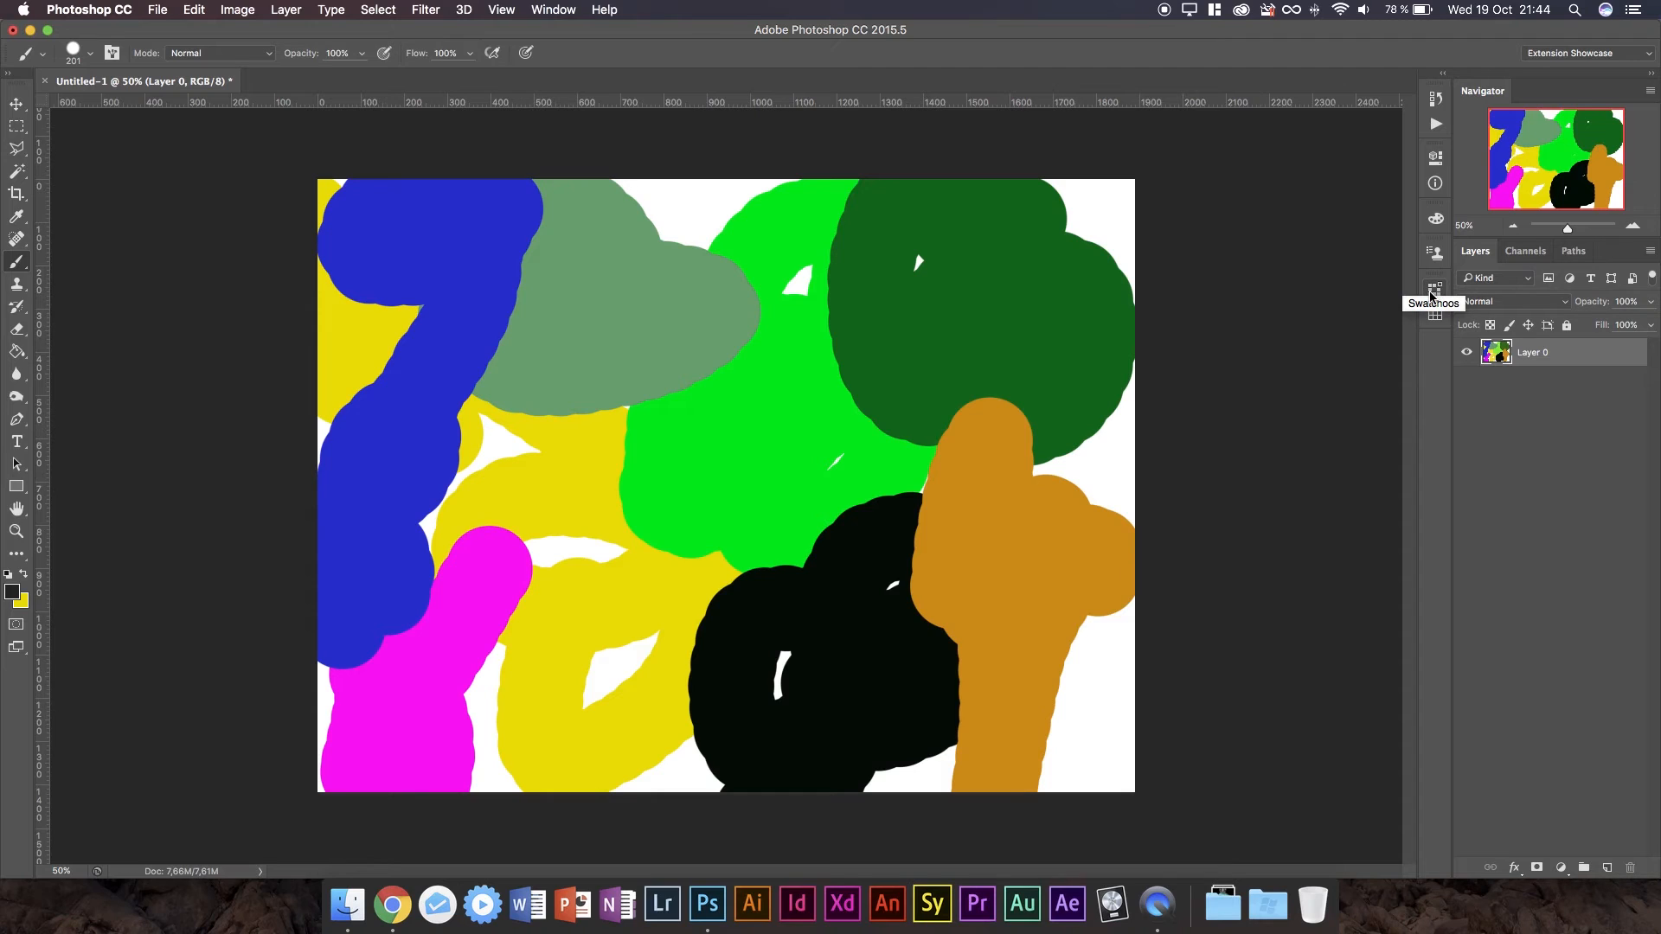
# Expand the Swatchoos panel, show its swatch groups, and select Grayscale then Flat UI Colors.
pyautogui.click(1434, 288)
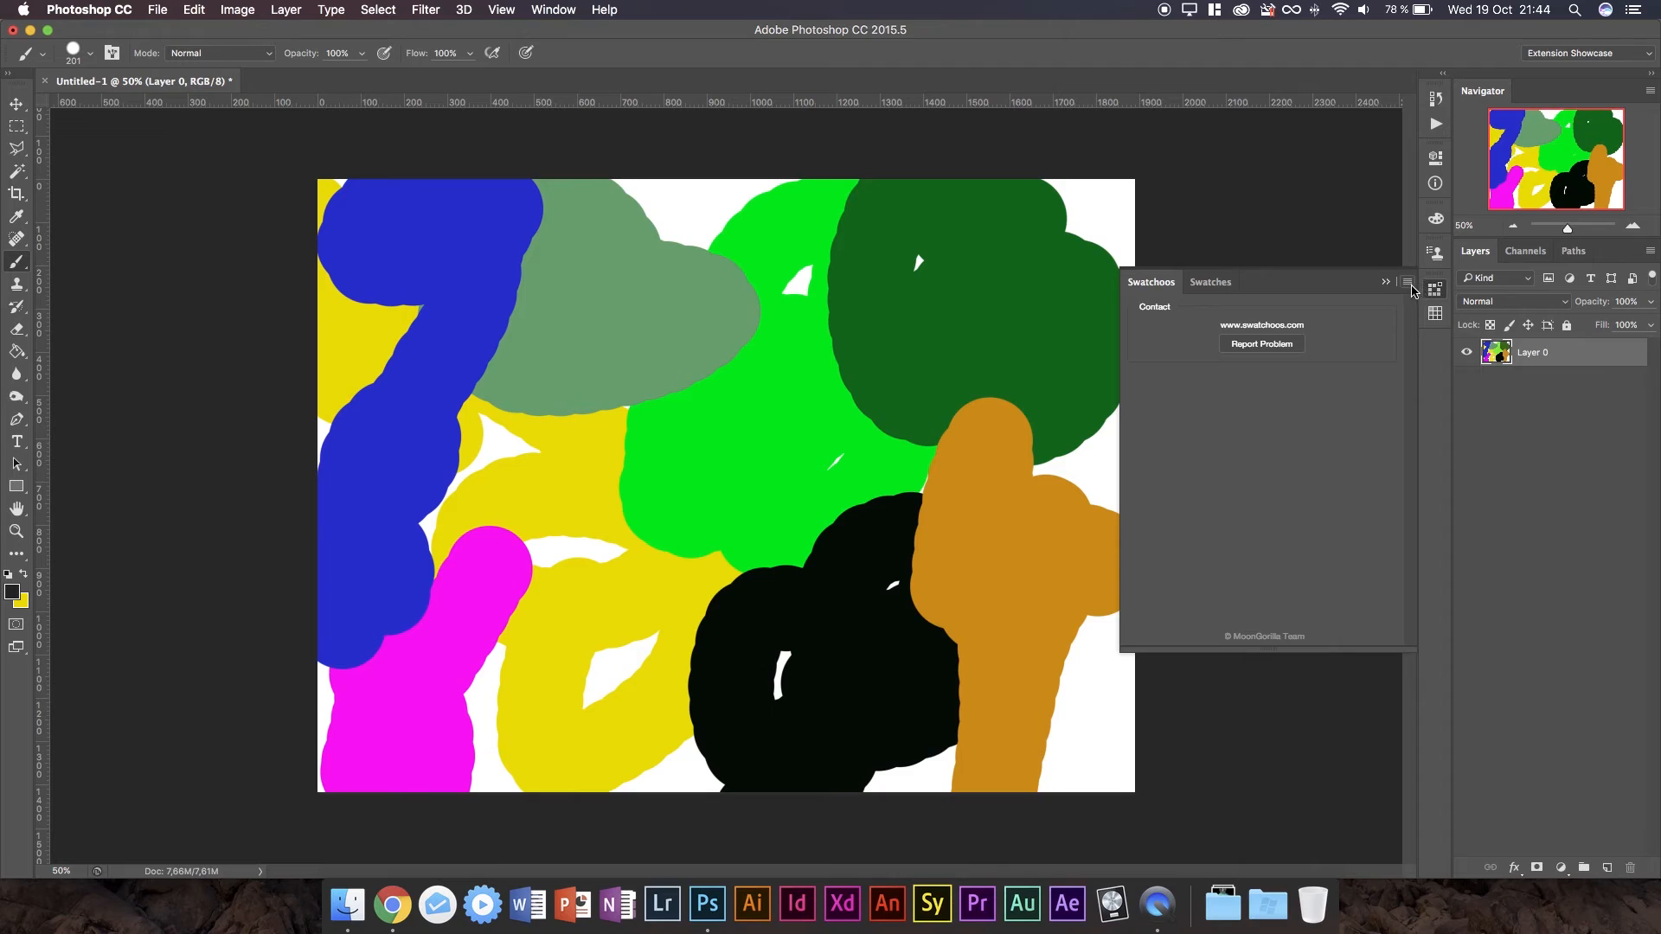
pyautogui.click(1386, 282)
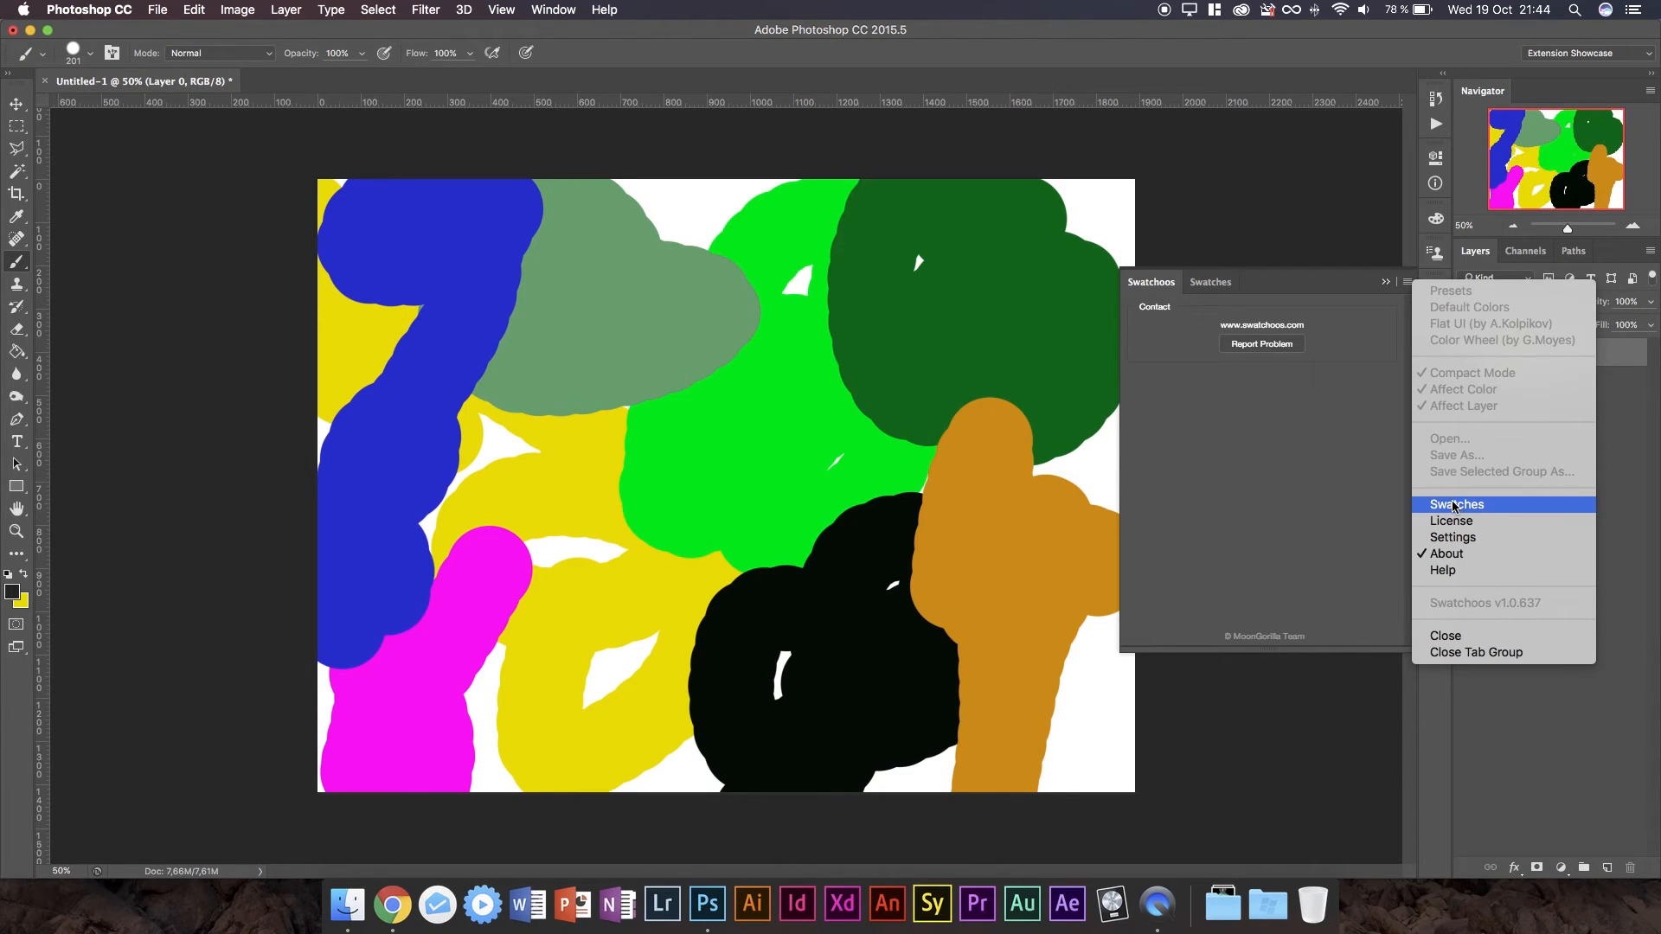
pyautogui.click(1455, 505)
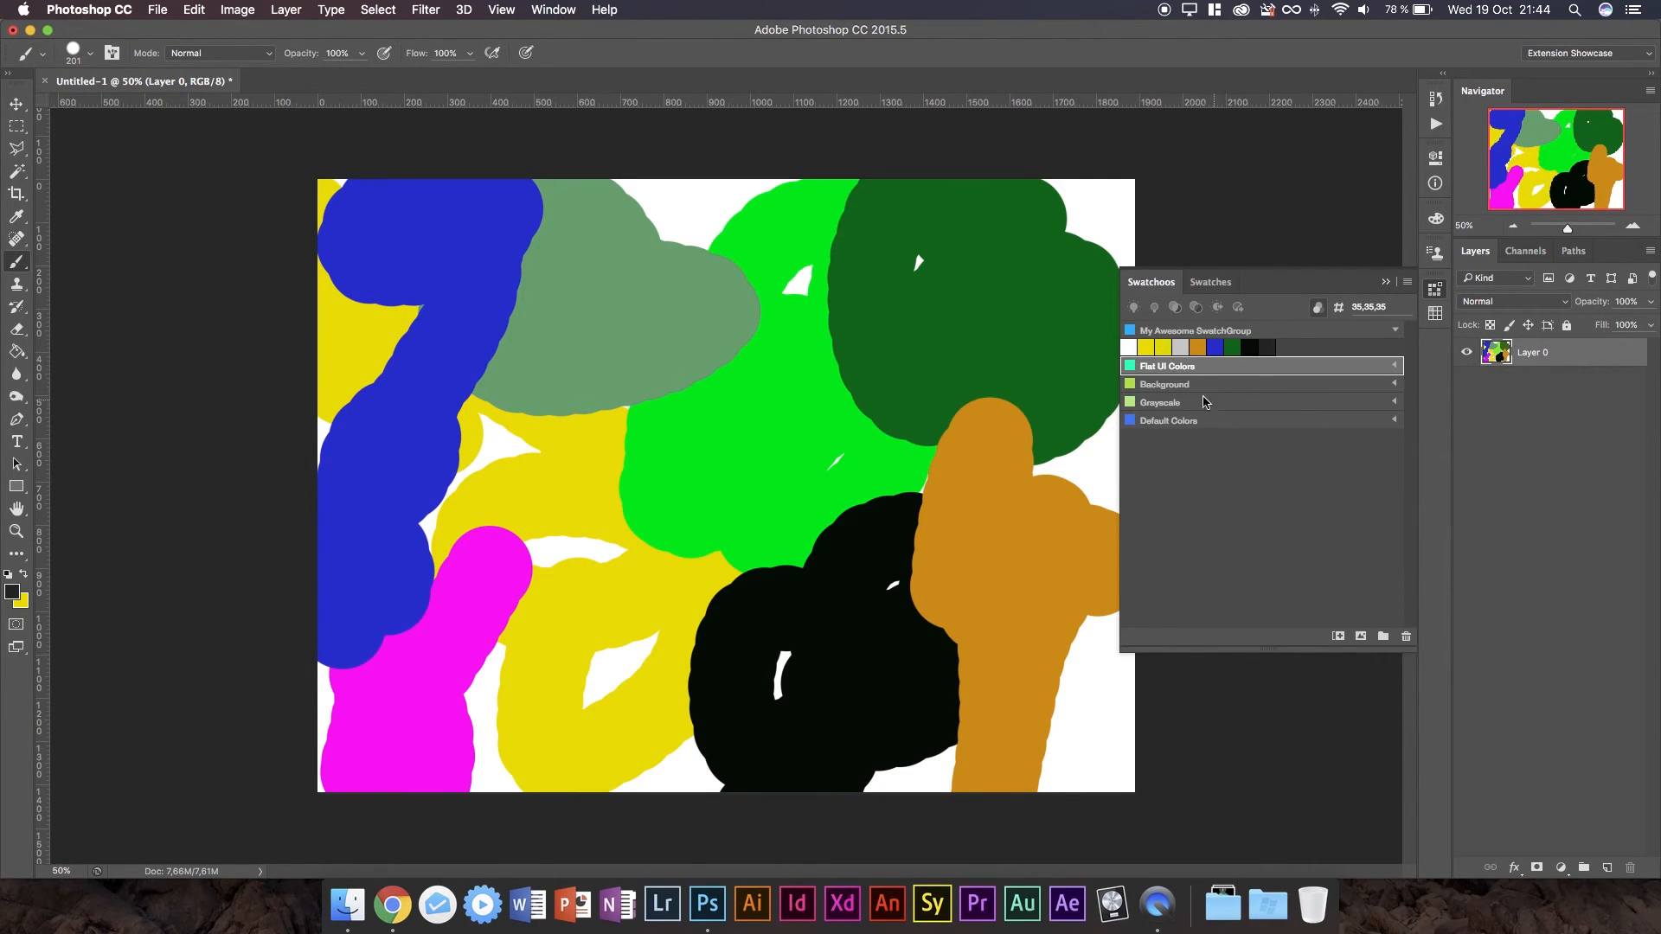
pyautogui.click(1160, 401)
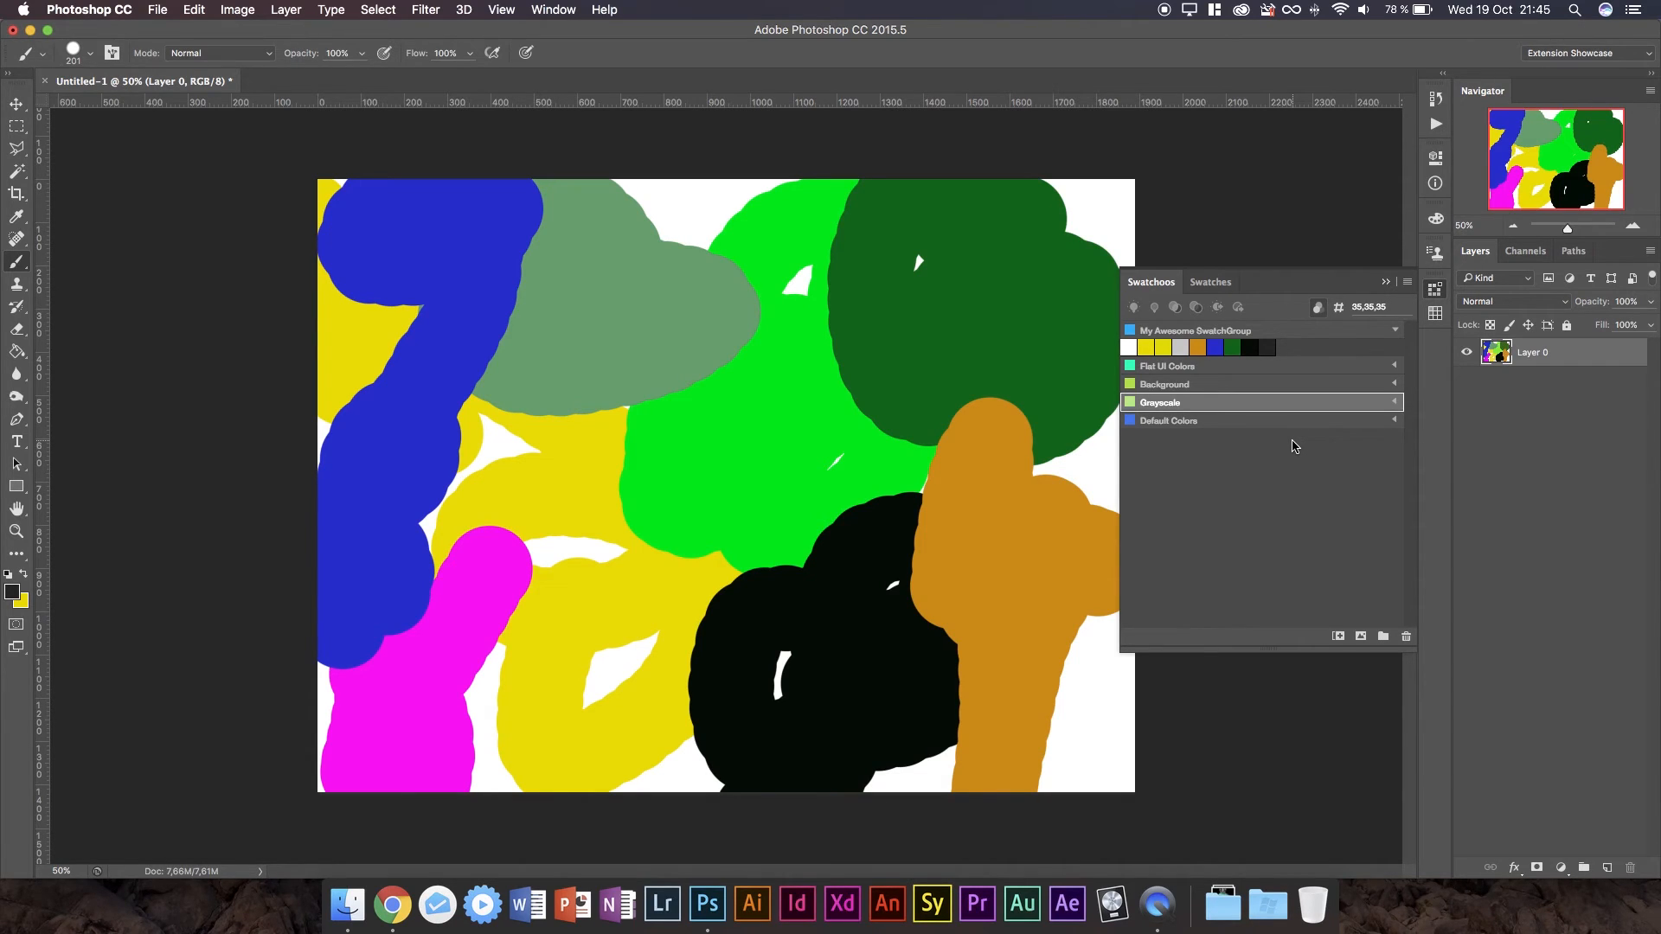
pyautogui.moveTo(1523, 297)
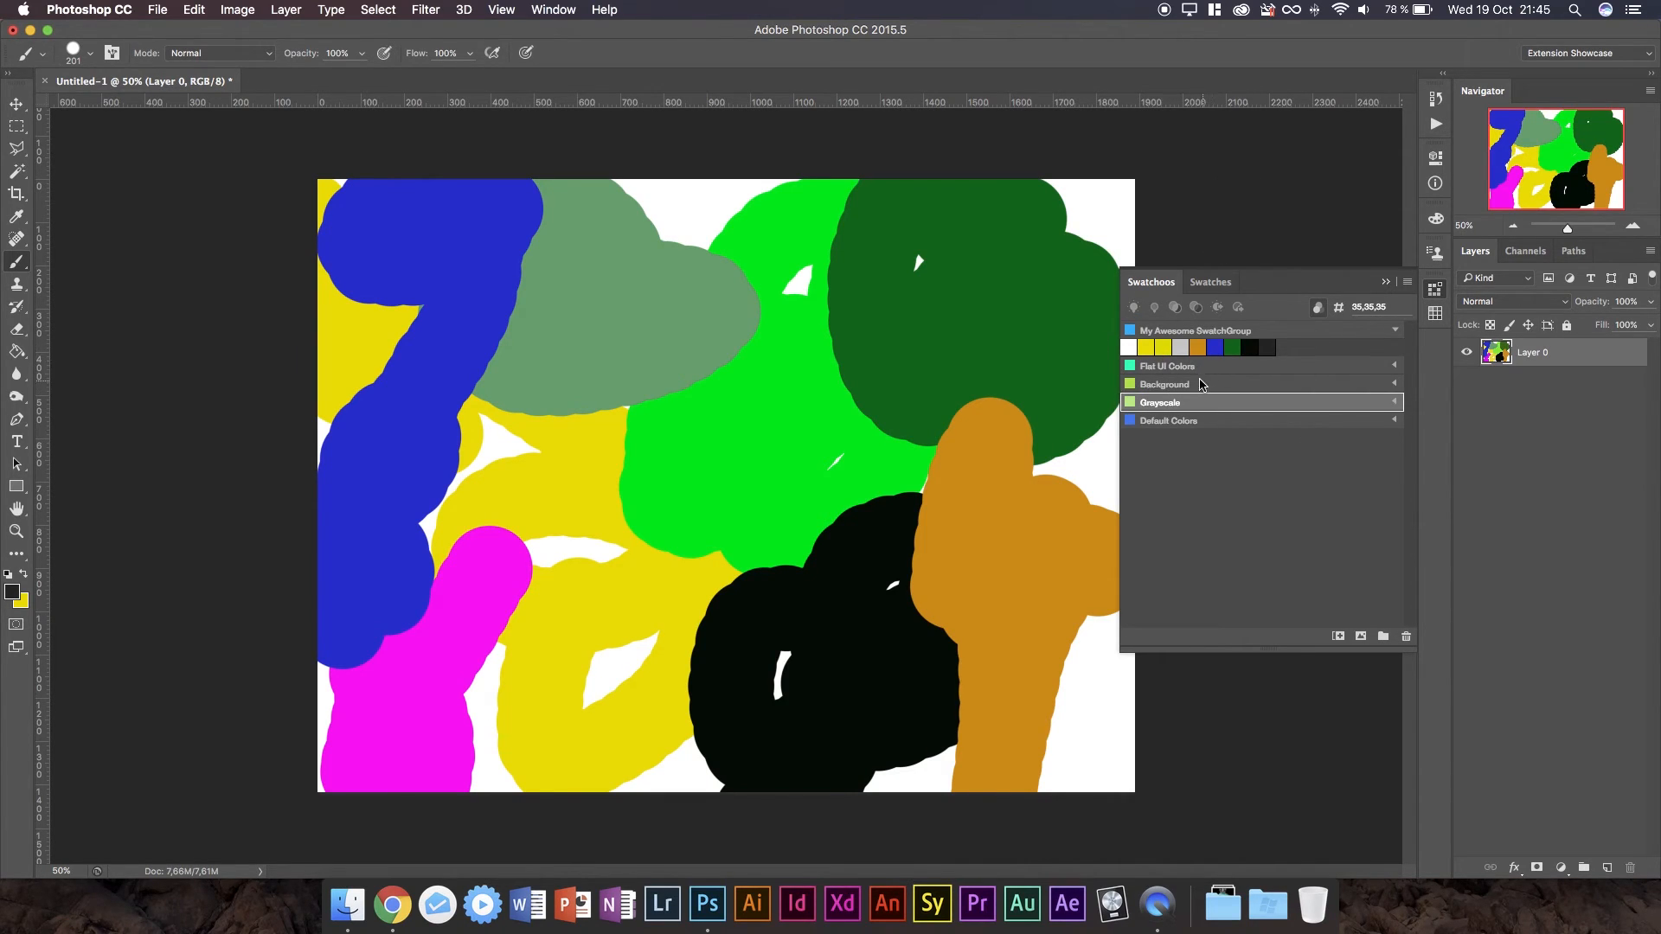
pyautogui.moveTo(1189, 378)
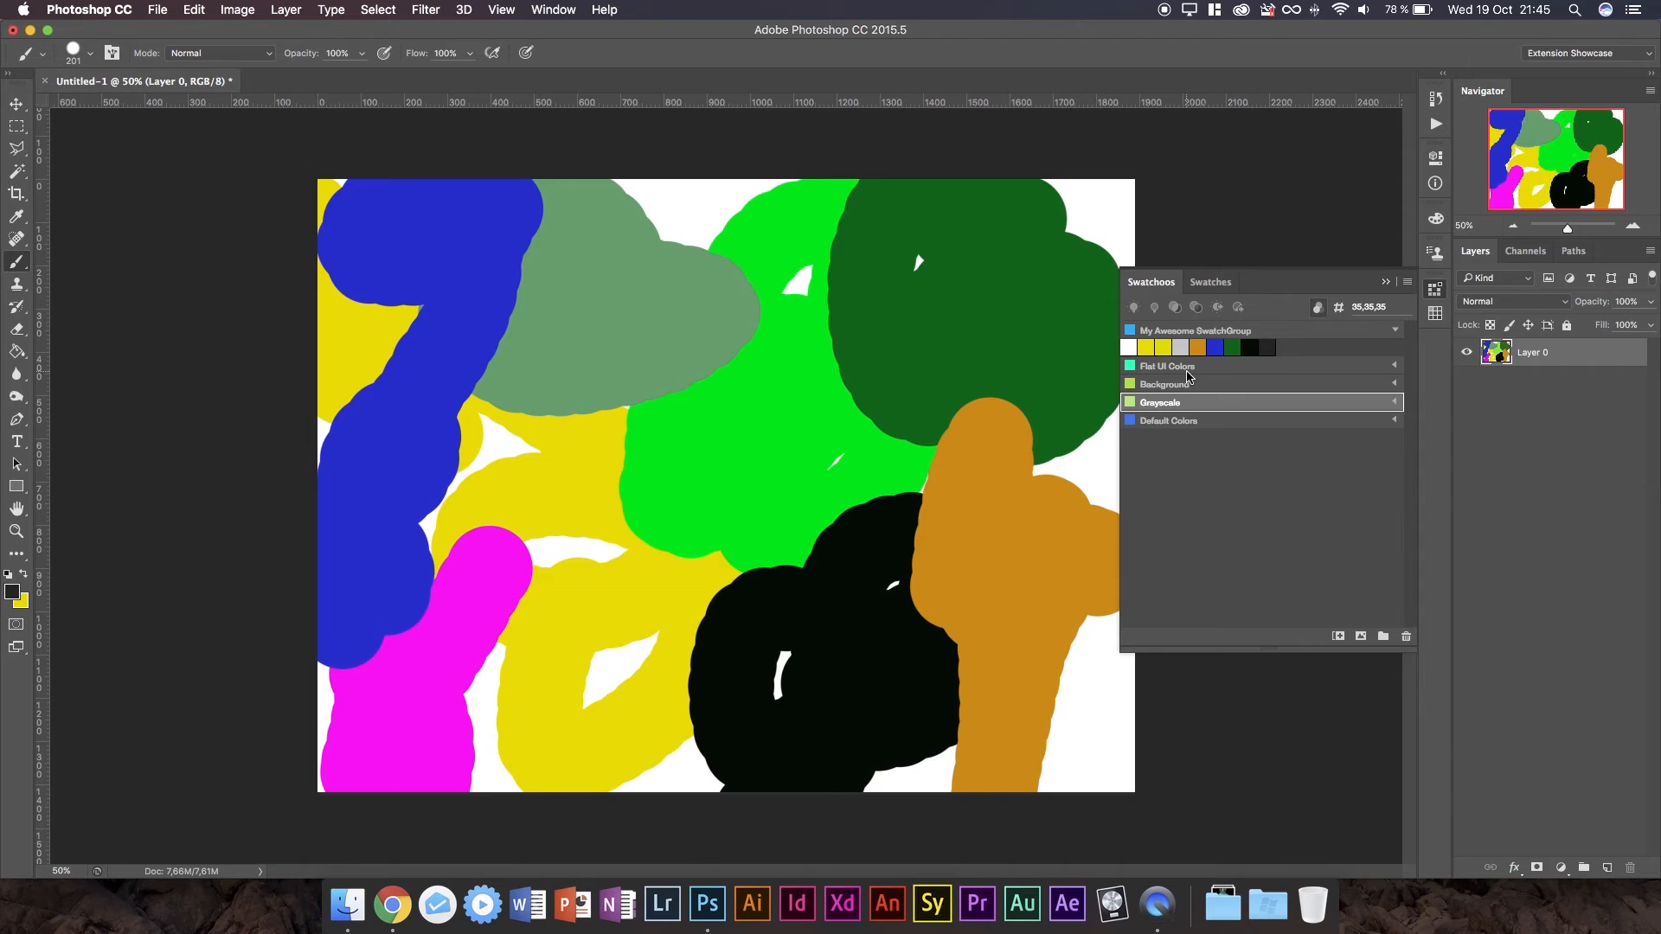
pyautogui.click(1166, 383)
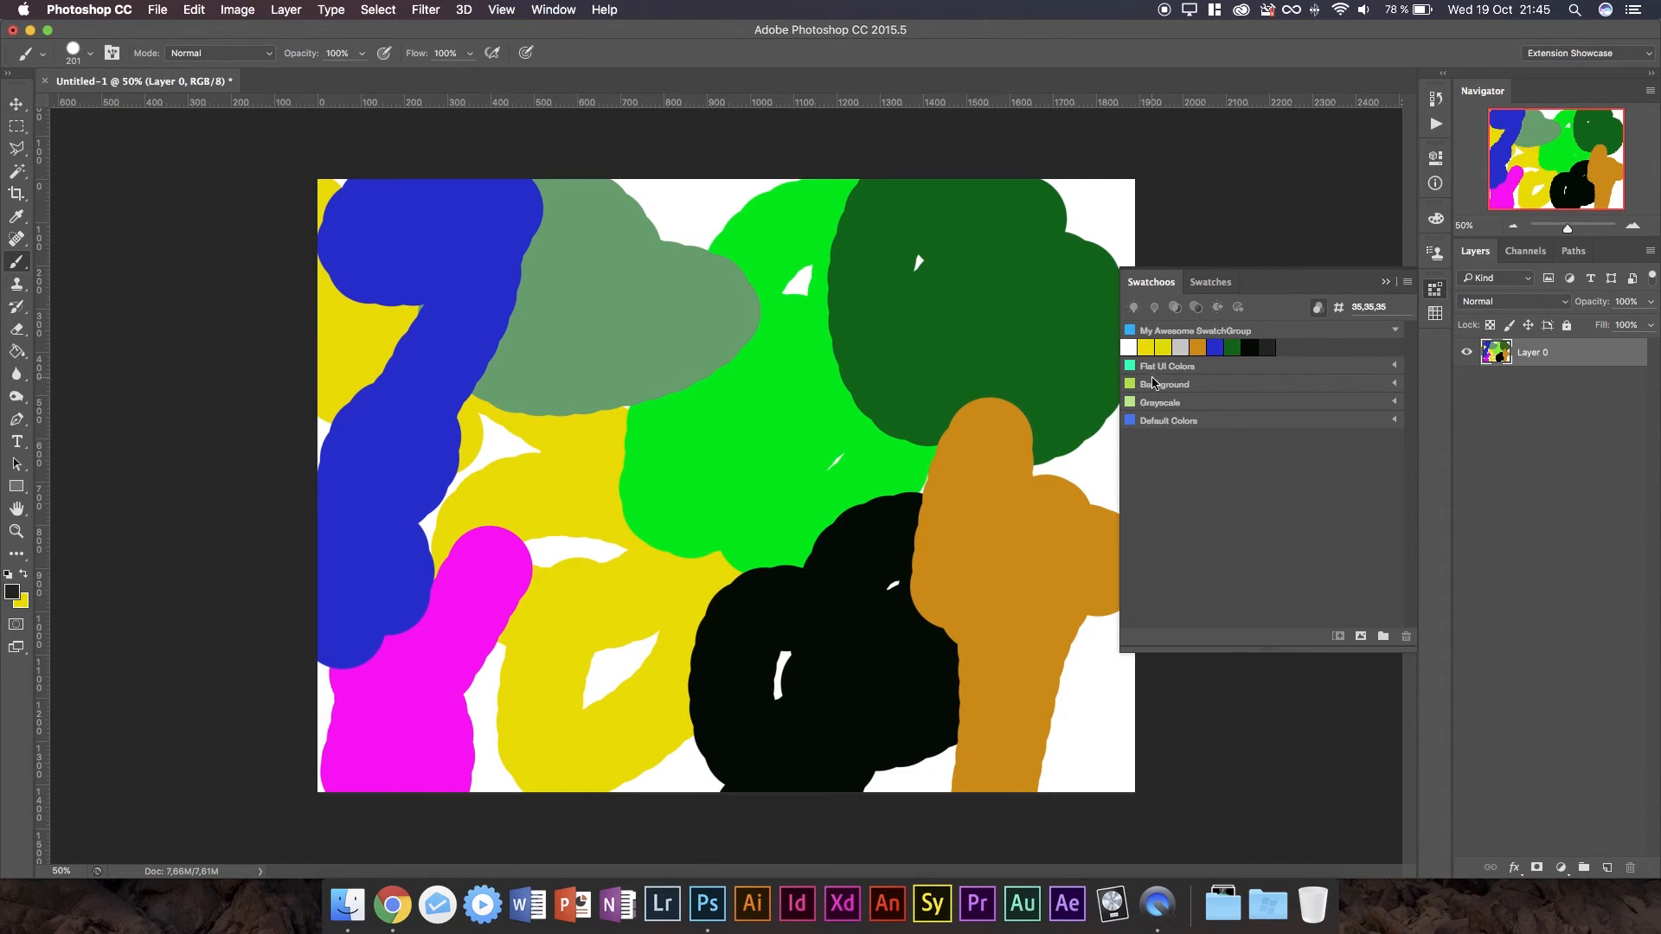
pyautogui.click(1166, 365)
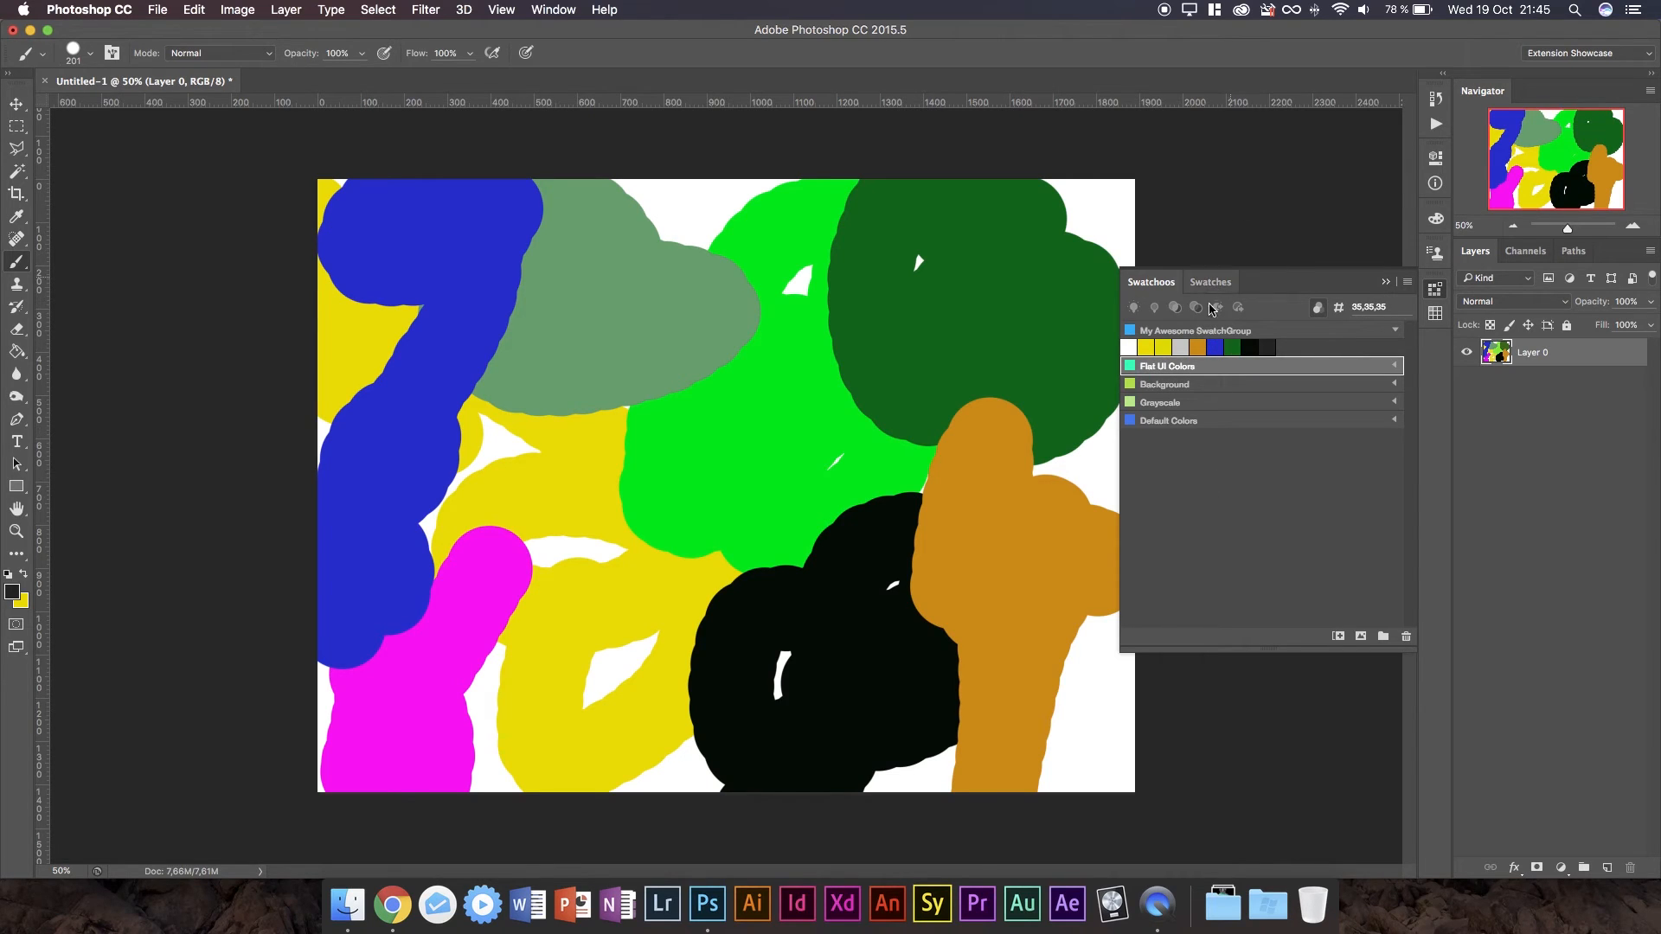
pyautogui.moveTo(1292, 352)
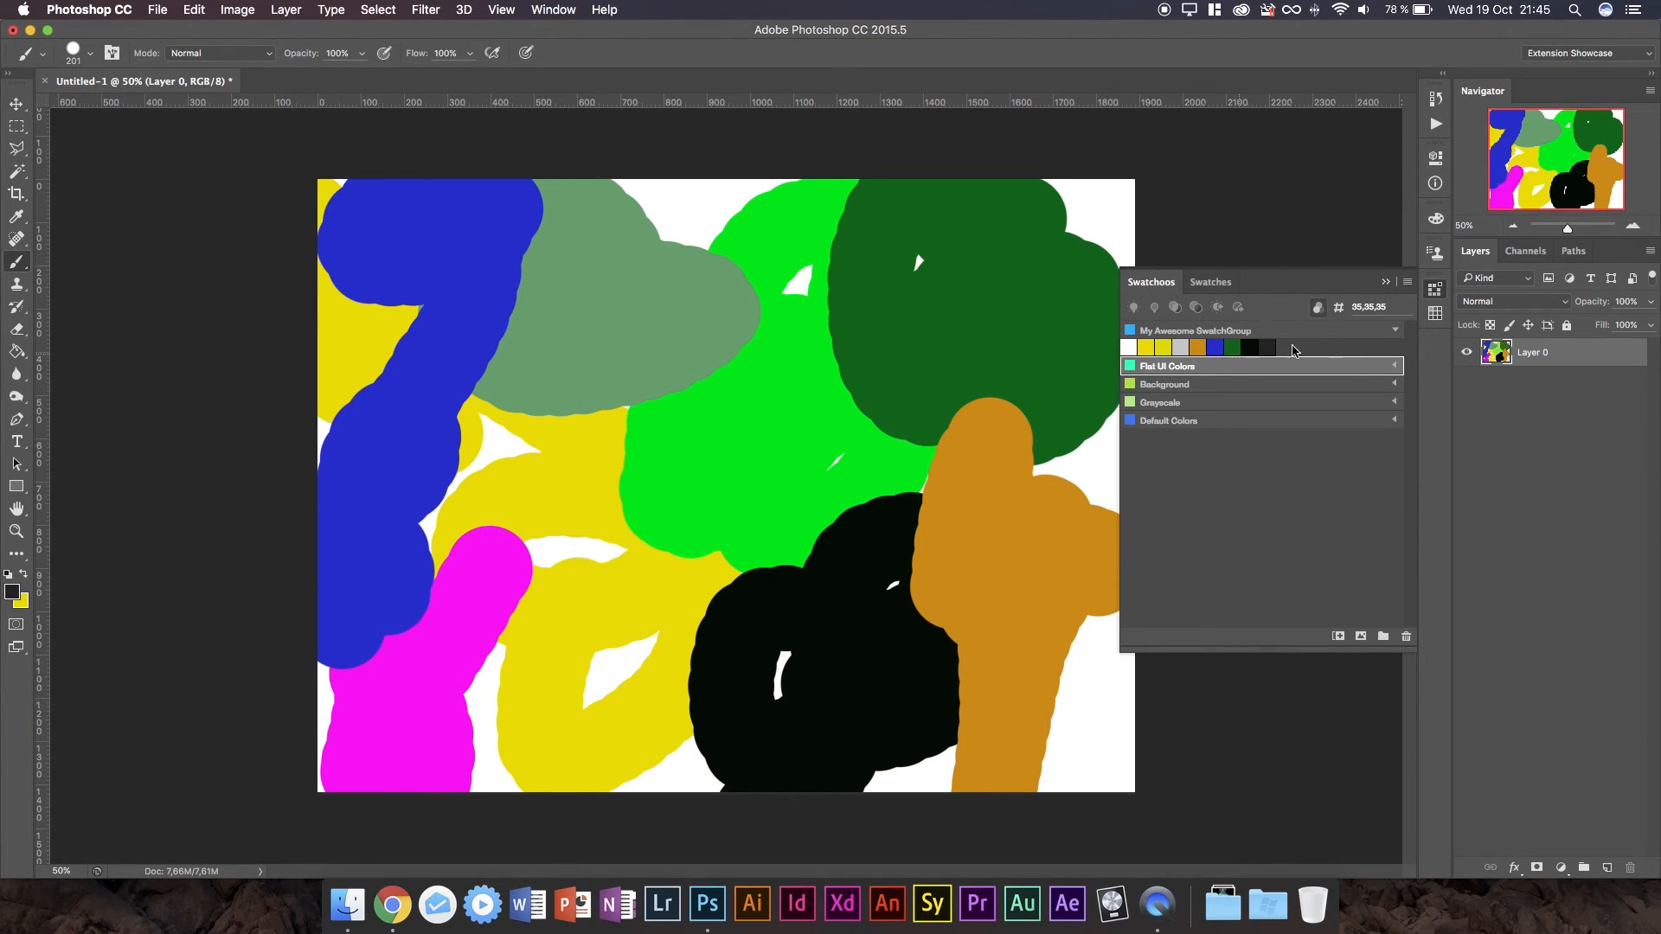
pyautogui.moveTo(1043, 402)
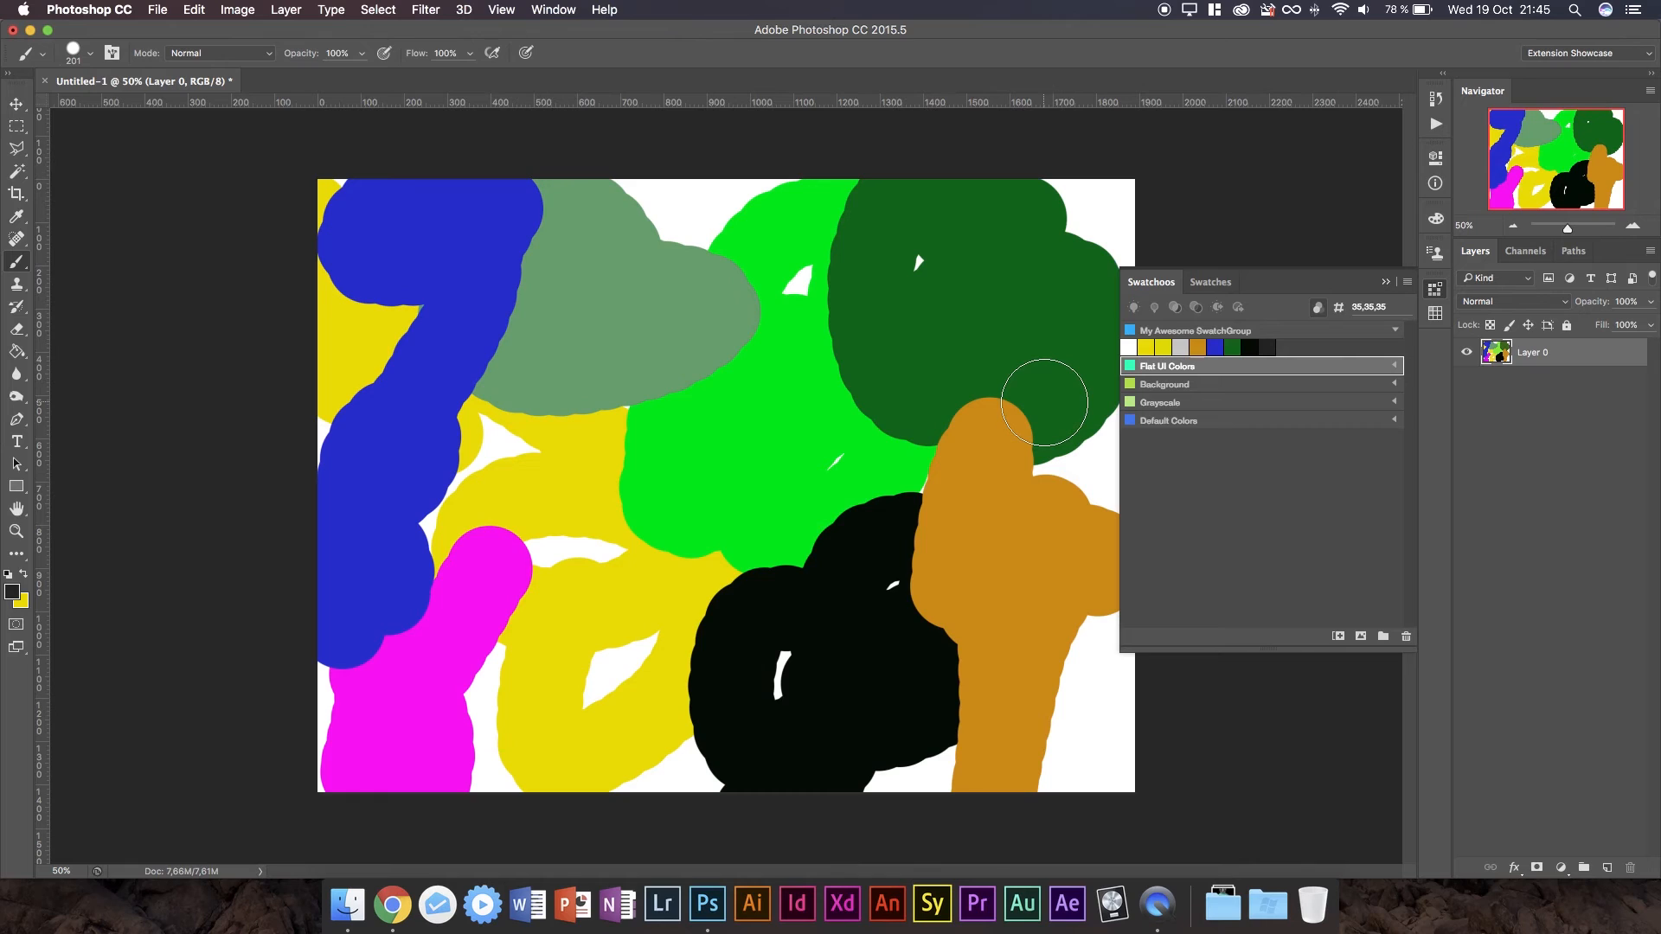
pyautogui.moveTo(1040, 399)
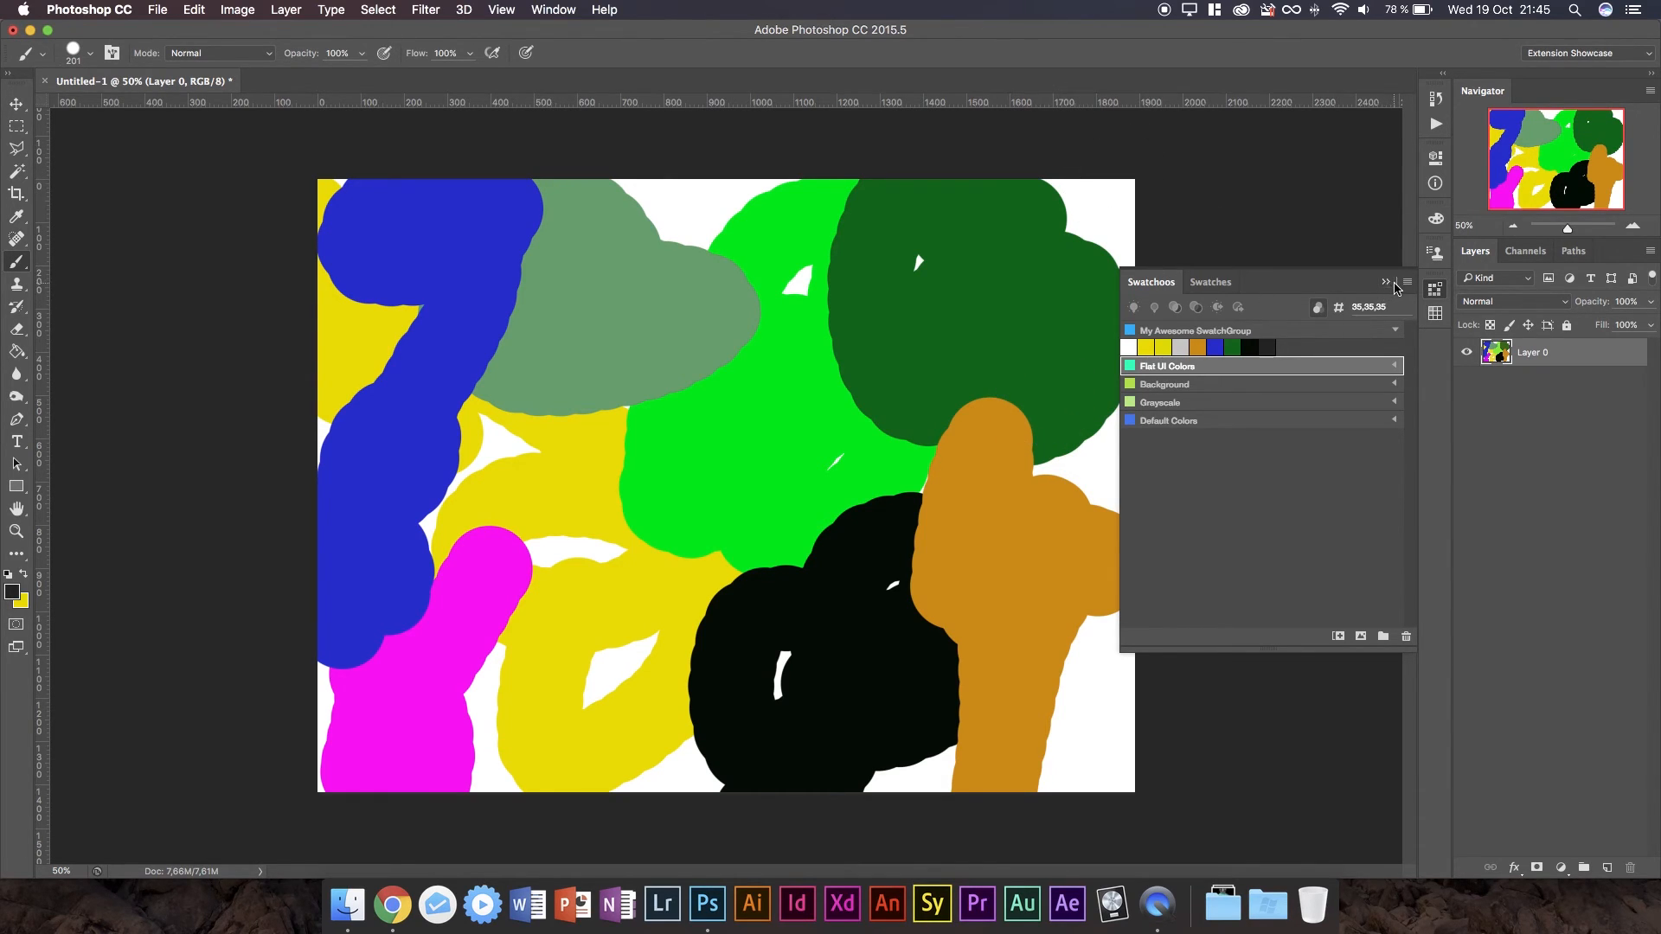
pyautogui.click(1387, 282)
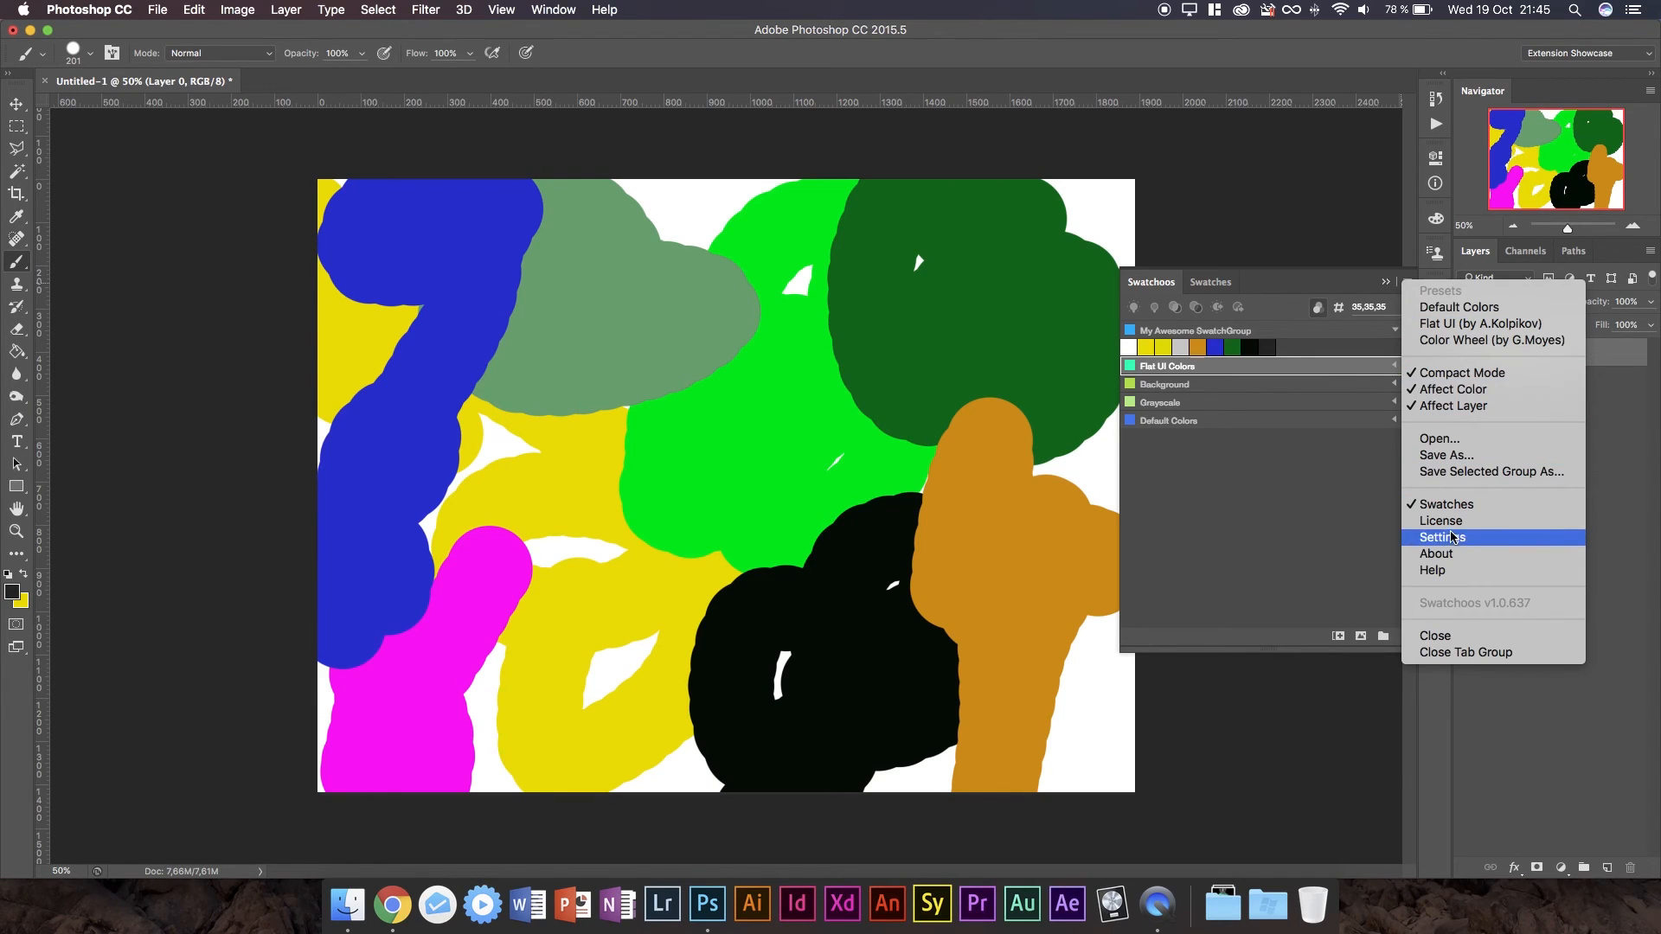
pyautogui.click(1443, 537)
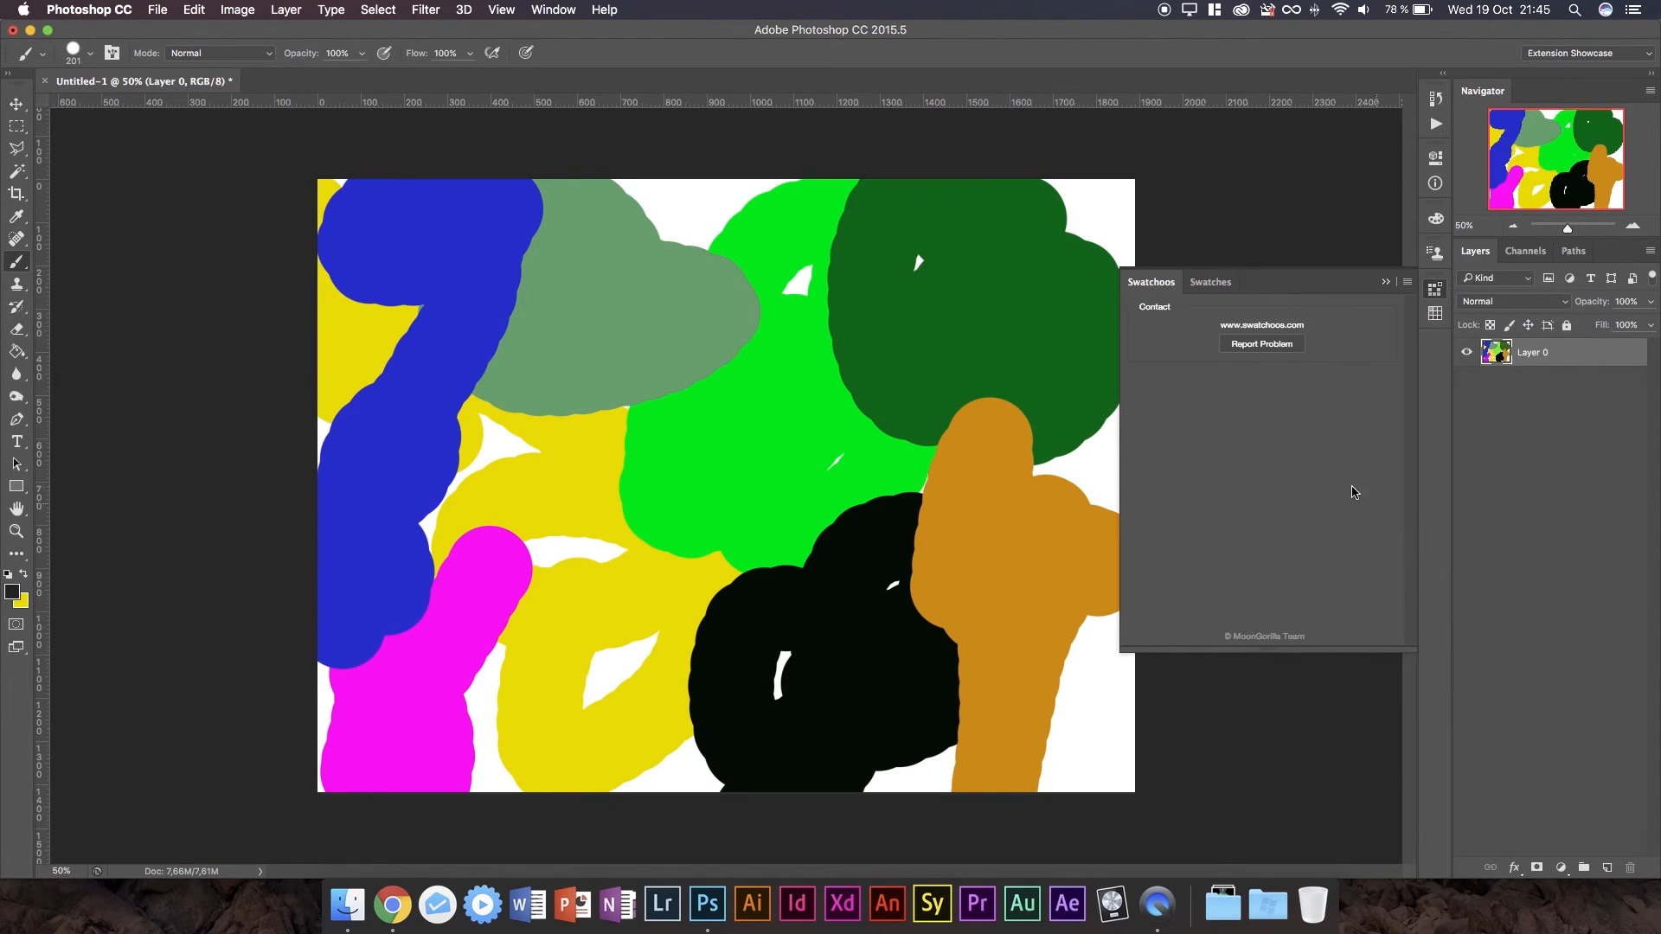
pyautogui.click(1262, 325)
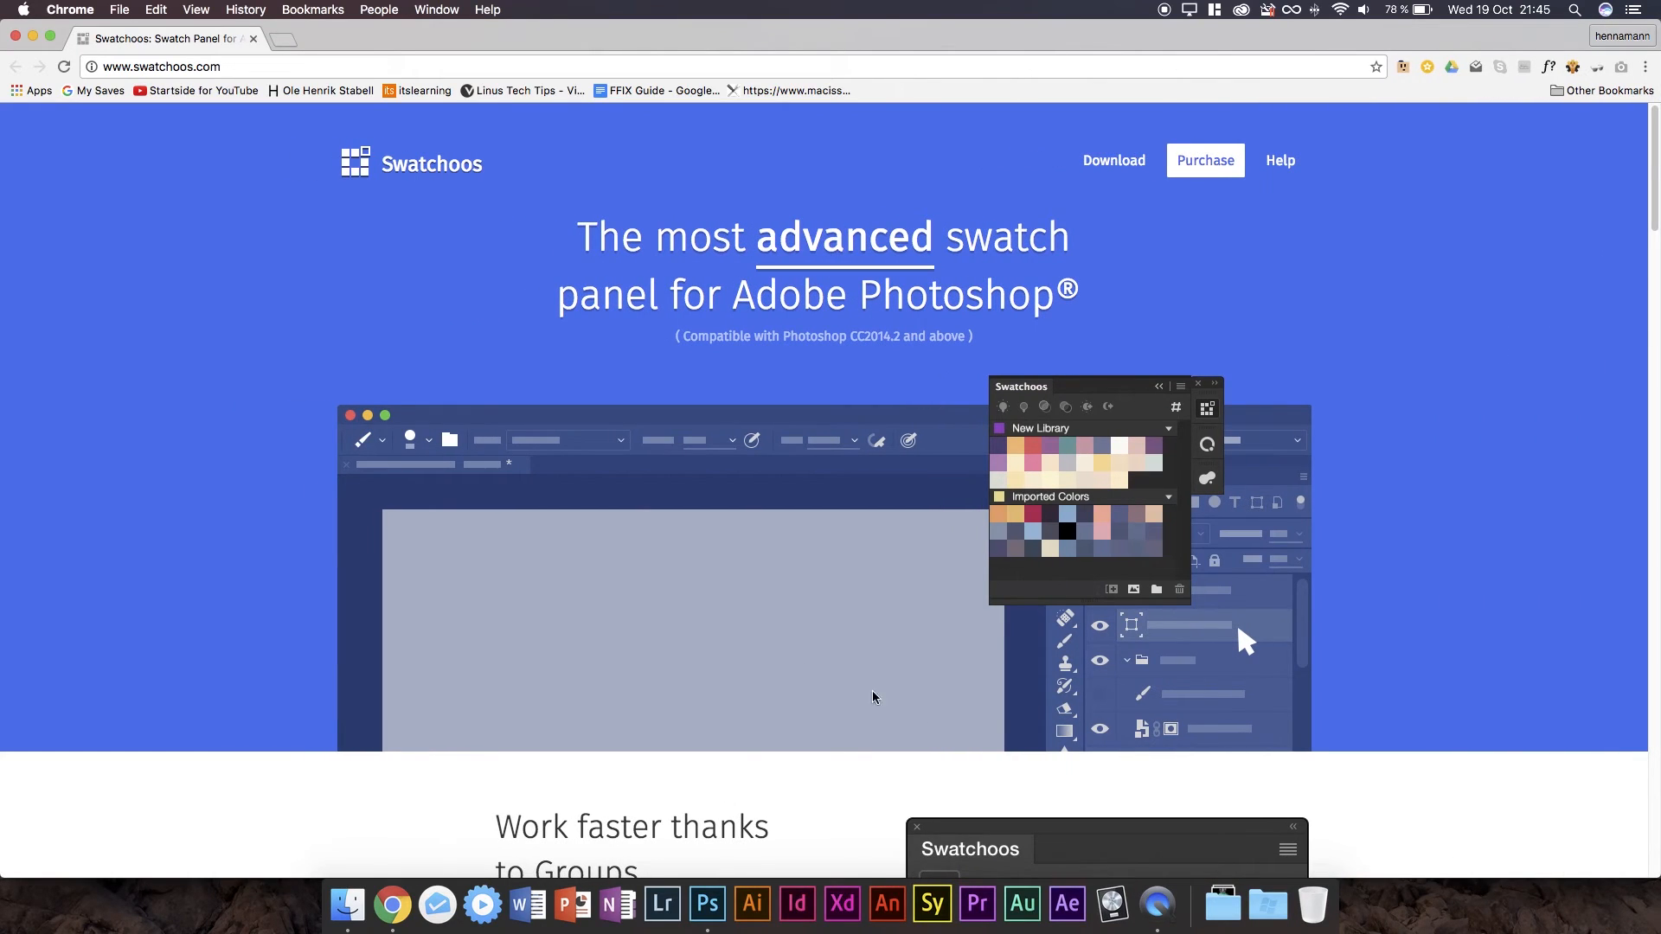
# Browse the Swatchoos homepage, open the US$18.74 purchase checkout, then close it.
pyautogui.scroll(-3)
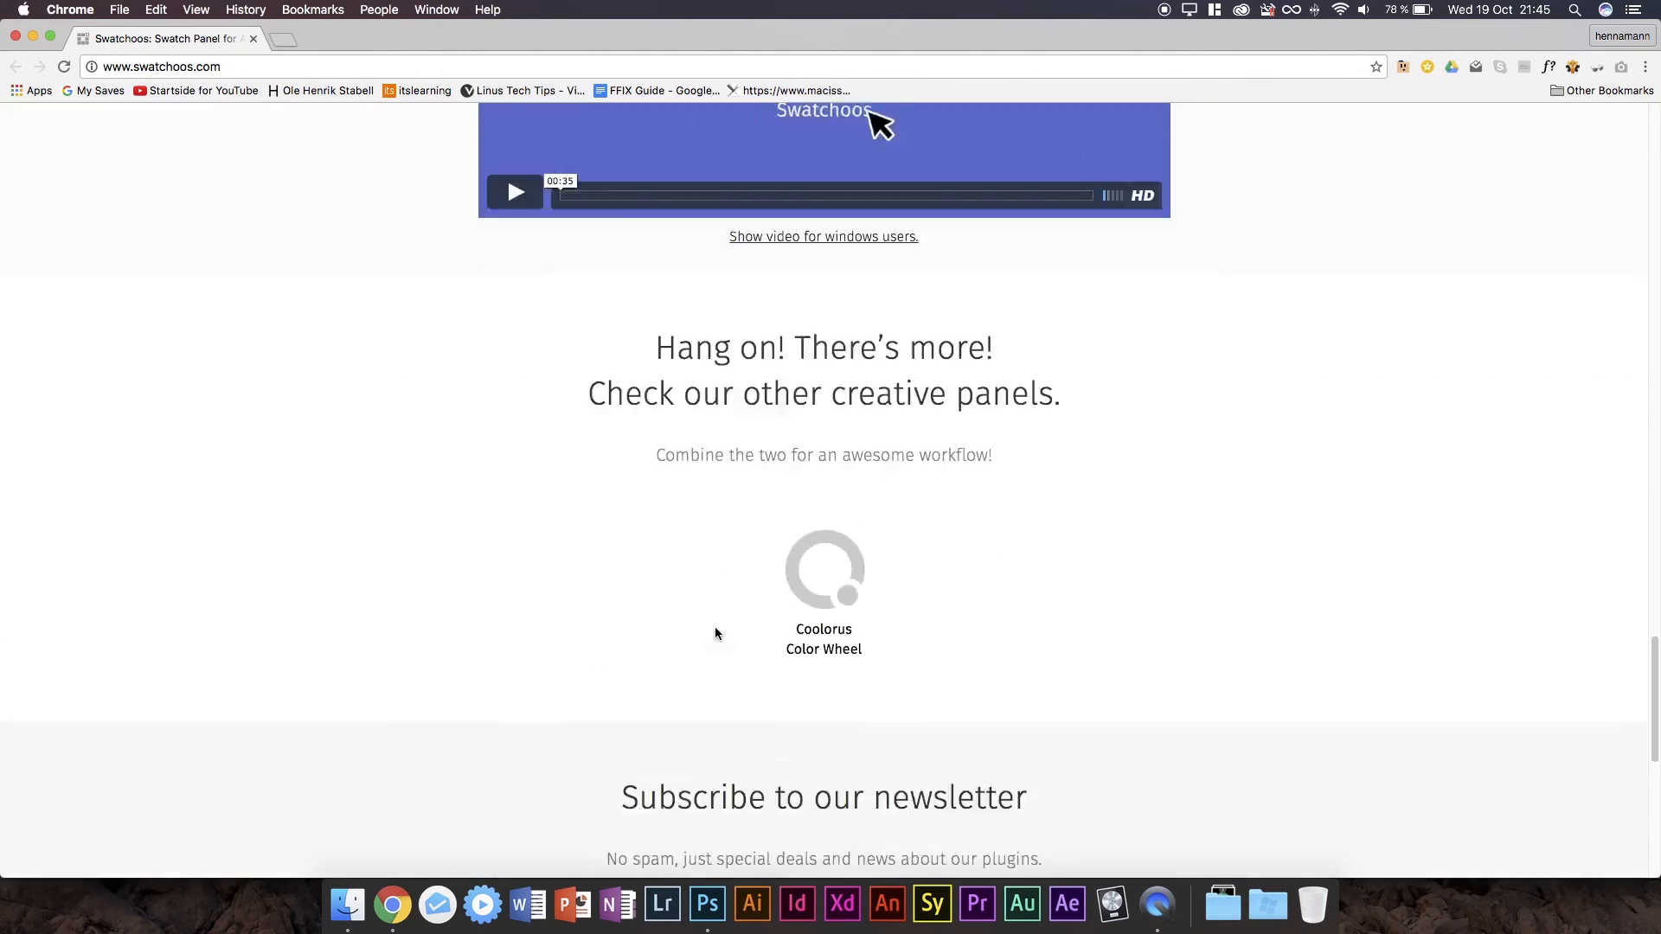
pyautogui.scroll(3)
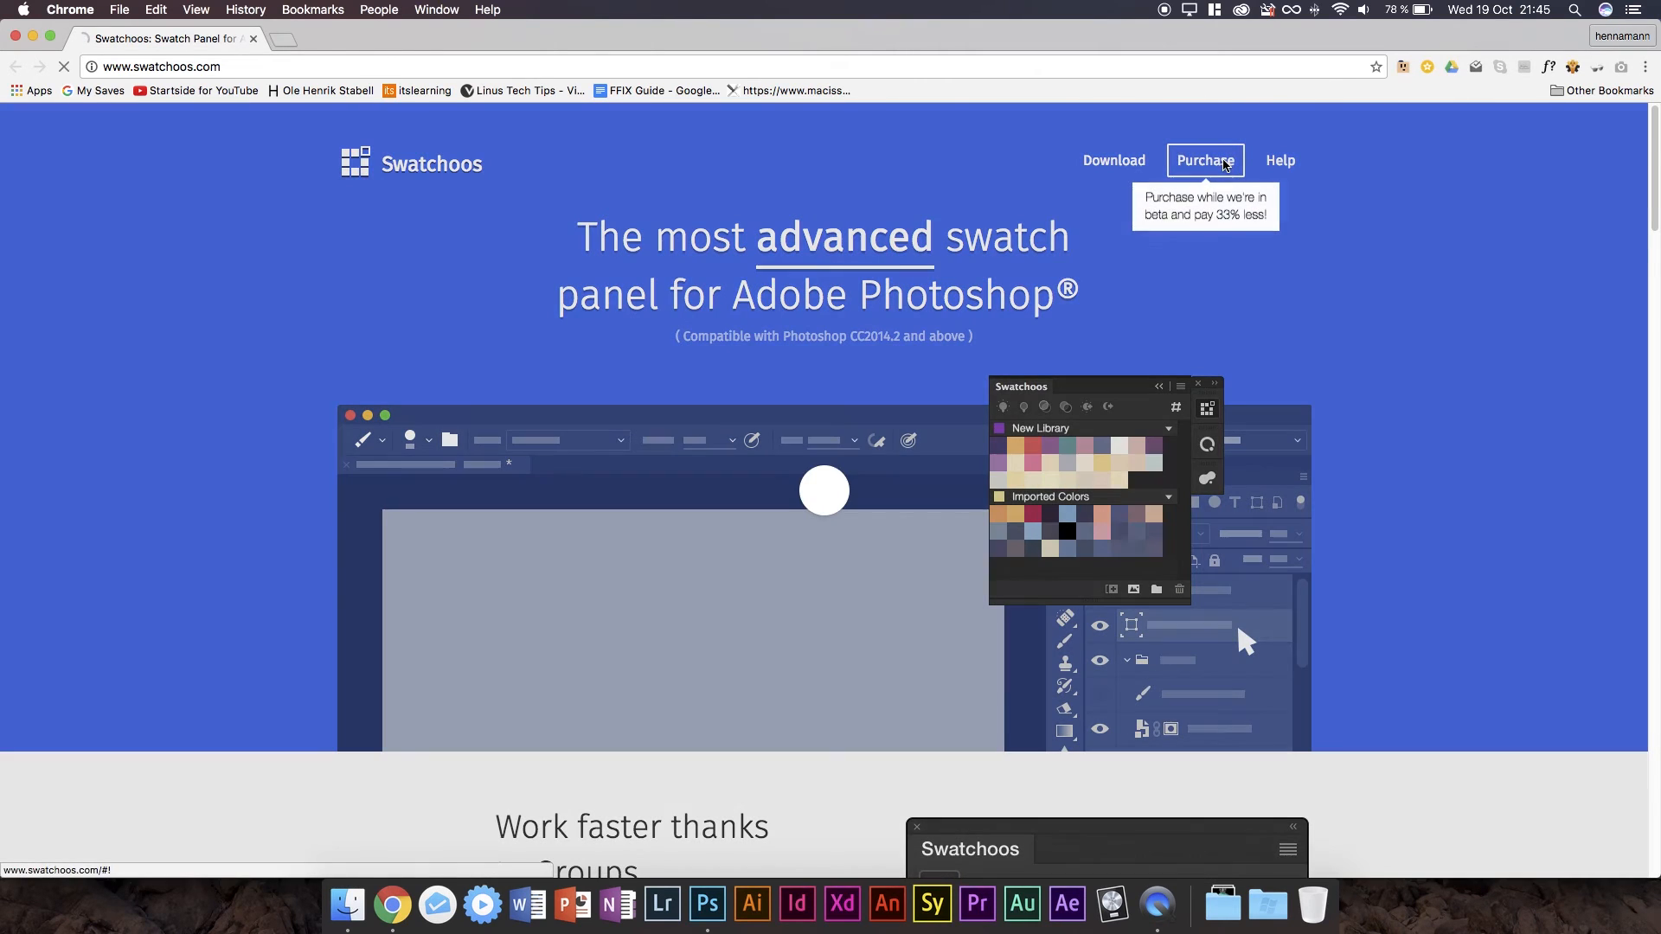
pyautogui.click(1204, 160)
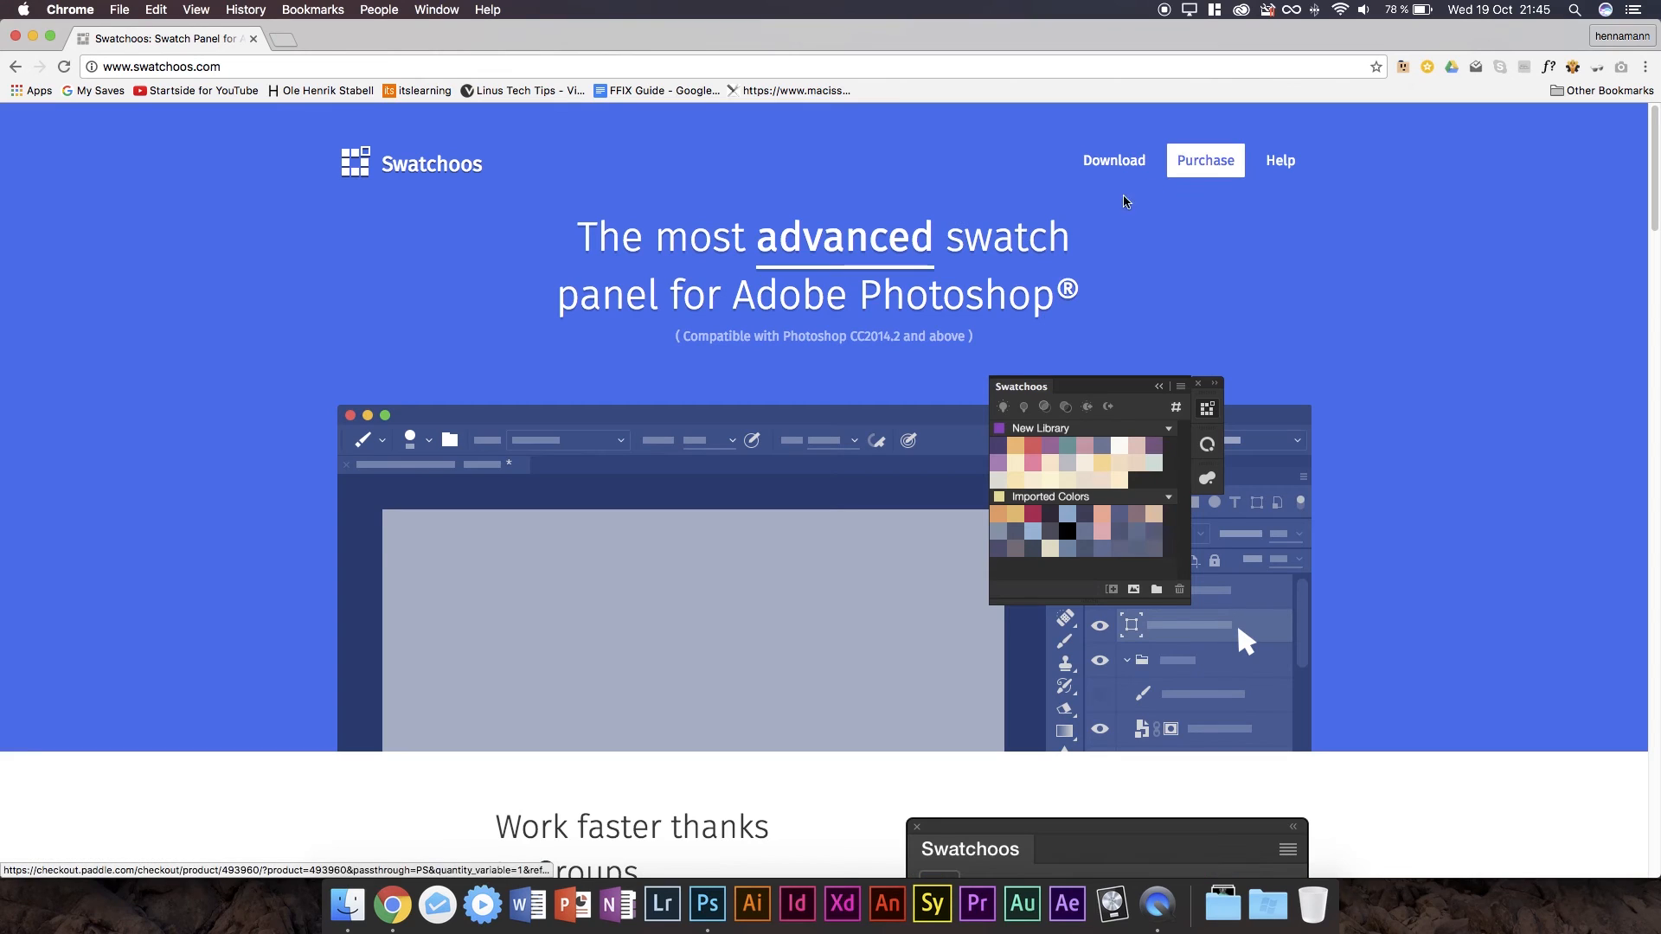
pyautogui.moveTo(1205, 160)
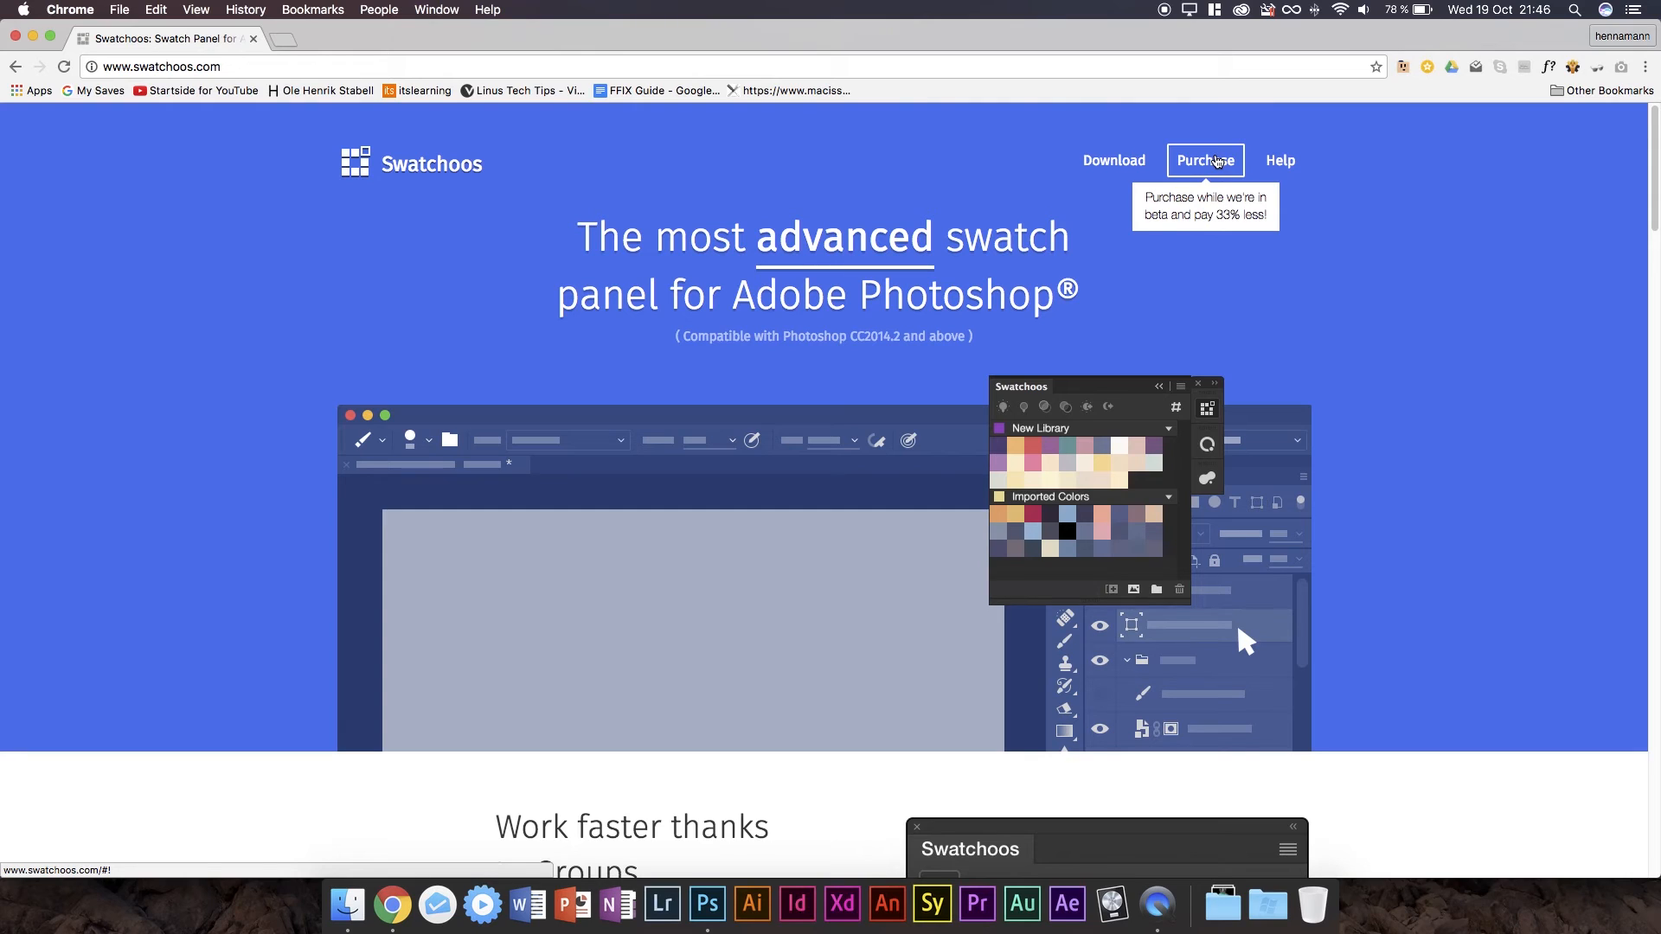
pyautogui.moveTo(1213, 170)
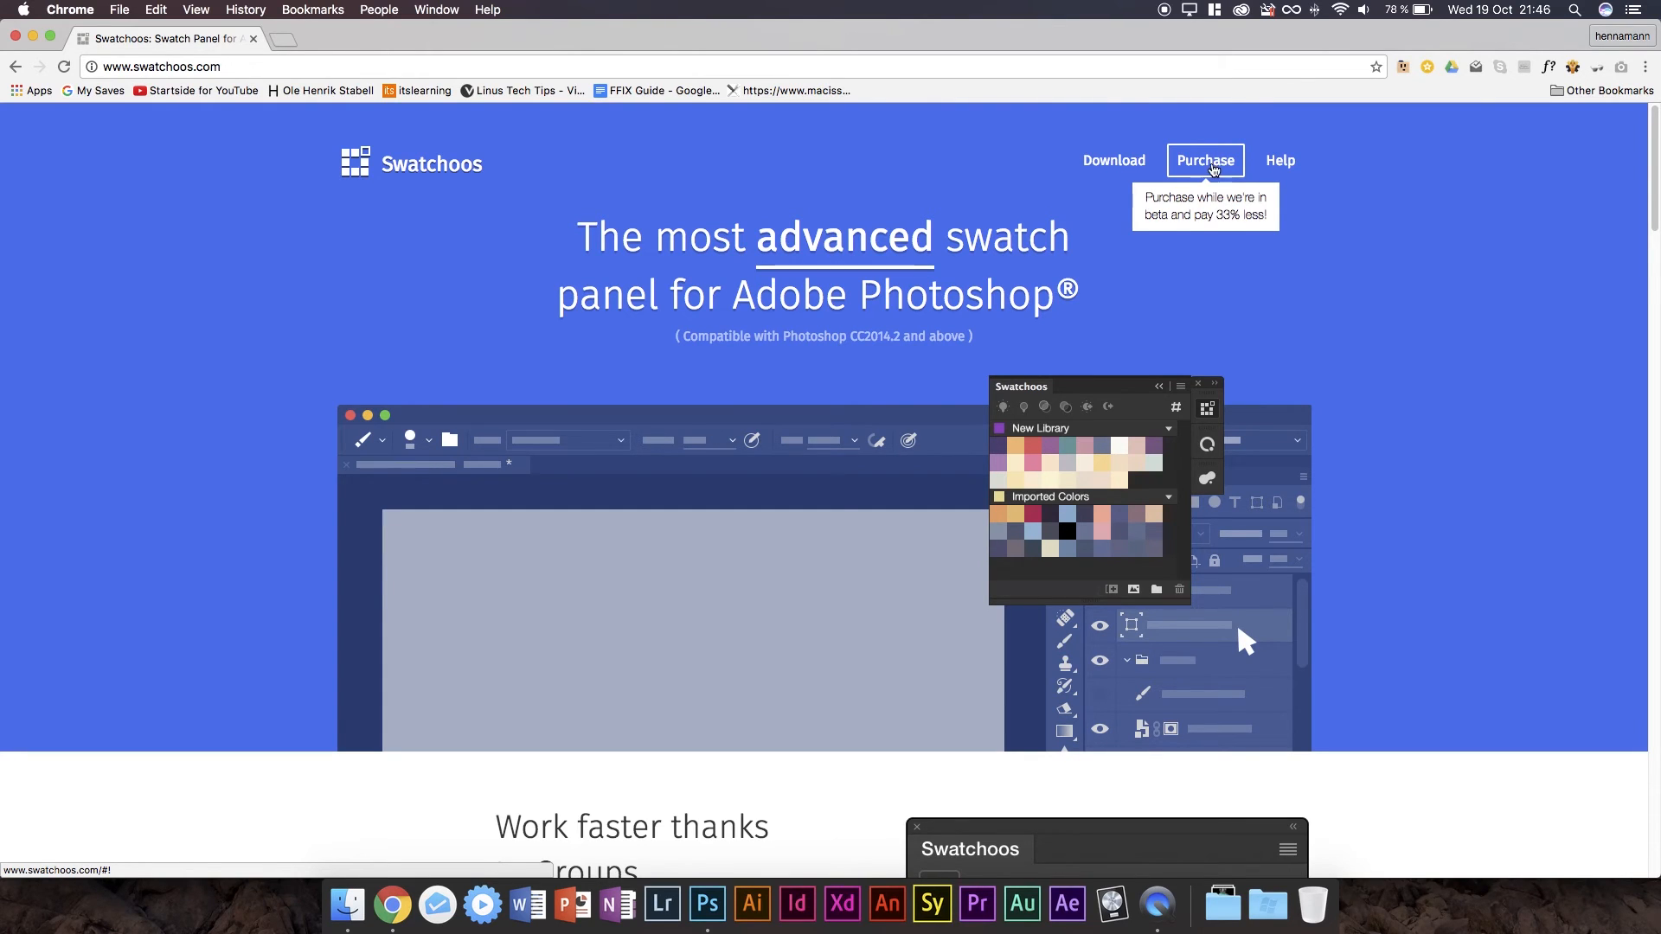
pyautogui.click(1203, 161)
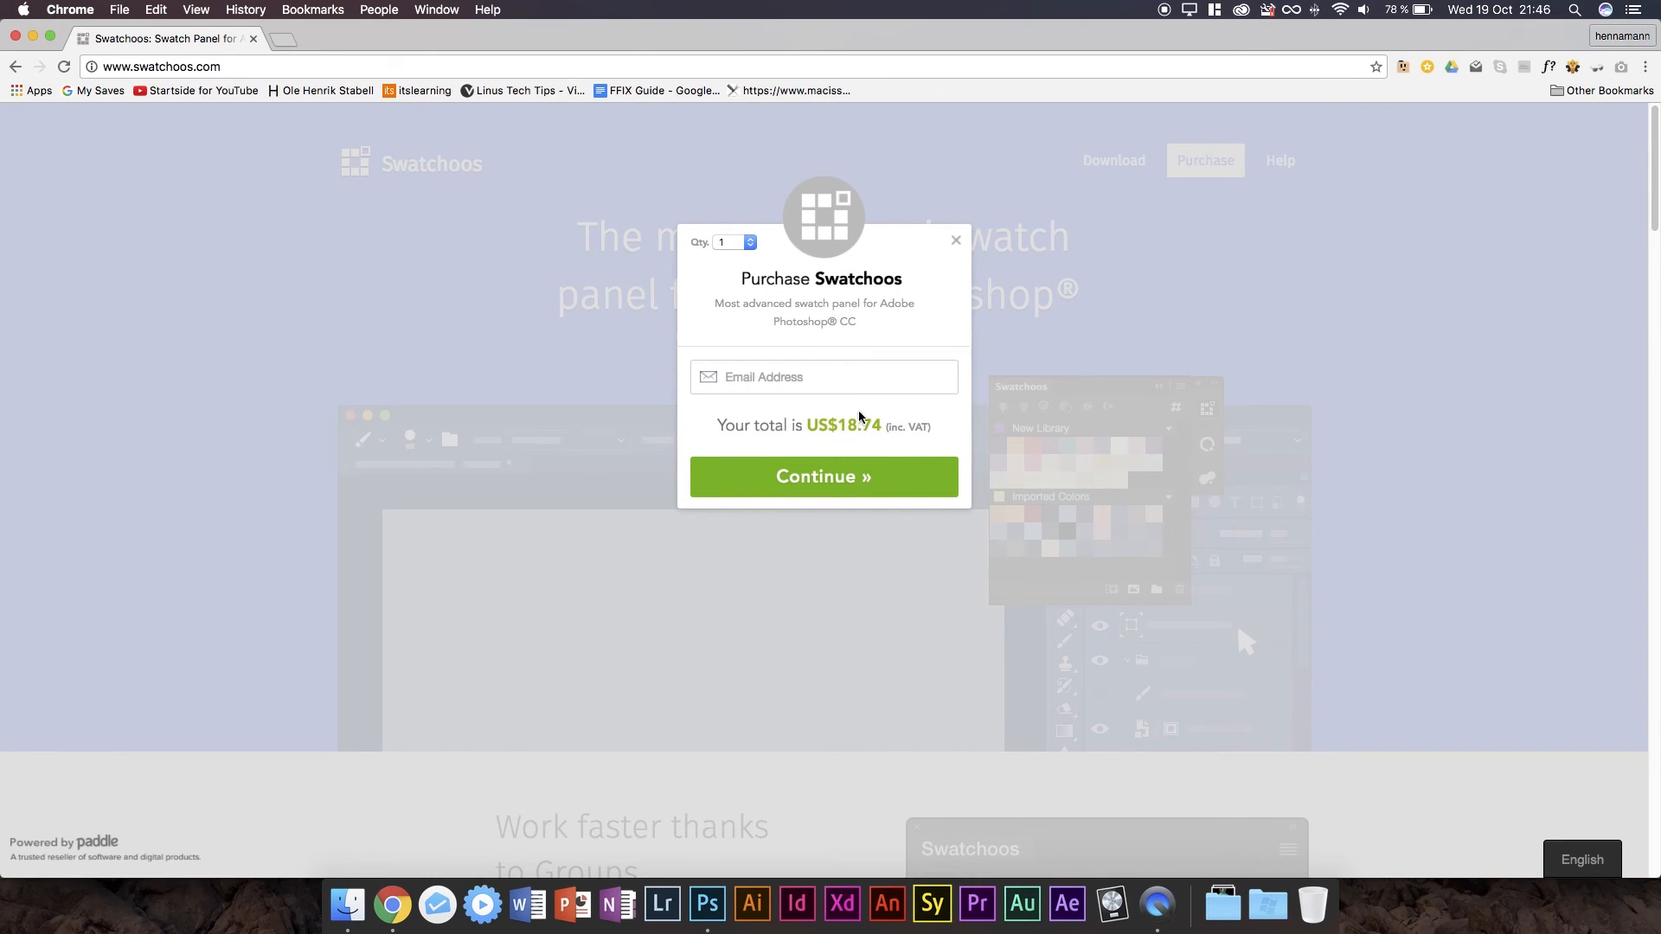
pyautogui.doubleClick(840, 425)
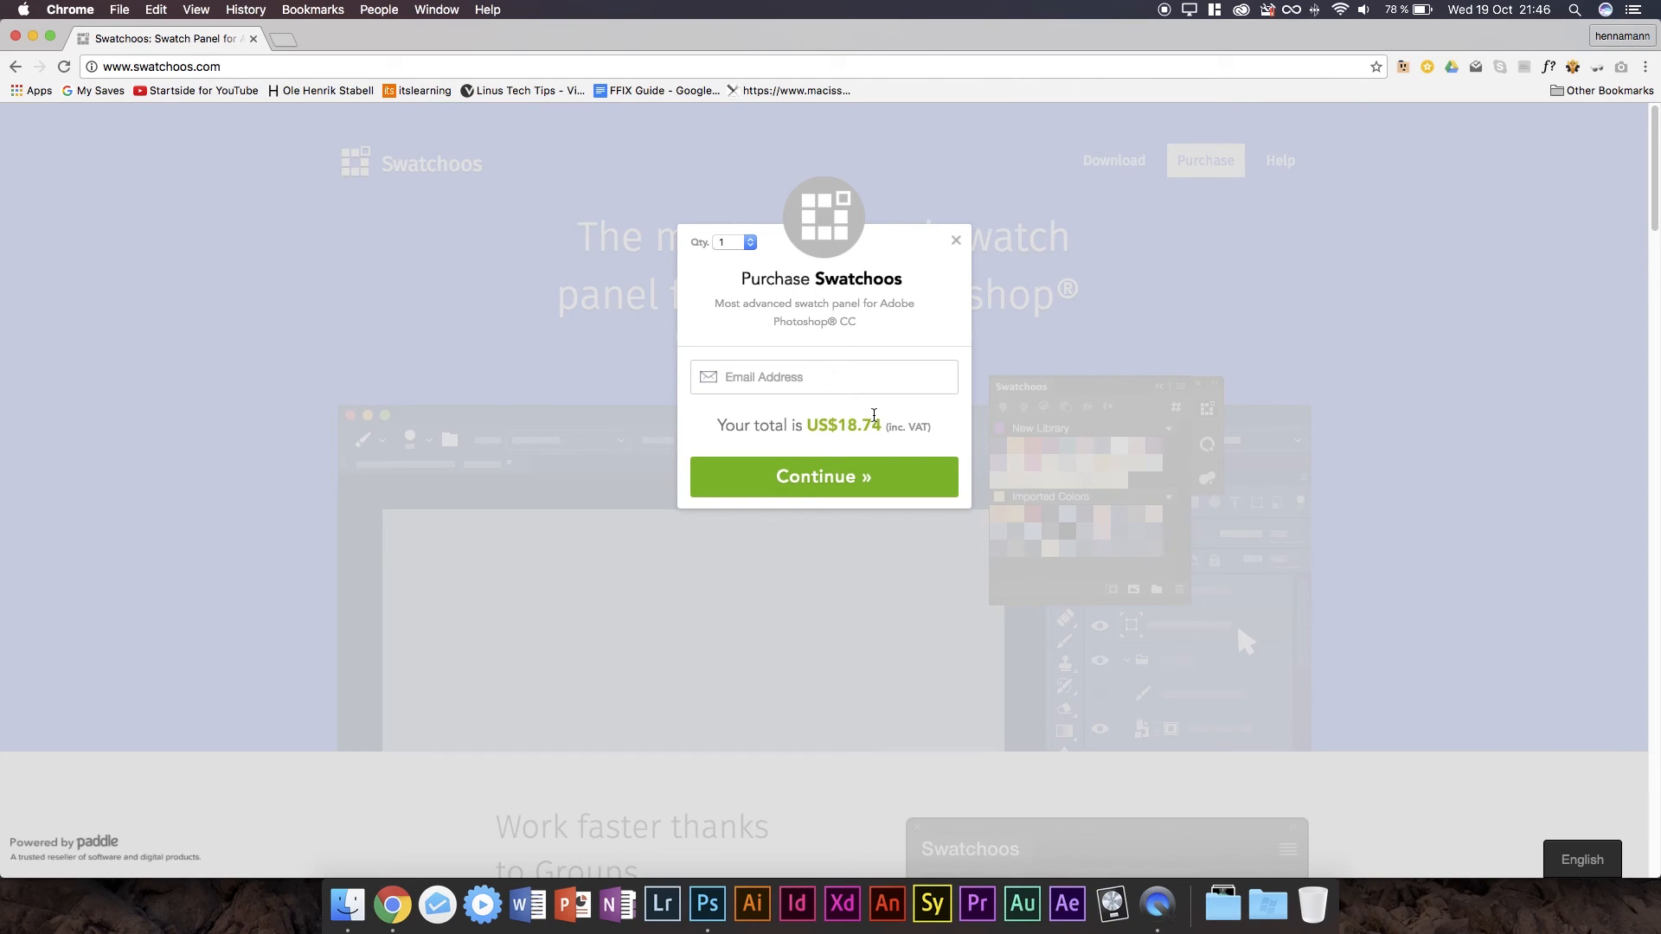
pyautogui.moveTo(954, 249)
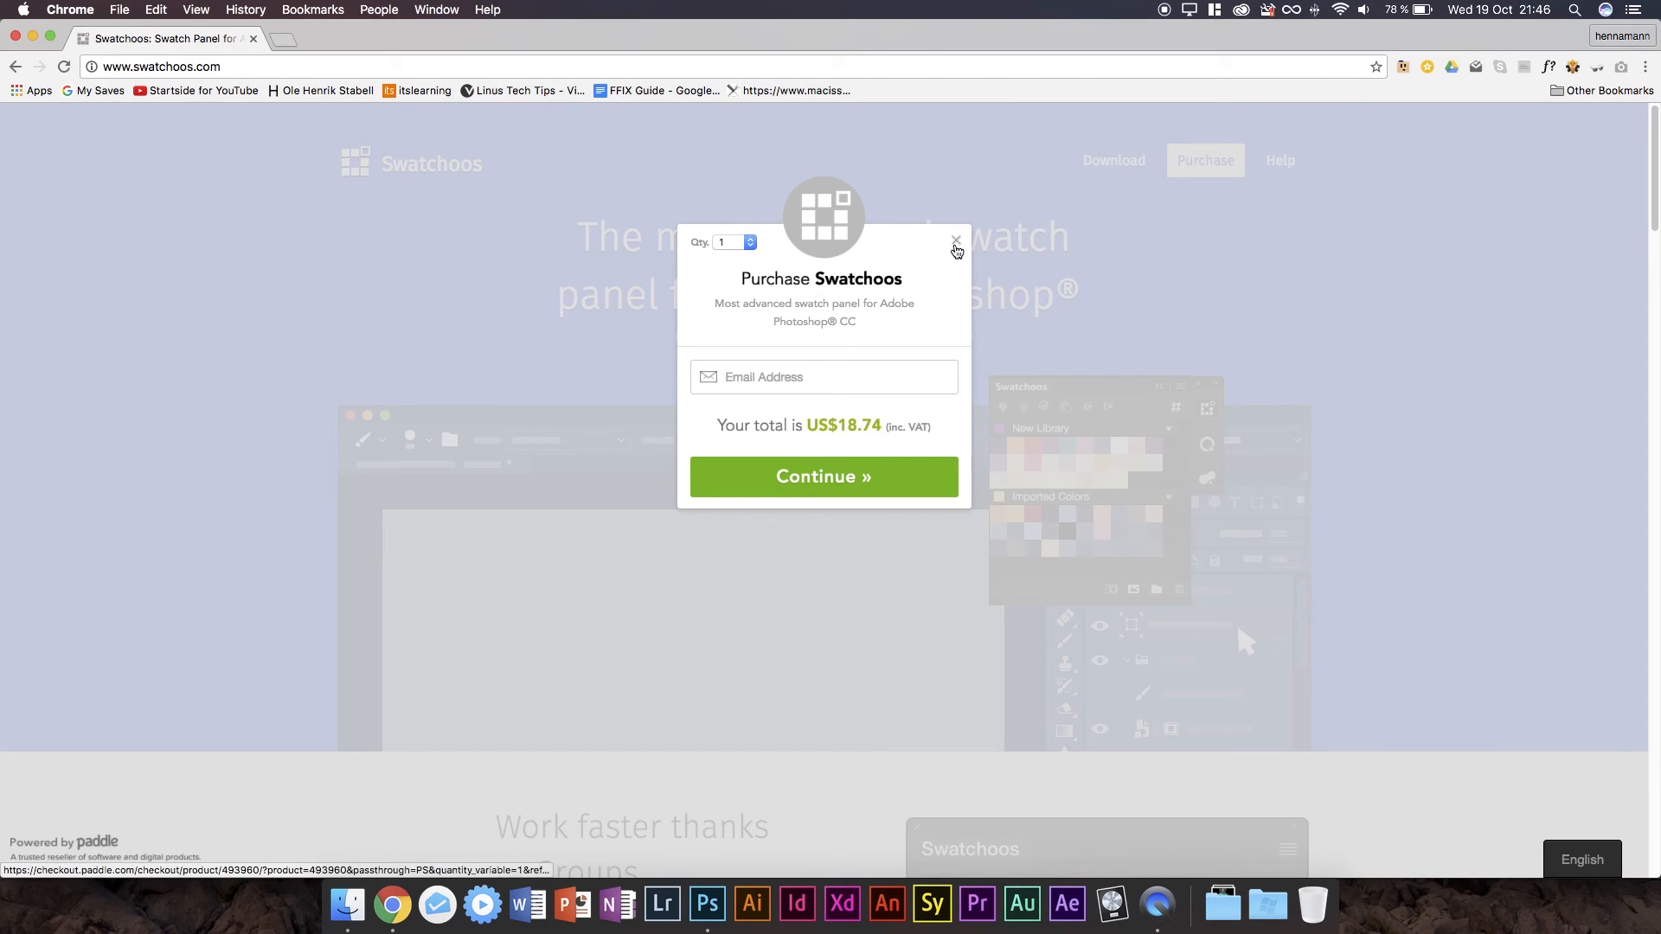
pyautogui.click(954, 242)
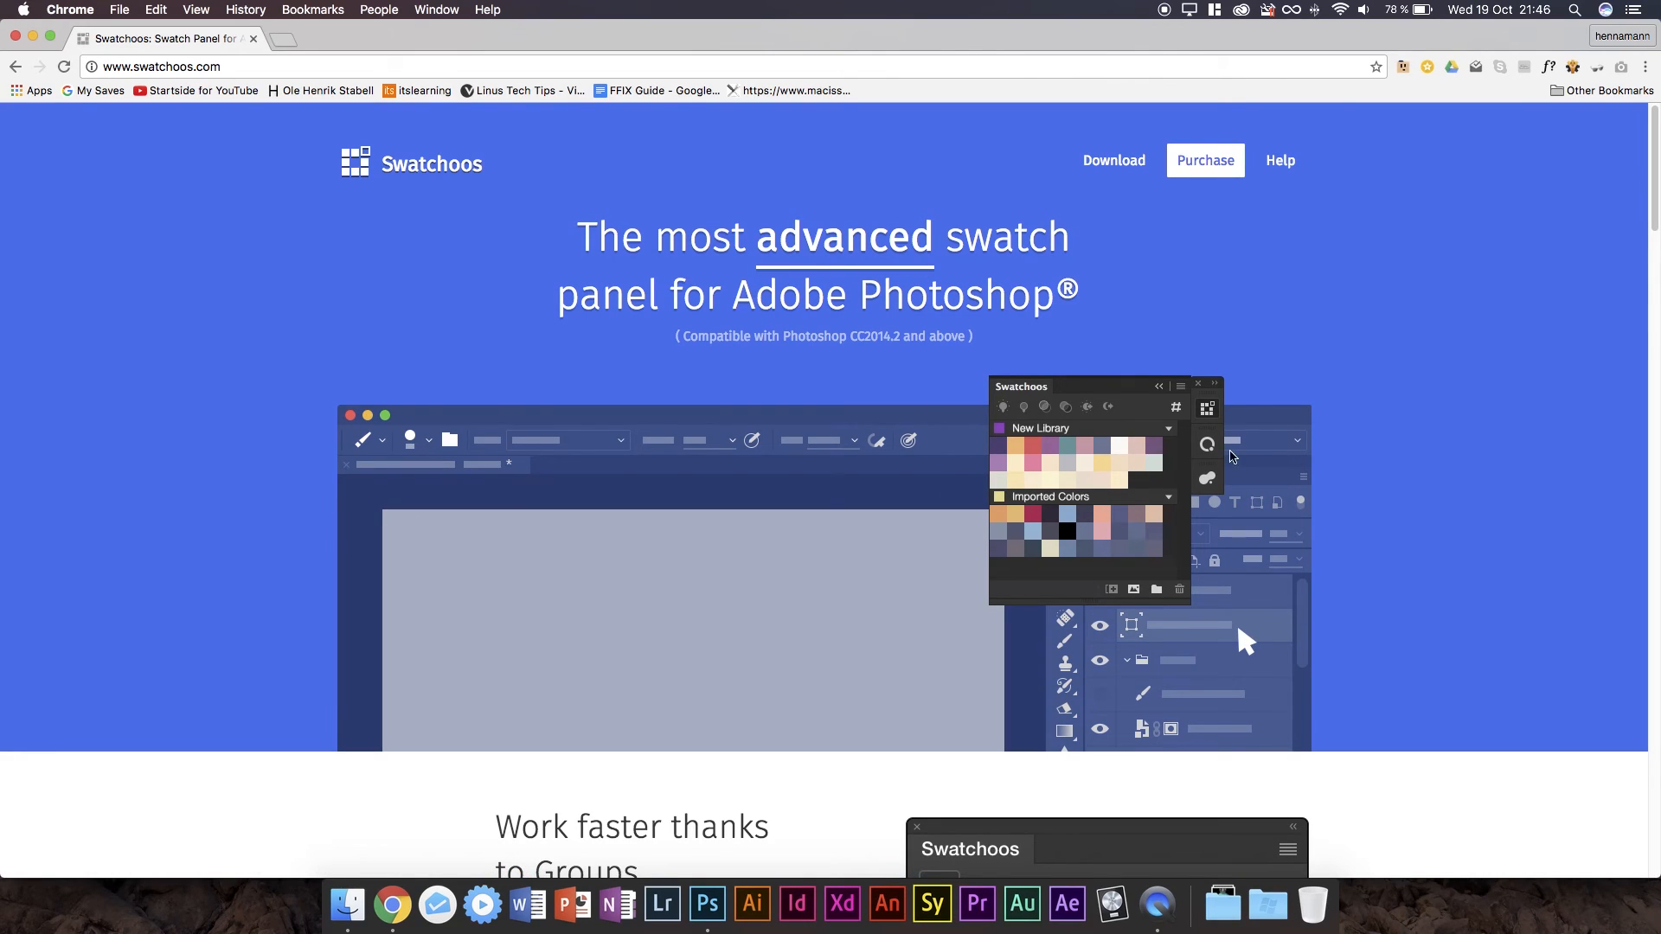
pyautogui.moveTo(1131, 365)
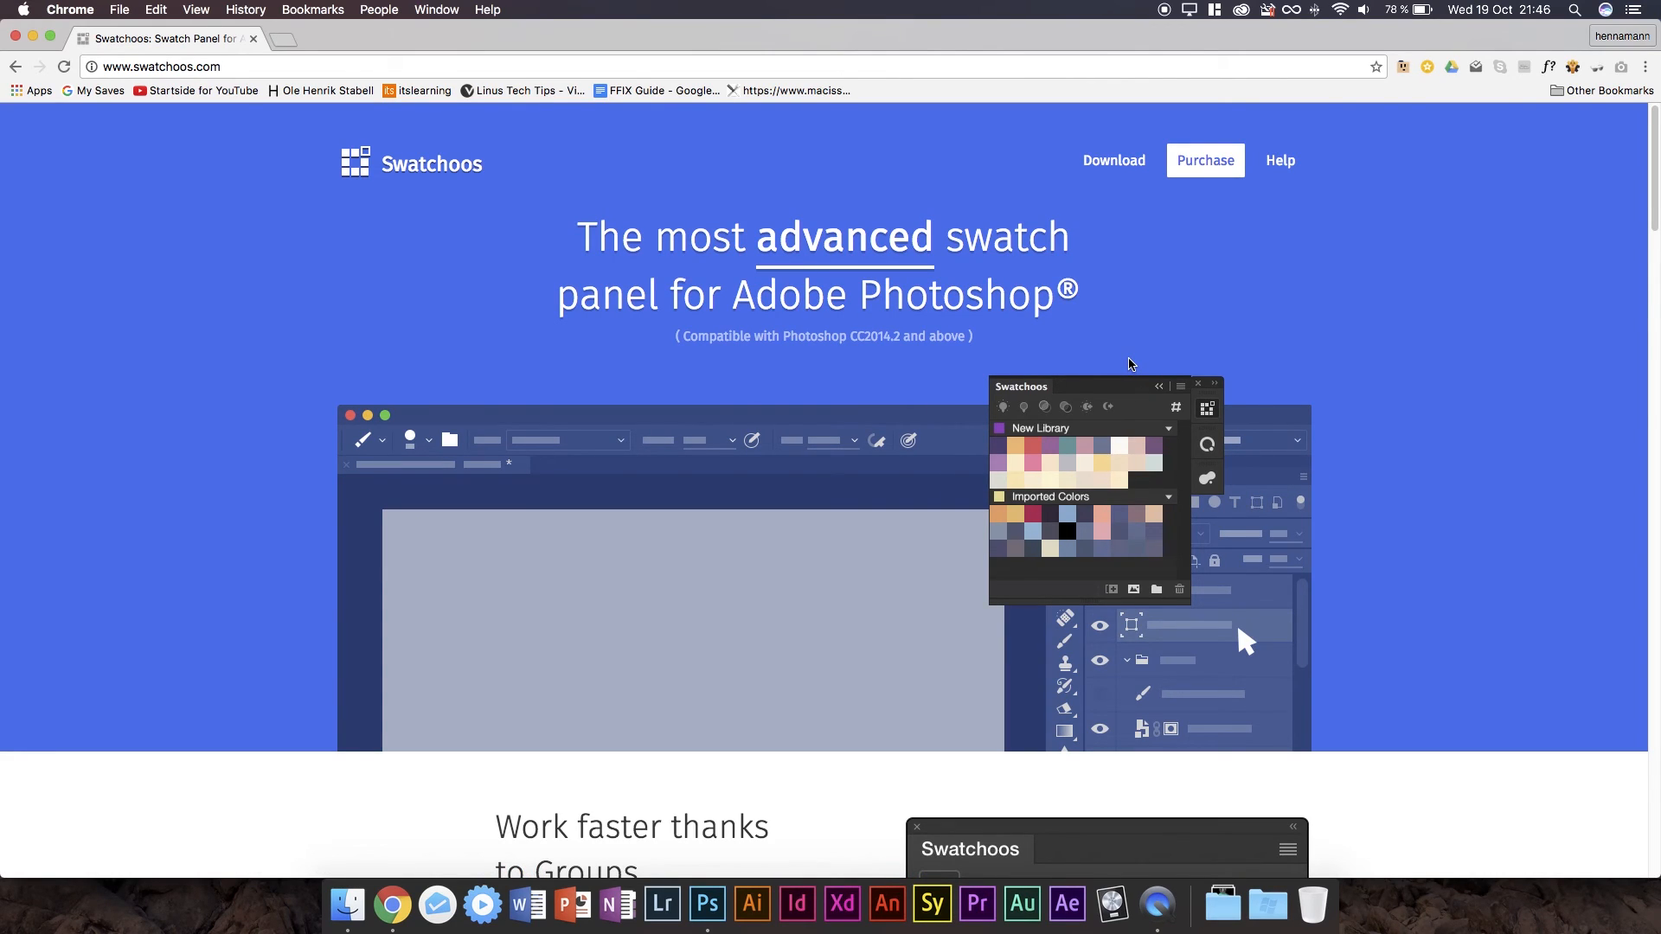
pyautogui.moveTo(1123, 395)
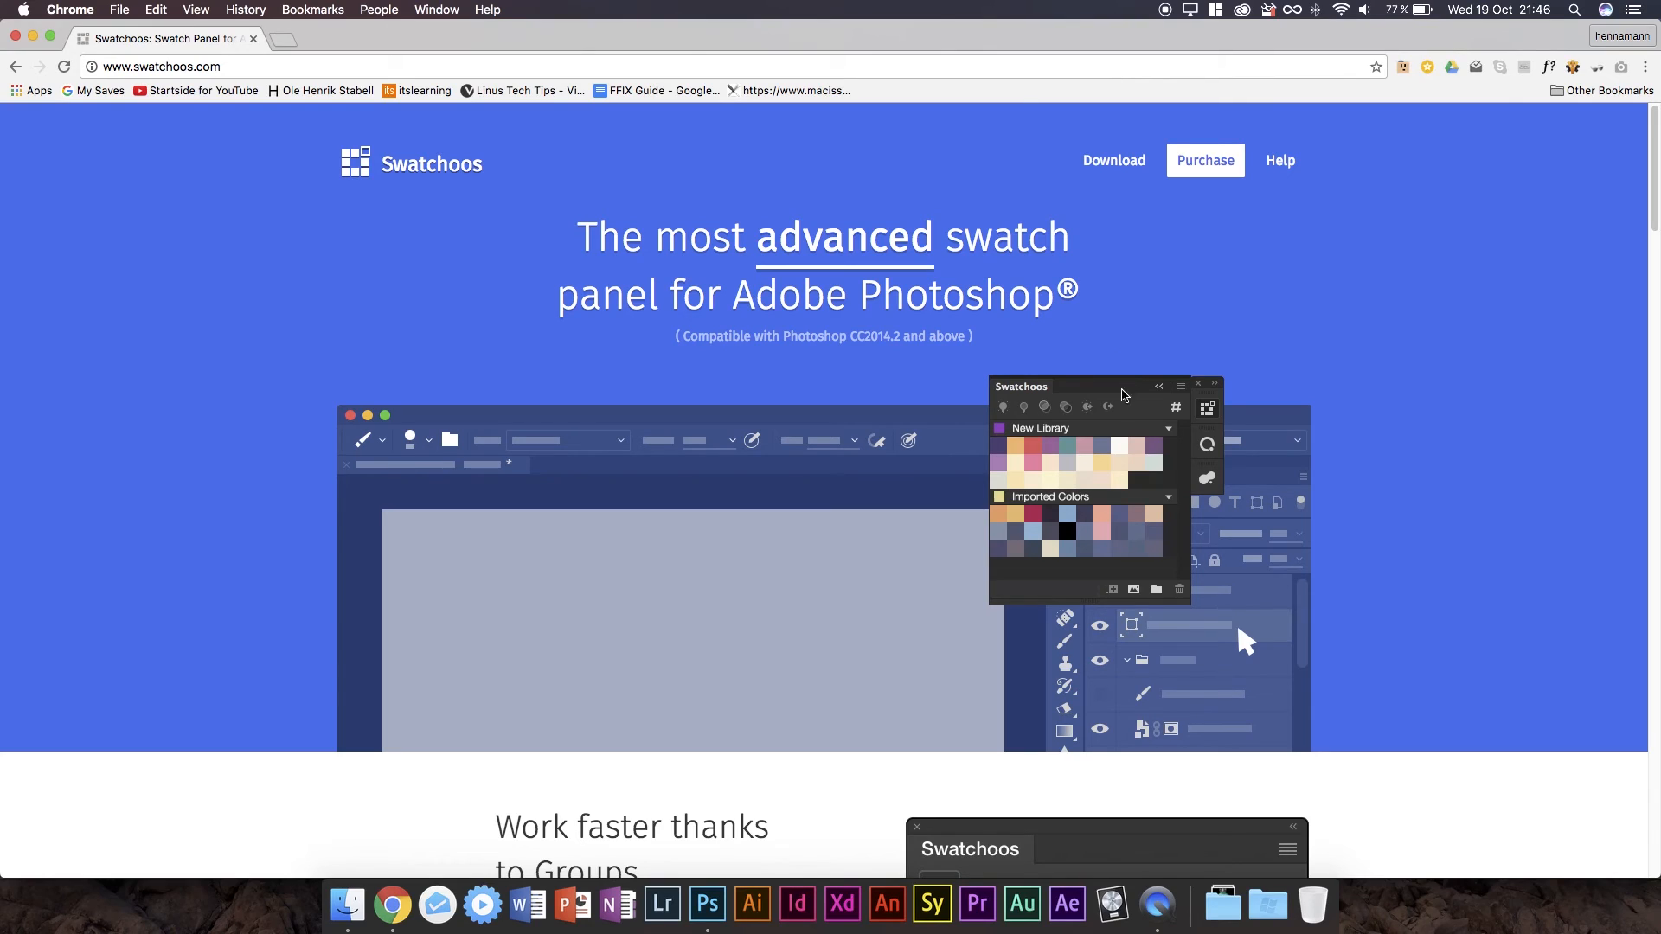
pyautogui.moveTo(1072, 440)
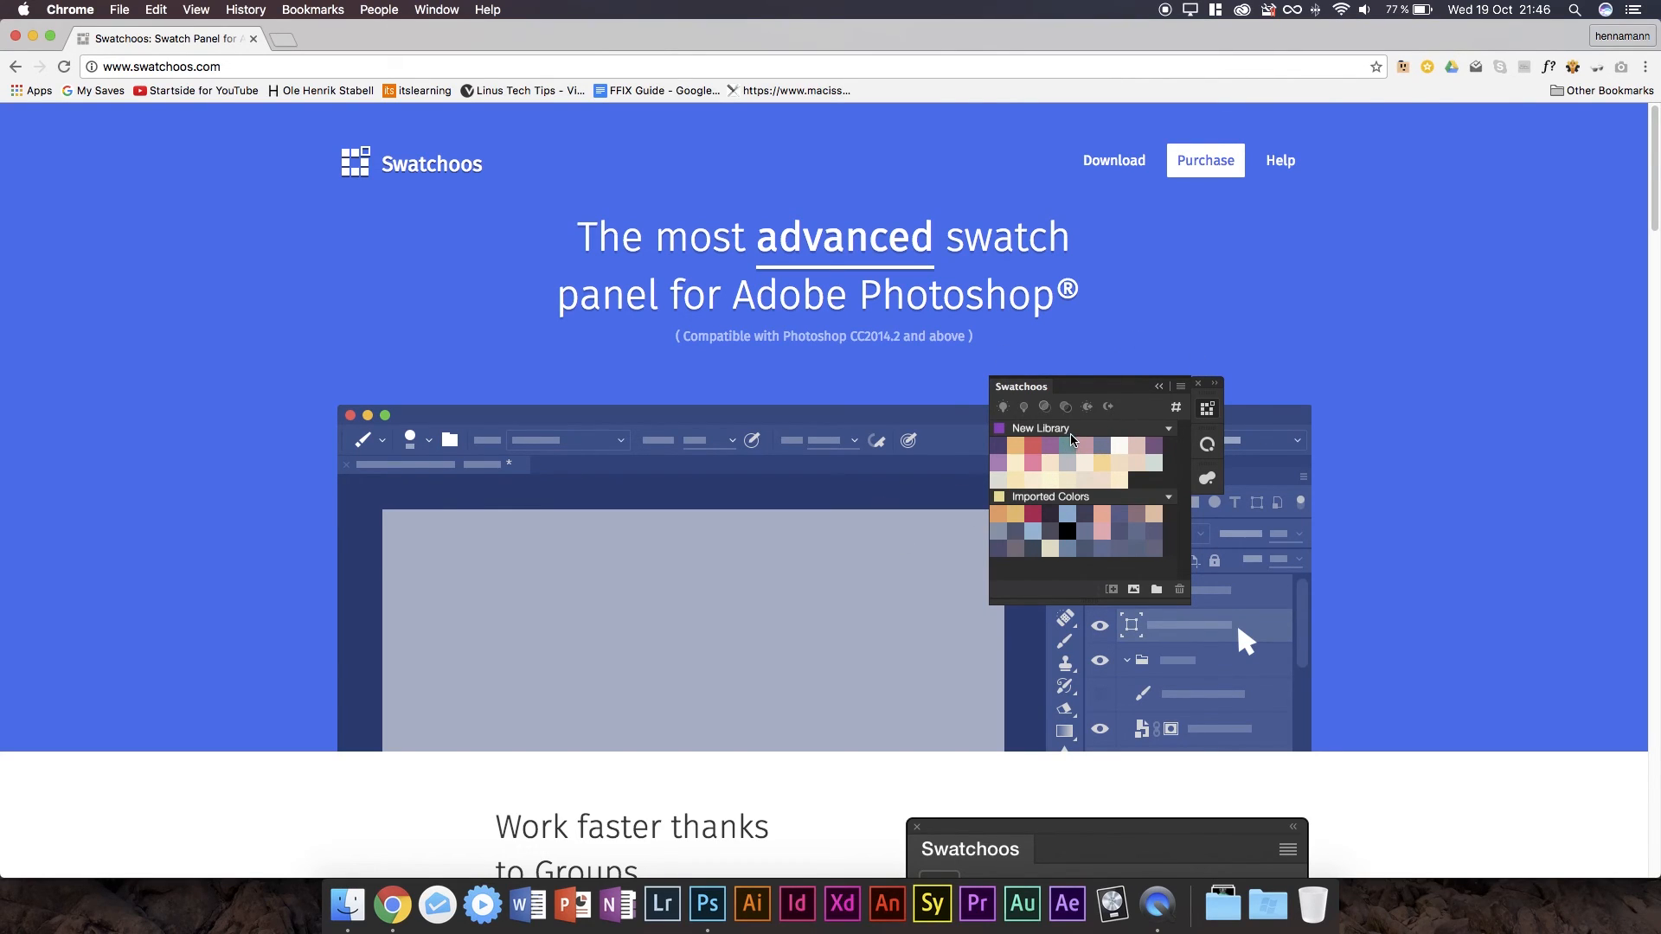
pyautogui.moveTo(661, 905)
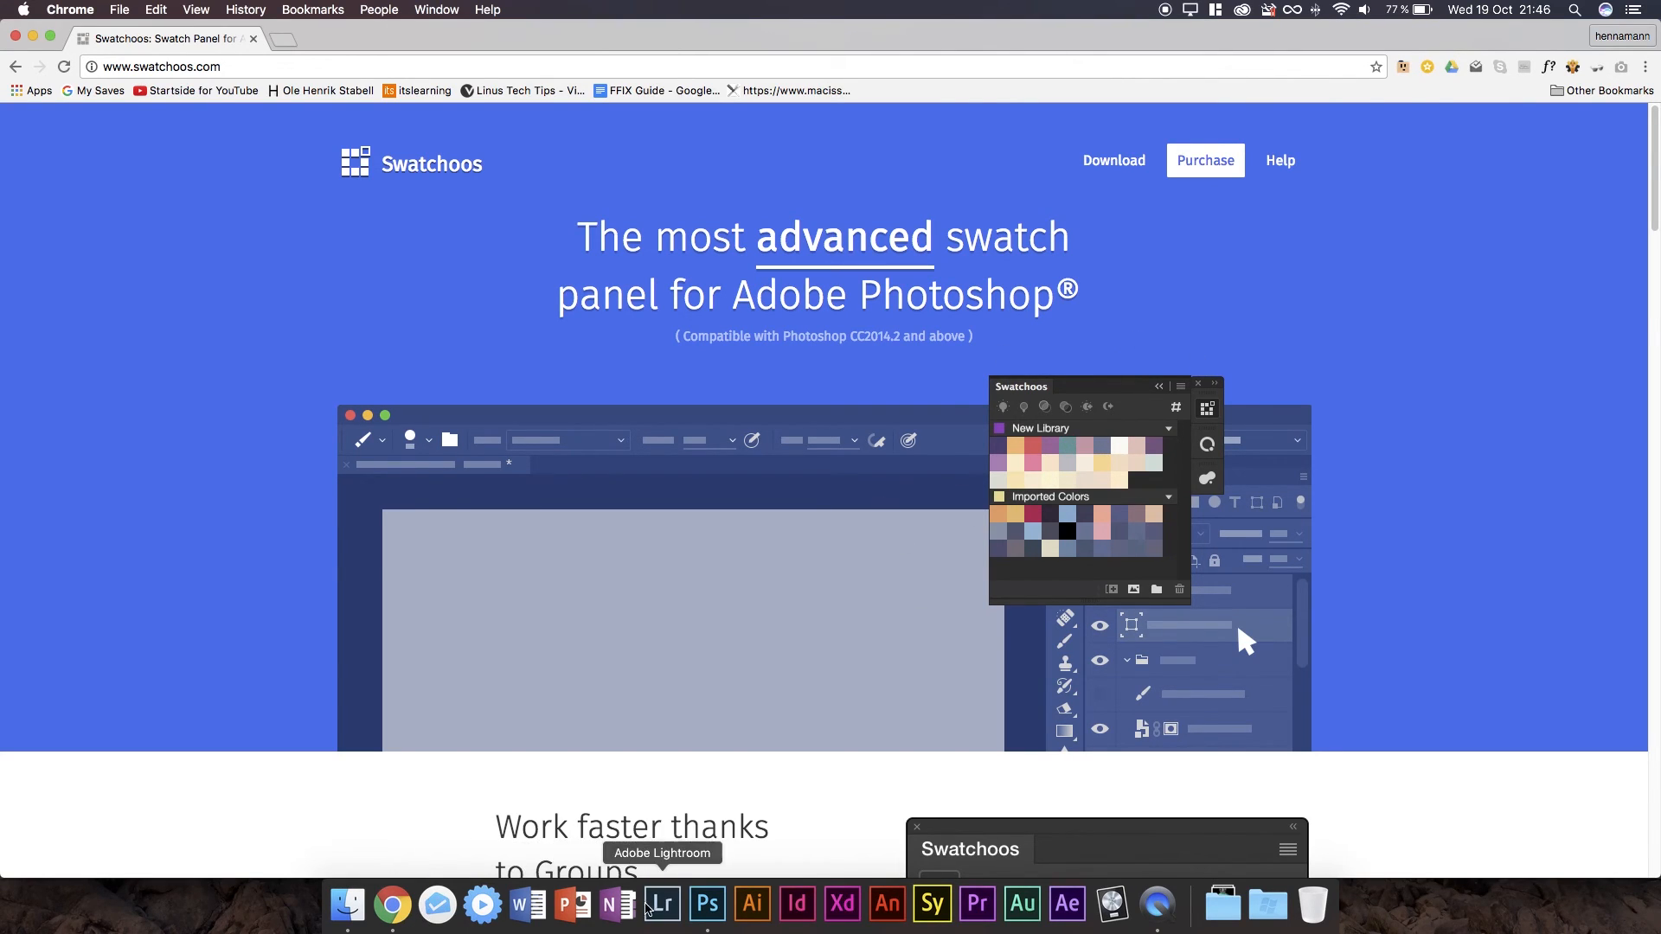
# Back in Photoshop, close the Swatches tab and switch Swatchoos from About to swatch groups.
pyautogui.click(708, 906)
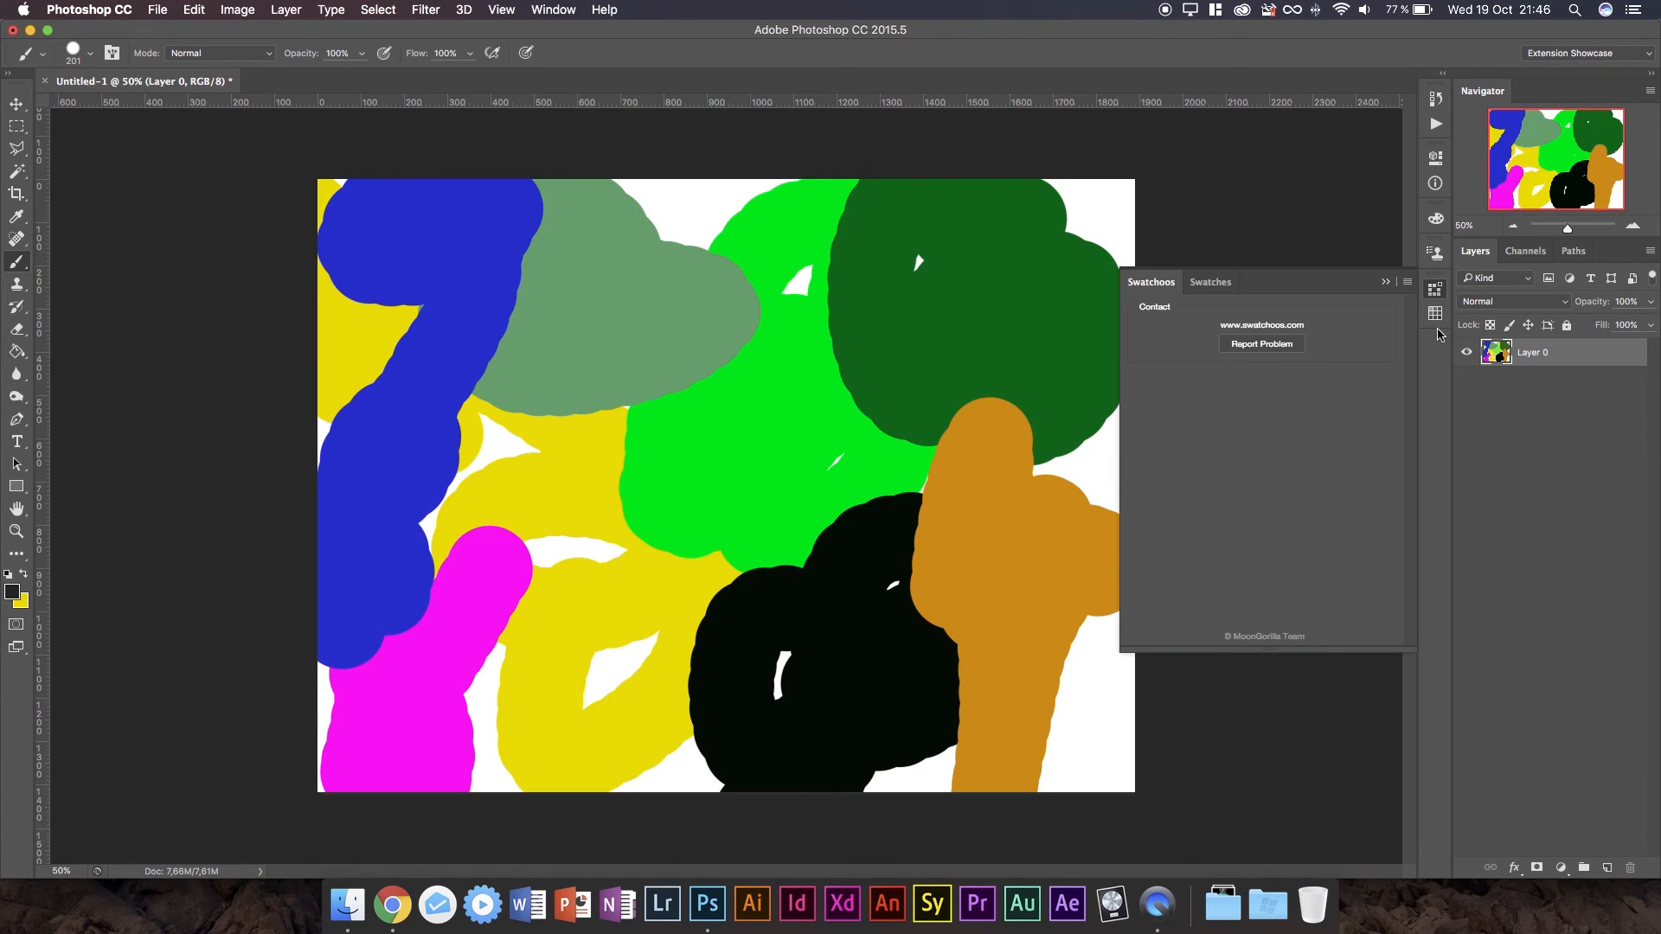
pyautogui.click(1209, 282)
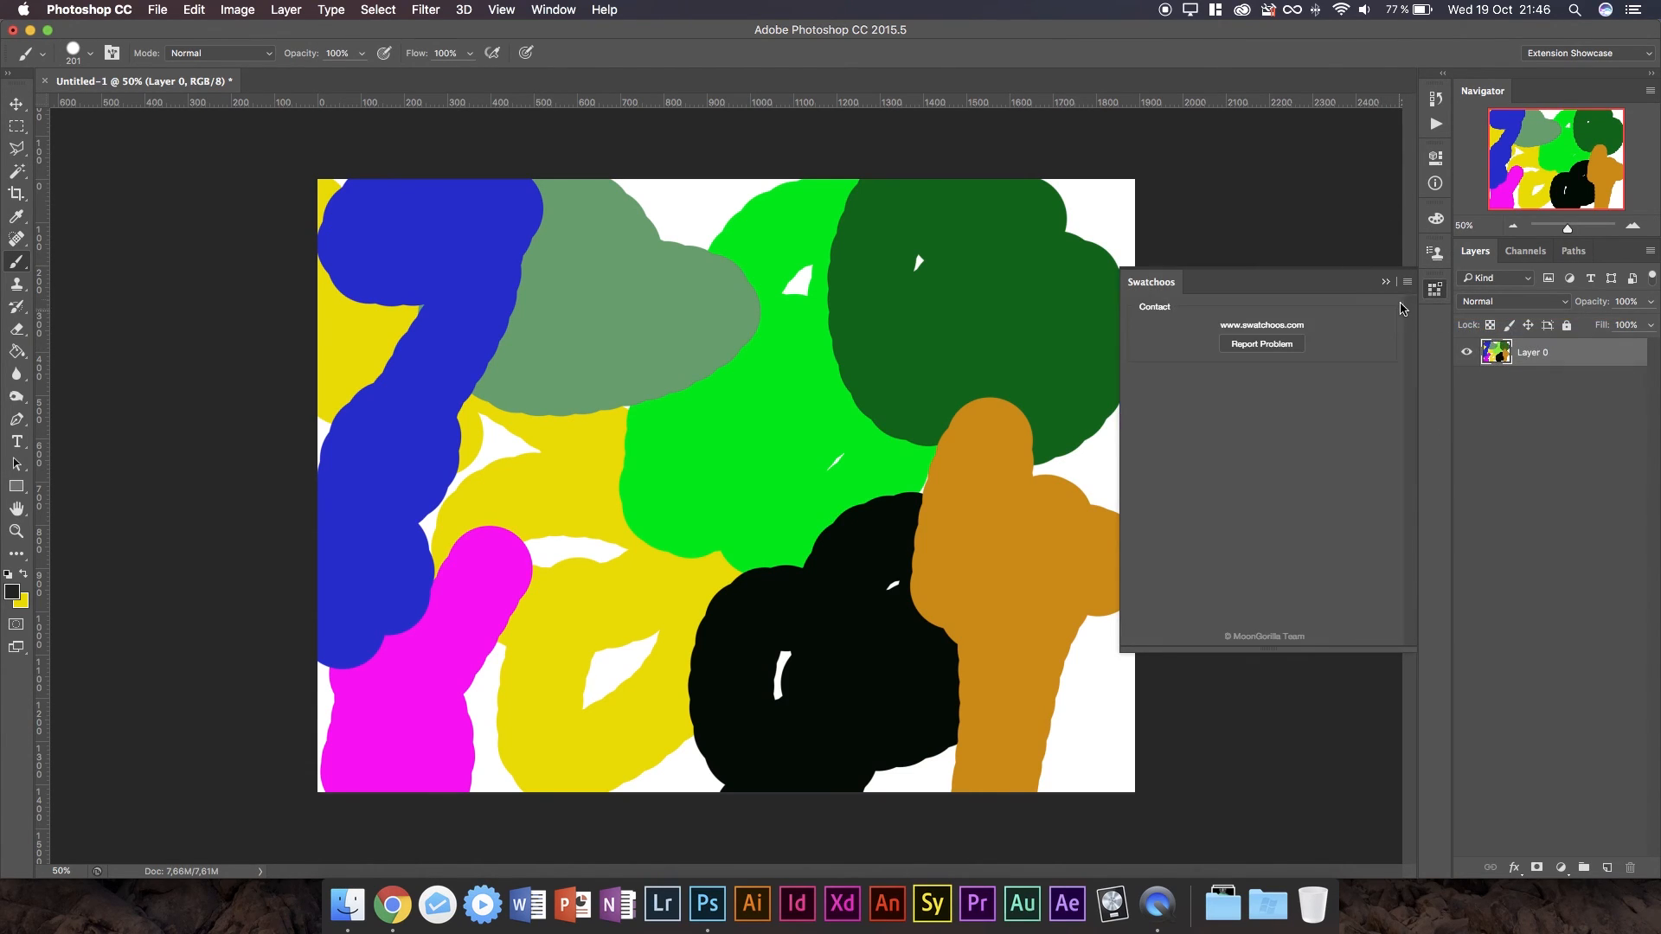
pyautogui.click(1384, 282)
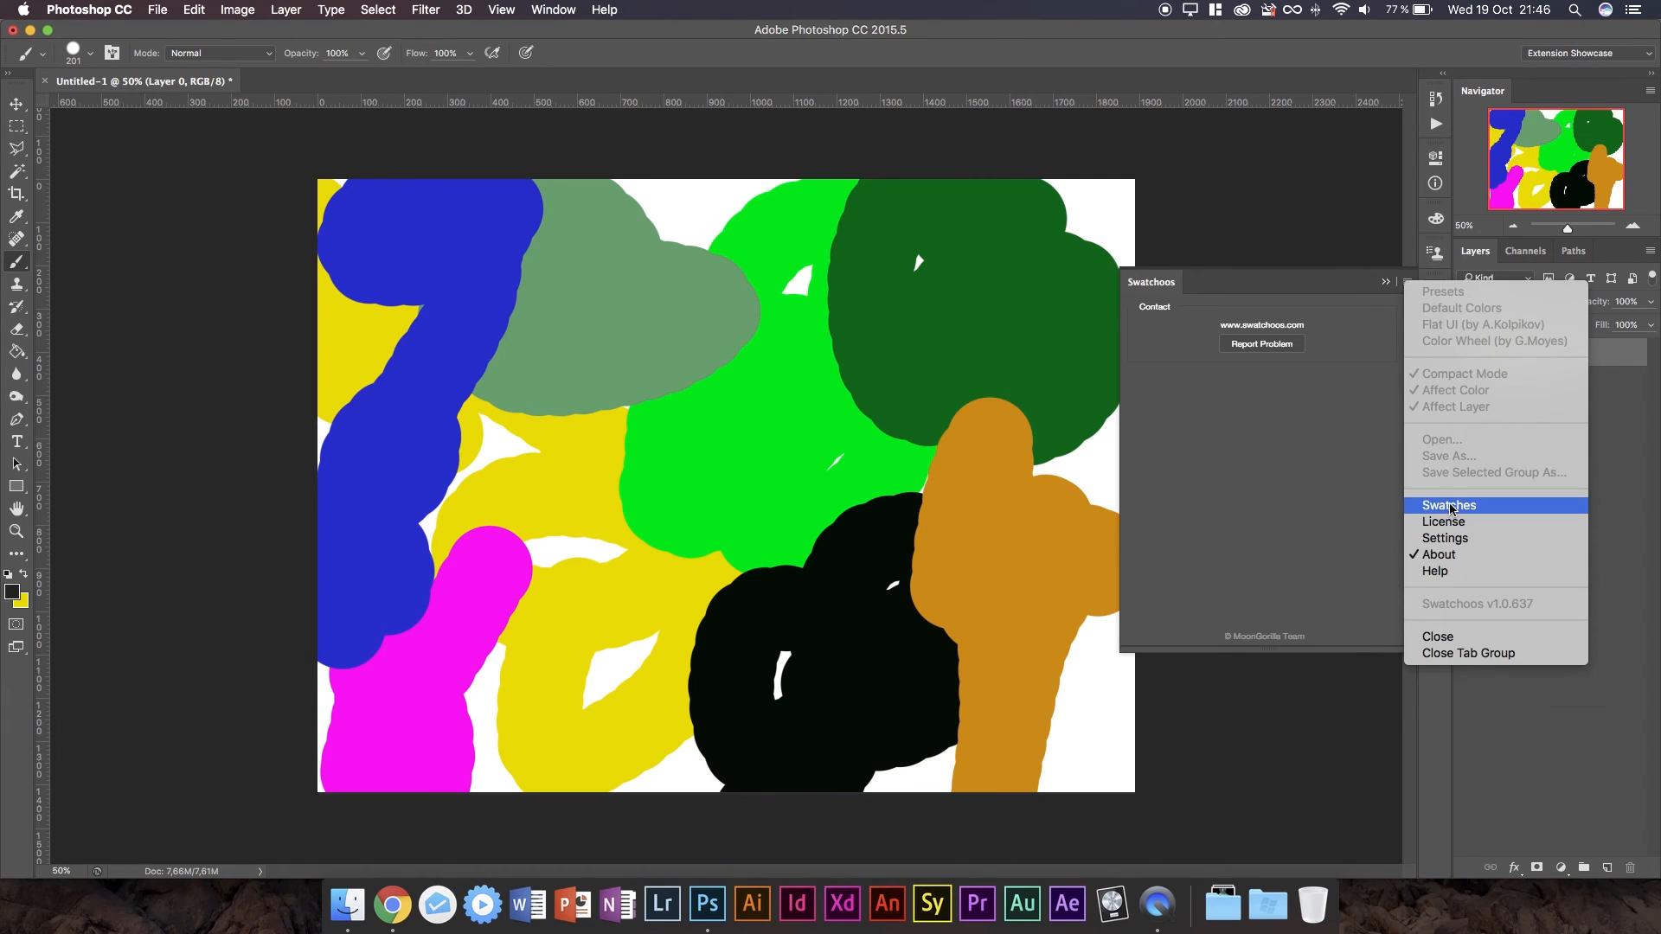
pyautogui.click(1448, 505)
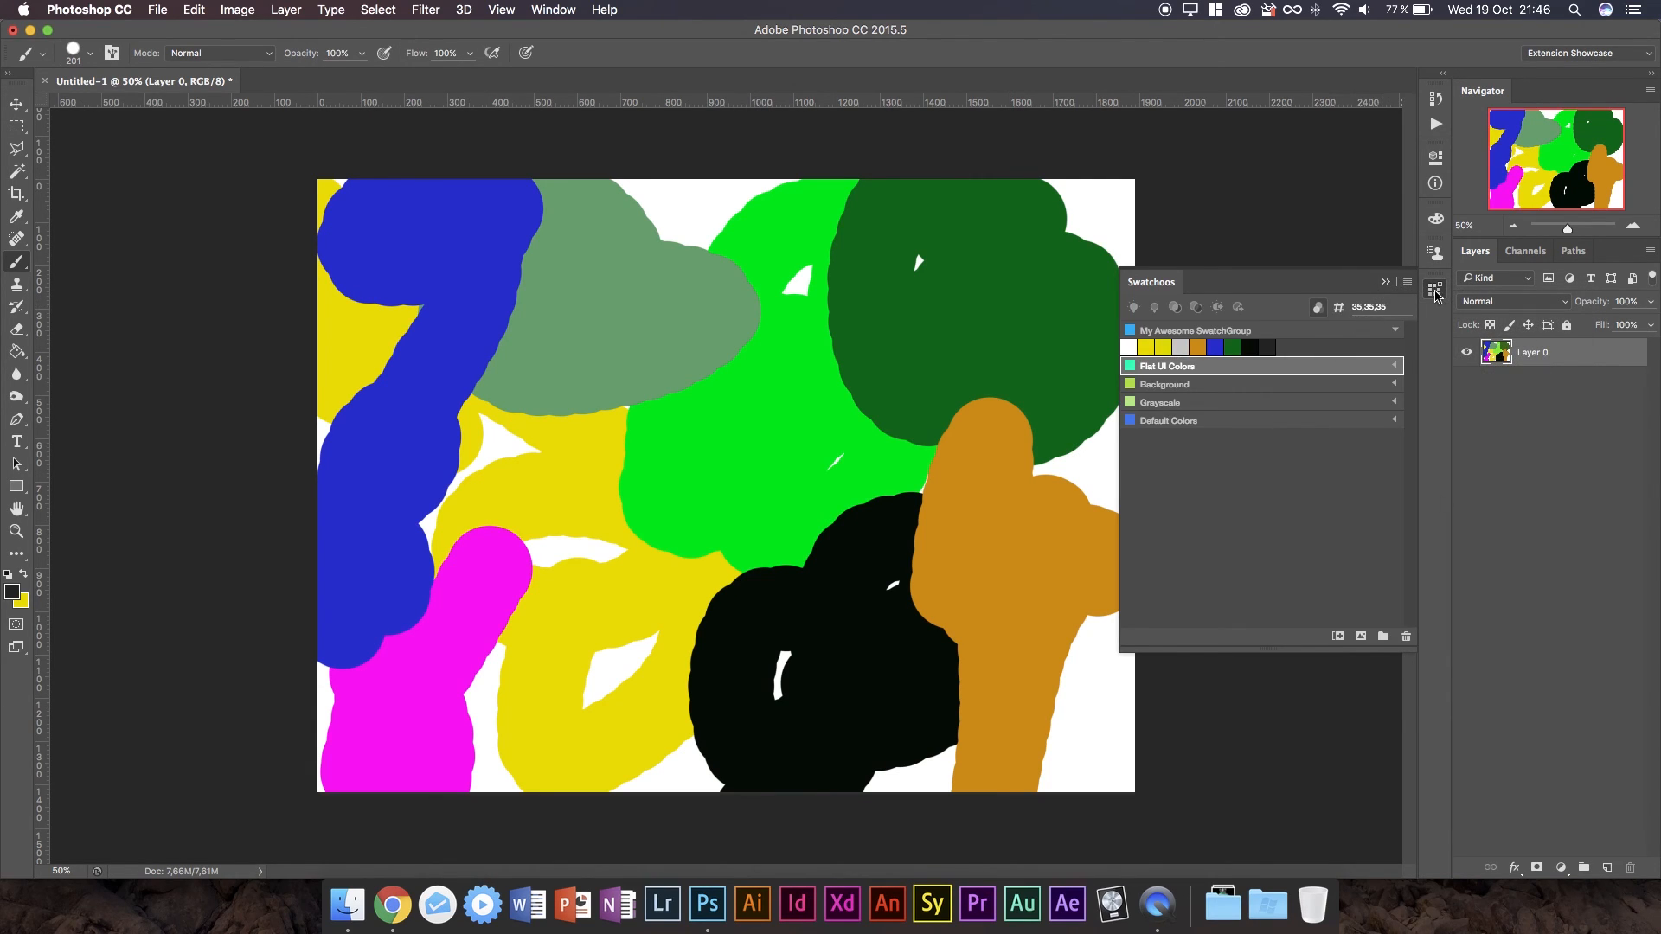
pyautogui.click(1384, 282)
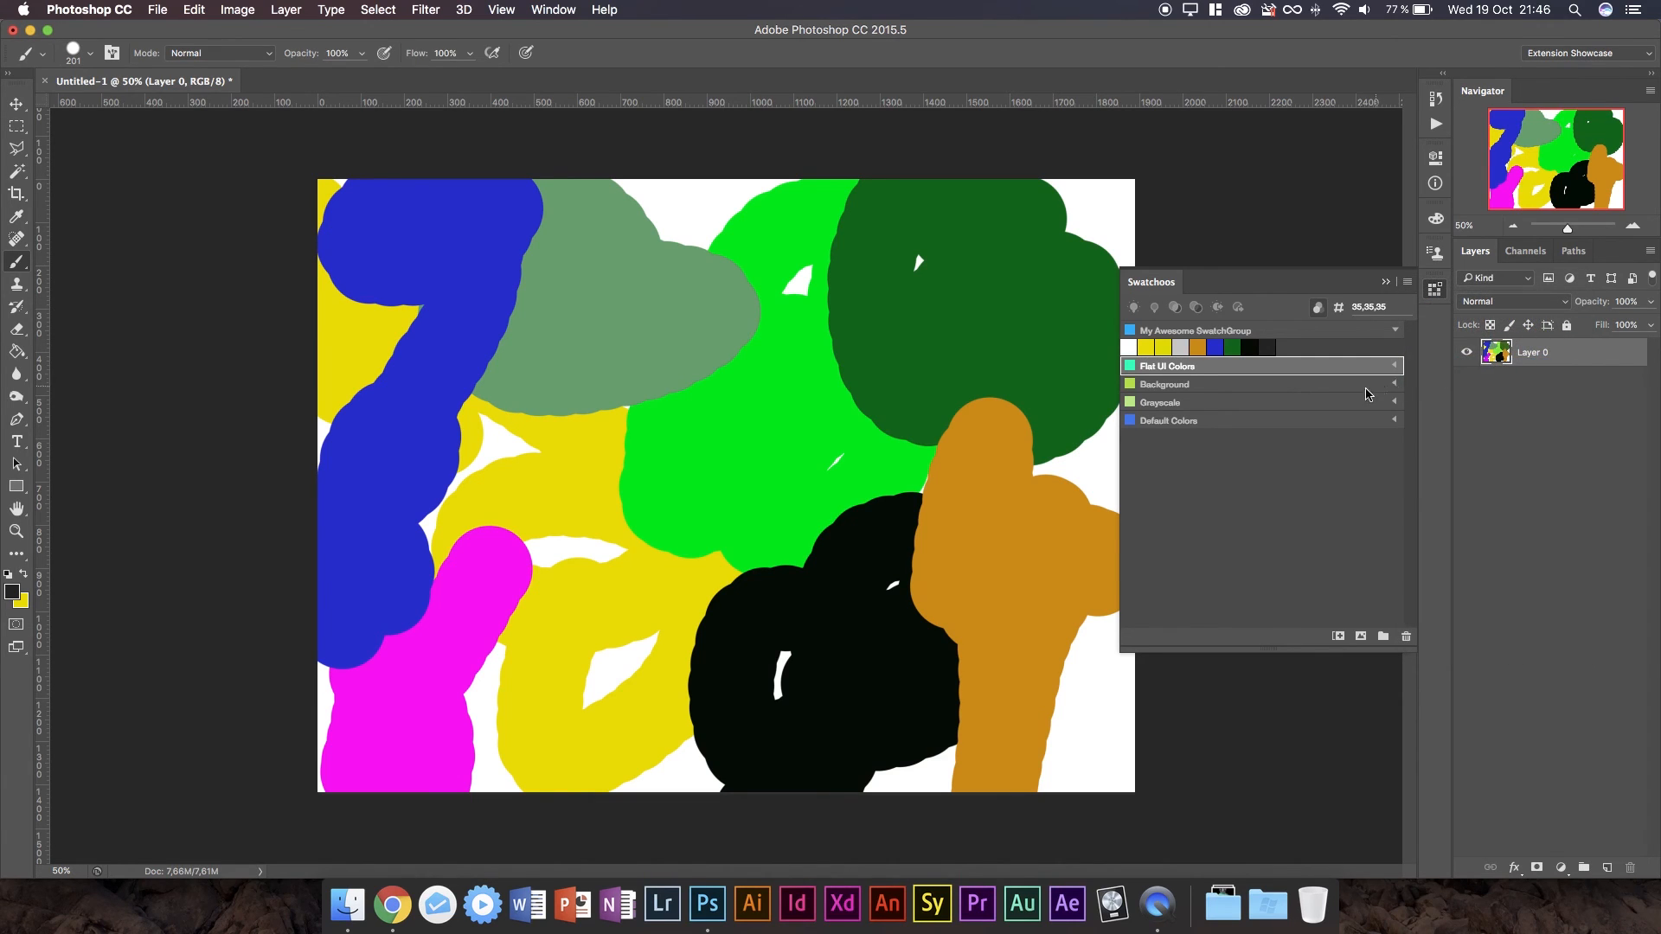
# Expand and scroll Flat UI Colors, enable Compact Mode, and collapse My Awesome SwatchGroup.
pyautogui.click(1166, 366)
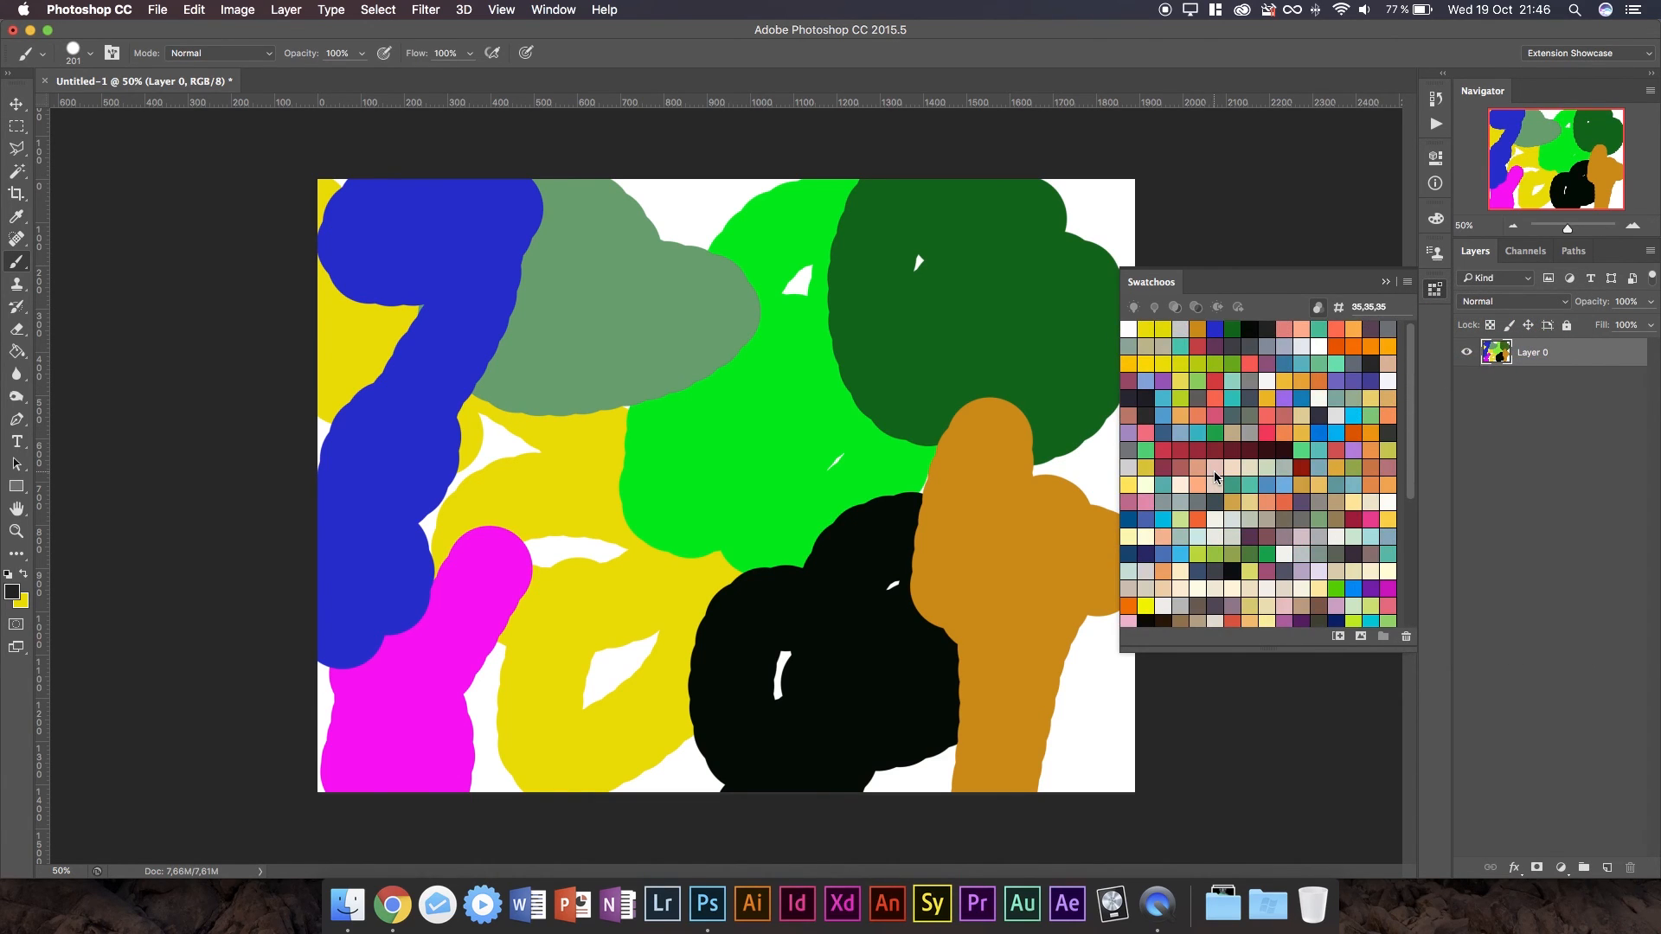
pyautogui.scroll(-3)
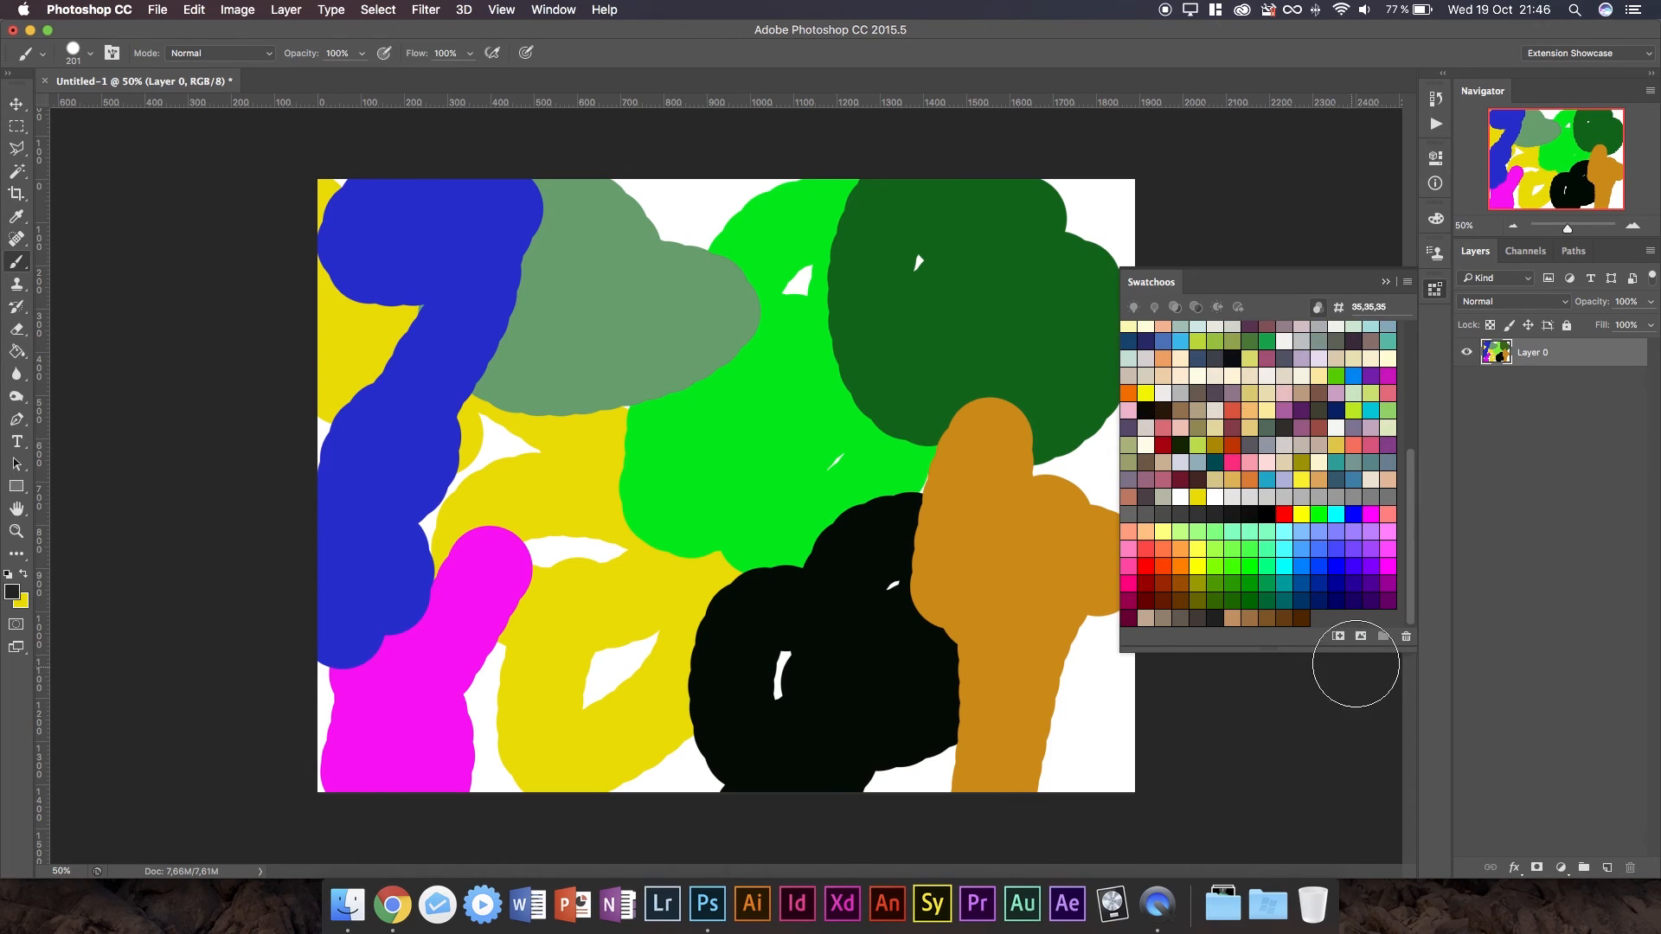
pyautogui.moveTo(1418, 292)
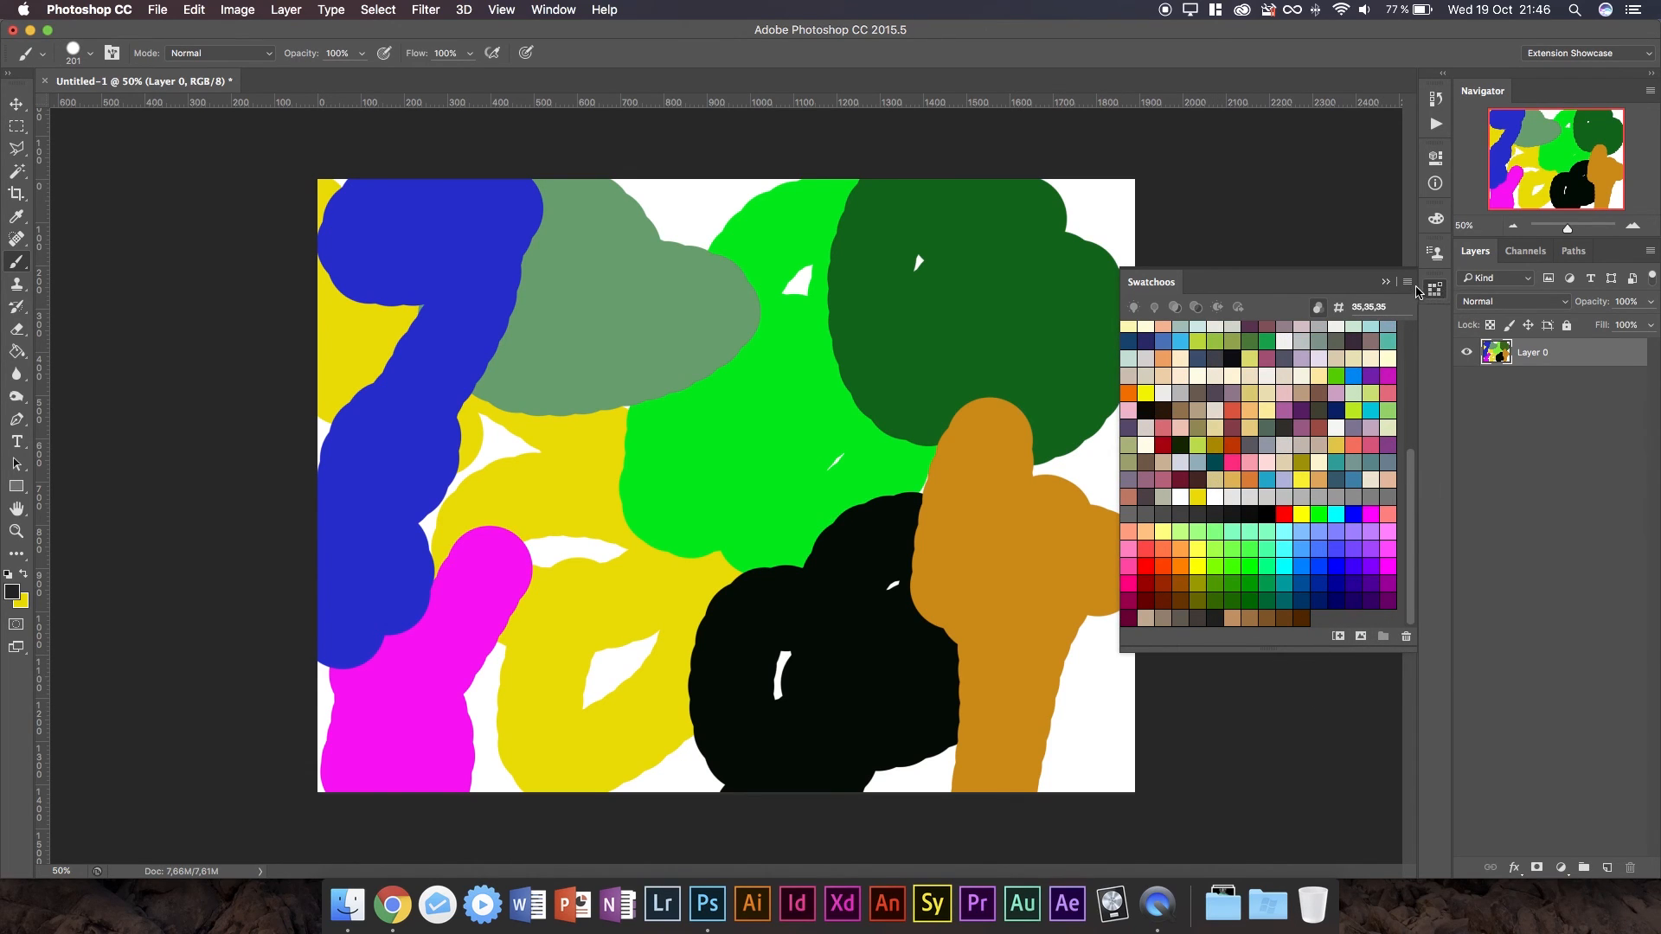
pyautogui.click(1384, 283)
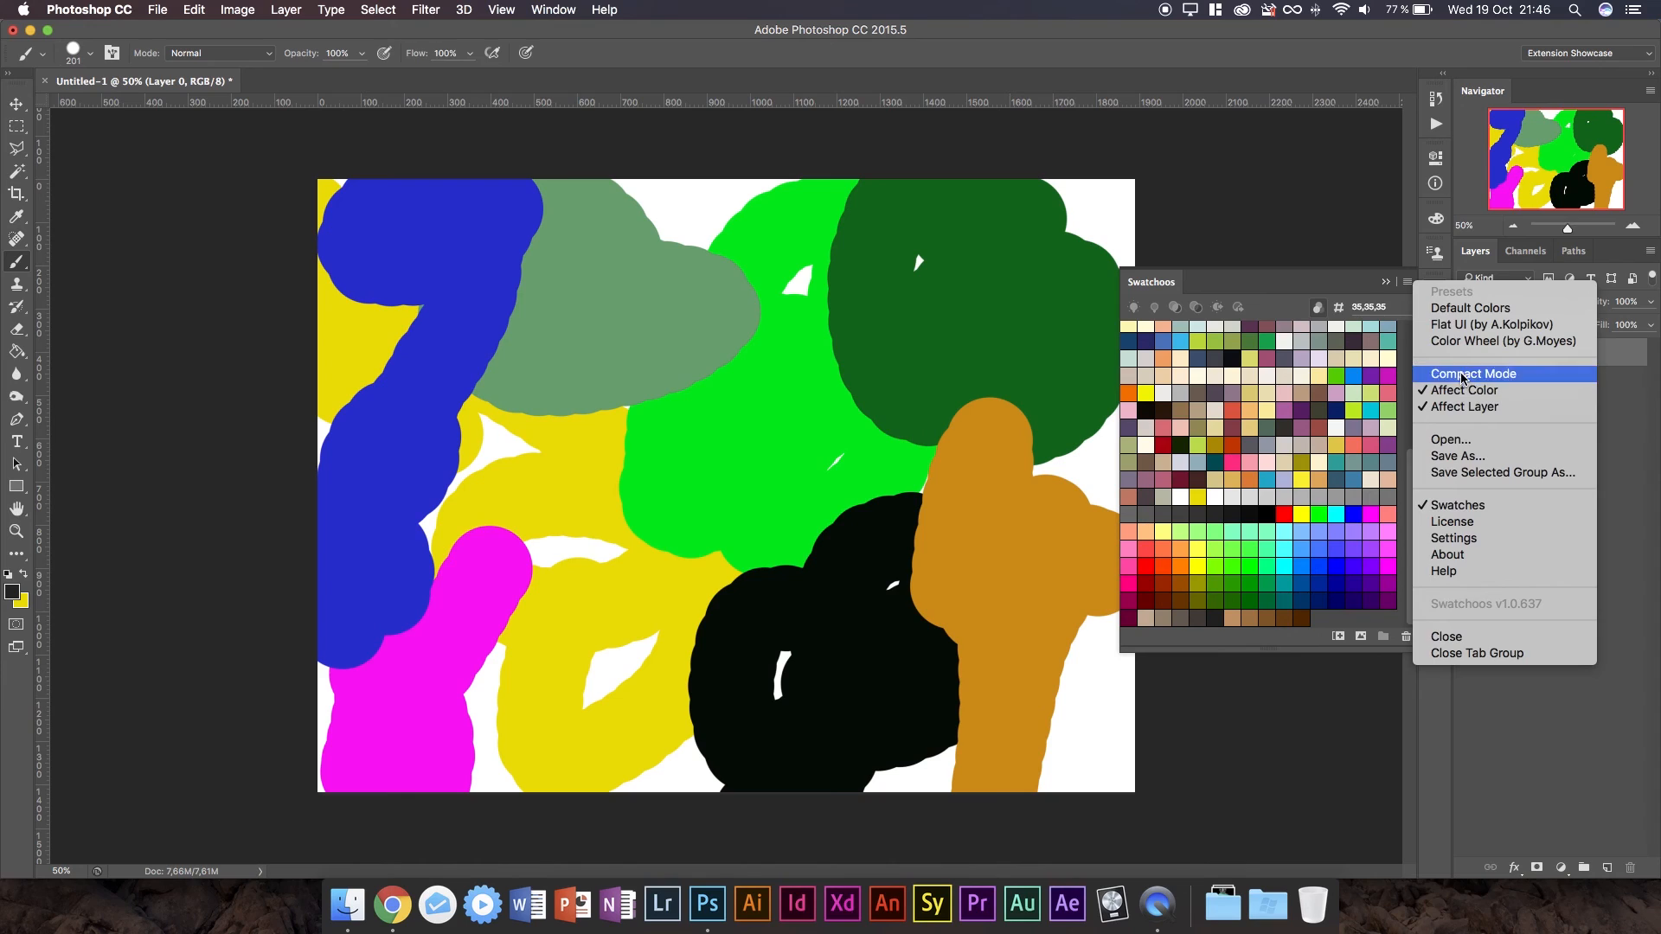
pyautogui.click(1472, 373)
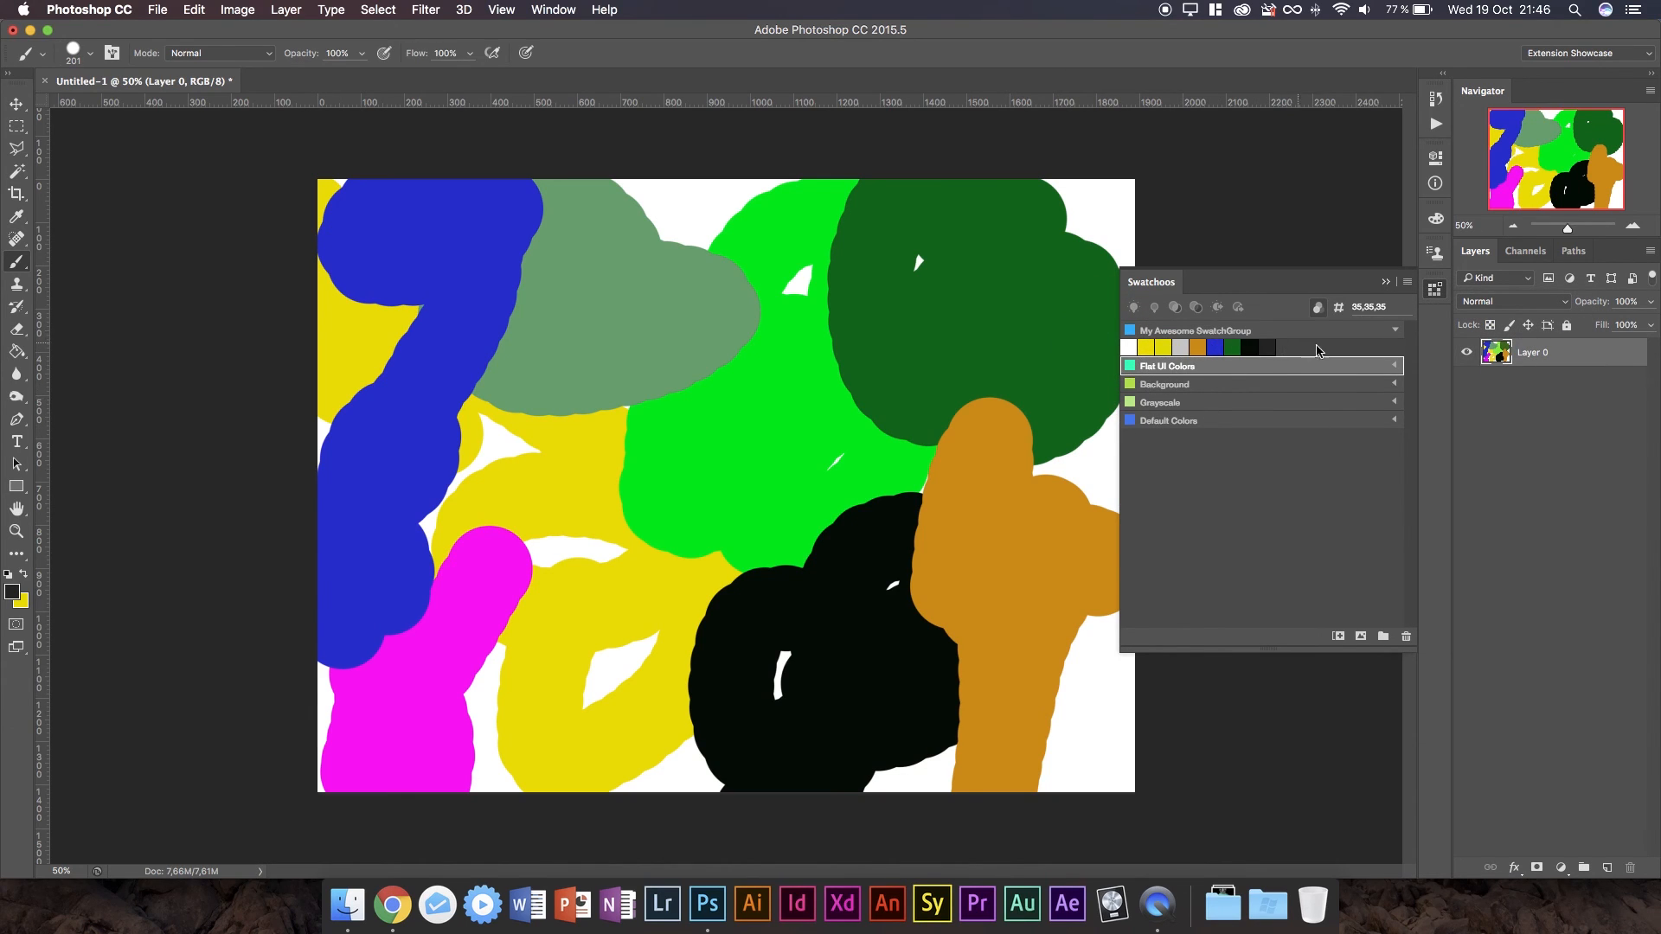
pyautogui.click(1394, 330)
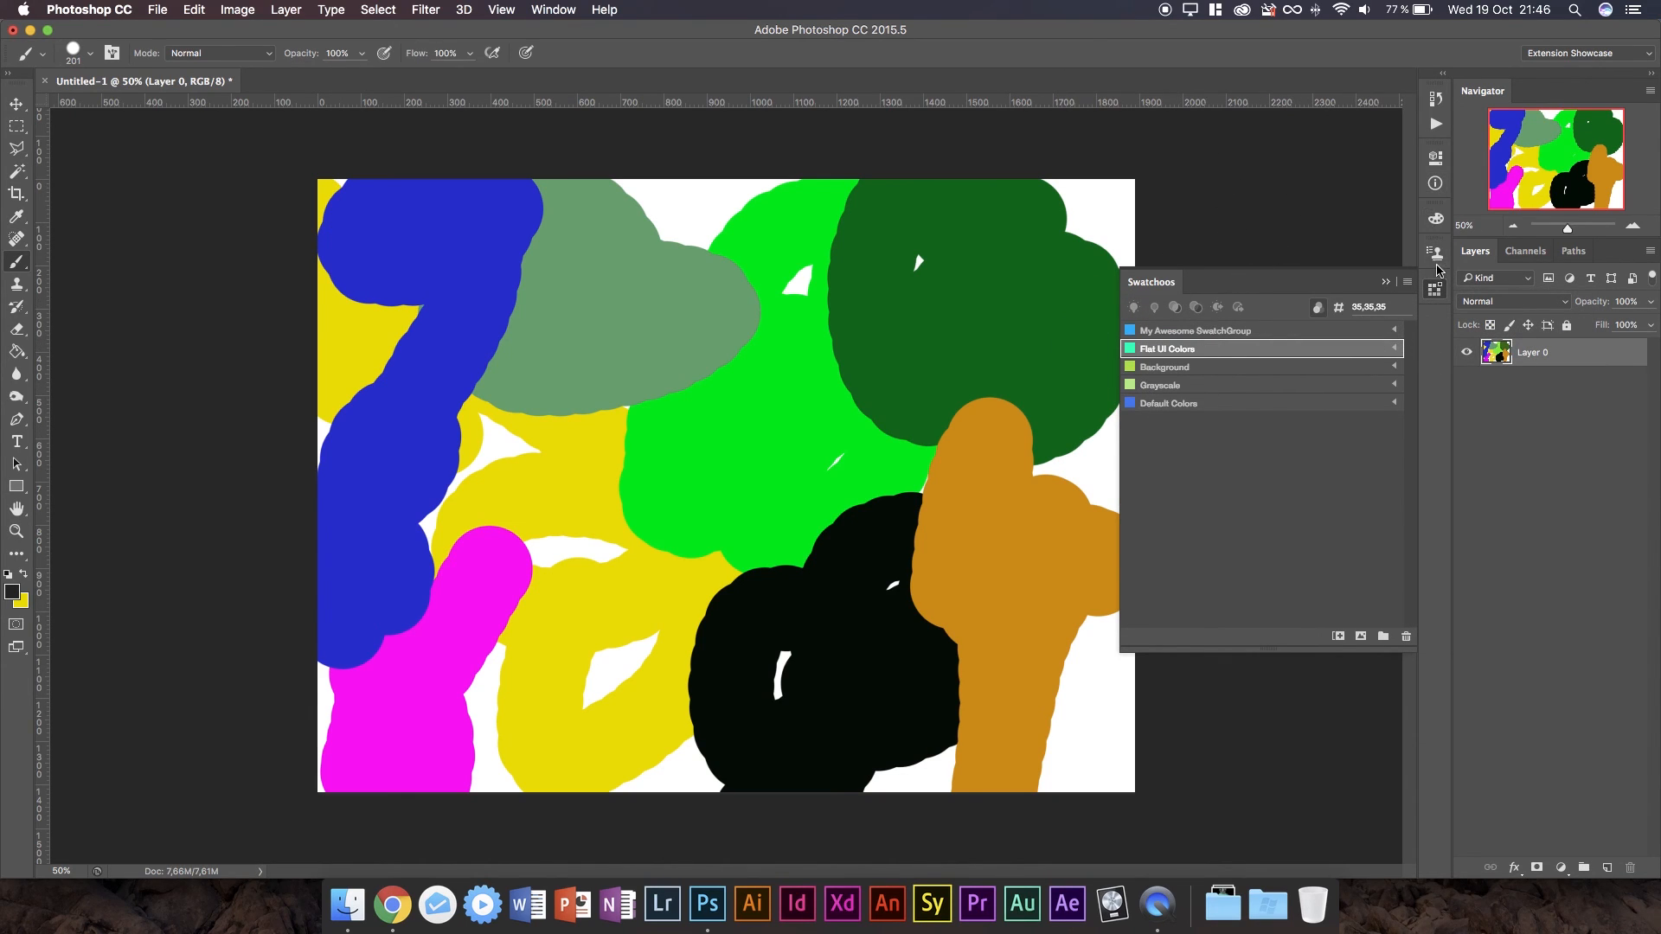
pyautogui.moveTo(1436, 286)
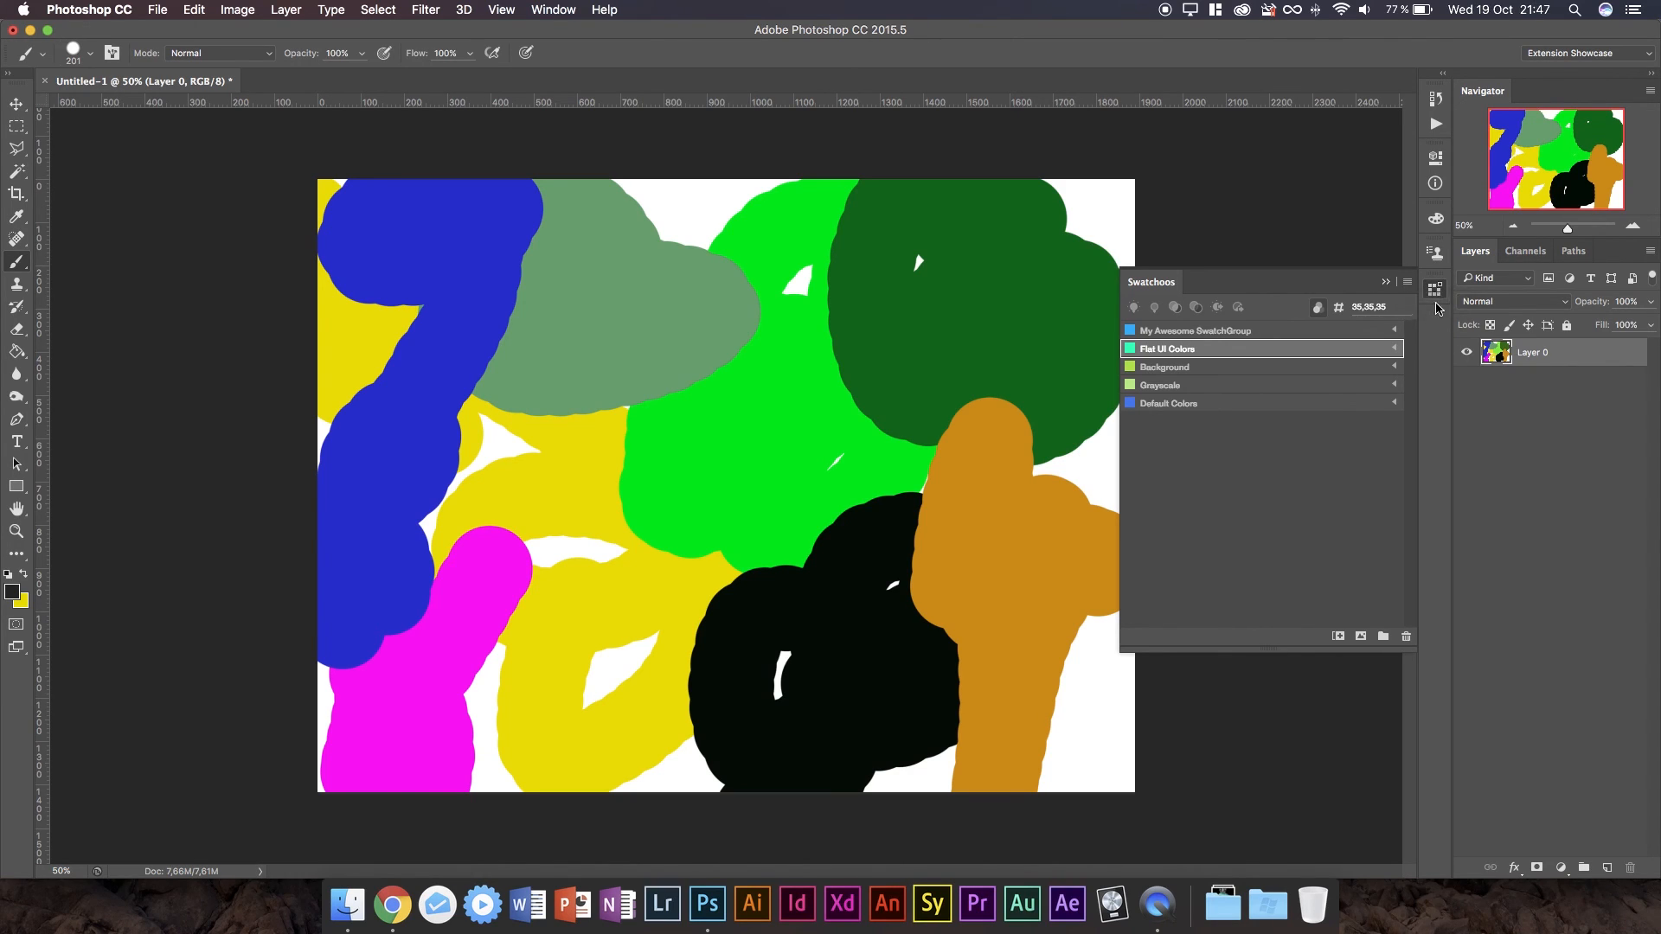
pyautogui.click(1384, 282)
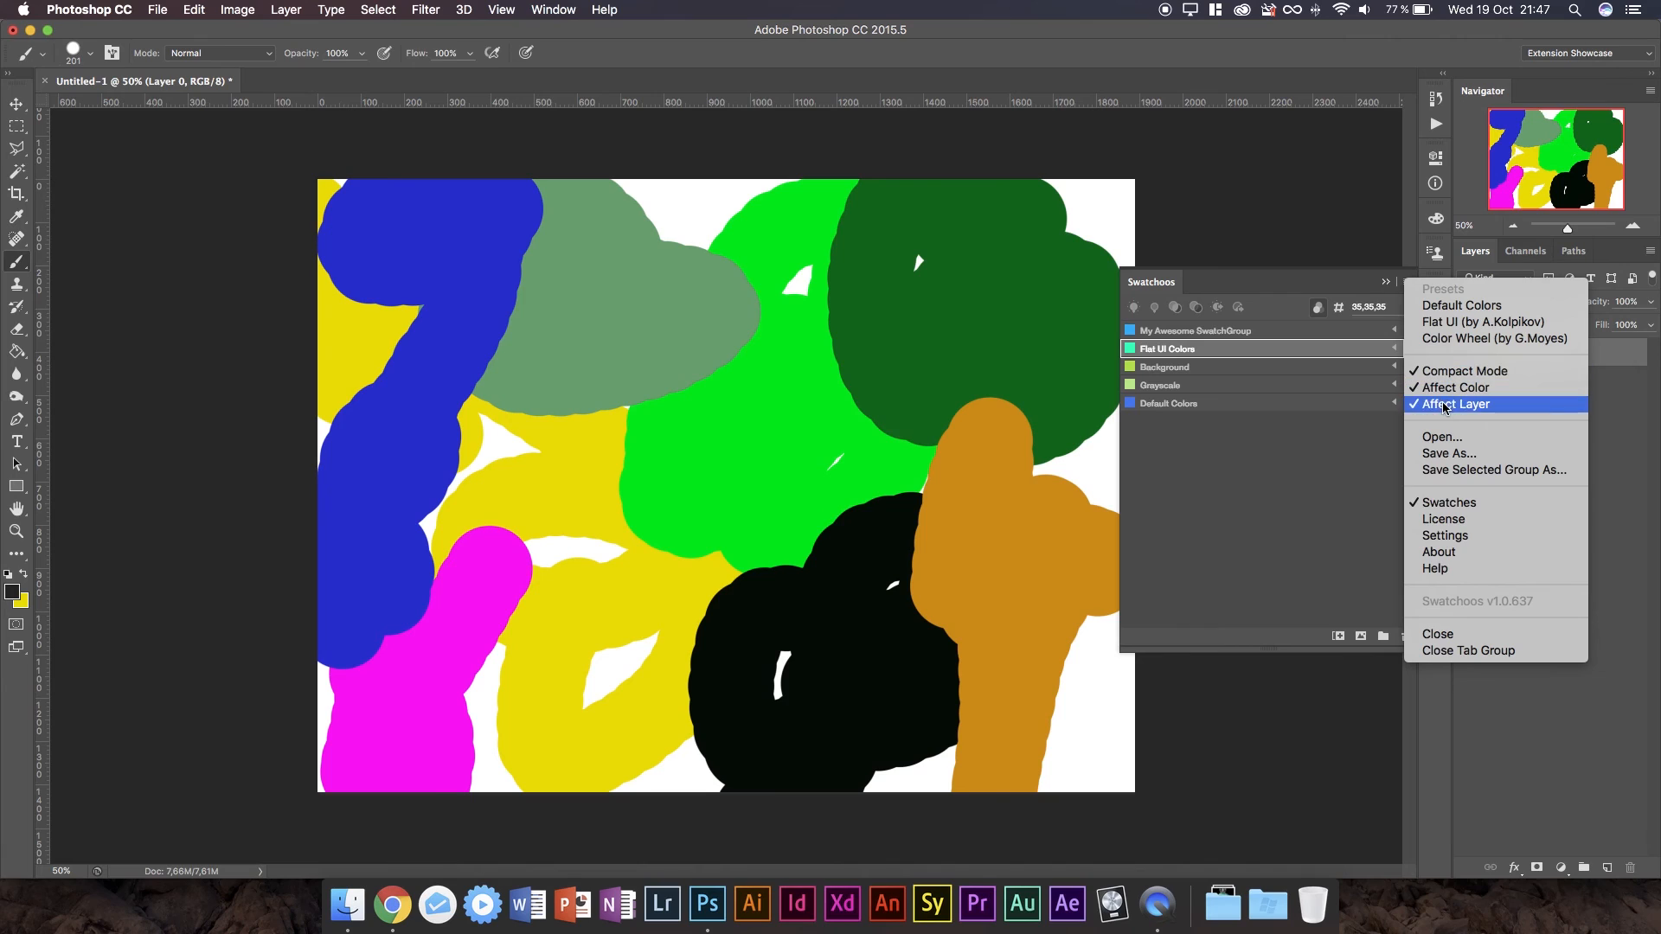
pyautogui.moveTo(1462, 371)
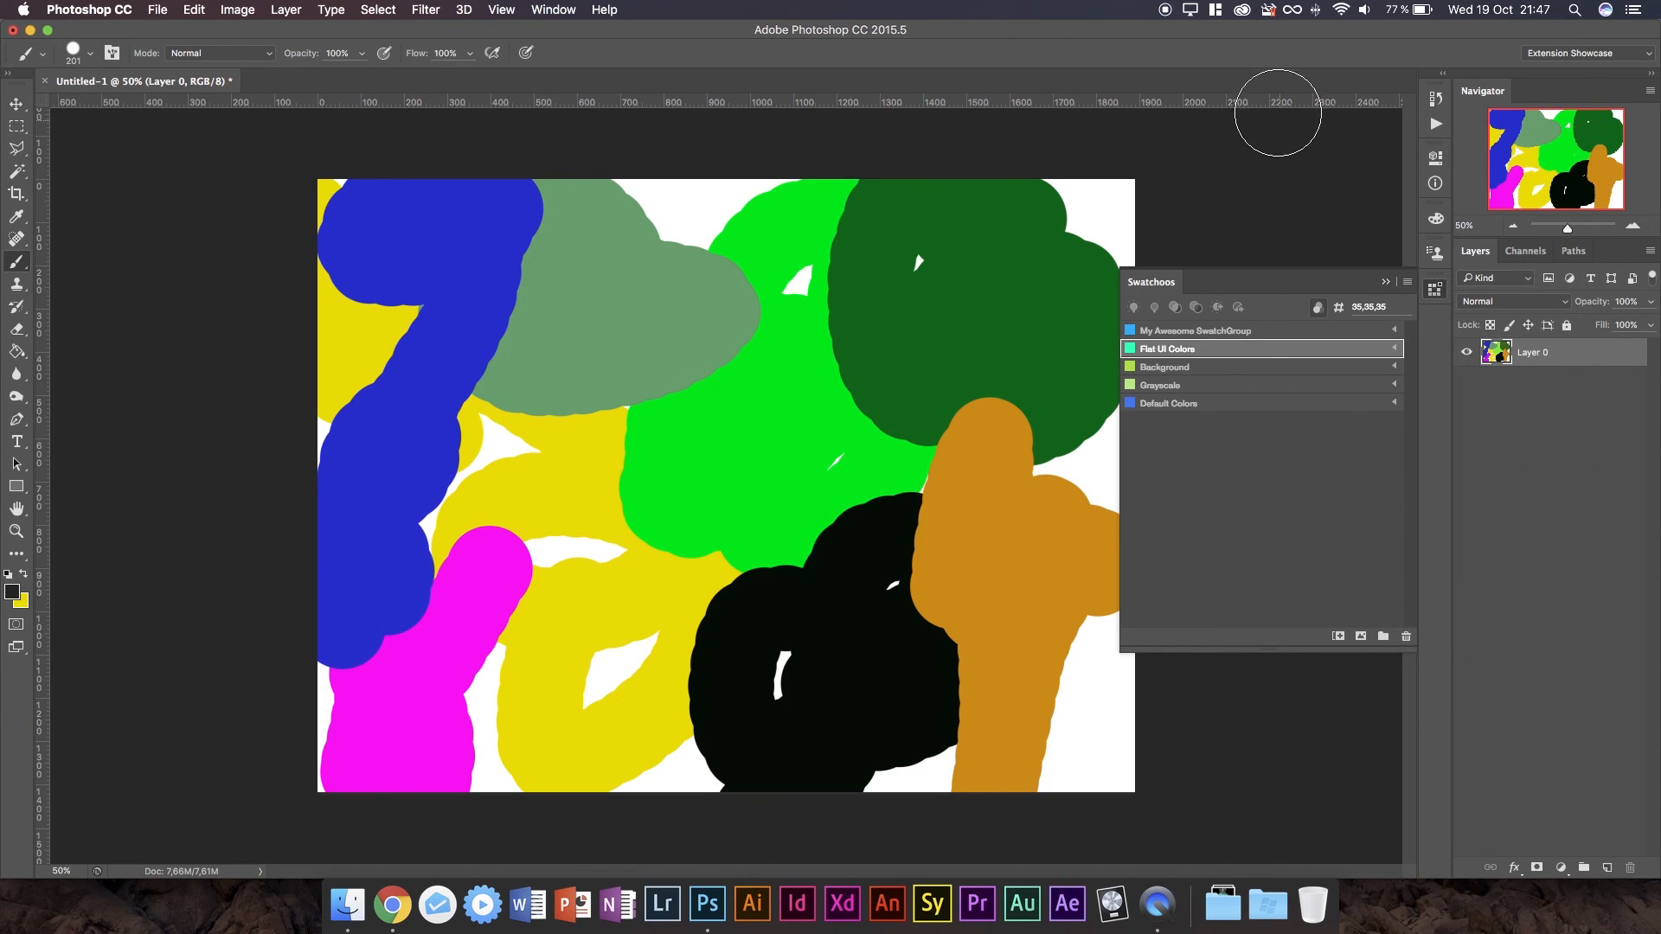
pyautogui.moveTo(1322, 519)
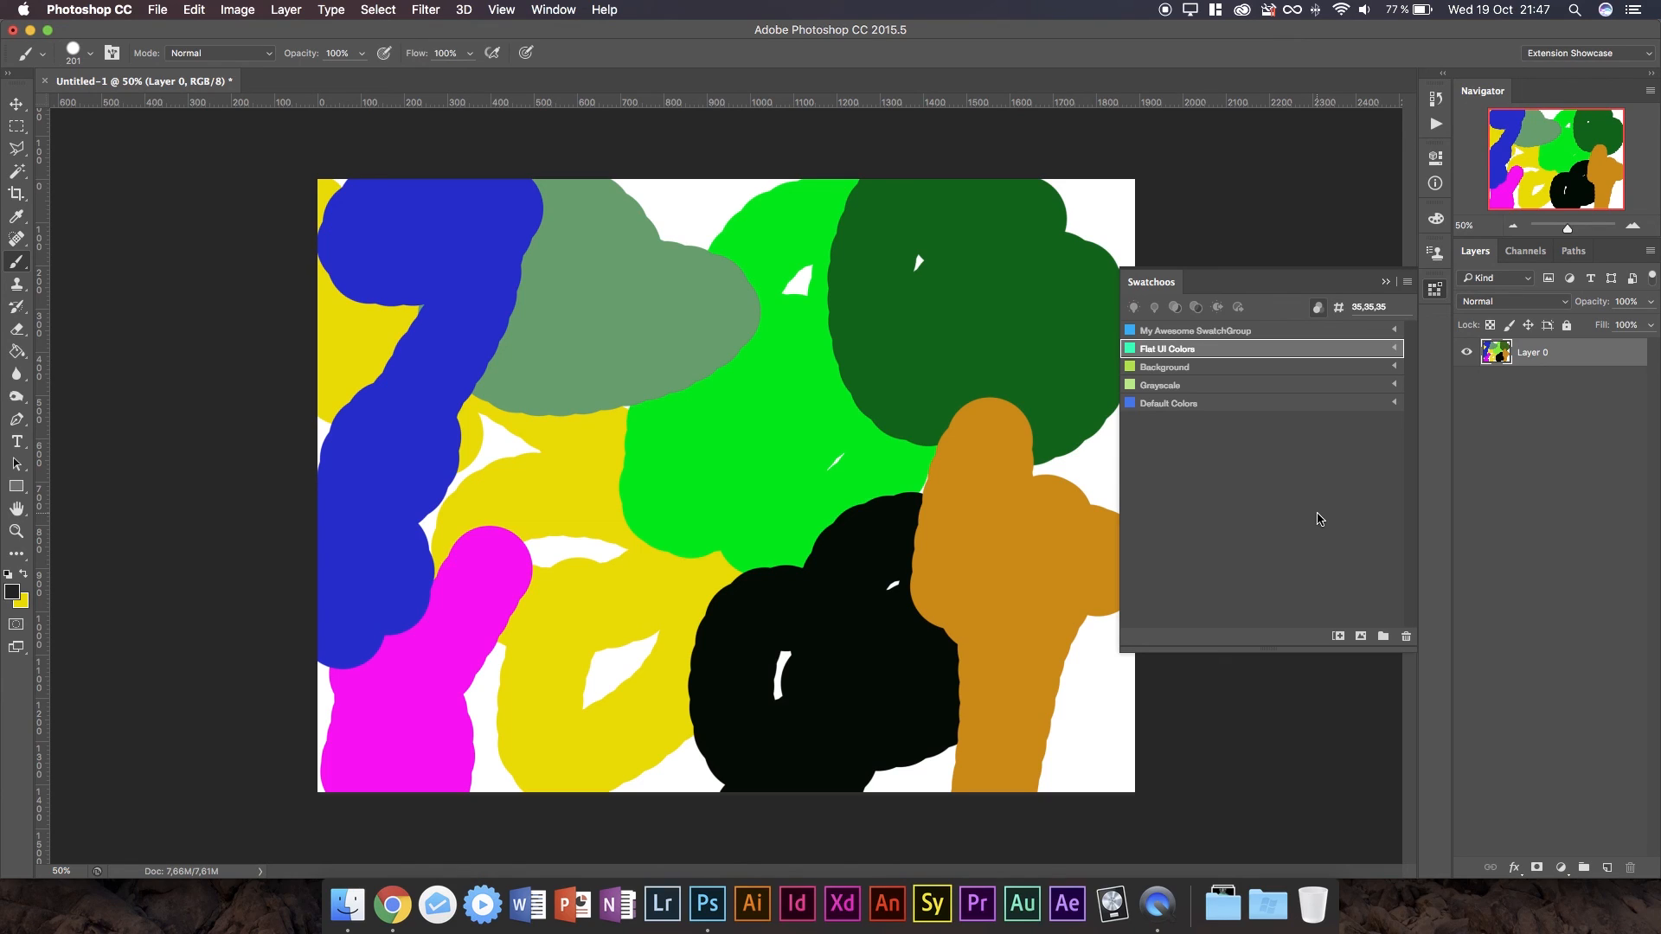
pyautogui.moveTo(1316, 500)
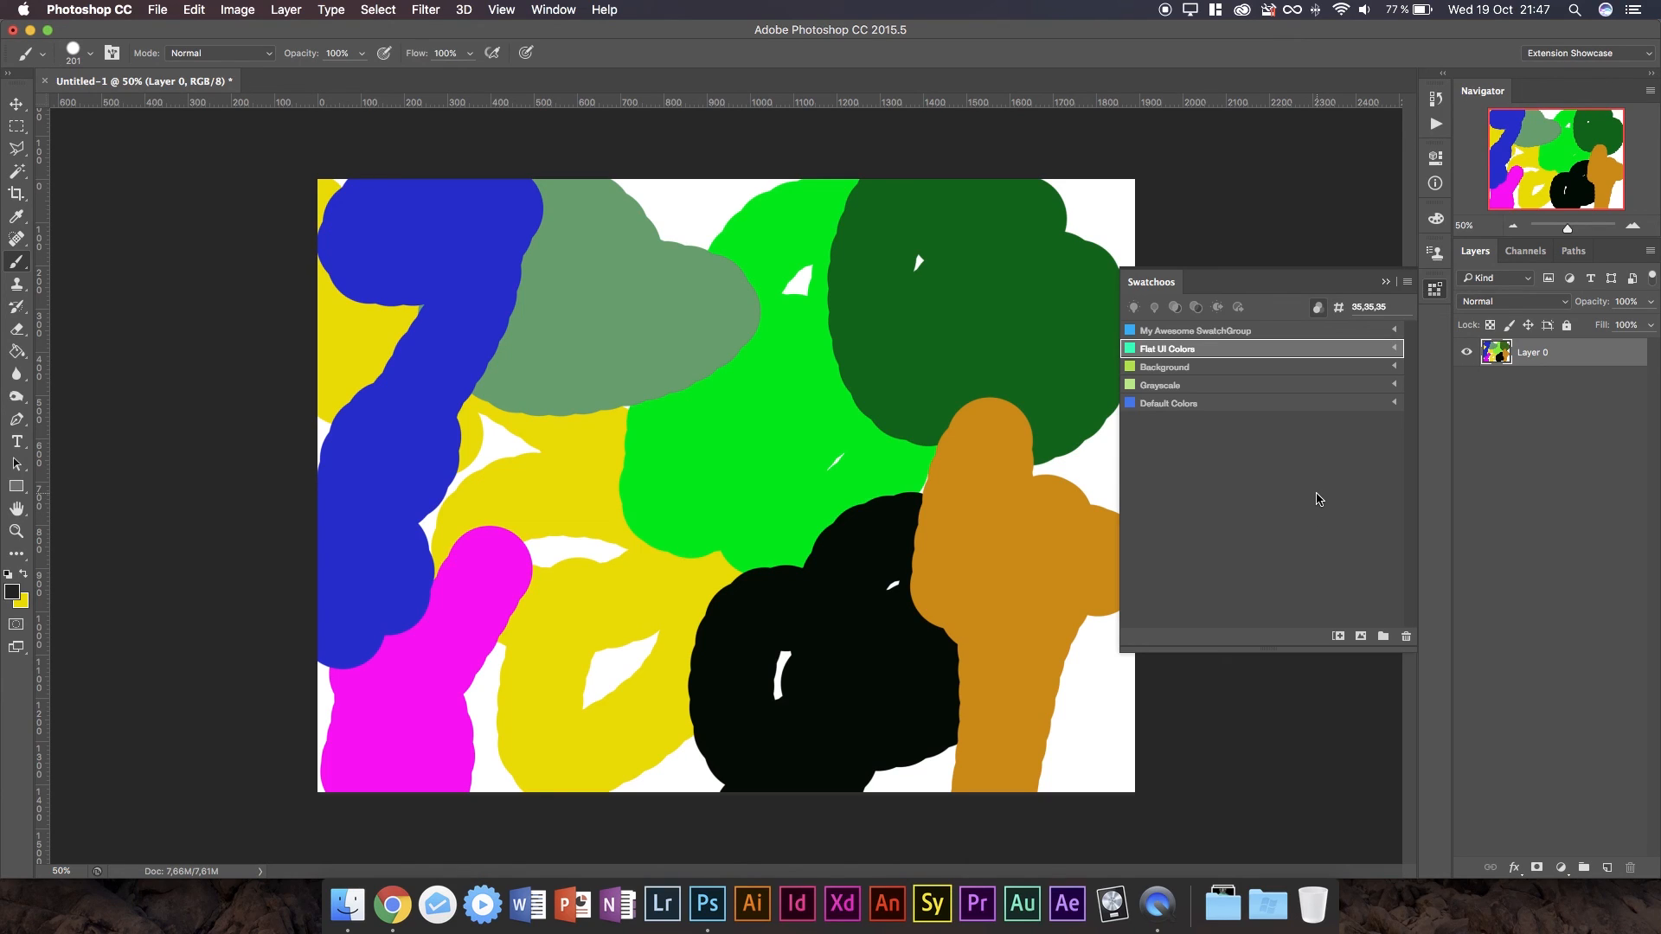
pyautogui.moveTo(1539, 478)
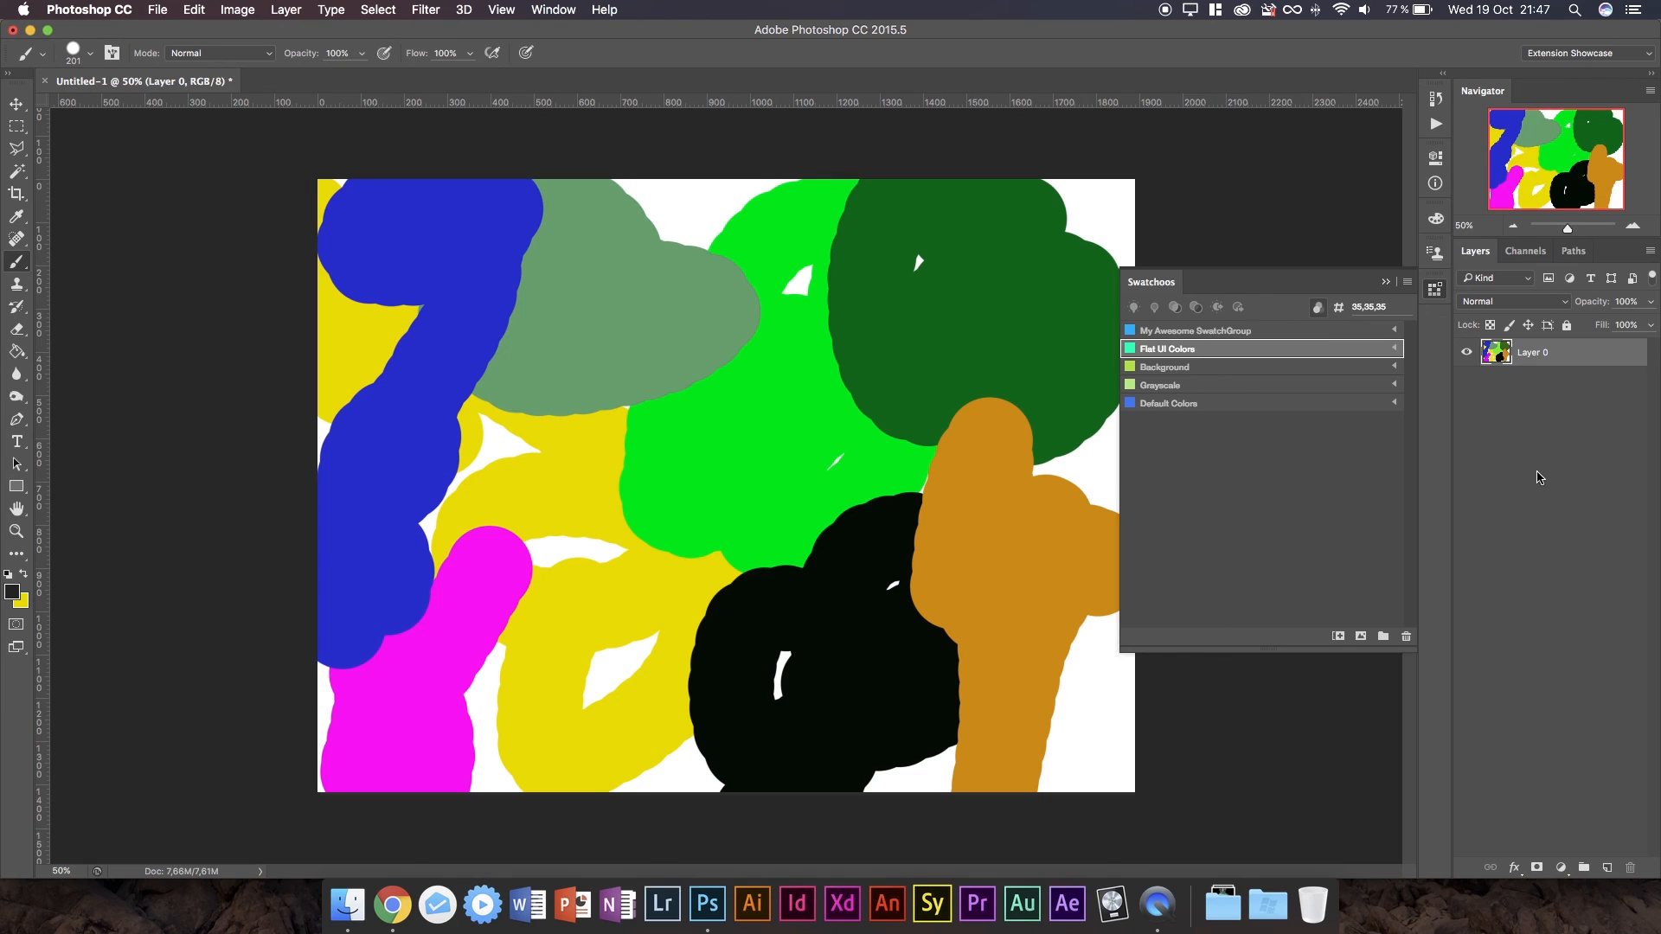
pyautogui.moveTo(1372, 352)
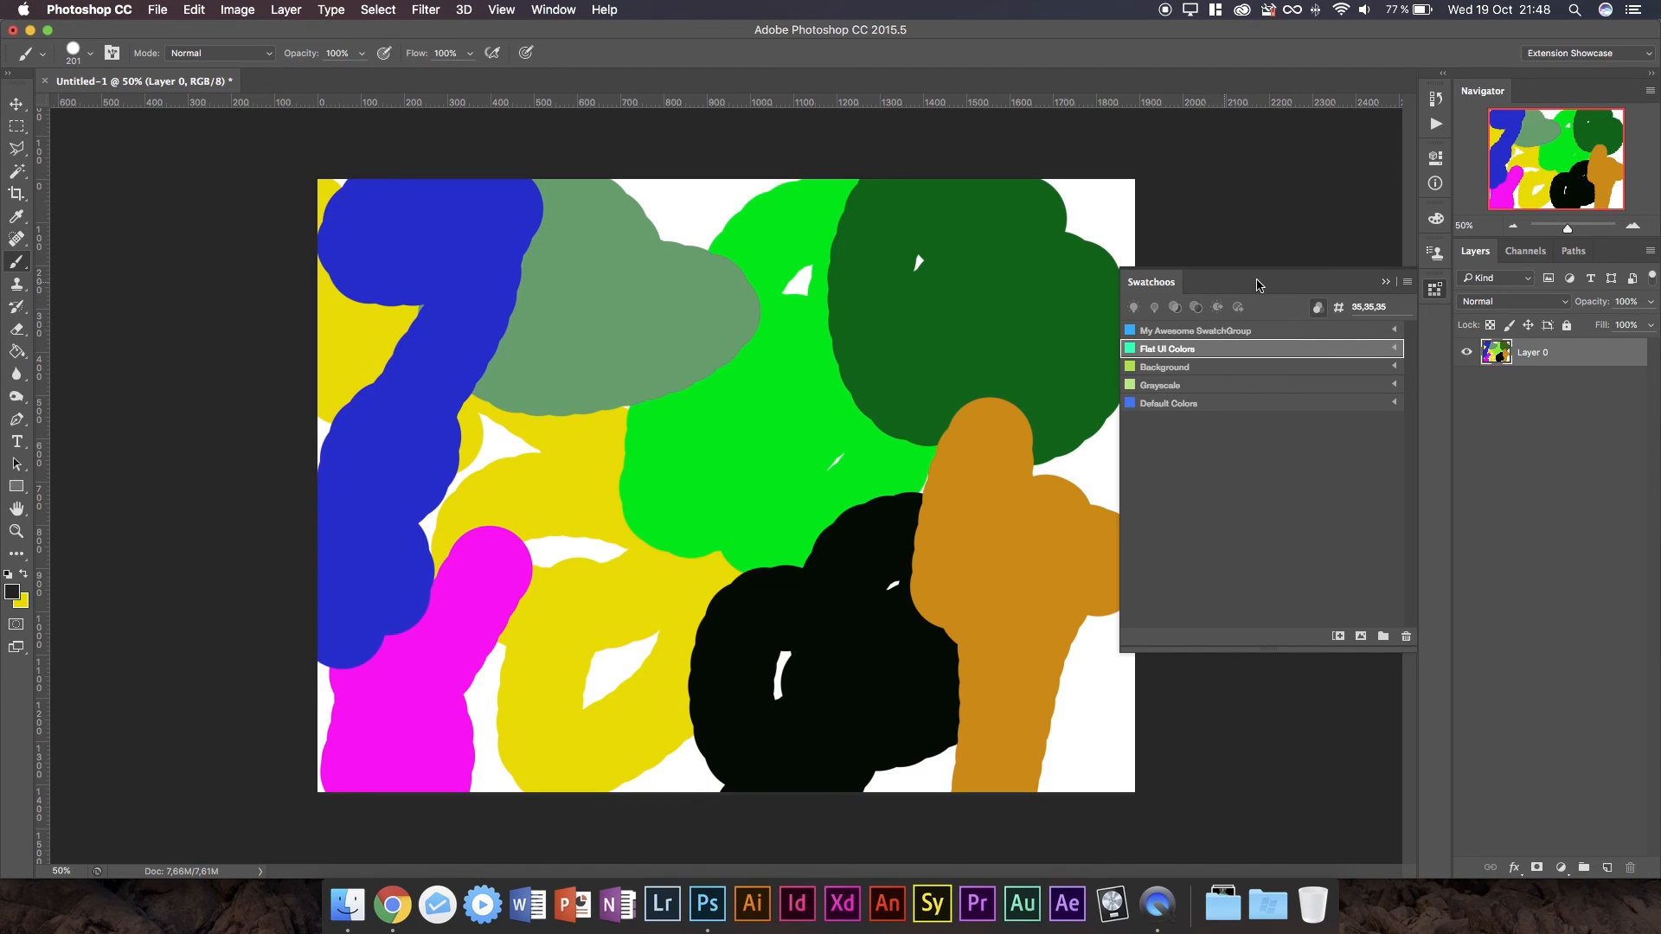
pyautogui.moveTo(1261, 284)
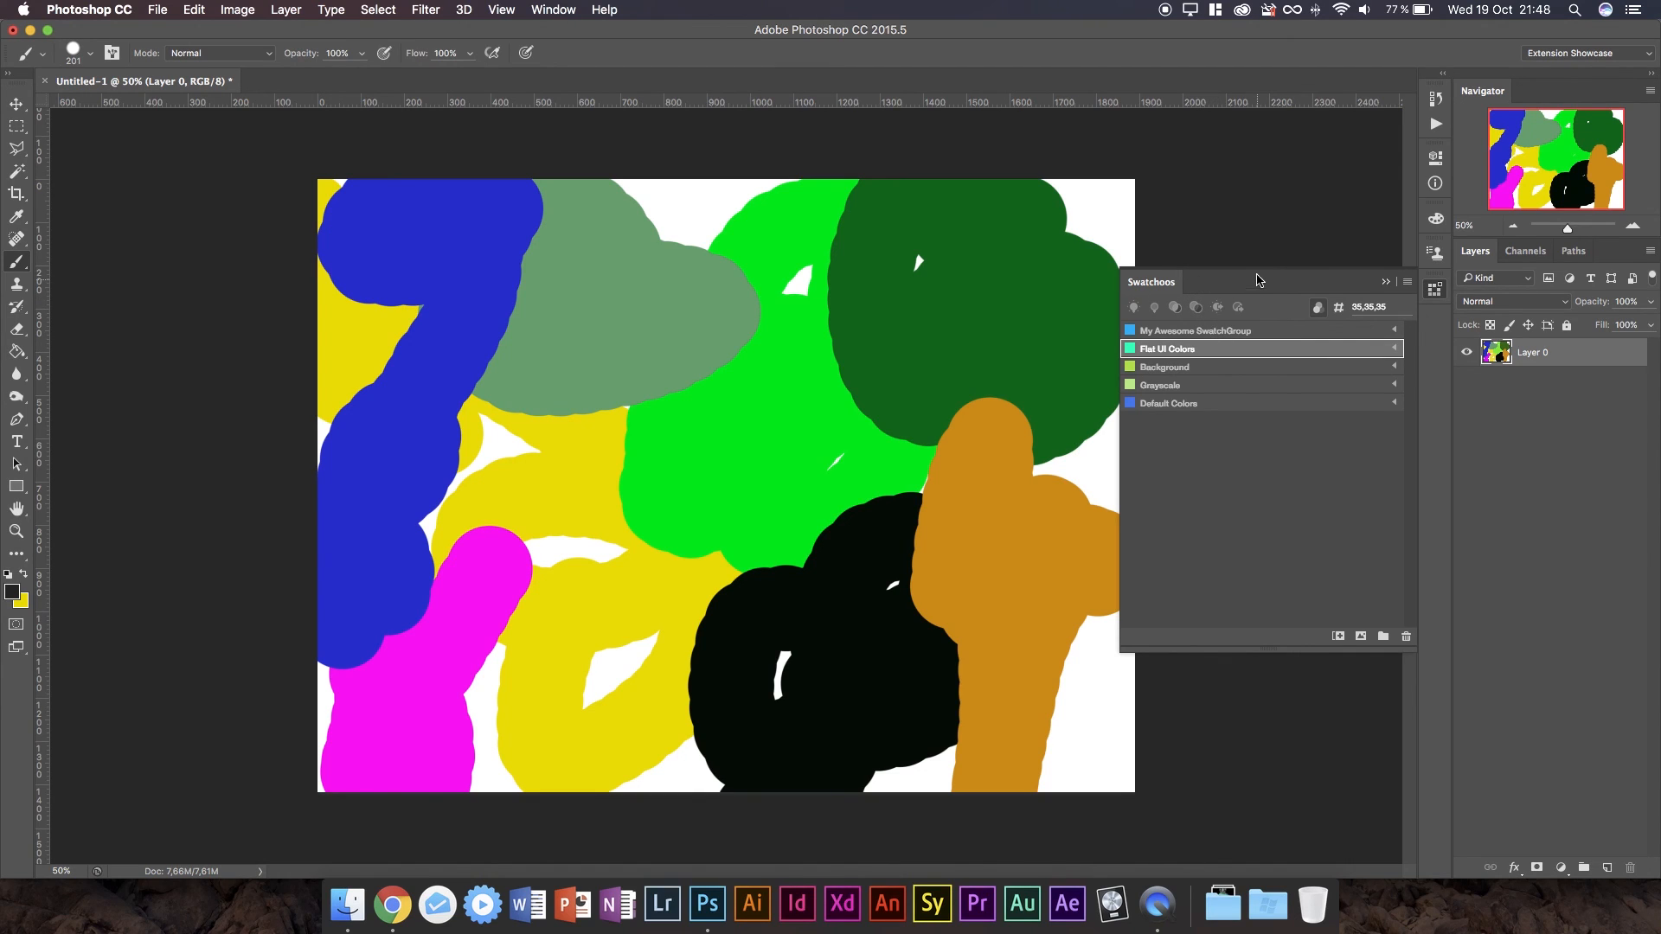
pyautogui.moveTo(1269, 235)
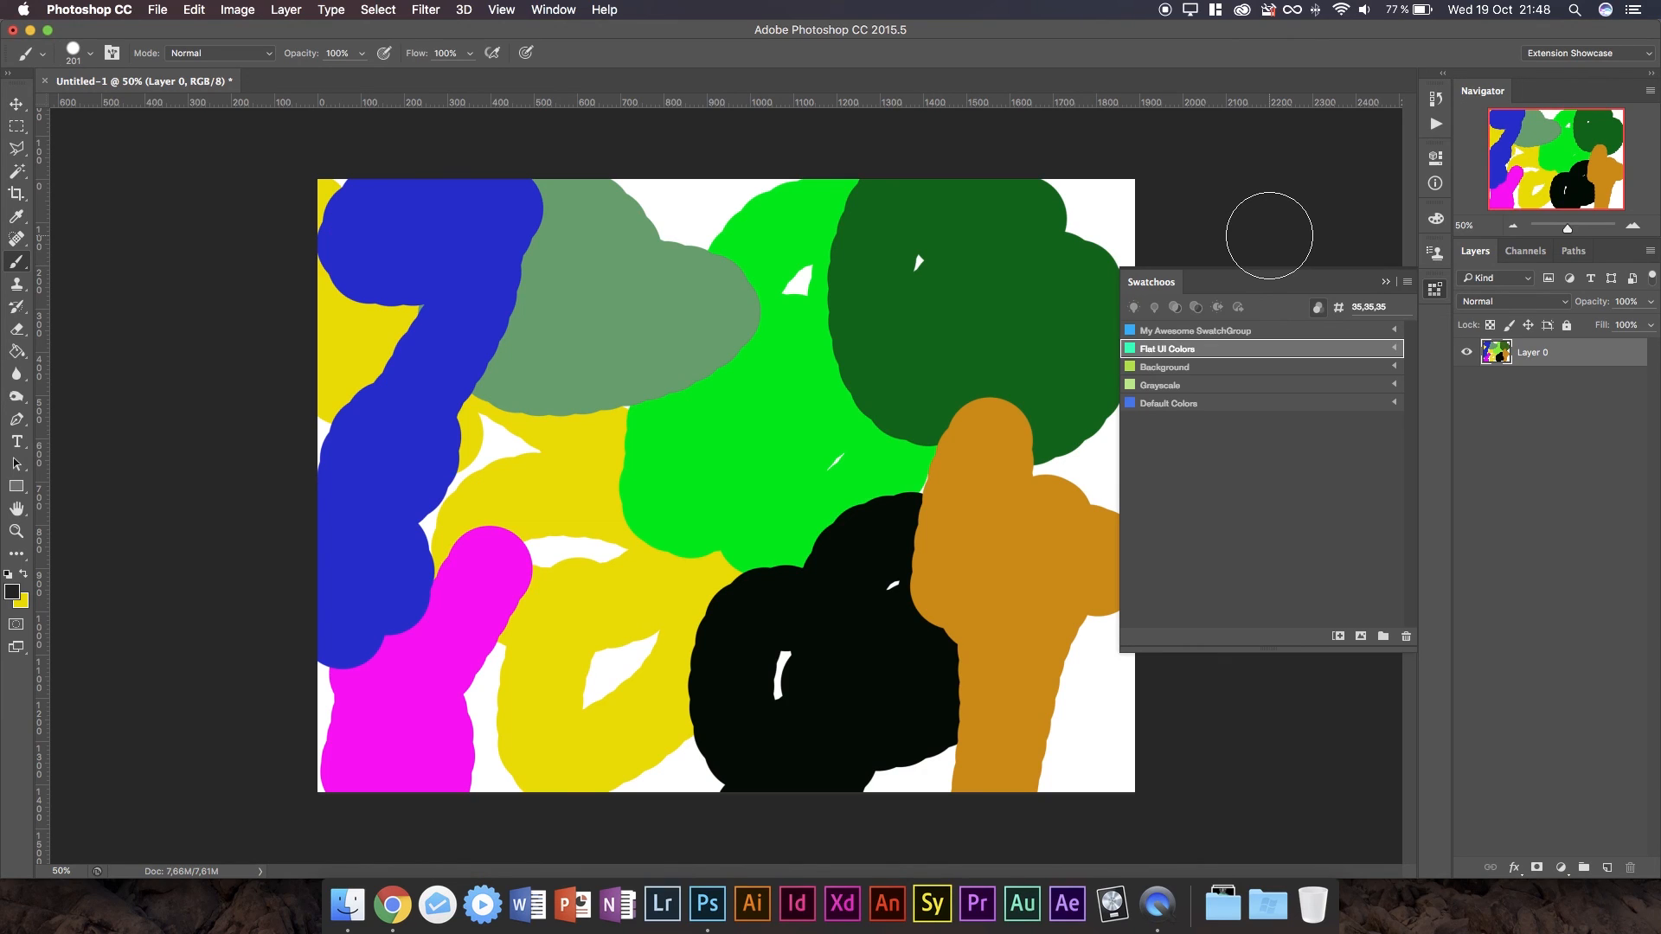
pyautogui.moveTo(1166, 13)
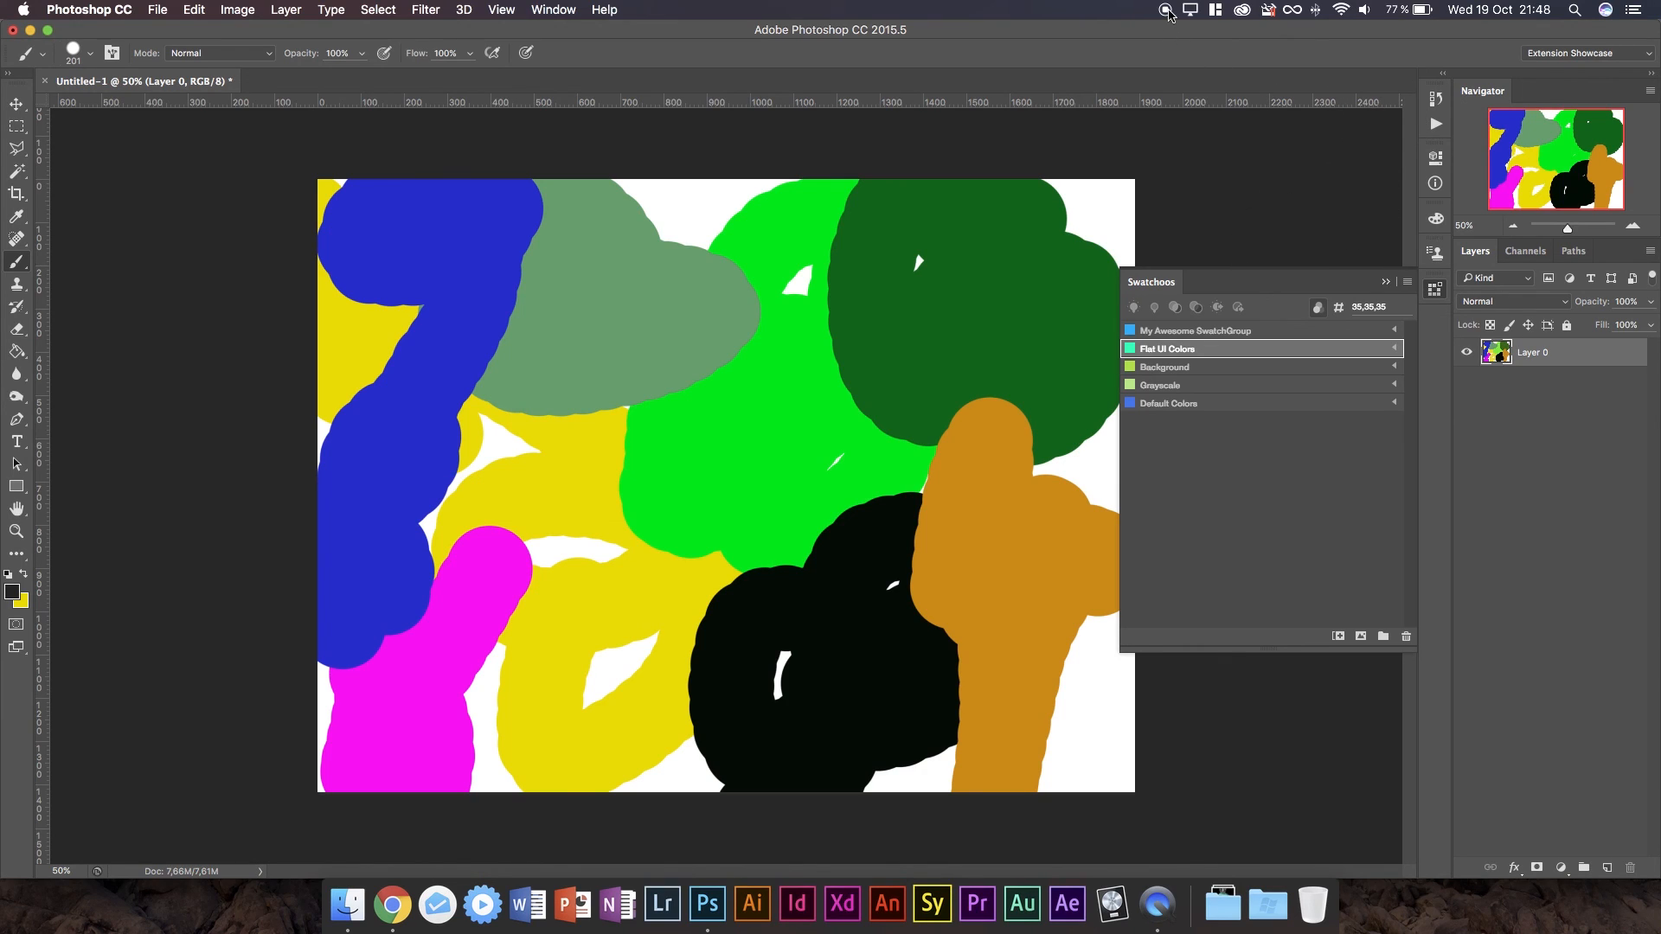